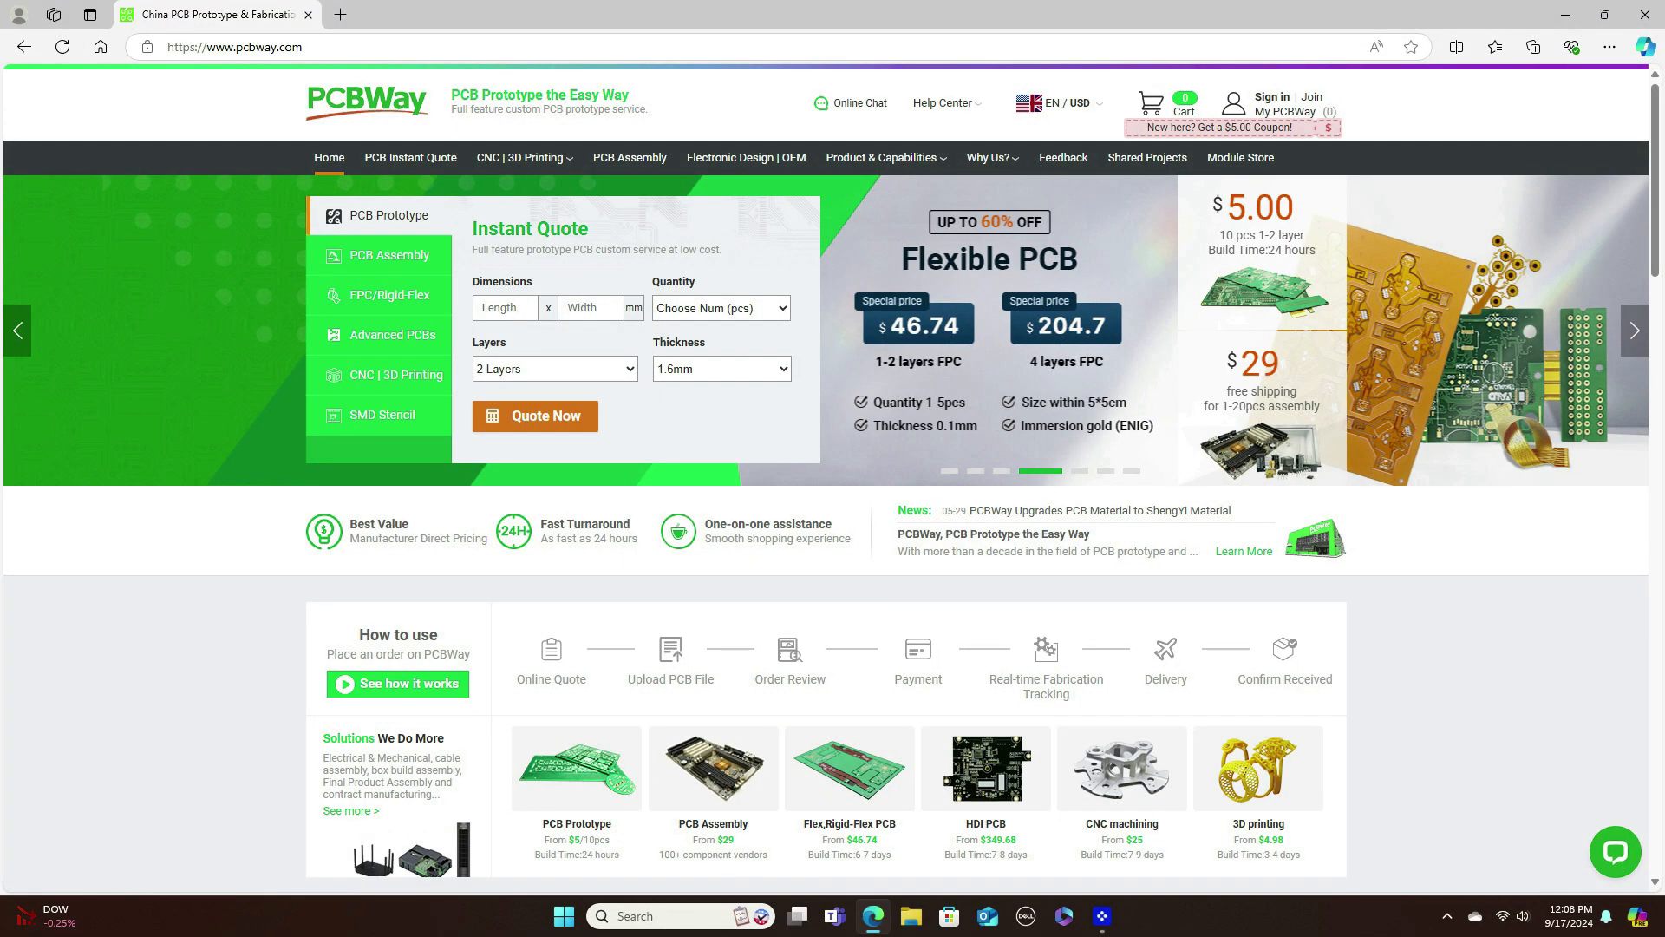
Upload the Body4 clip file from the Desktop to PCBWay's CNC and 3D printing quote form.
click(518, 158)
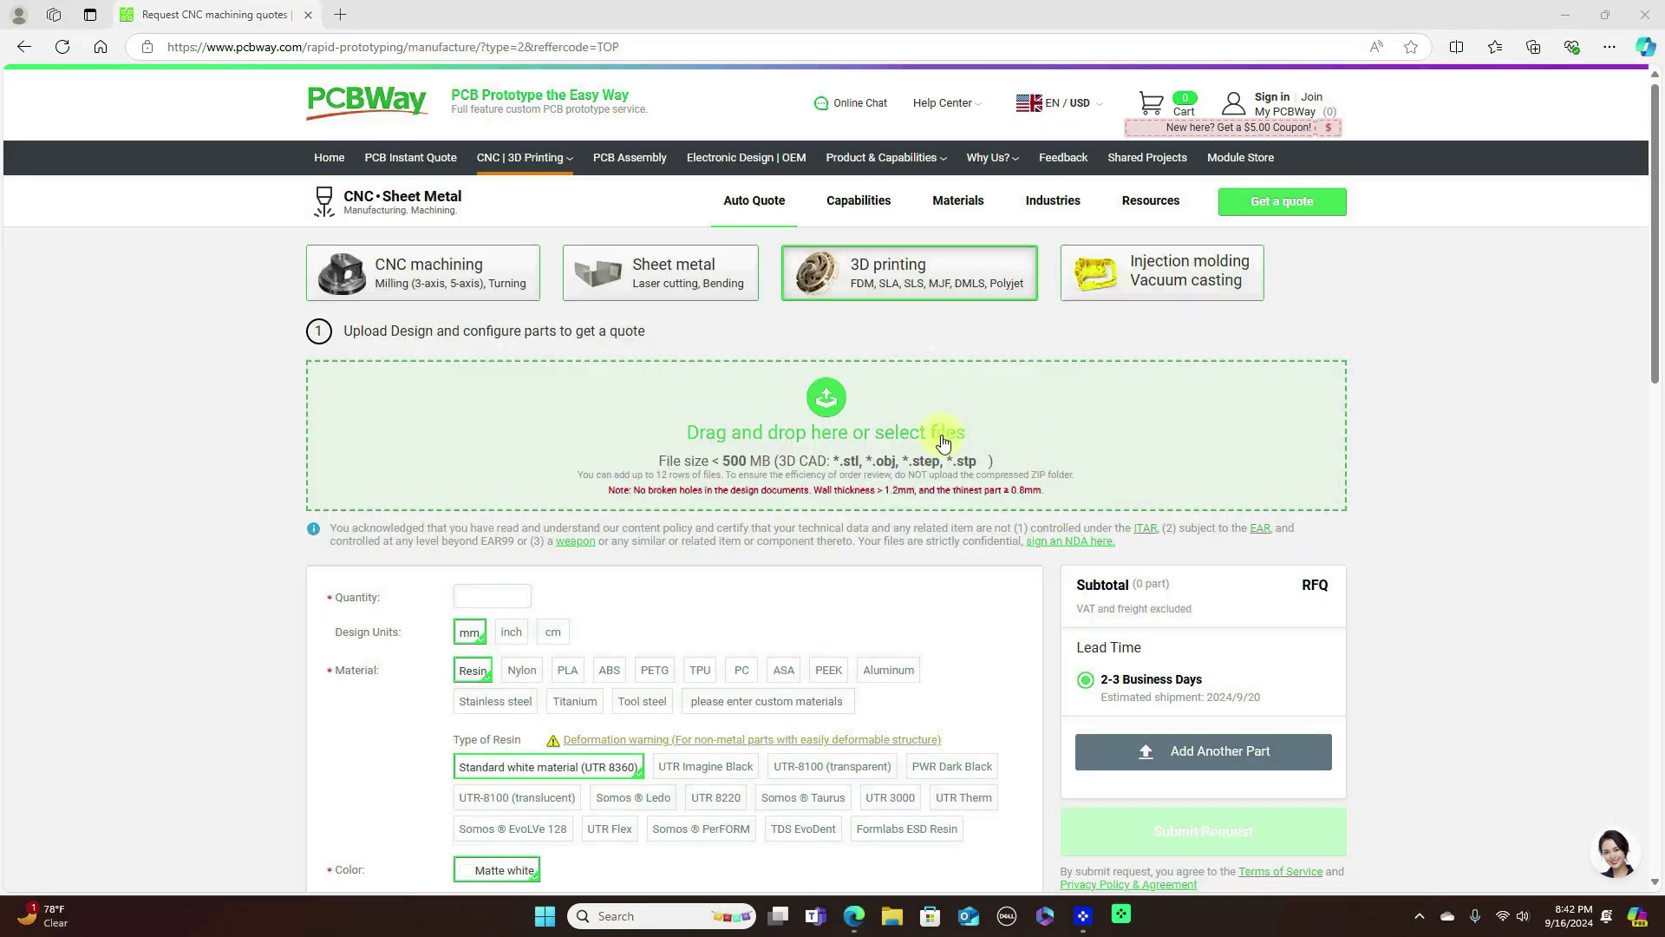
click(940, 441)
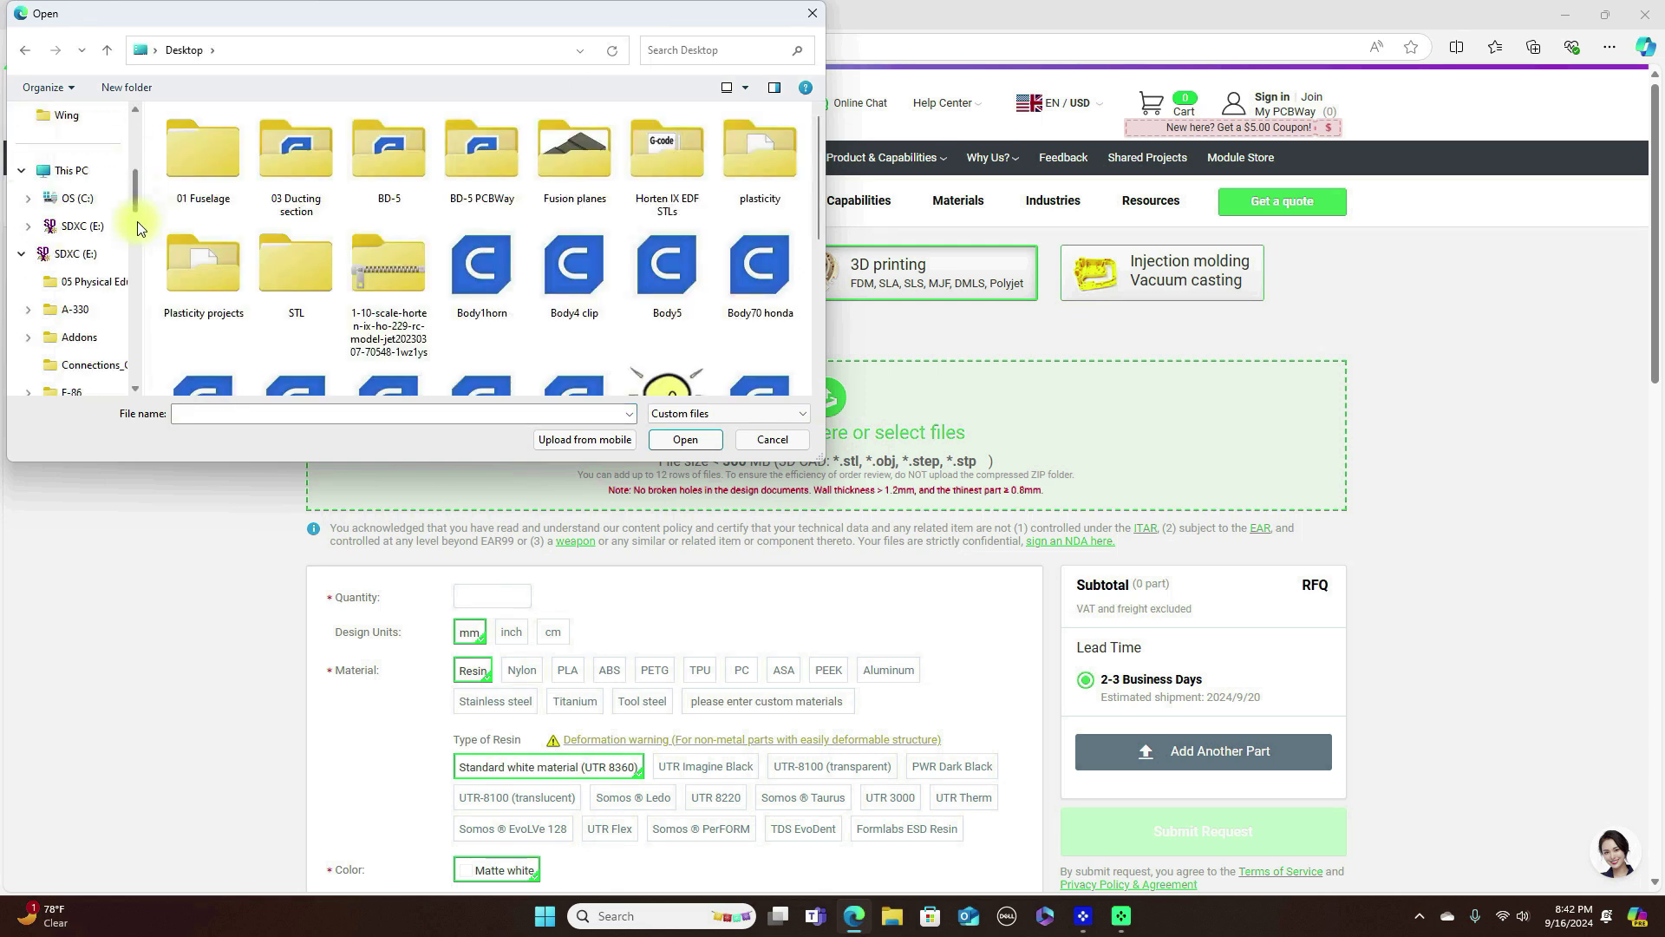
click(574, 265)
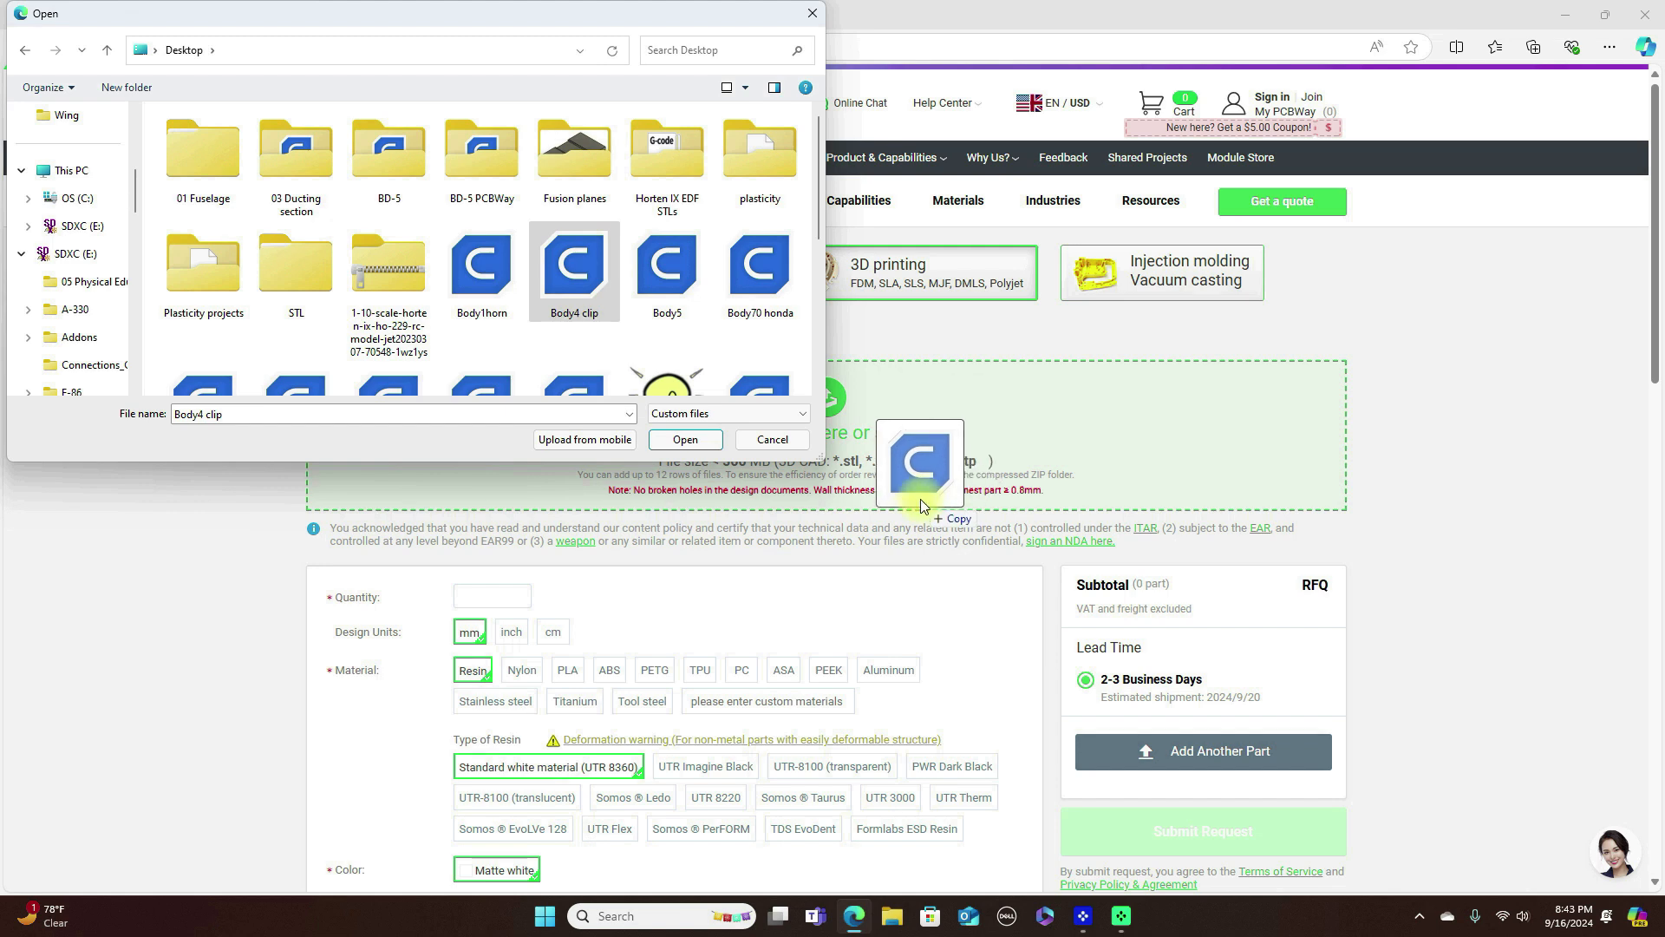
click(685, 438)
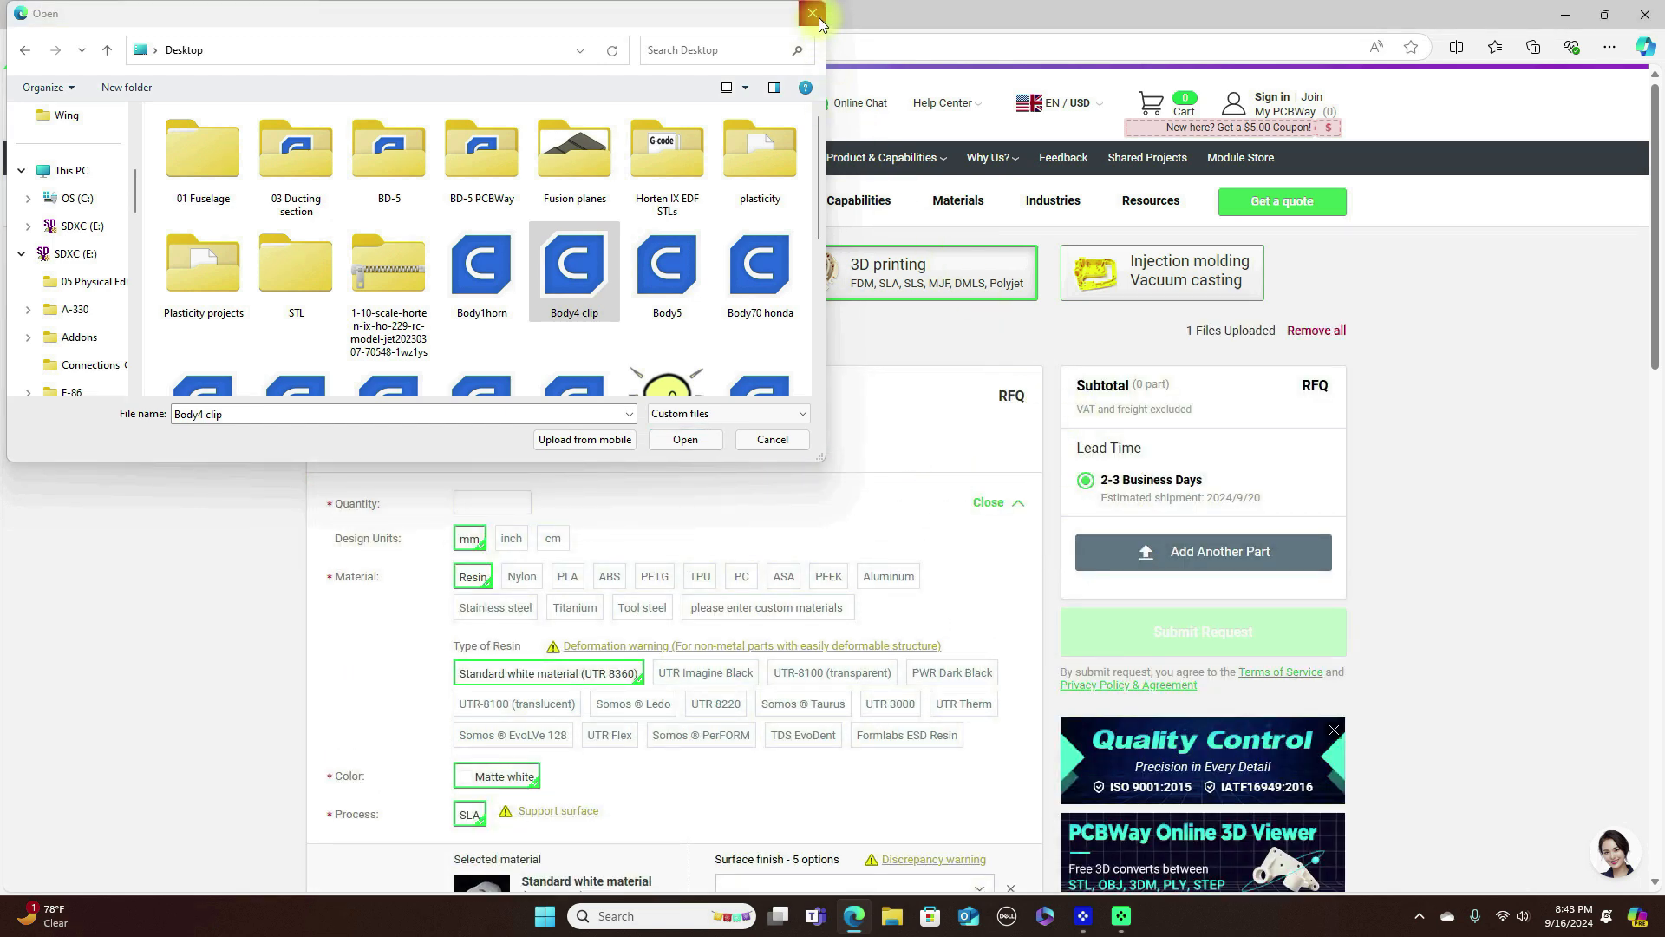
click(685, 439)
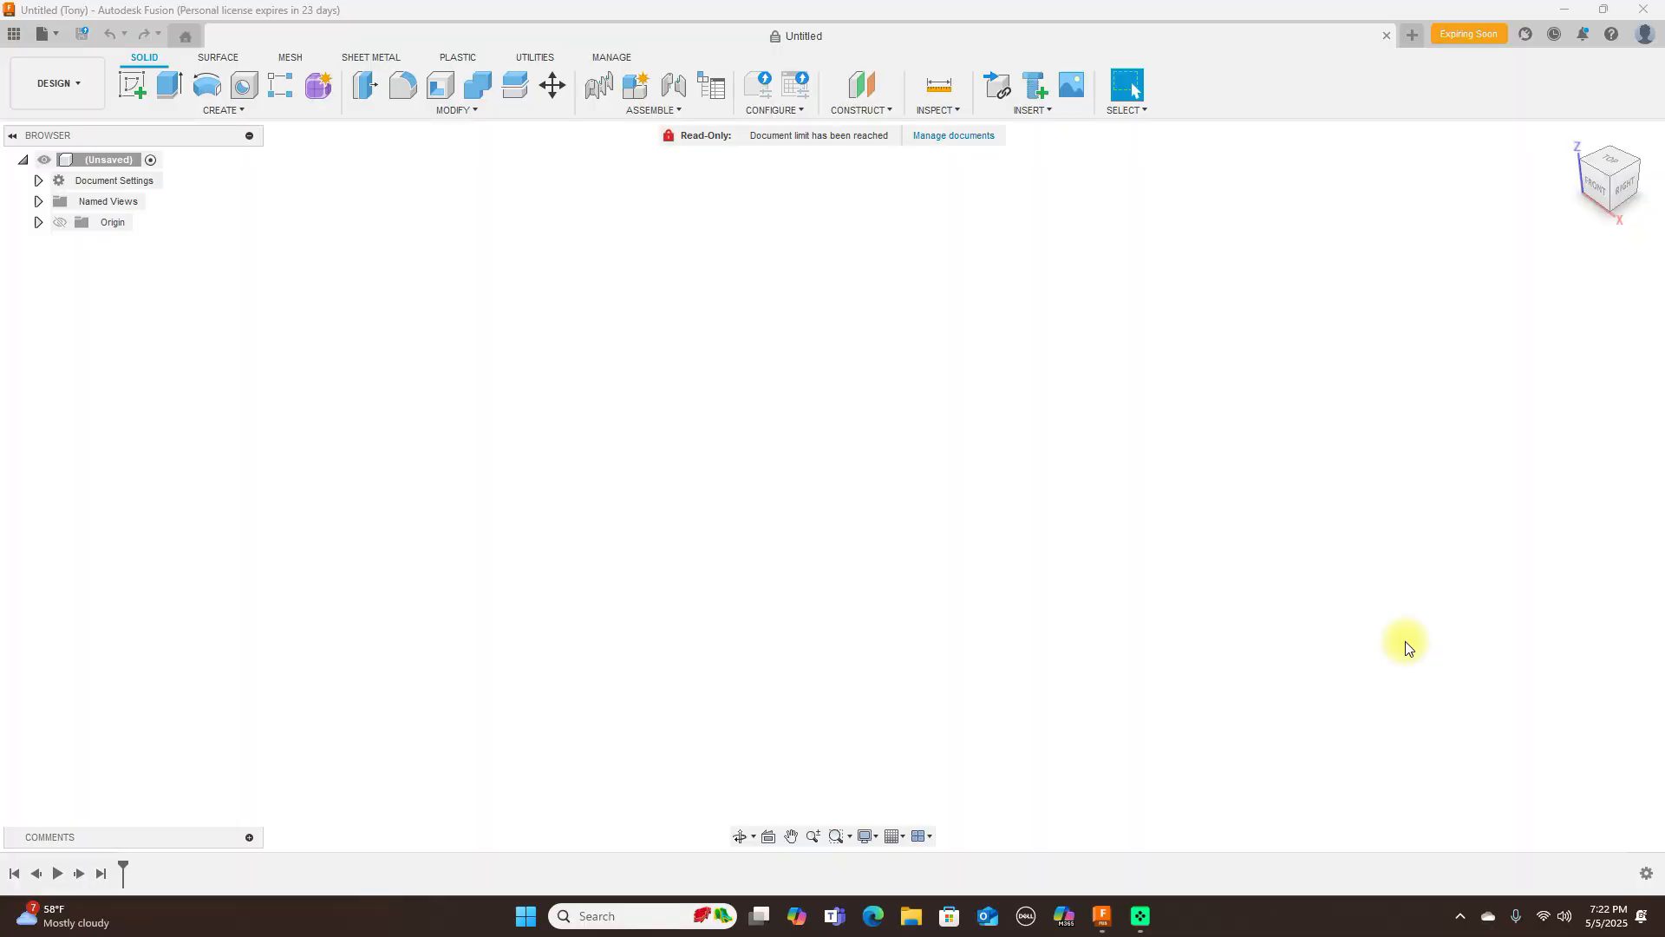
mouse_move(1661, 345)
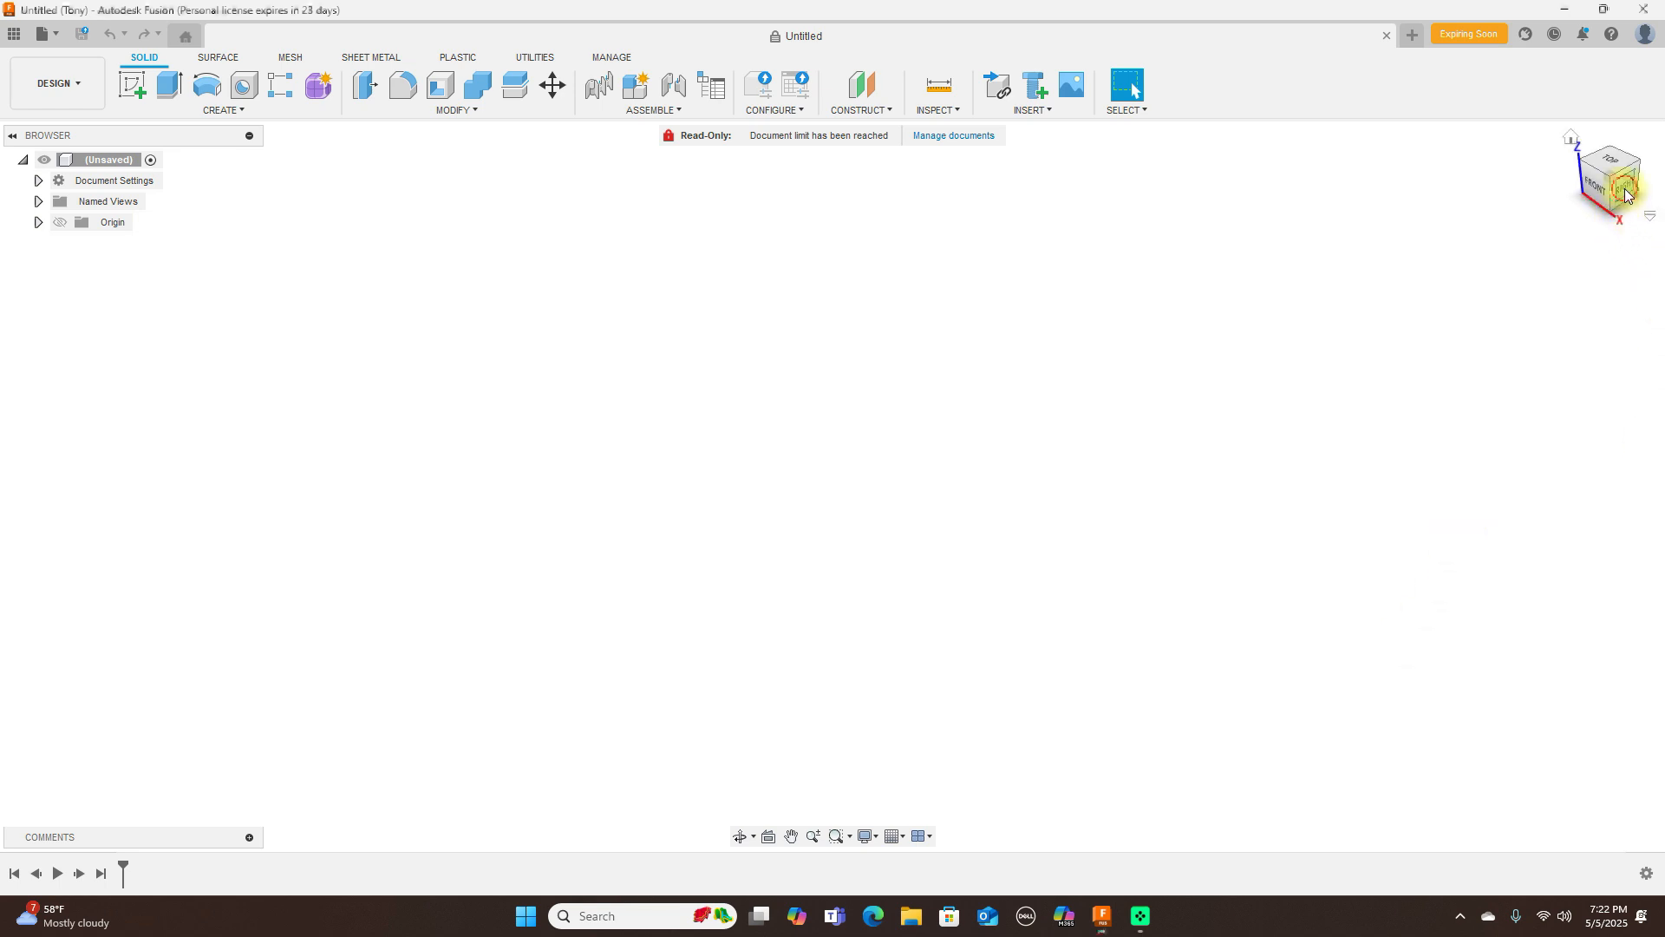
Enter the Create Form environment and start a T-Spline box viewed from the front.
click(1619, 173)
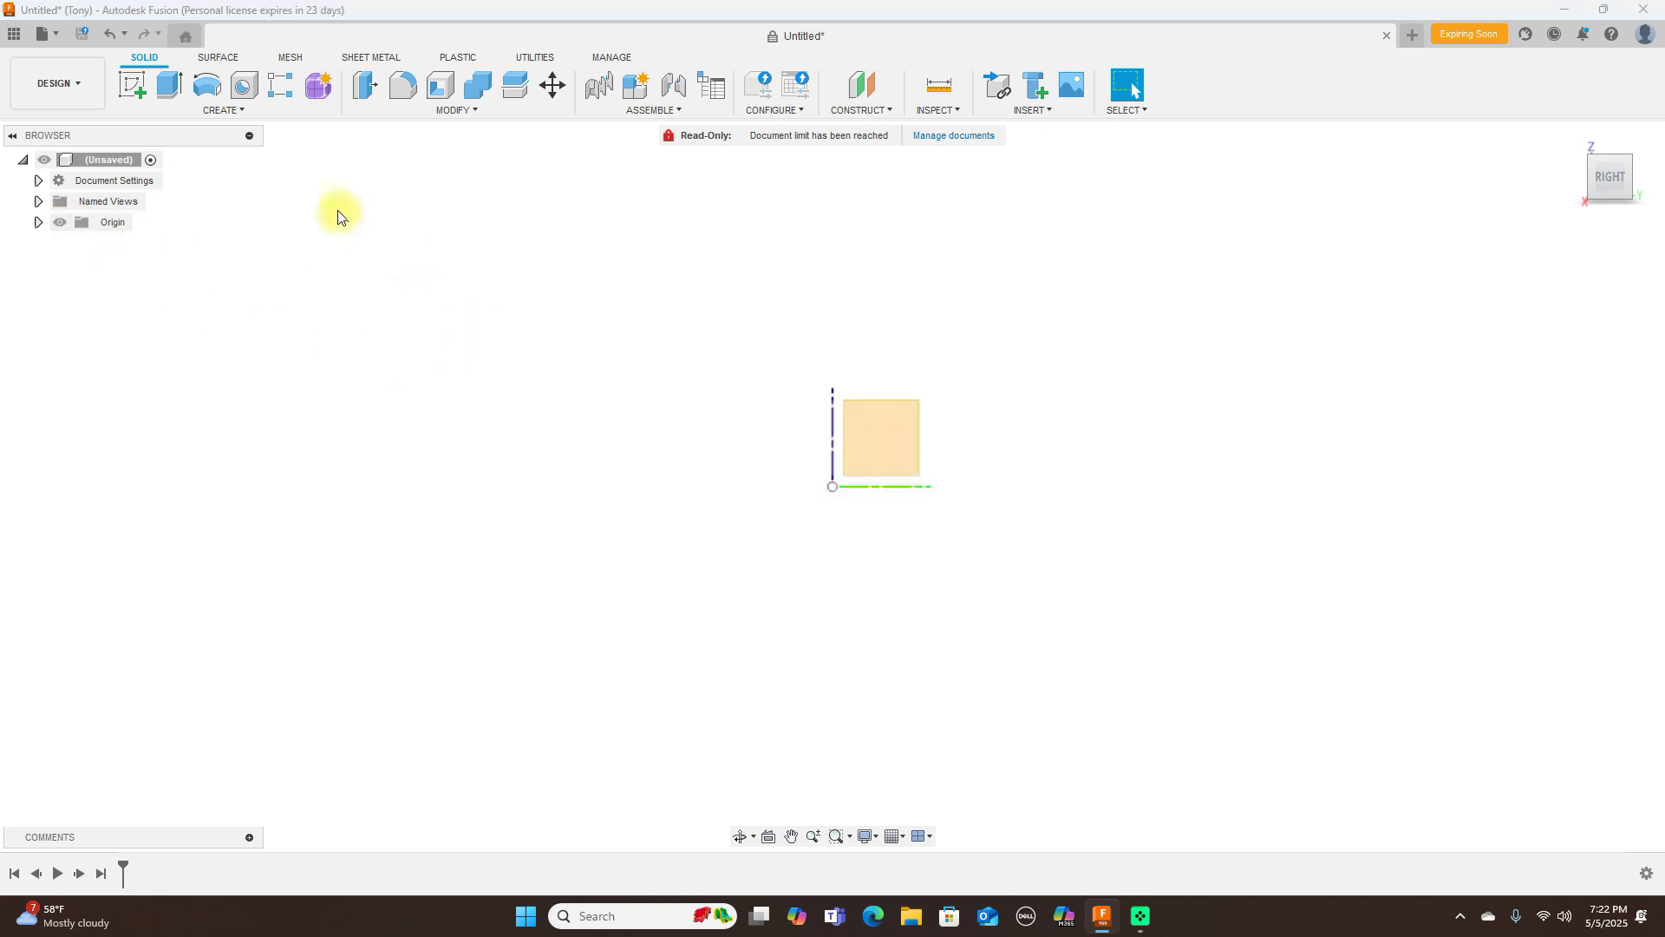
click(319, 85)
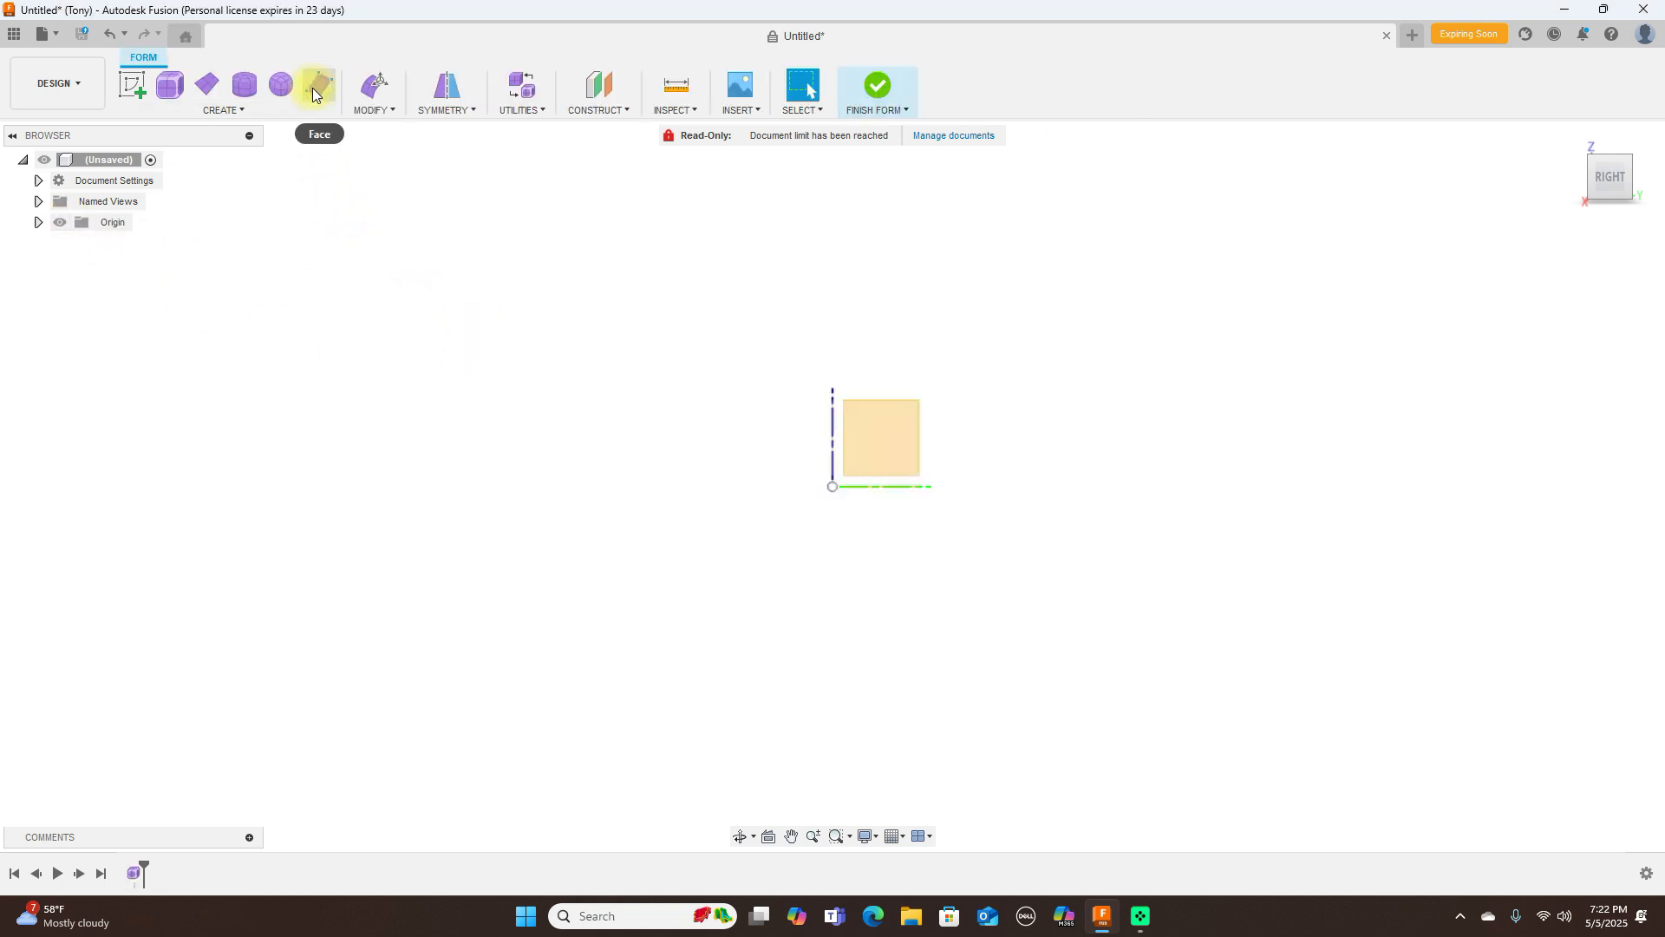
mouse_move(316, 92)
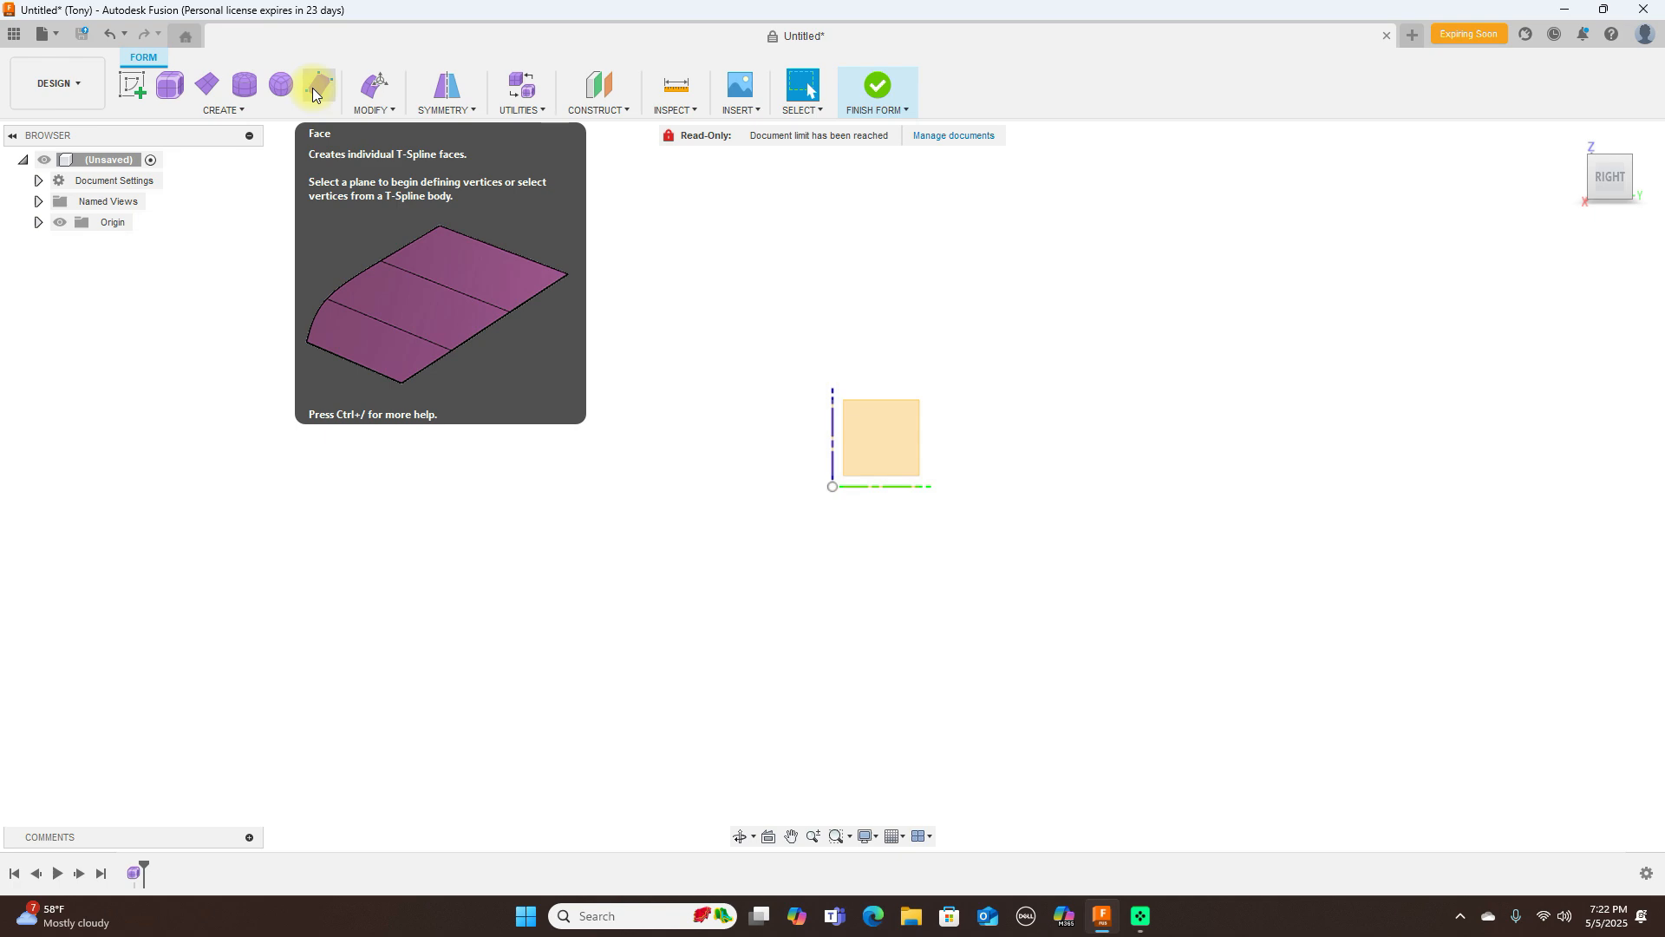
click(169, 83)
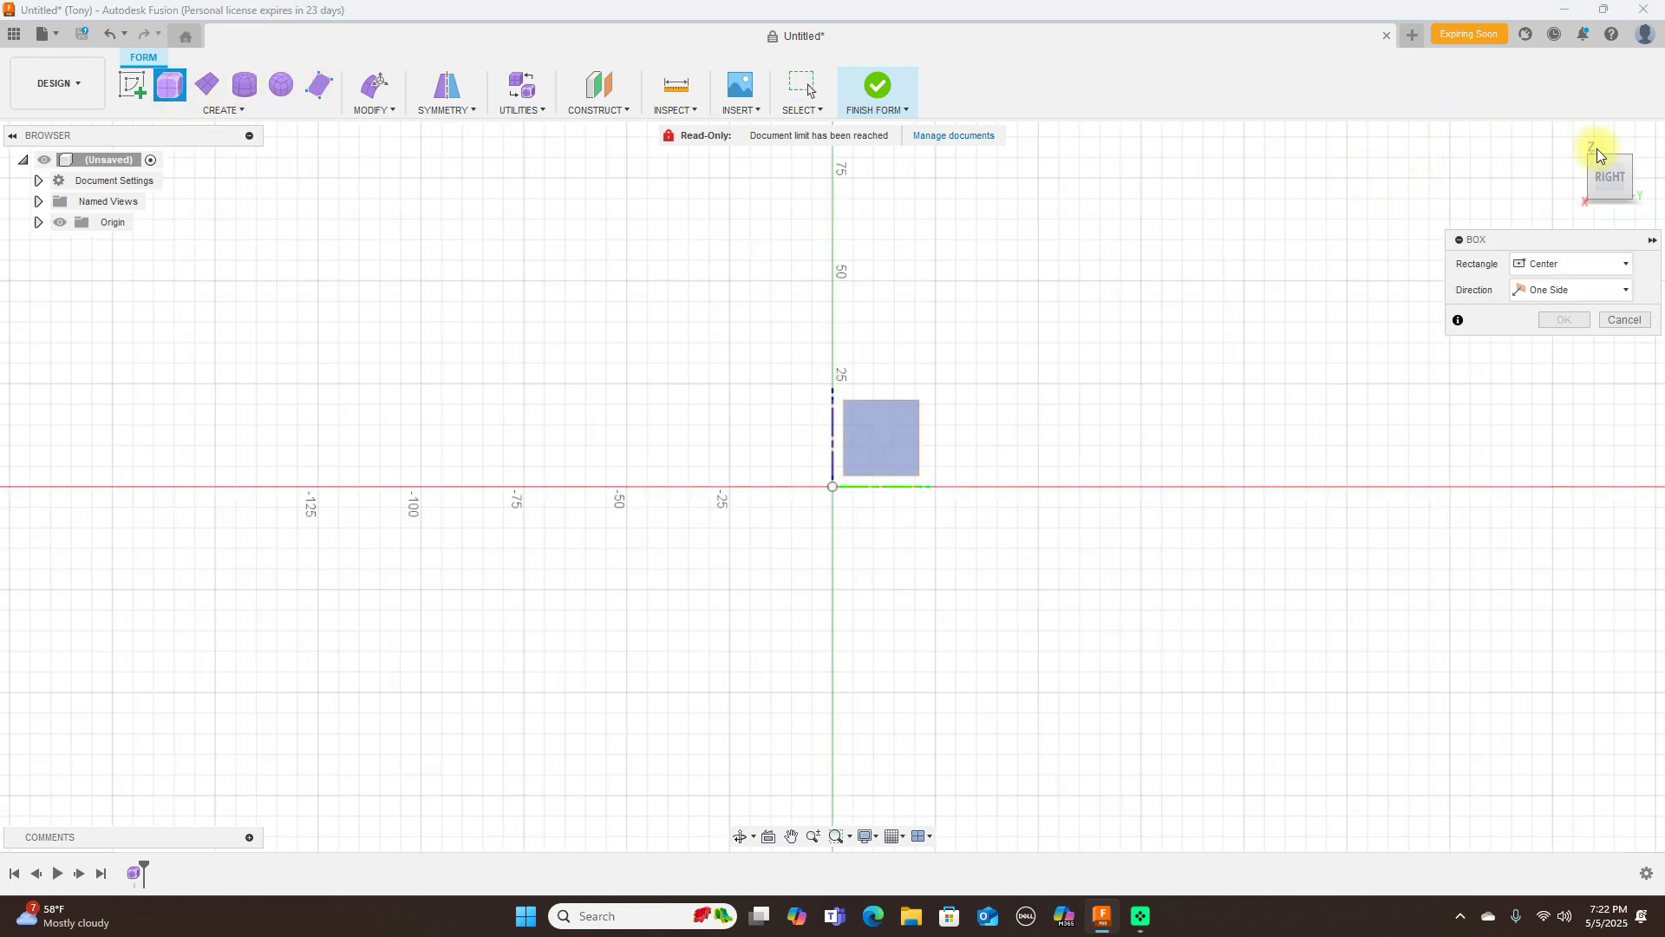
click(1606, 155)
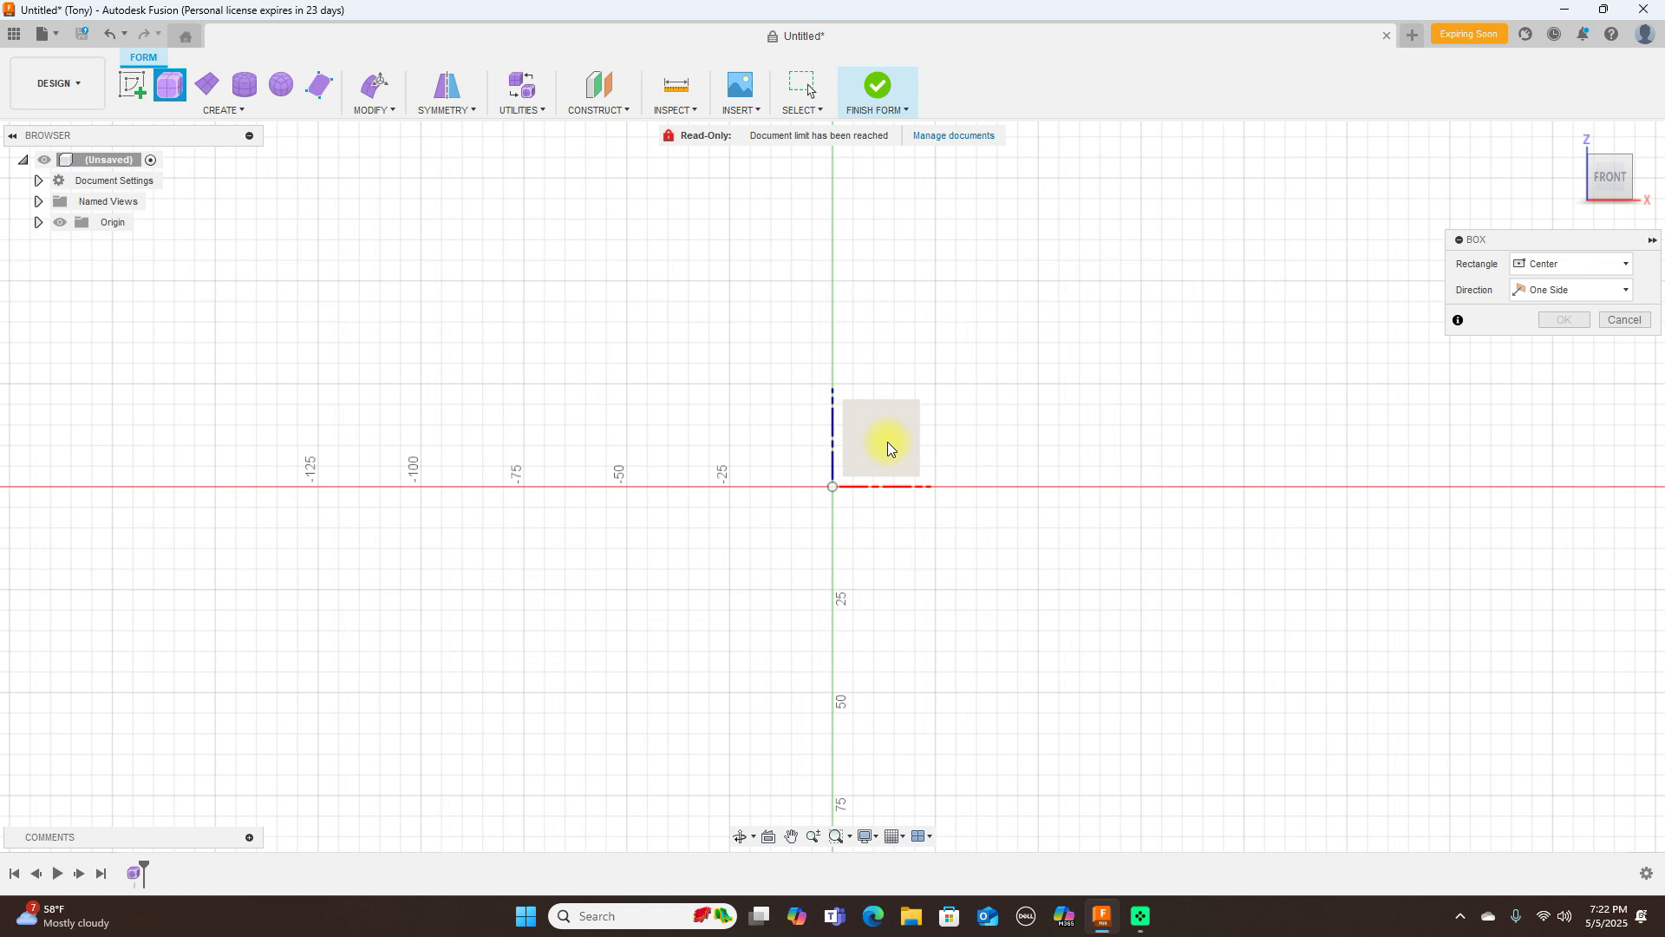
mouse_move(887, 445)
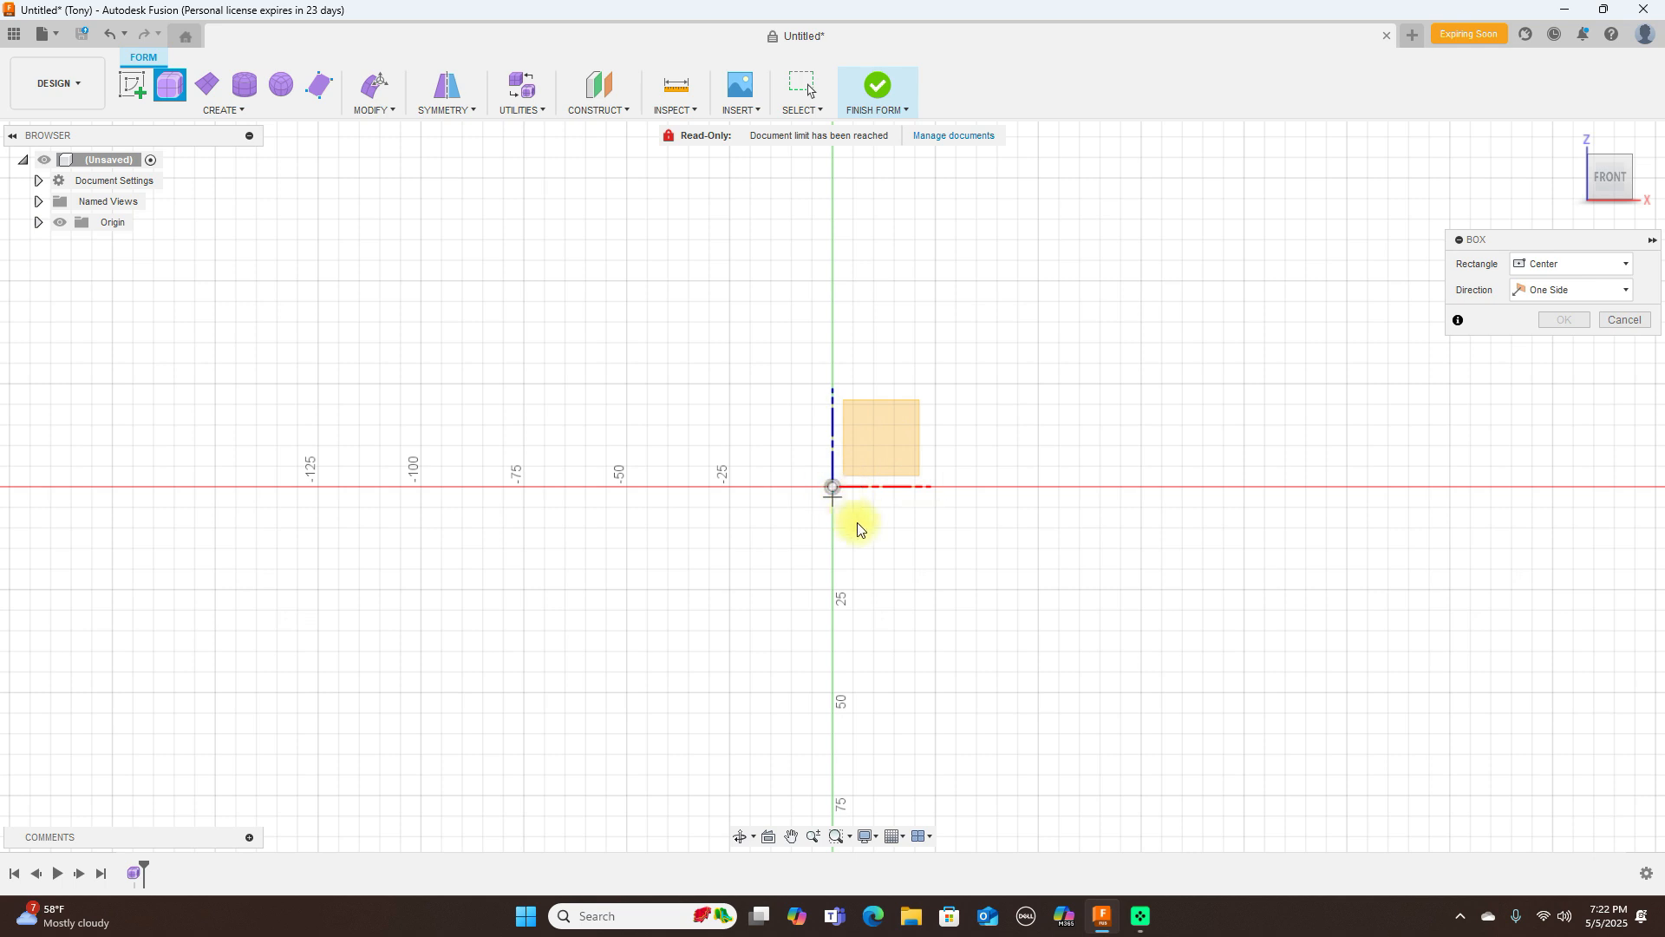
mouse_move(892, 569)
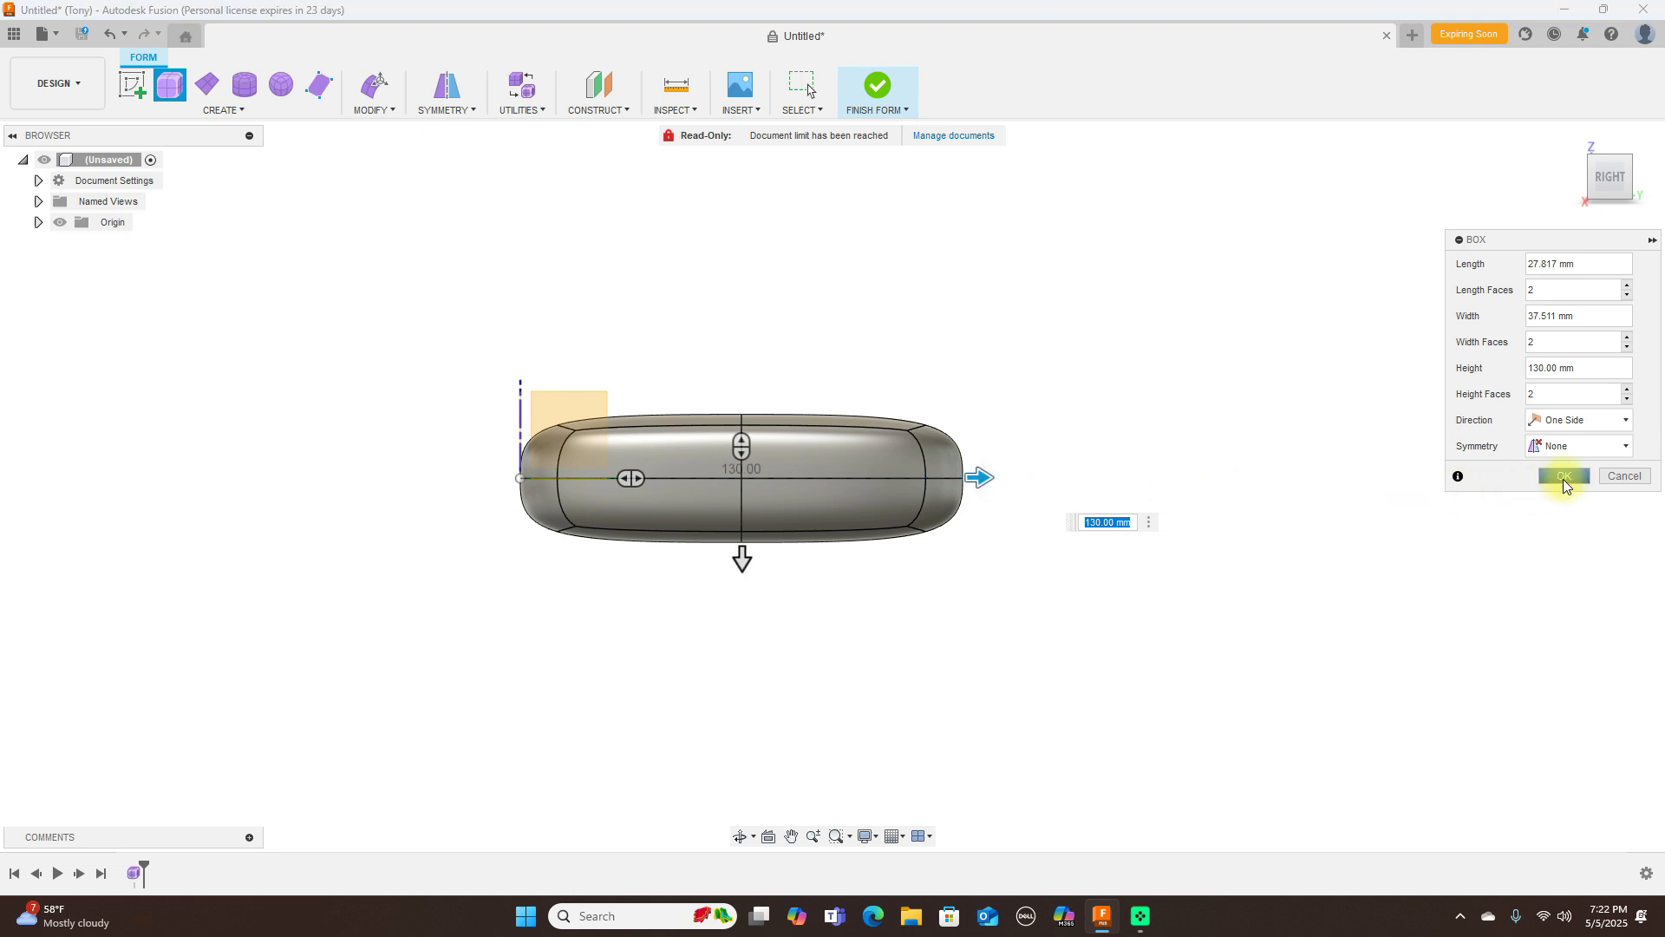
Create the rounded box and delete the faces on both ends to open it into a tube.
click(1563, 475)
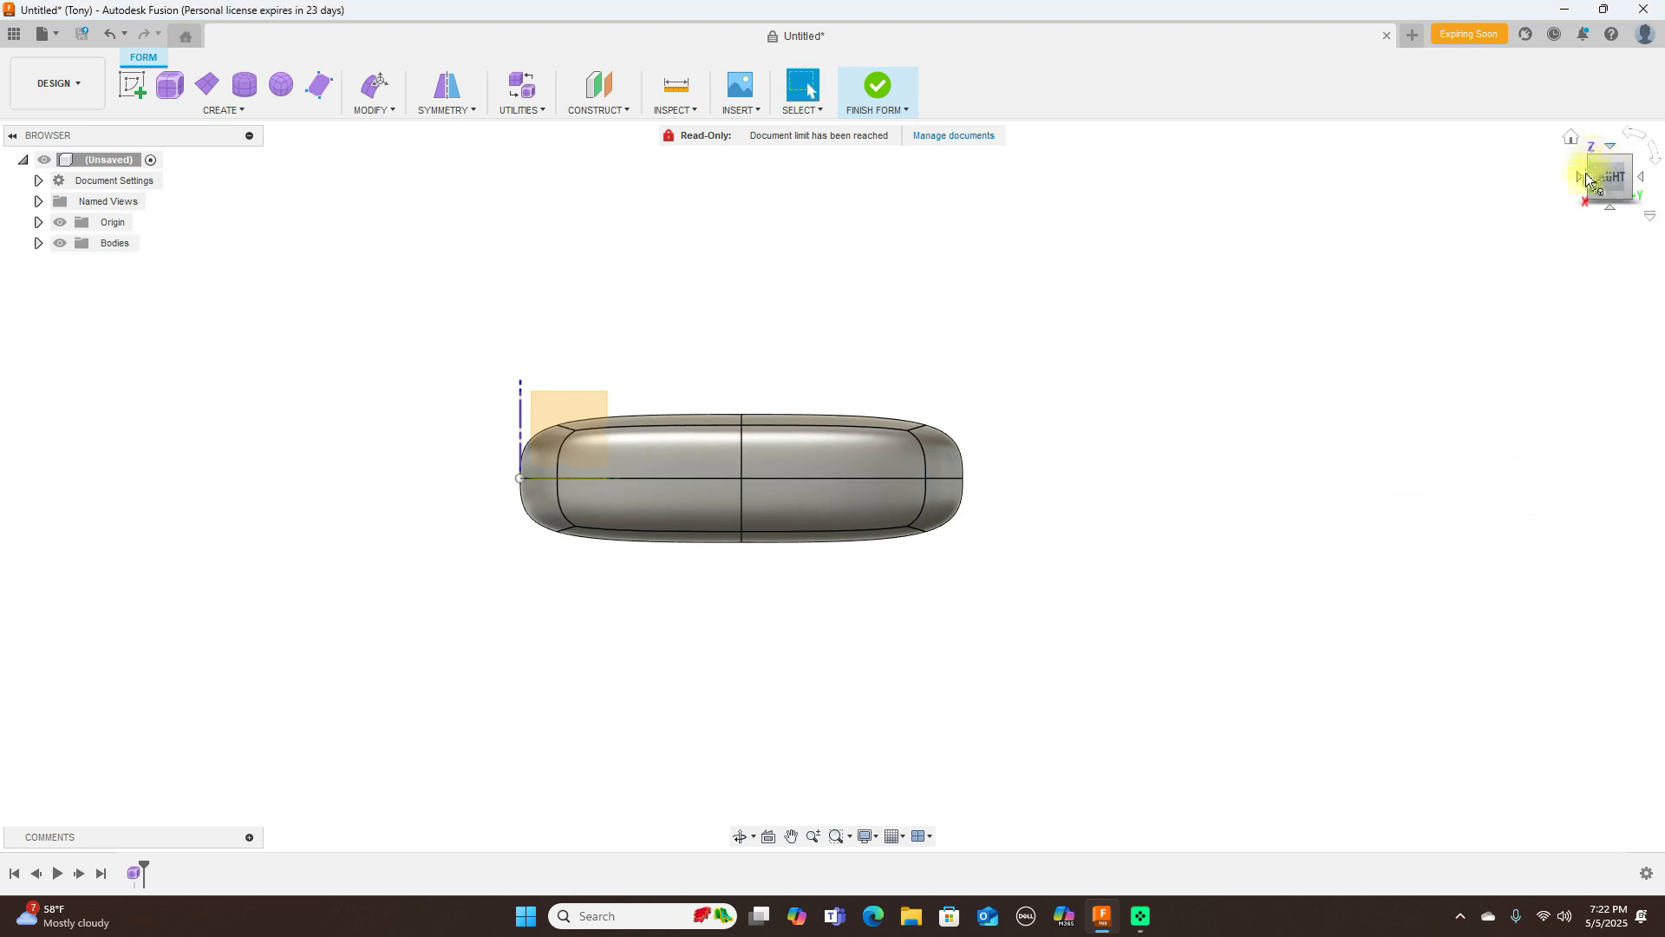
click(1608, 177)
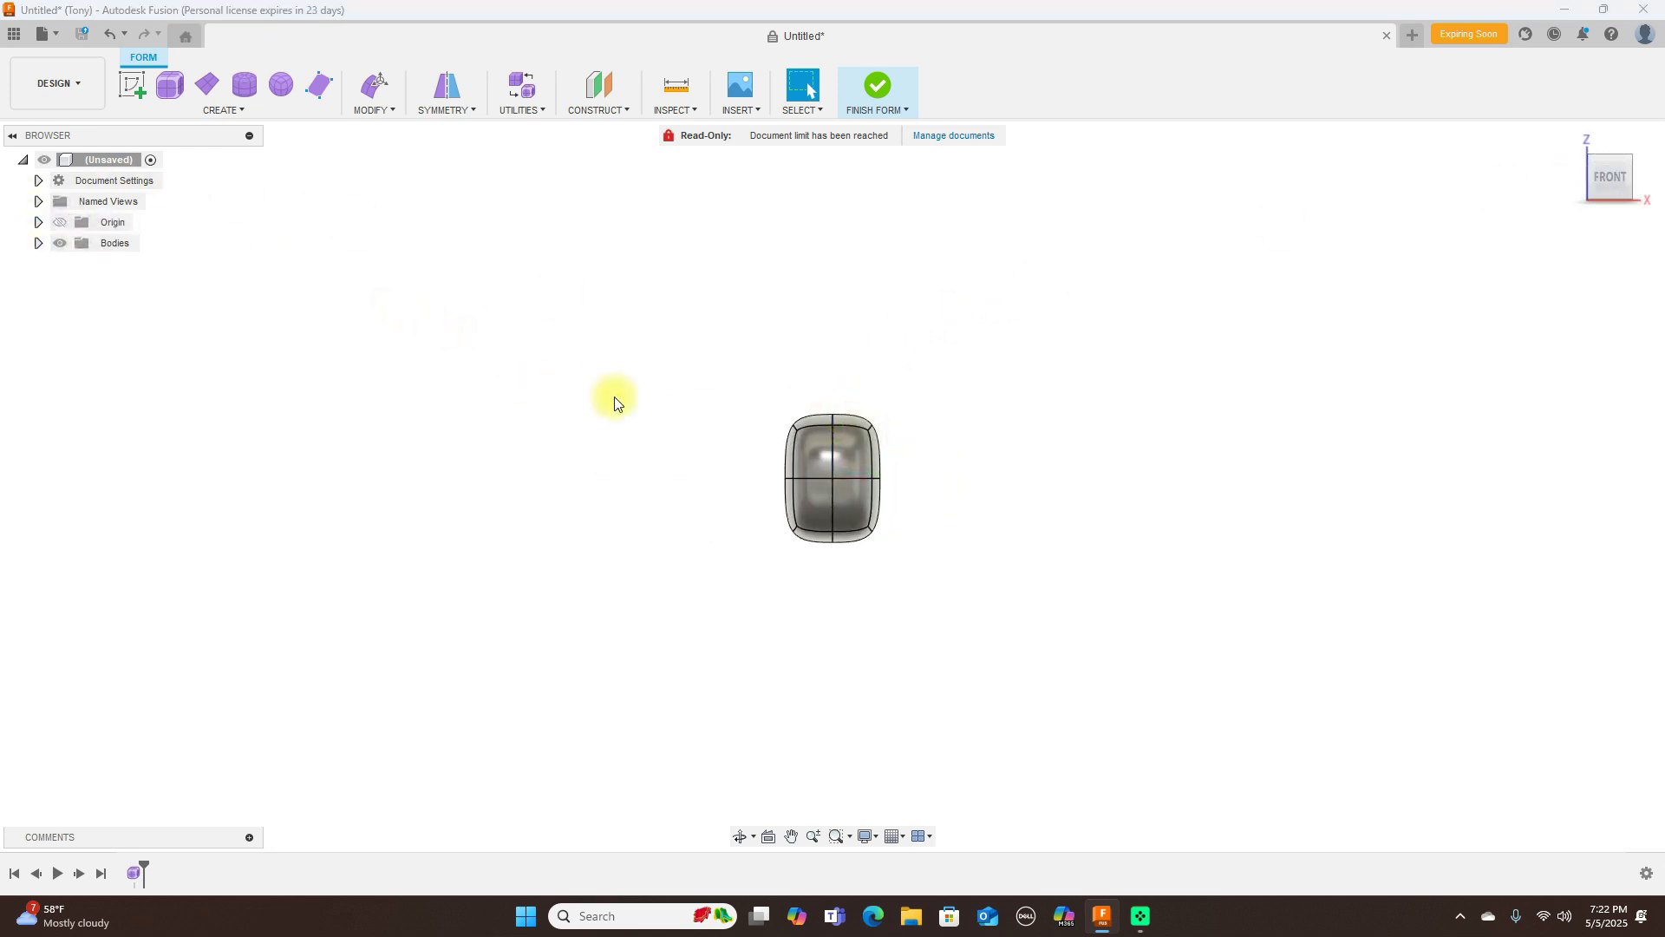
click(850, 475)
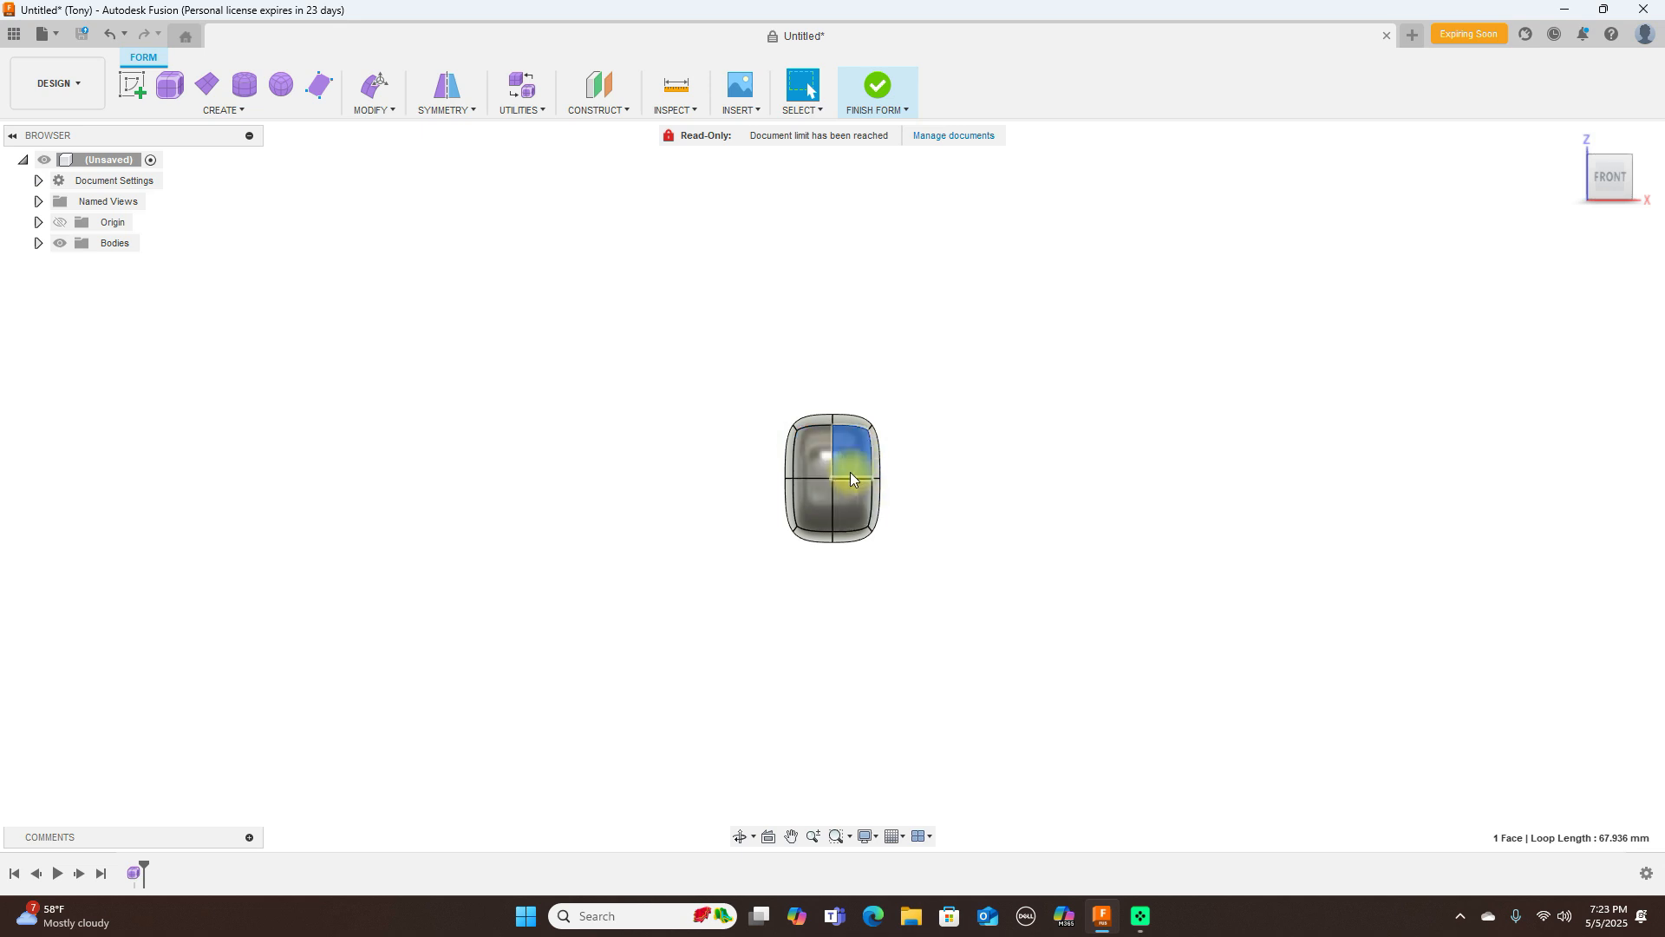
click(821, 501)
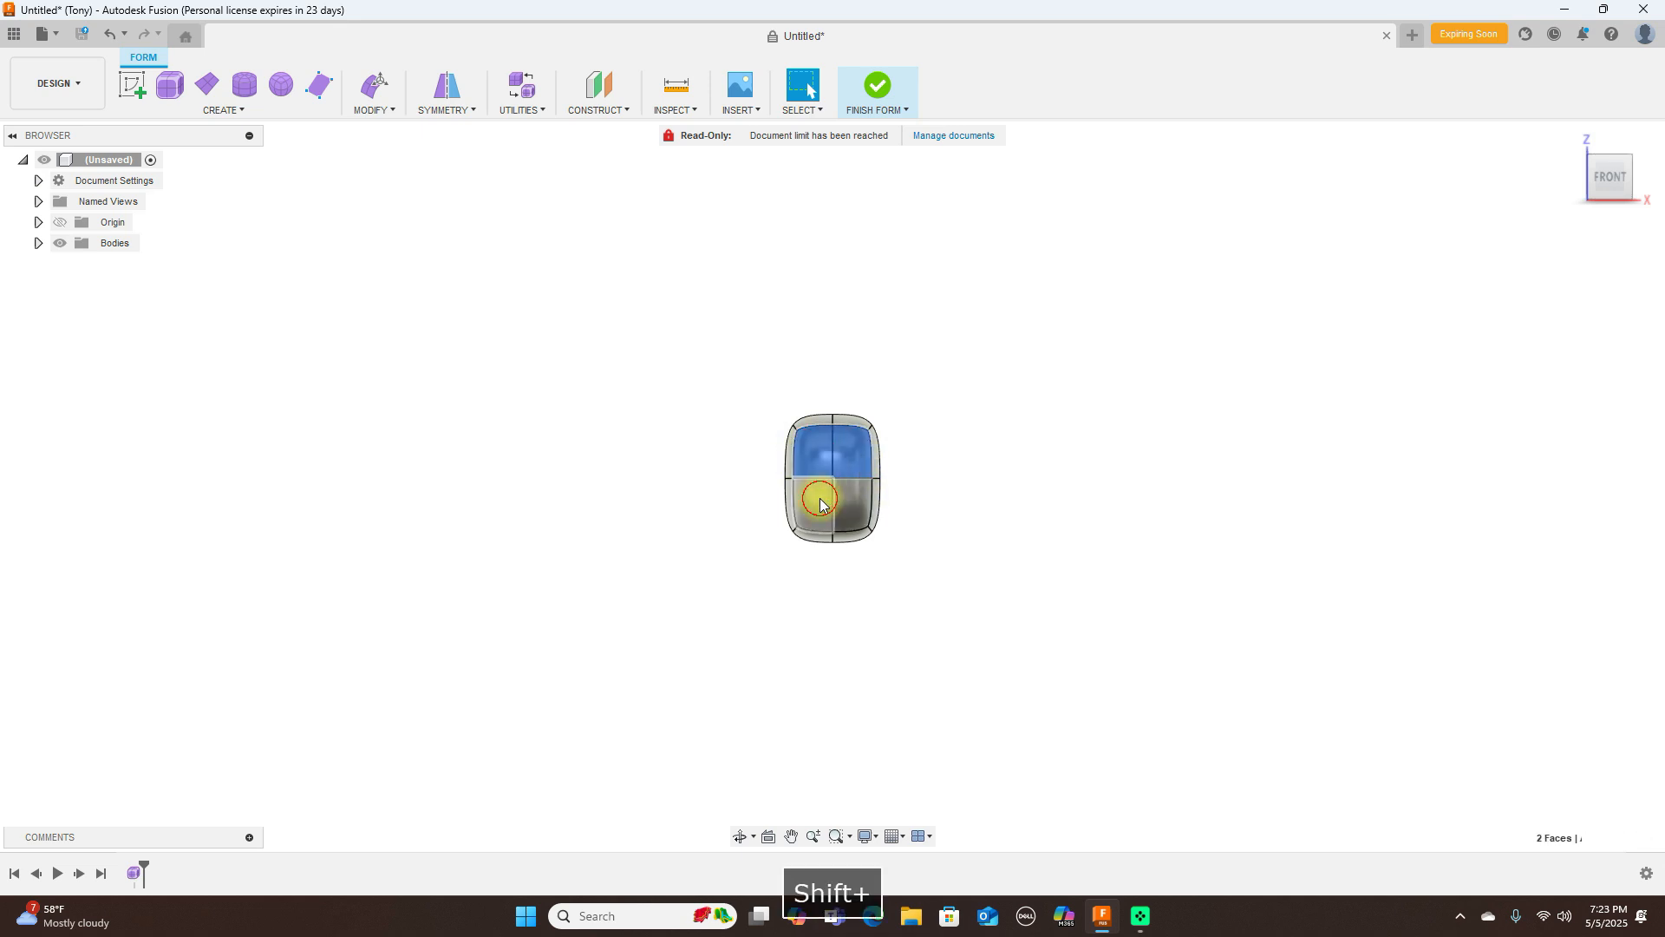
click(821, 505)
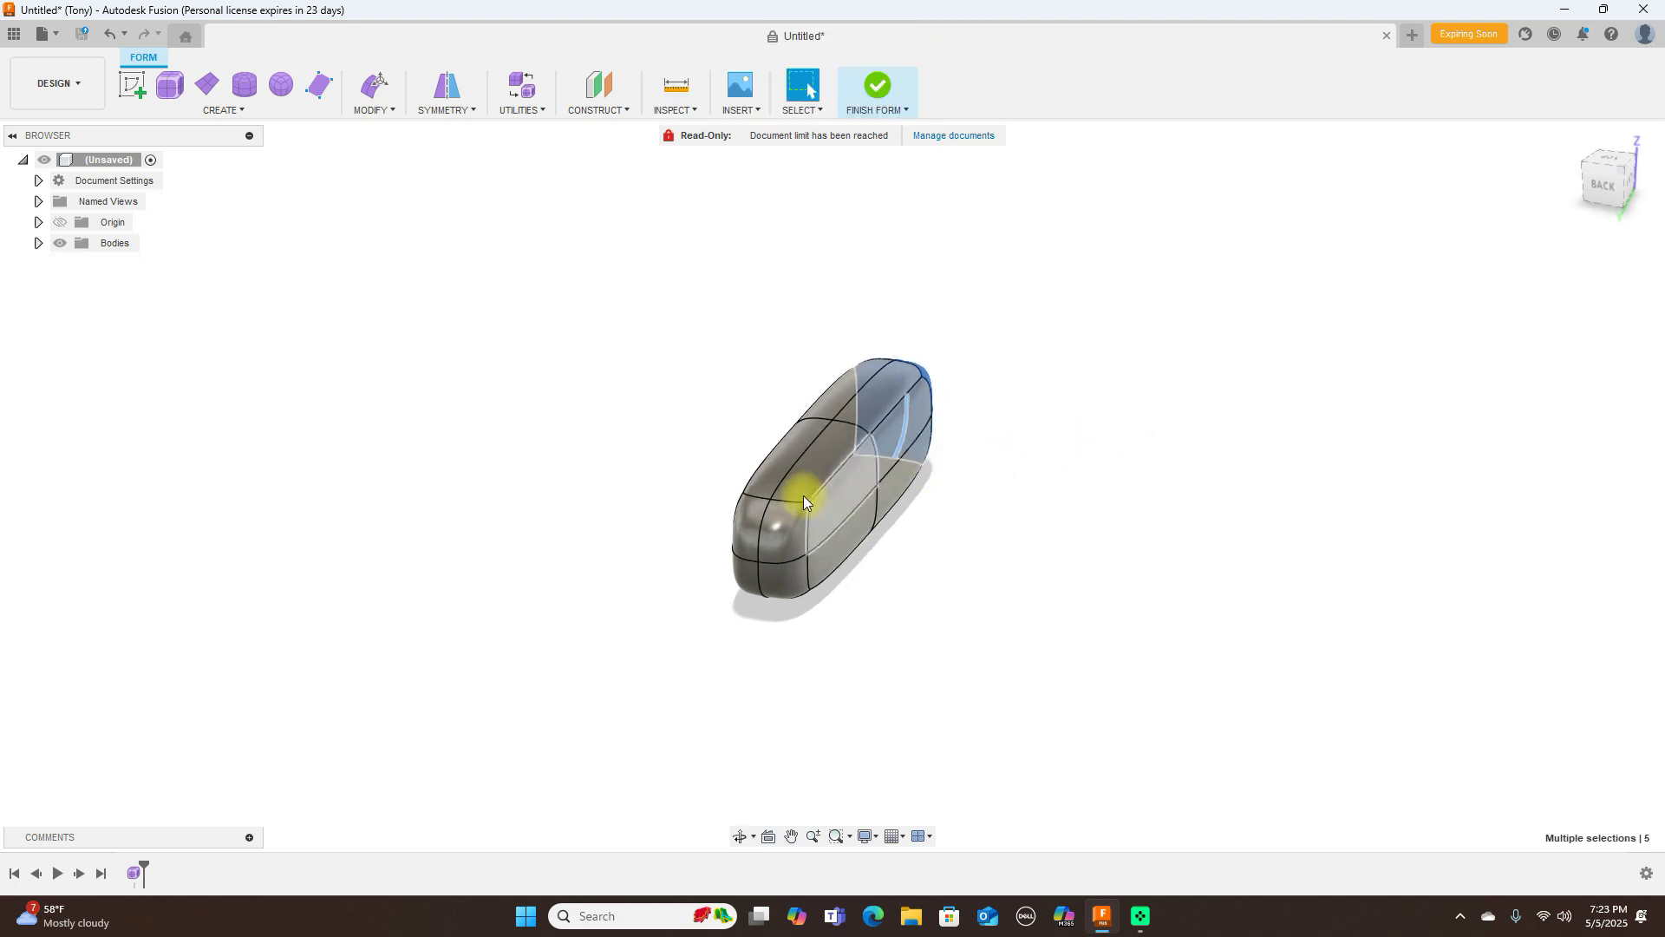
click(773, 536)
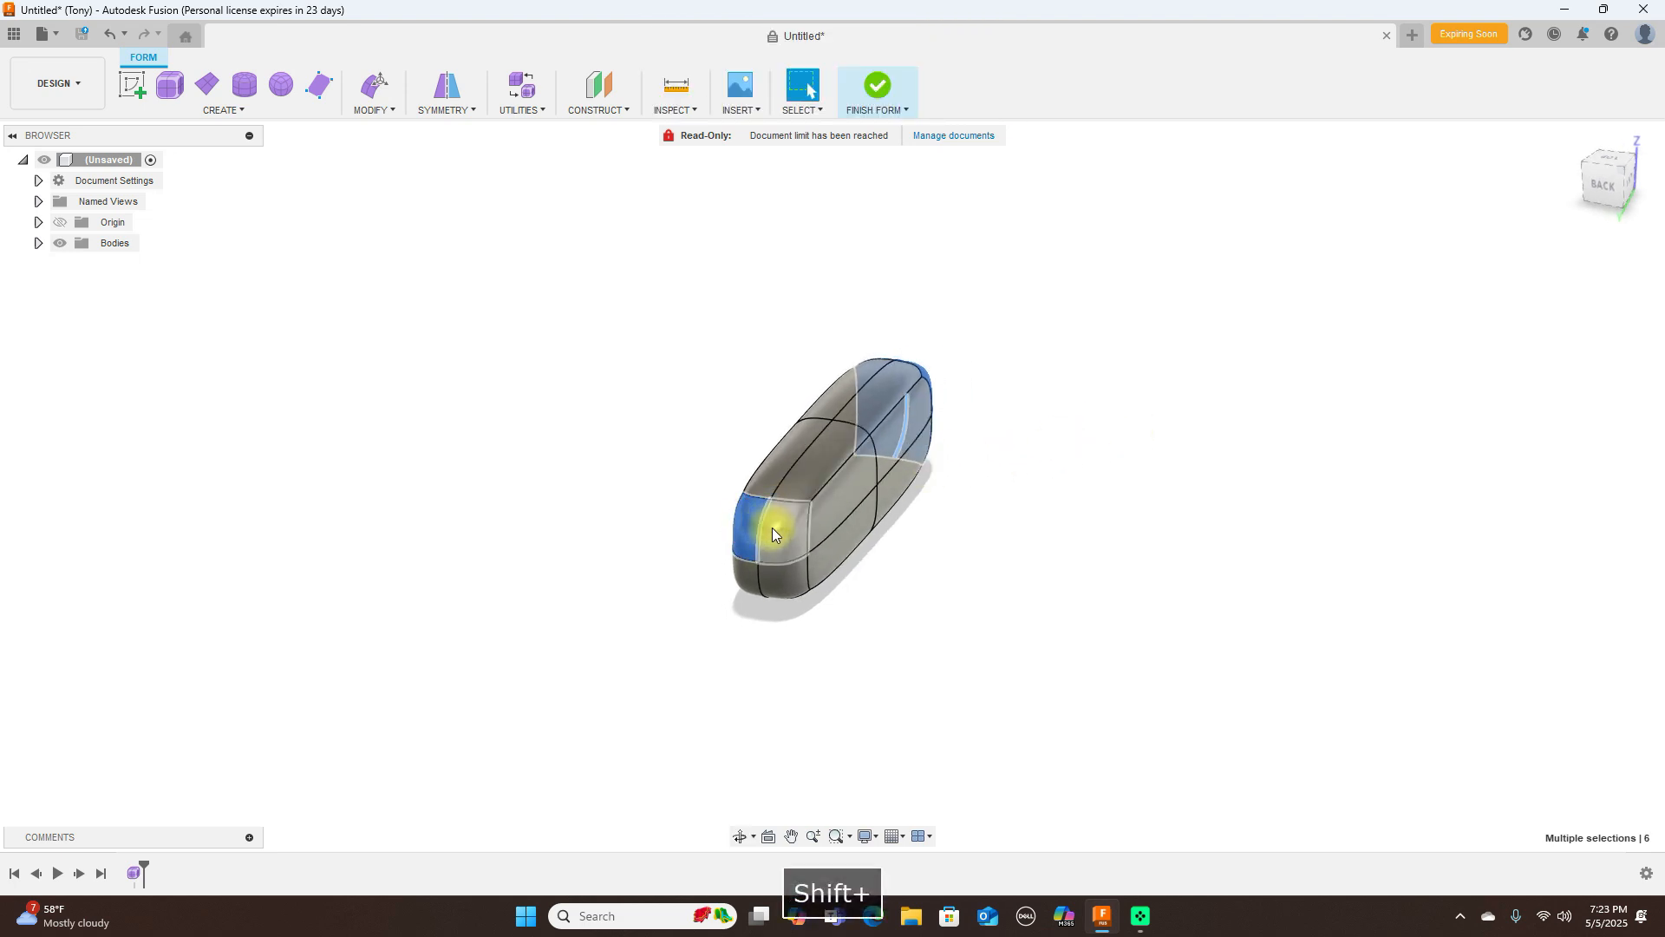
click(749, 582)
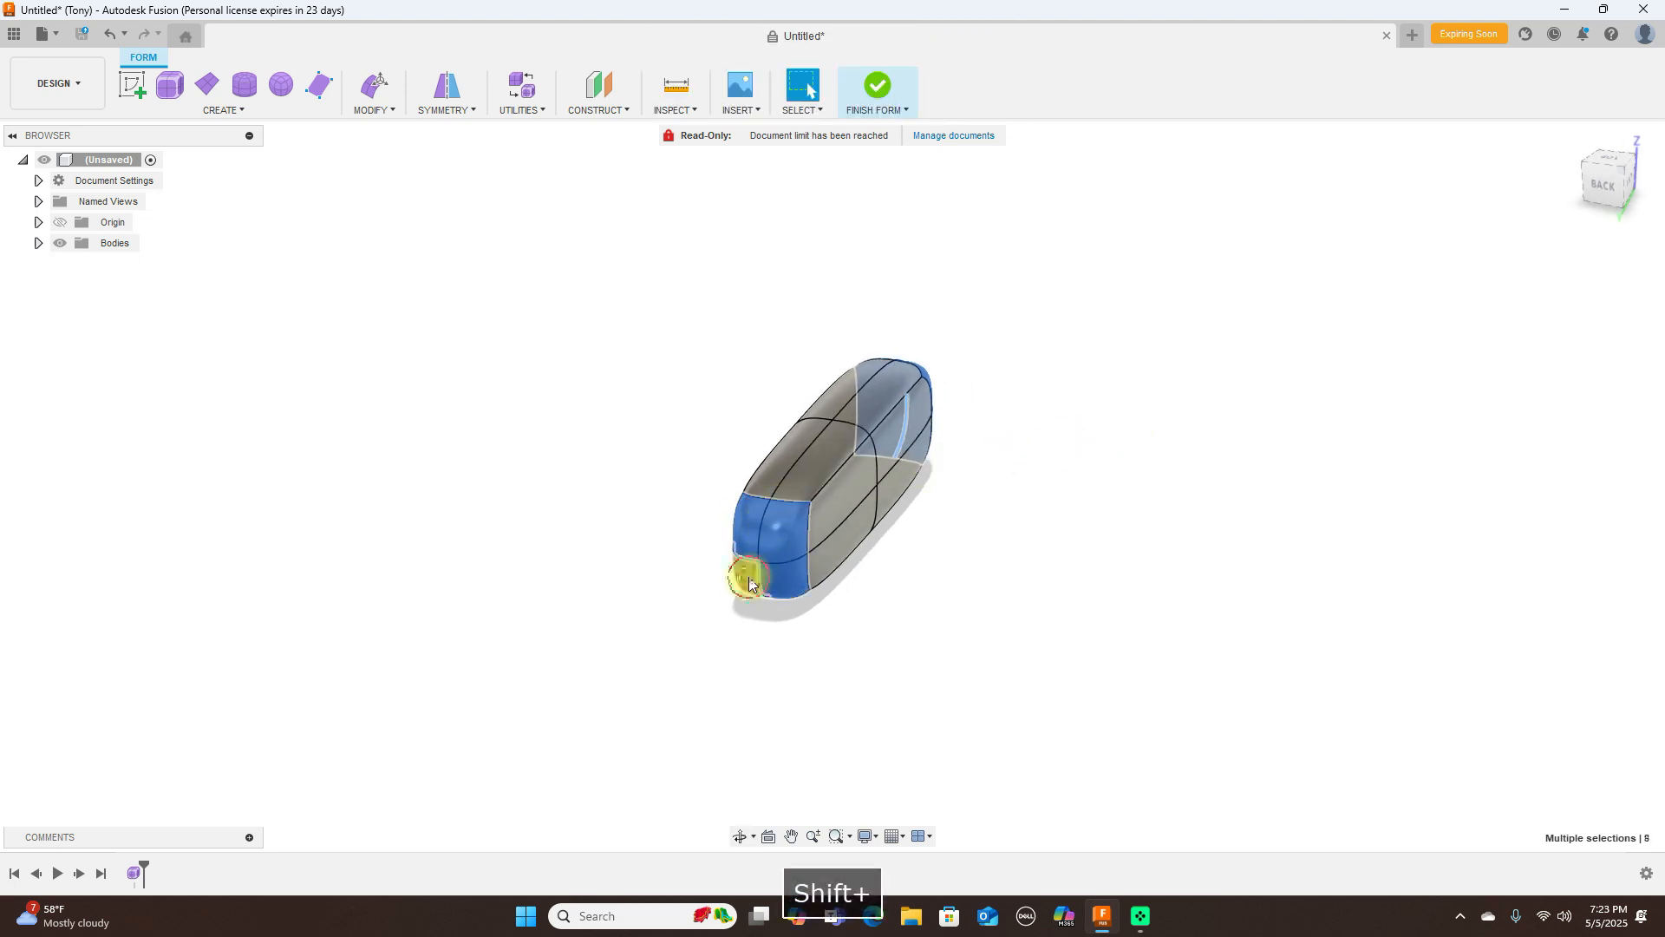
key(Delete)
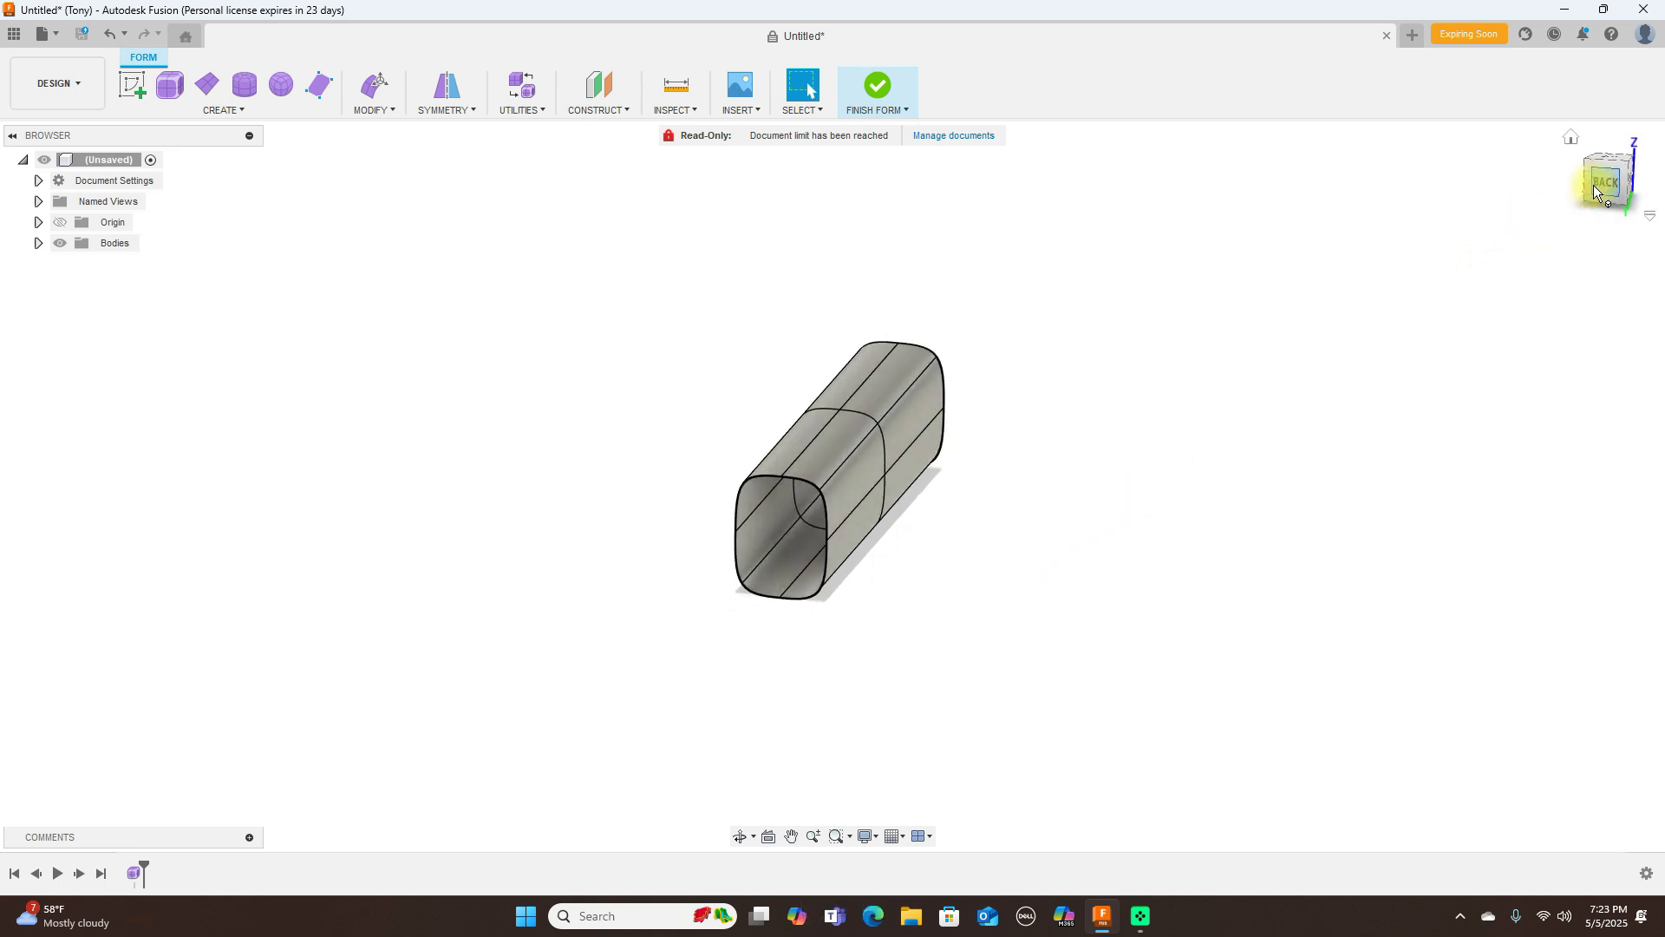
Orbit around the tube to inspect its open ends from the side and a corner.
click(1606, 177)
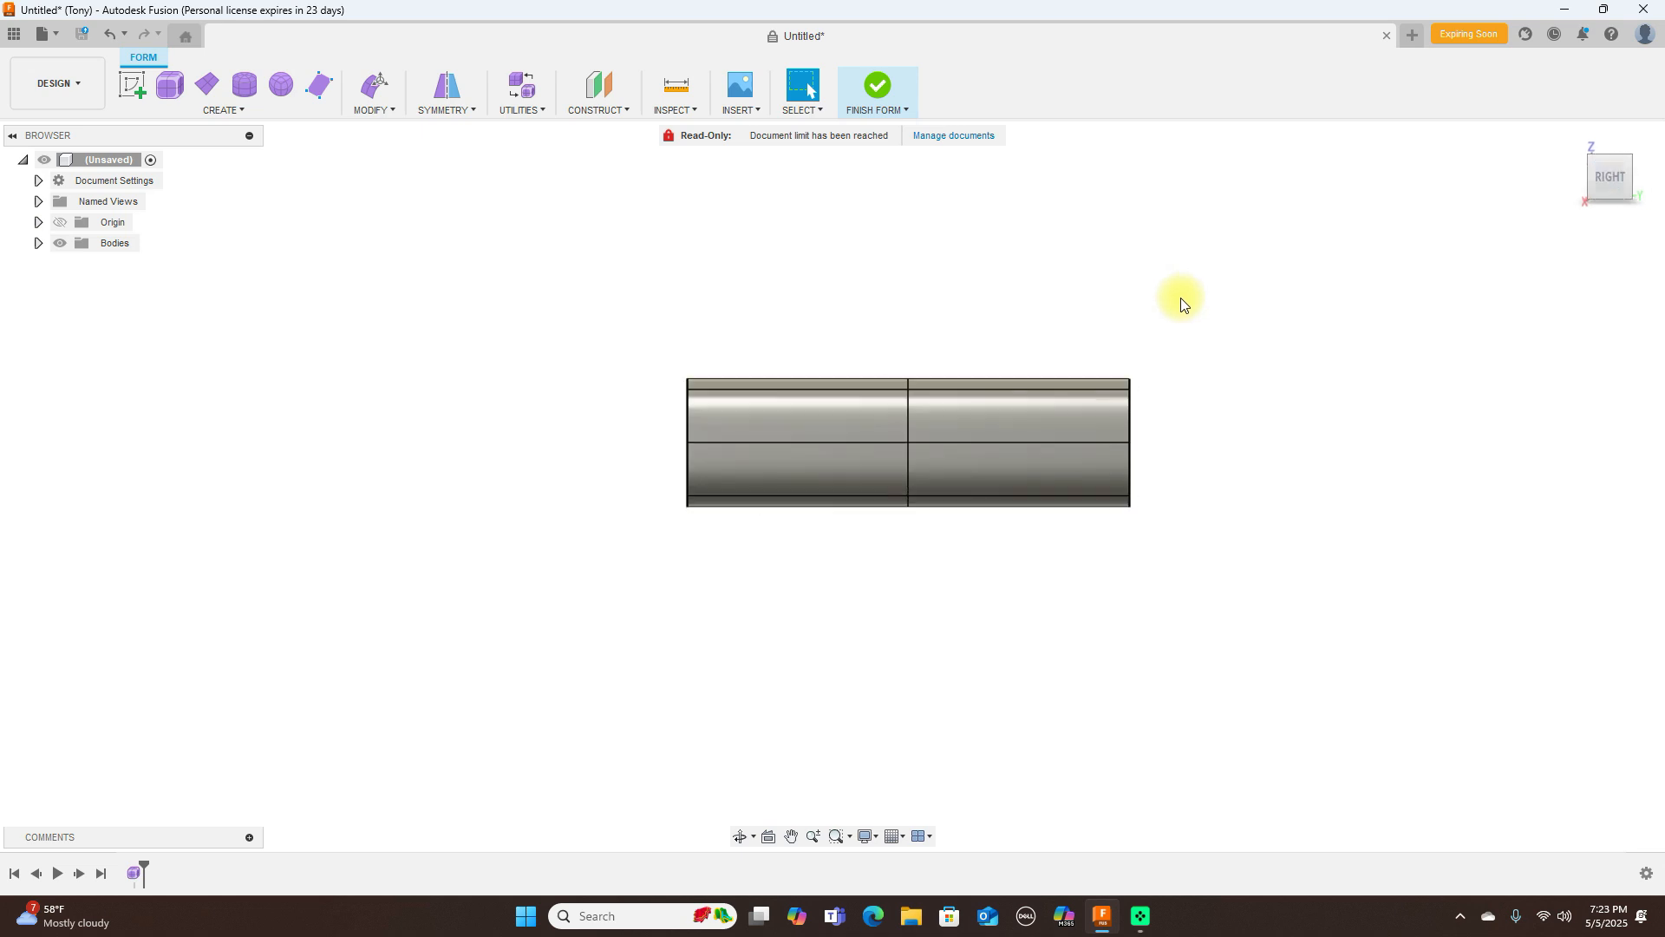
mouse_move(1629, 177)
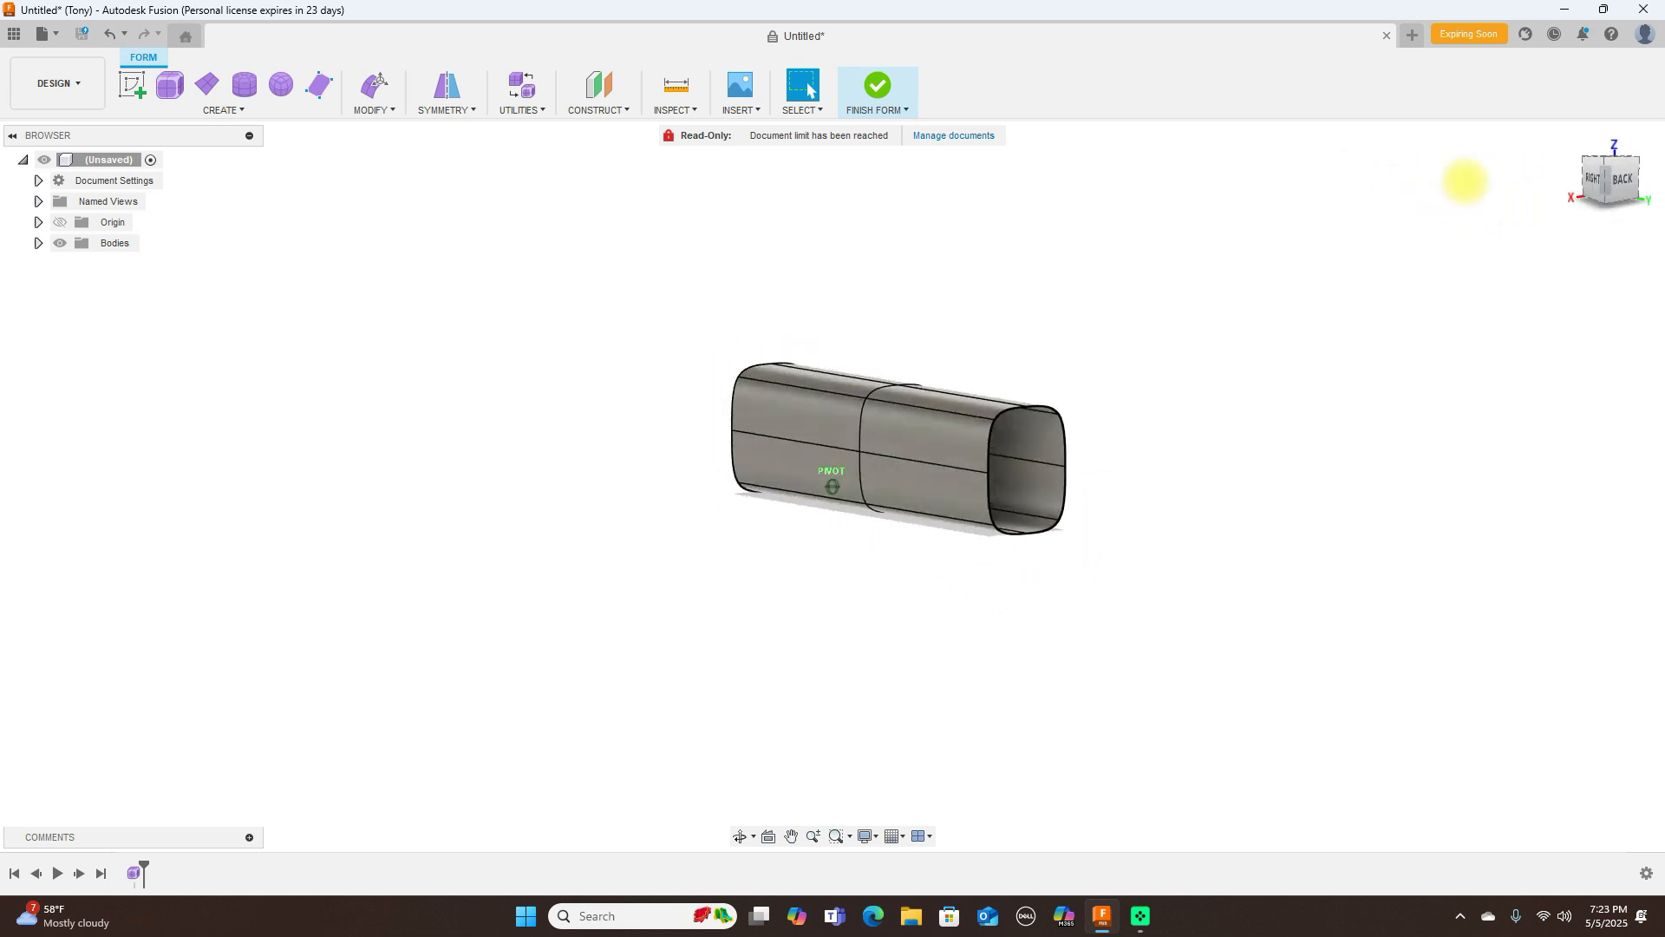
click(1610, 178)
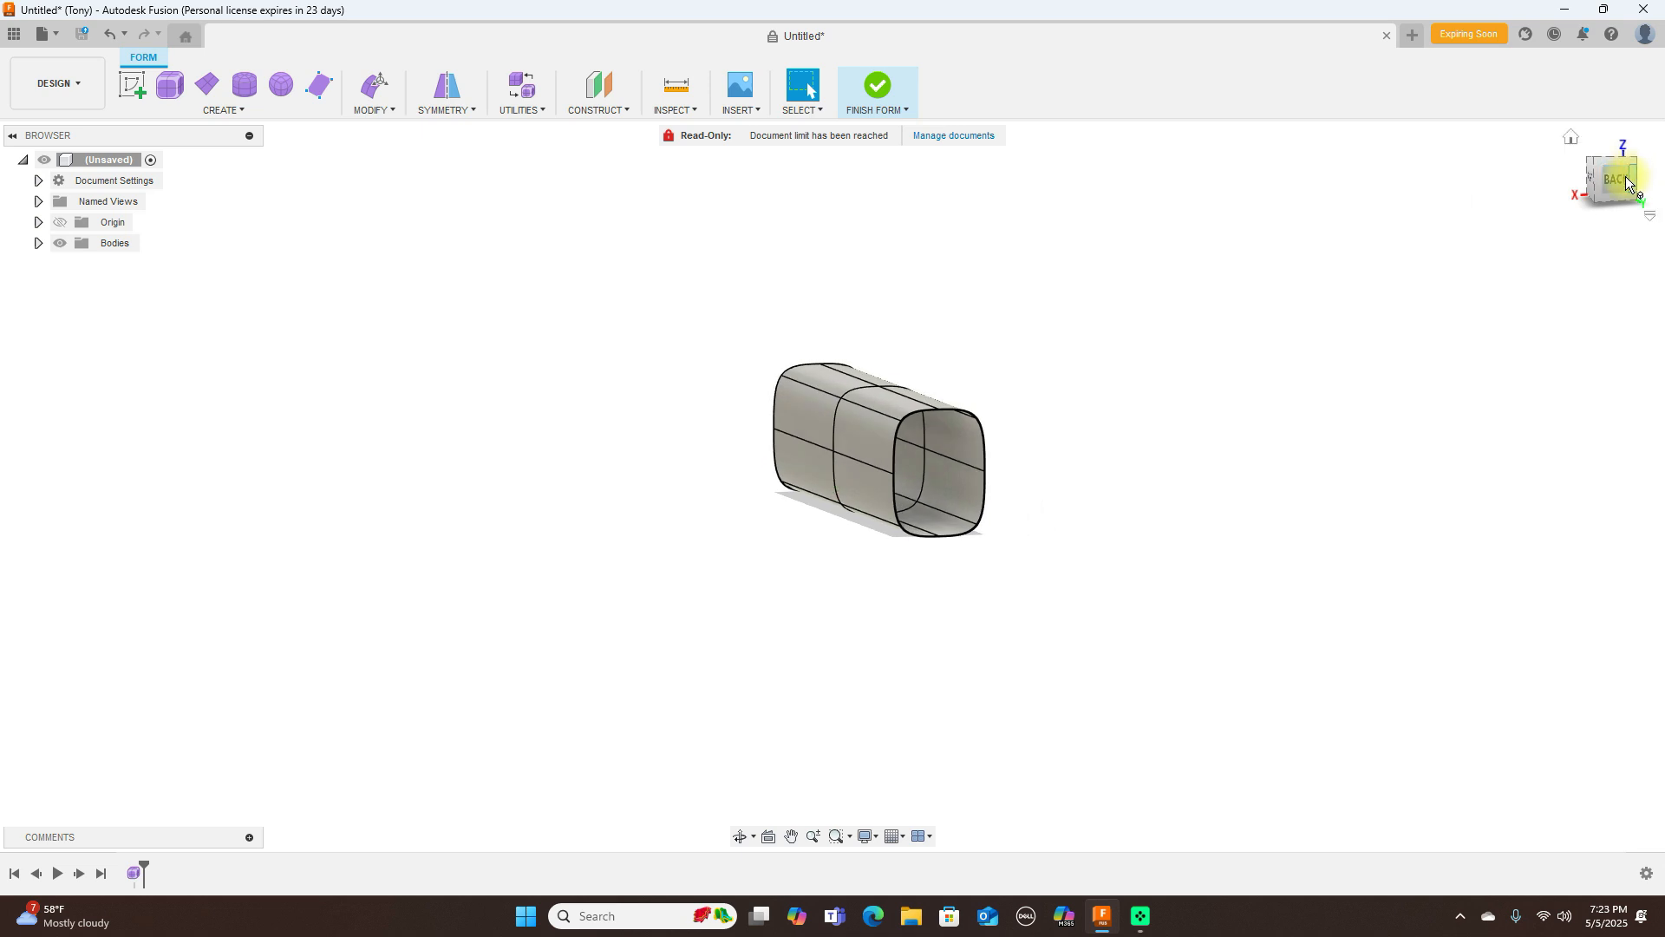
click(1612, 177)
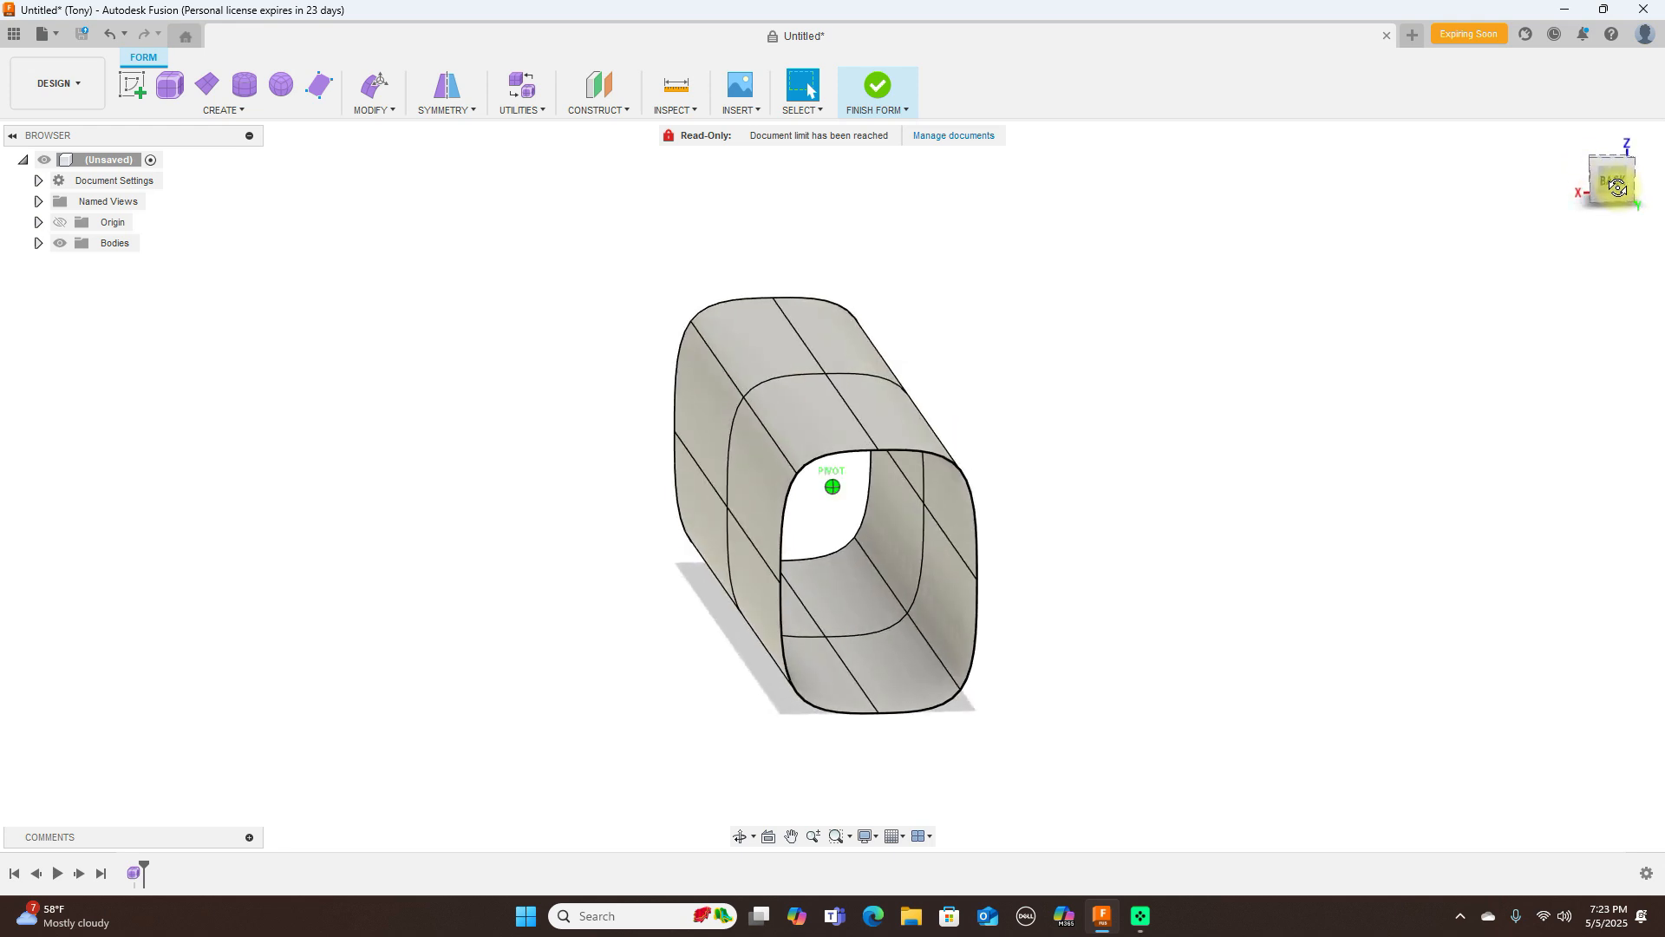
click(876, 83)
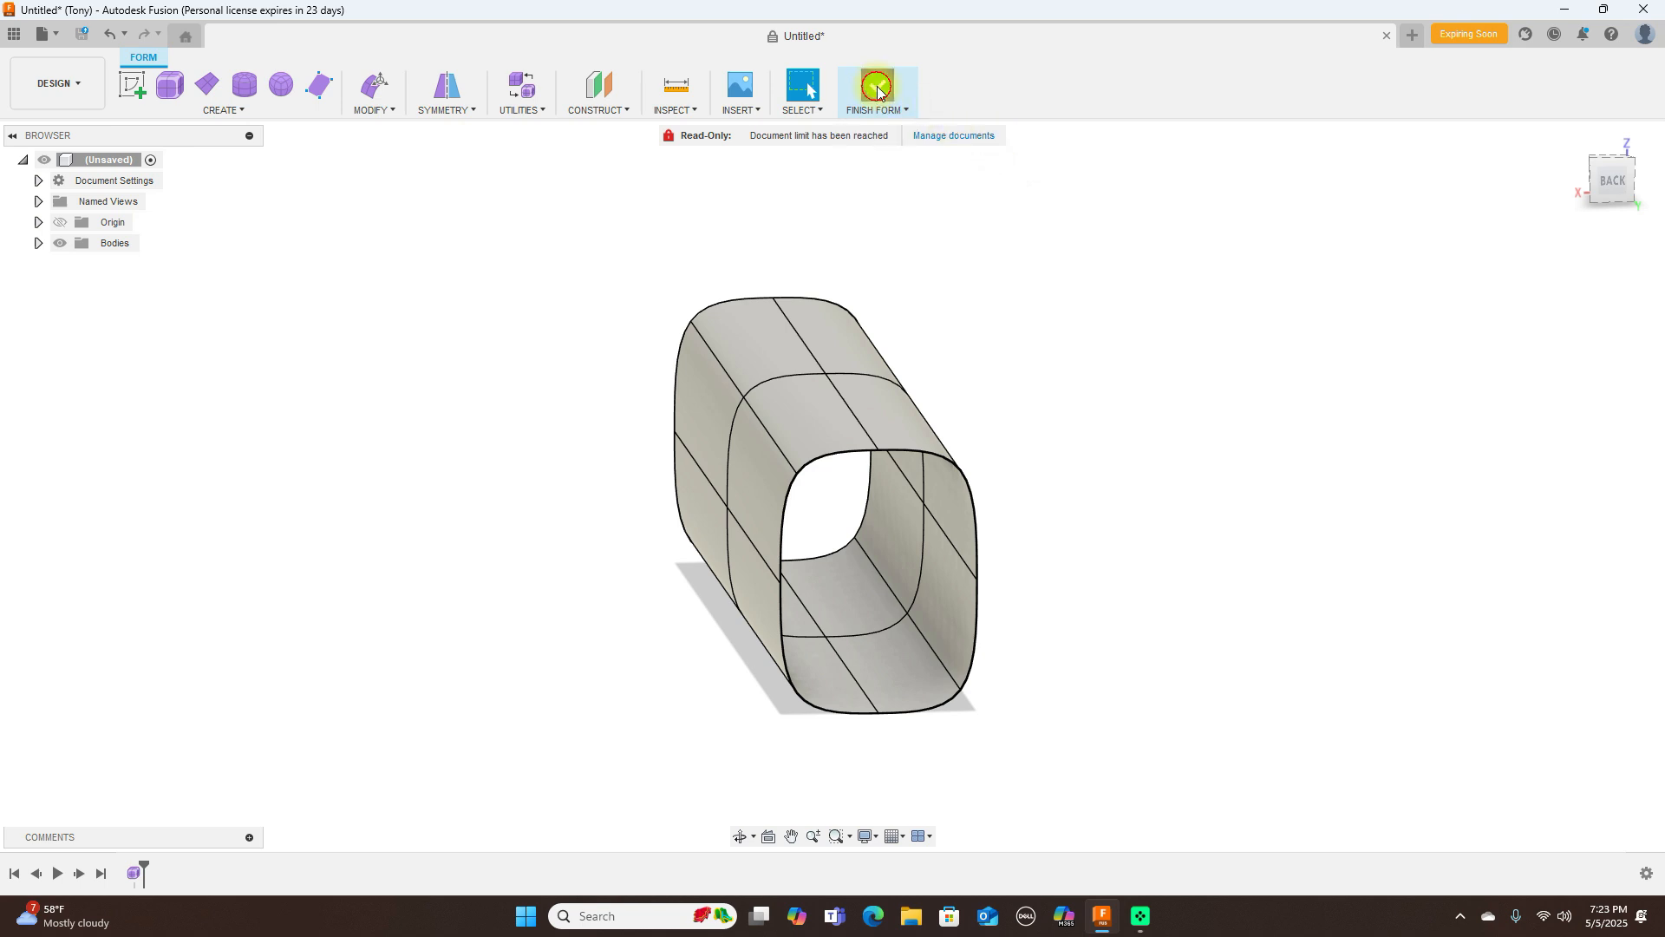
Finish the form and patch the tube's open ends with surface tools.
click(874, 85)
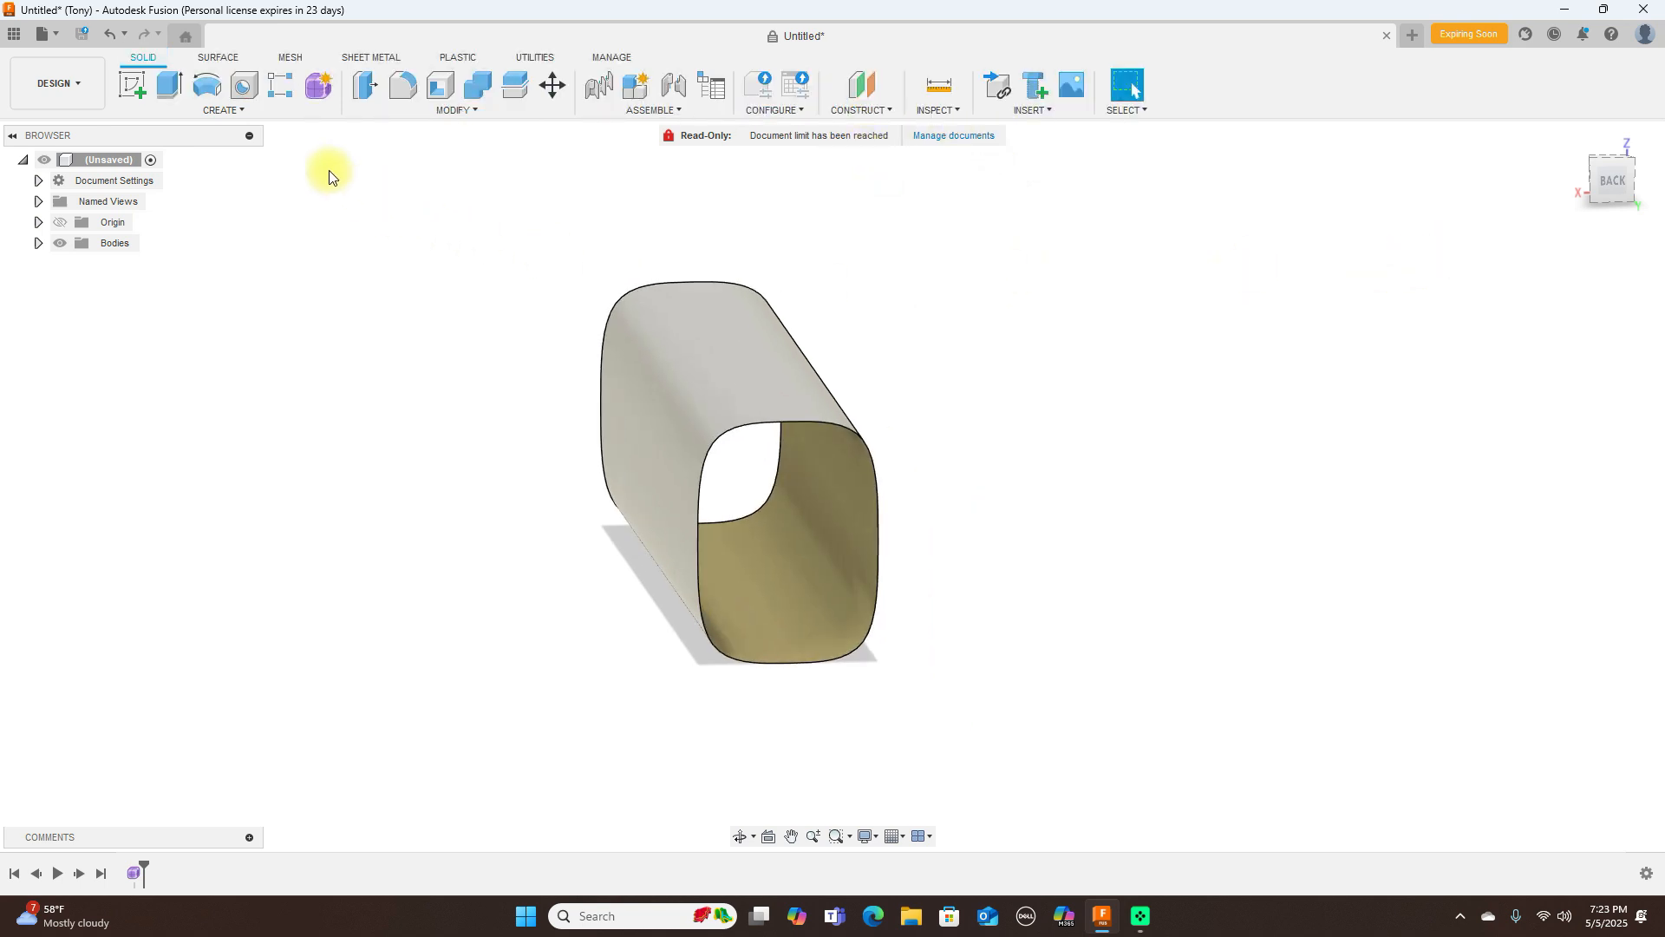
mouse_move(324, 173)
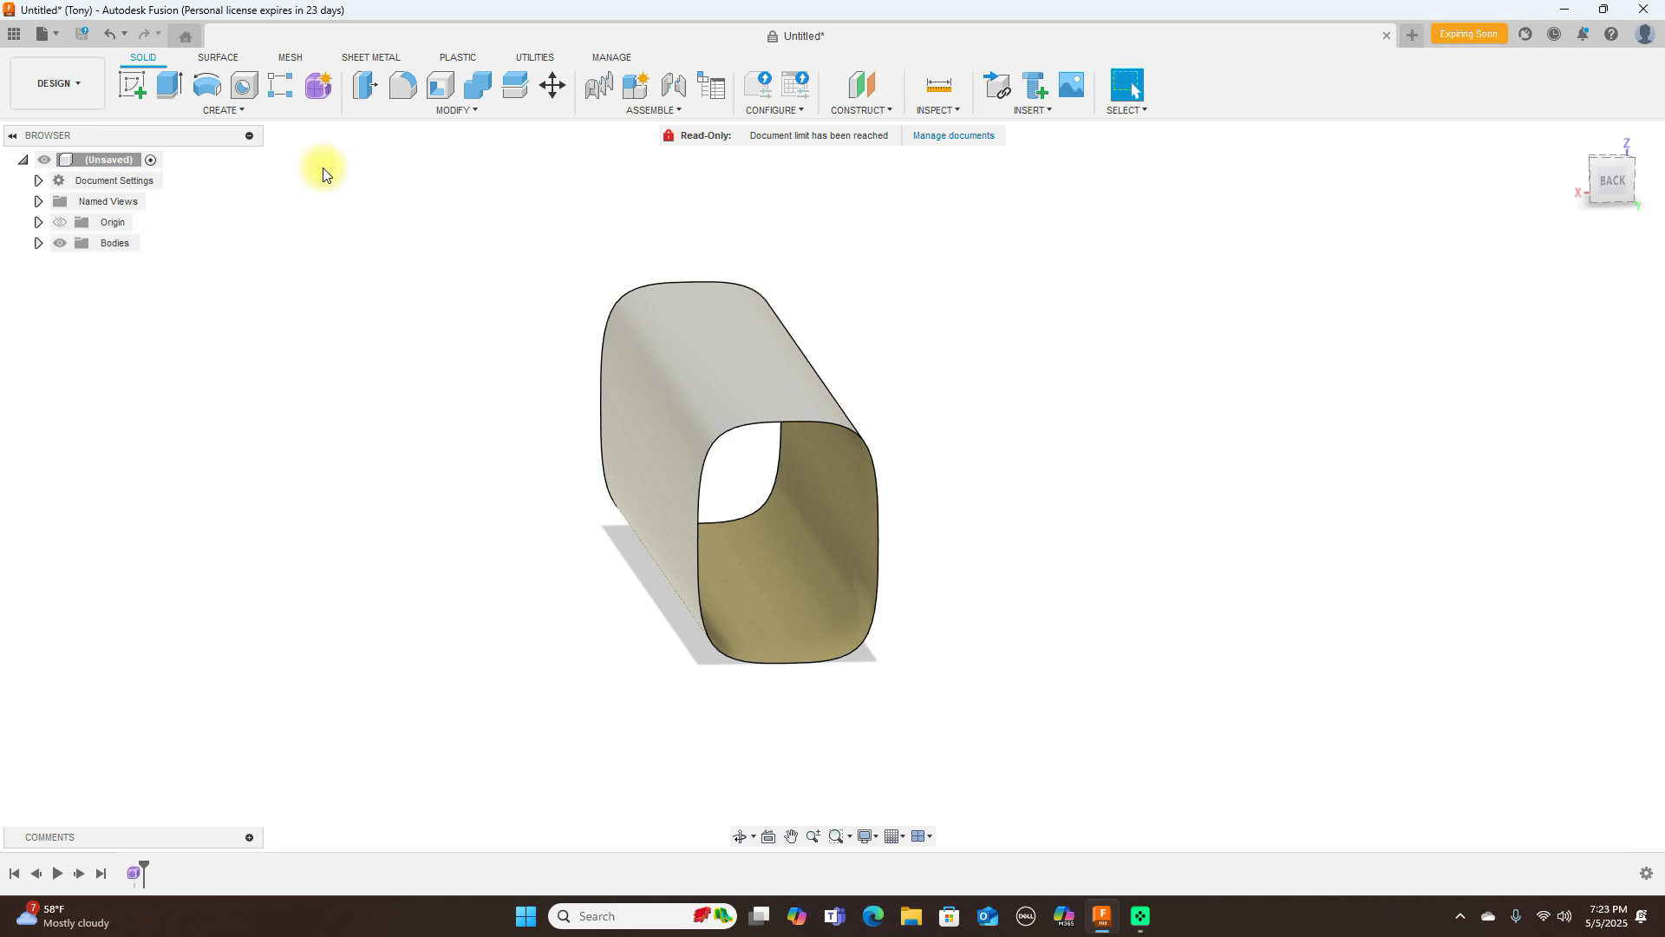
mouse_move(316, 177)
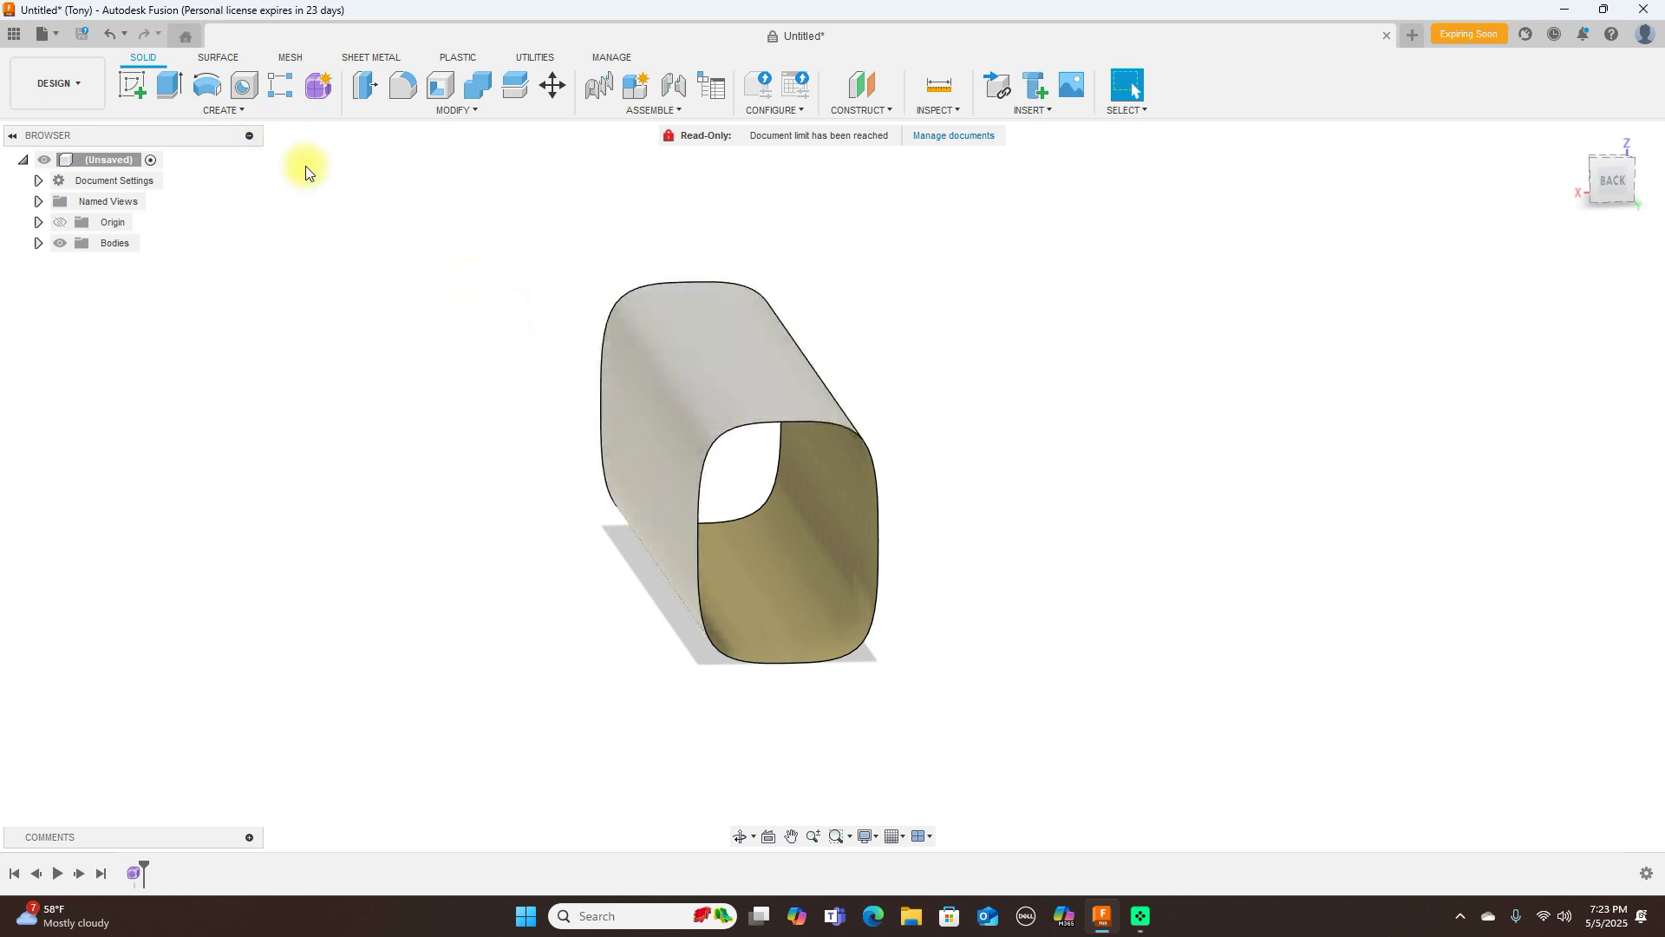
click(218, 57)
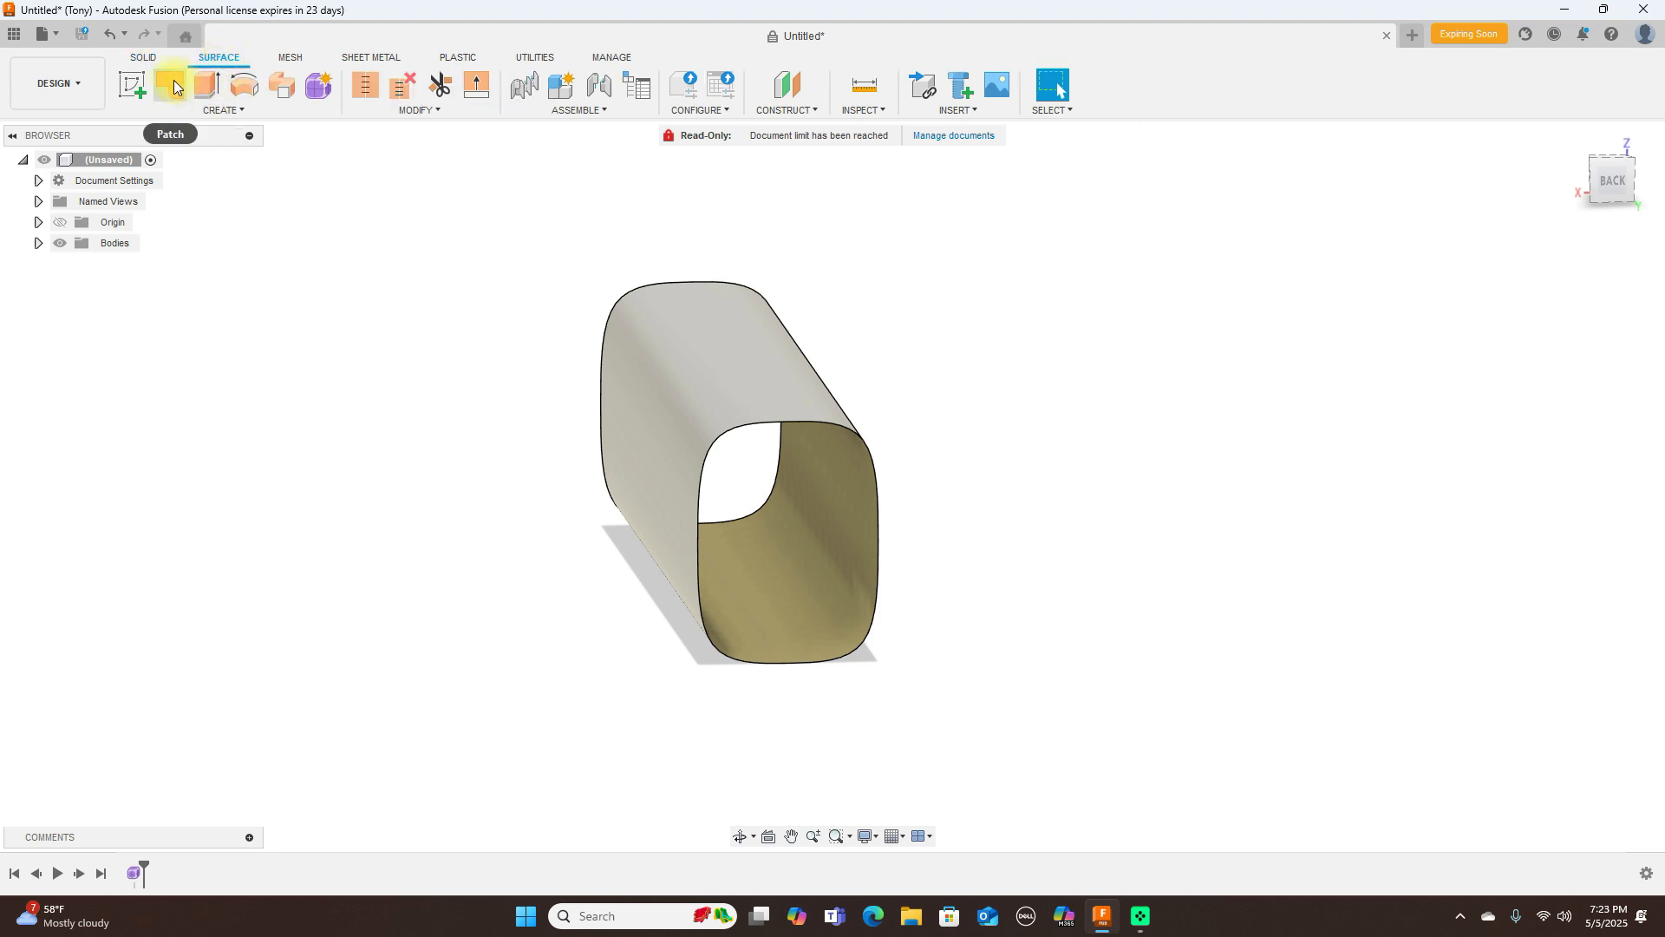
click(169, 85)
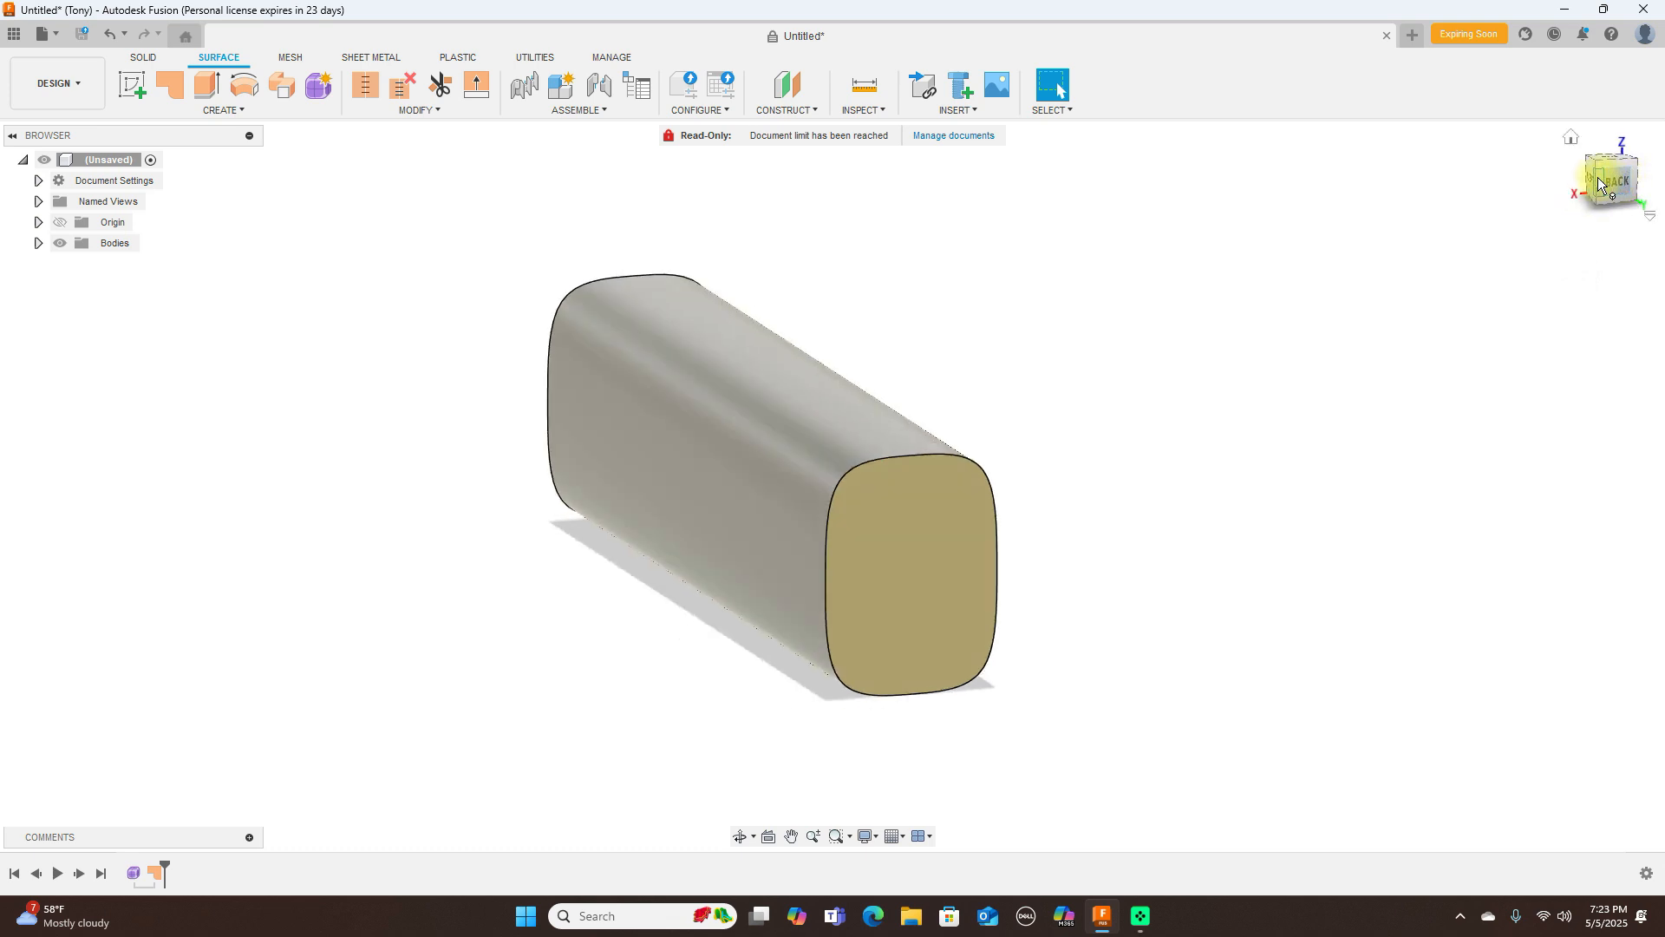
click(1606, 177)
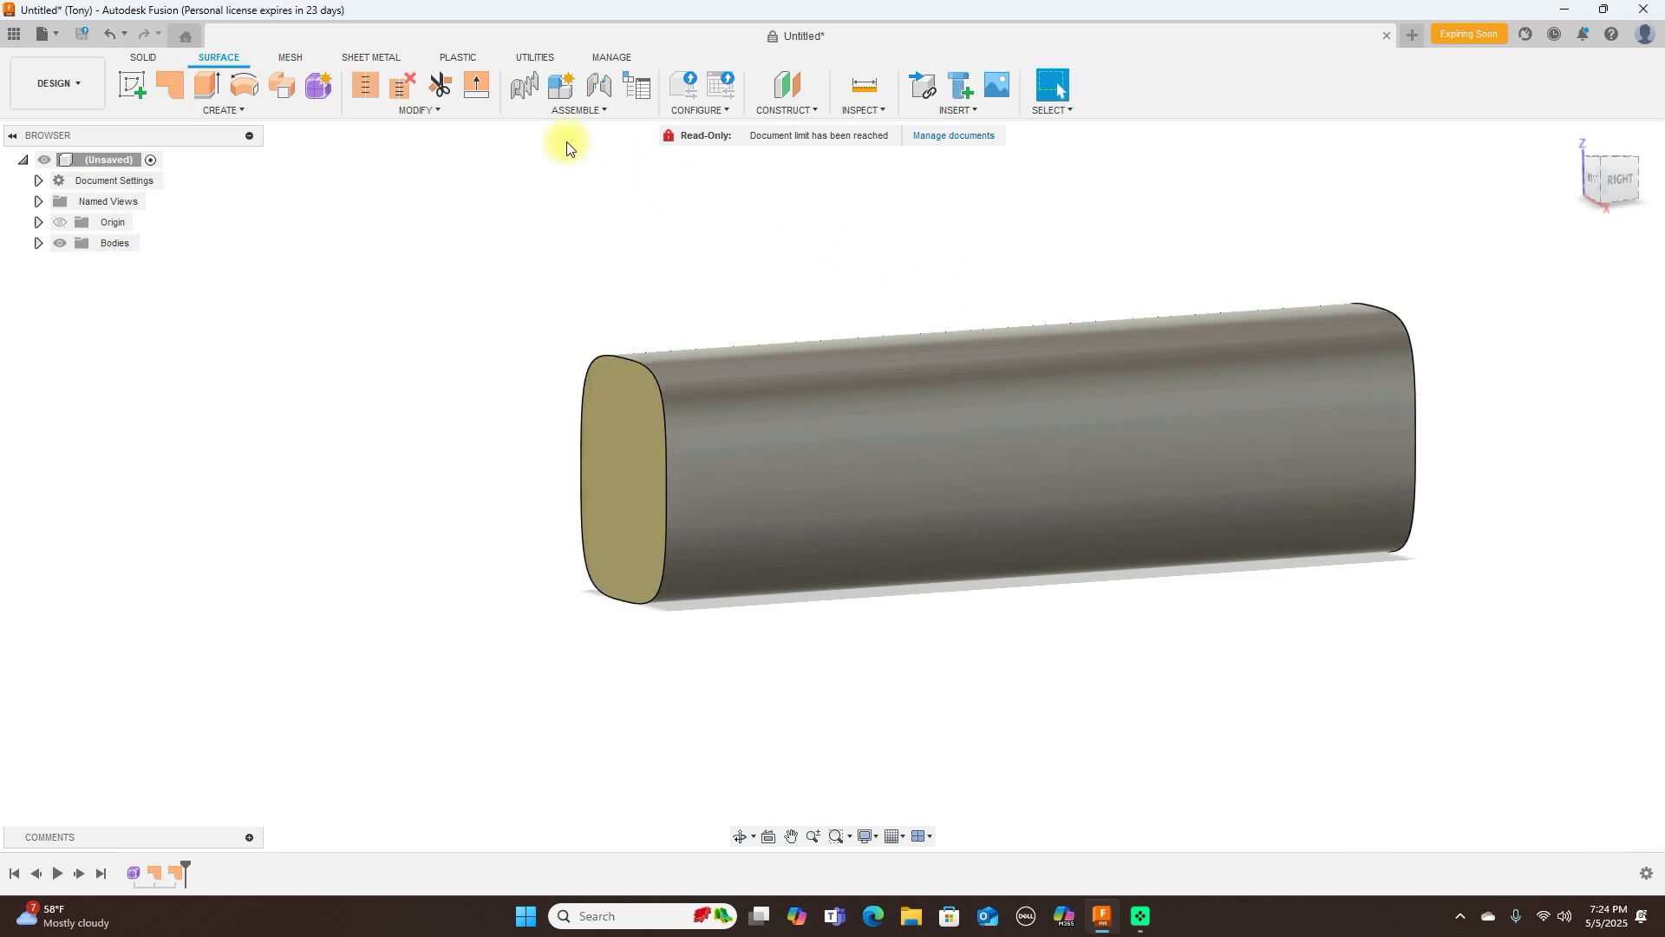
Stitch the tube surface and end patches into one closed solid body.
click(364, 84)
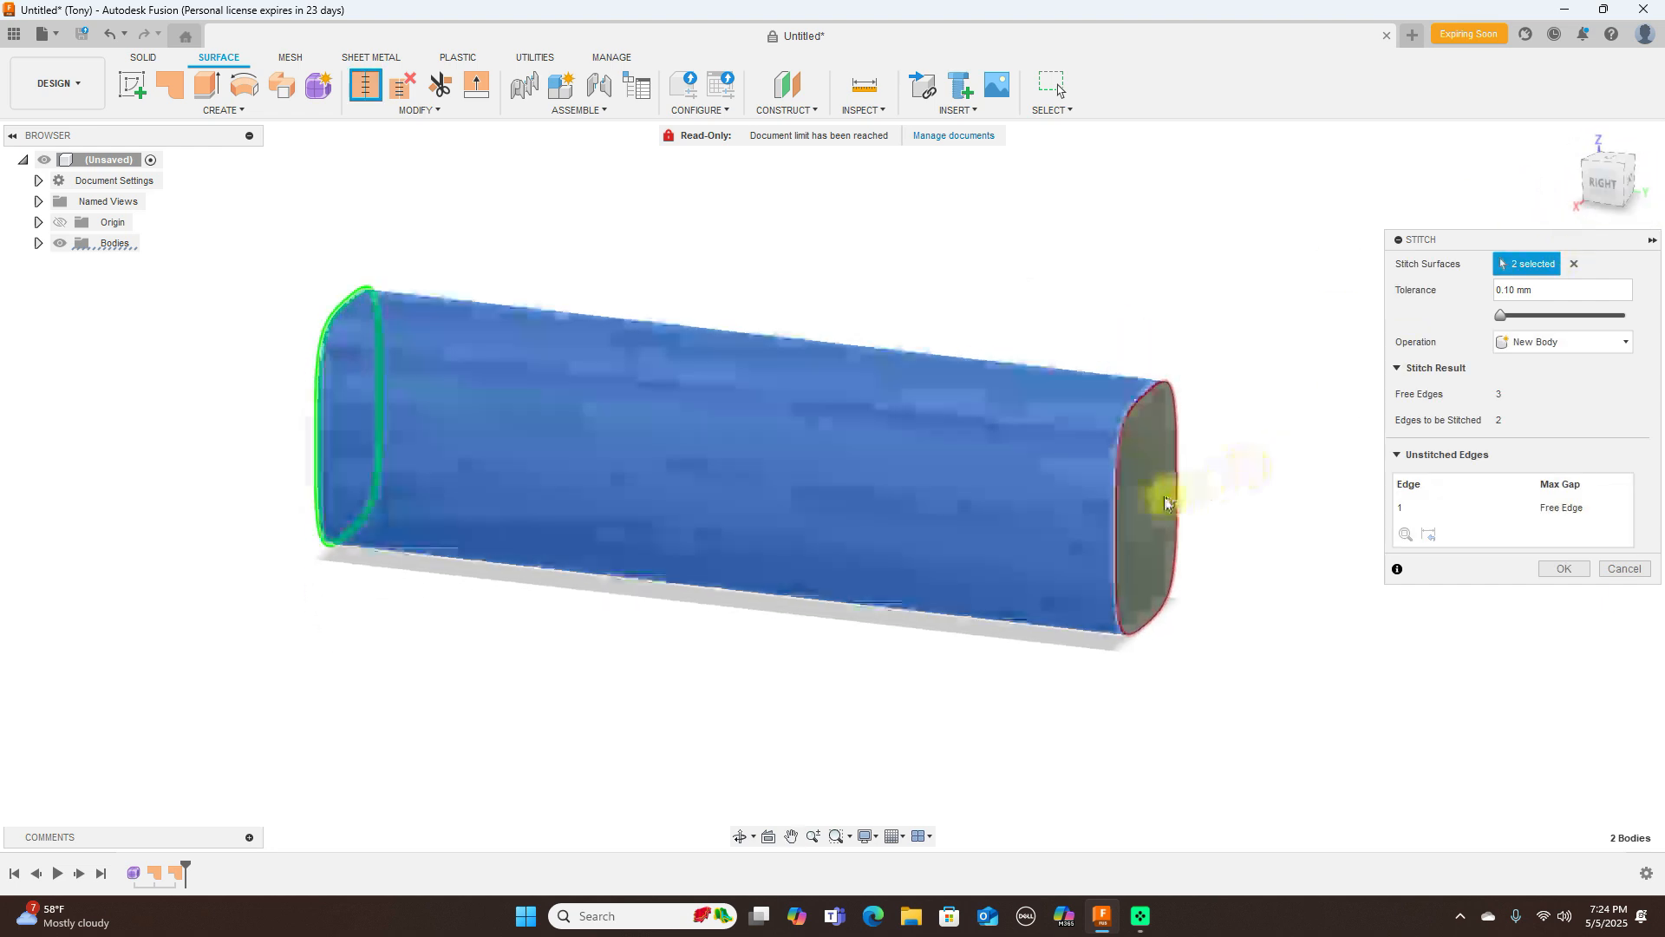
click(1561, 569)
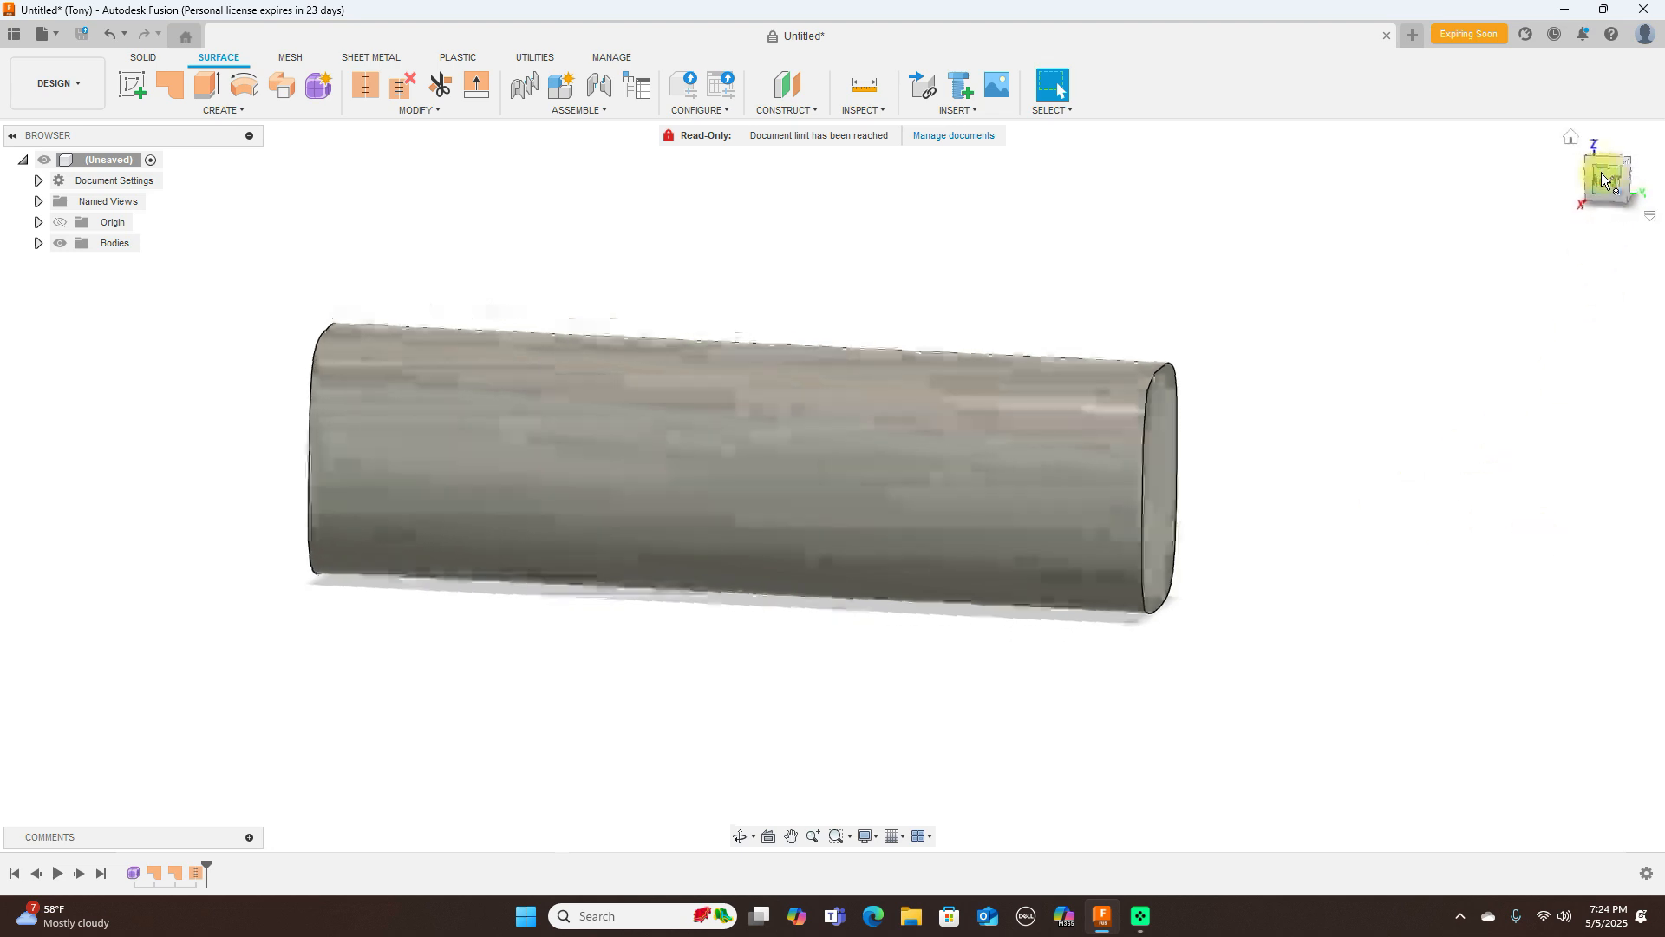
click(1610, 177)
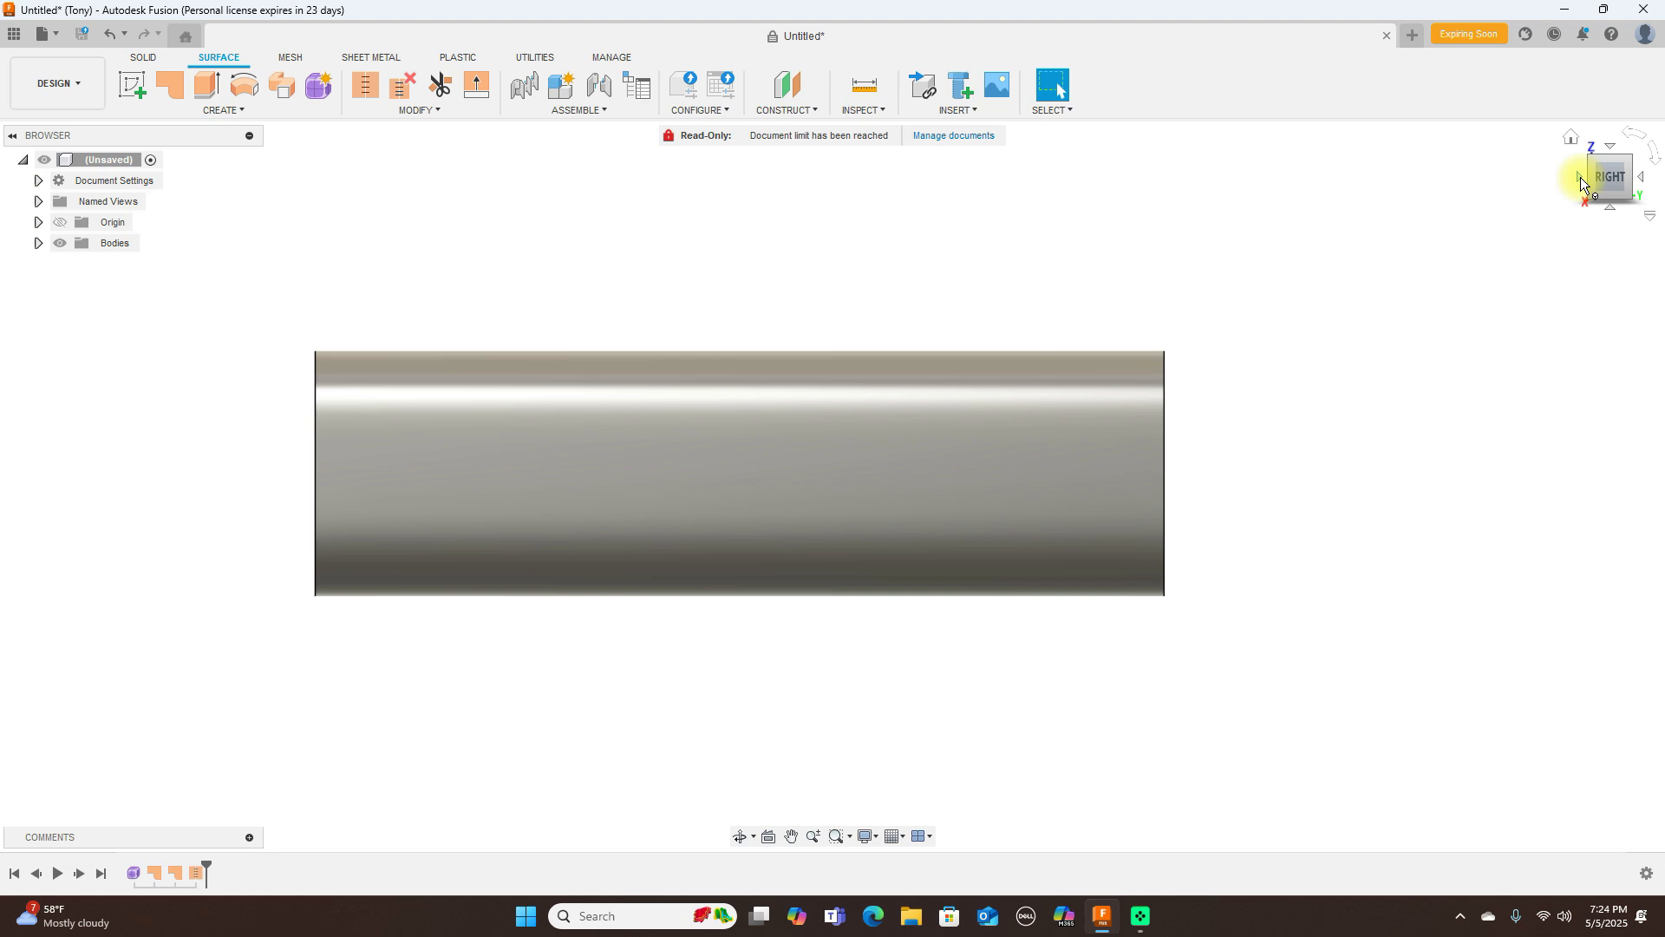
click(1607, 177)
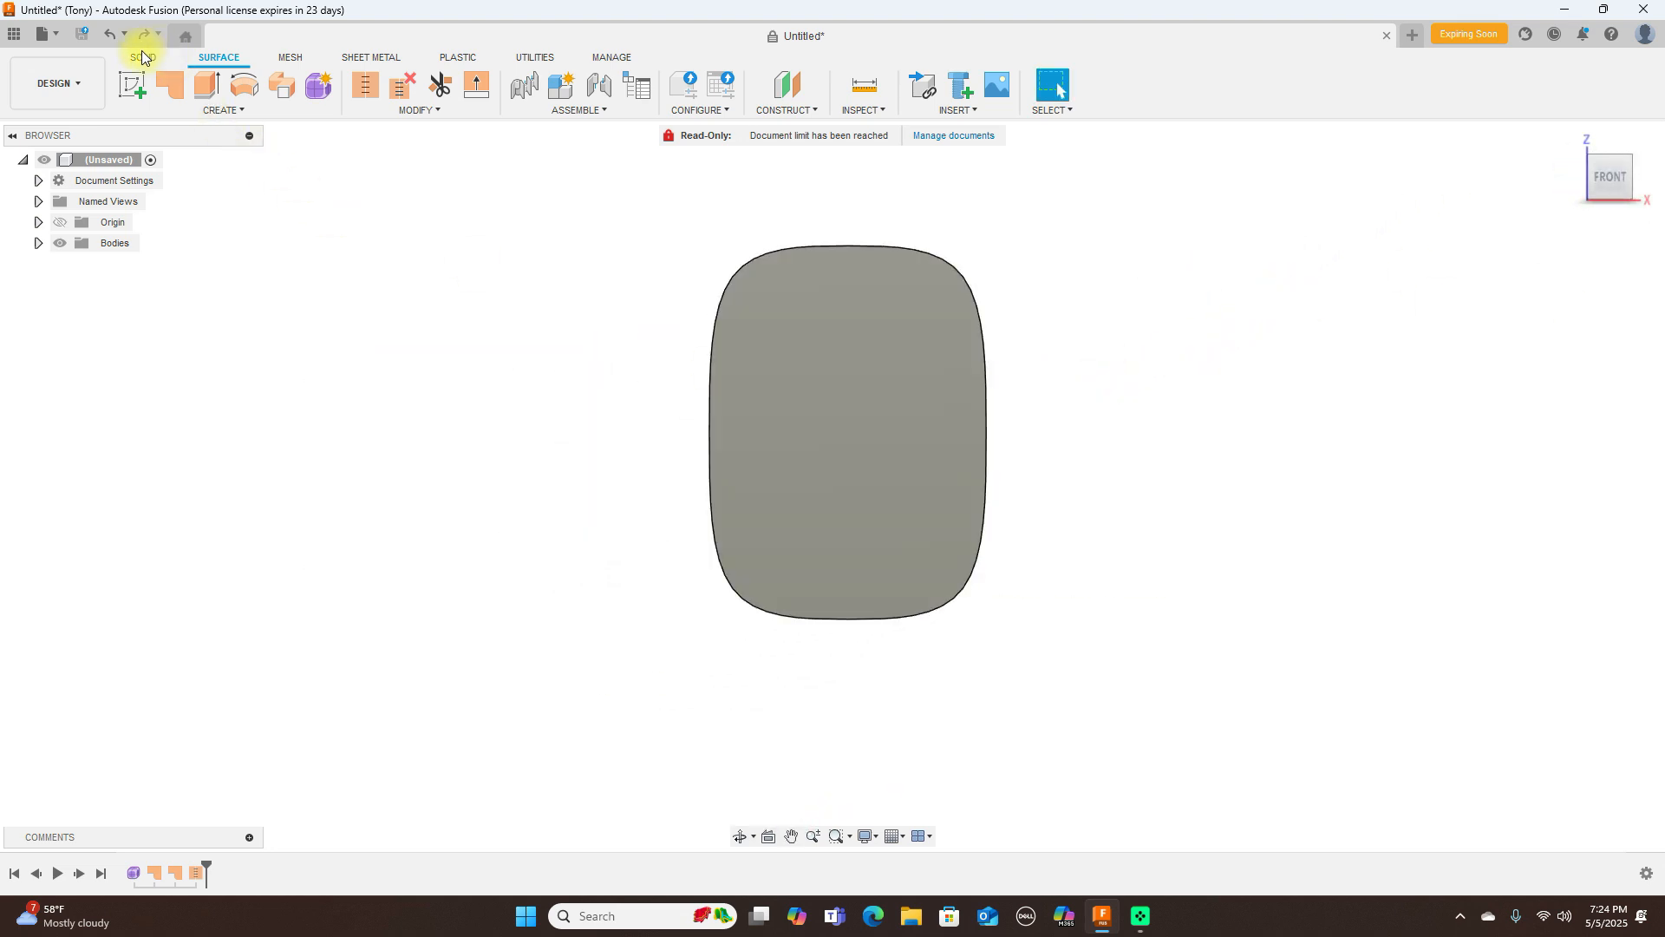
Shell the solid tube with a 1 mm inside wall thickness.
click(144, 58)
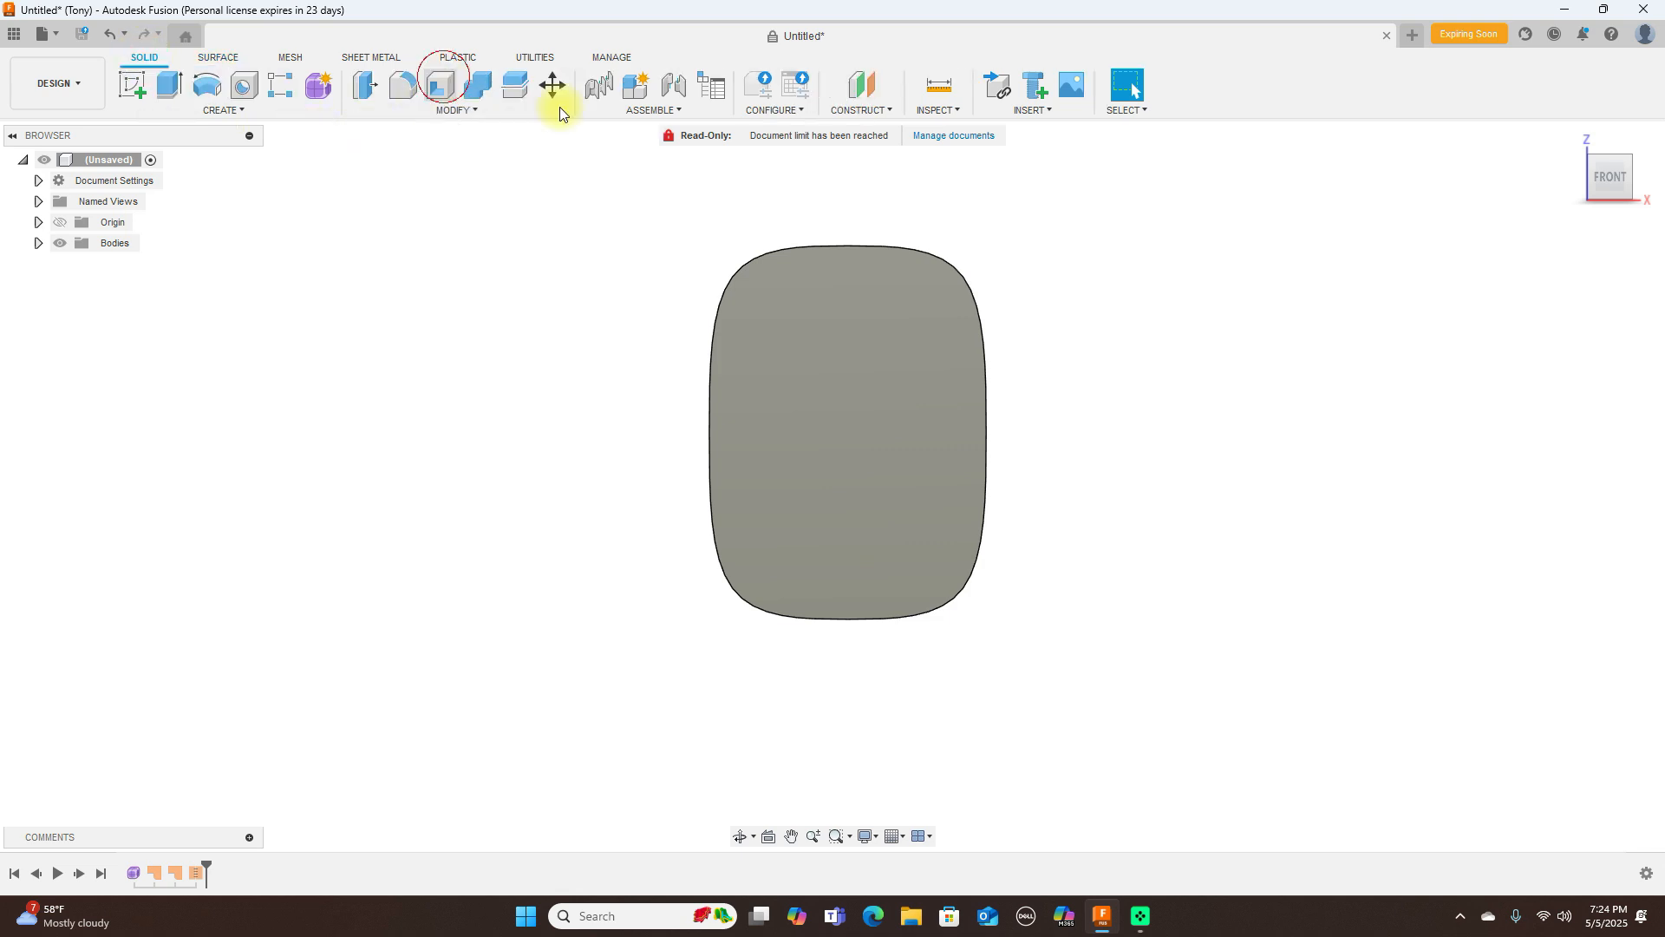
click(439, 85)
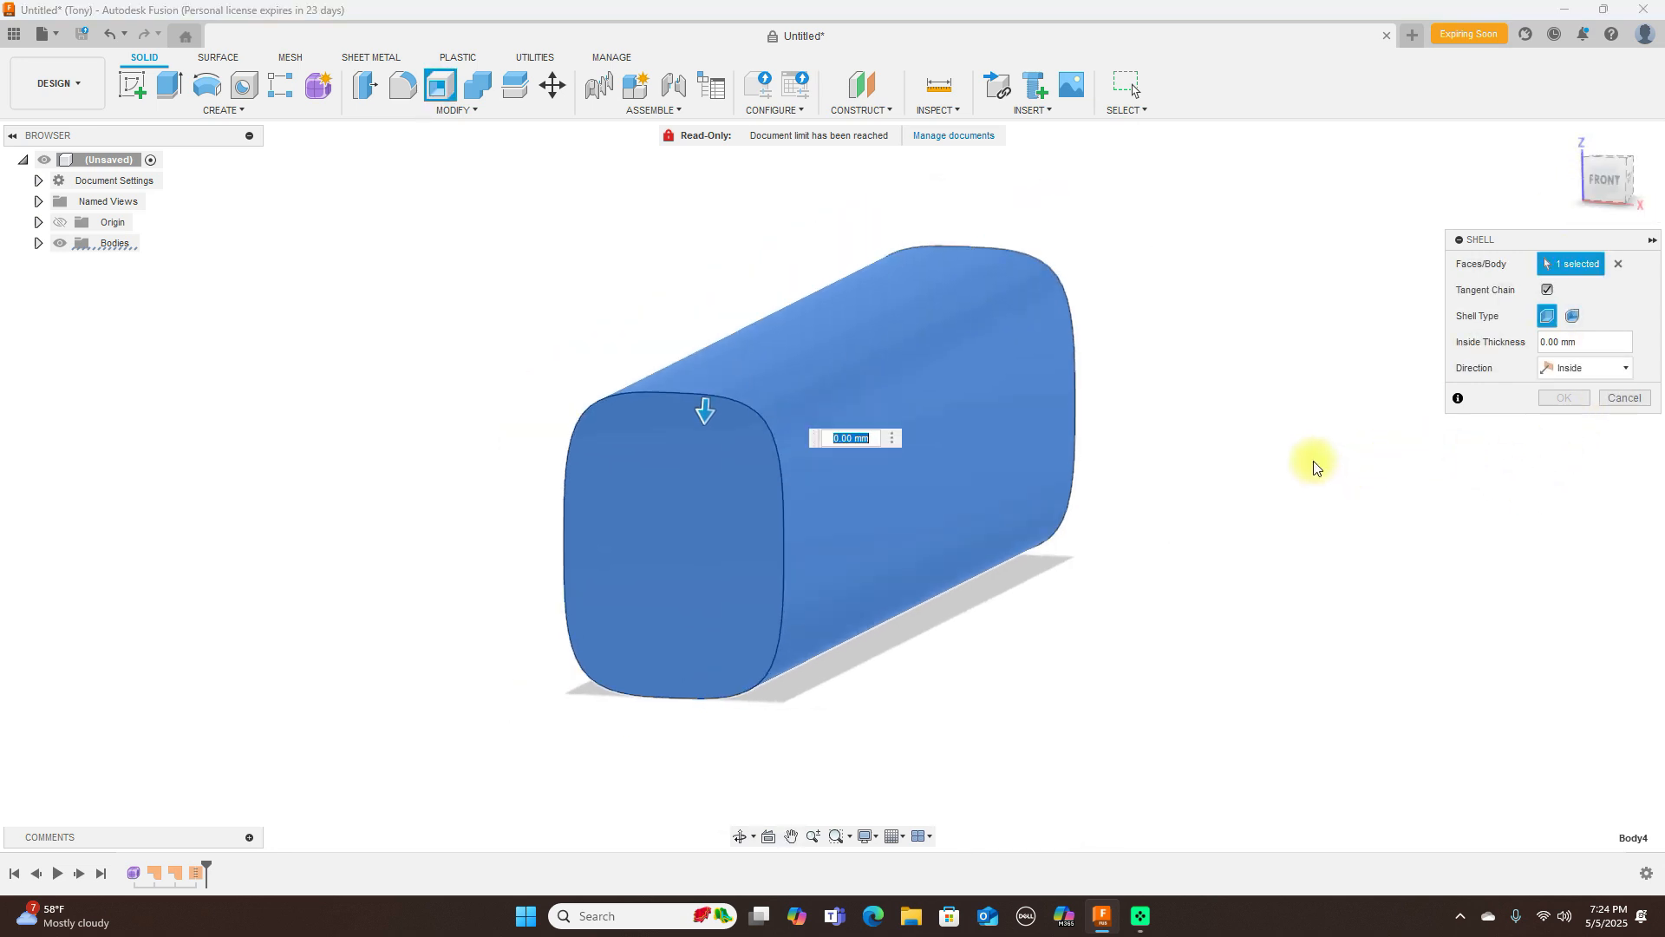
text(1)
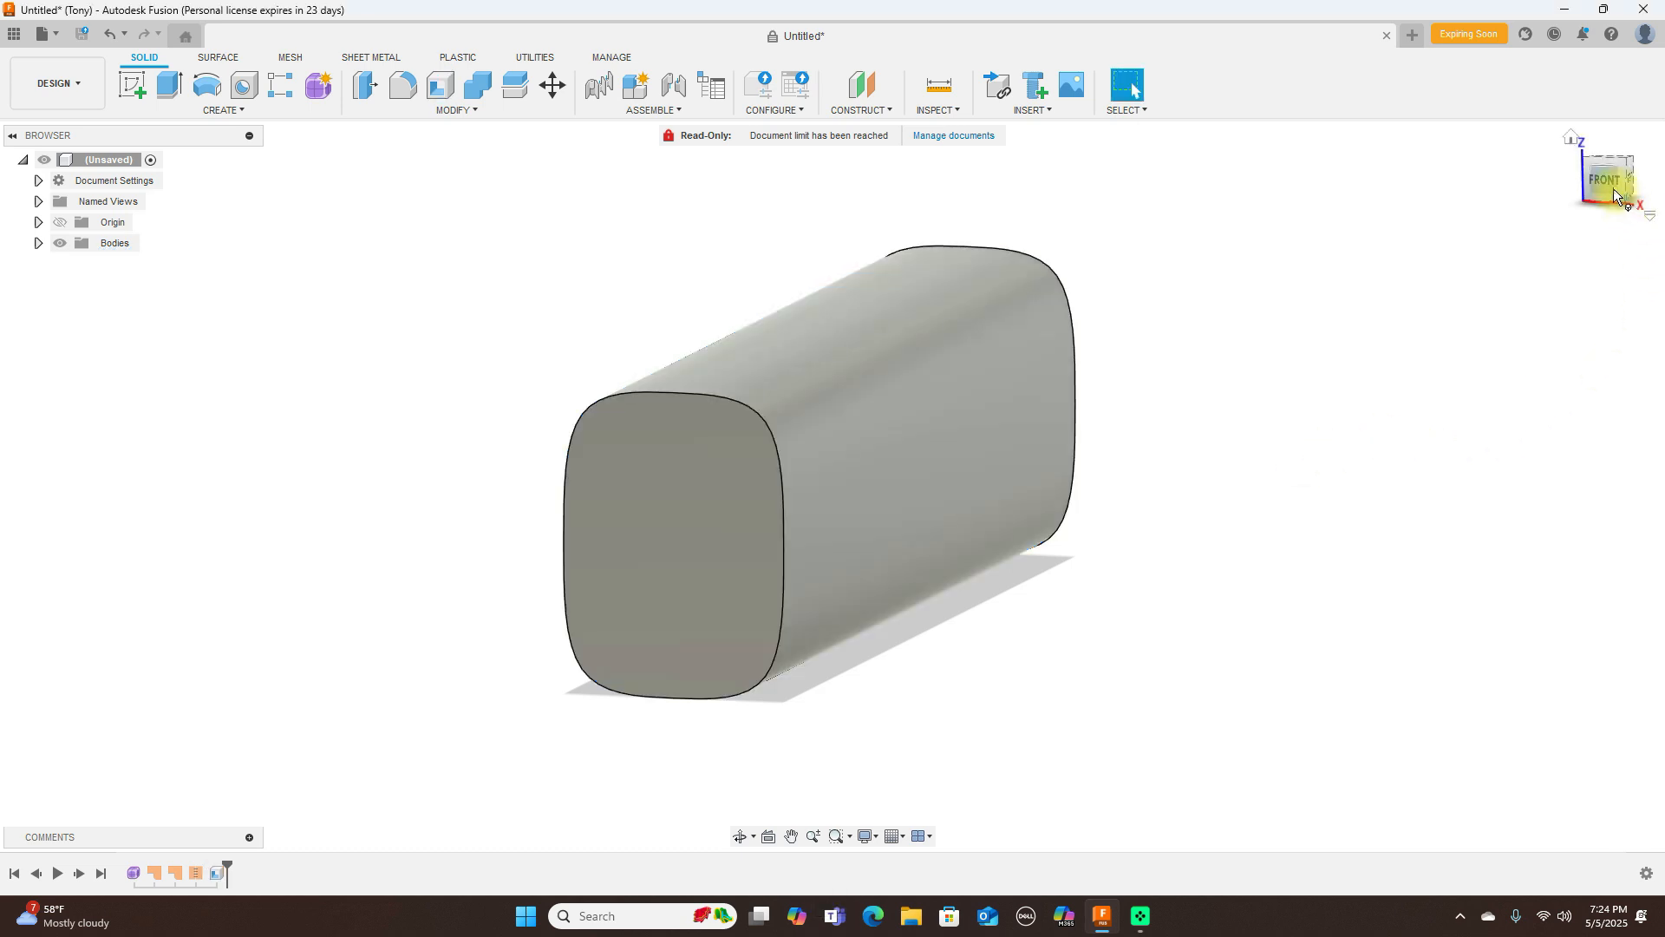
click(1606, 177)
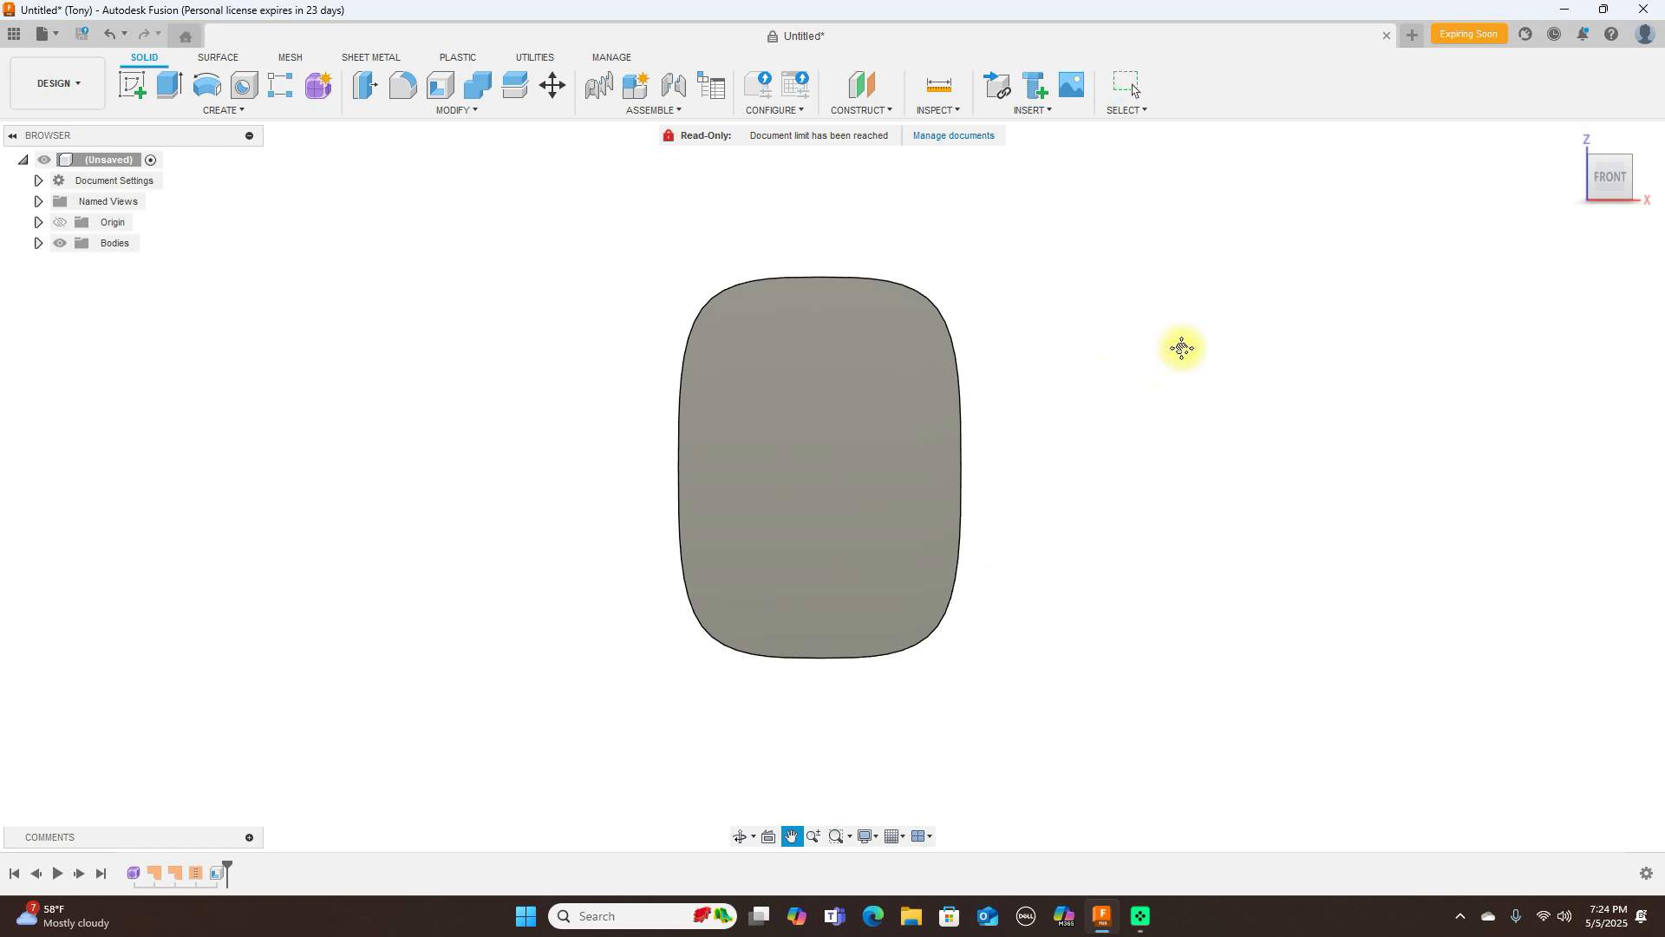
click(821, 465)
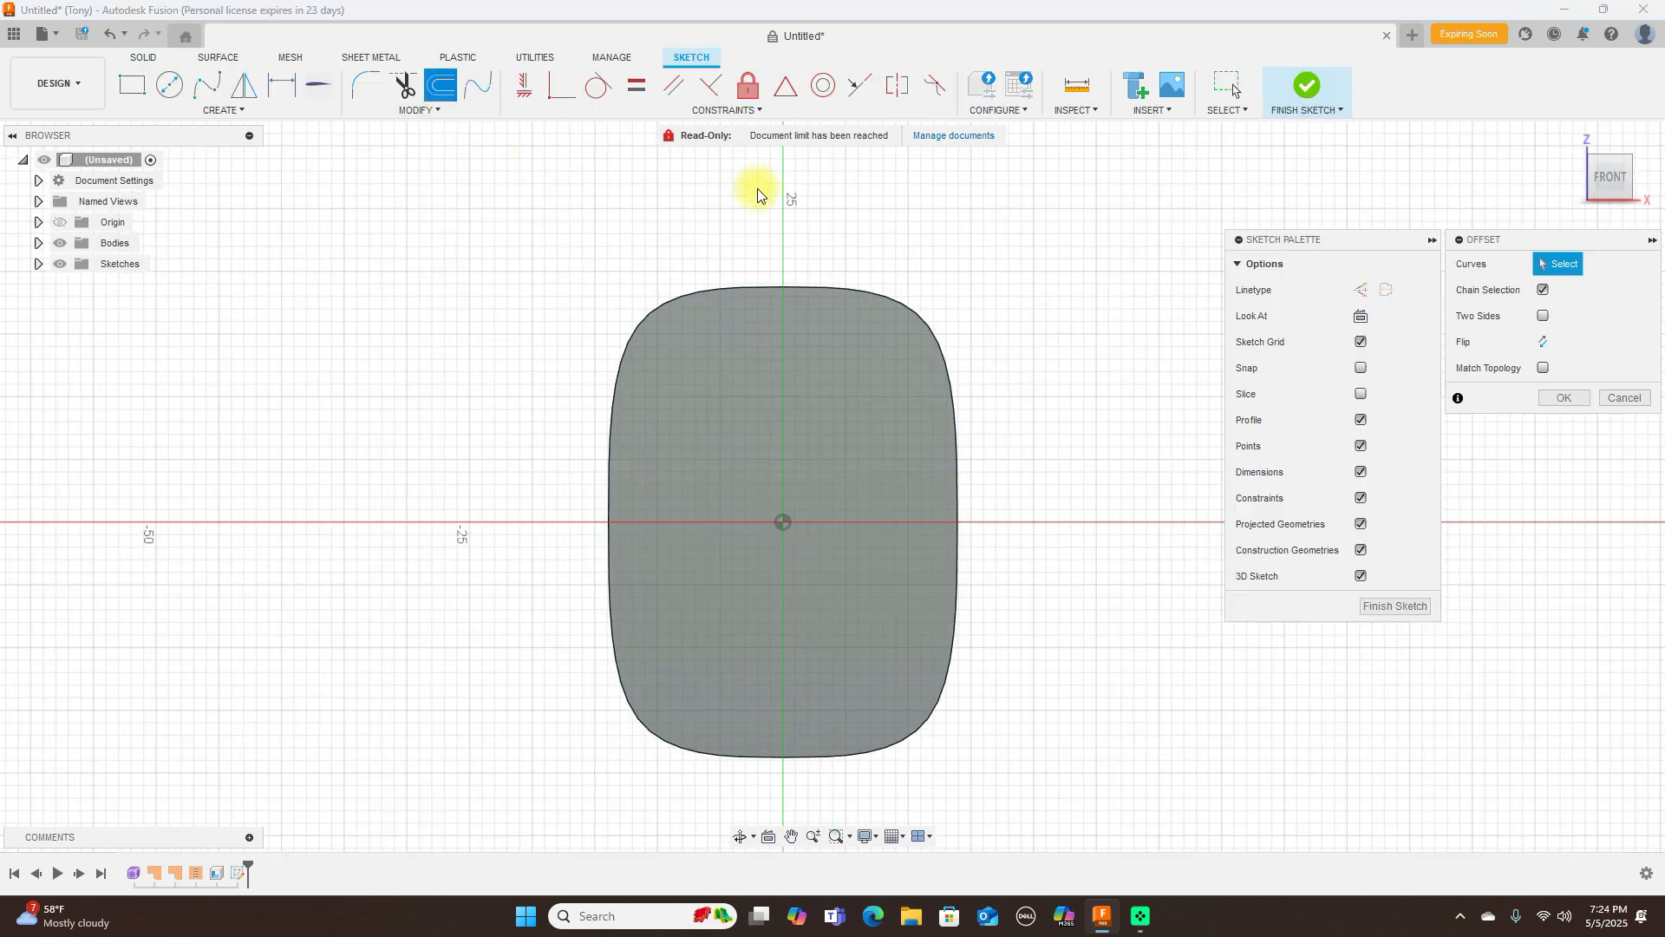
Offset the end outline 1 mm inward and extrude-cut the inner profile through the tube.
click(750, 286)
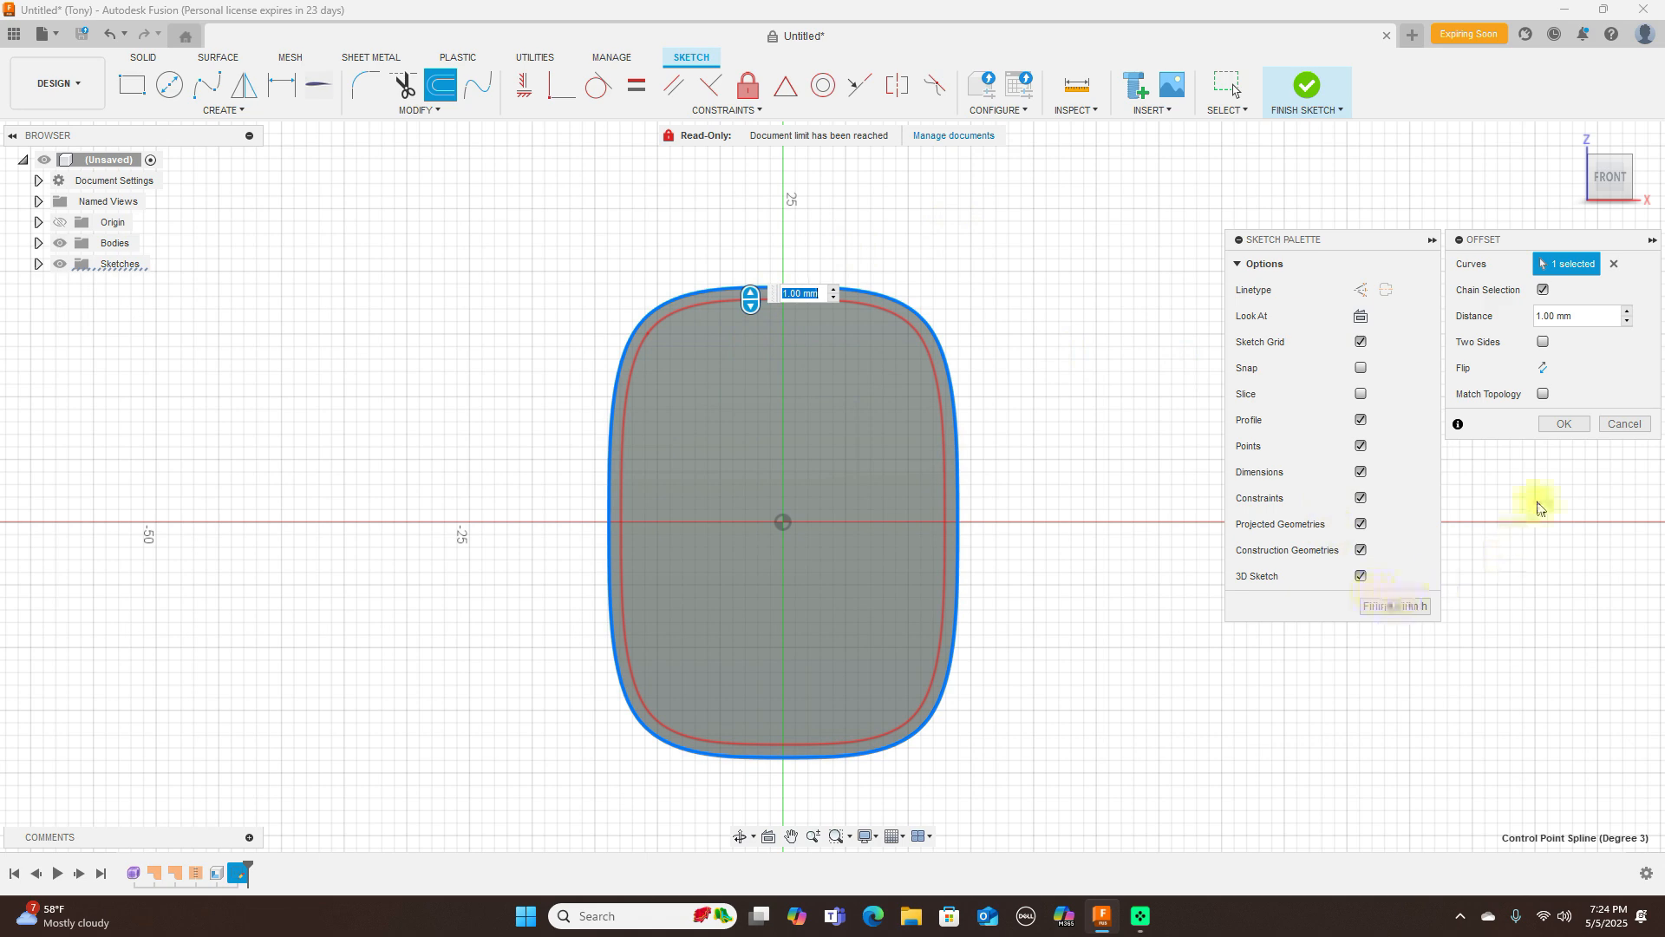
click(1562, 423)
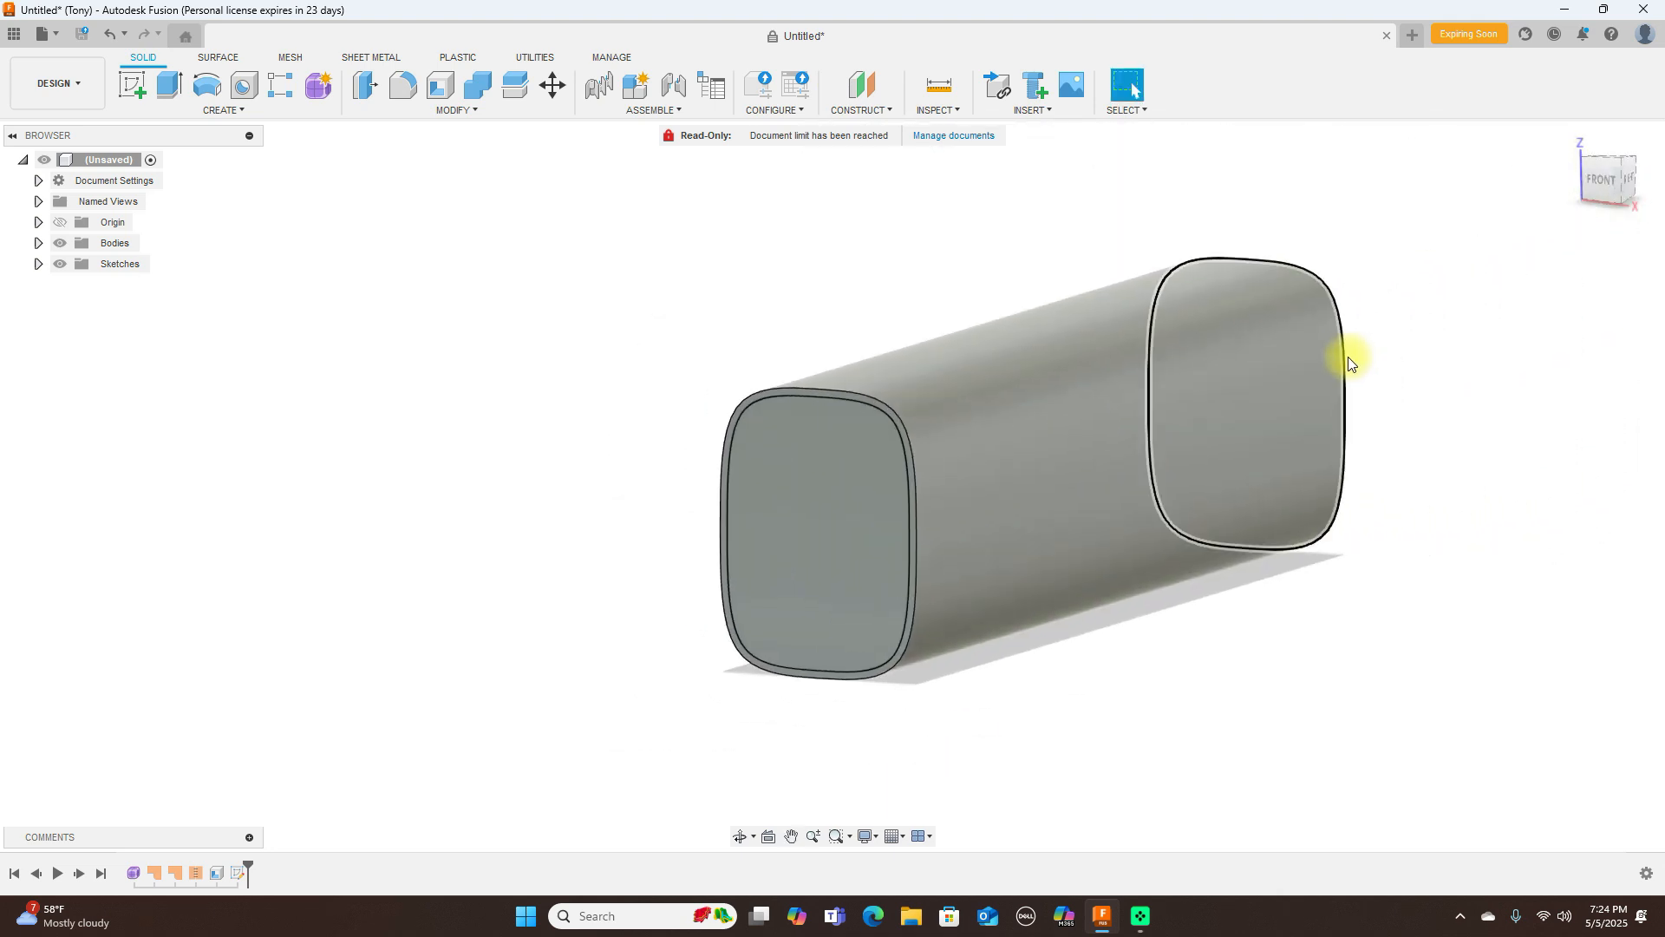
key(e)
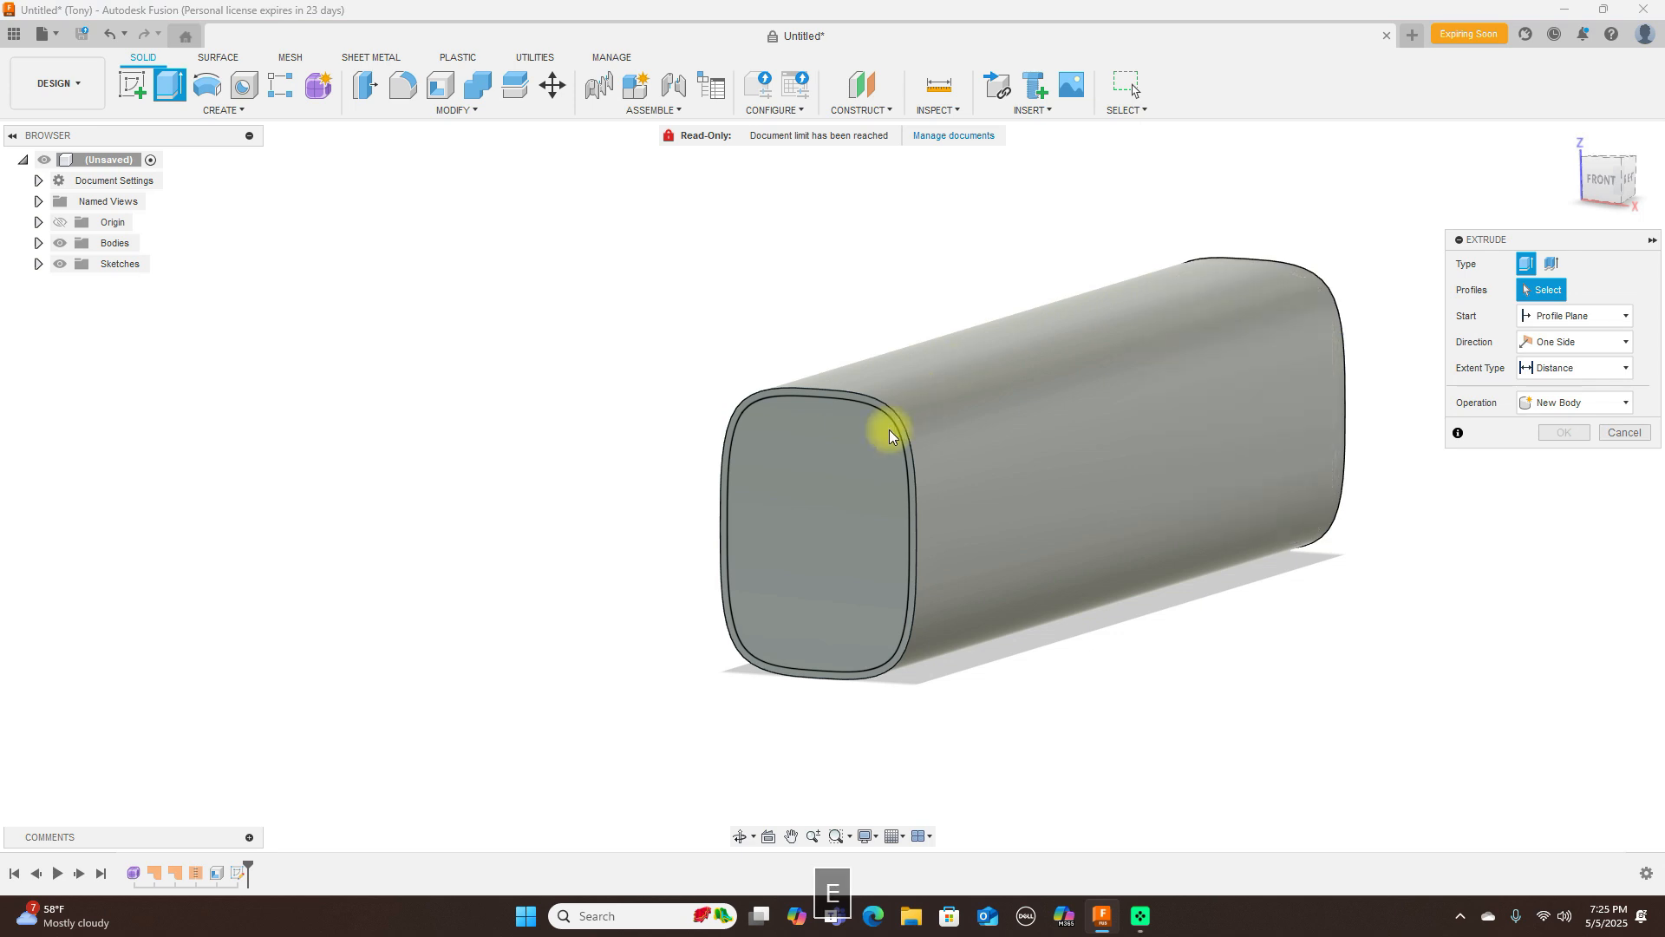
click(807, 510)
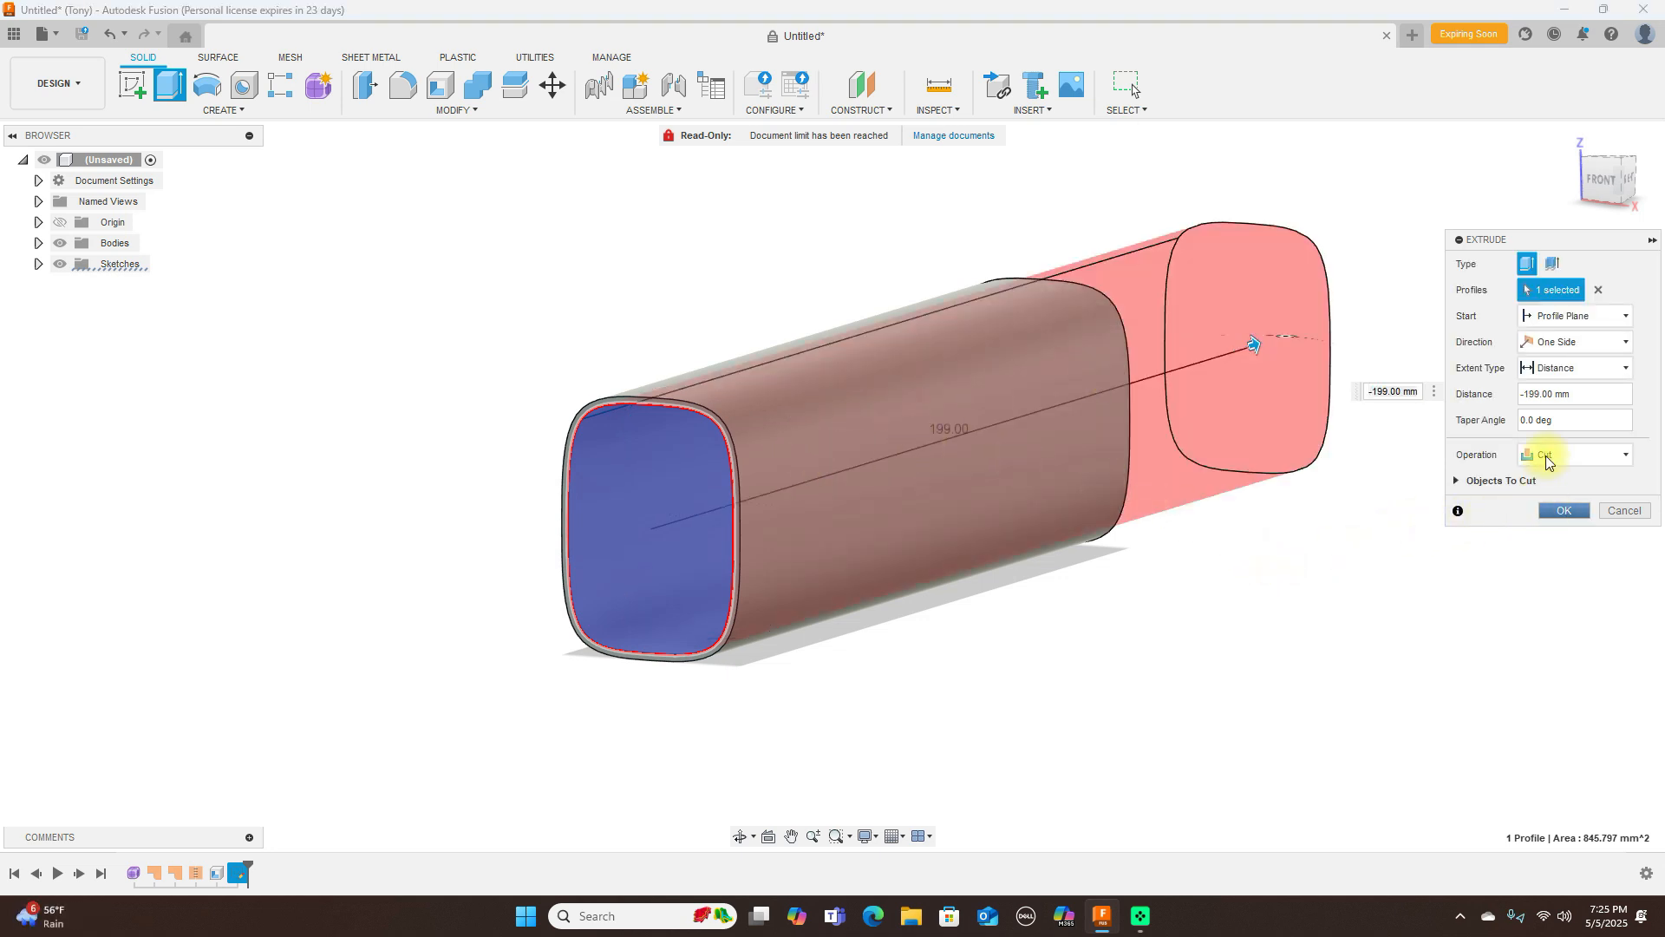
click(1561, 510)
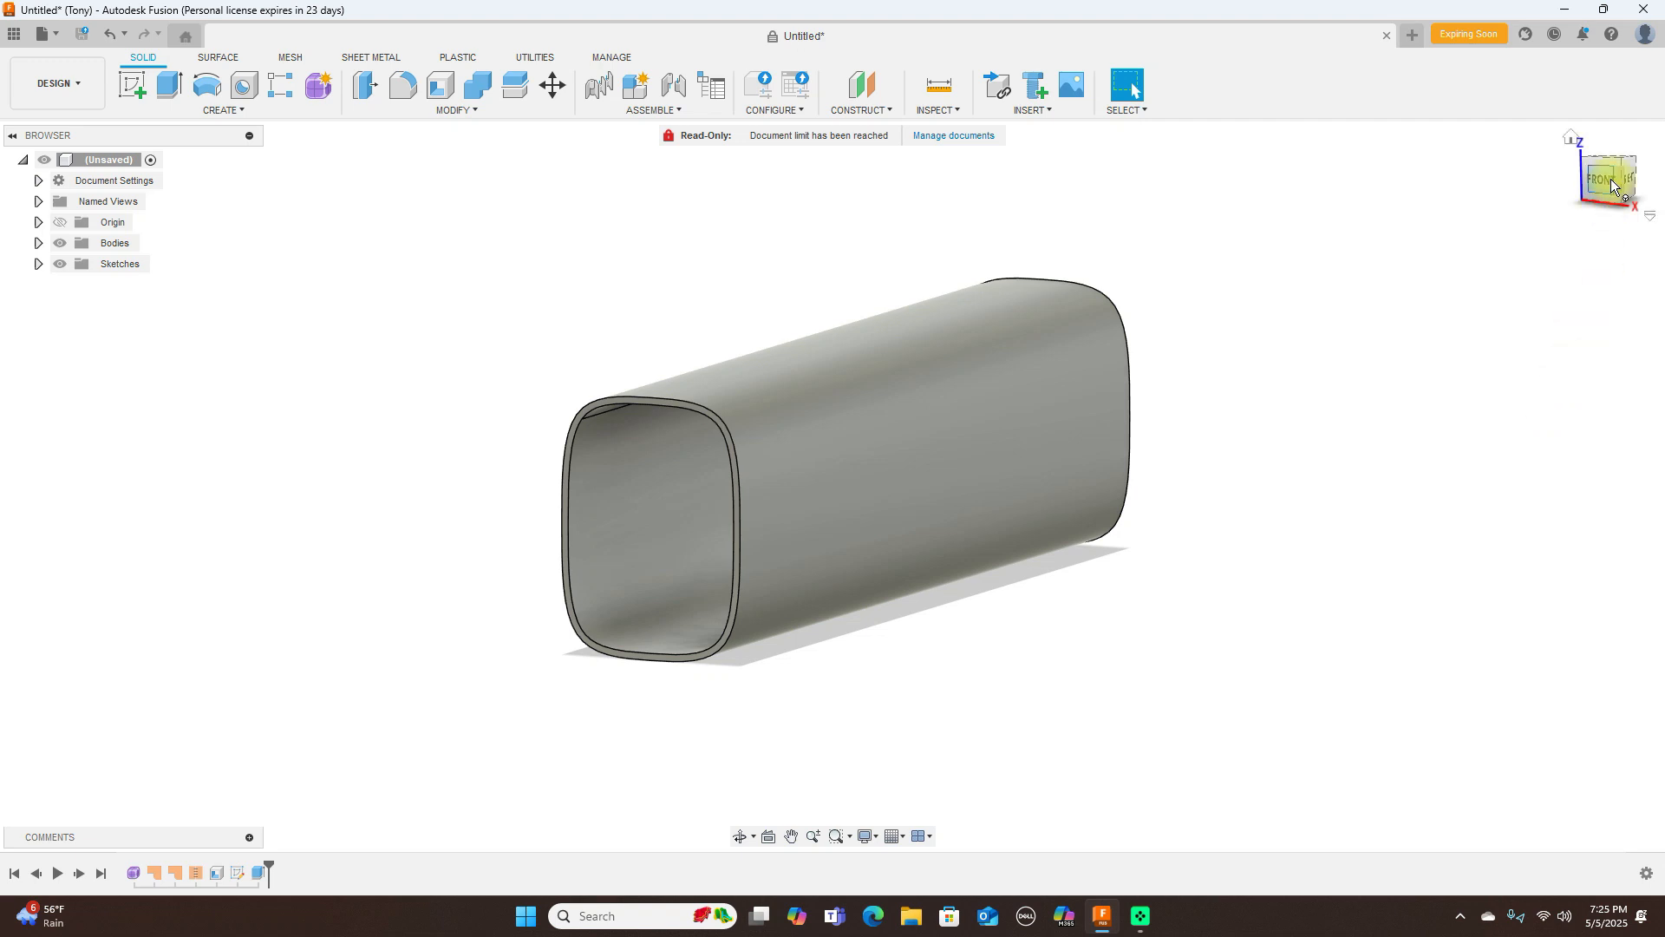
click(1610, 177)
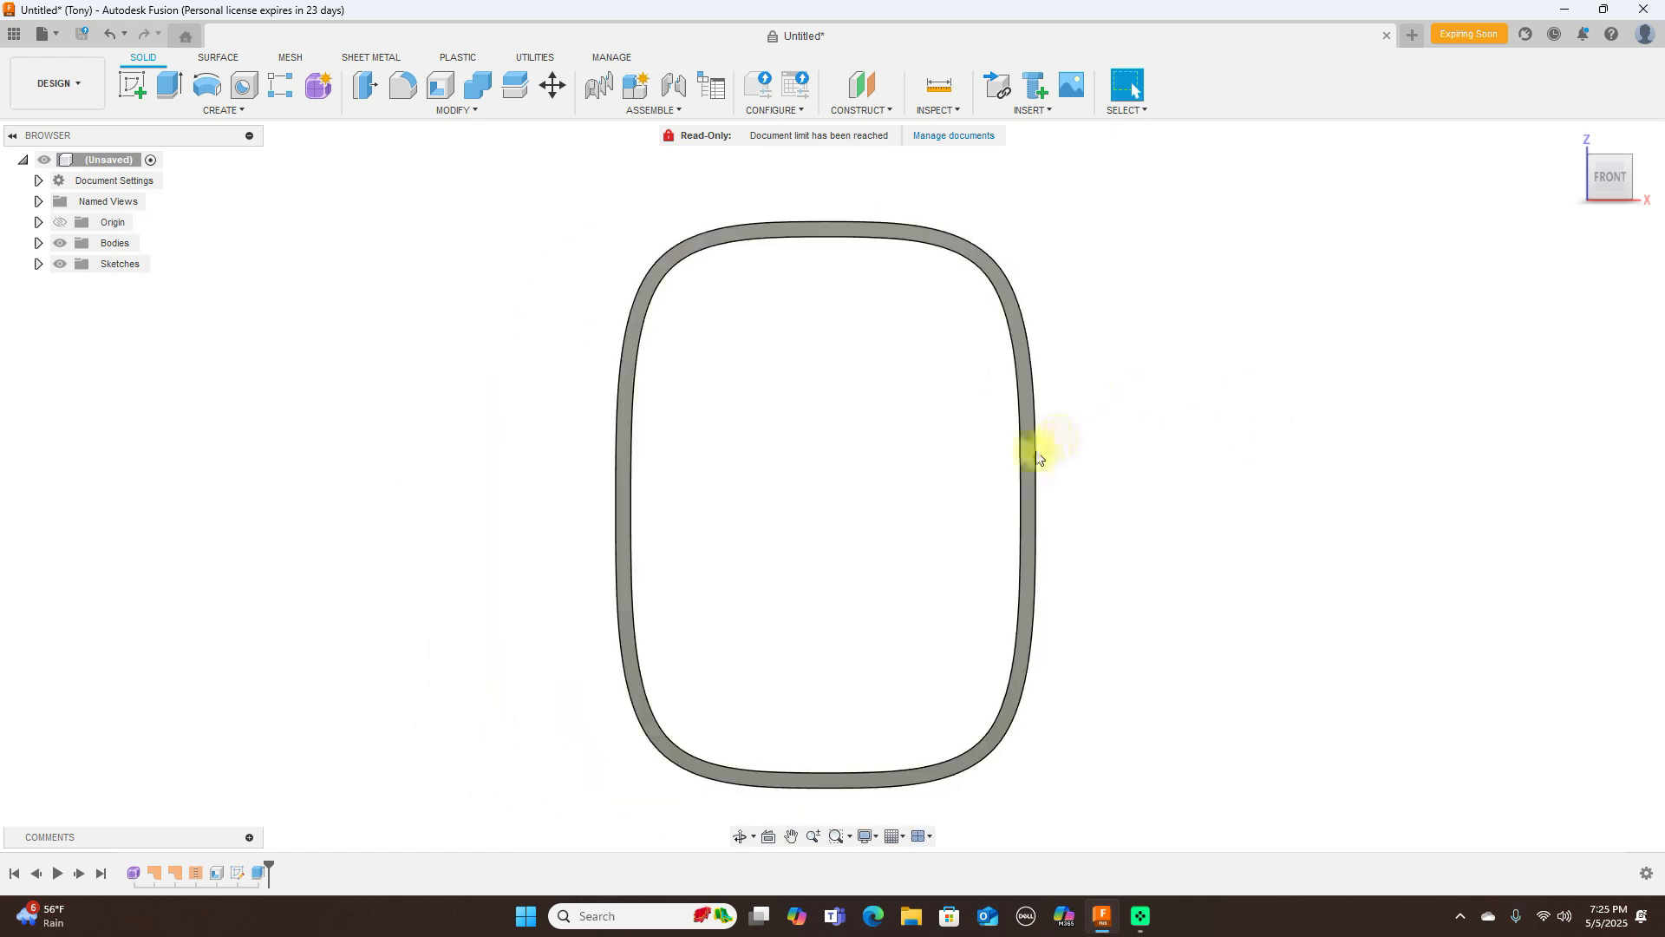
mouse_move(626, 330)
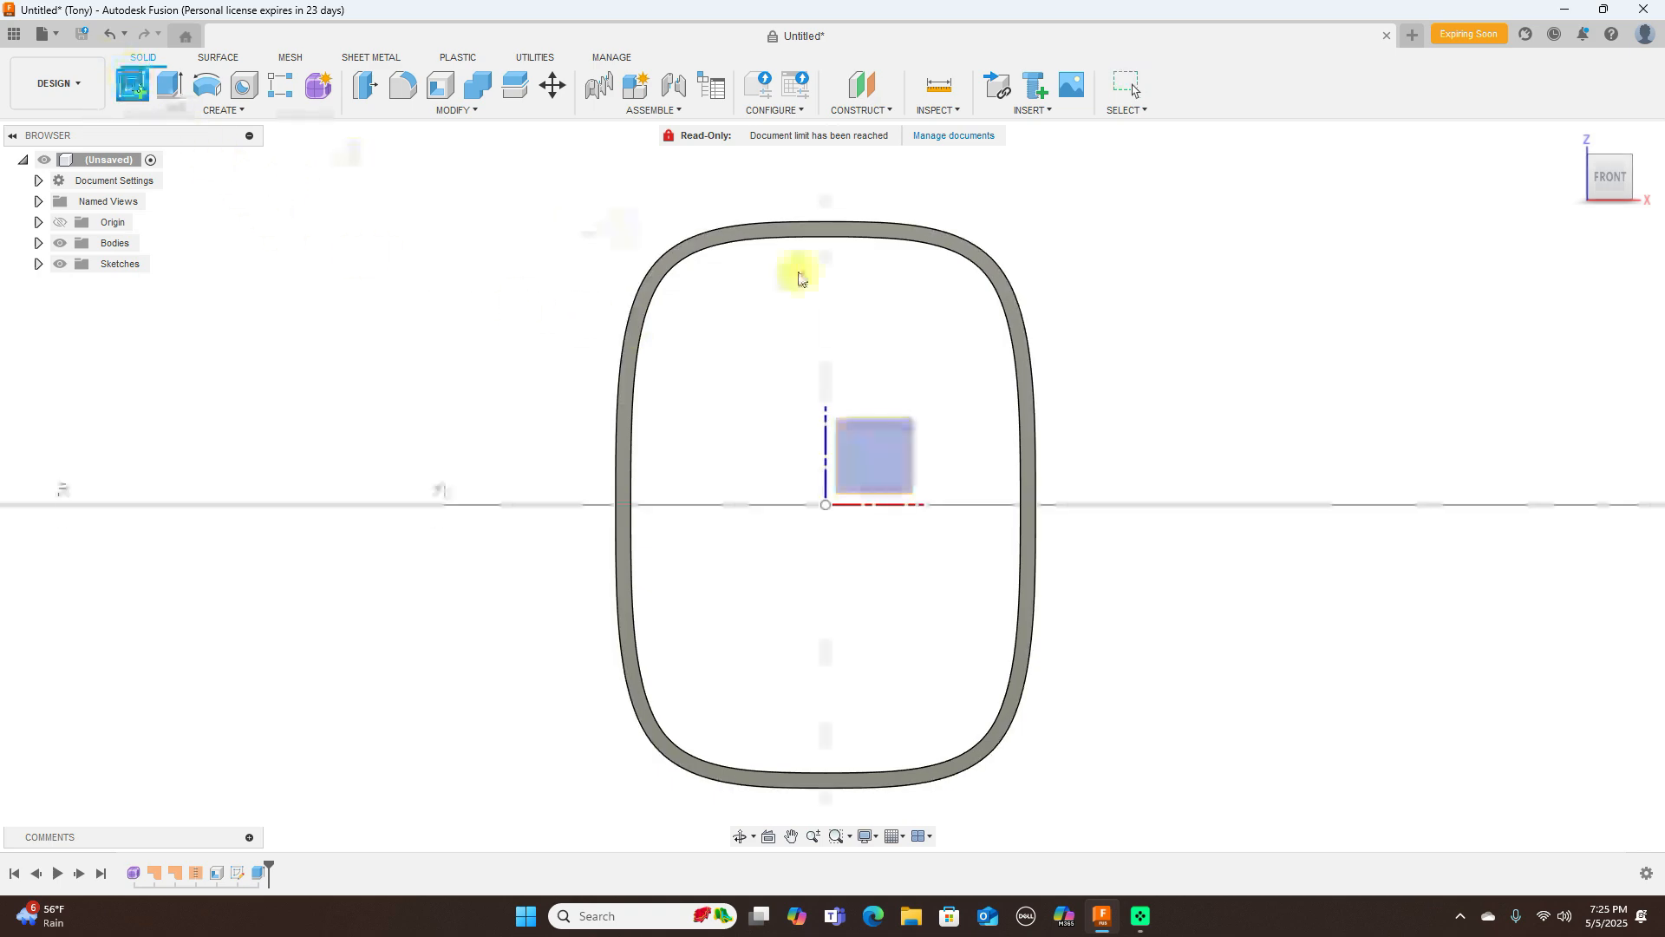
Sketch on the tube's end face and project the ring-shaped wall end into it.
click(1025, 348)
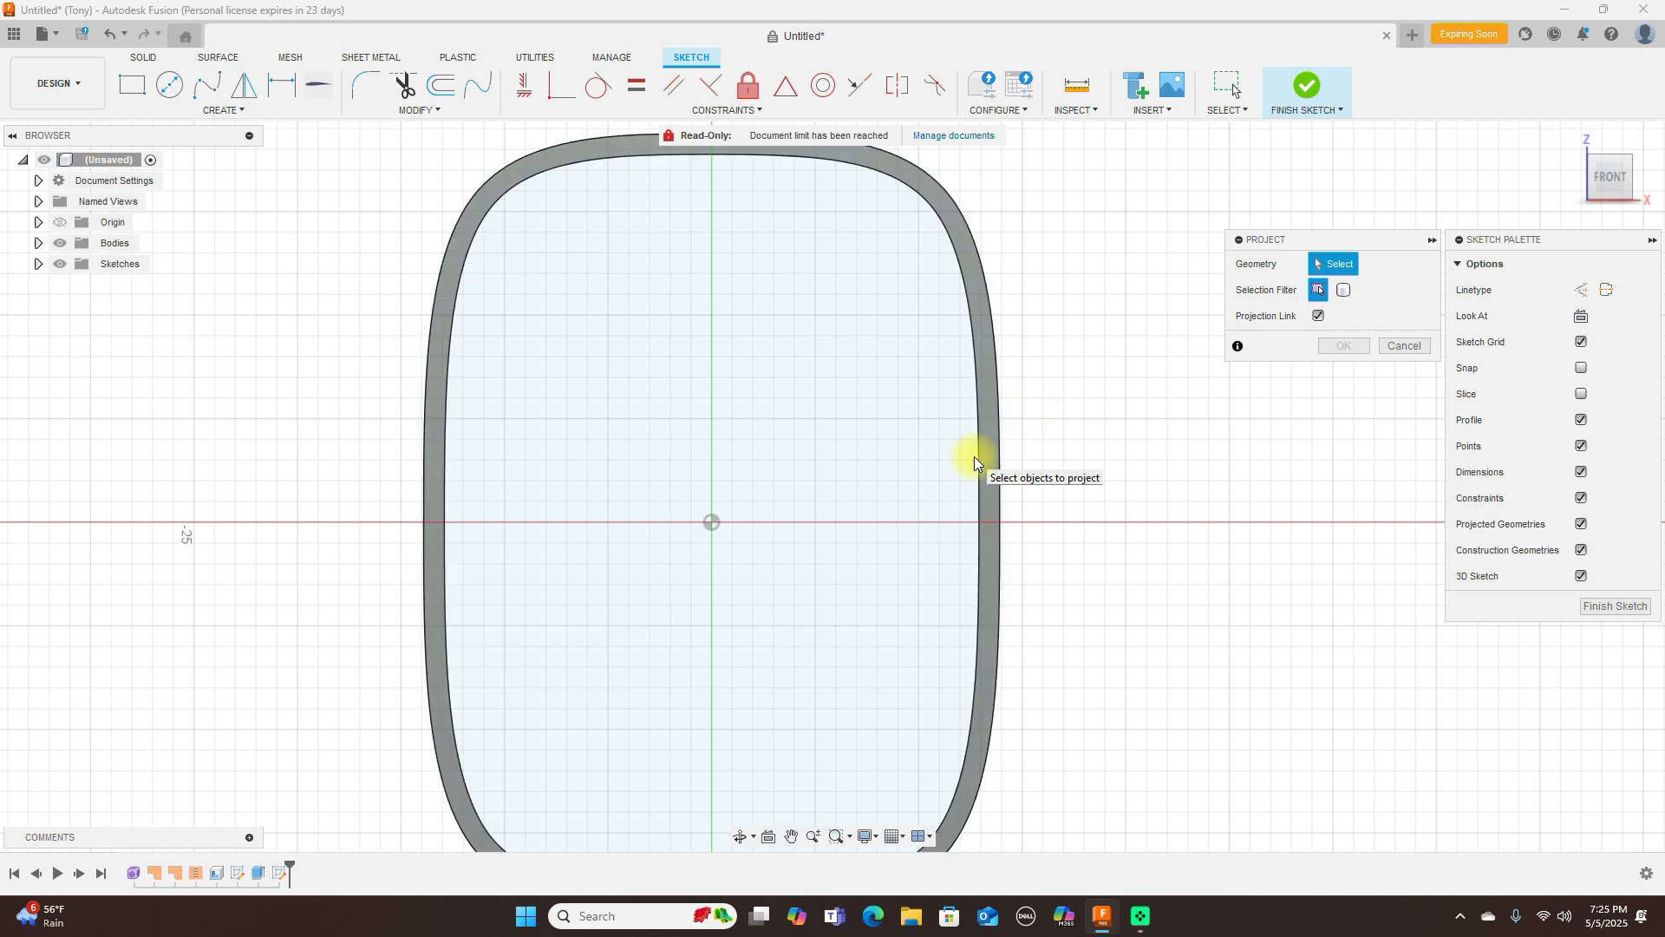
click(968, 451)
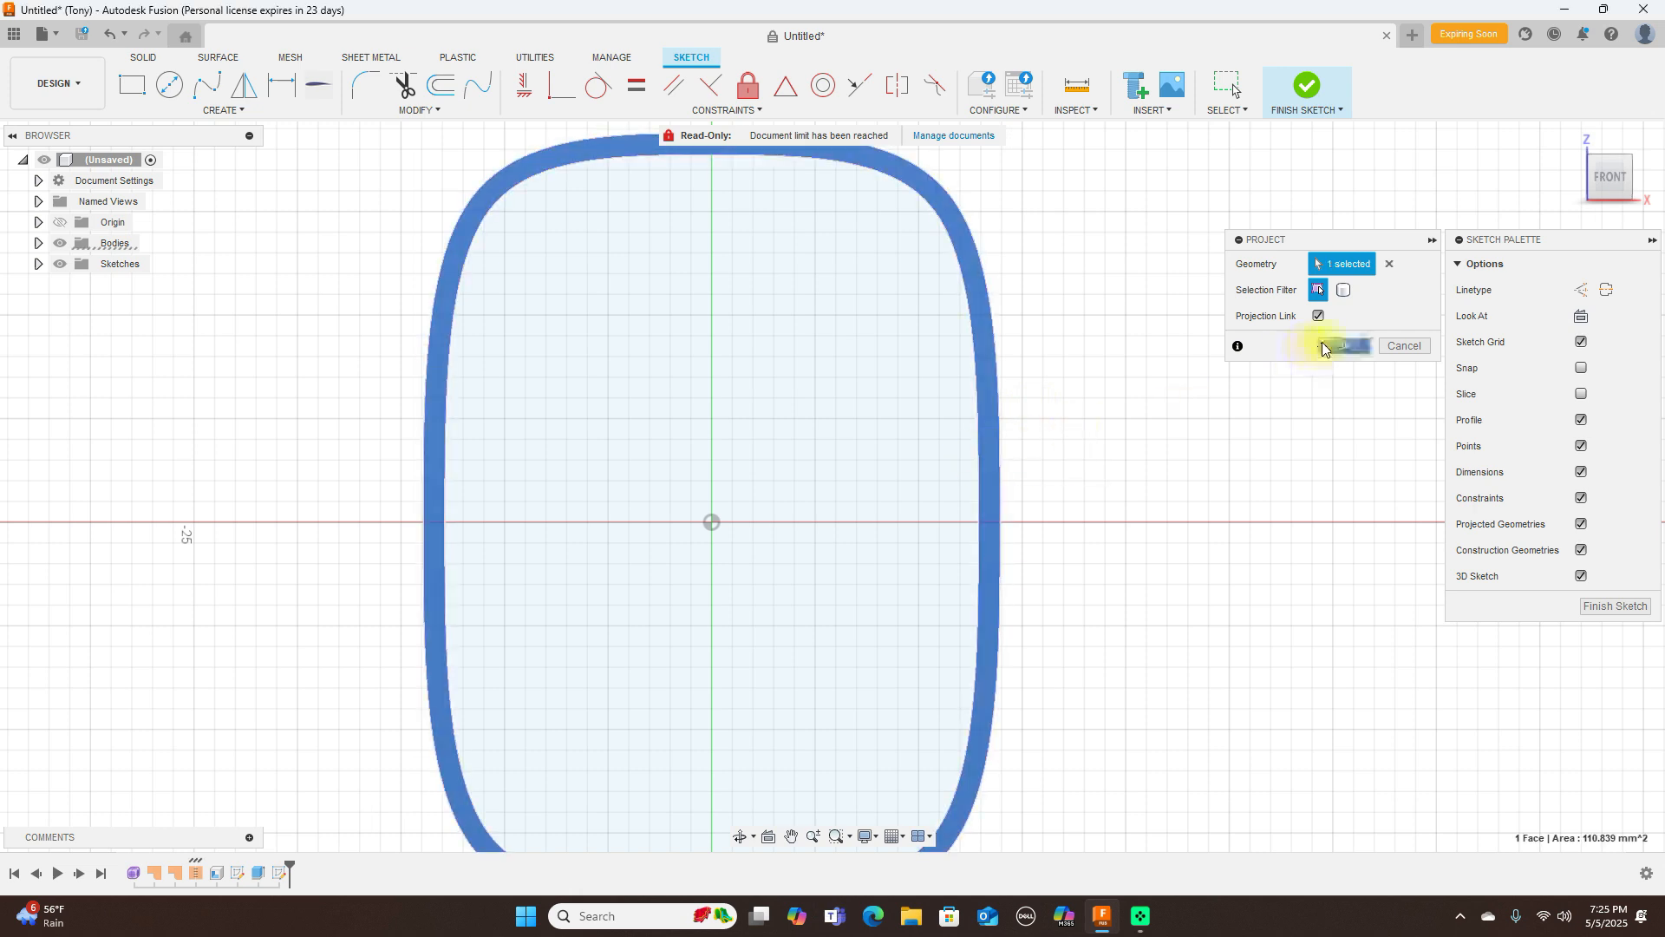
click(1341, 345)
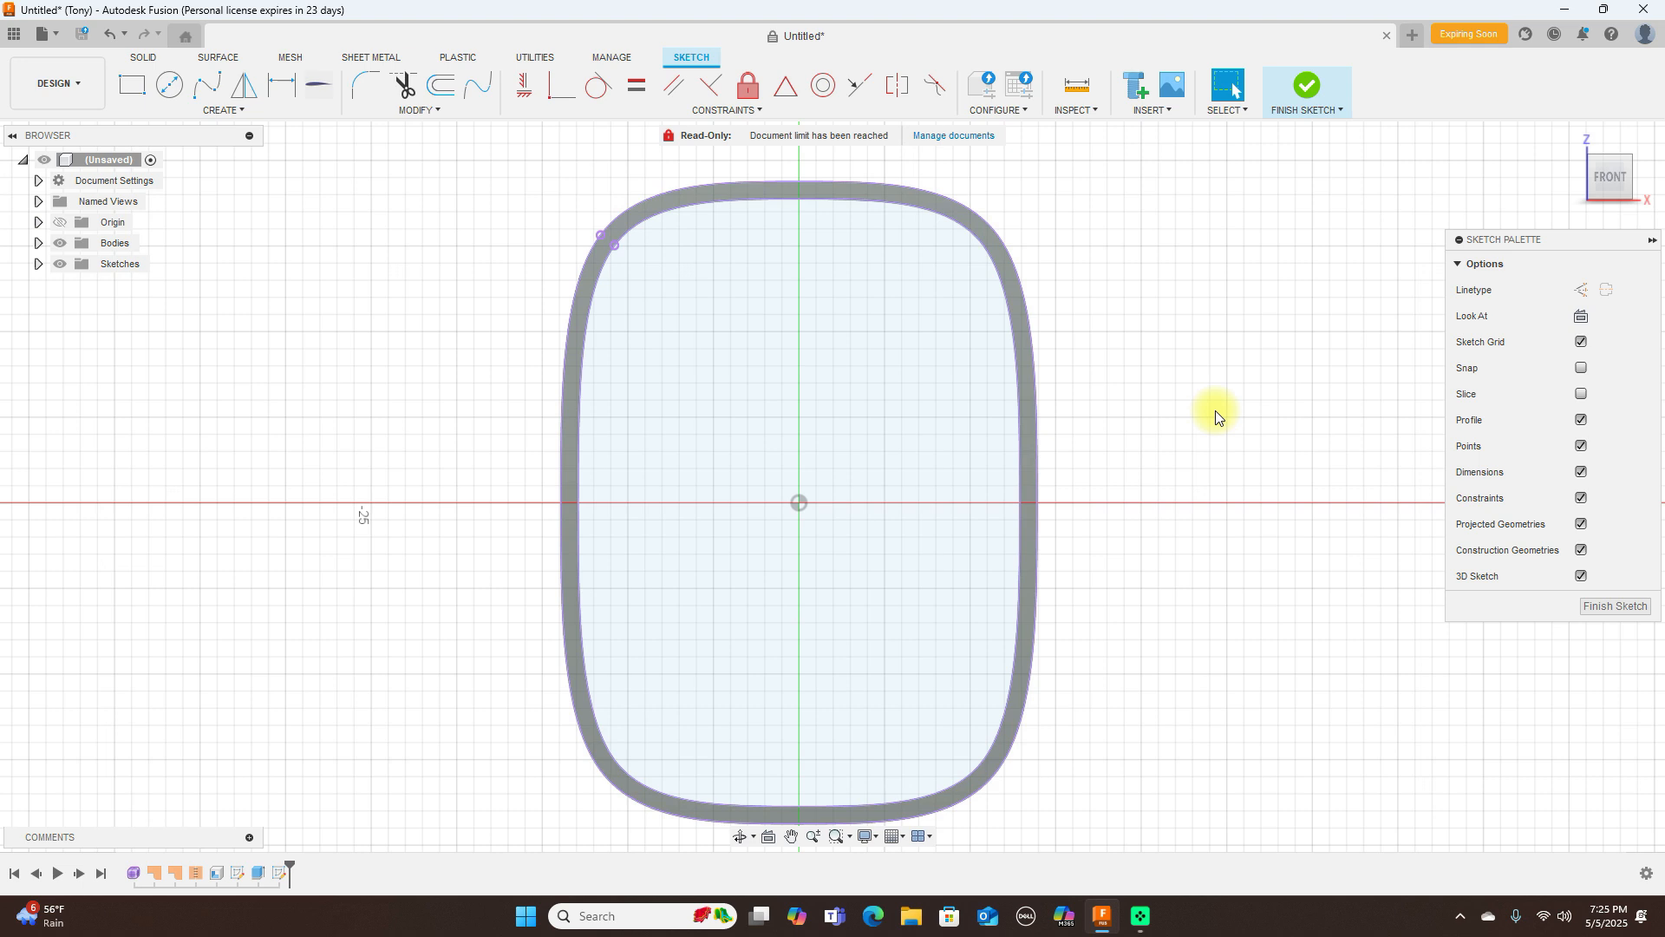
mouse_move(747, 174)
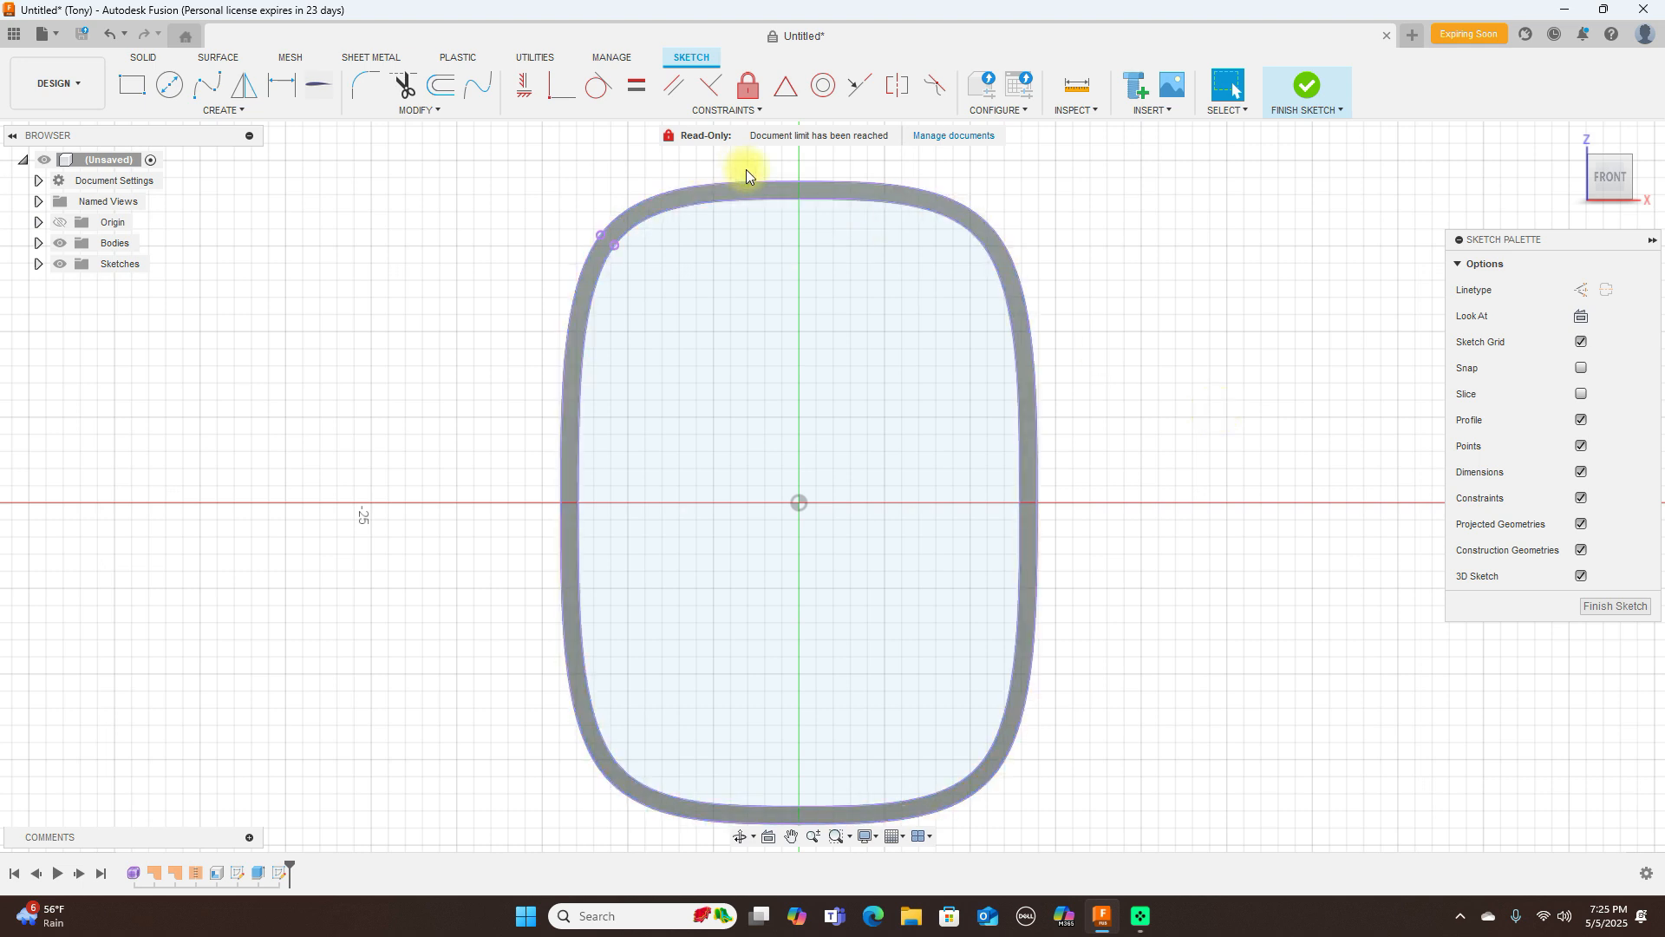
mouse_move(282, 191)
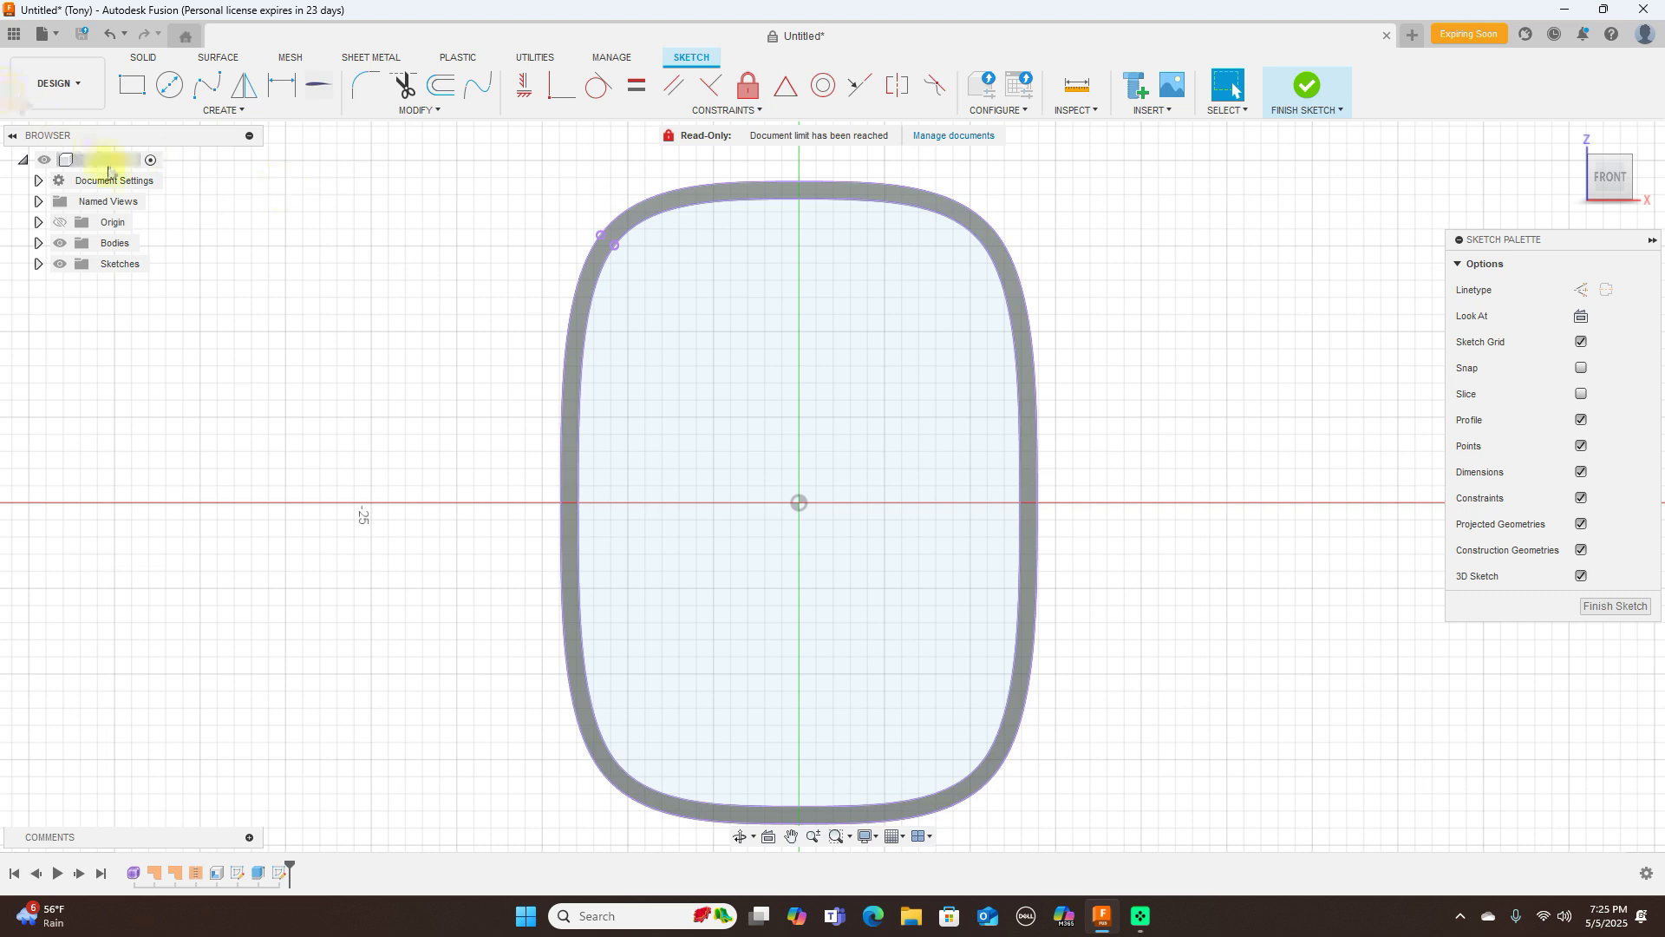
Draw a 2 mm by 2 mm rectangle against the inner right wall and finish the sketch.
click(101, 160)
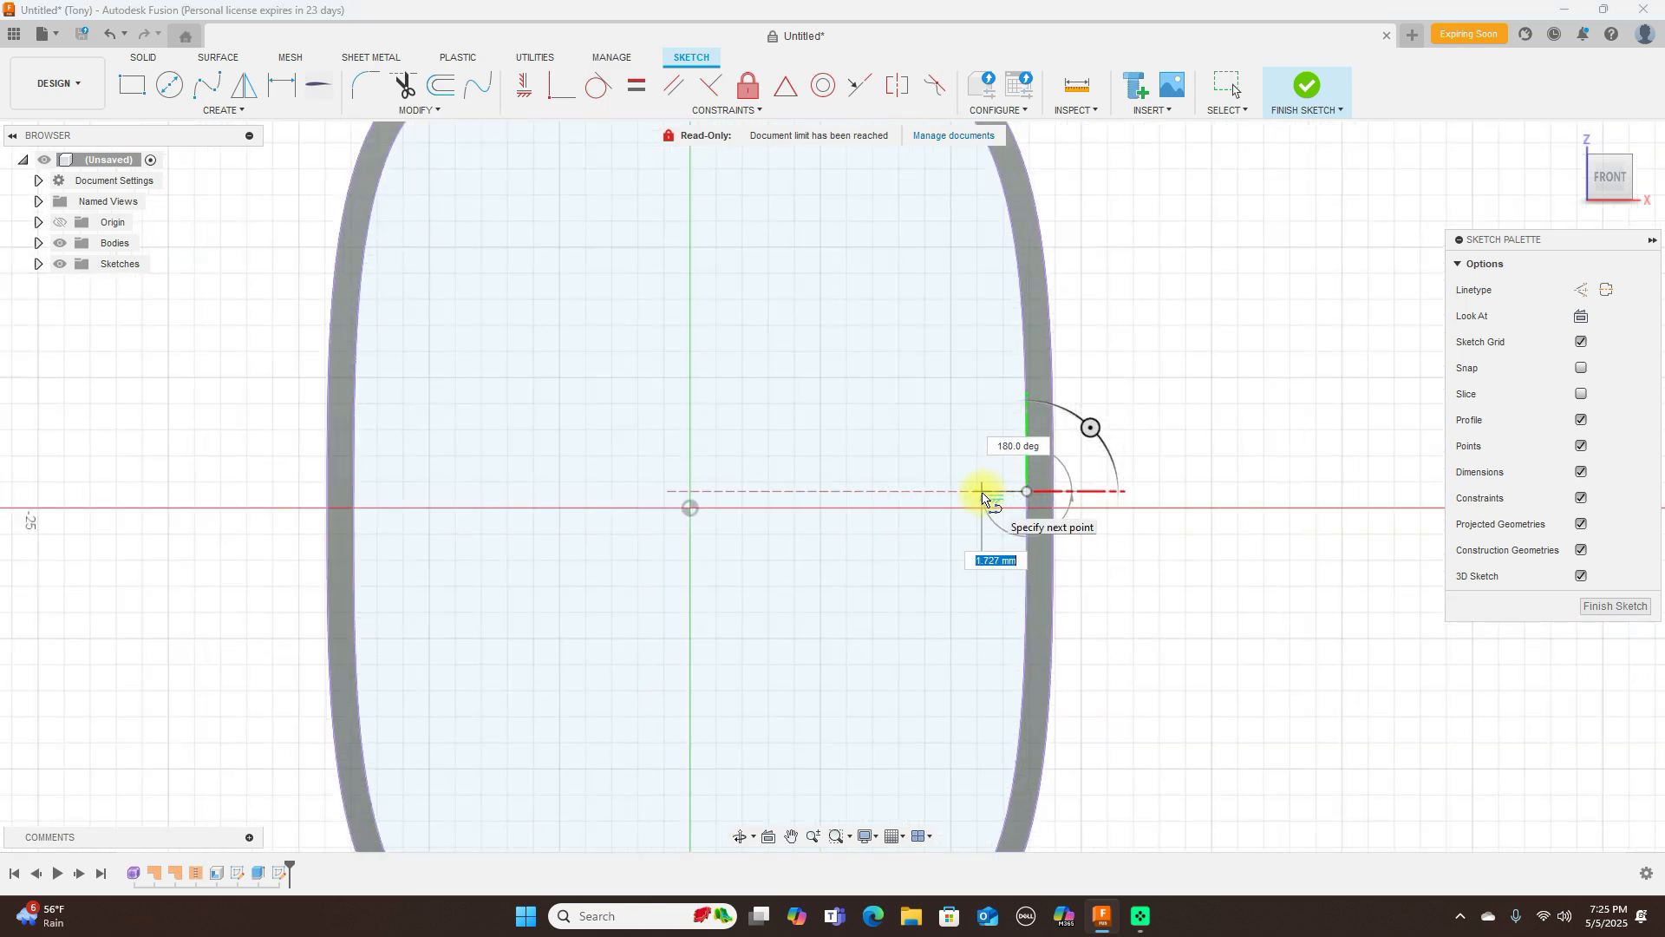
mouse_move(966, 500)
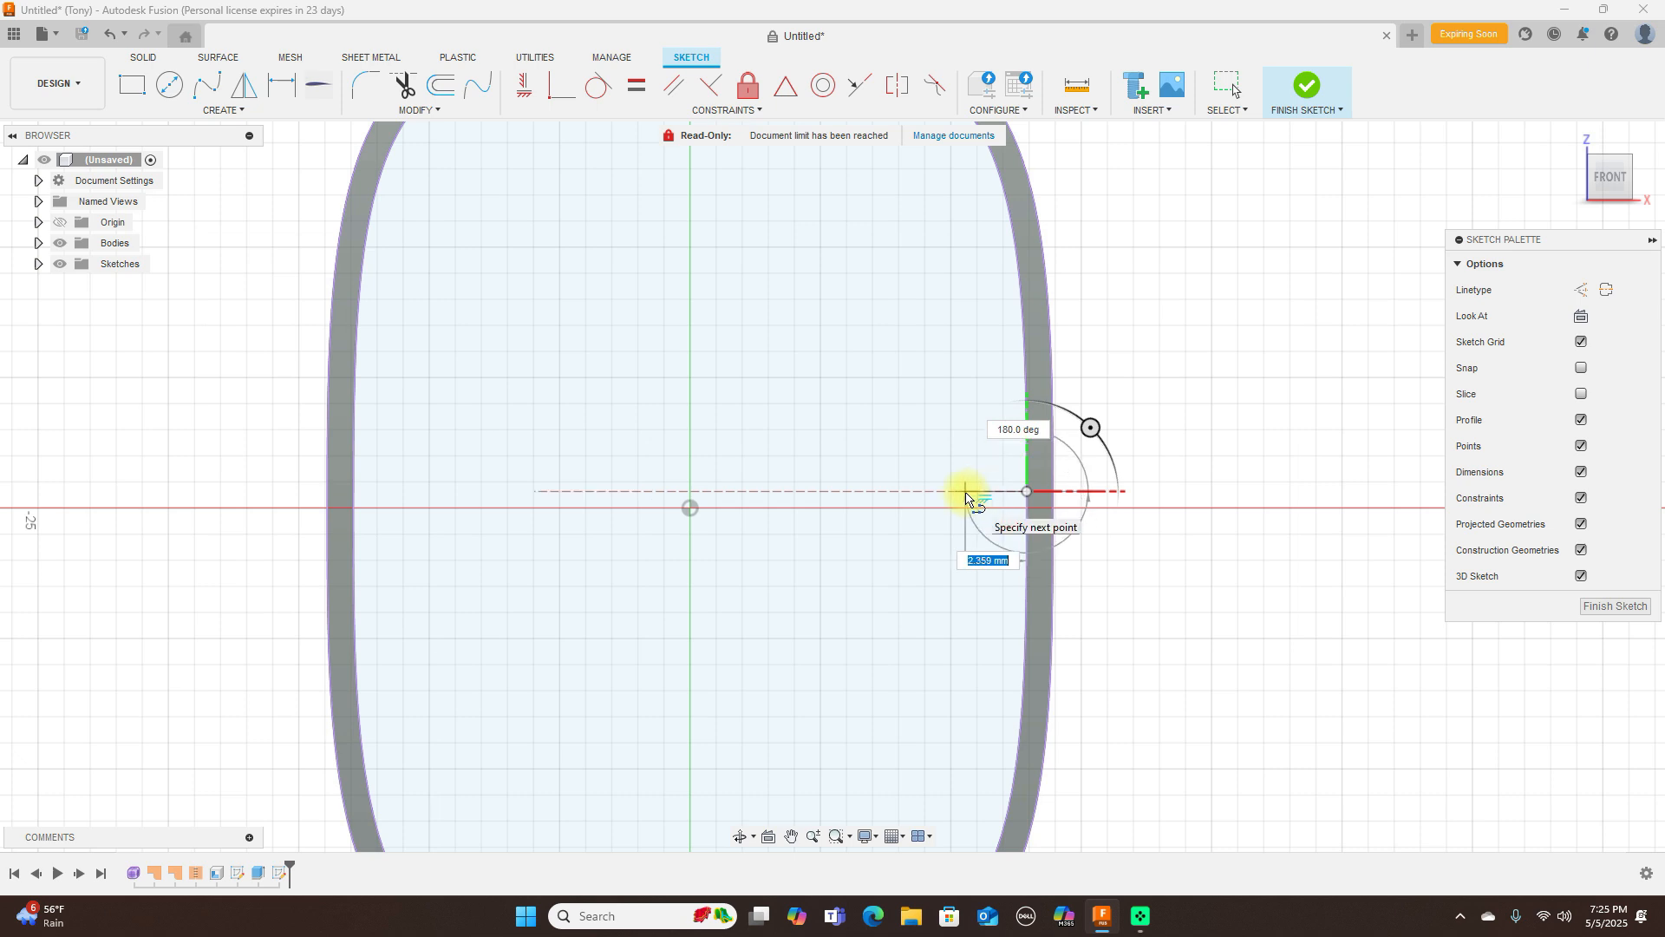
mouse_move(977, 499)
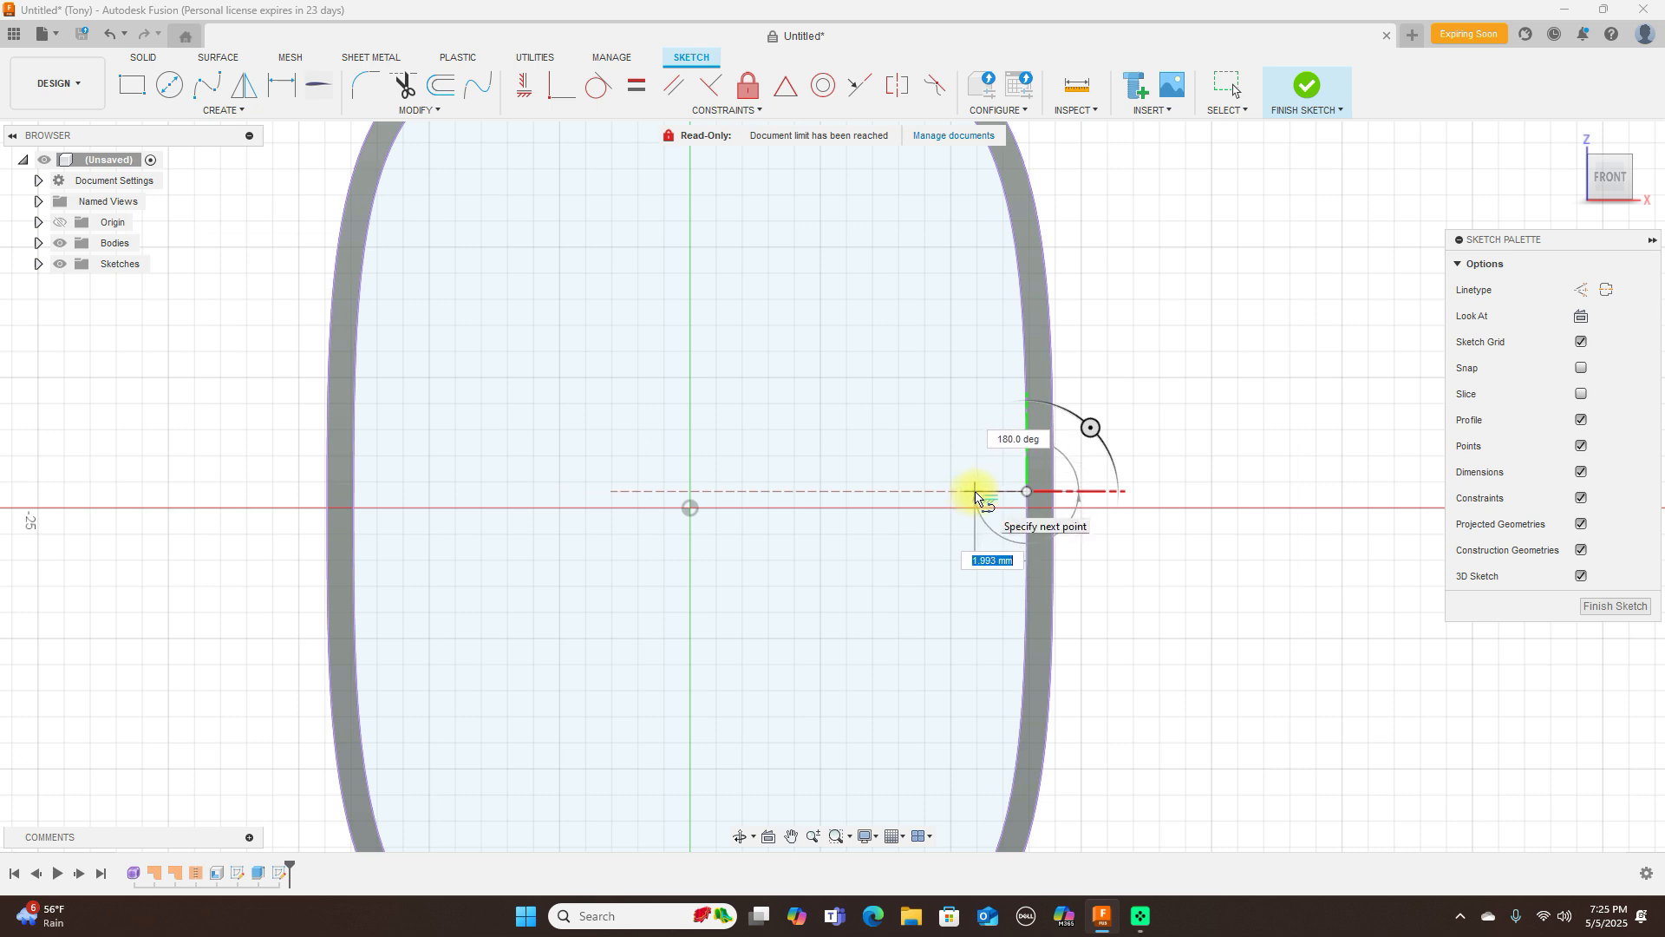
text(2.00)
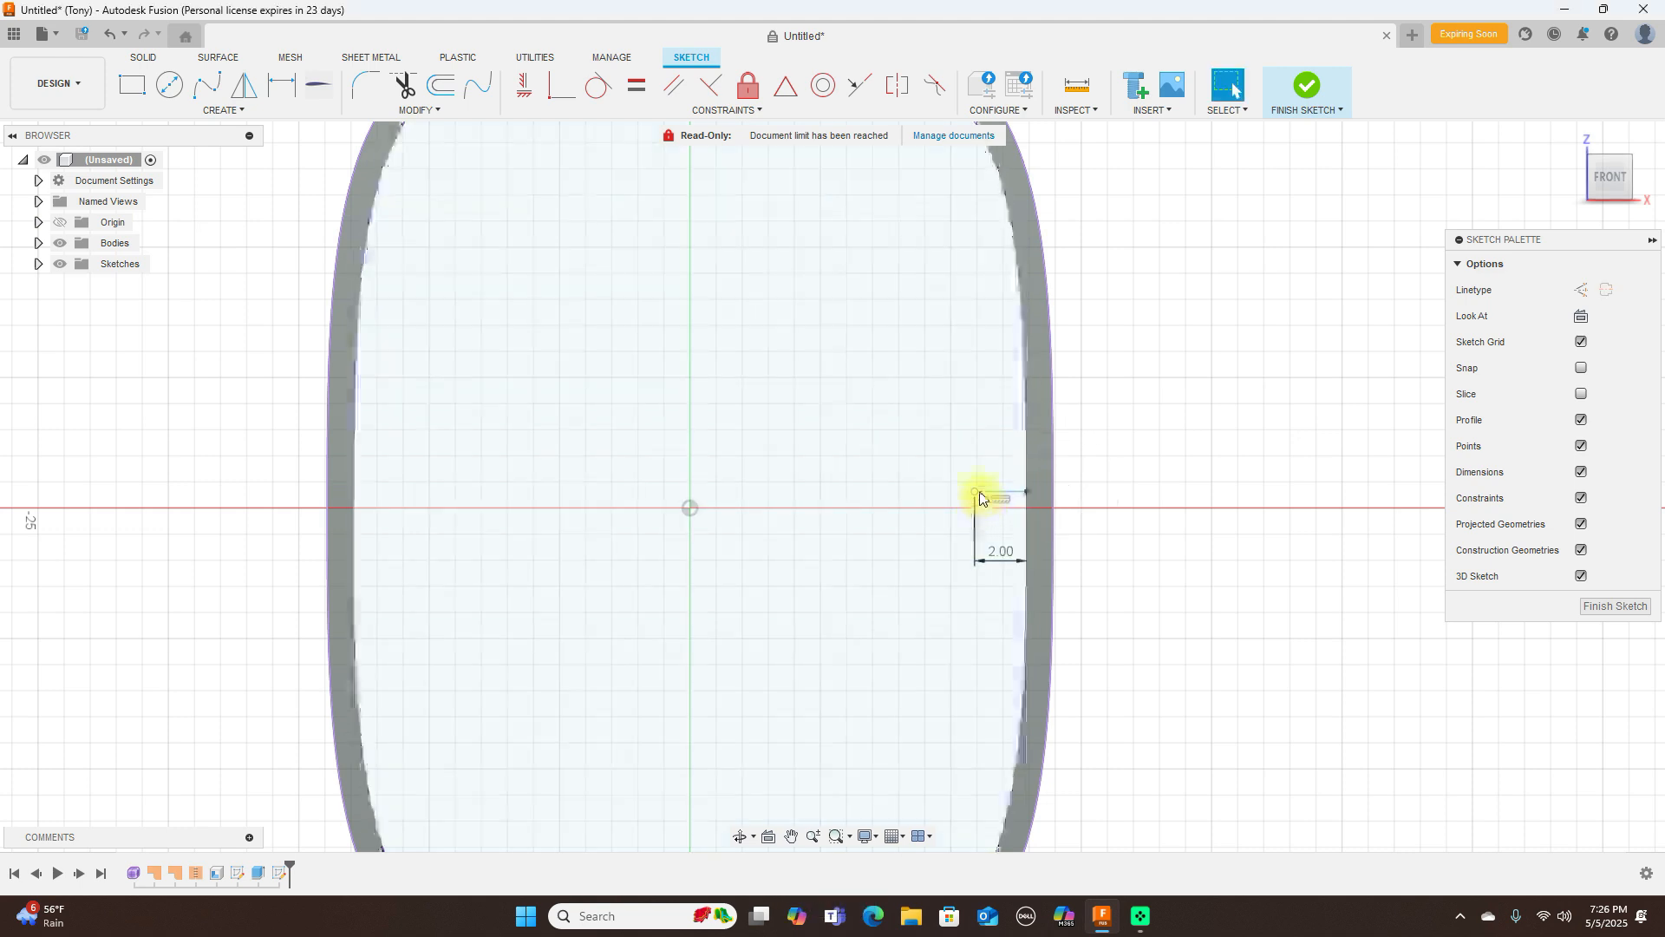
right_click(977, 500)
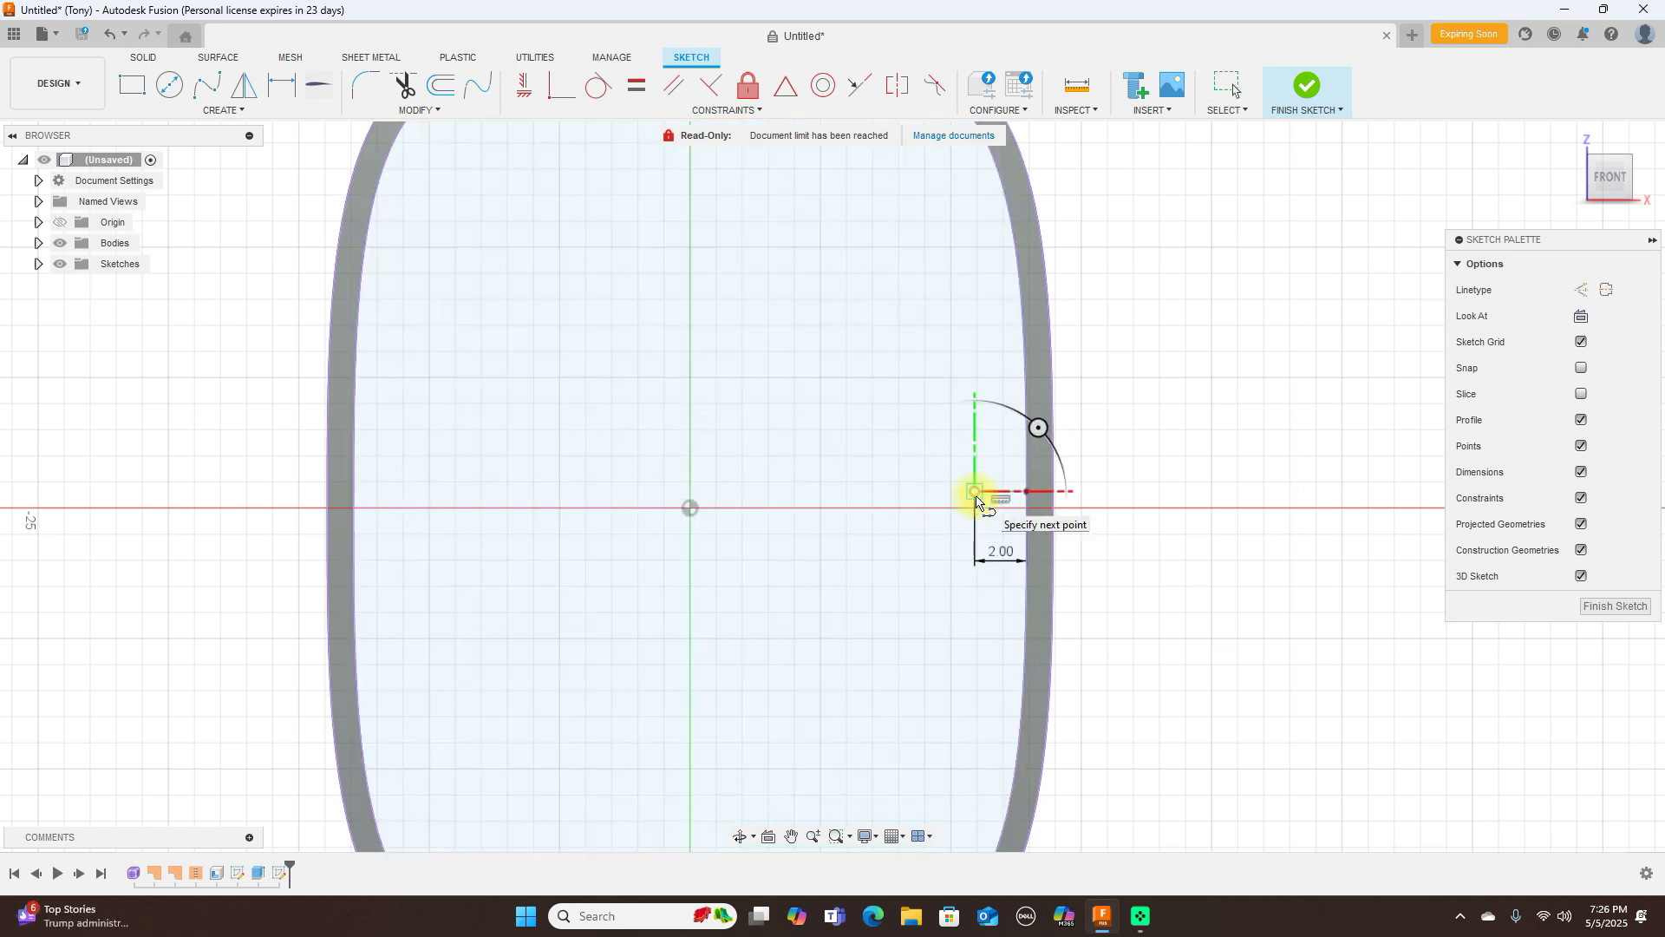
mouse_move(979, 546)
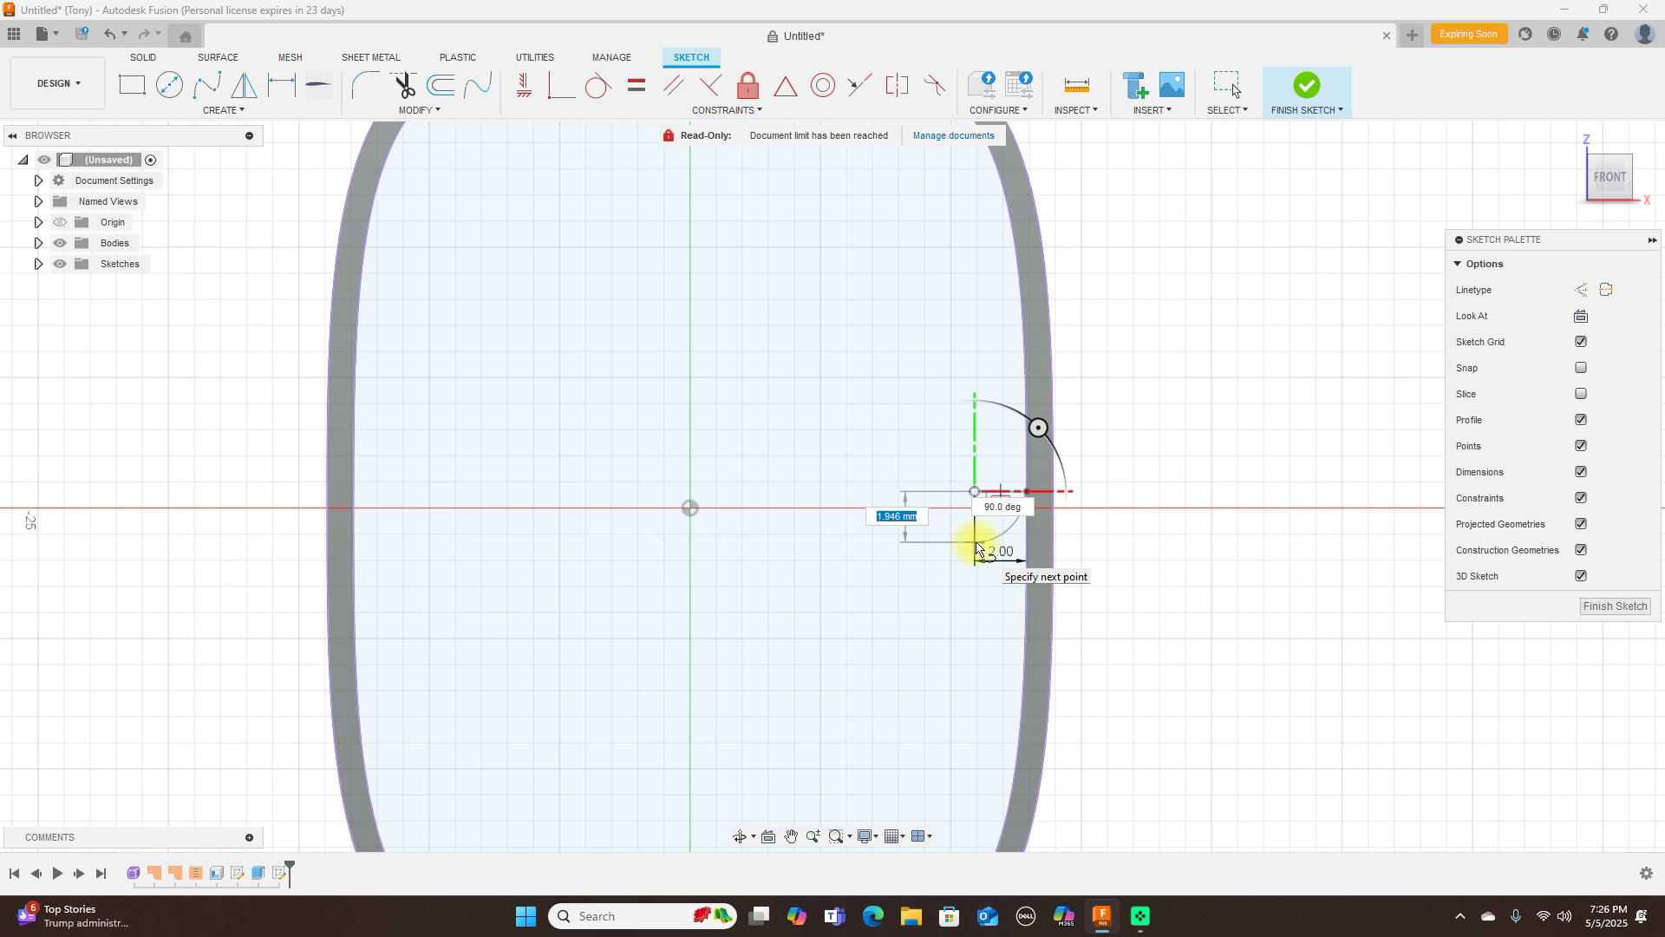
text(2)
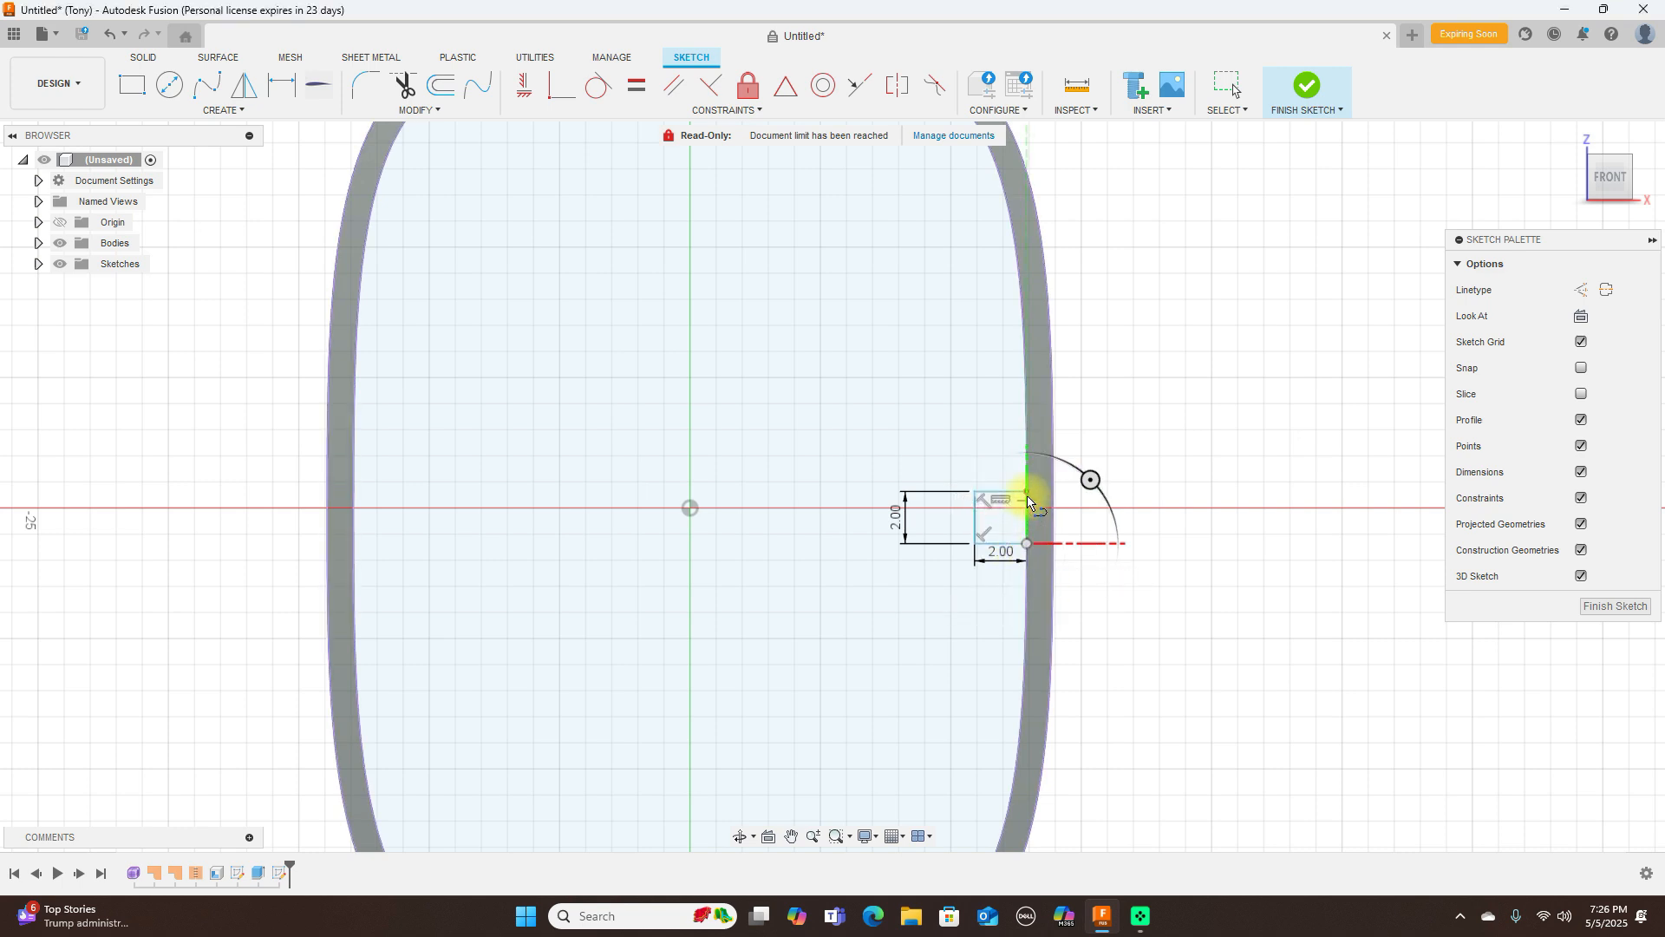
right_click(1025, 507)
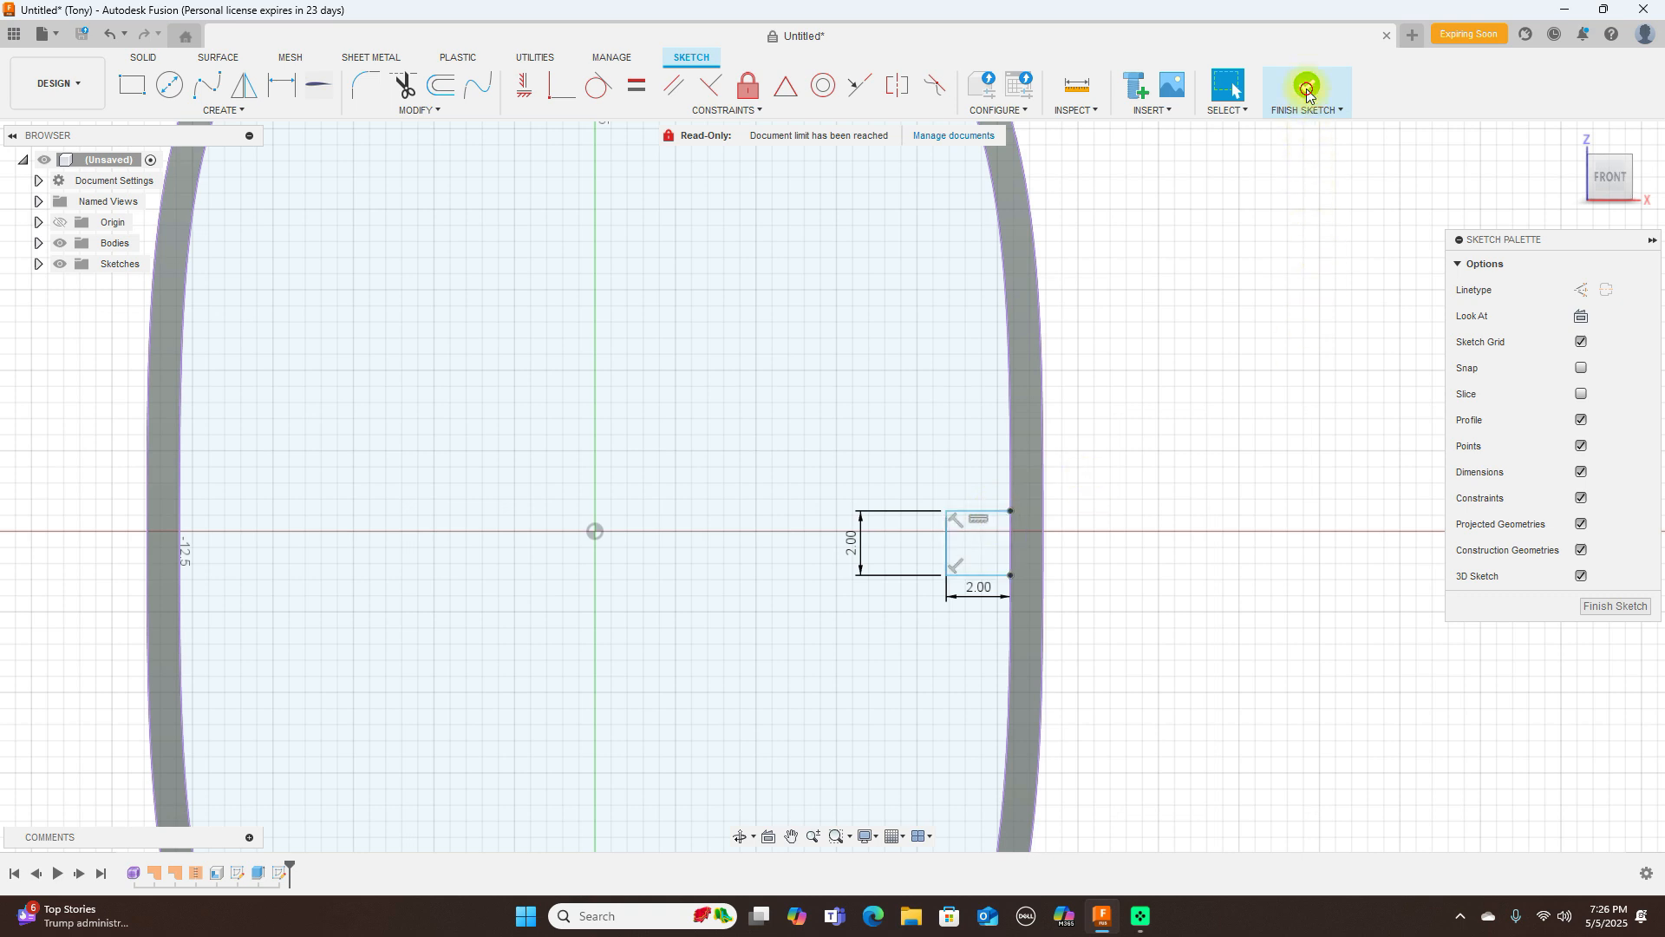
click(1304, 90)
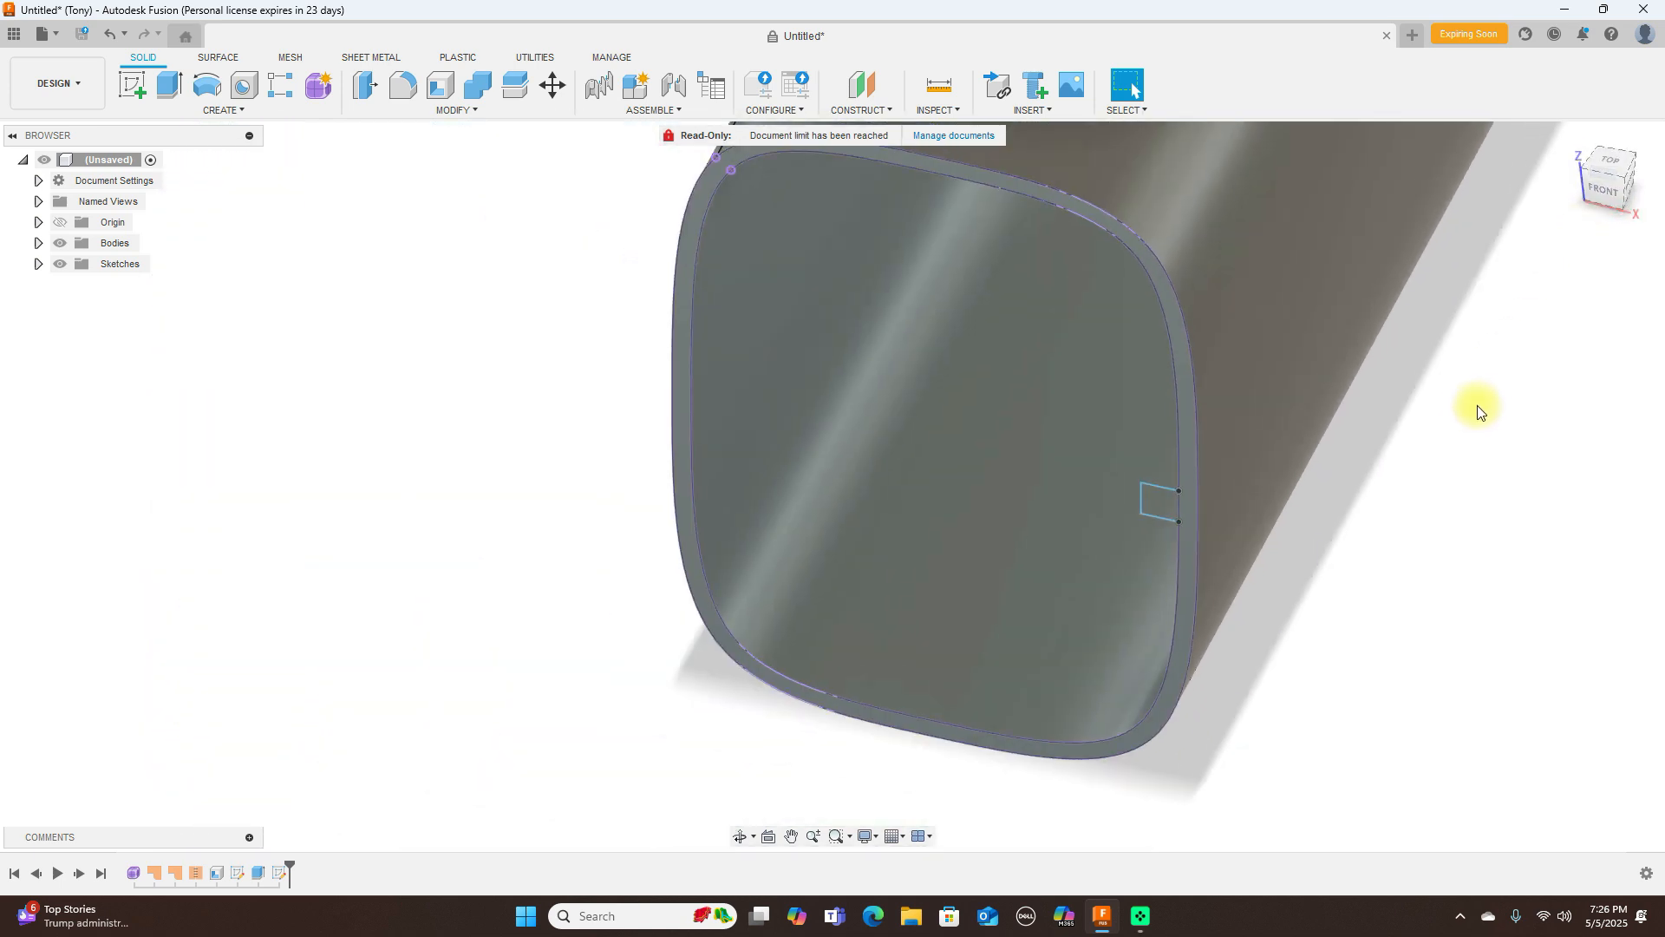
Extrude the small square -130 mm along the tube as a New Body rail.
key(e)
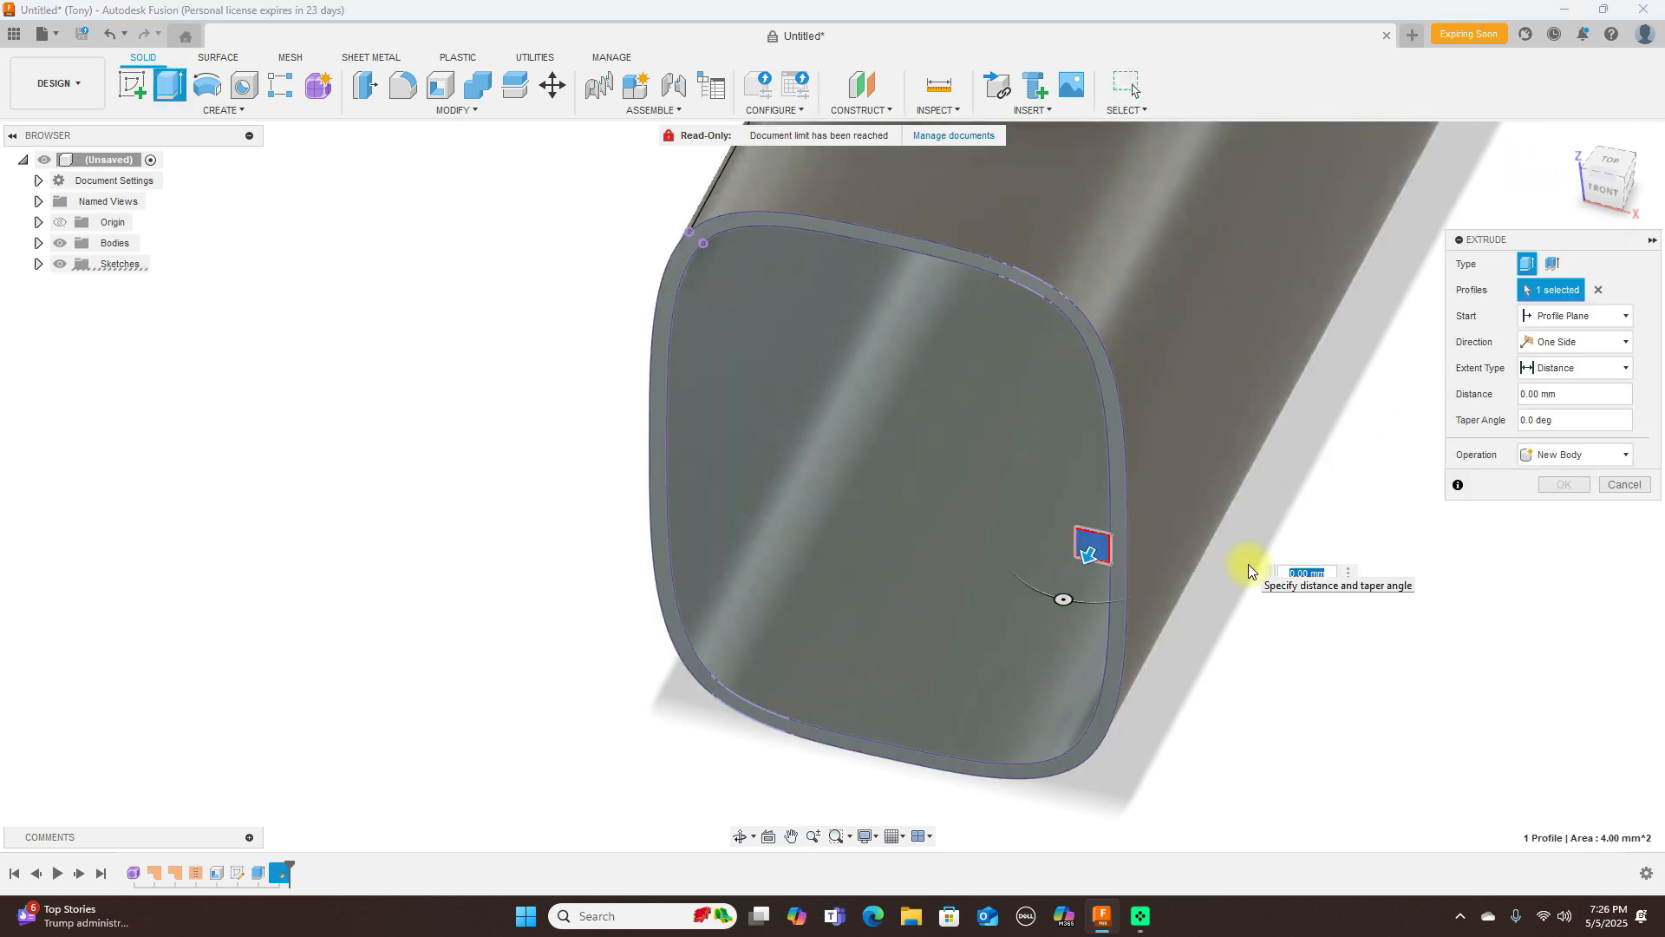
mouse_move(1587, 465)
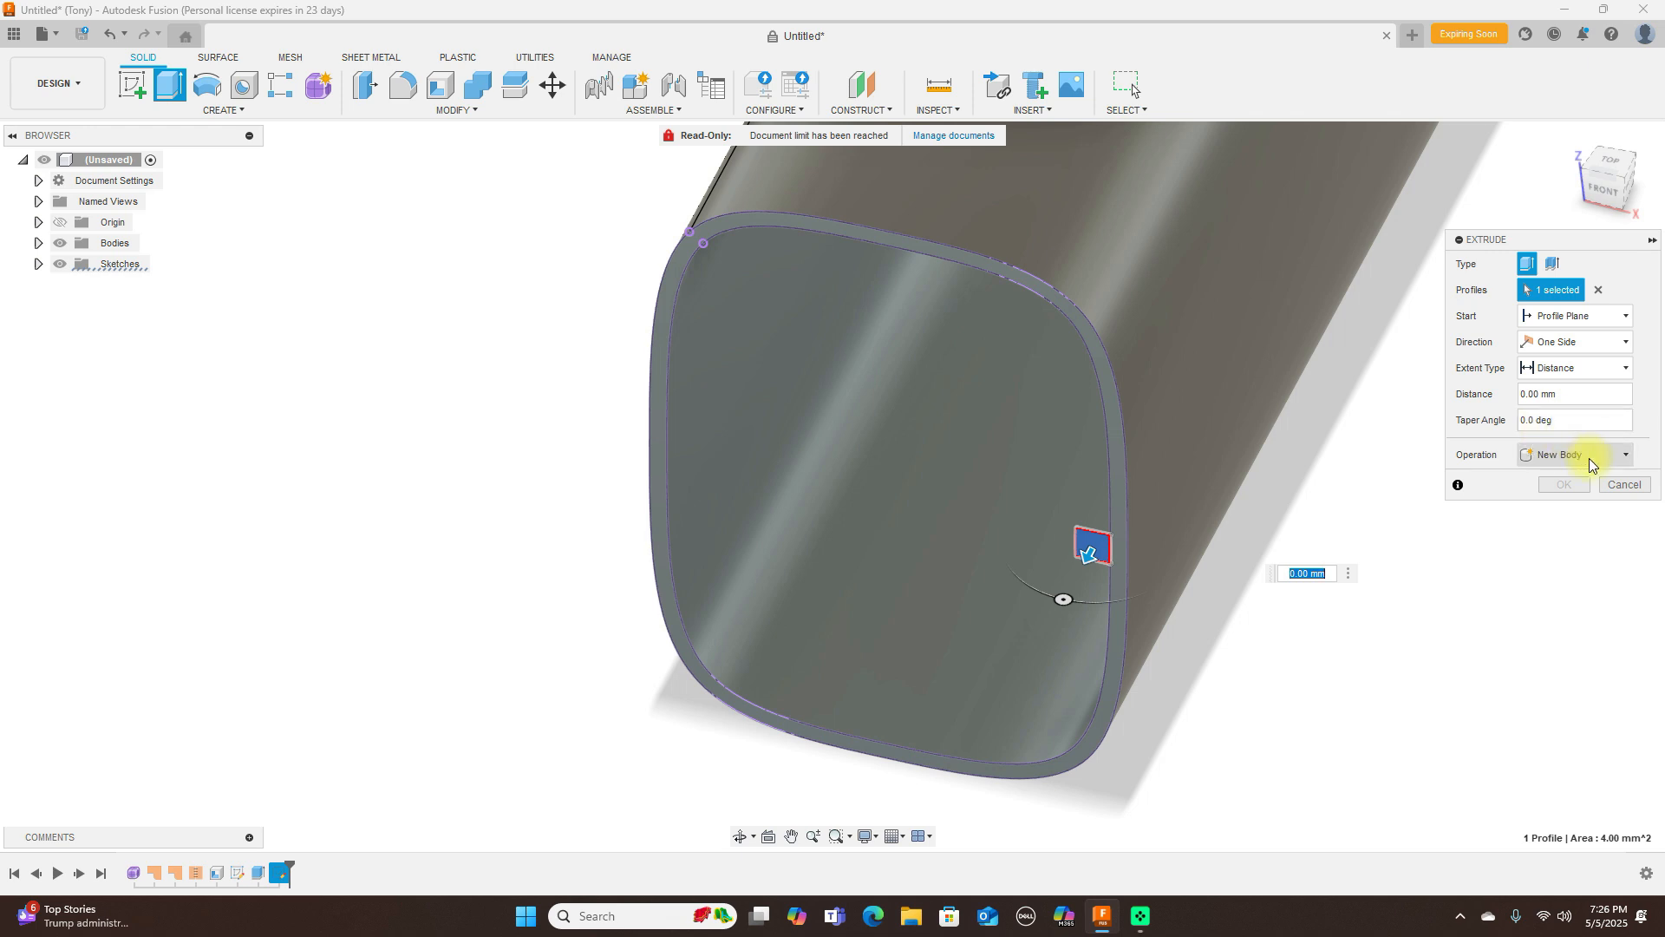
mouse_move(1598, 477)
text(-130)
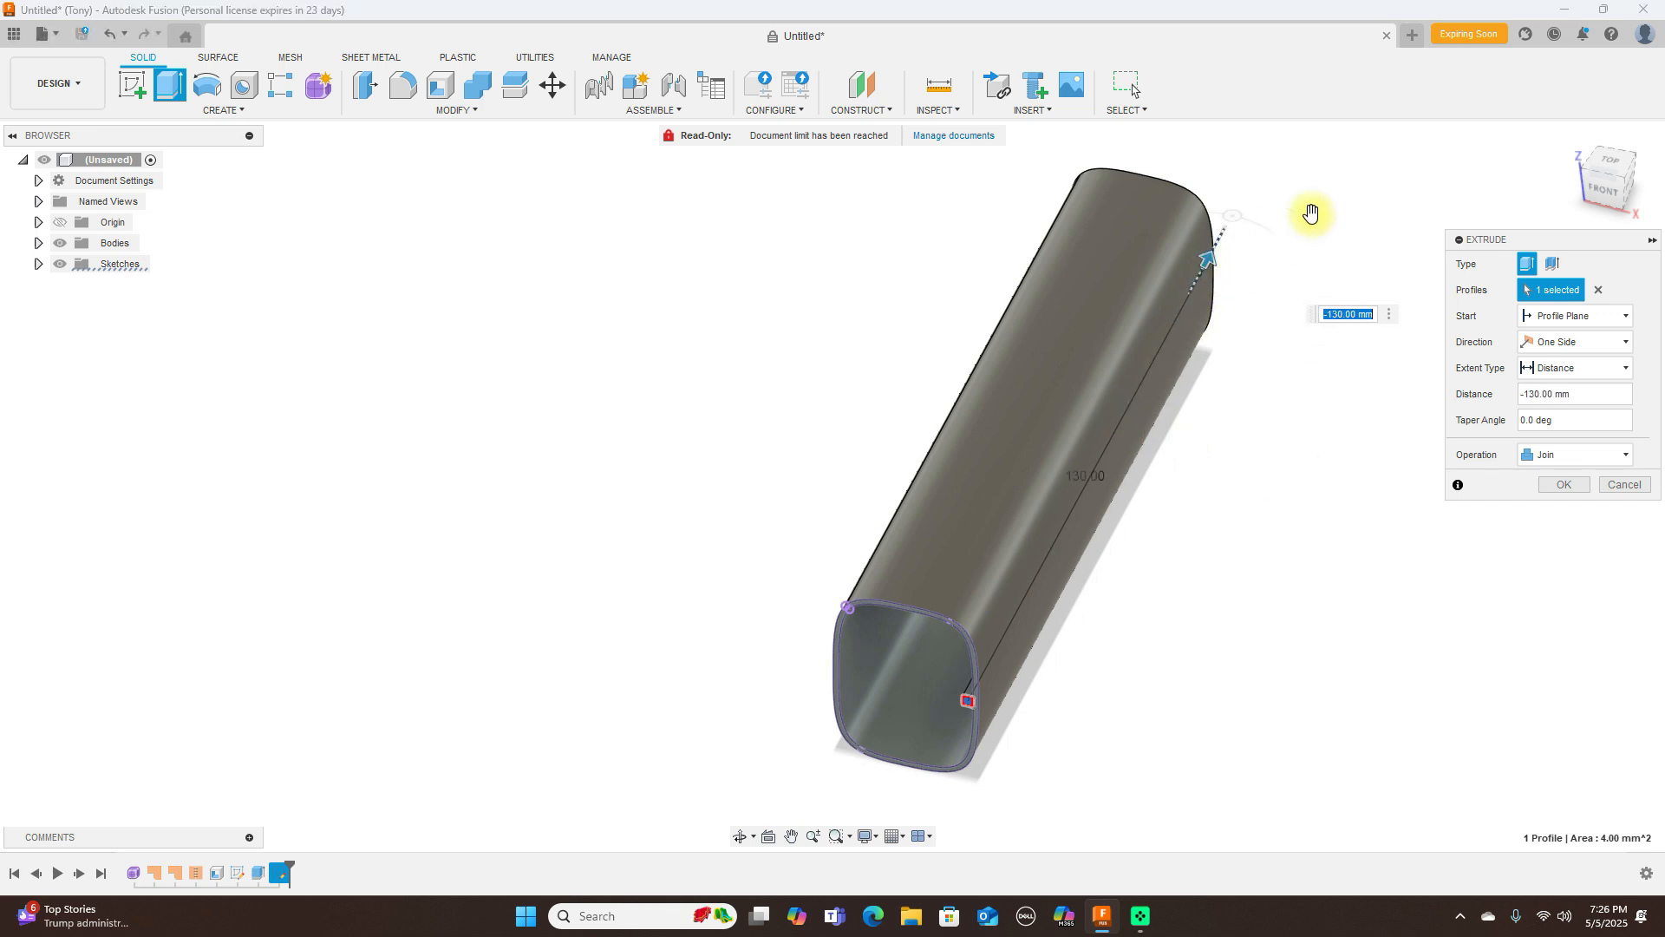
click(1609, 177)
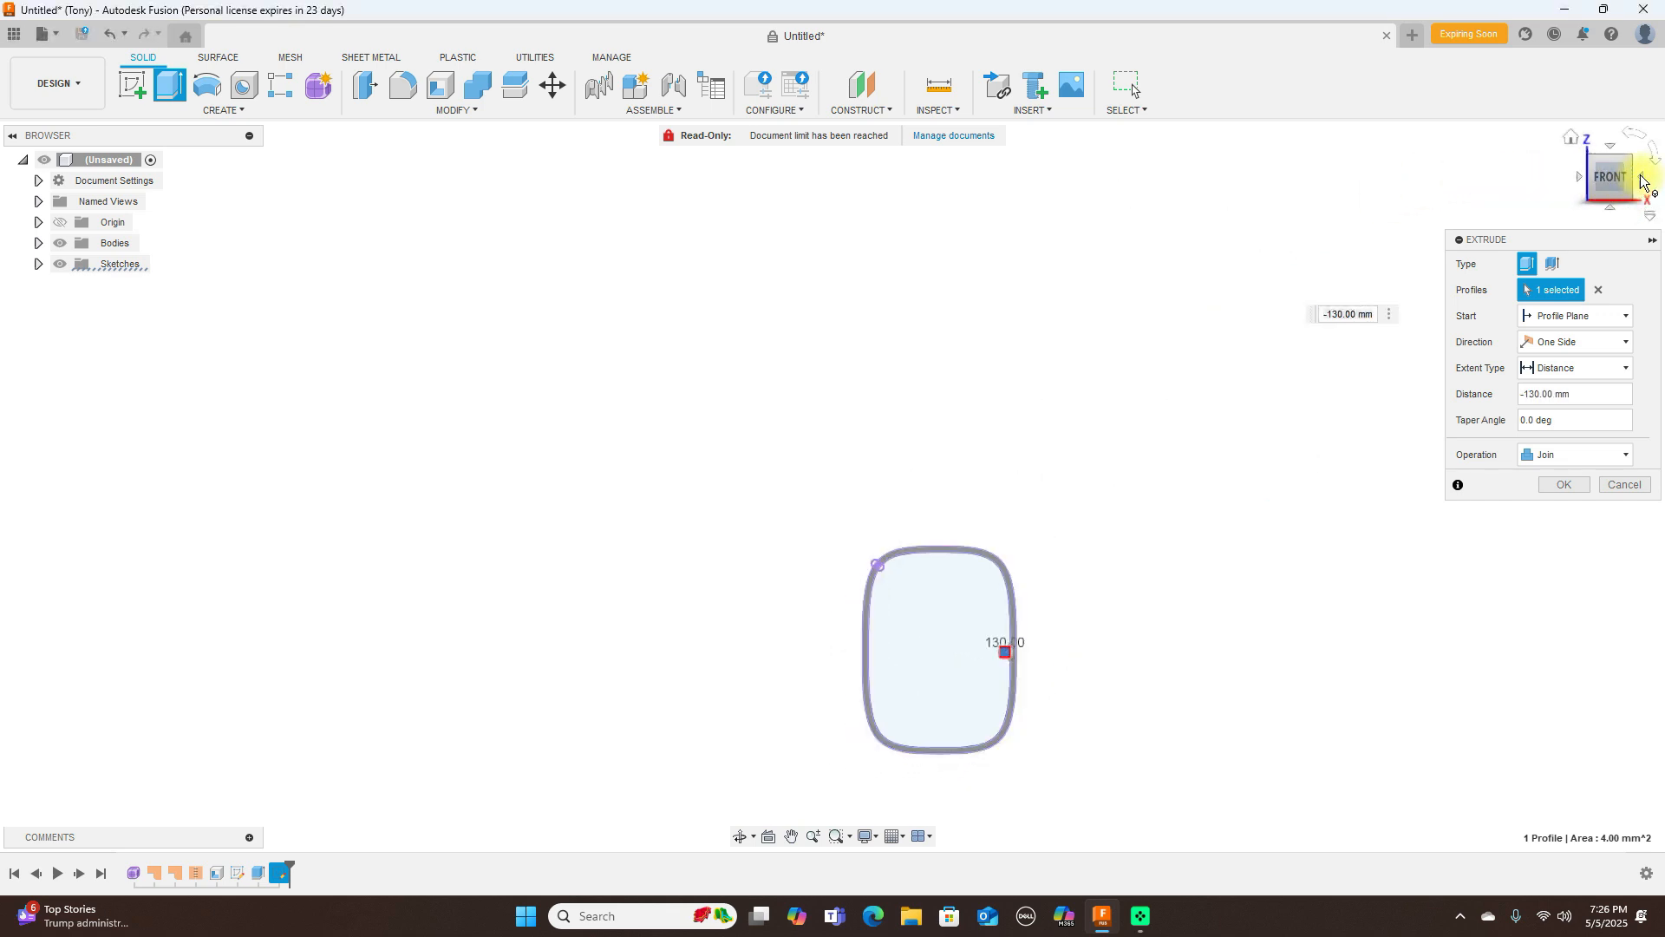
click(1610, 177)
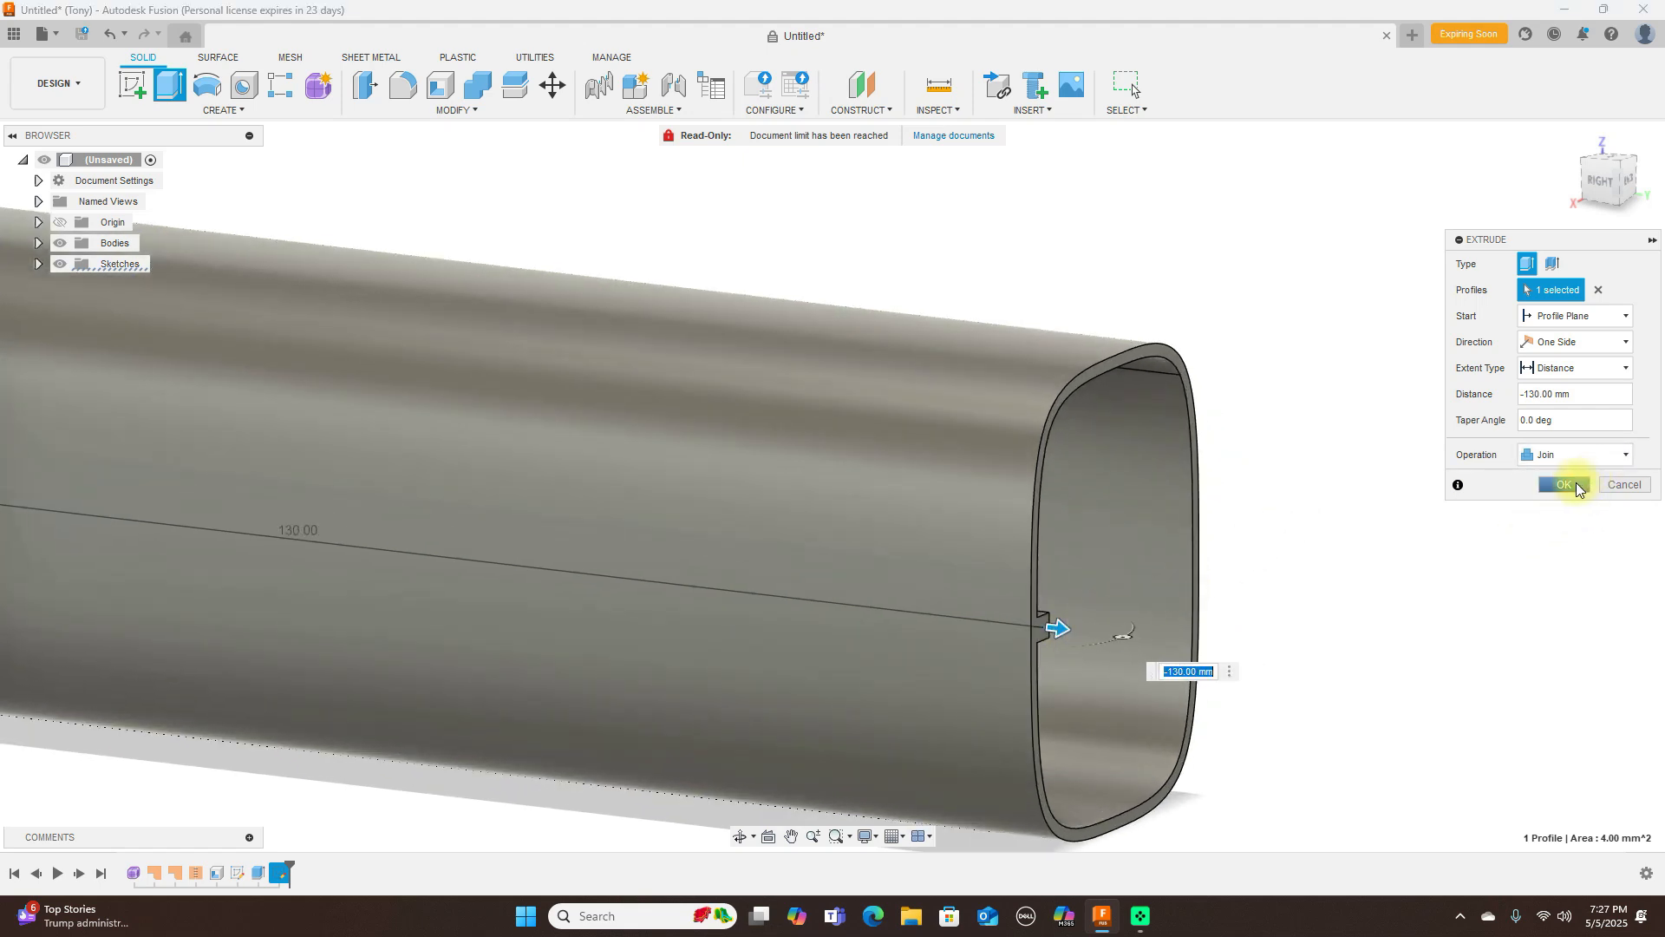
click(1623, 453)
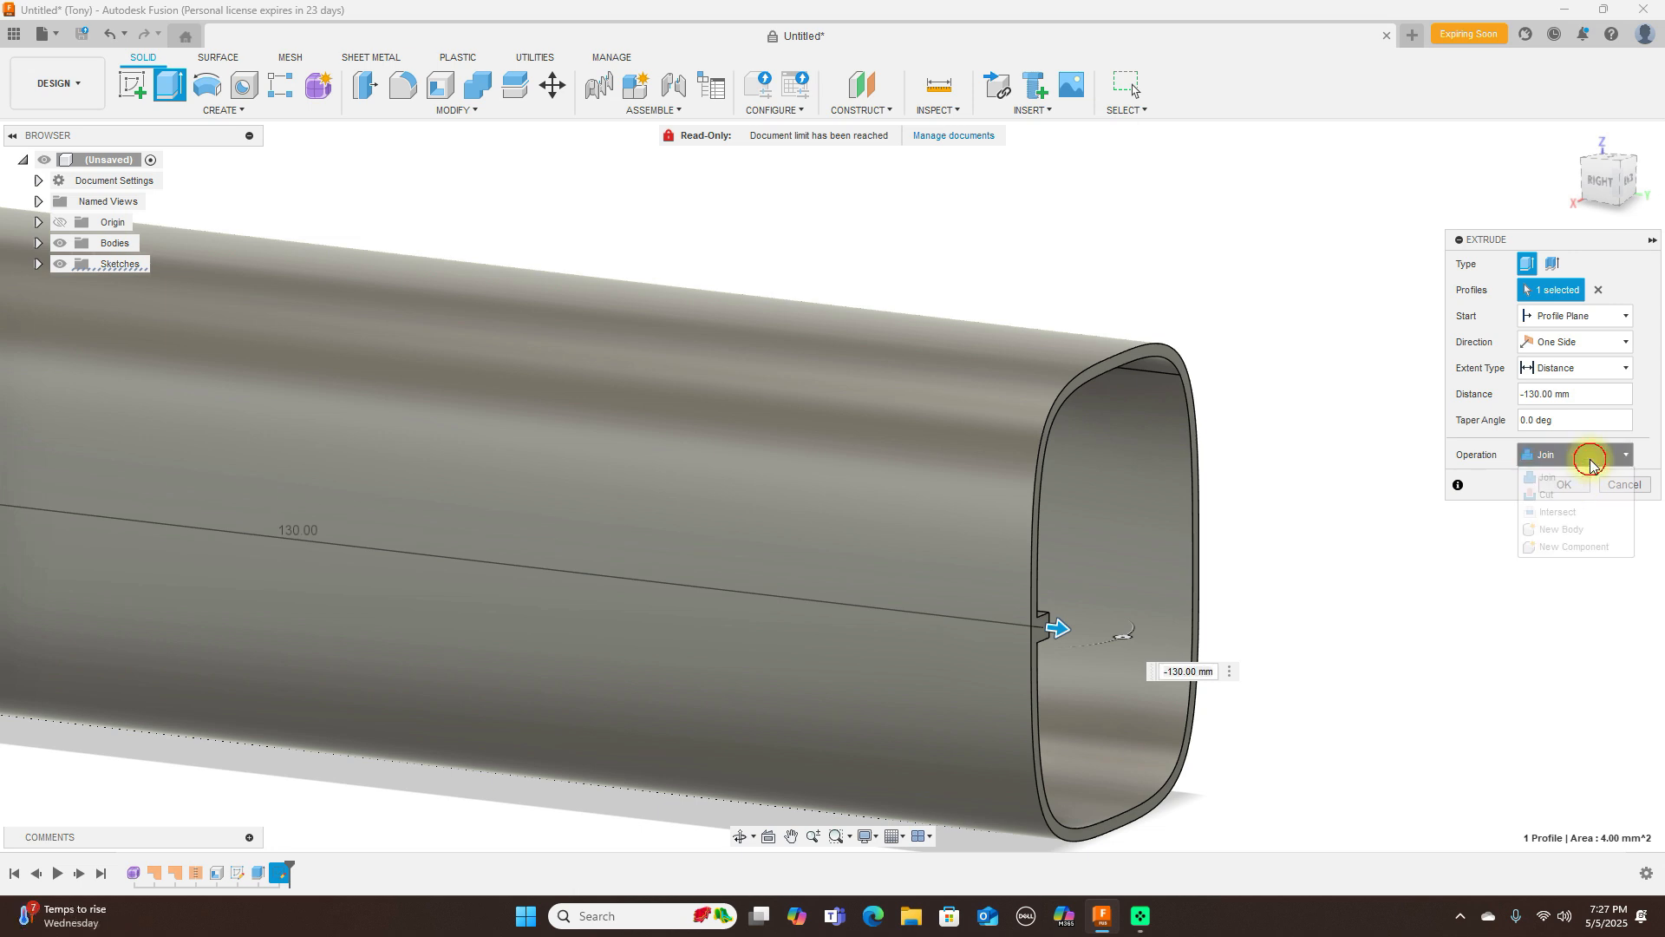
mouse_move(1589, 529)
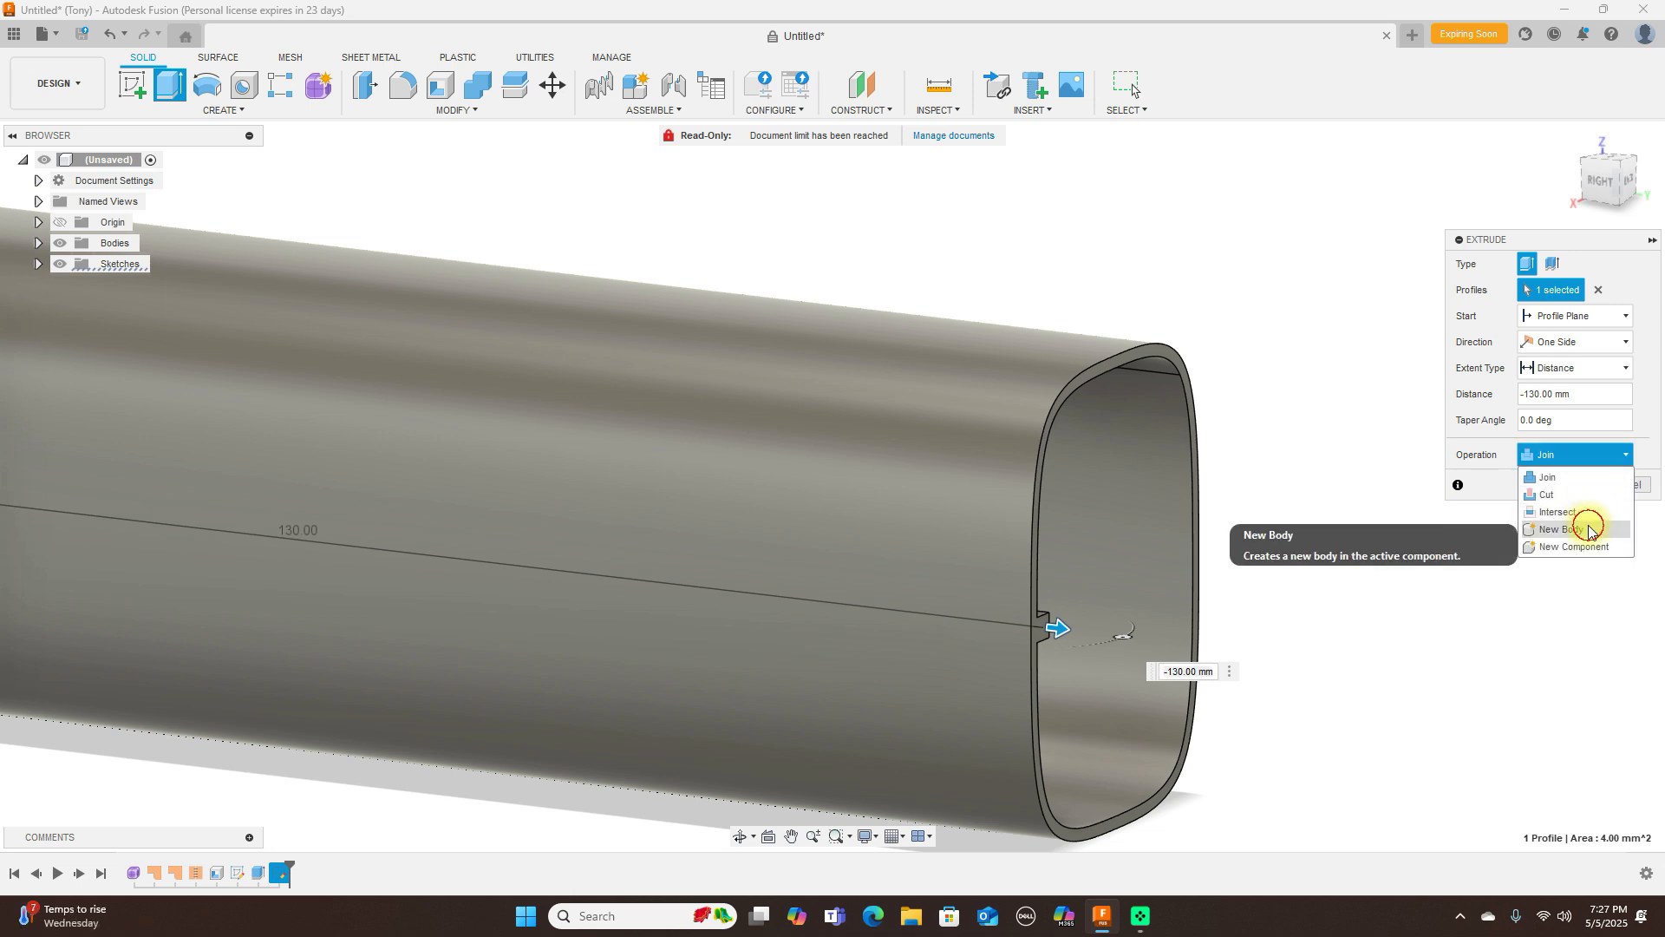
click(1558, 529)
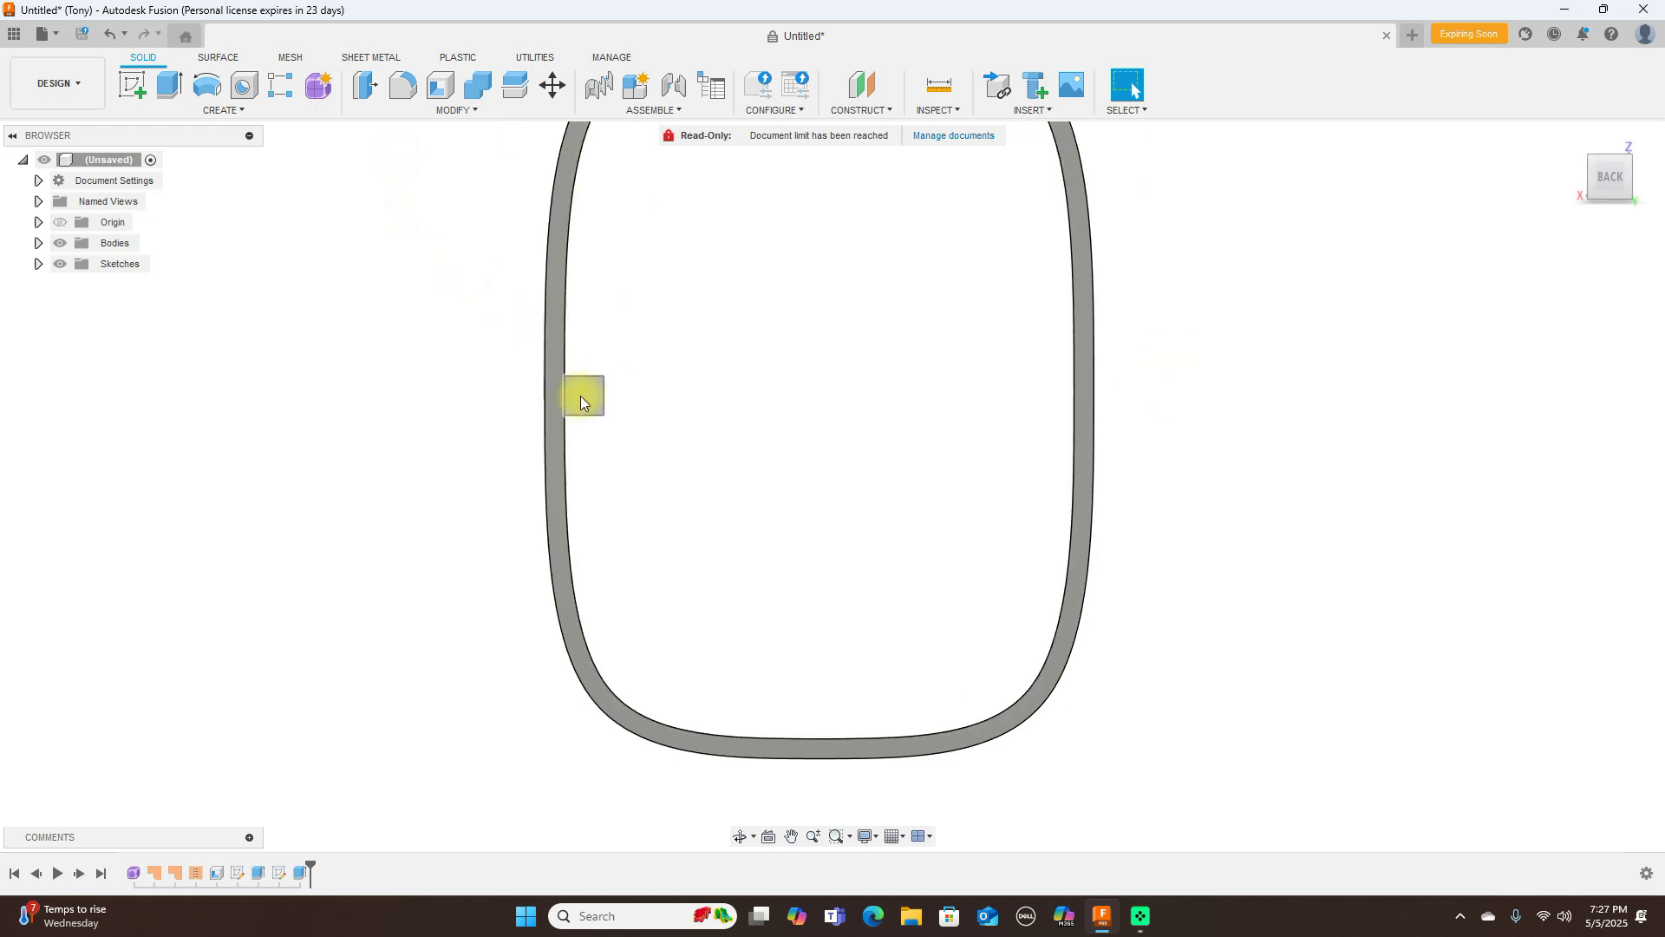
Sketch on the rail's end face and offset the square outline 0.3 mm inward.
click(583, 395)
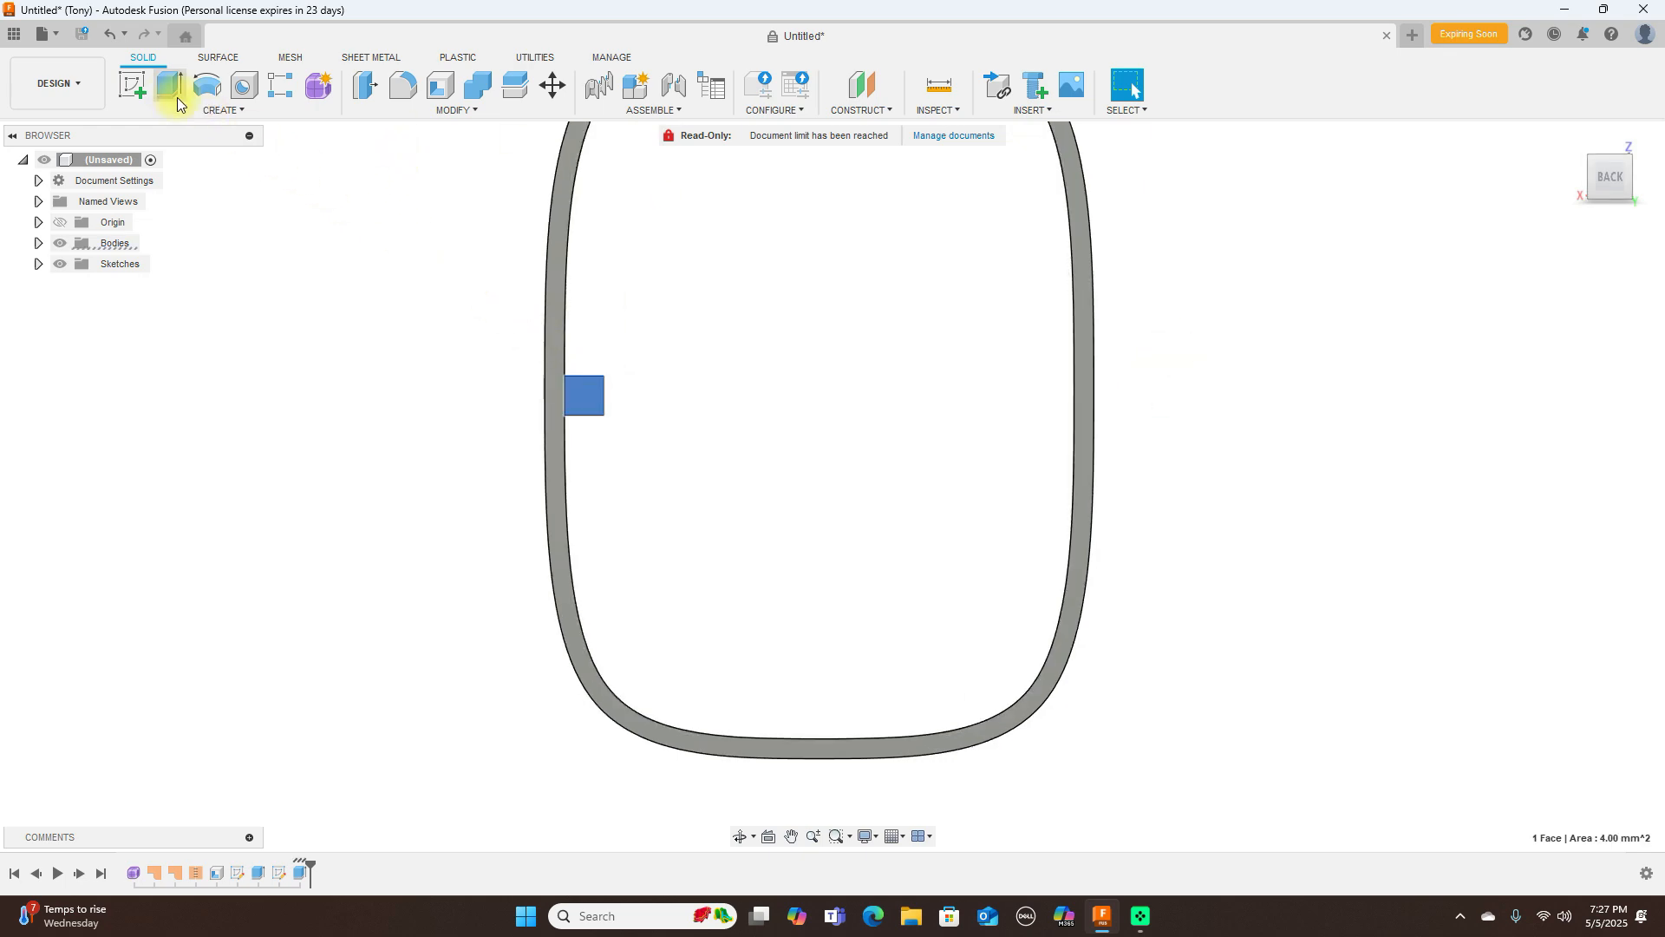
click(135, 86)
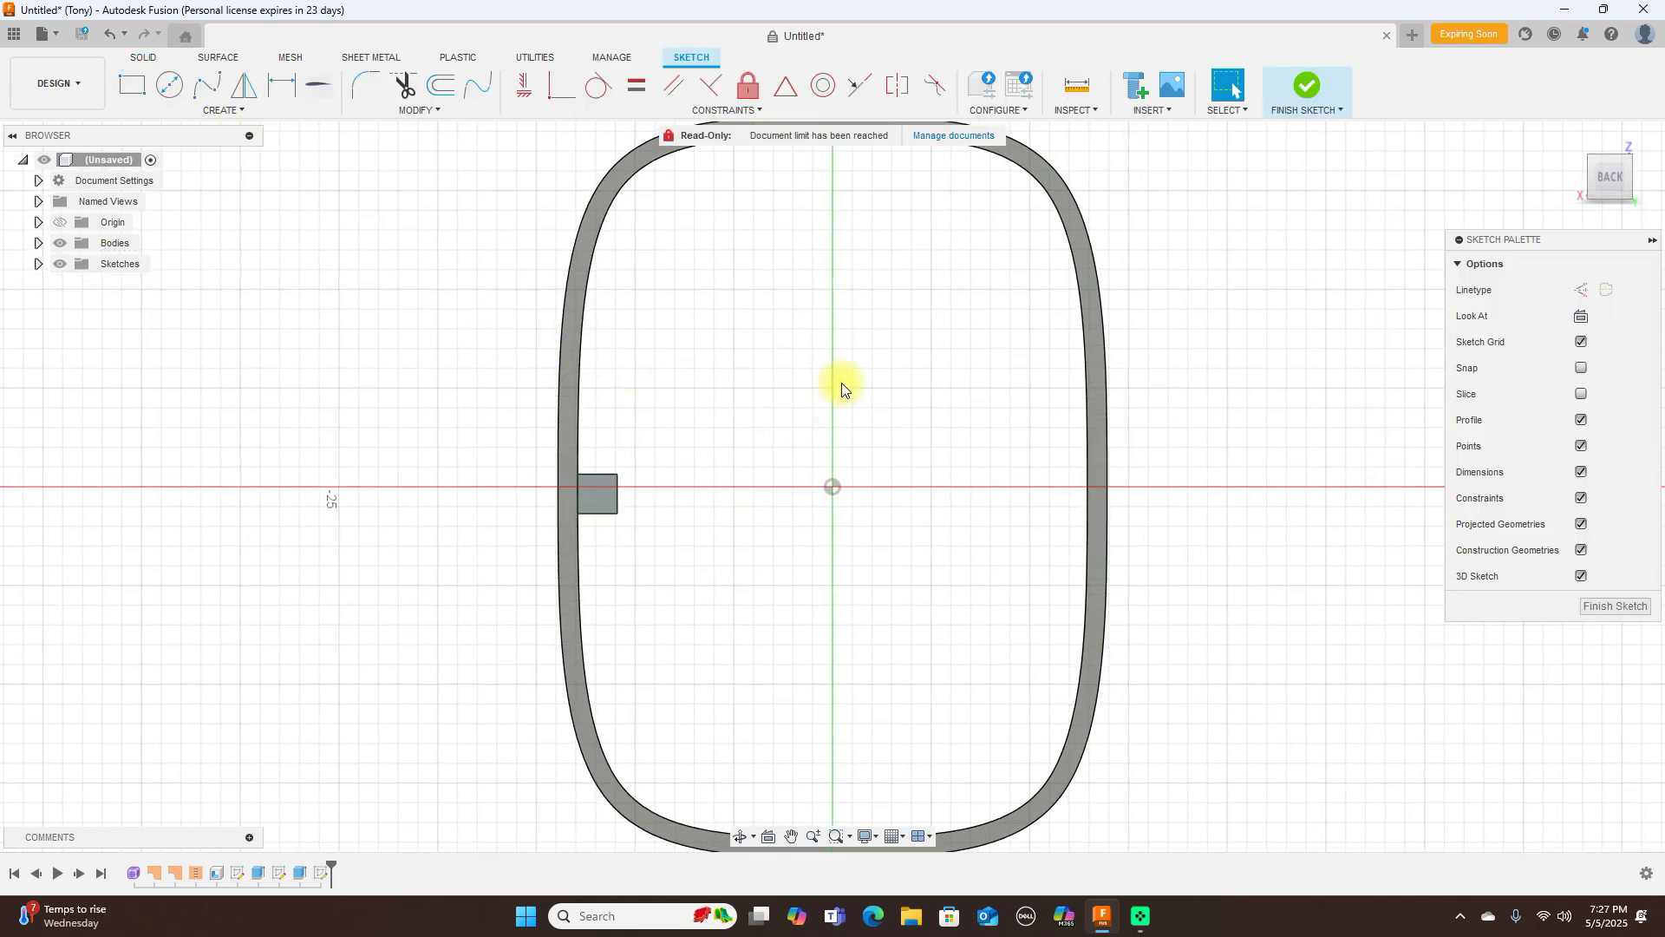
click(438, 85)
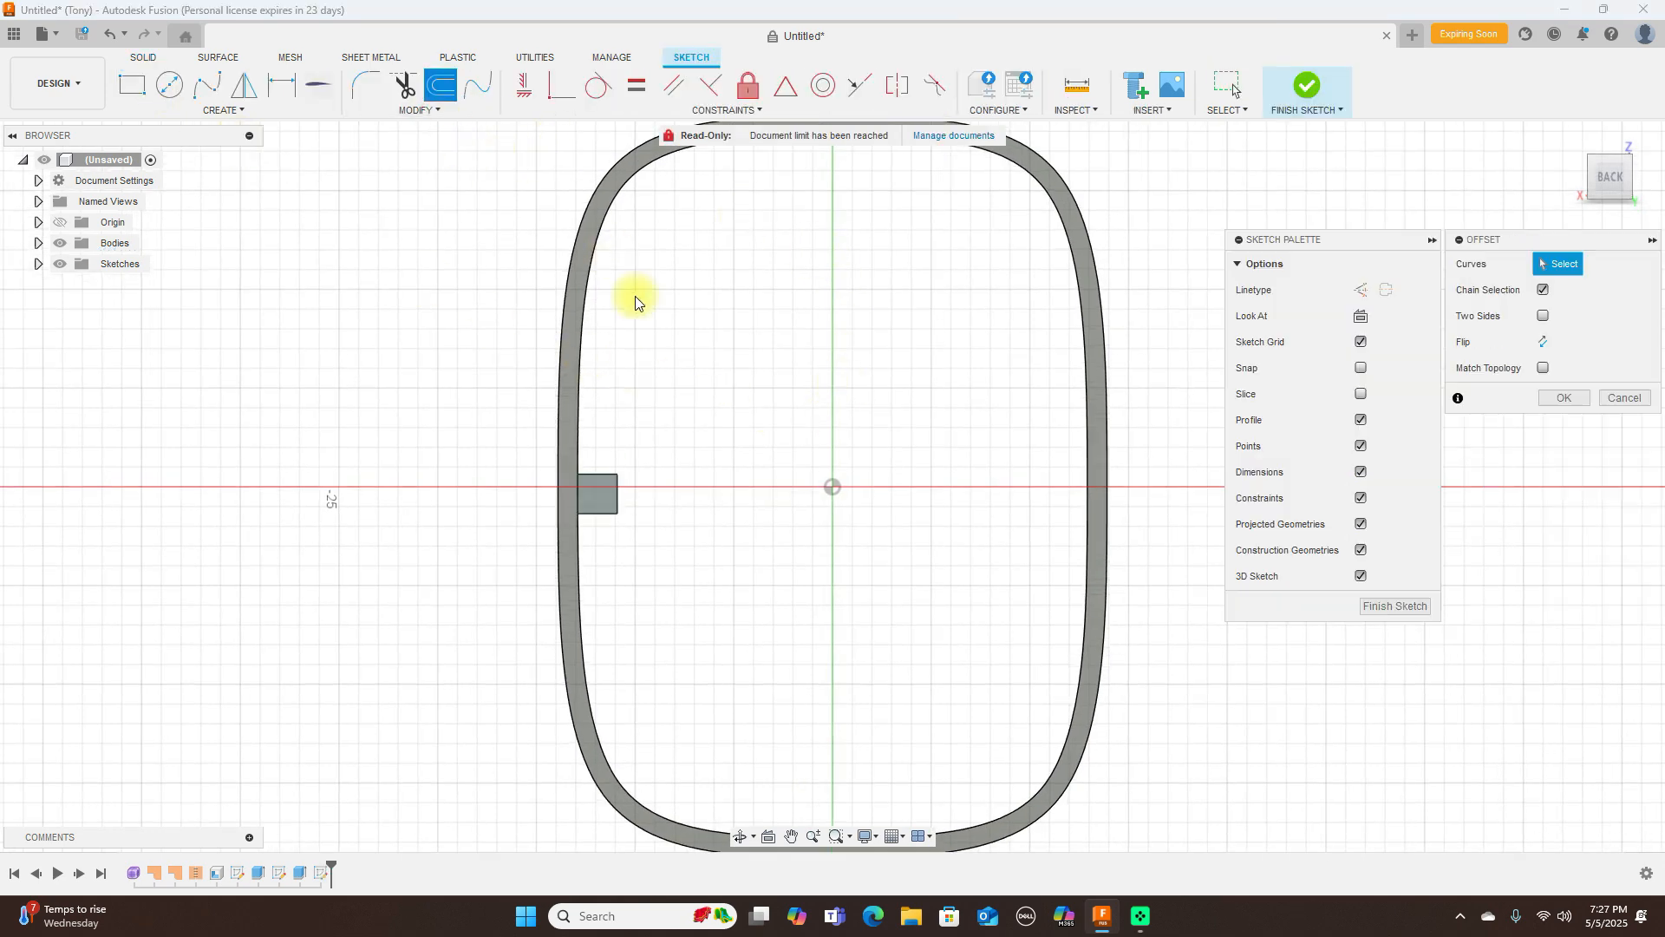
click(579, 494)
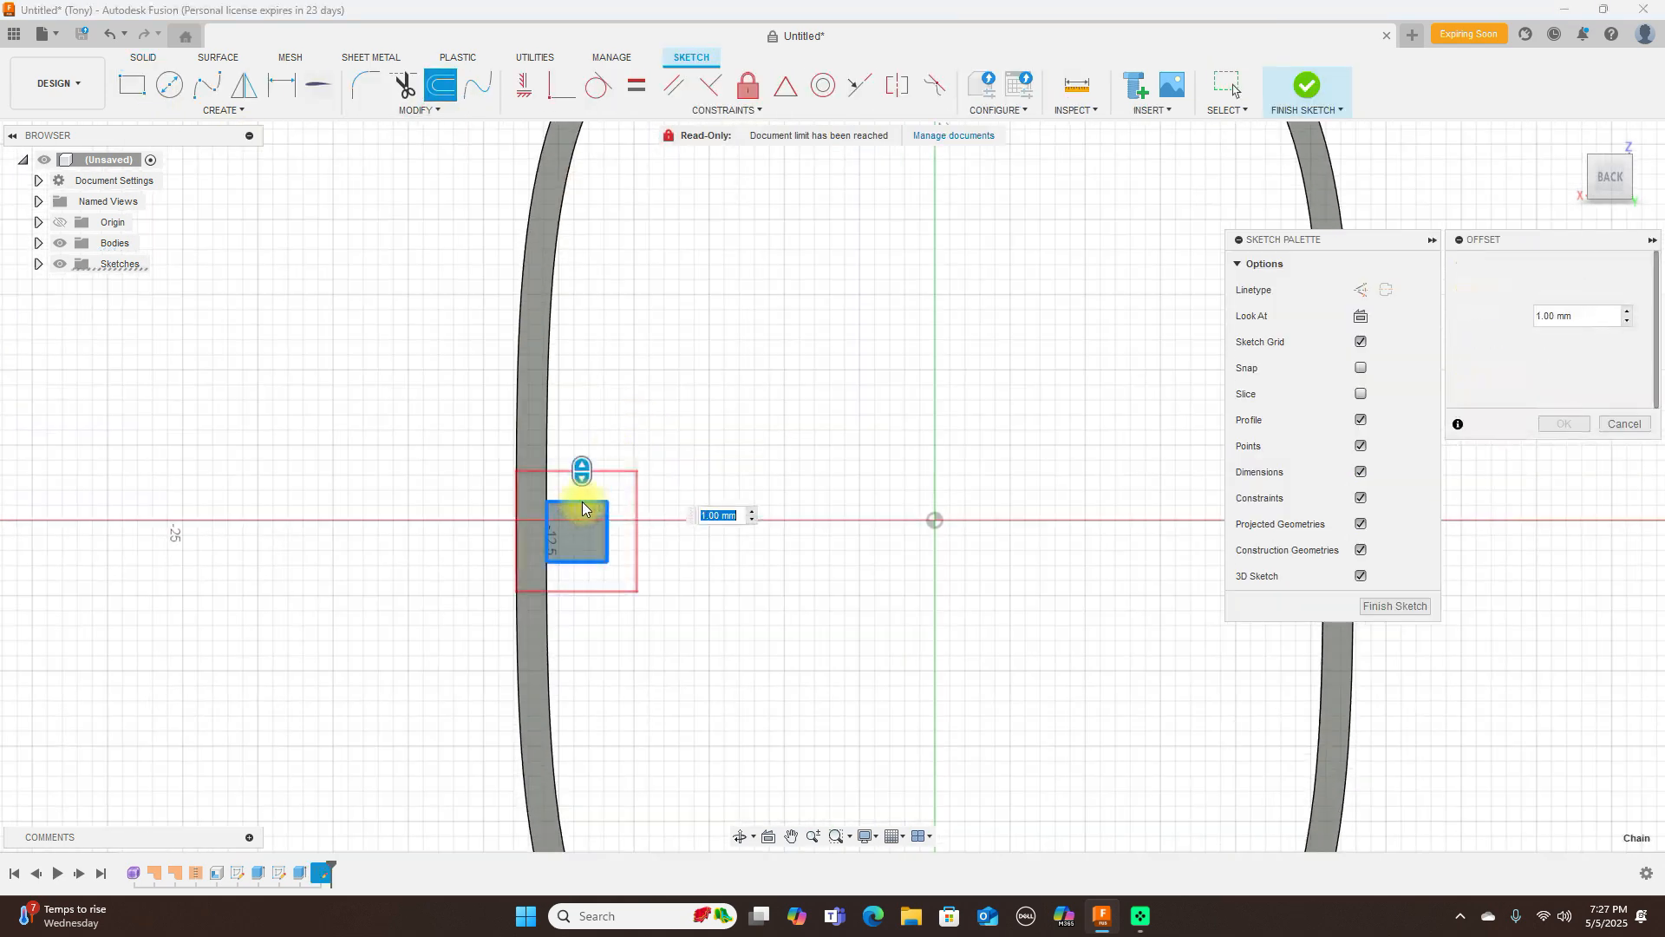
click(576, 531)
text(-.3)
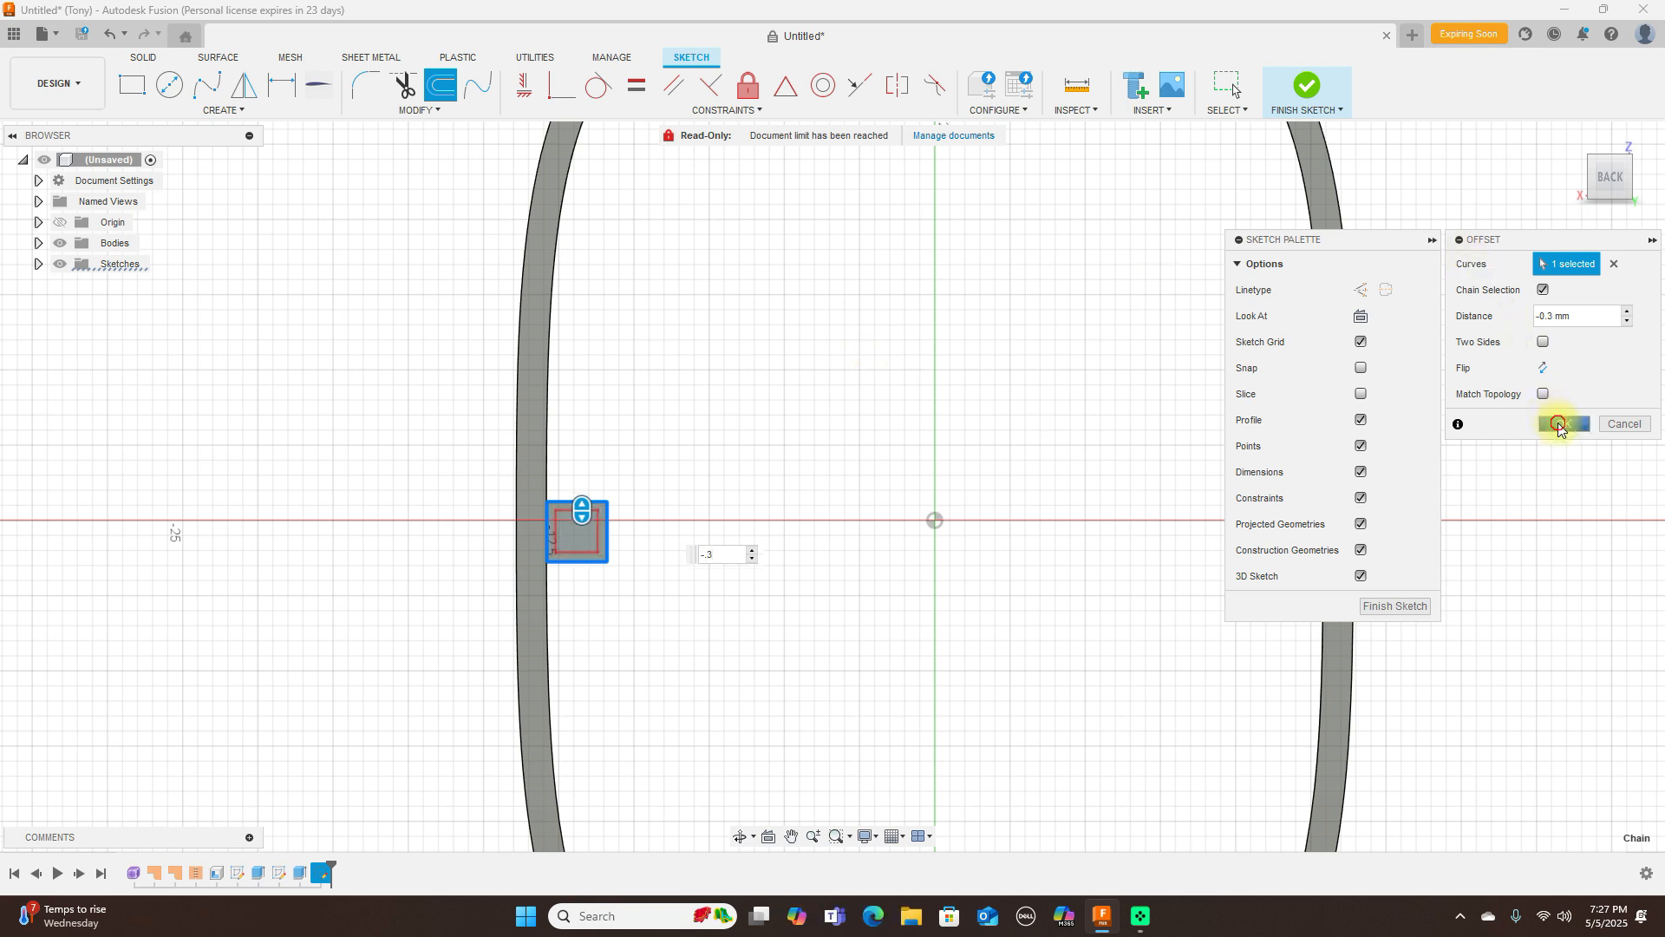
click(1560, 424)
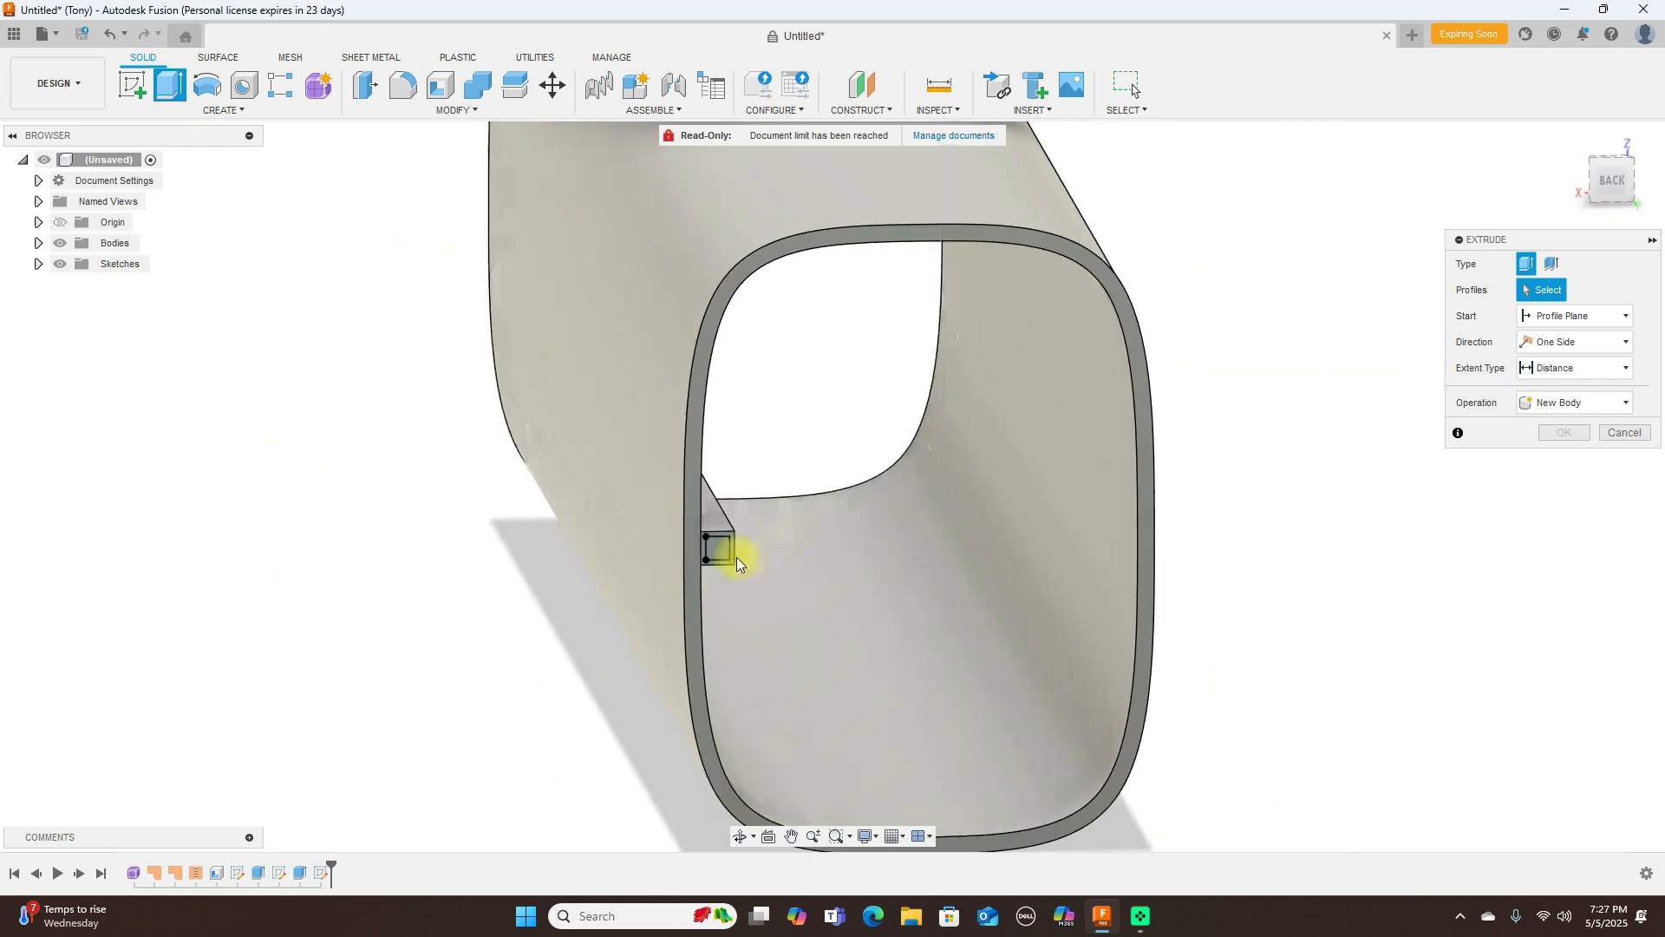
Pick the hollow square ring as the profile for the rail extrusion.
click(716, 547)
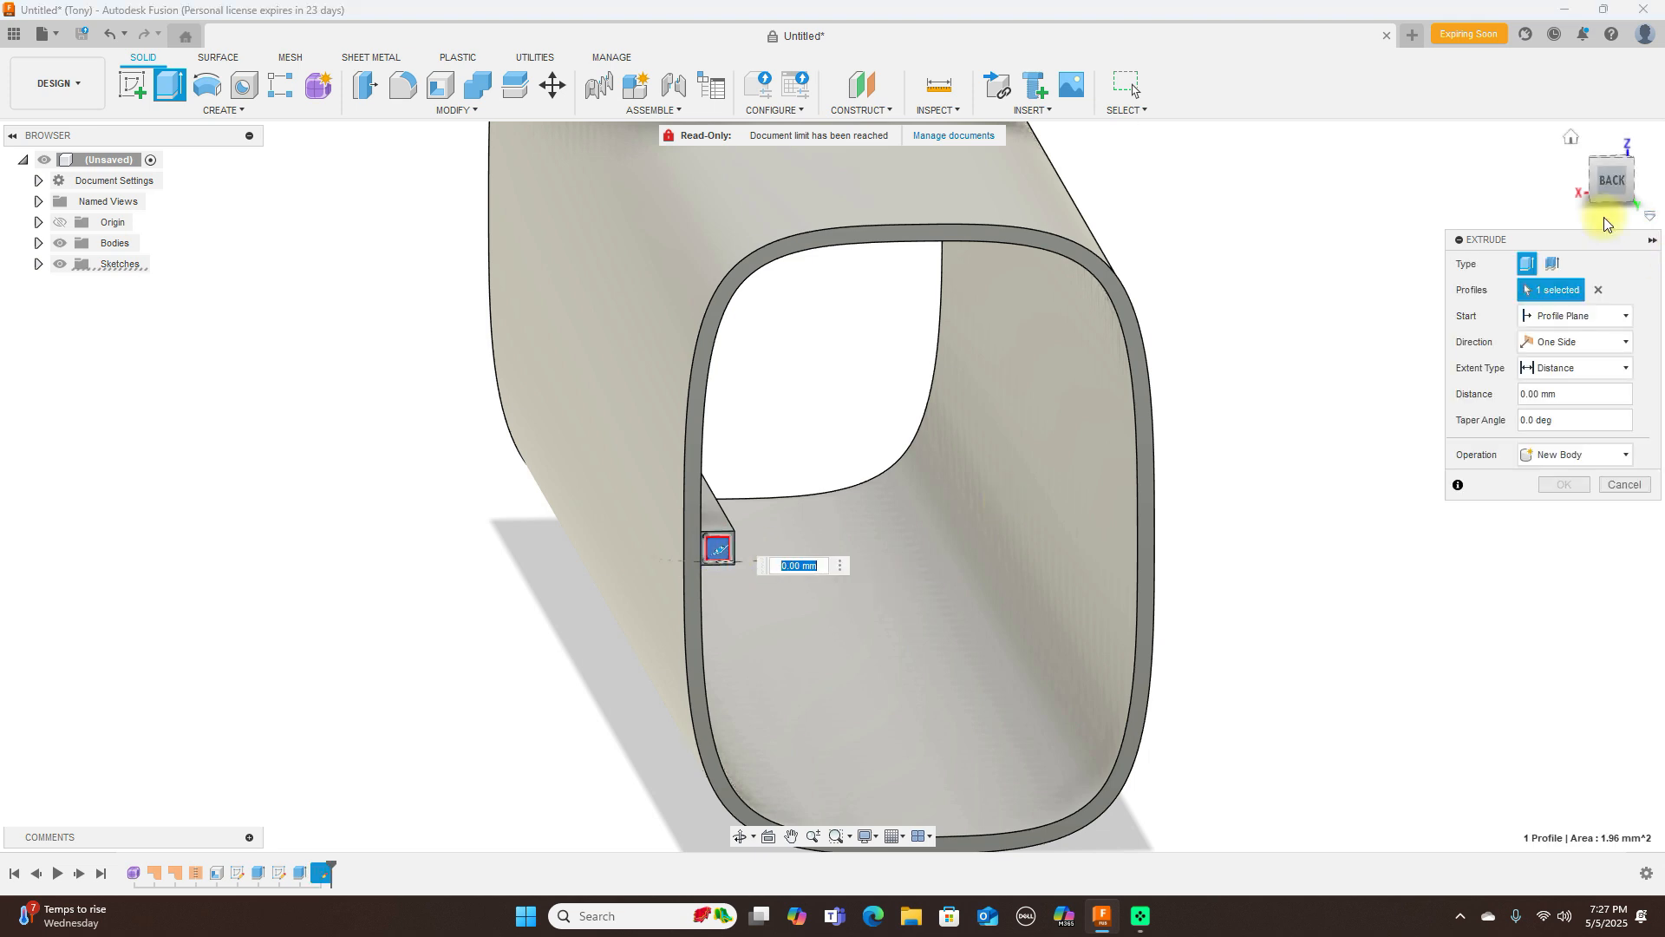
mouse_move(1601, 179)
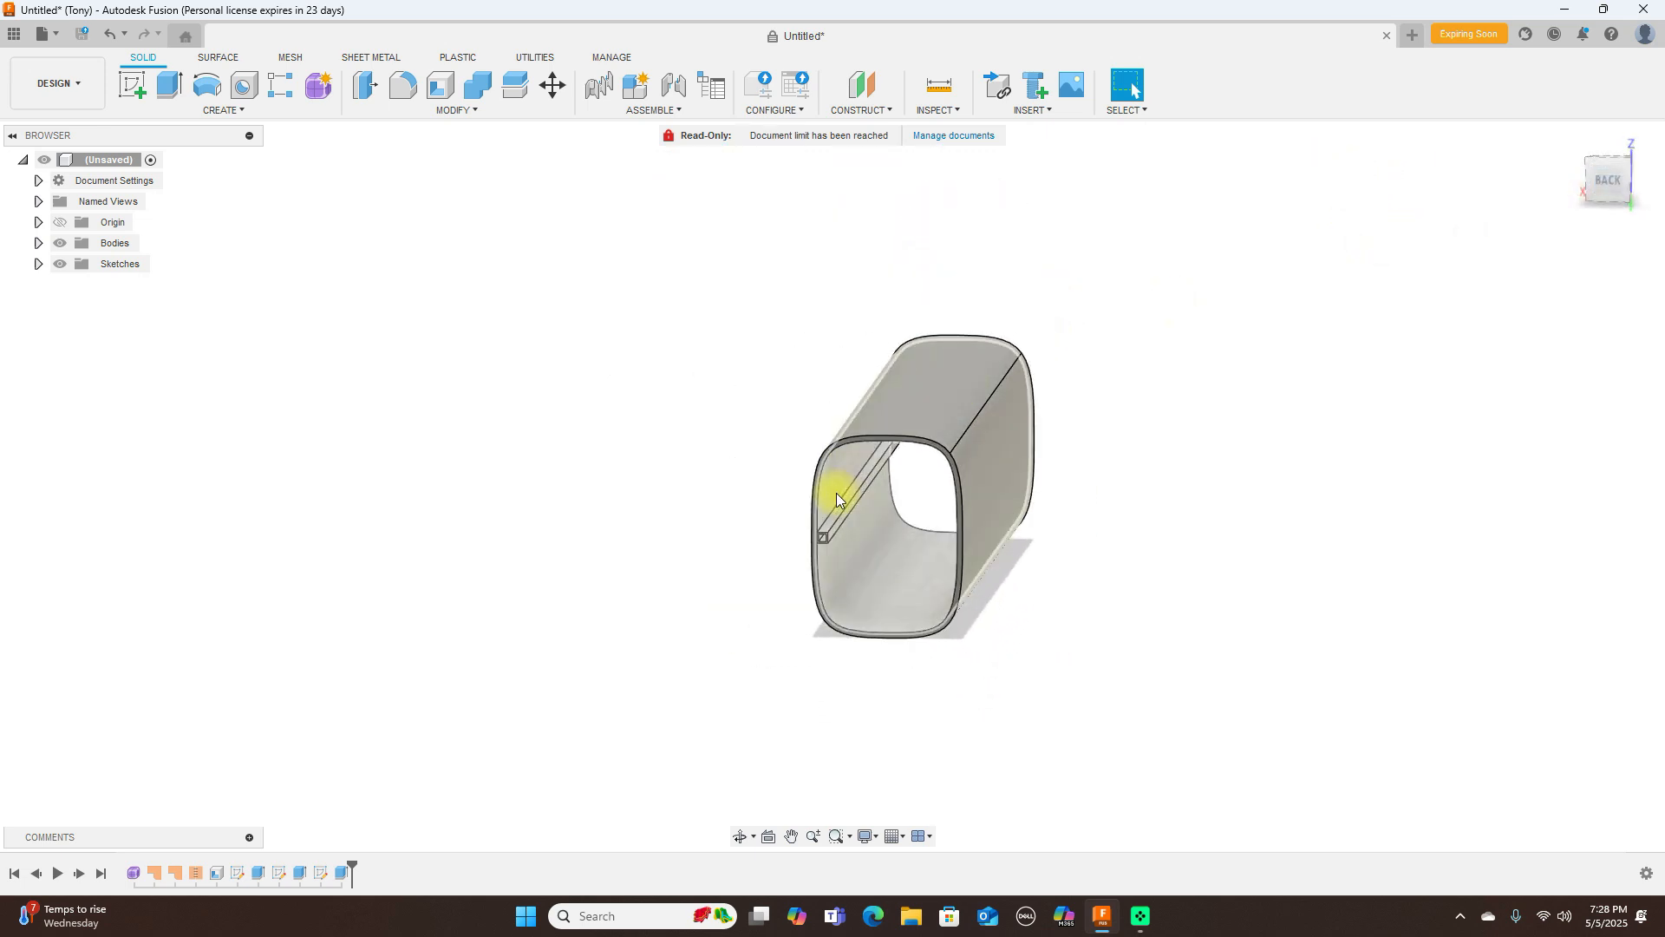
mouse_move(305, 285)
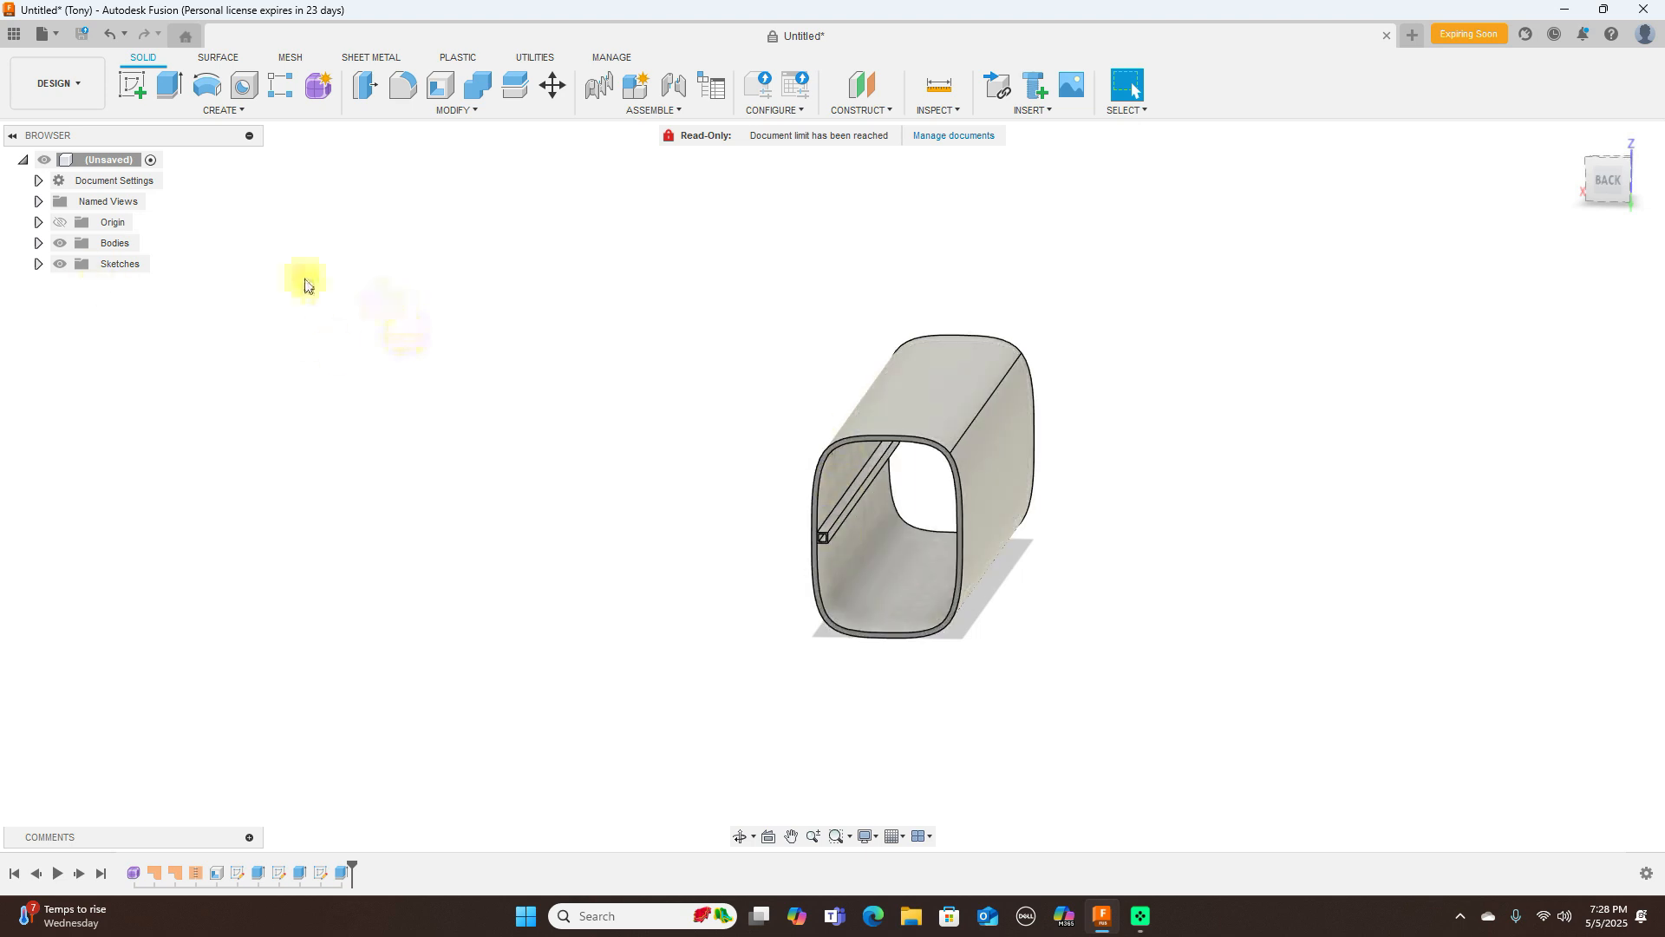
Expand Bodies, hide and reshow the tube (Body4) to inspect the rail, then view from the back.
click(38, 243)
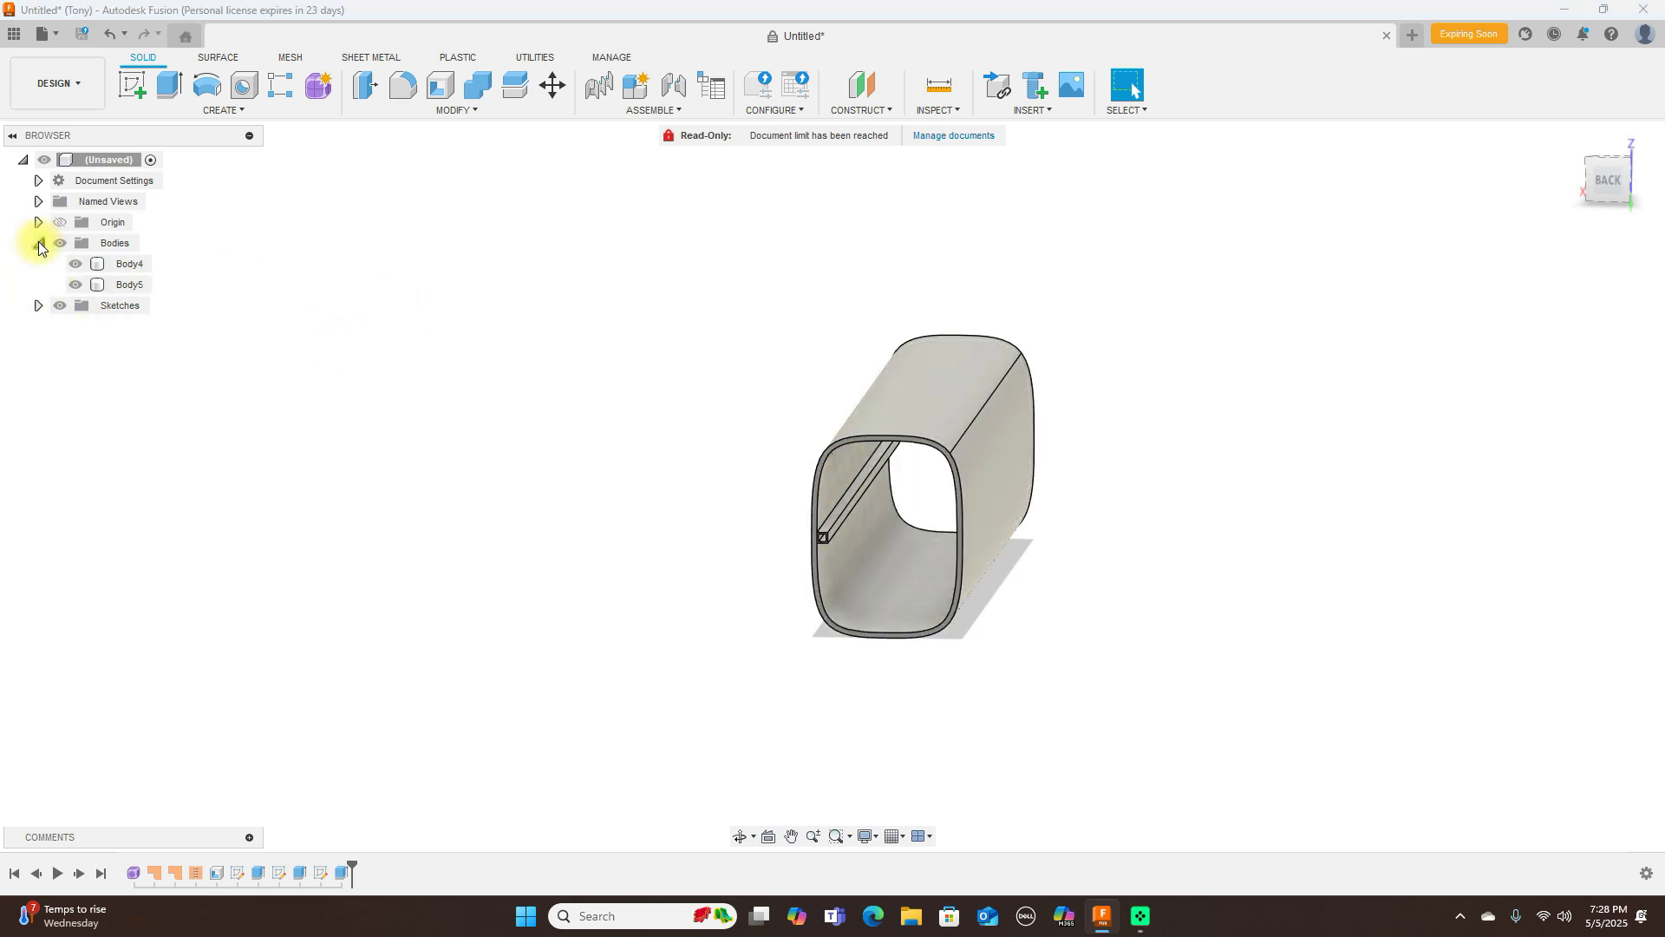
click(74, 264)
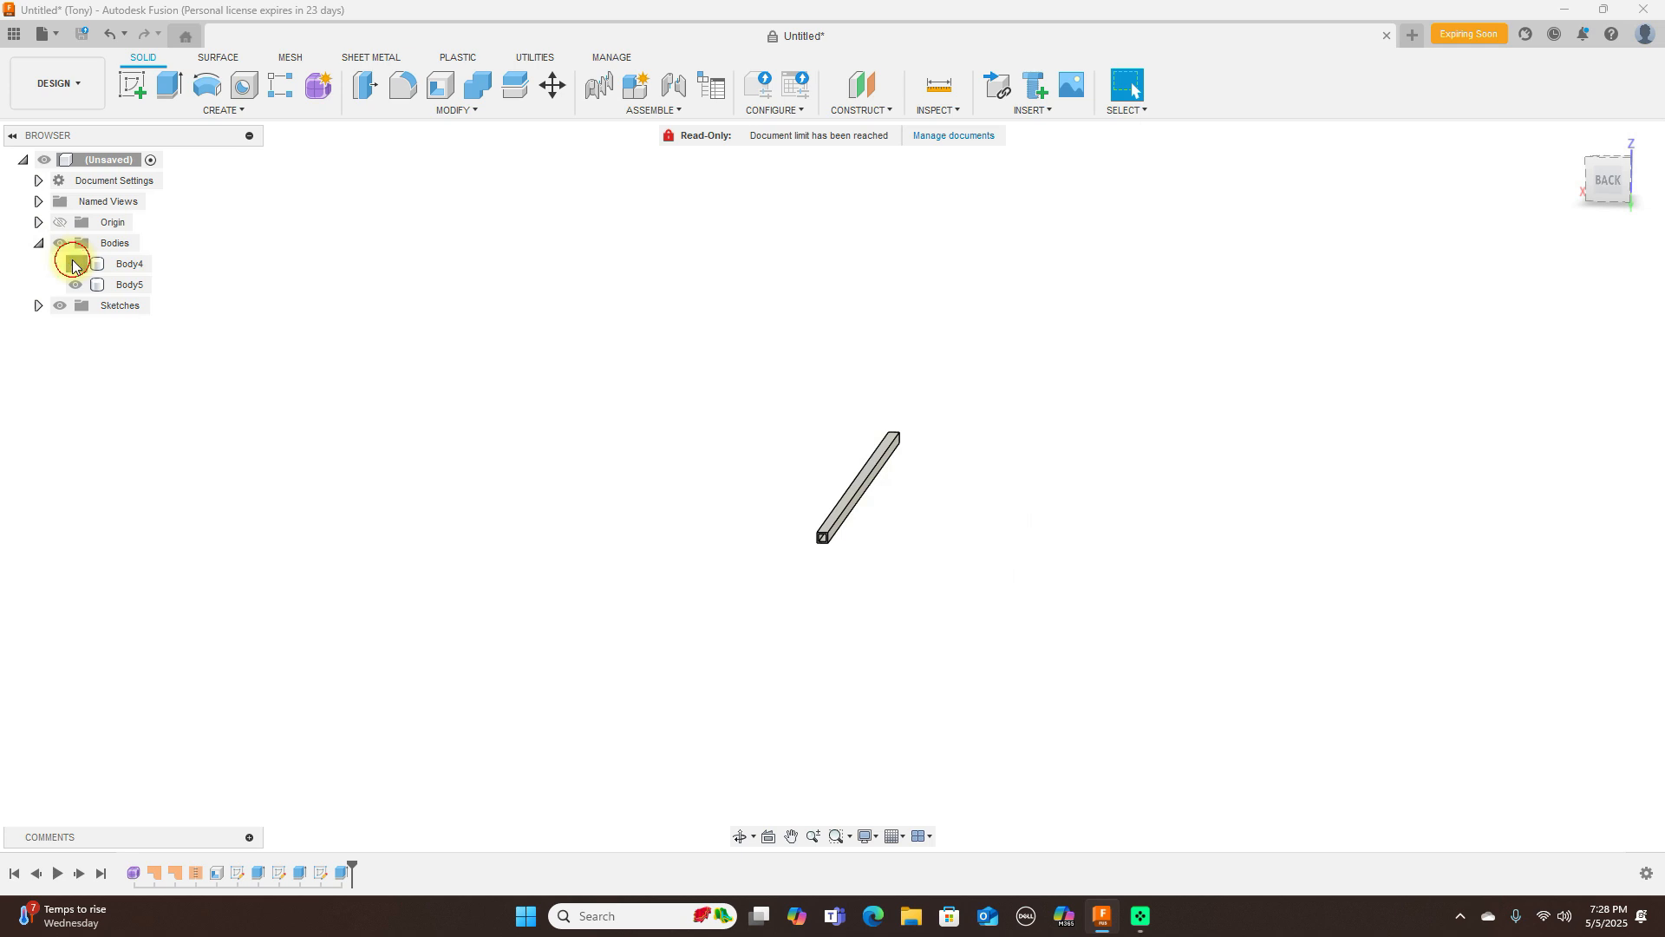
click(75, 283)
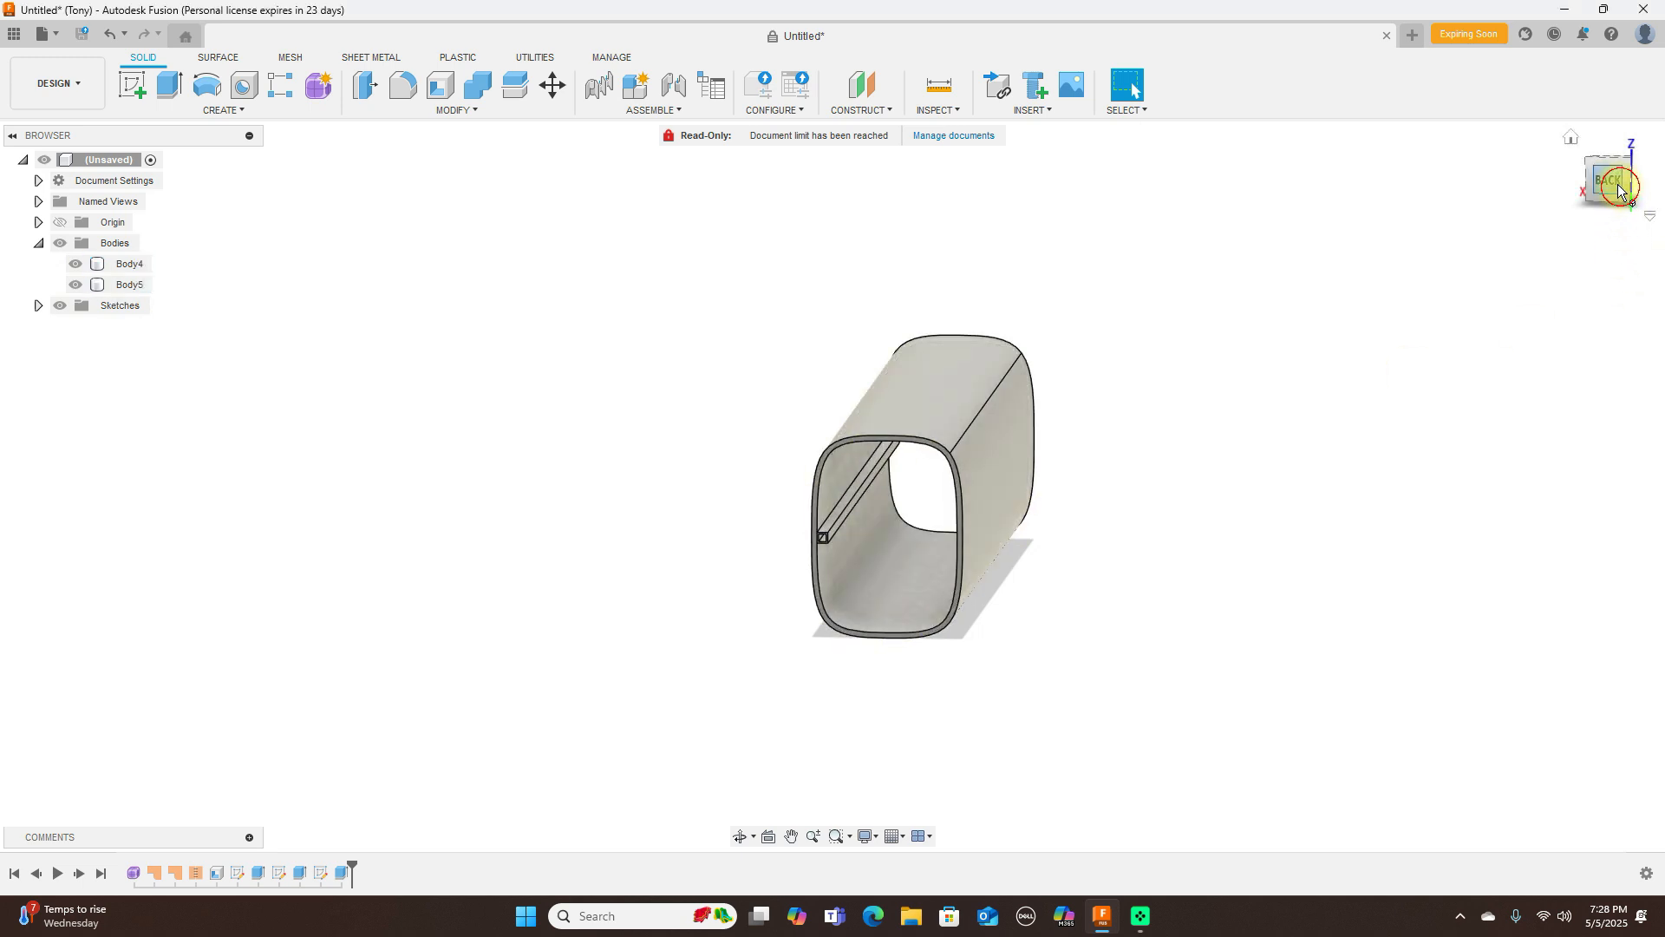
click(1611, 176)
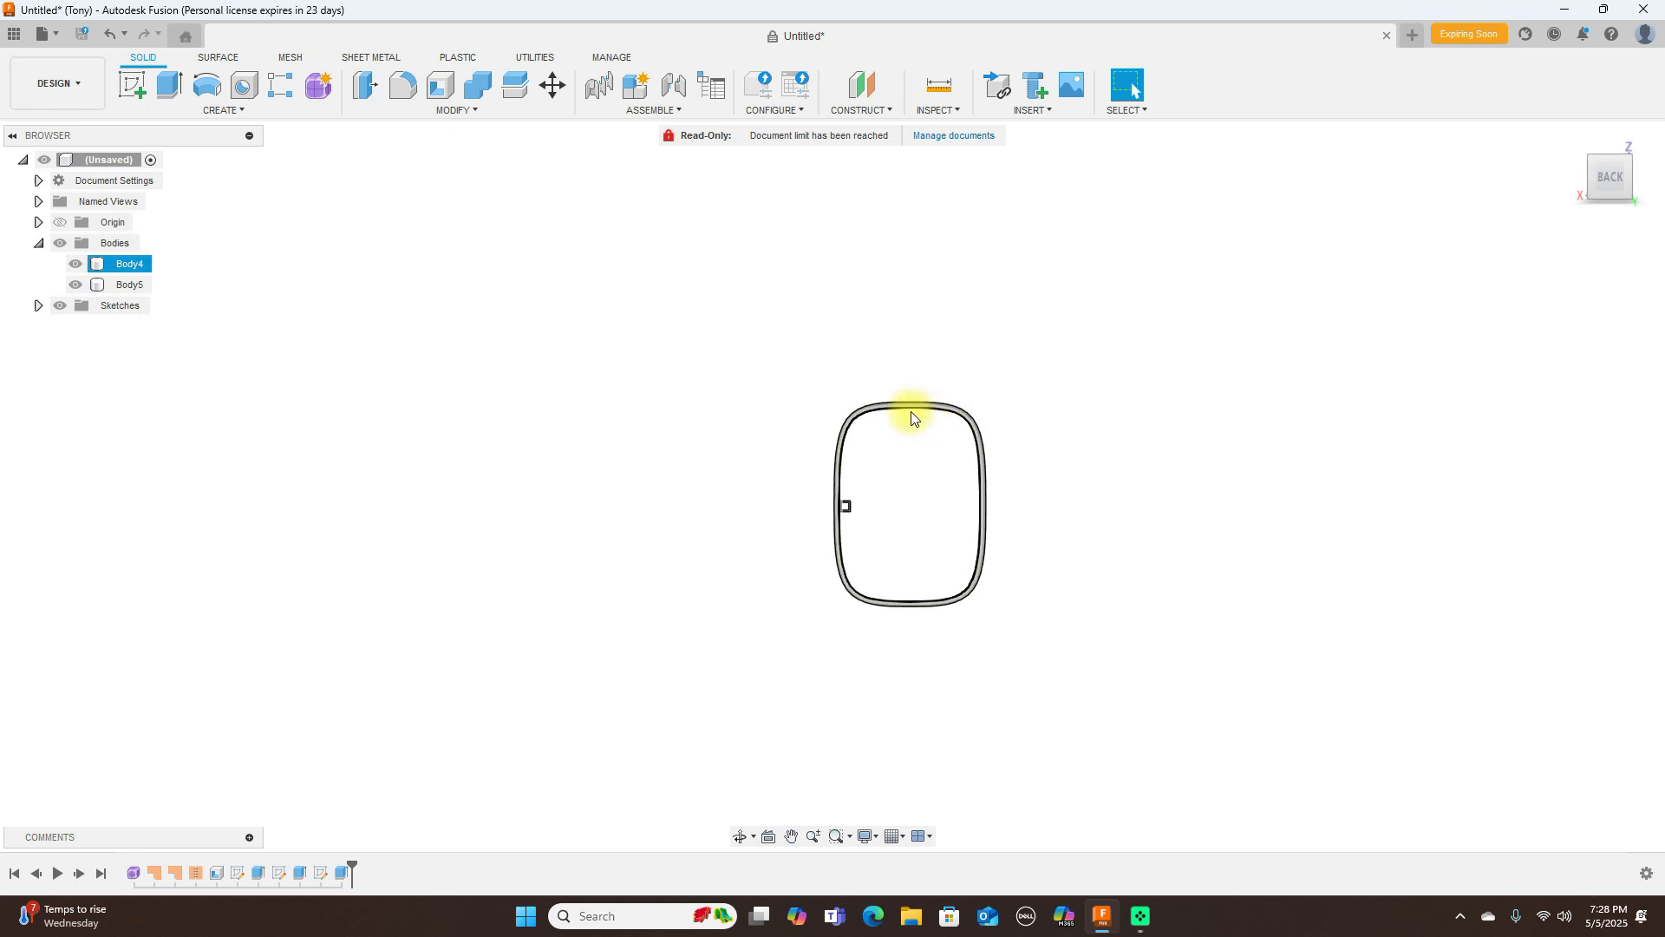
mouse_move(978, 509)
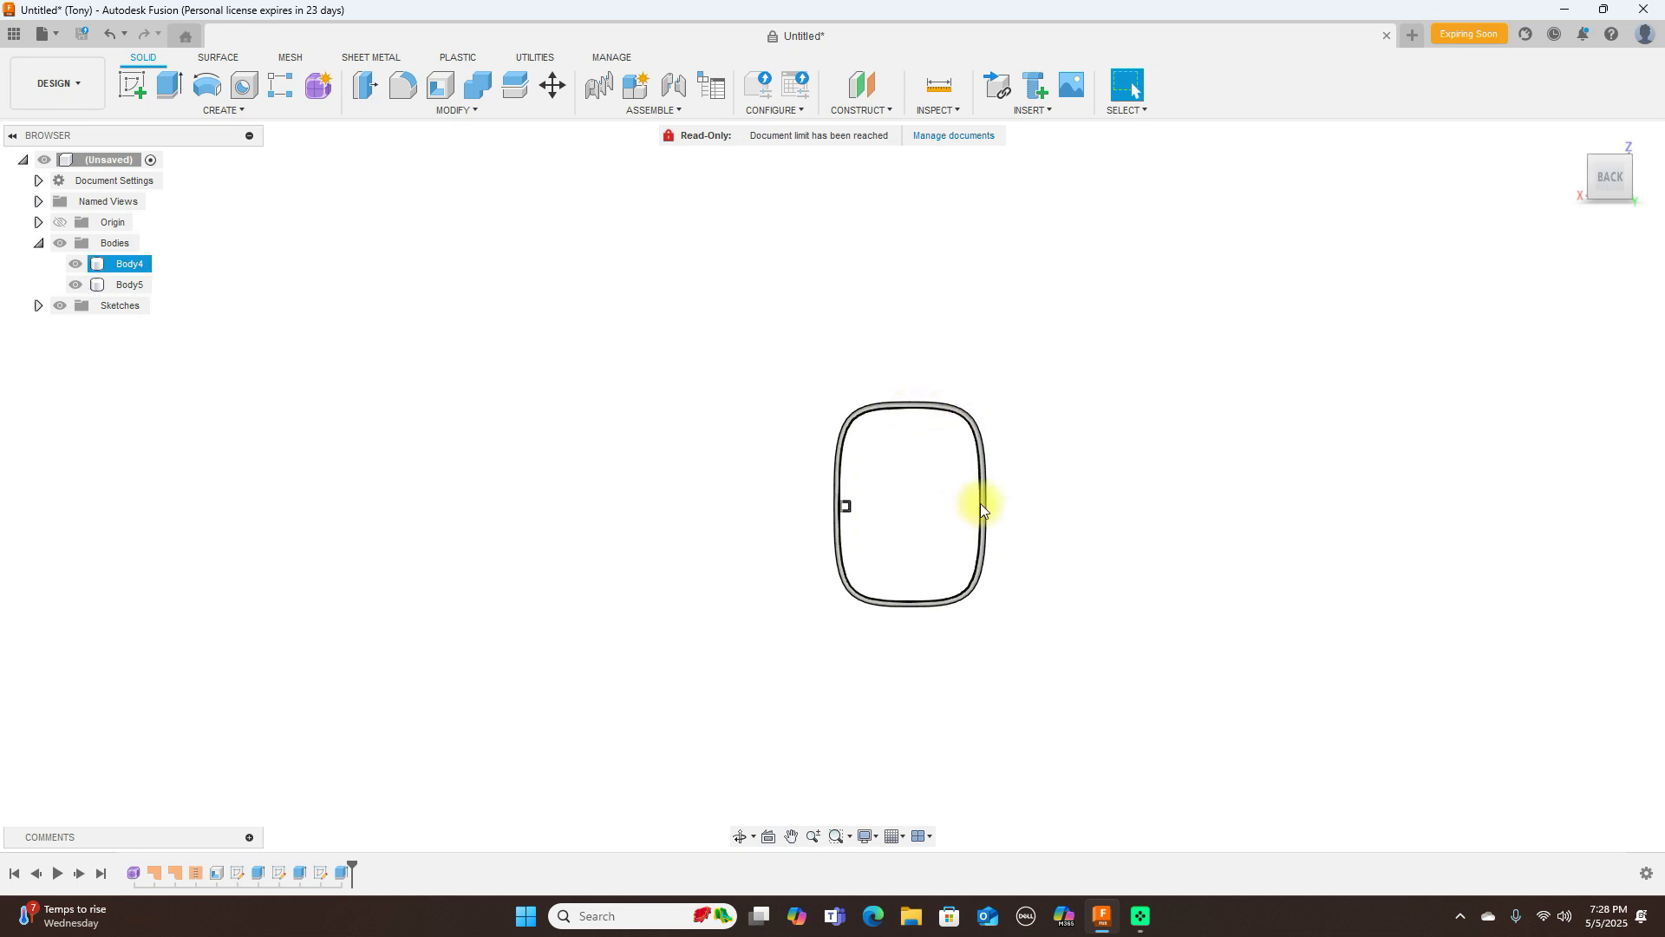
mouse_move(911, 603)
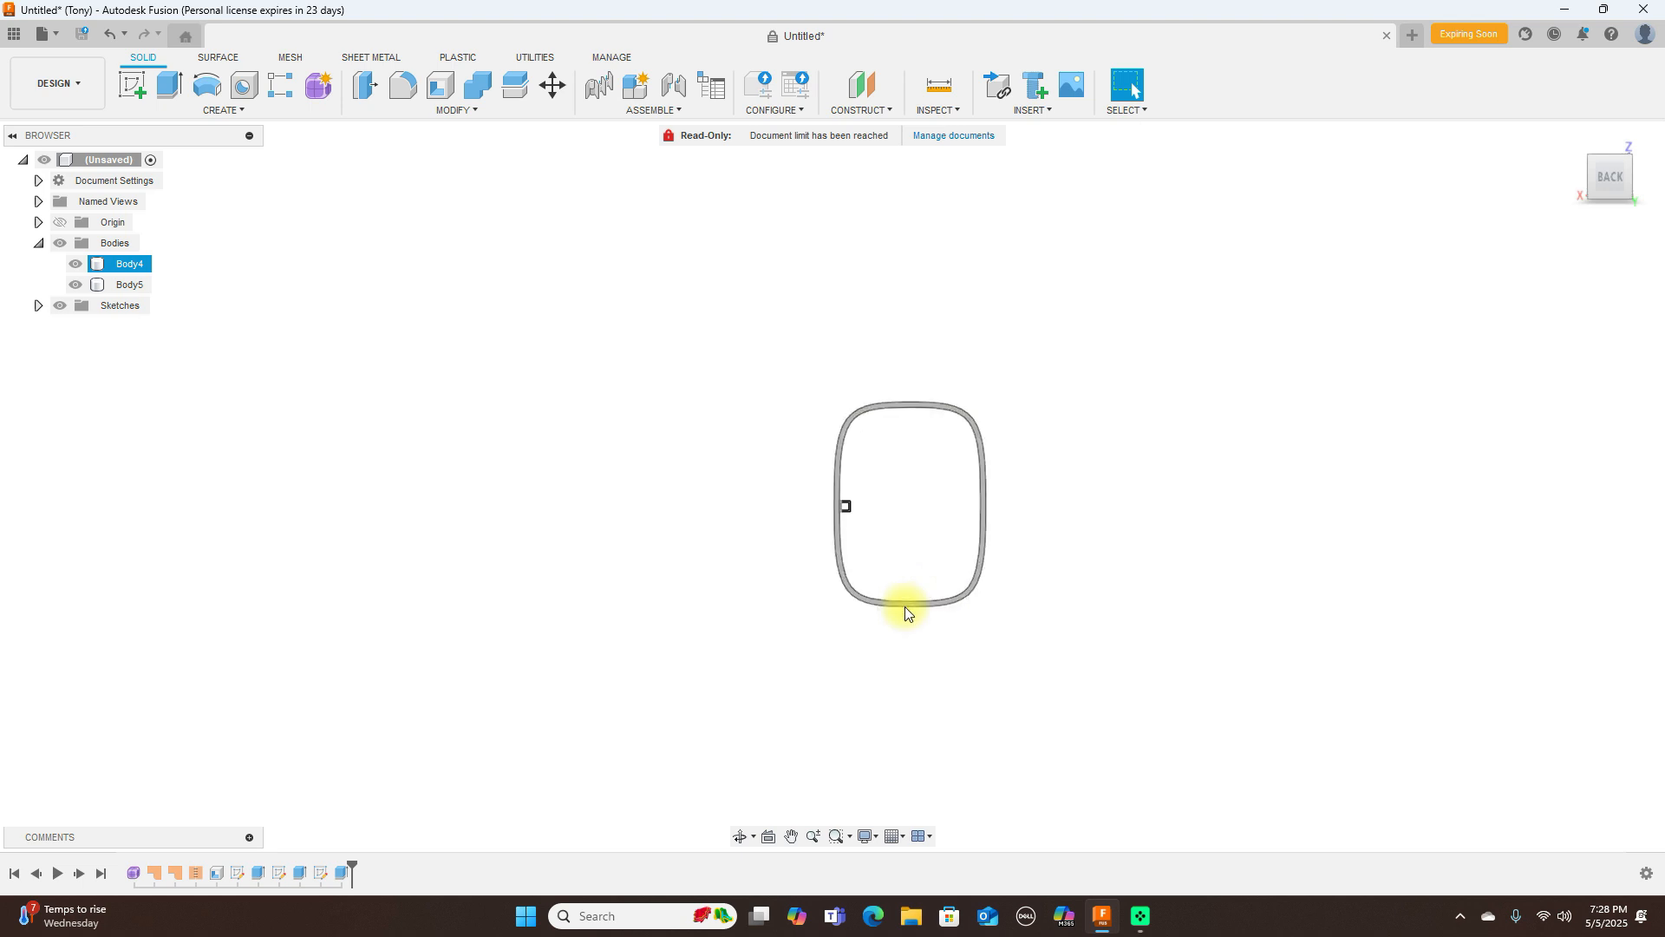
click(1187, 510)
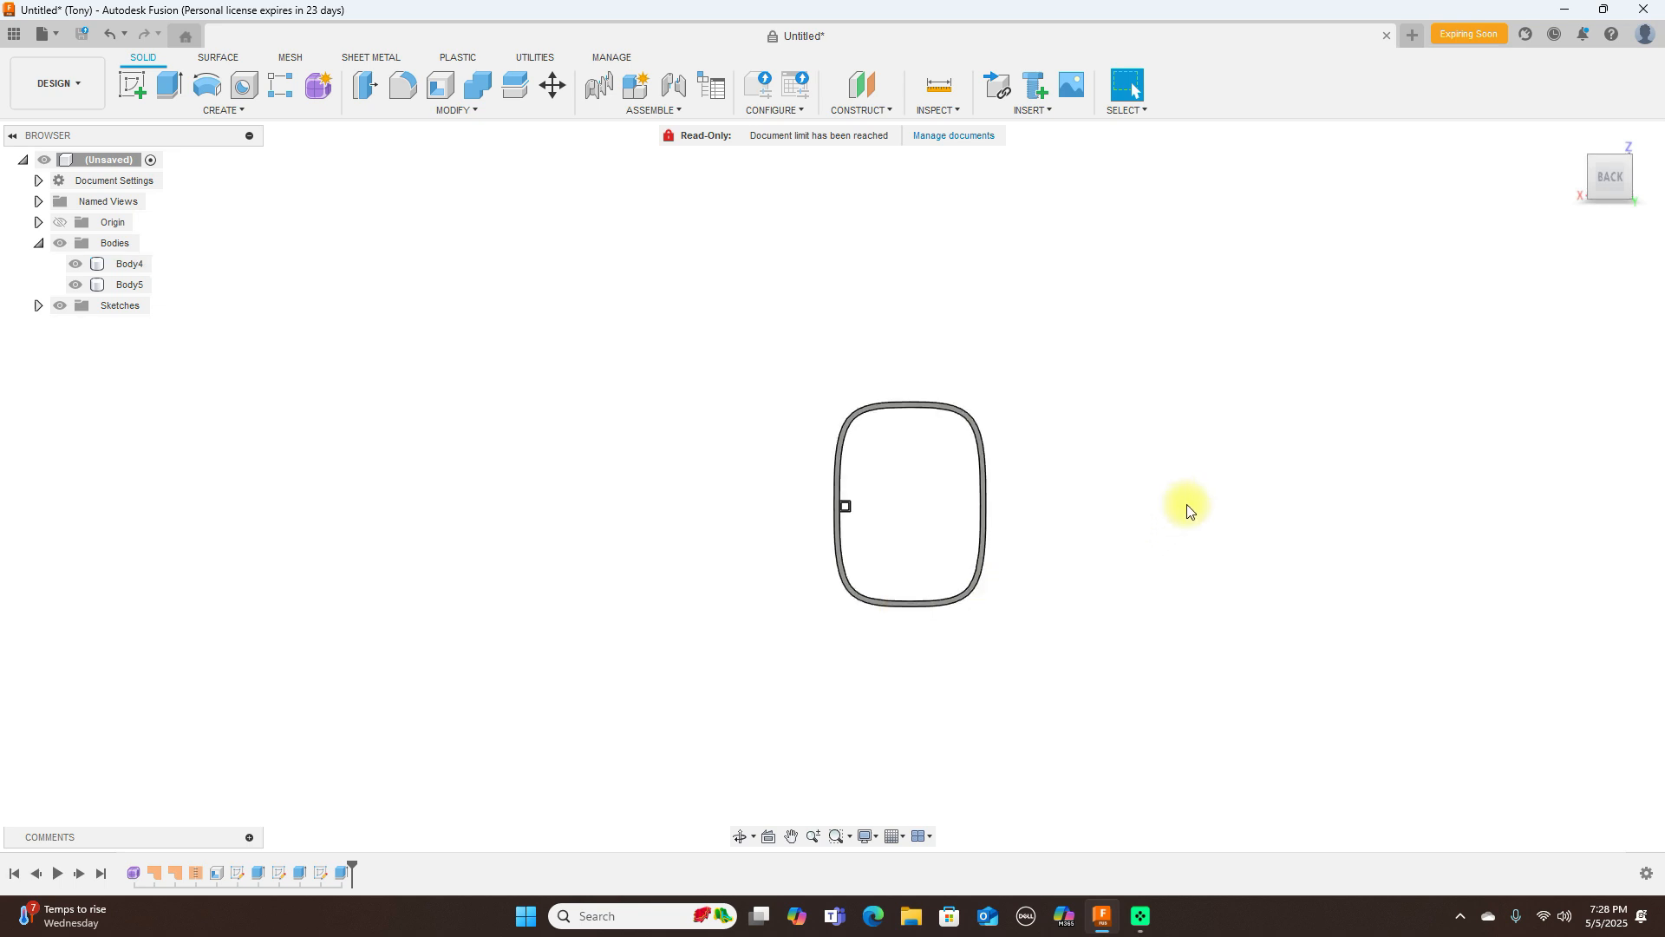
mouse_move(1610, 177)
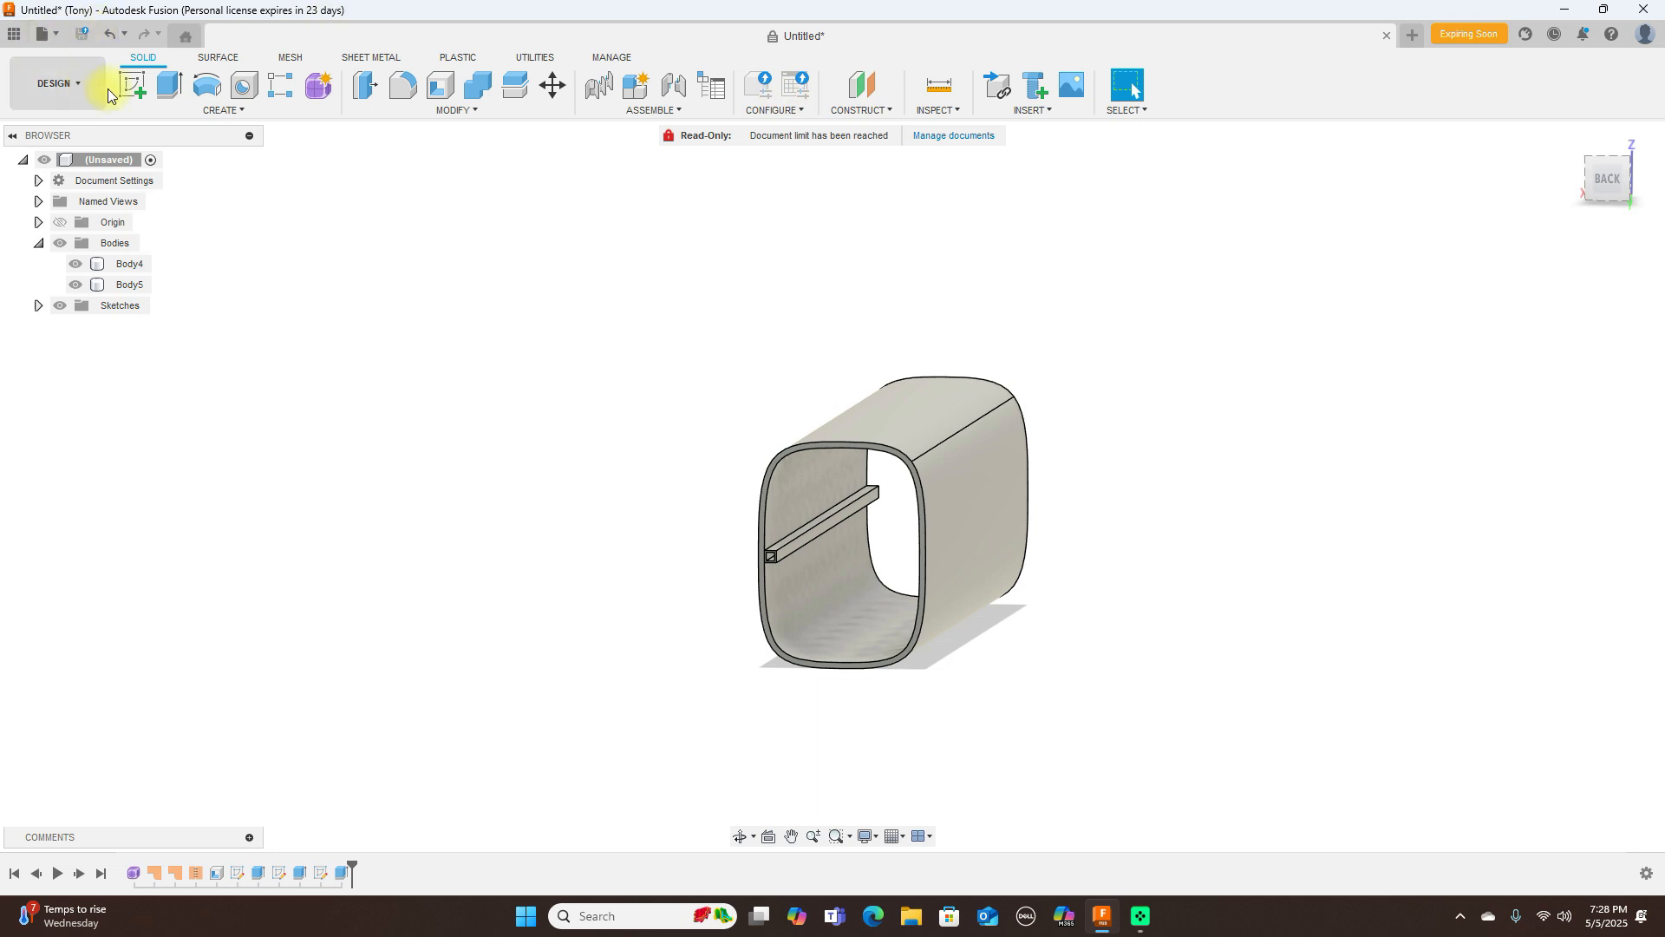
mouse_move(315, 141)
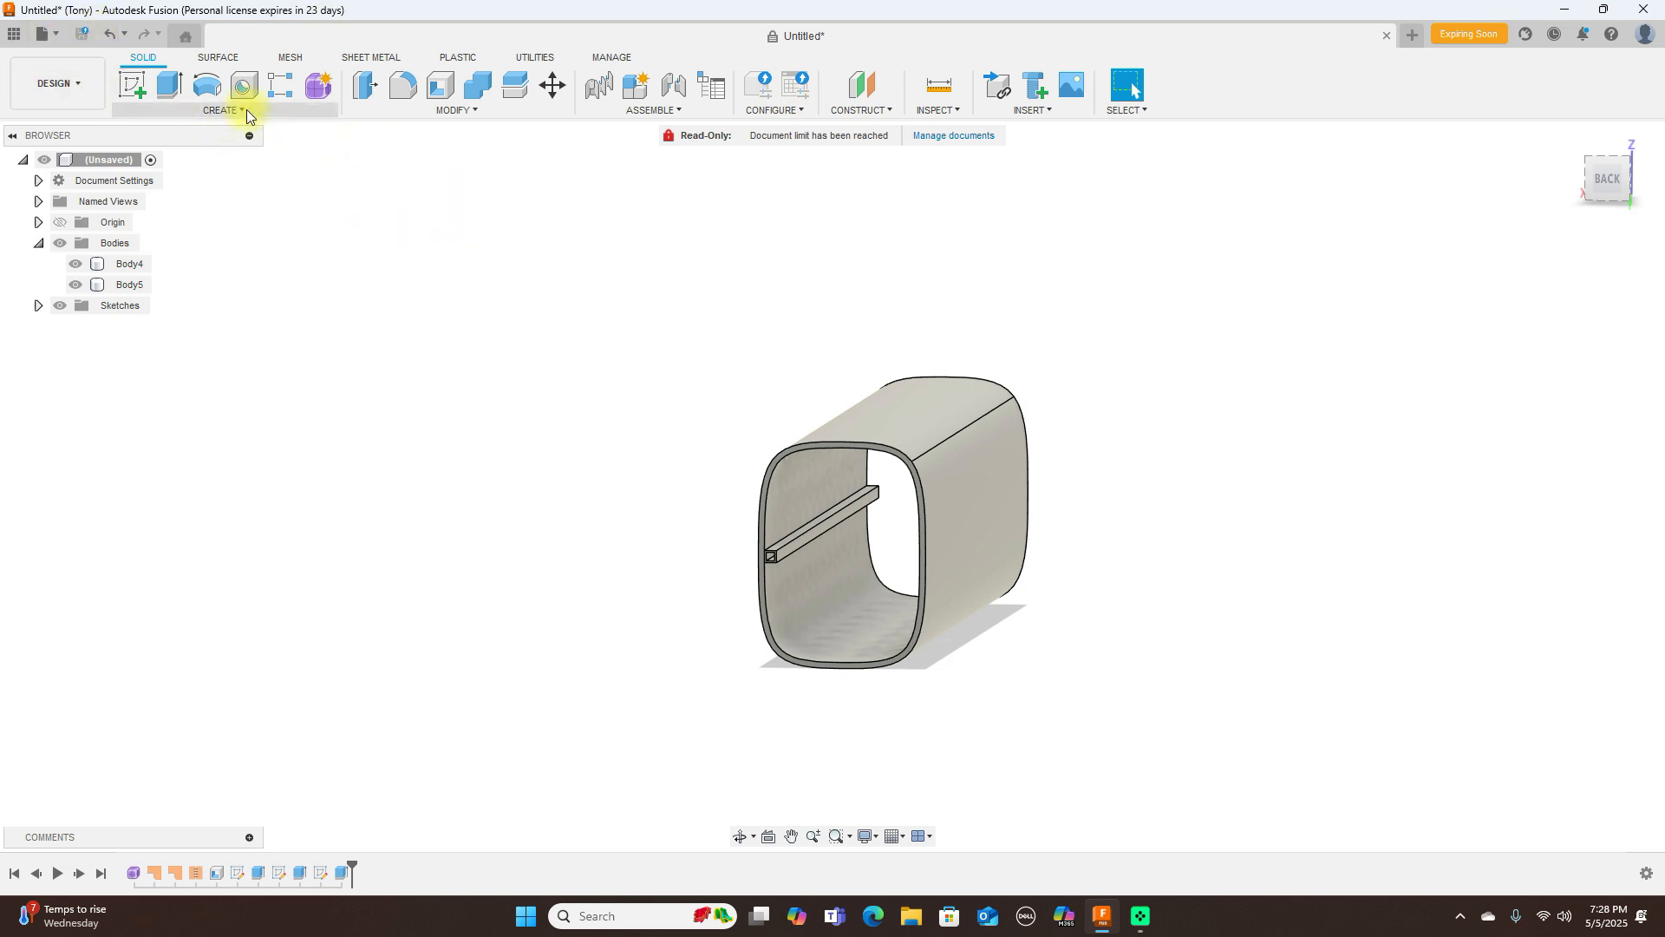
Mirror the rail (Body5) across the mid plane to the opposite inner wall as a new body.
click(220, 109)
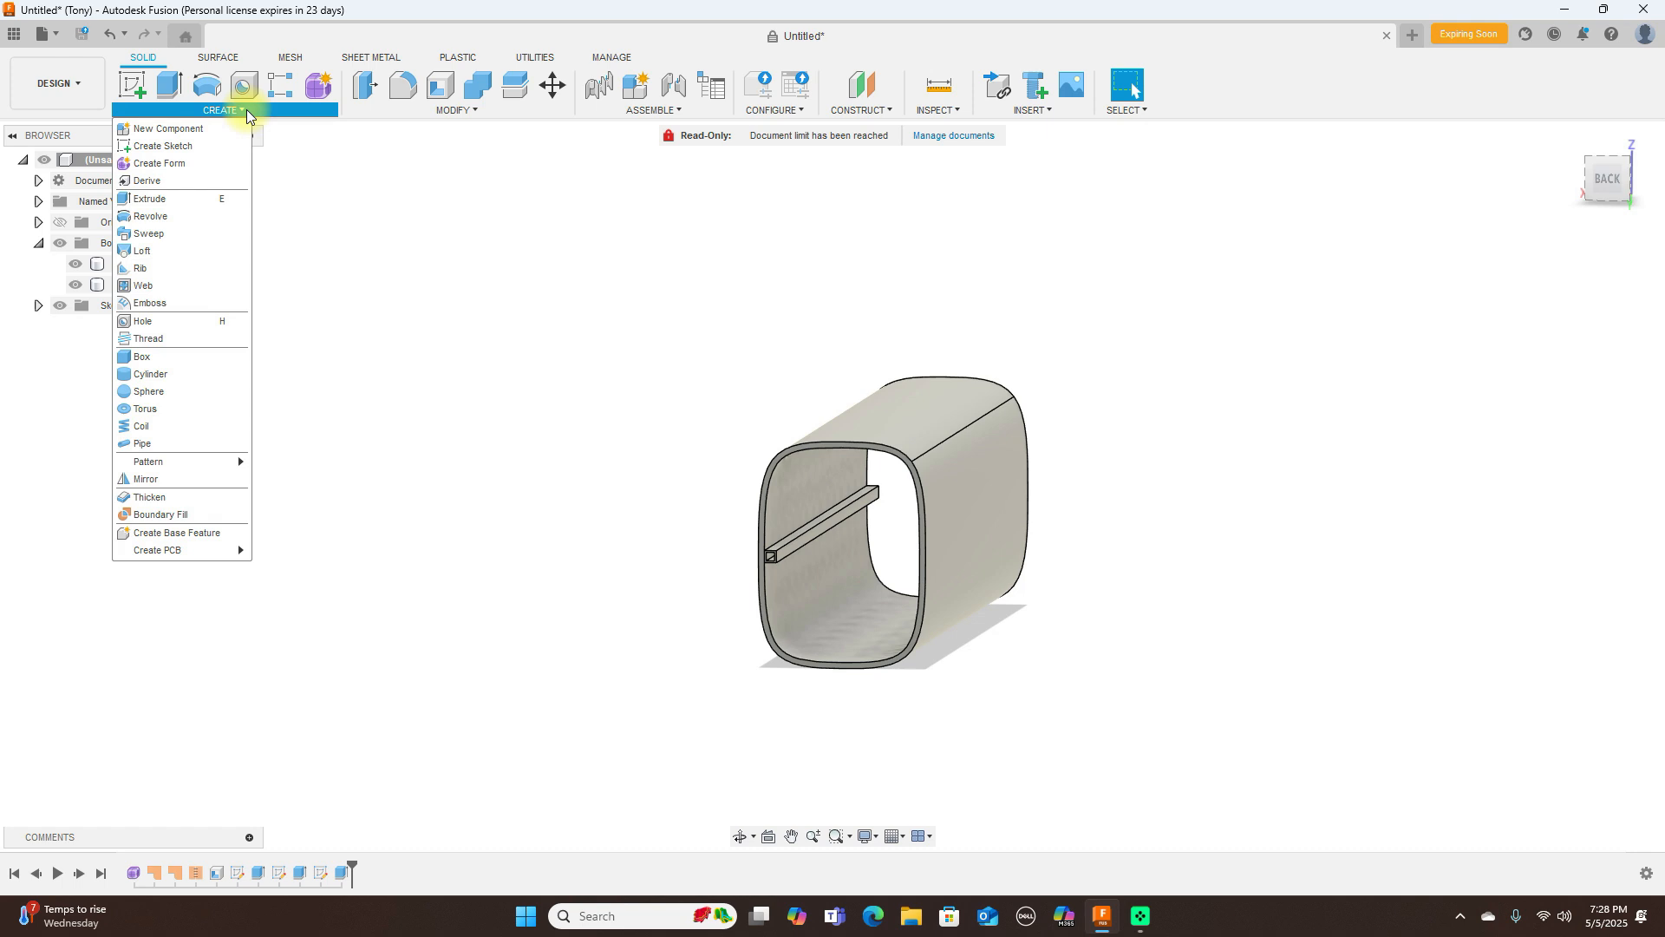
mouse_move(170, 479)
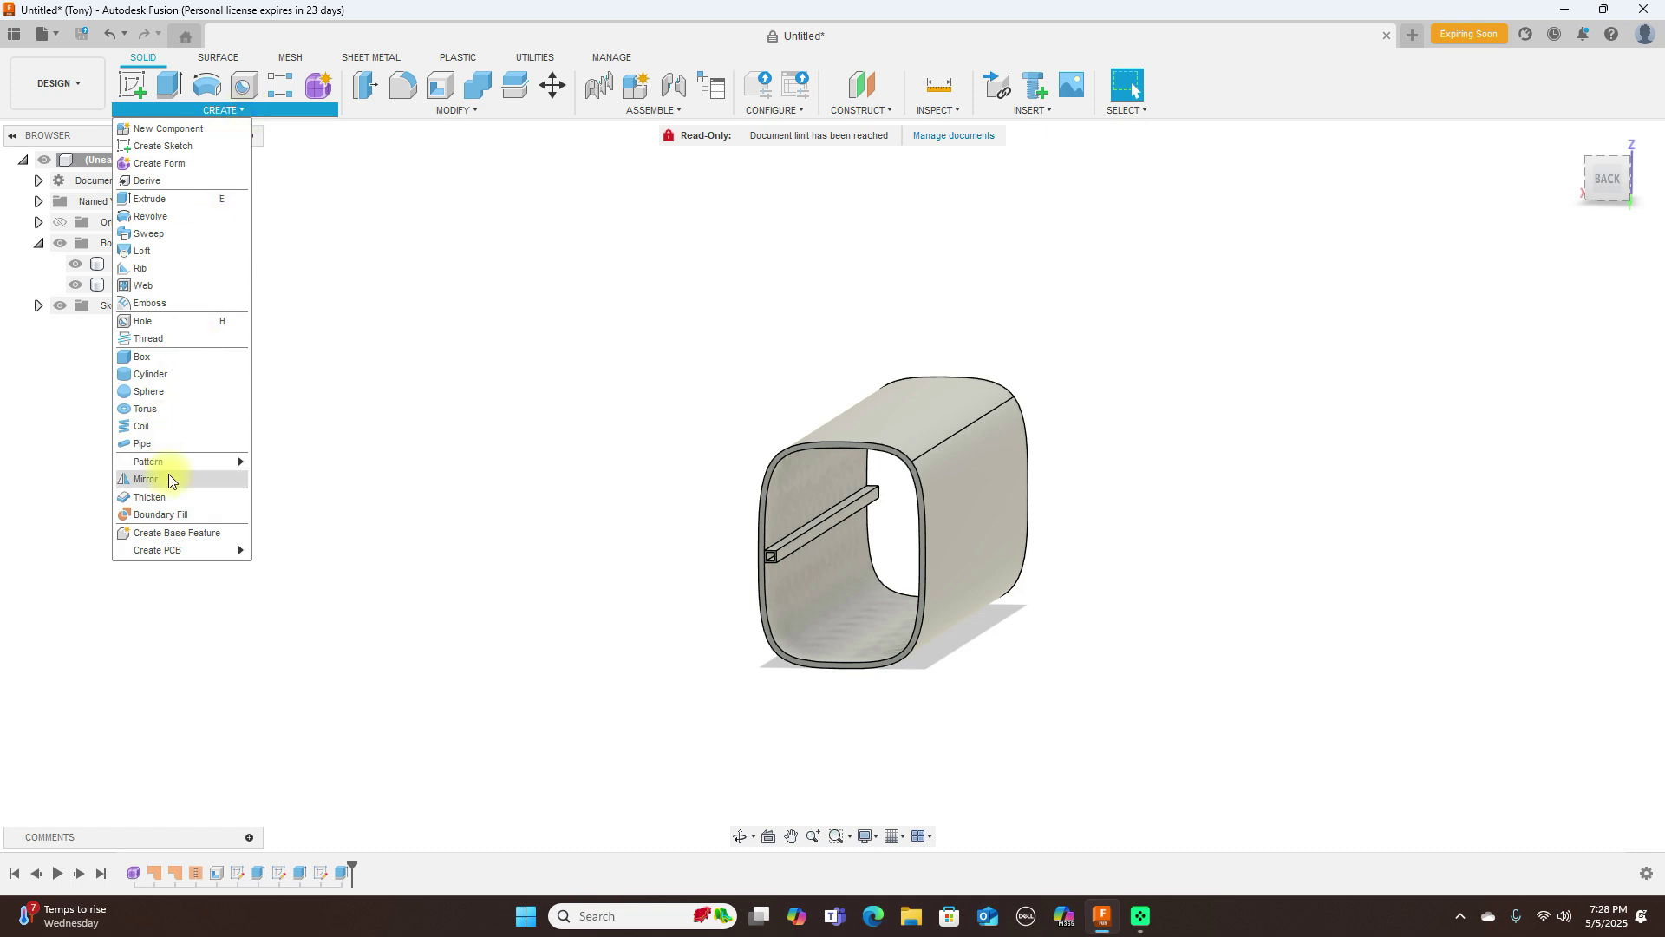
click(146, 479)
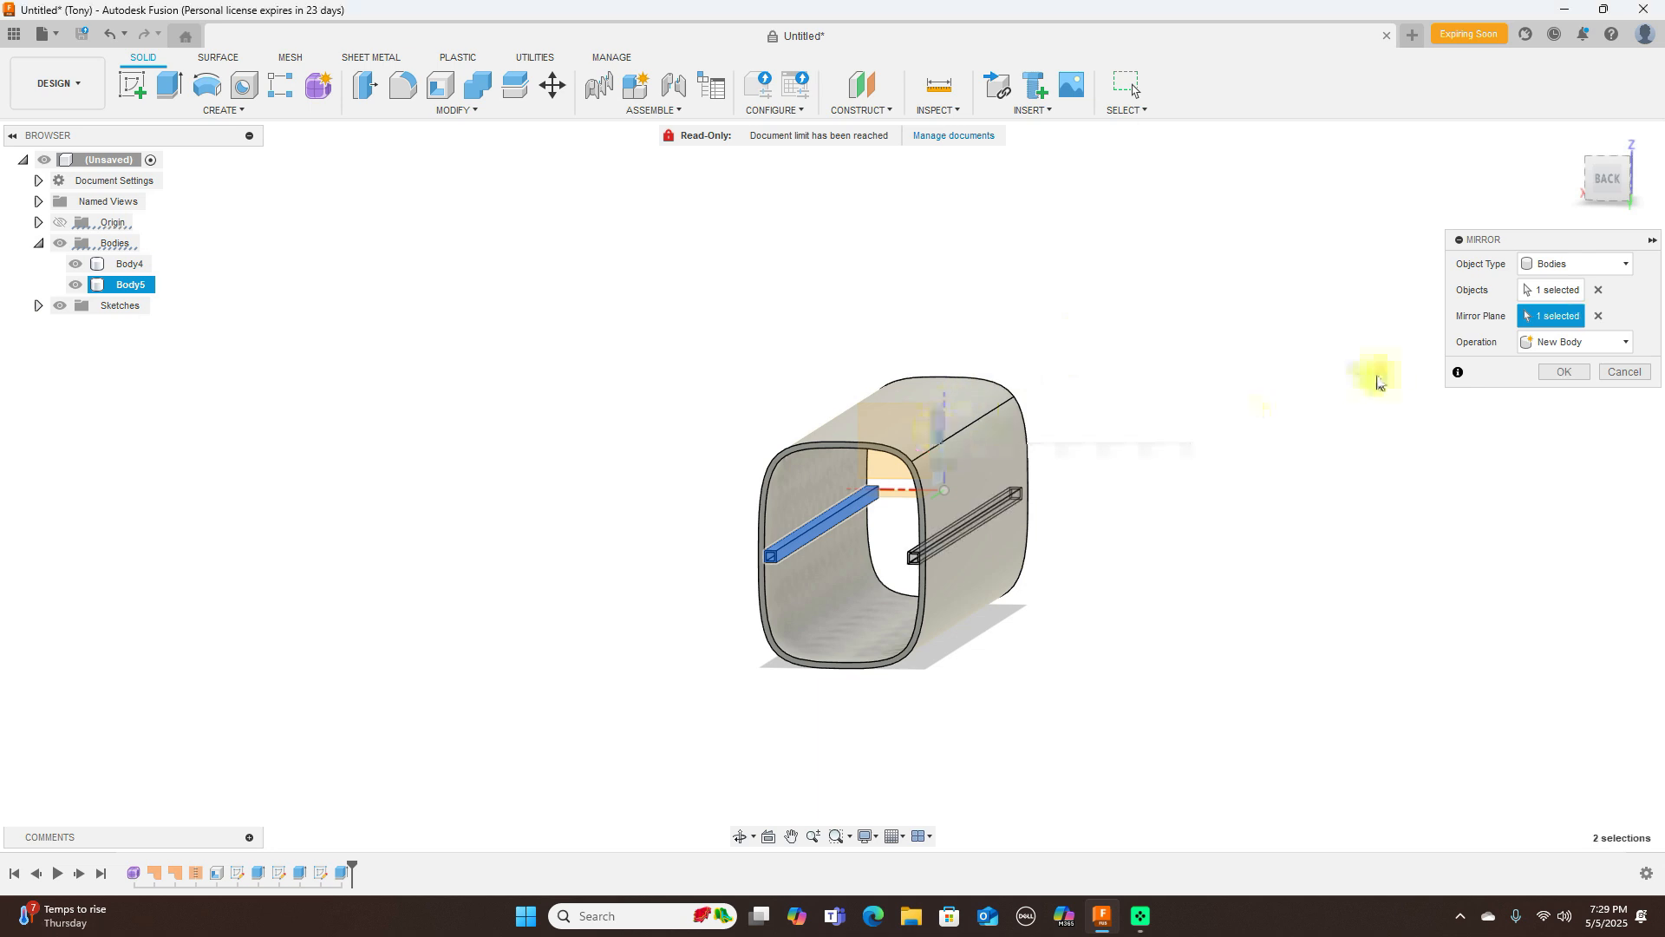
click(1563, 372)
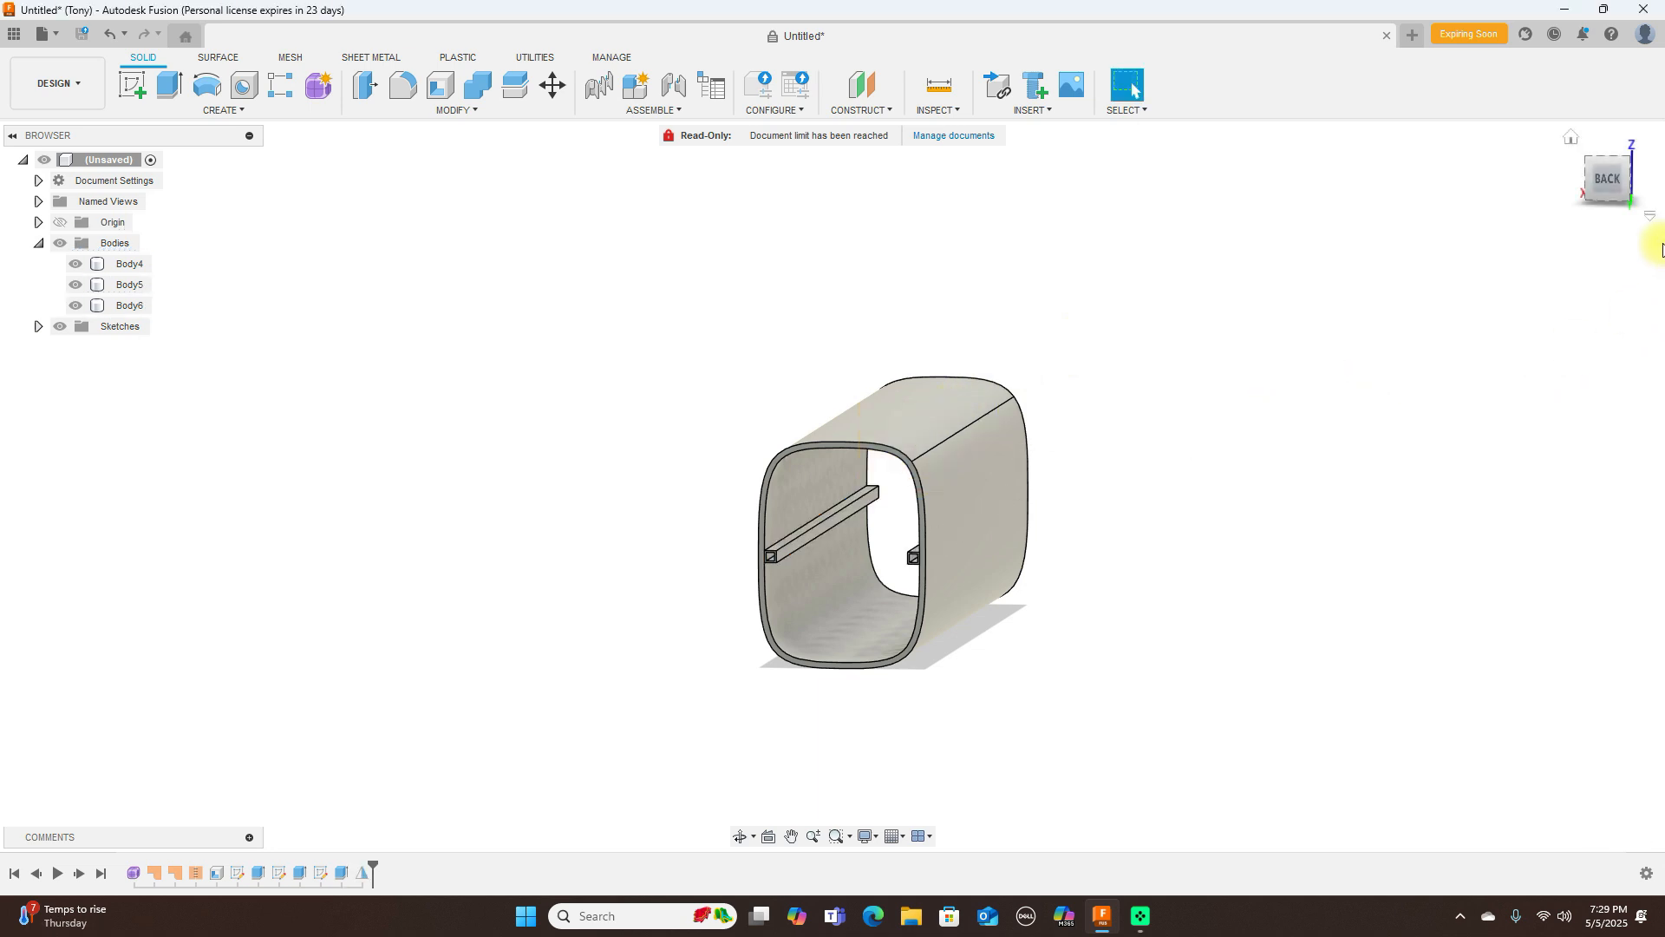
click(1606, 177)
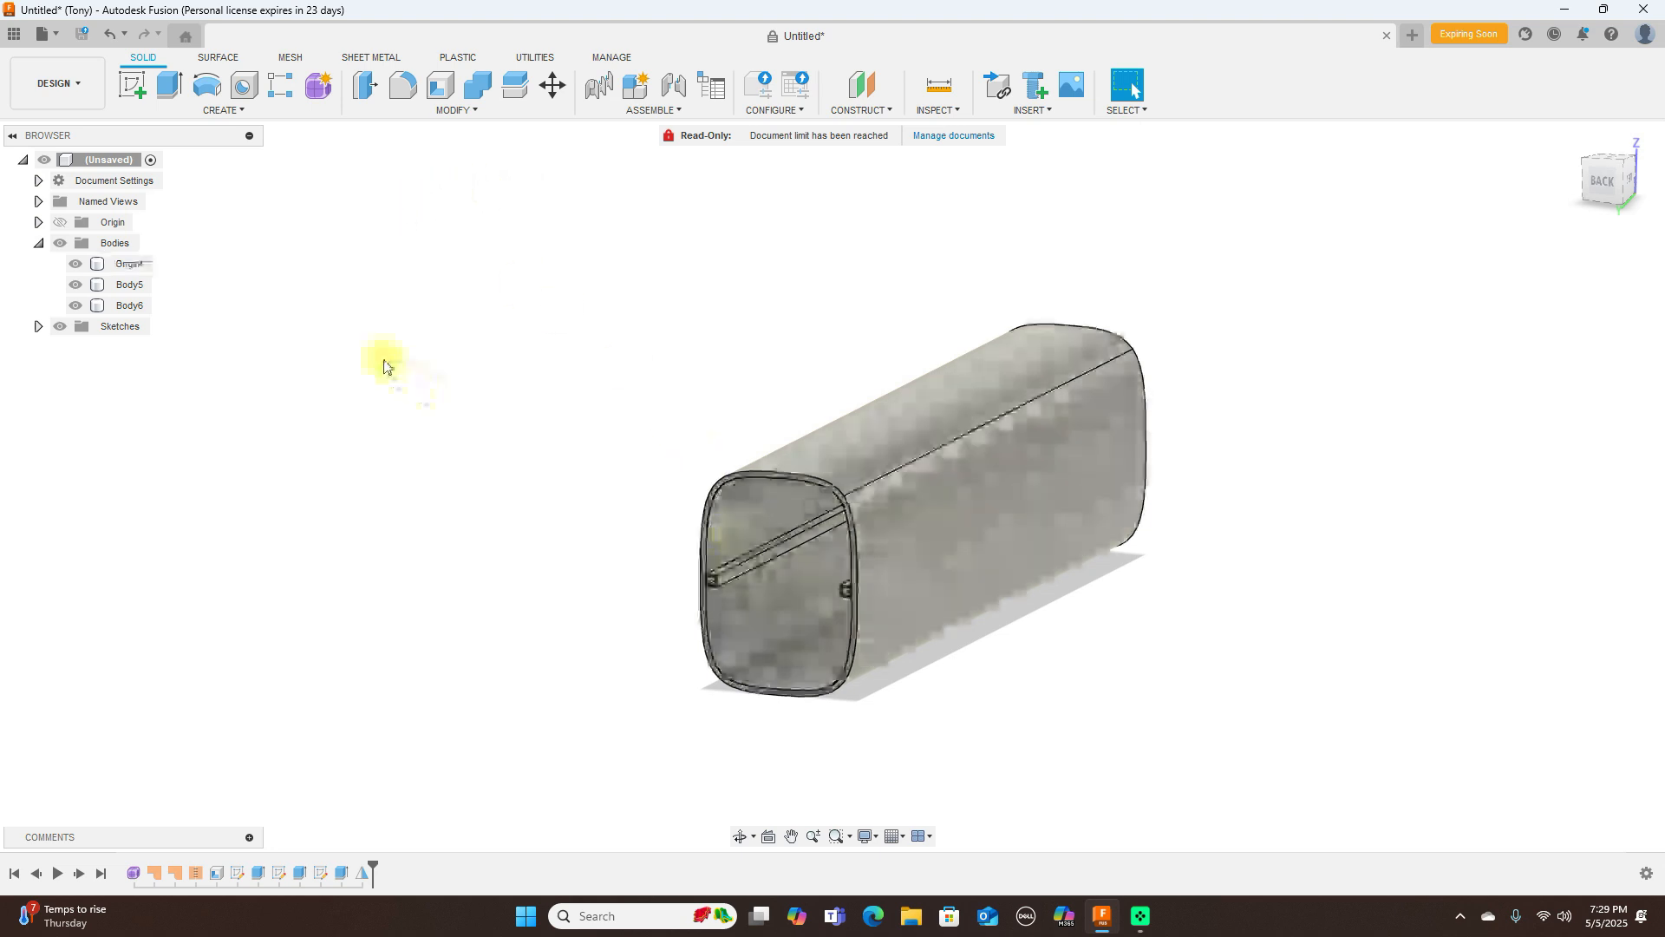
mouse_move(479, 87)
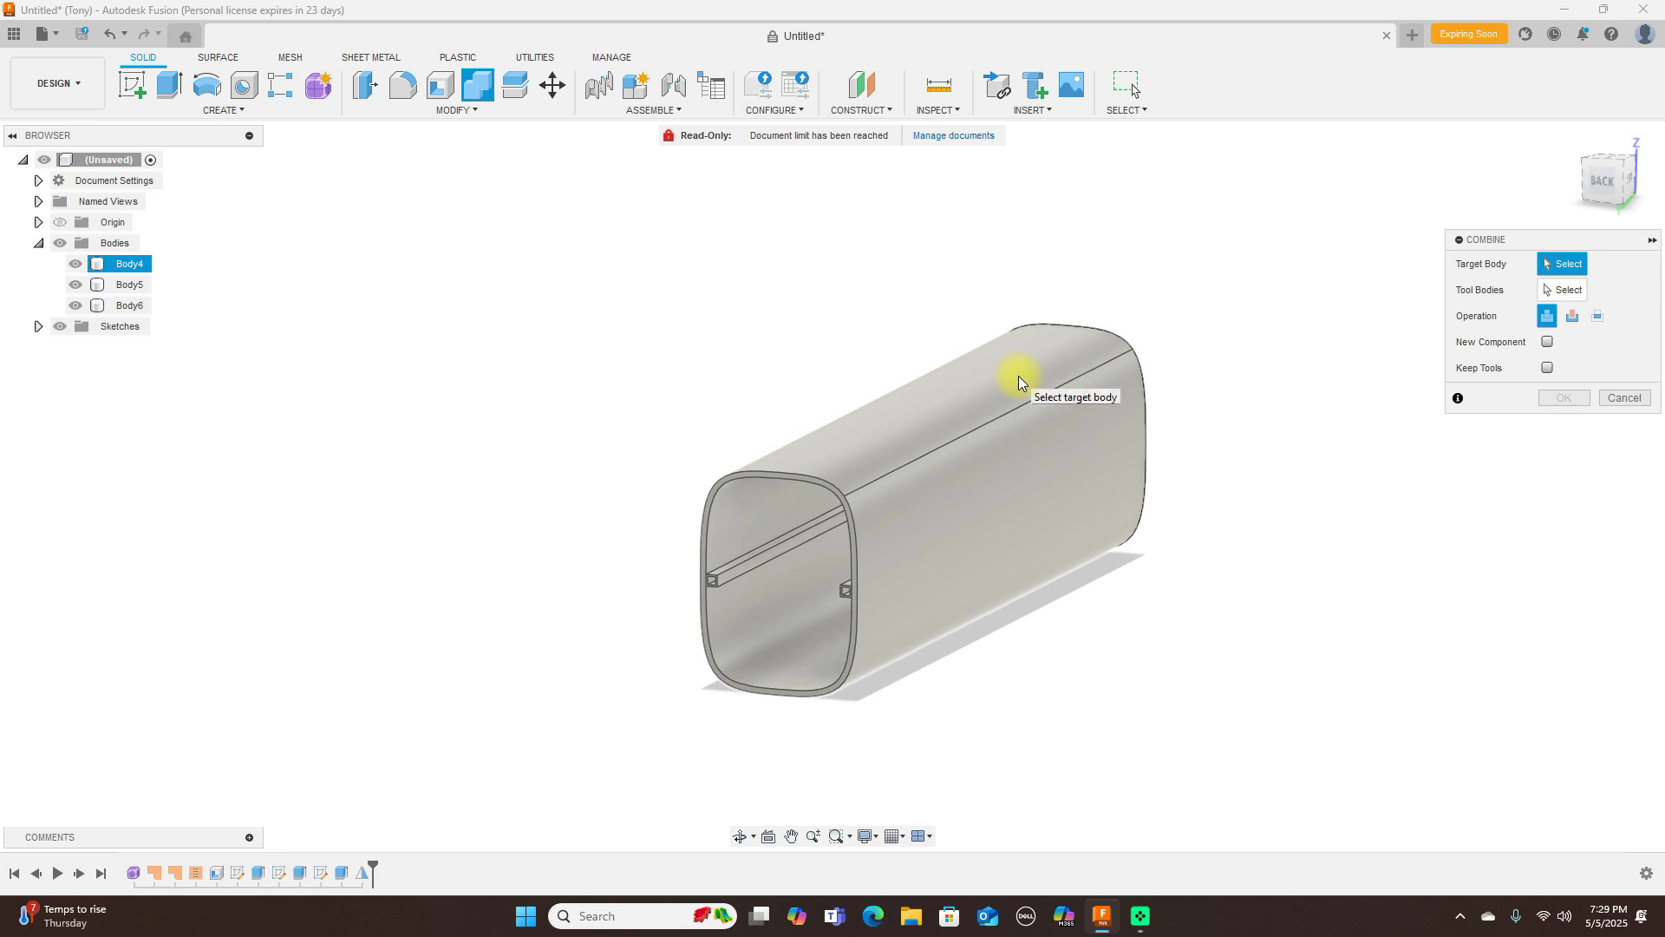
Combine with Join: the tube as target, both rails as tools, Keep Tools off.
click(1019, 380)
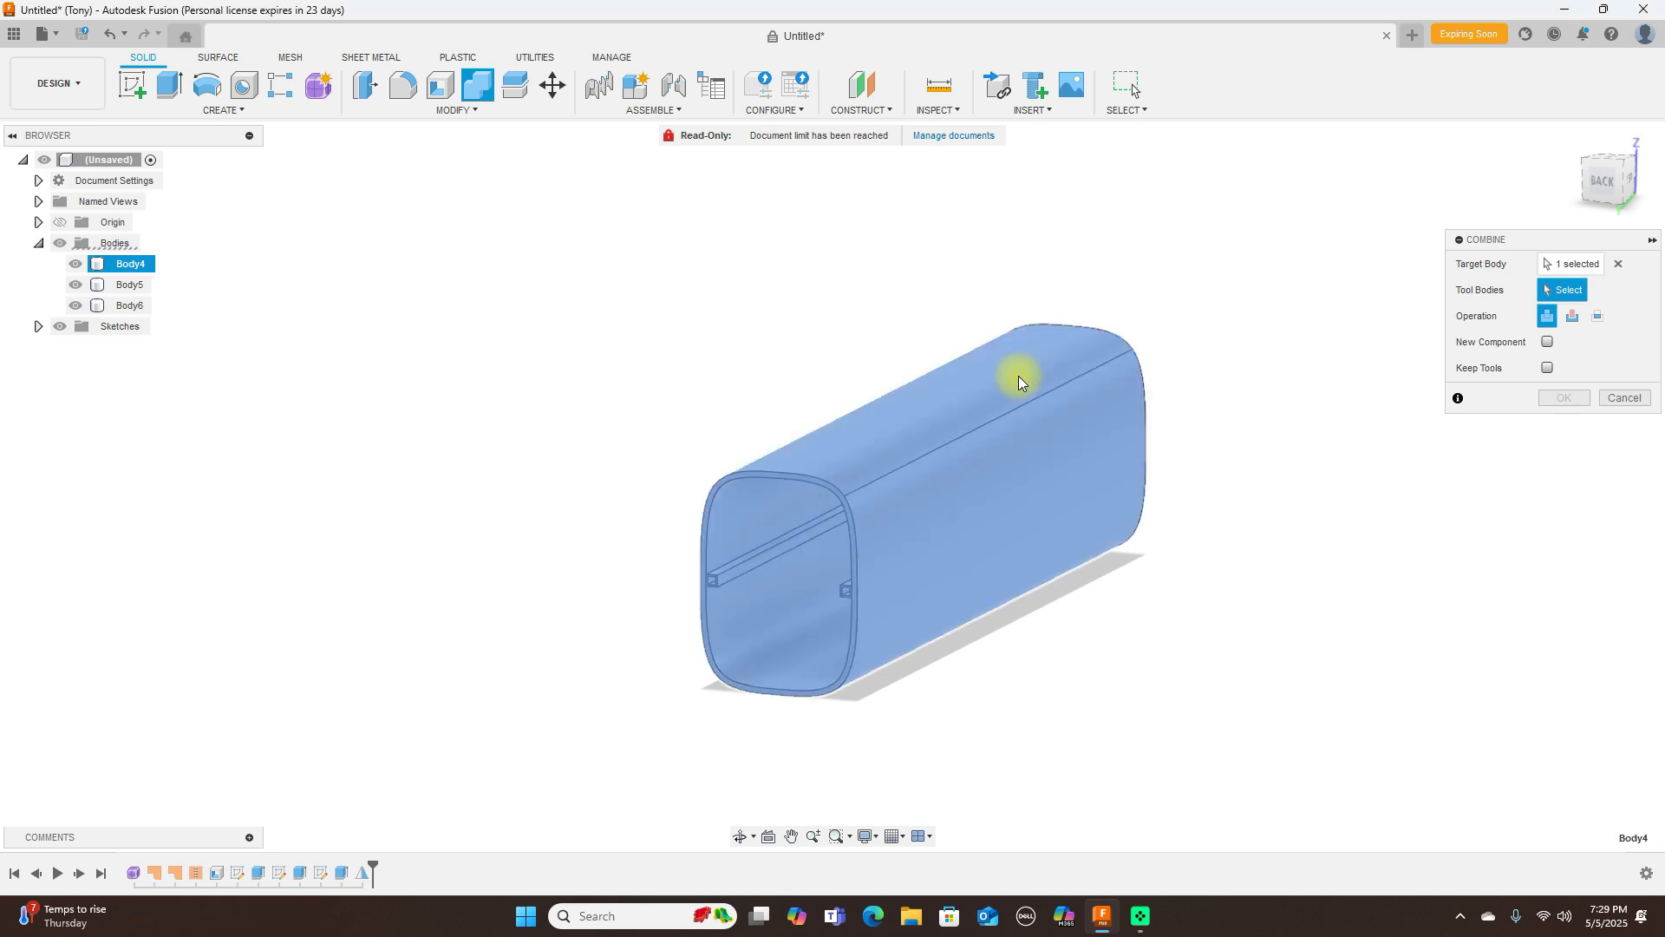
click(862, 574)
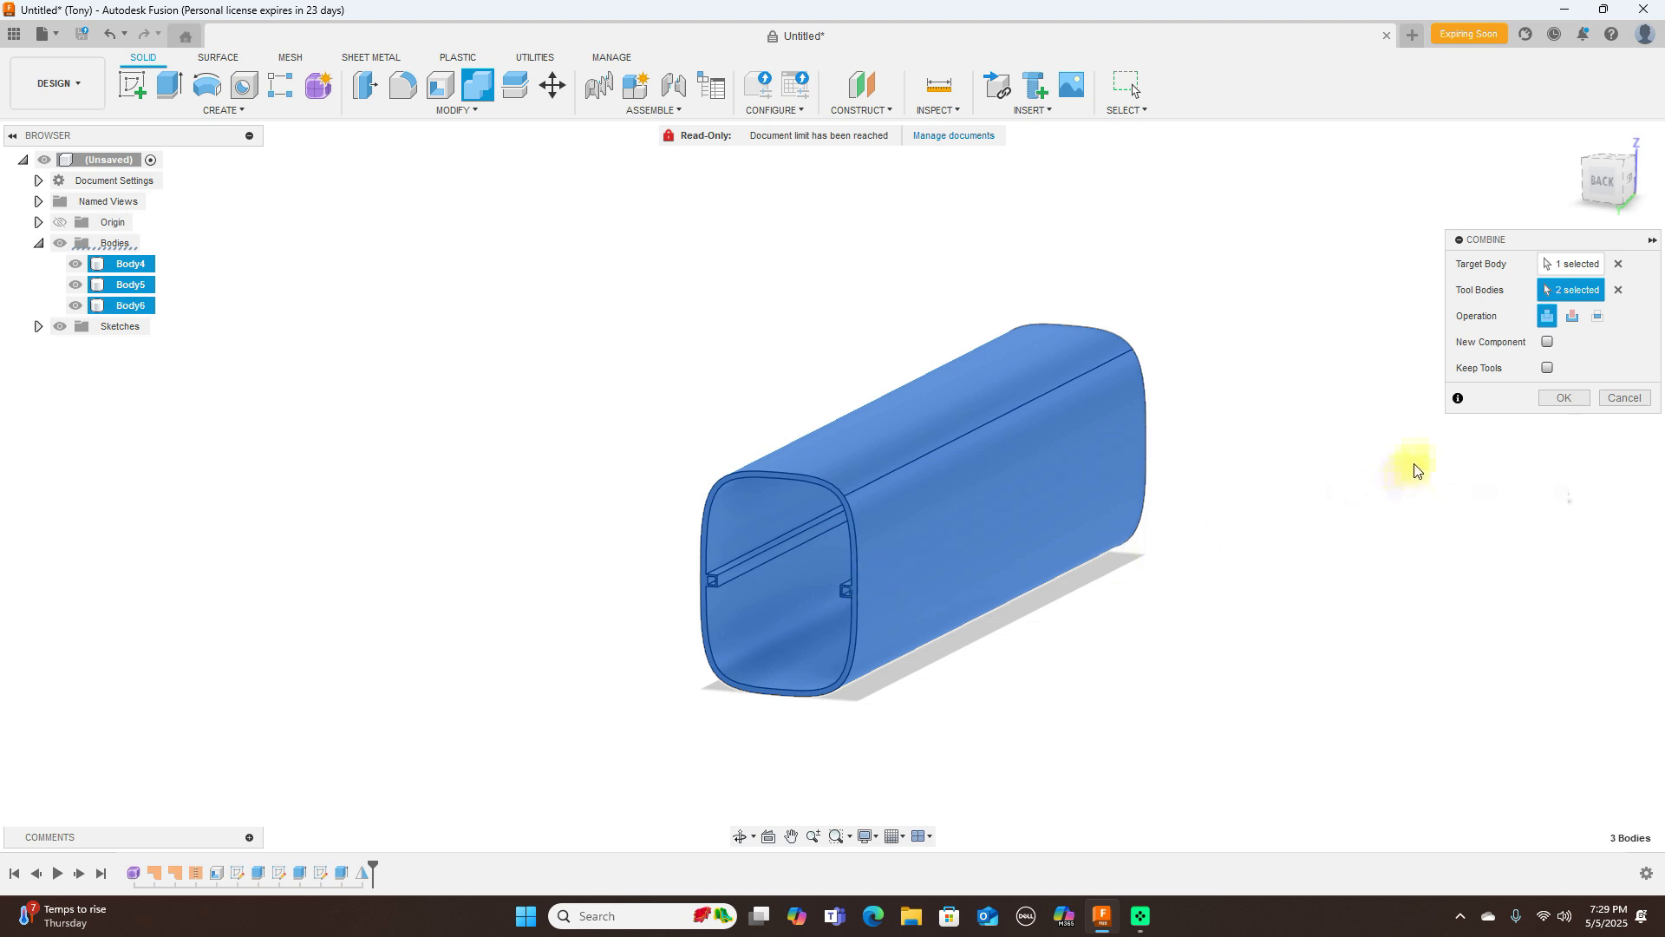
mouse_move(1547, 368)
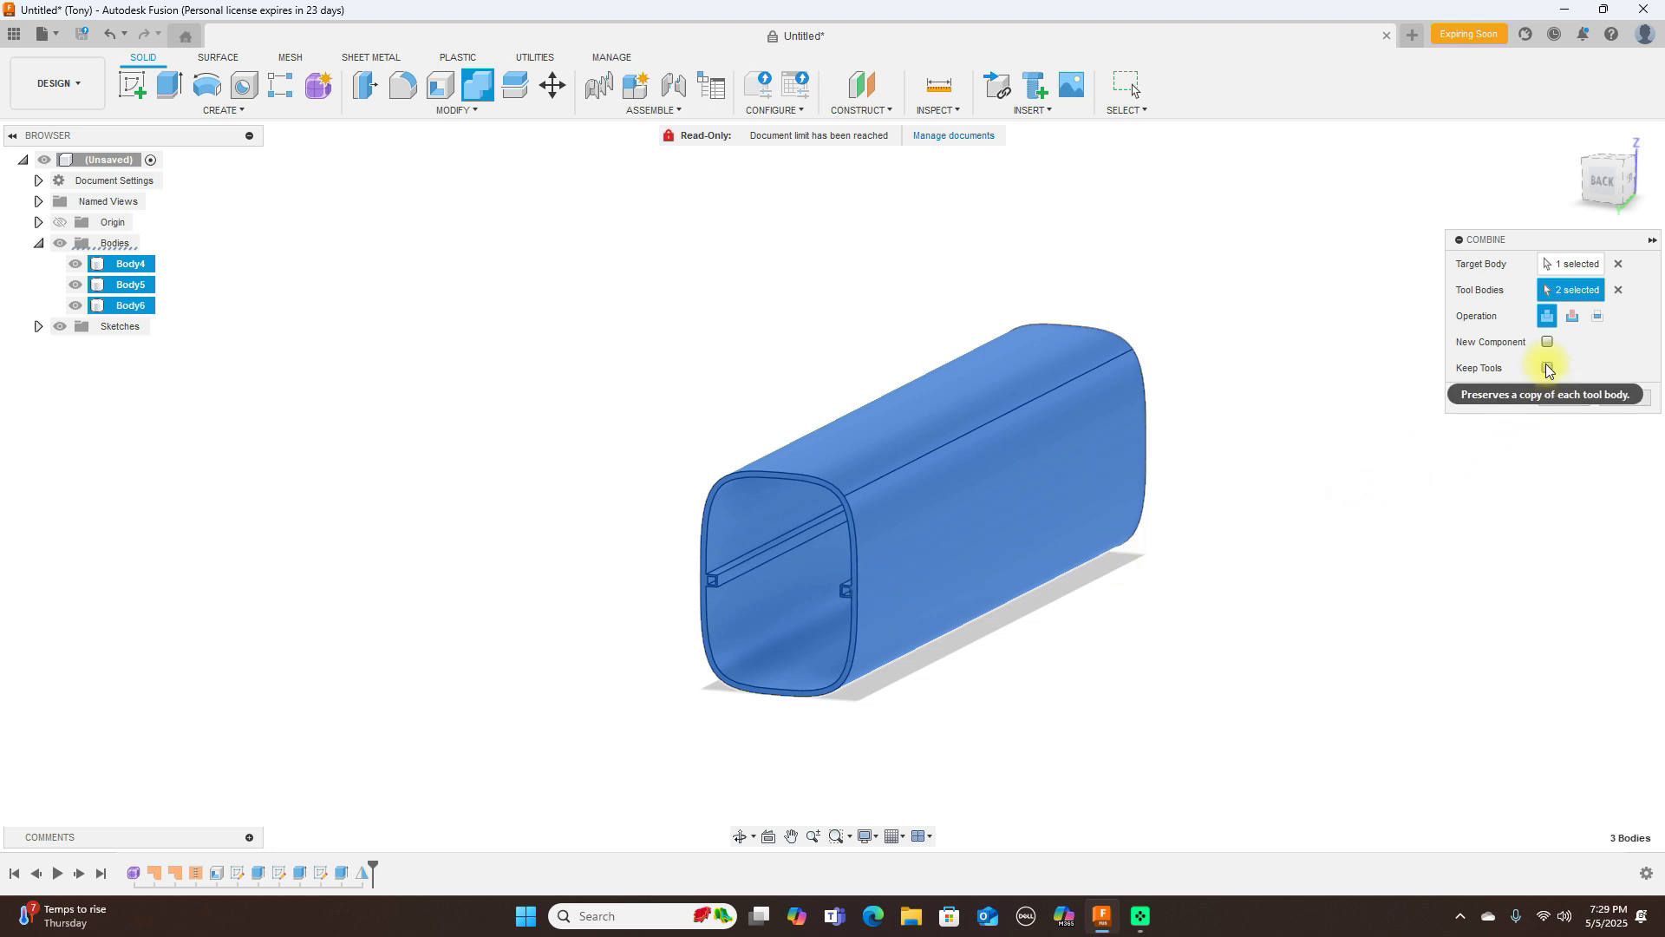
mouse_move(1563, 435)
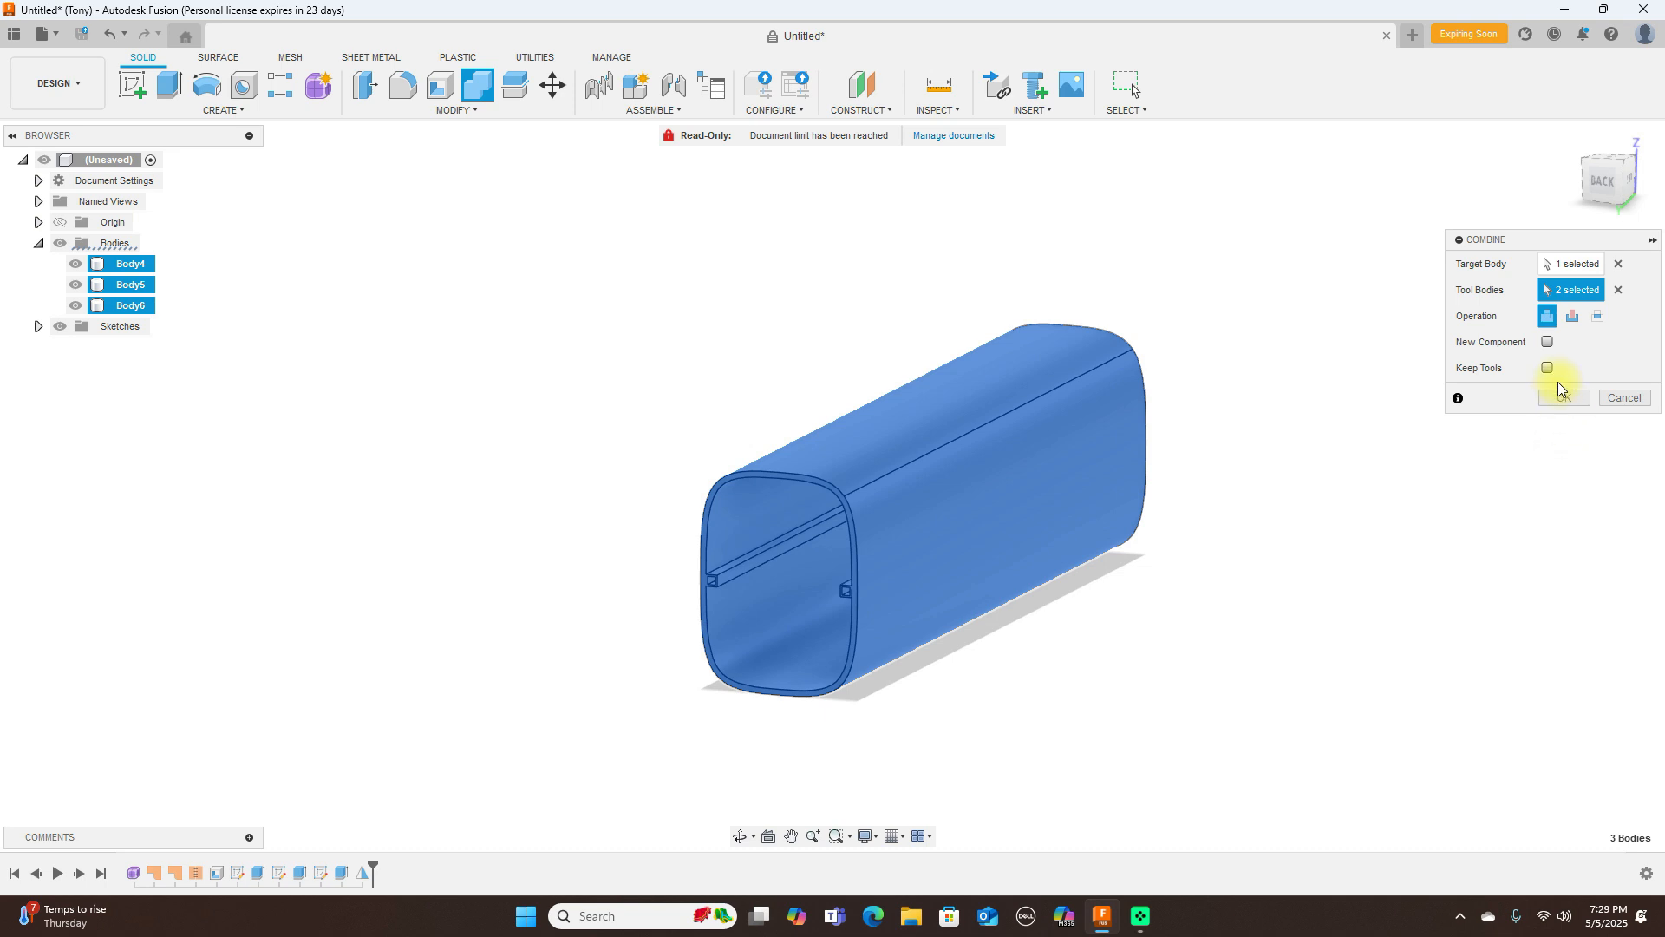
mouse_move(1547, 368)
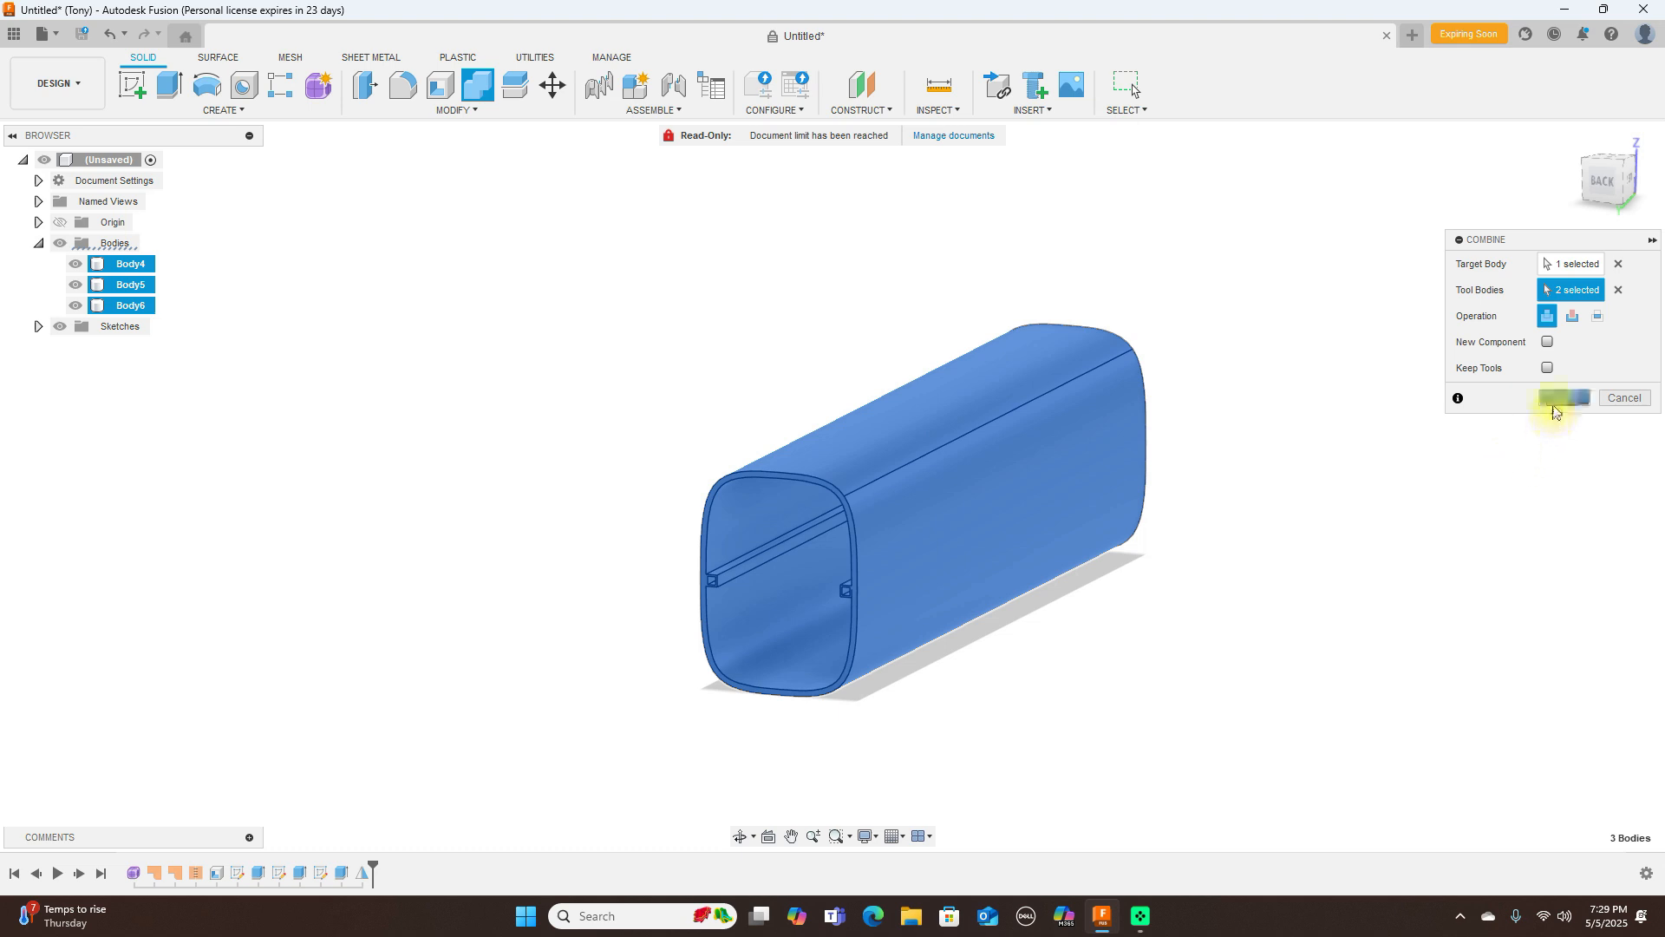
click(1562, 398)
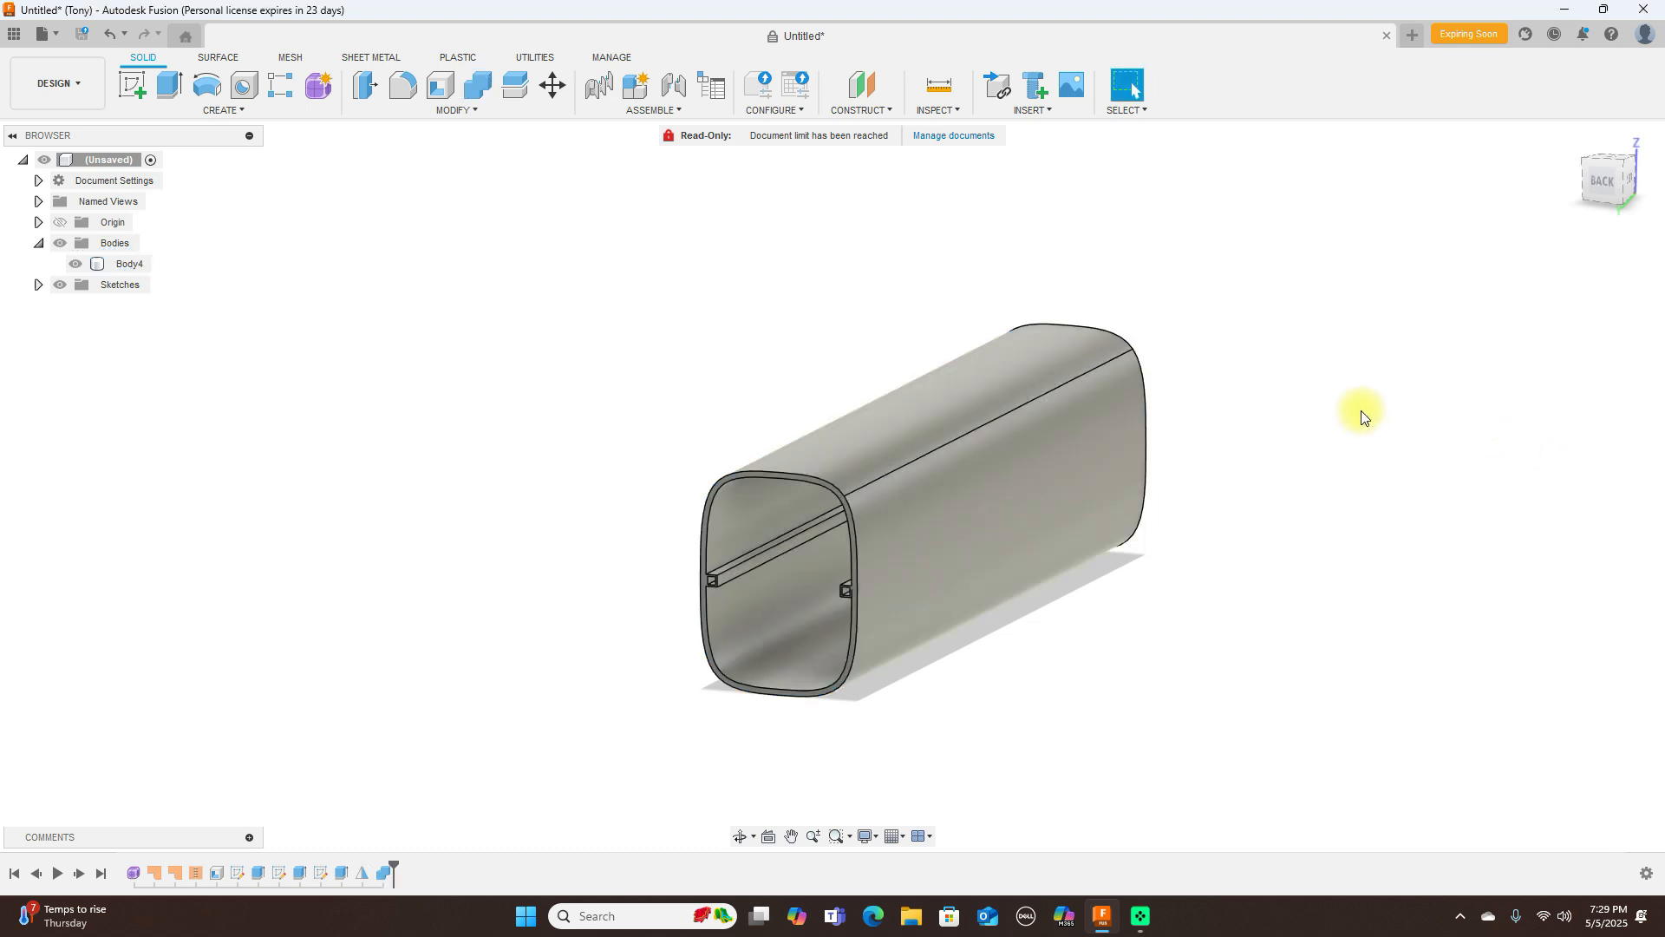
click(59, 264)
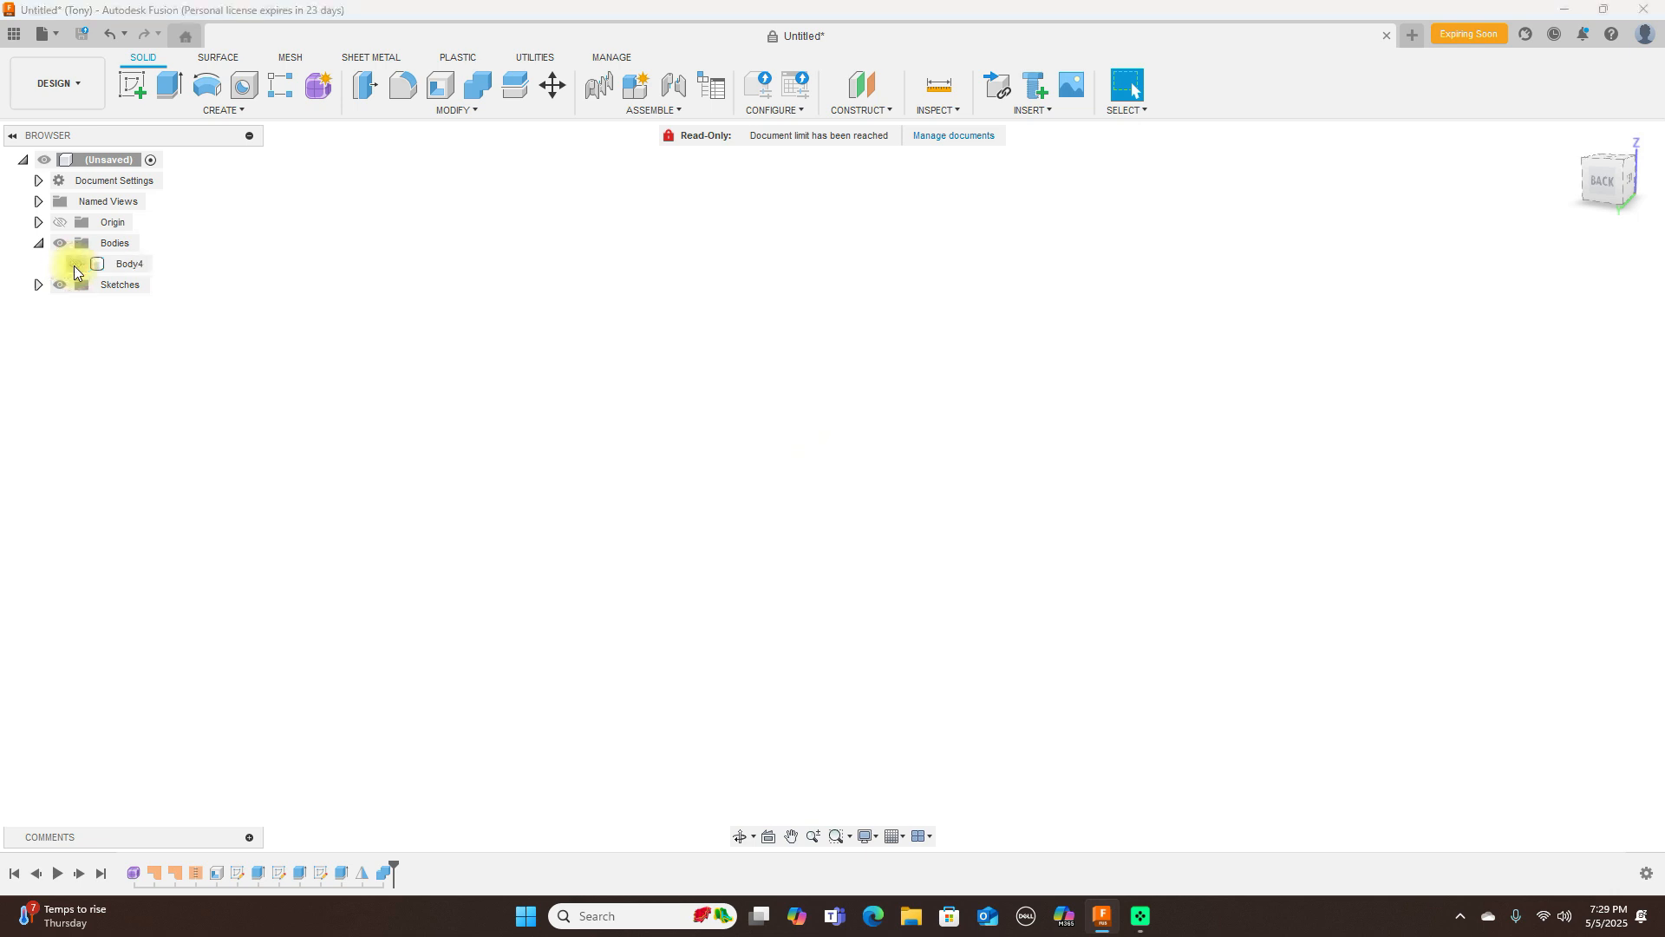
click(74, 264)
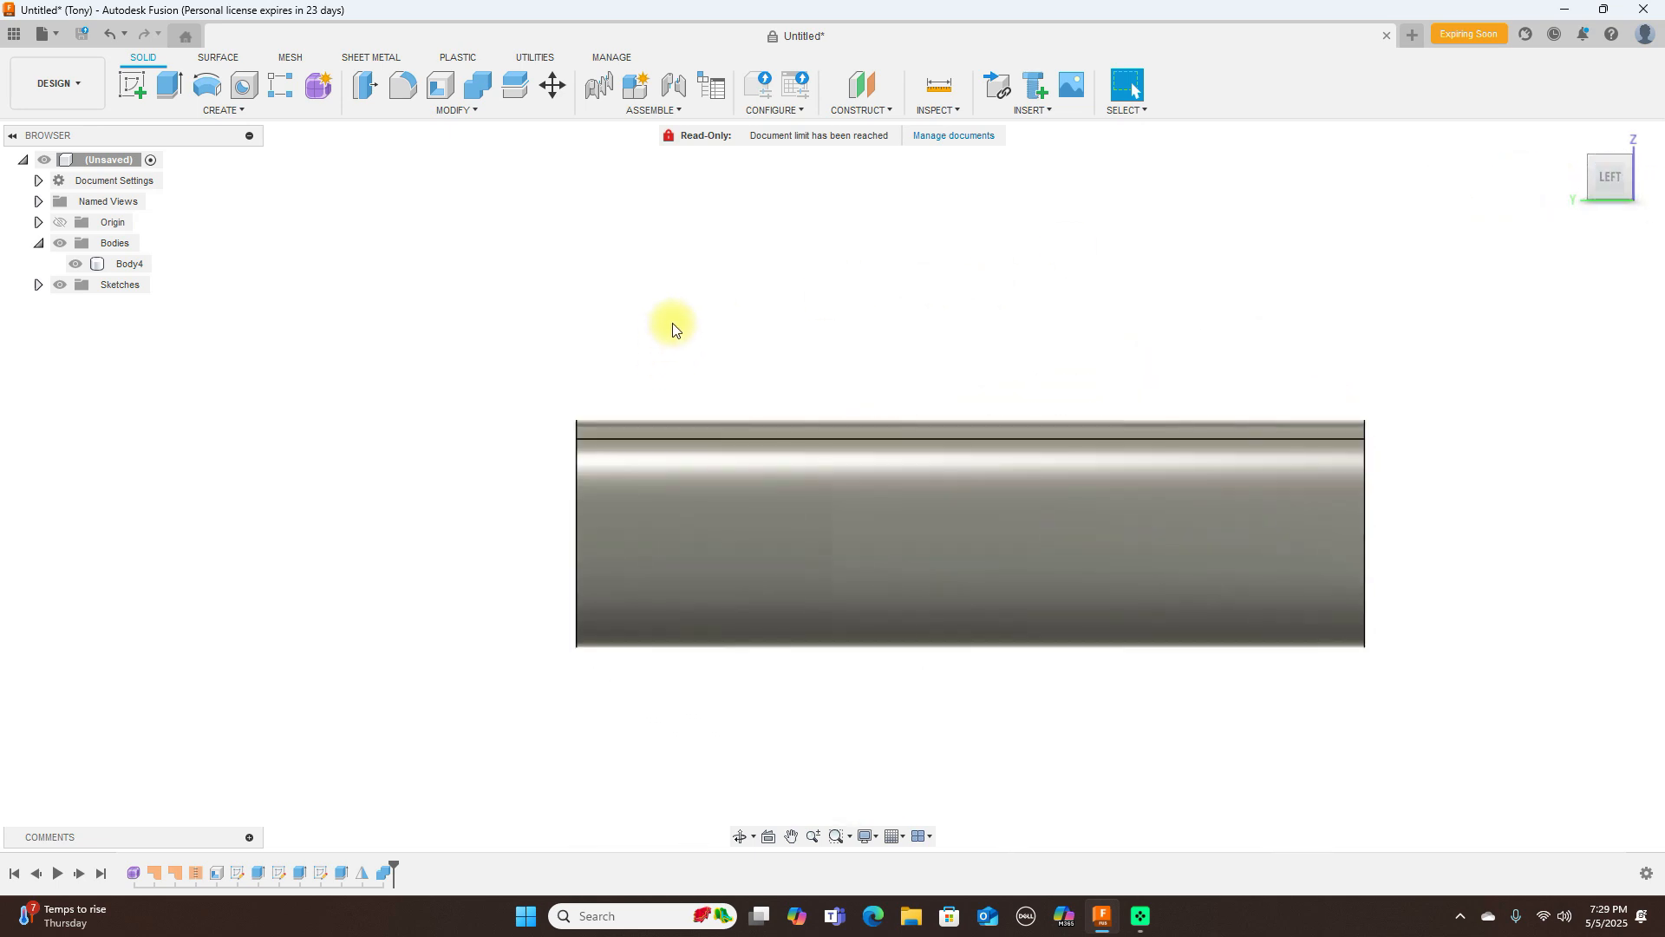
mouse_move(1546, 272)
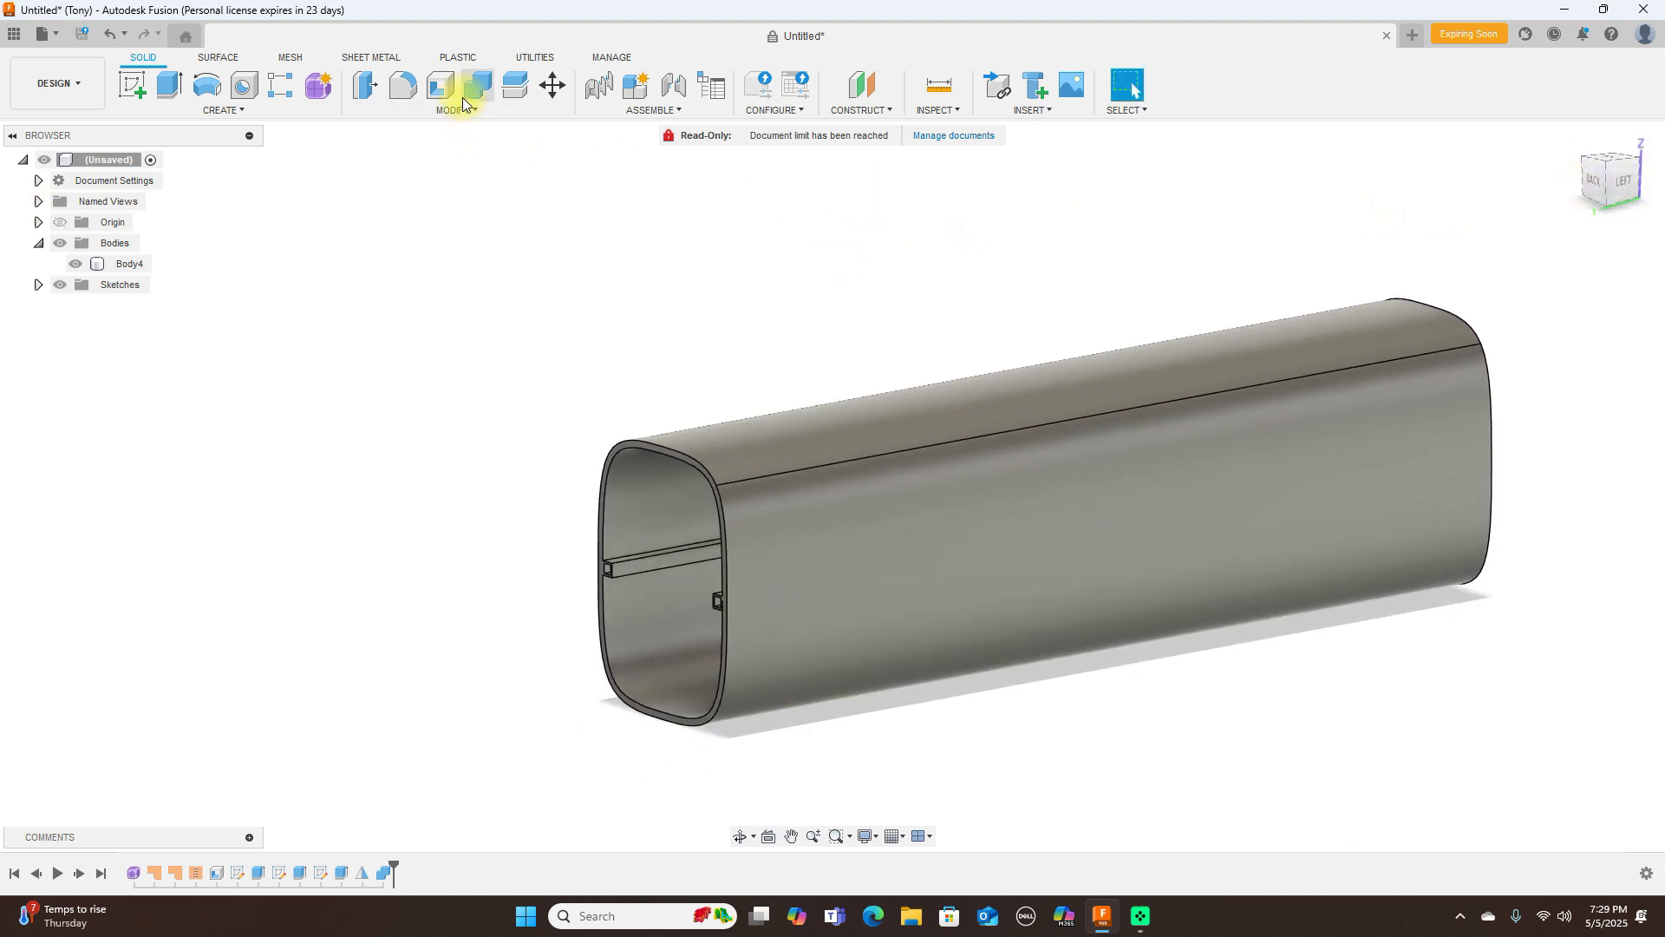
mouse_move(650, 293)
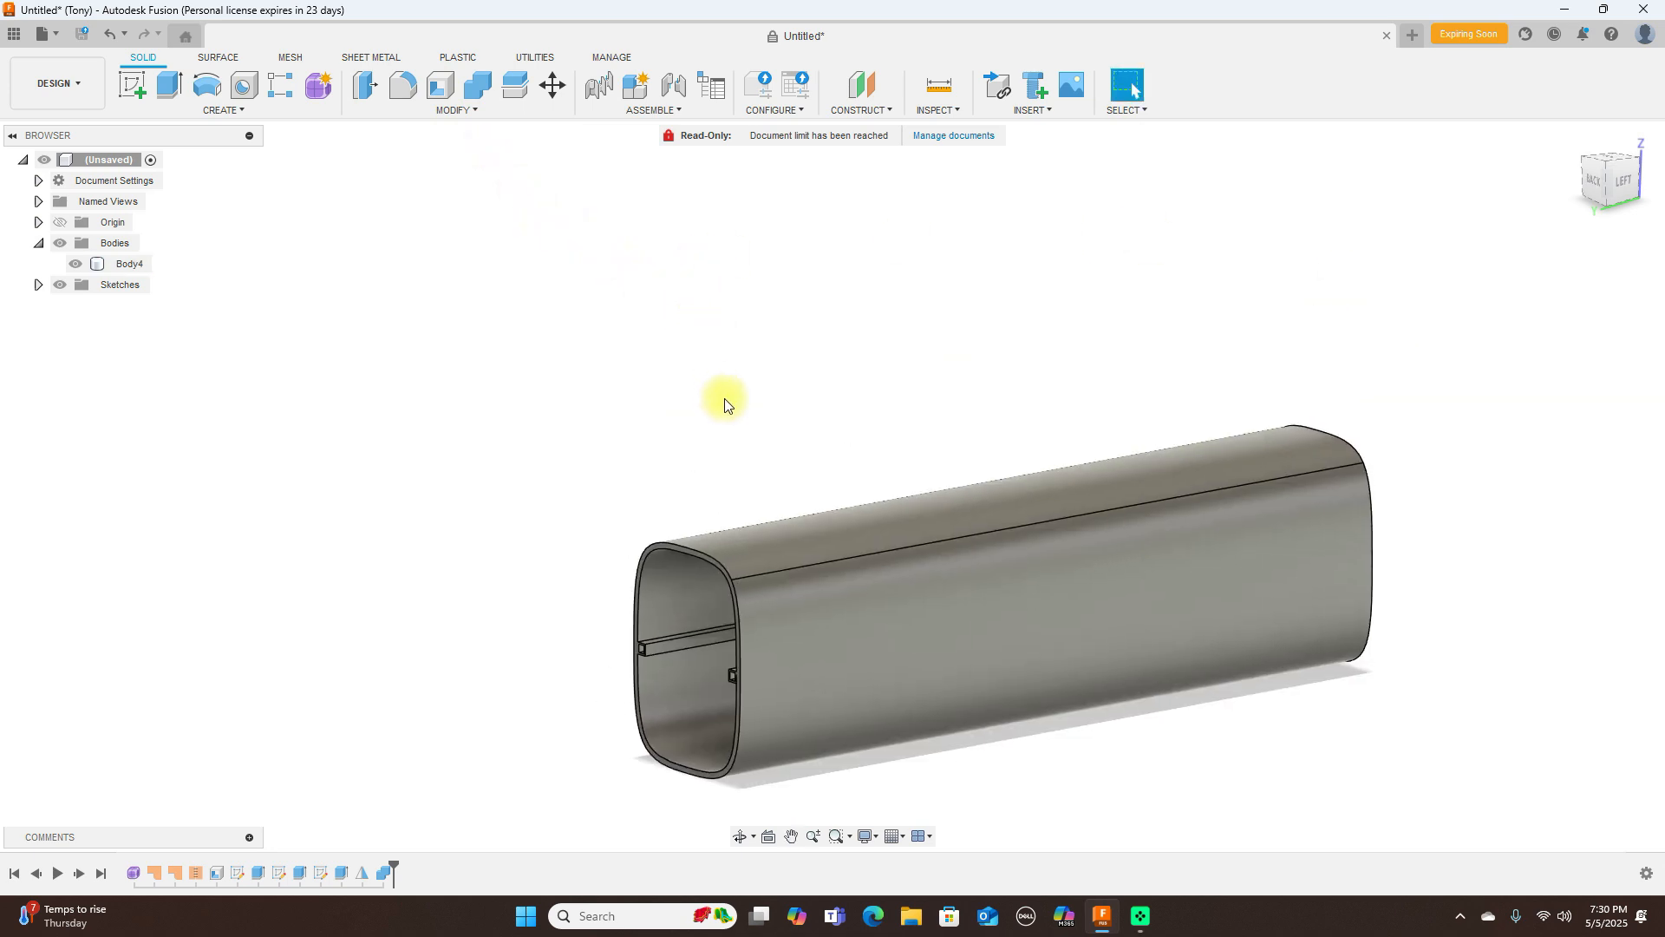
mouse_move(1609, 190)
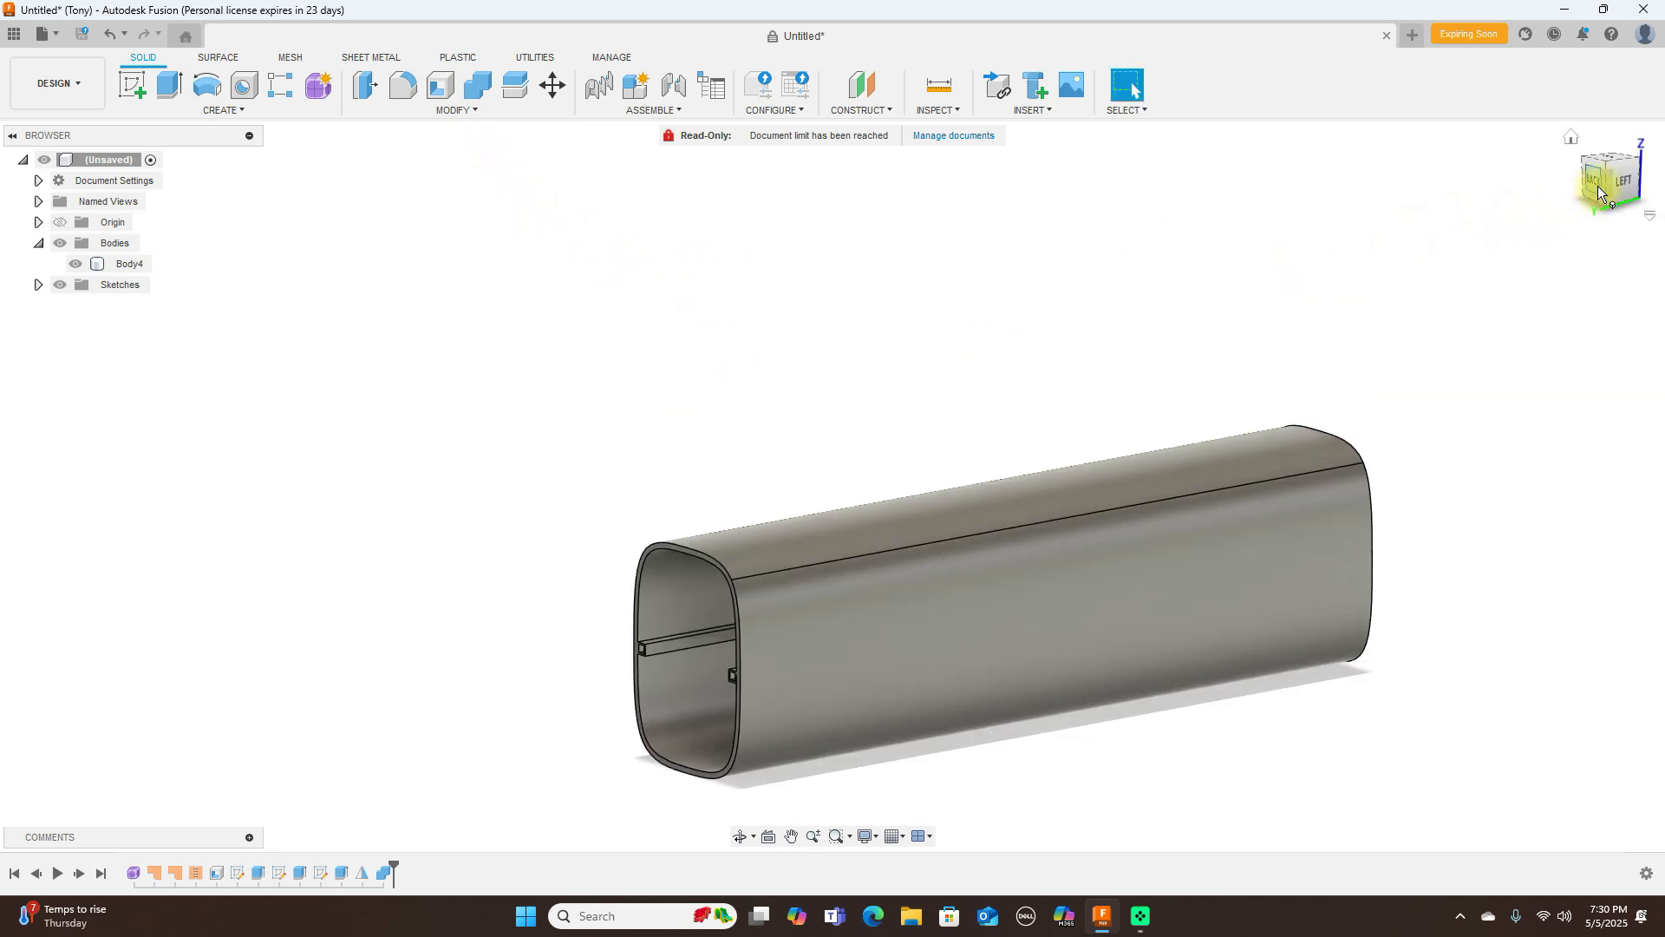
click(1612, 175)
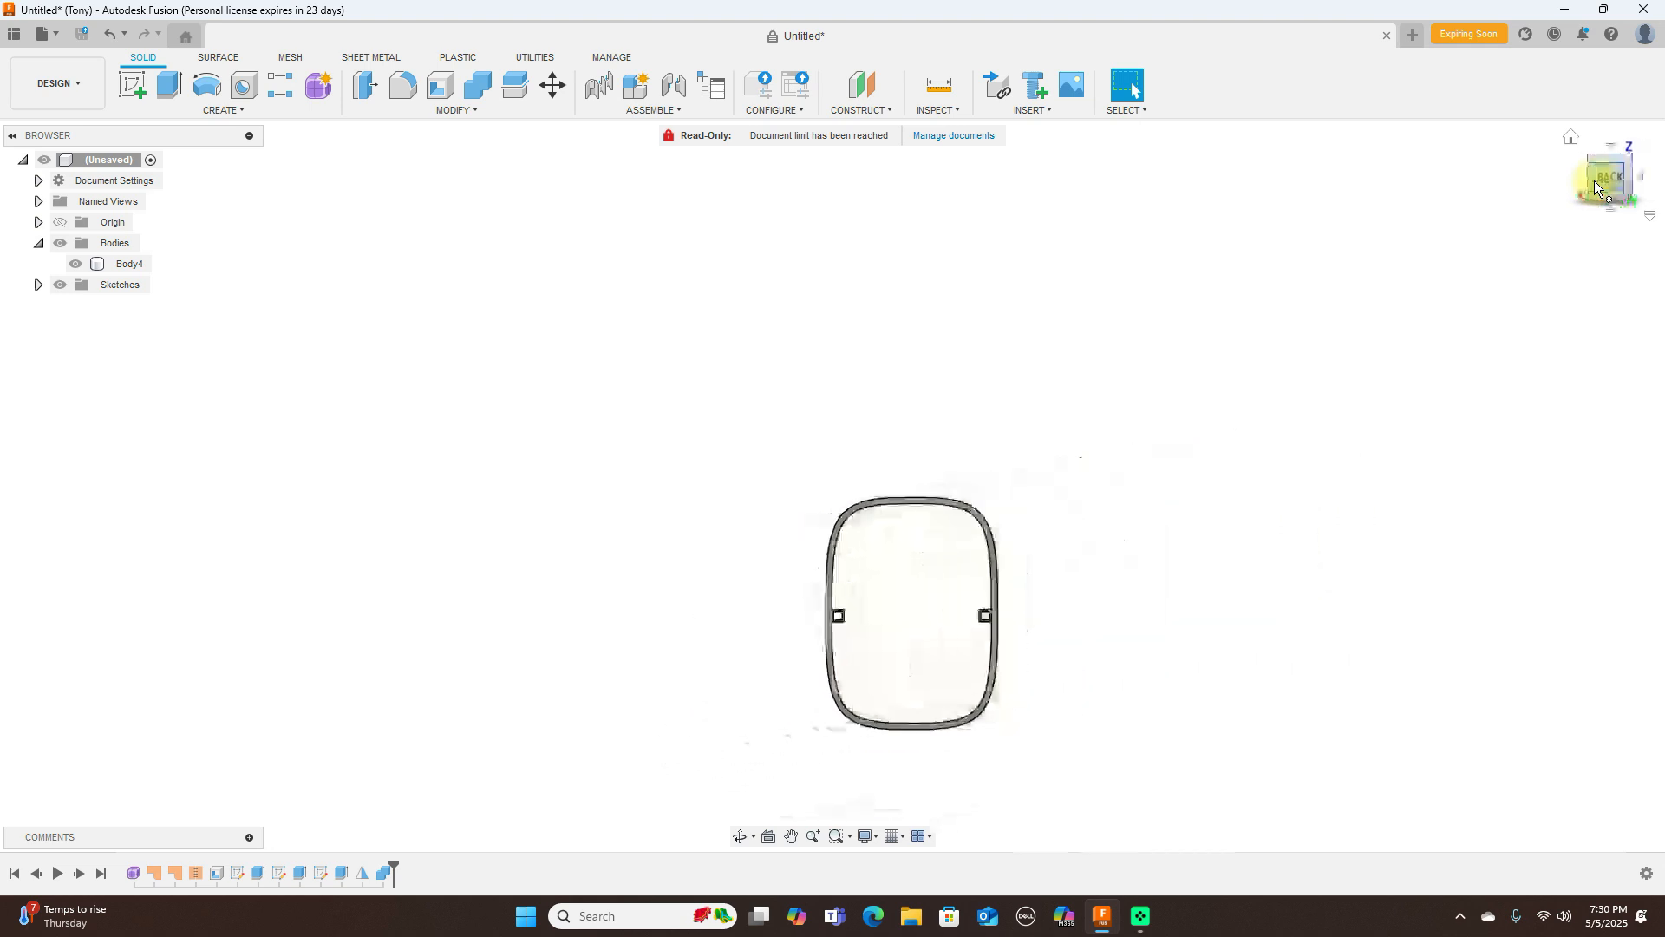
click(1607, 177)
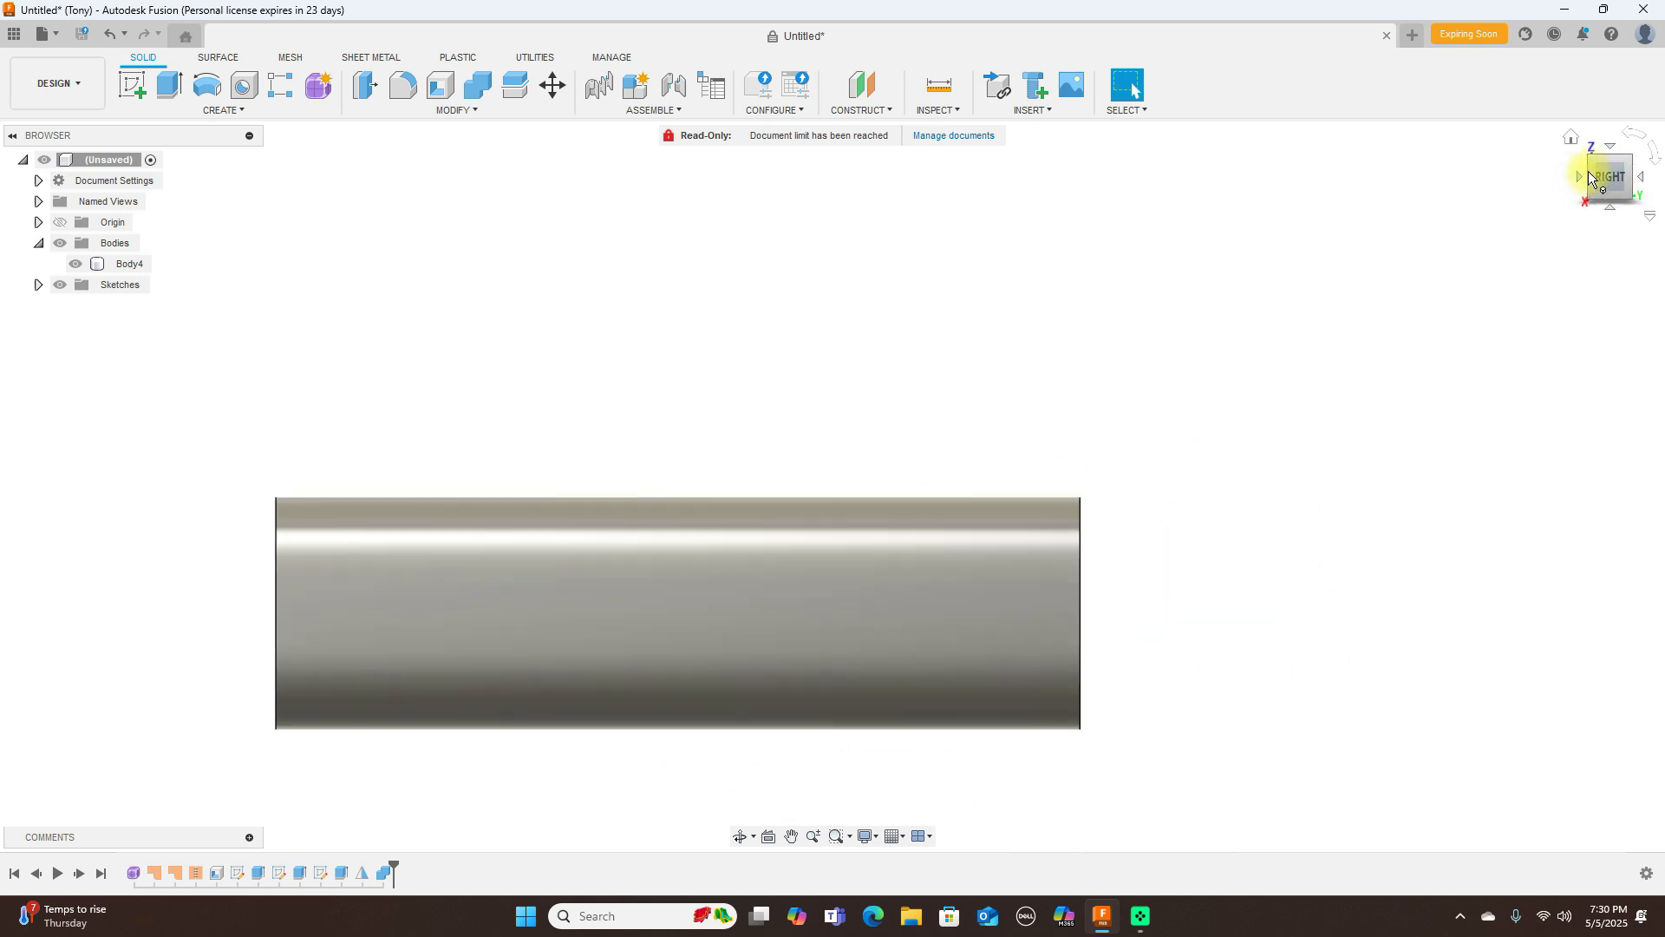
click(1606, 159)
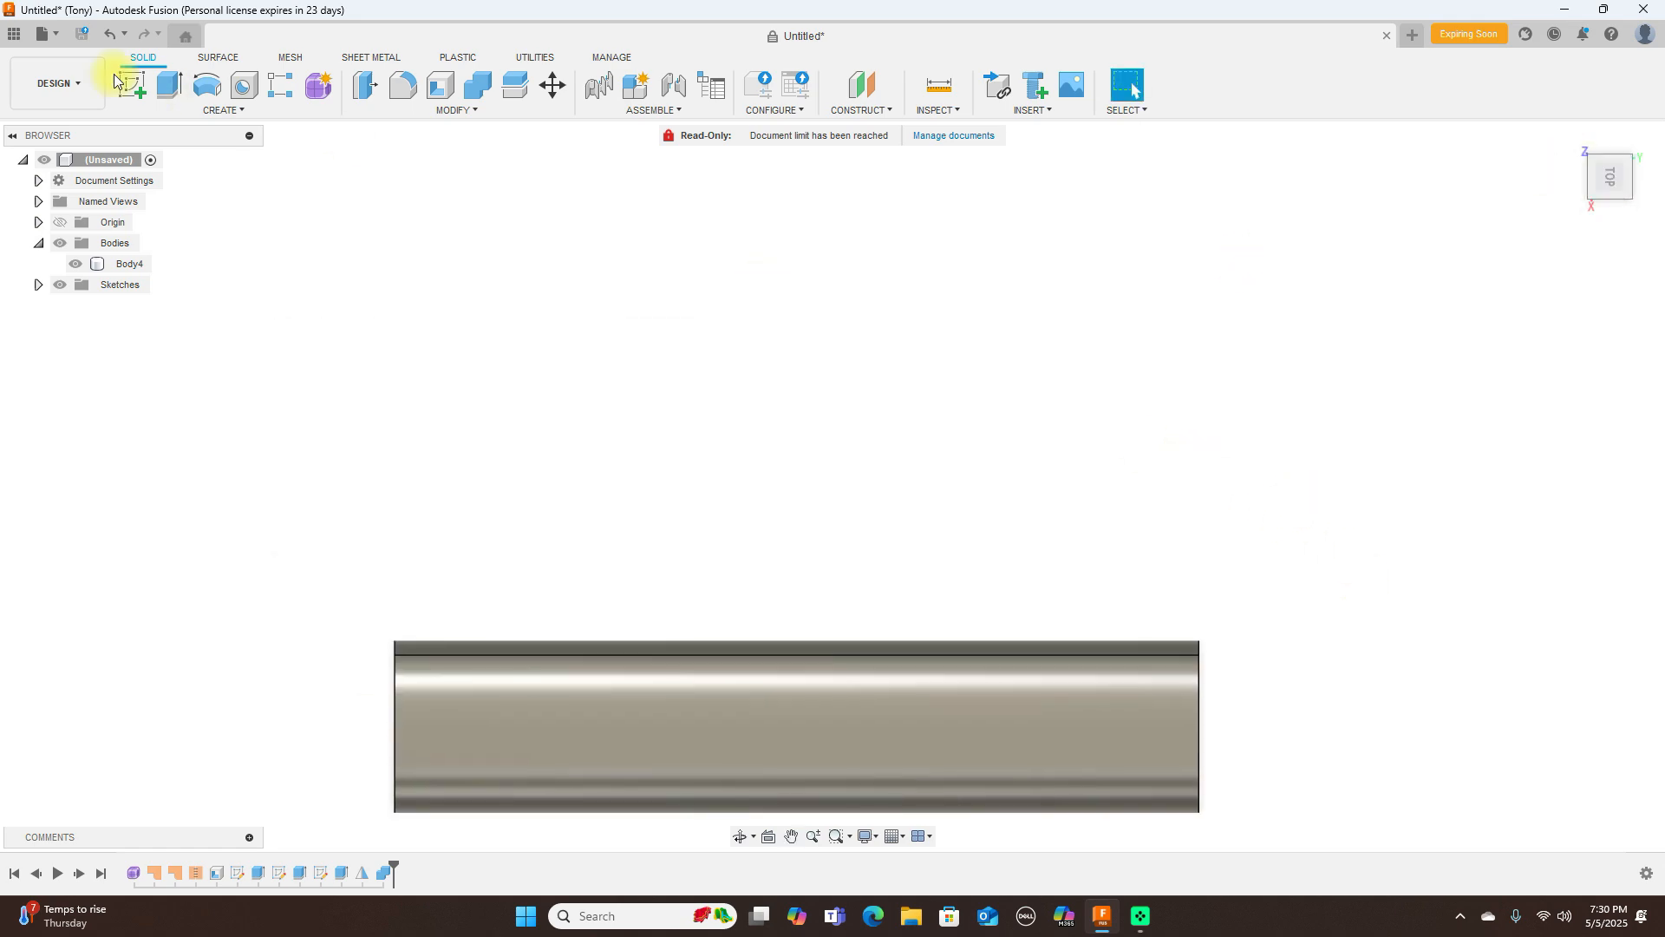
click(132, 85)
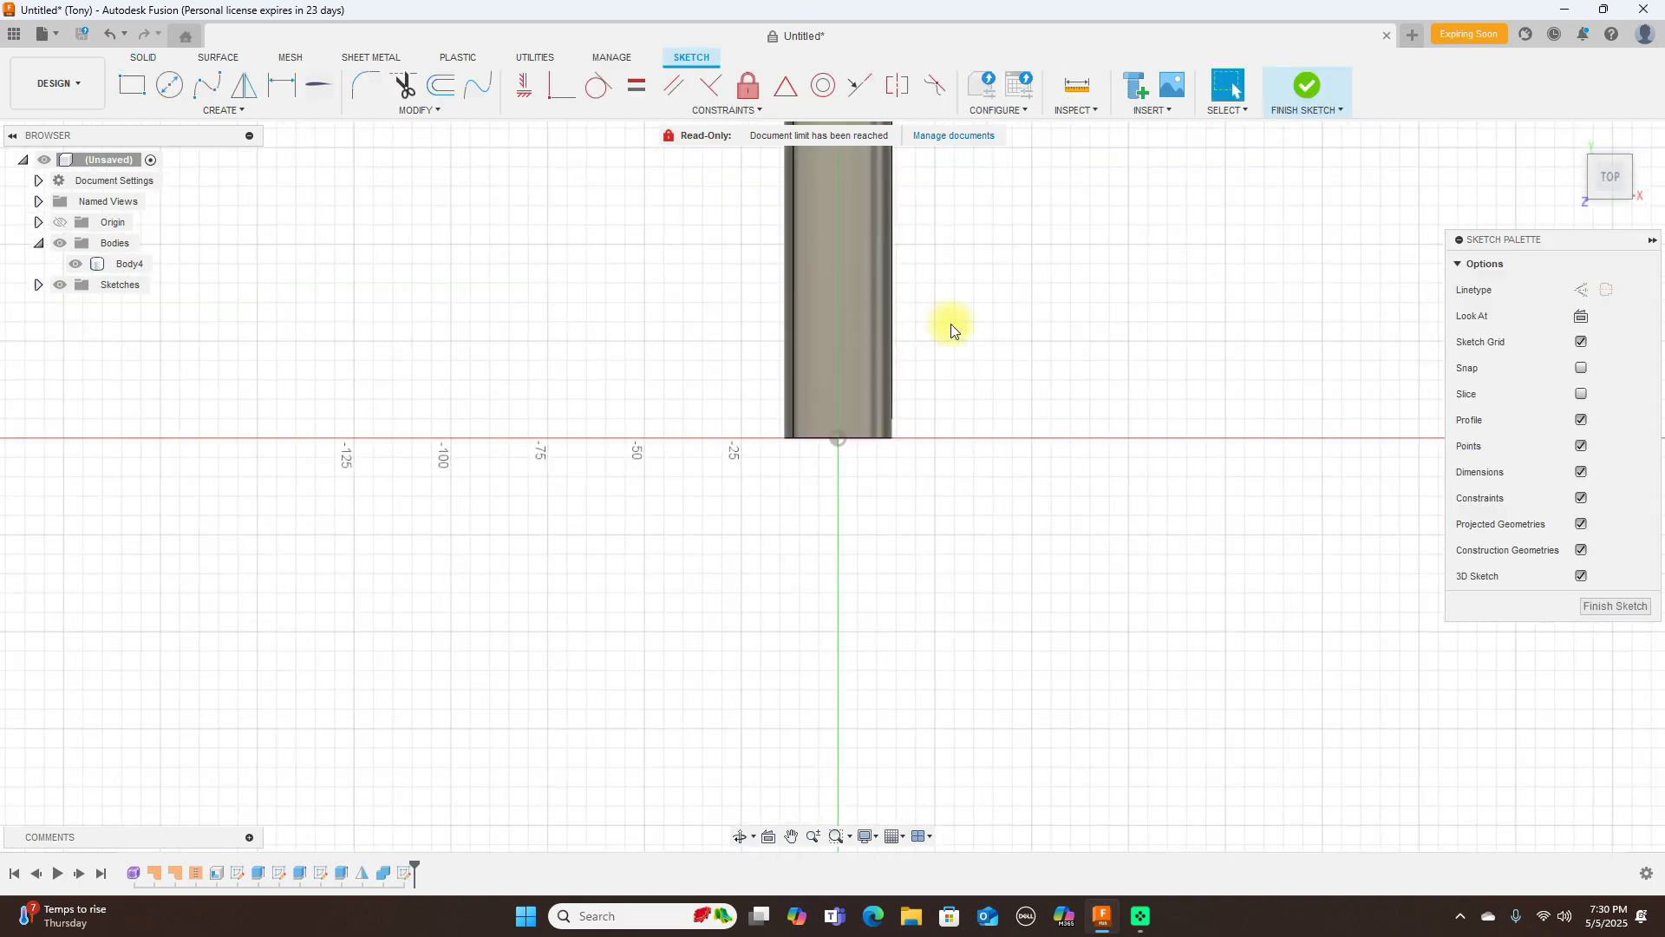
mouse_move(1611, 170)
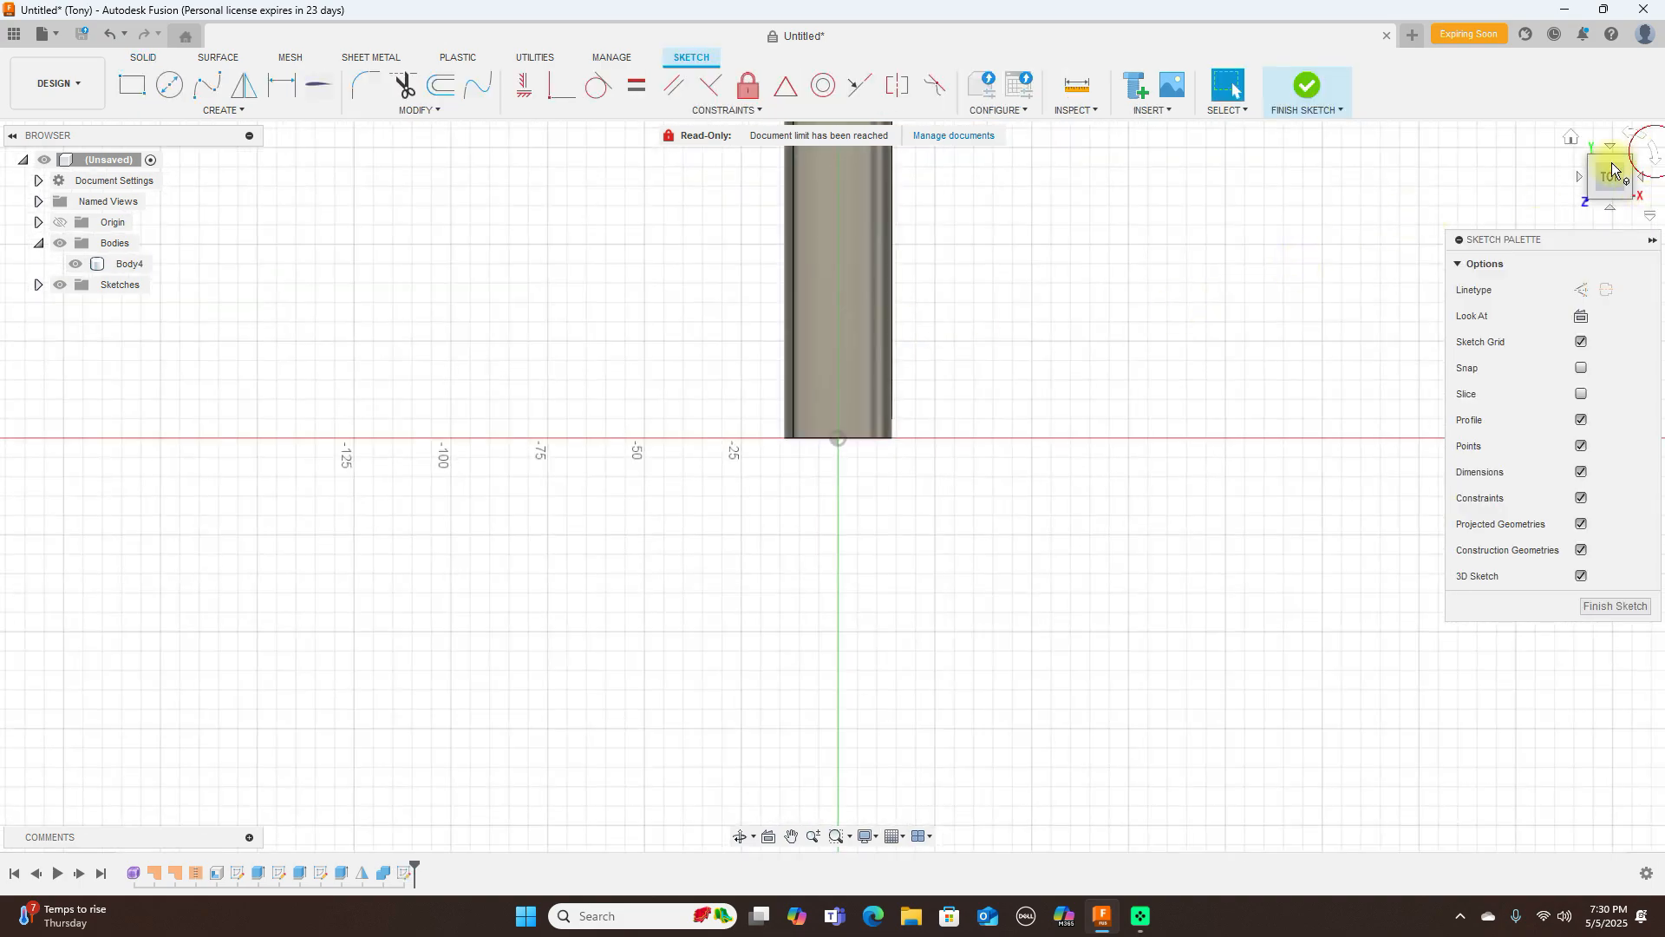
Draw a fit point spline arching above the tube from the top view and finish the sketch.
click(1610, 172)
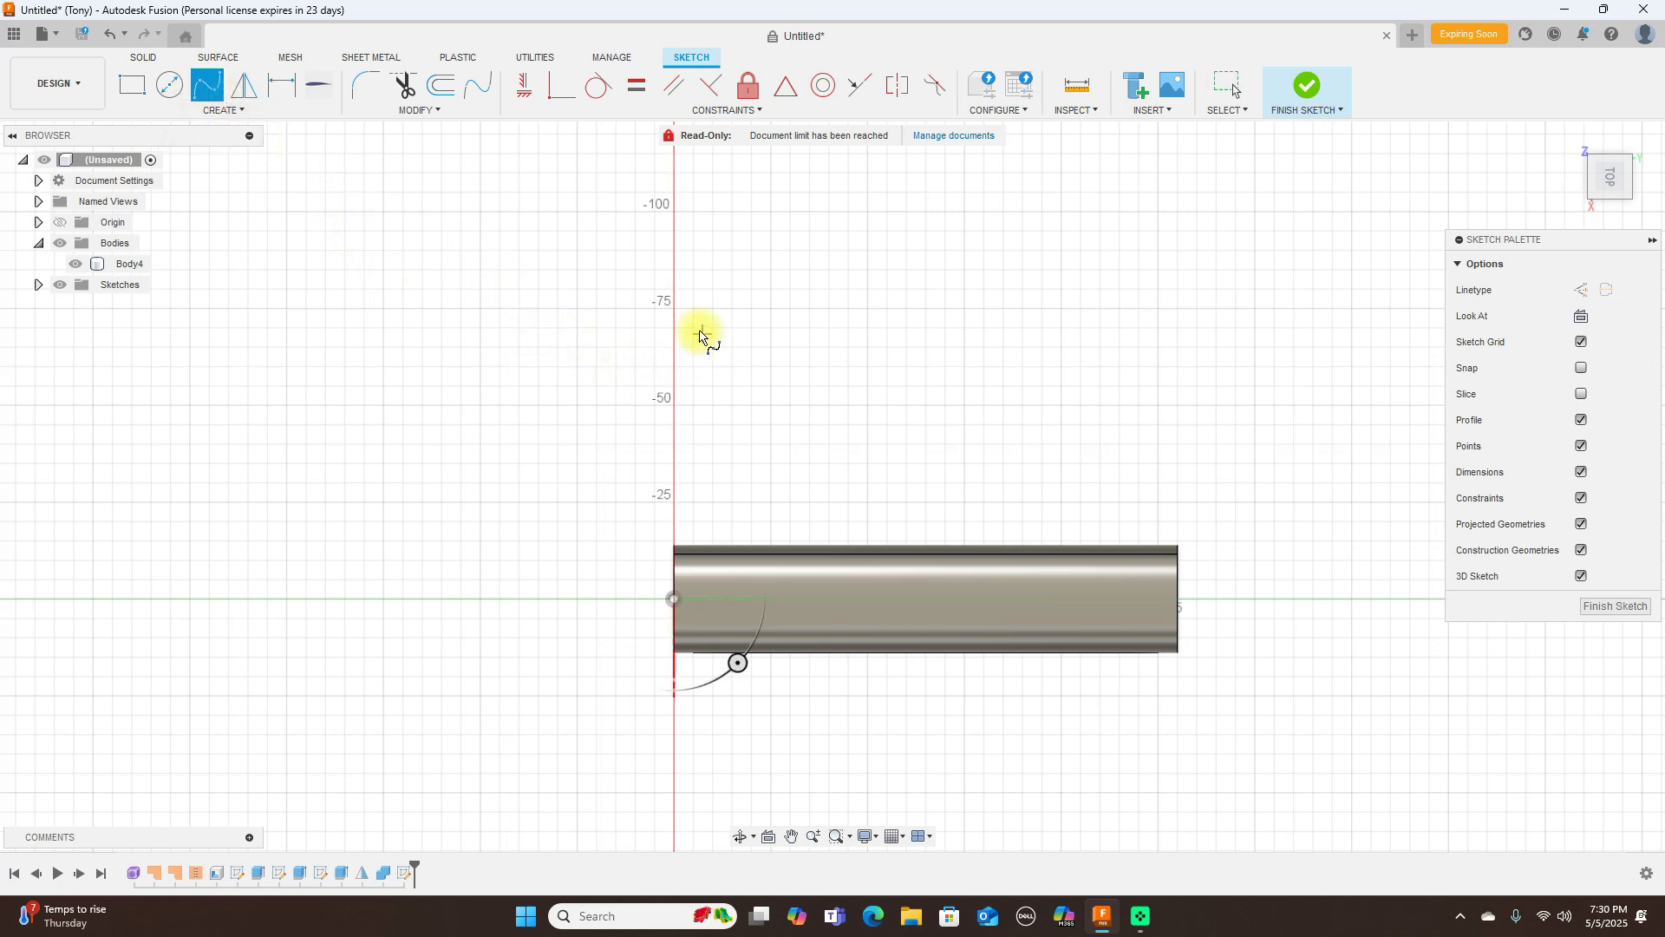
mouse_move(609, 321)
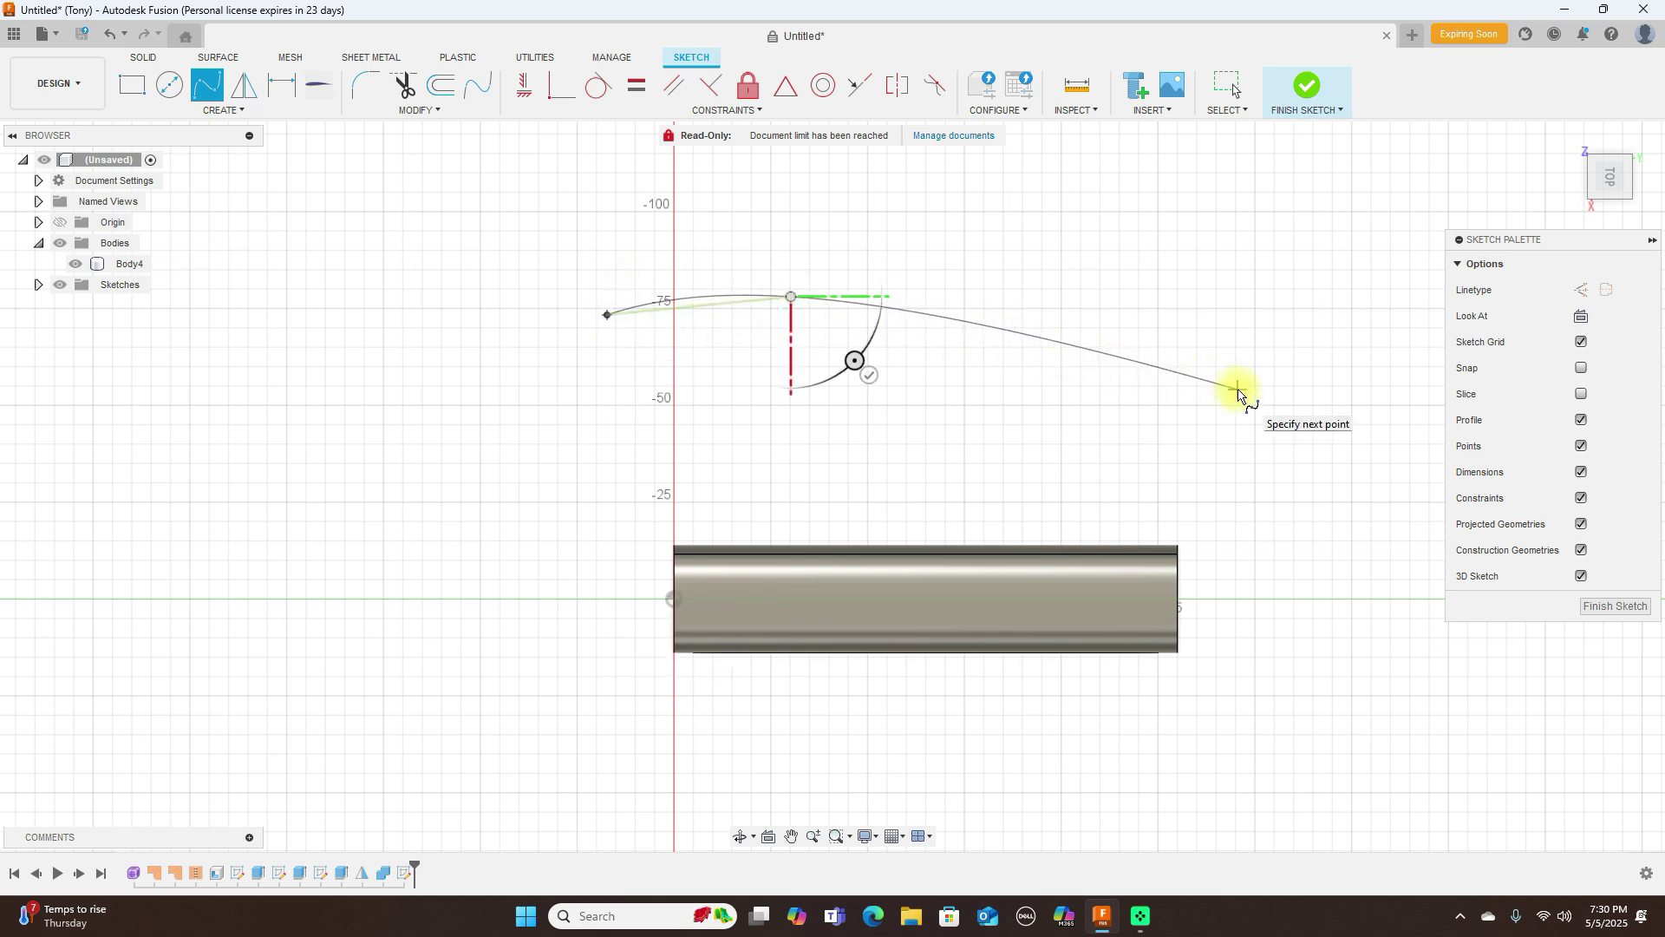
right_click(1237, 388)
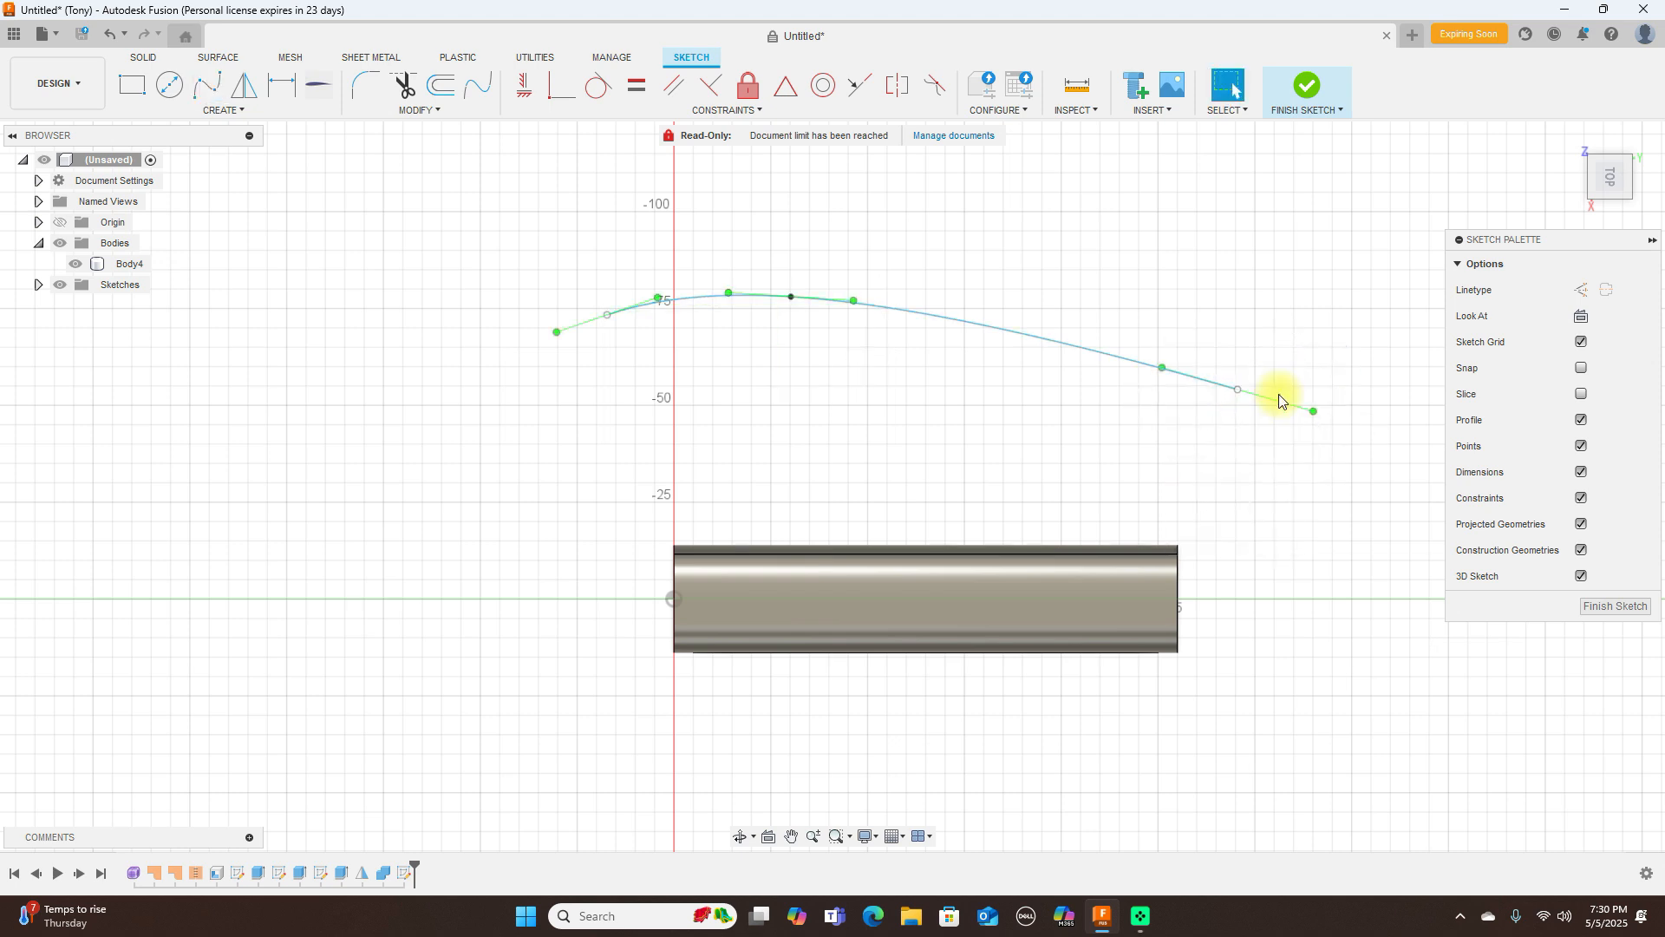
click(1304, 85)
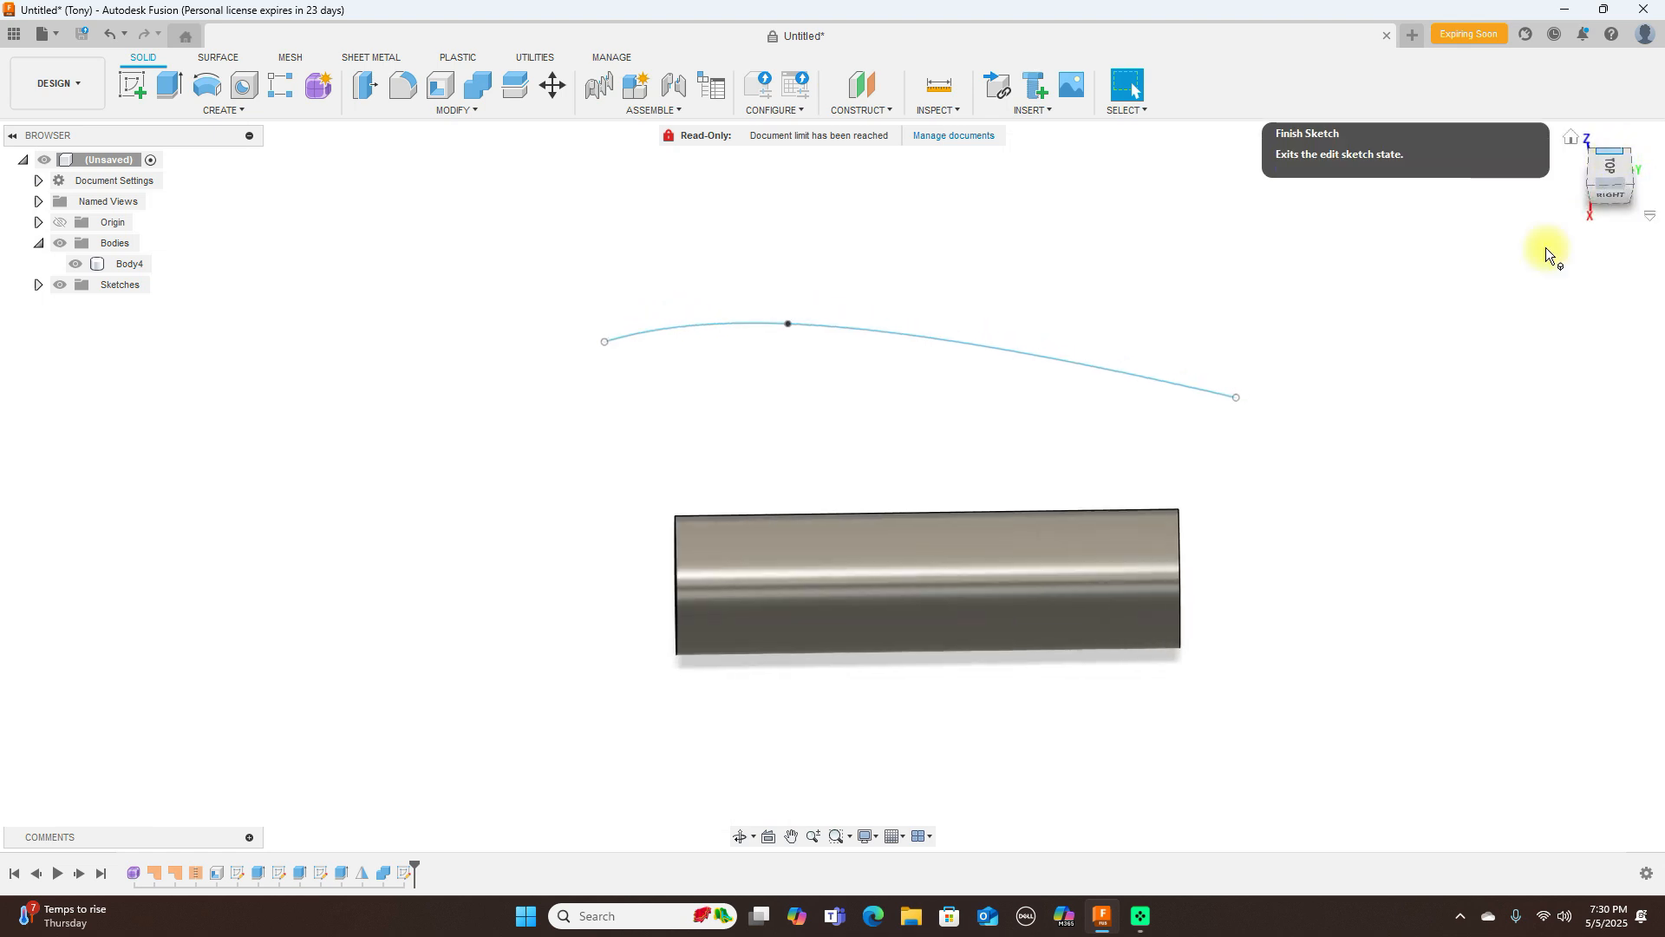
right_click(1294, 311)
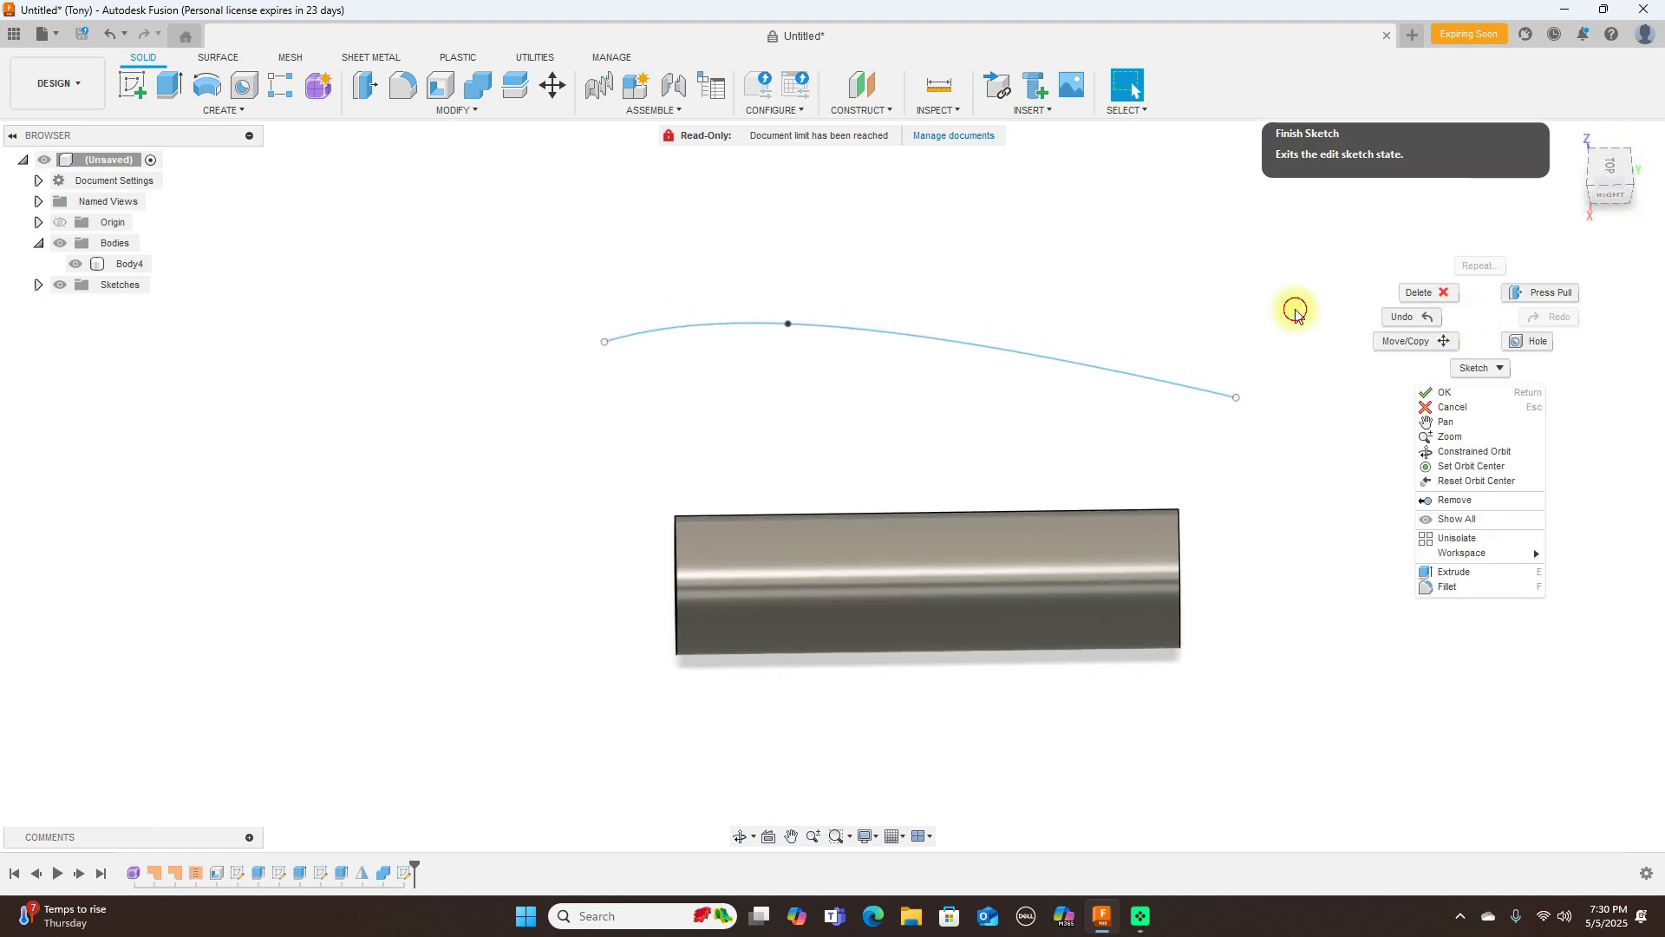
click(1297, 309)
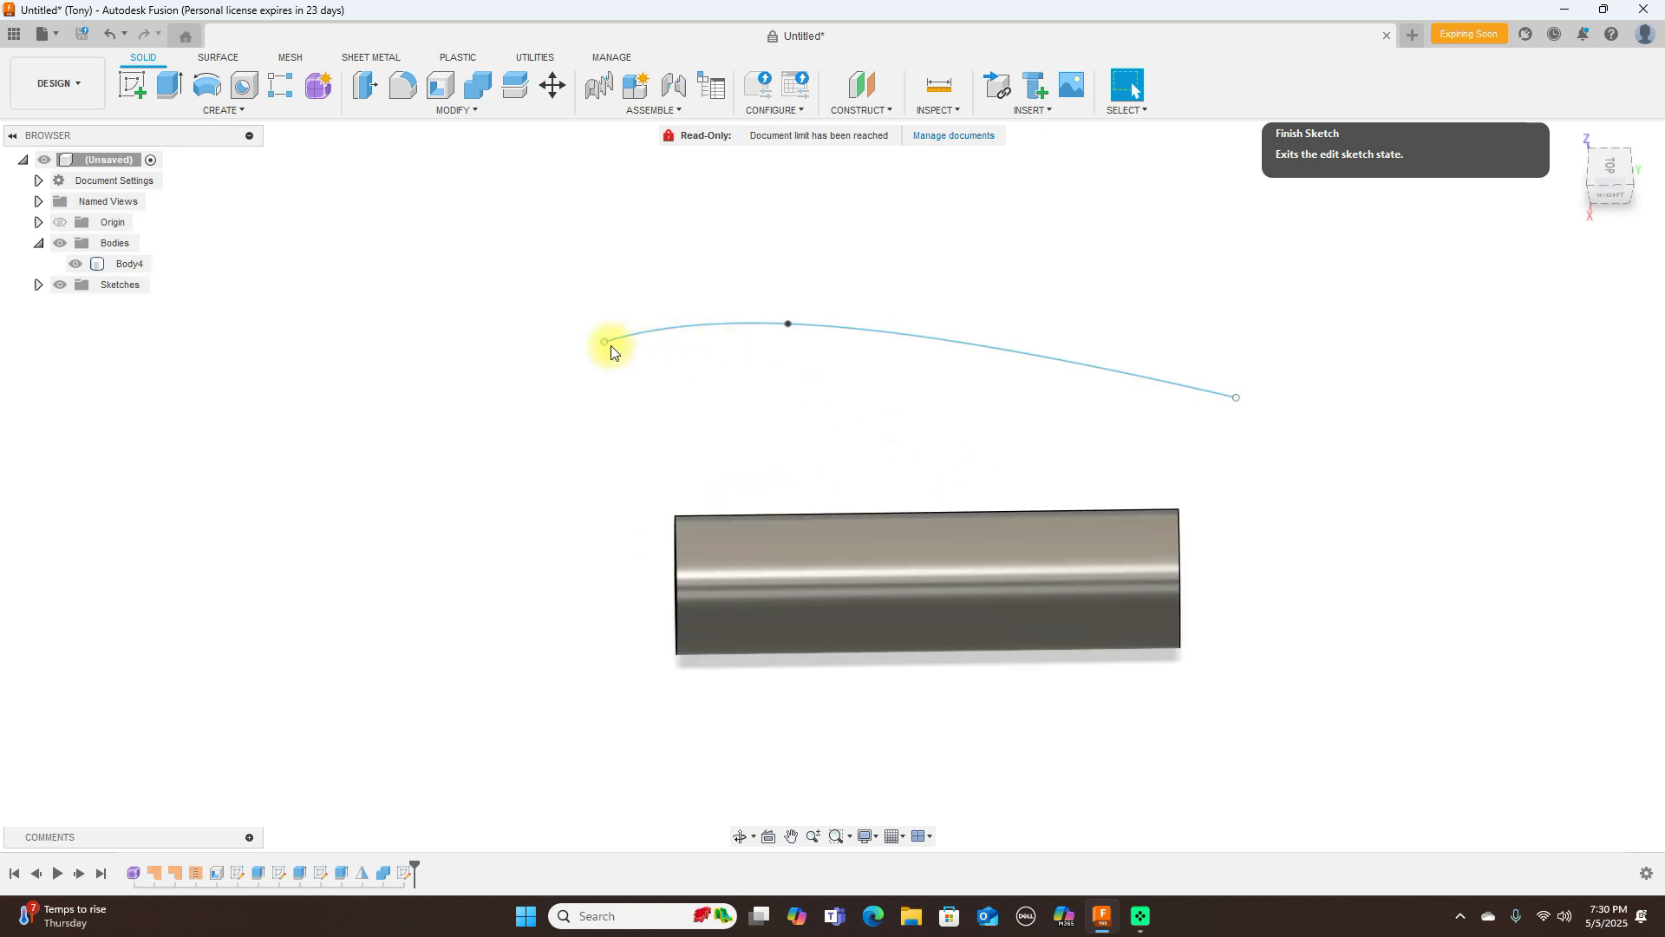
mouse_move(696, 364)
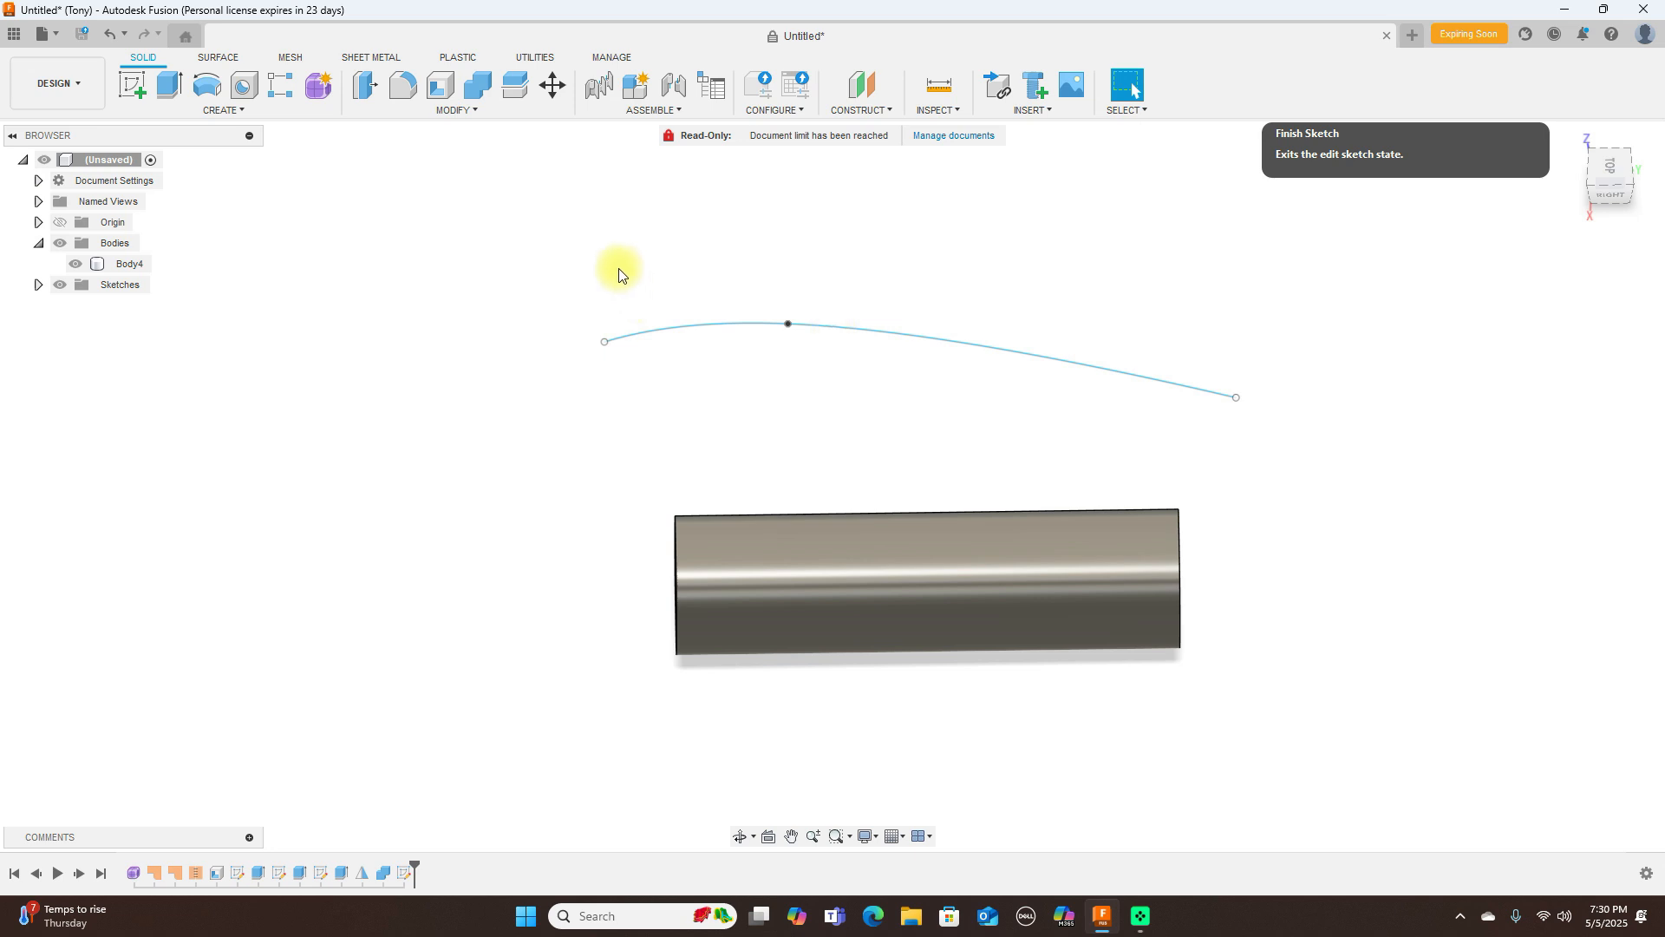
mouse_move(541, 244)
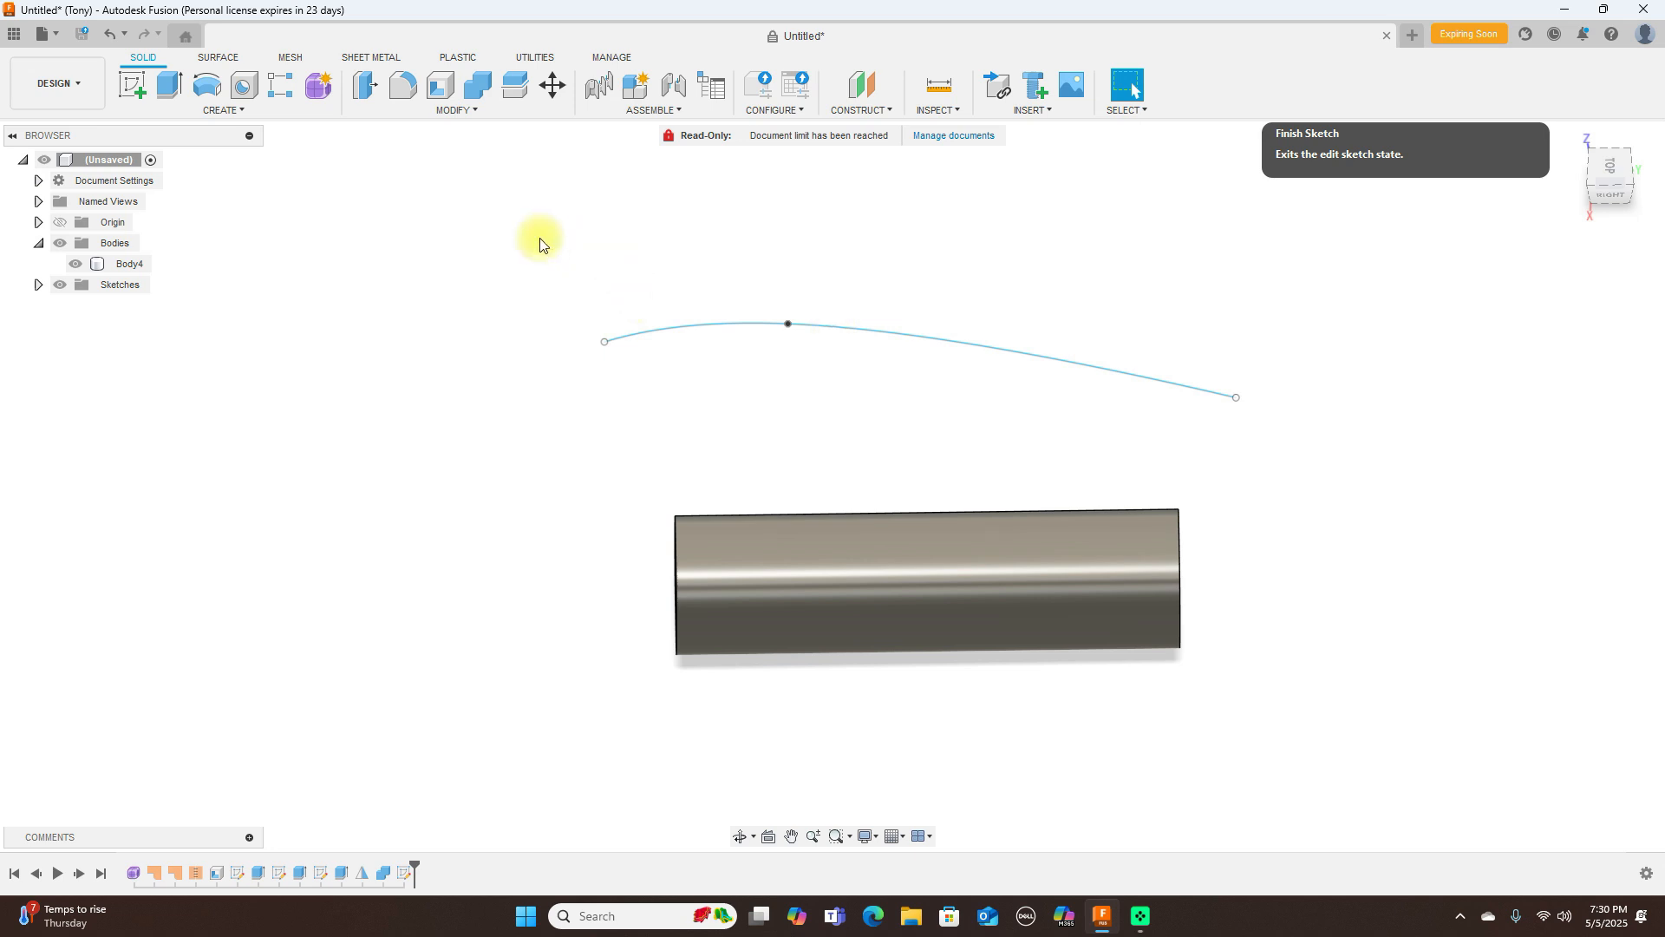
mouse_move(248, 135)
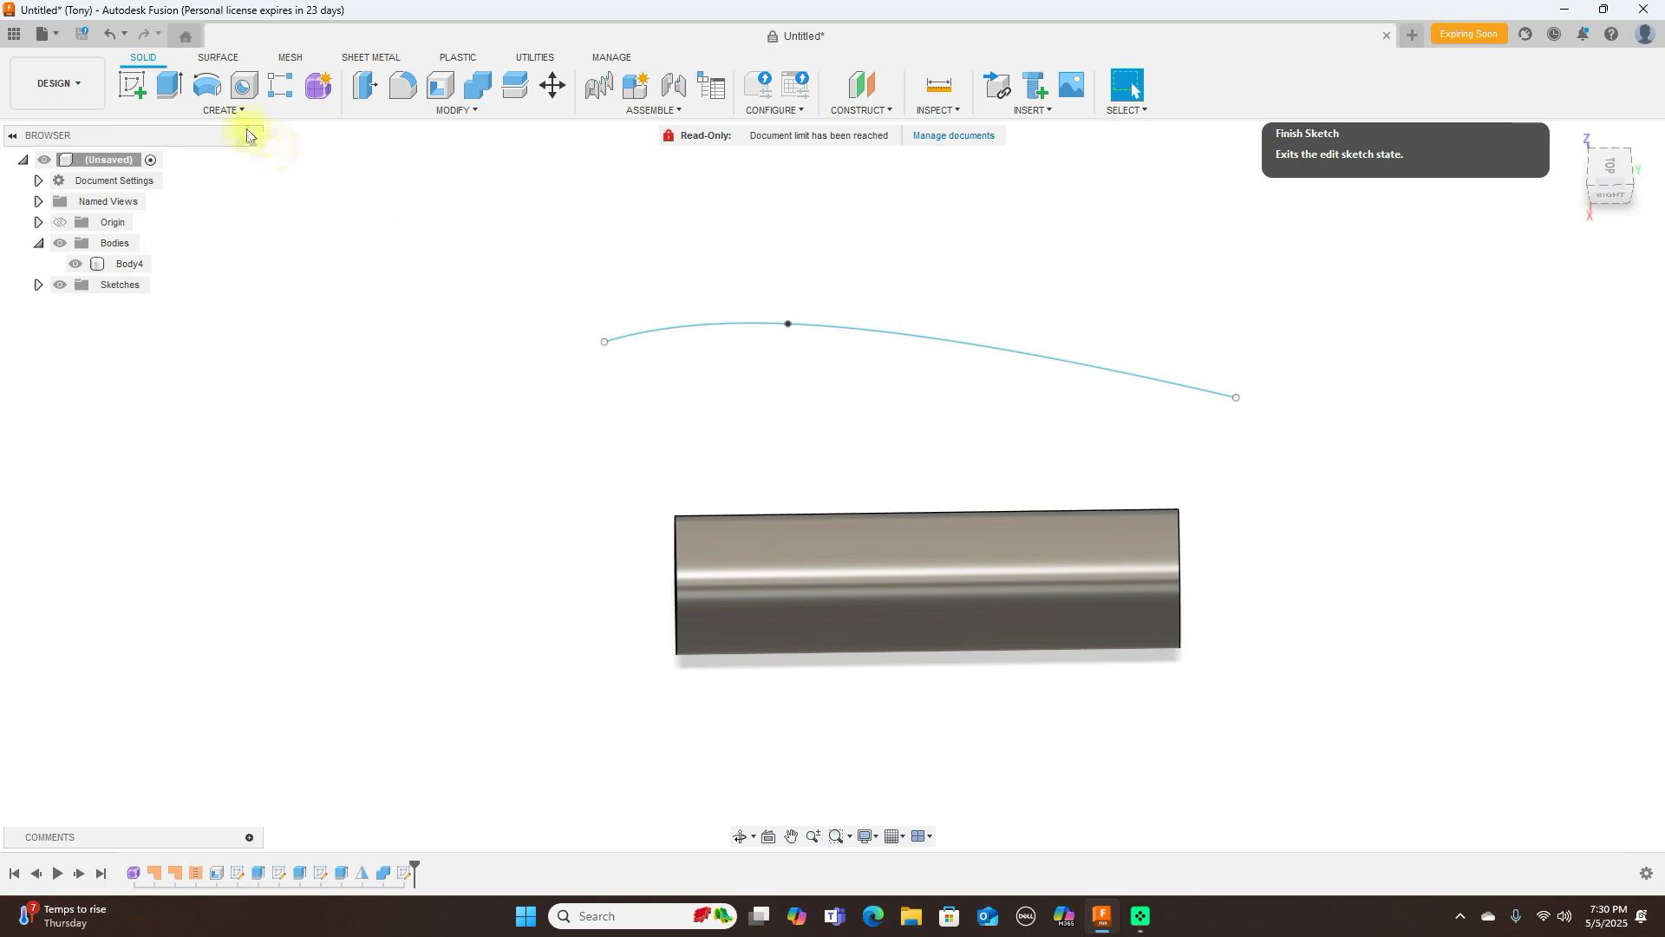
Create a 15 mm circular Pipe along the spline as a new body.
click(222, 94)
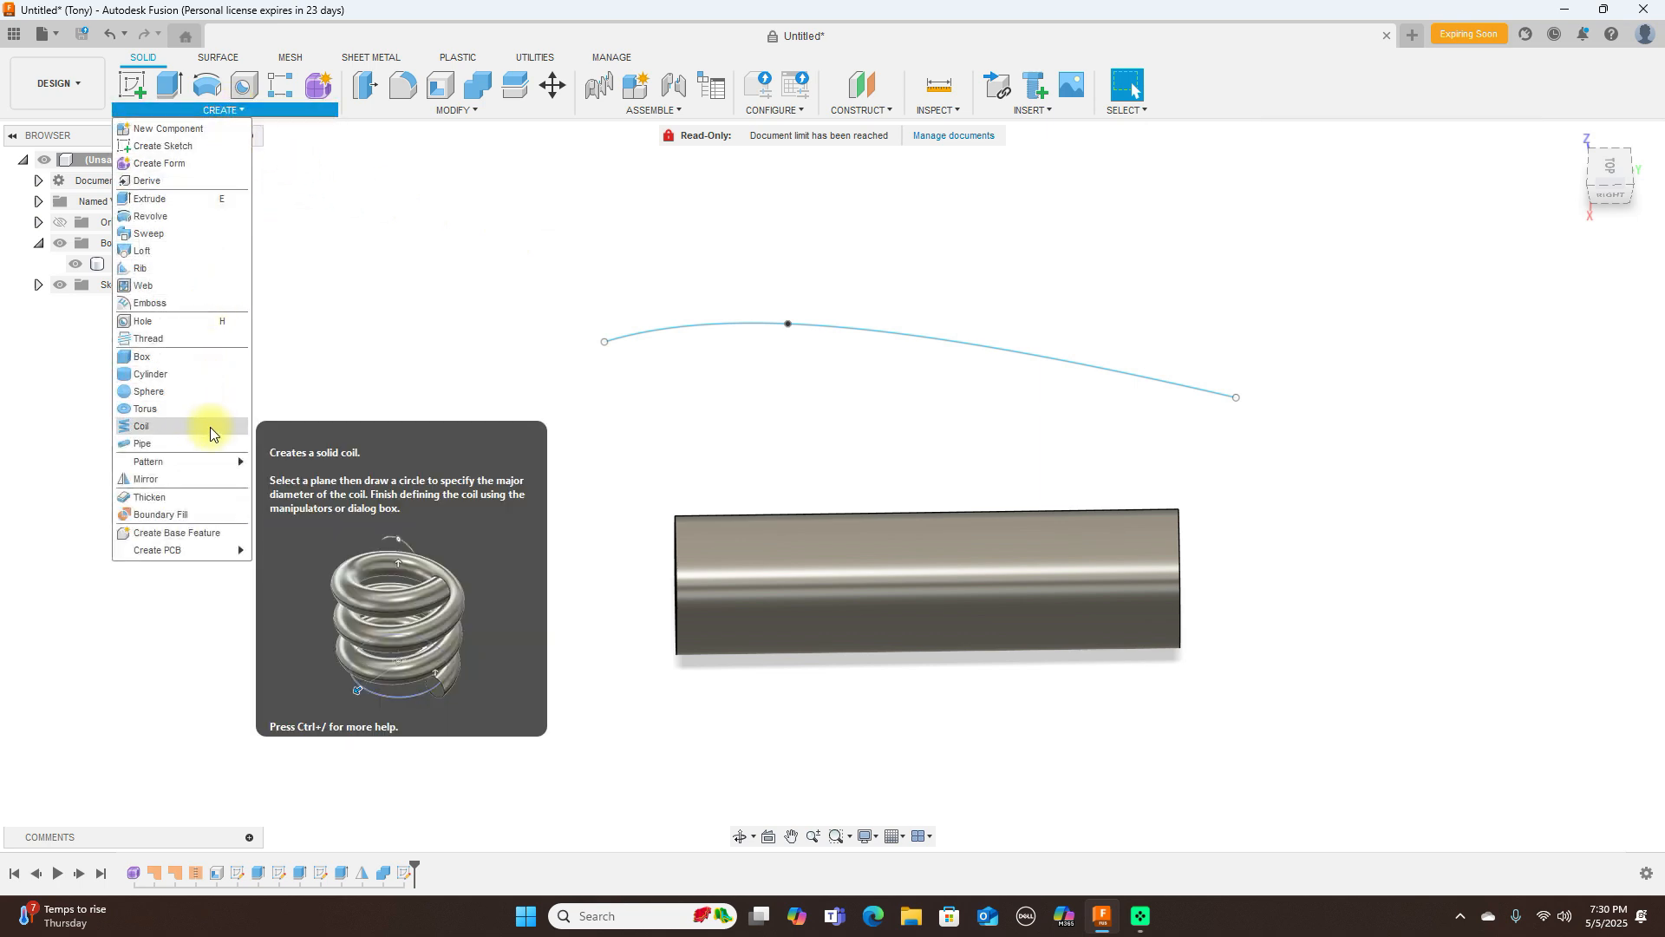
click(141, 442)
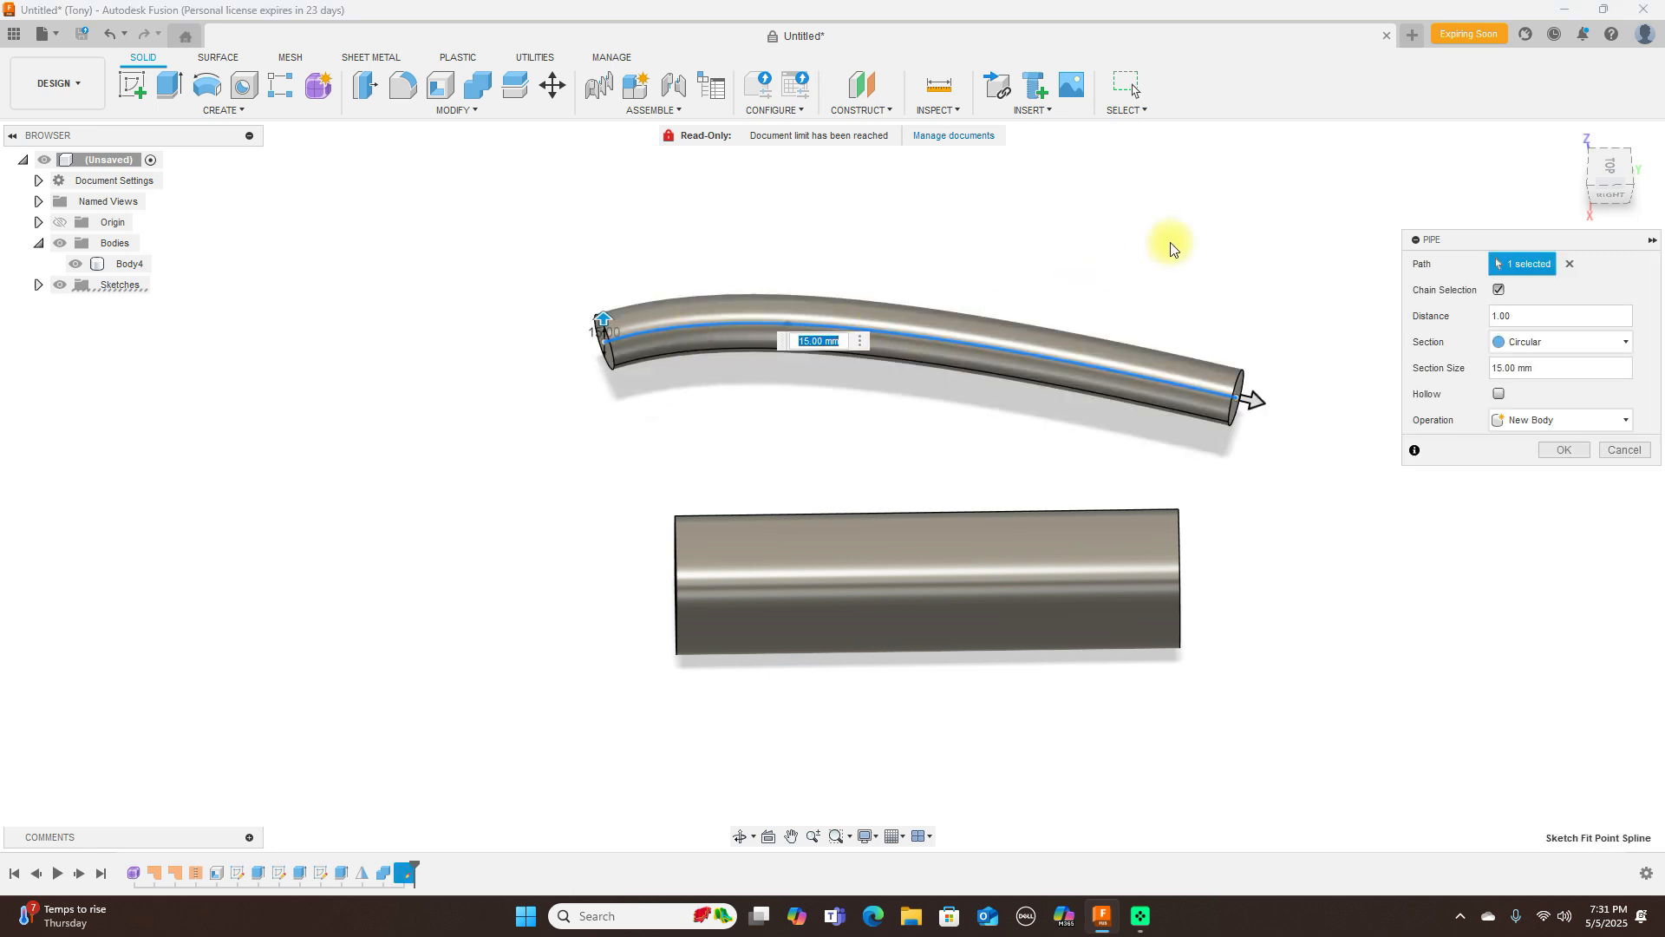
mouse_move(1427, 492)
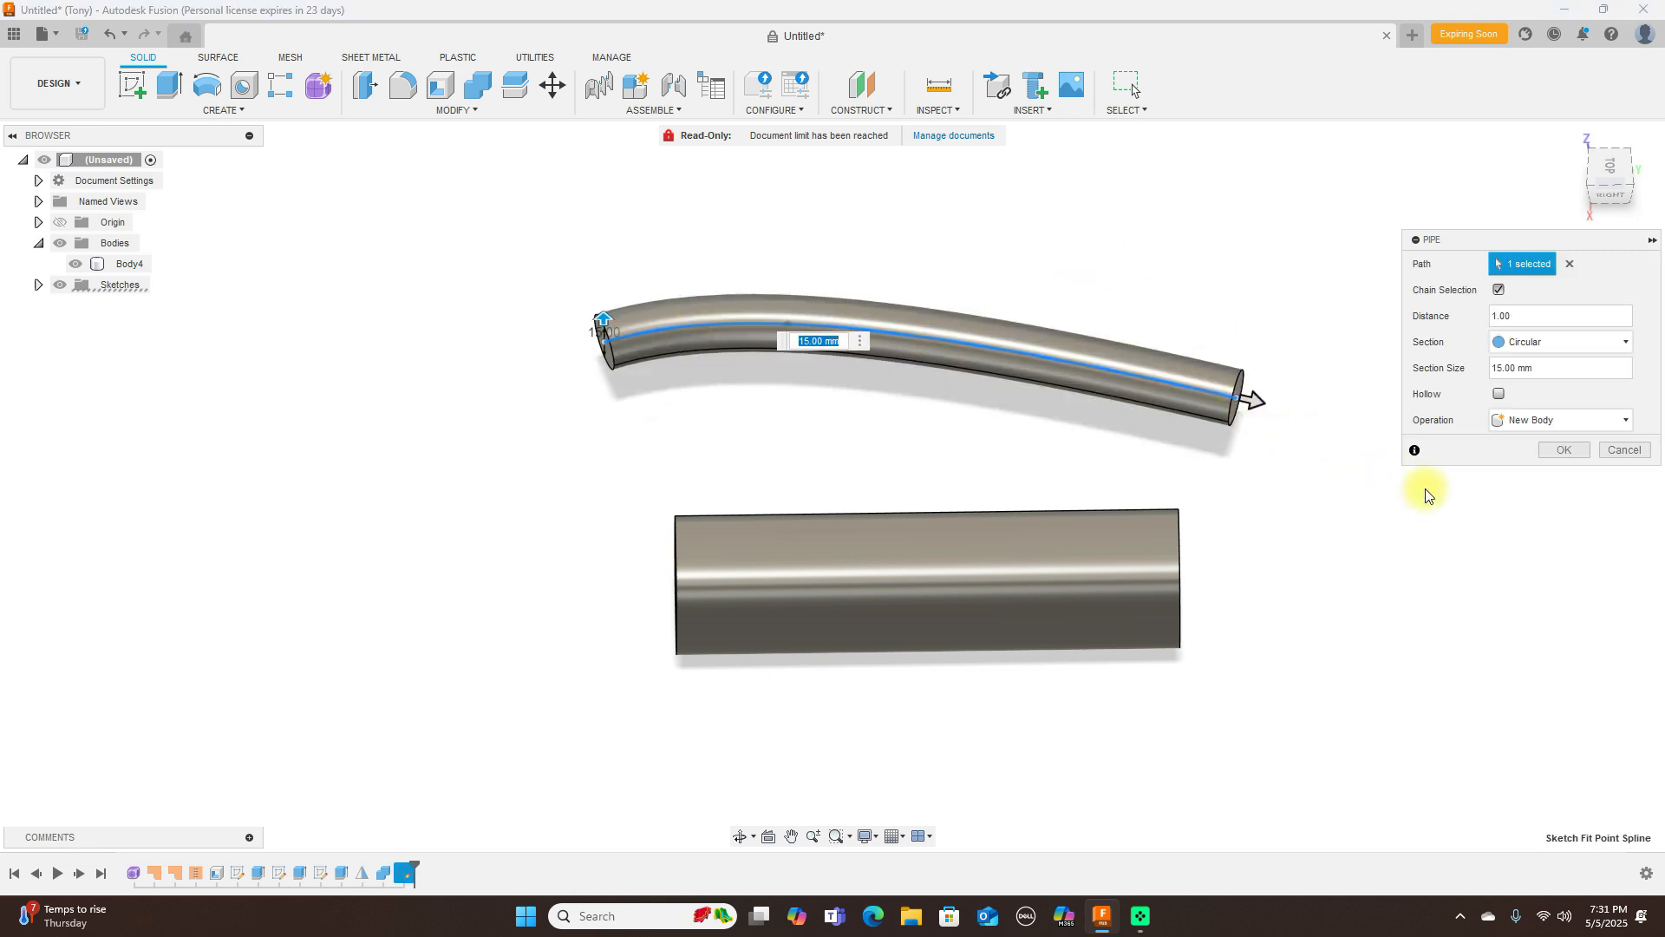
mouse_move(1532, 498)
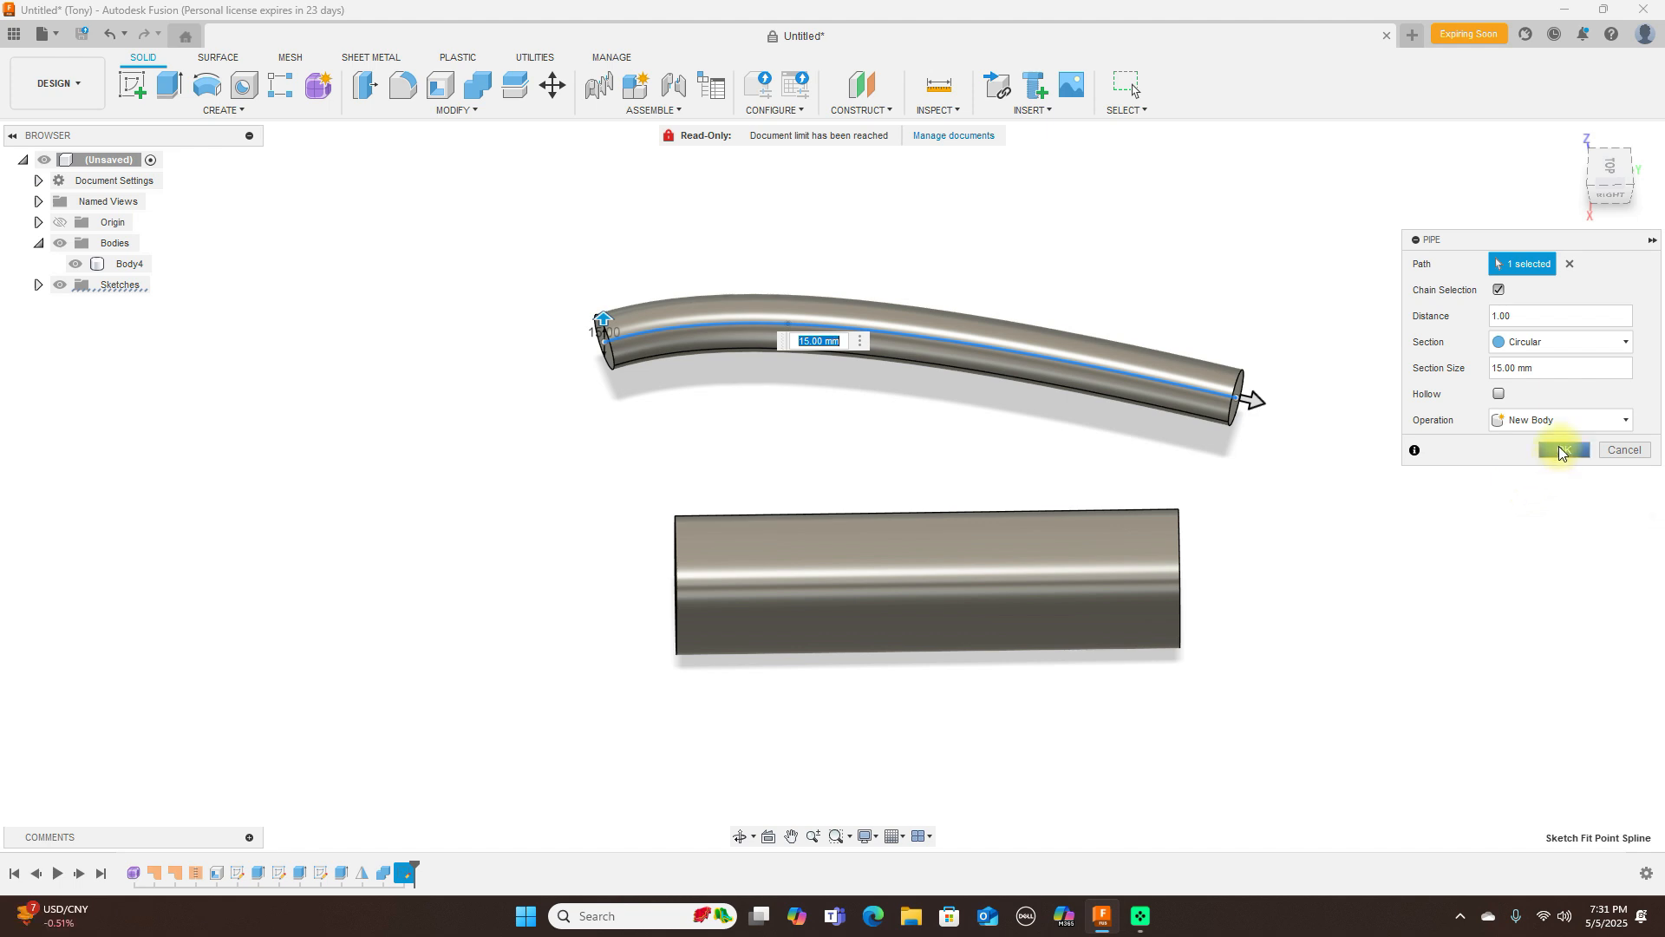
click(1562, 450)
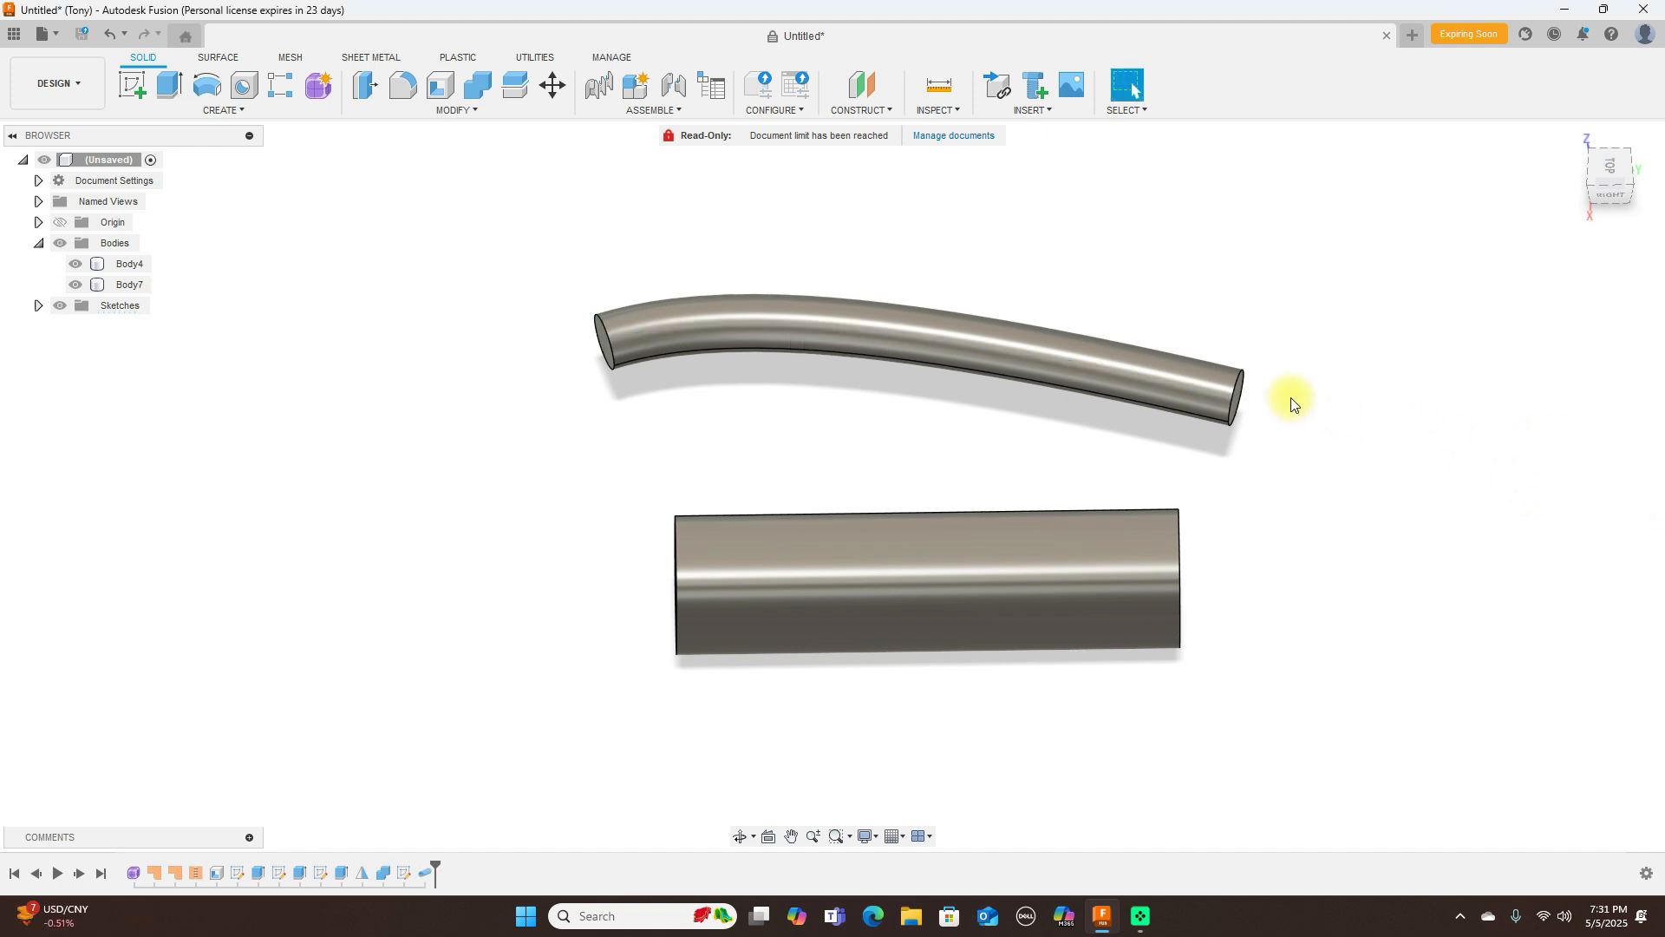
mouse_move(590, 273)
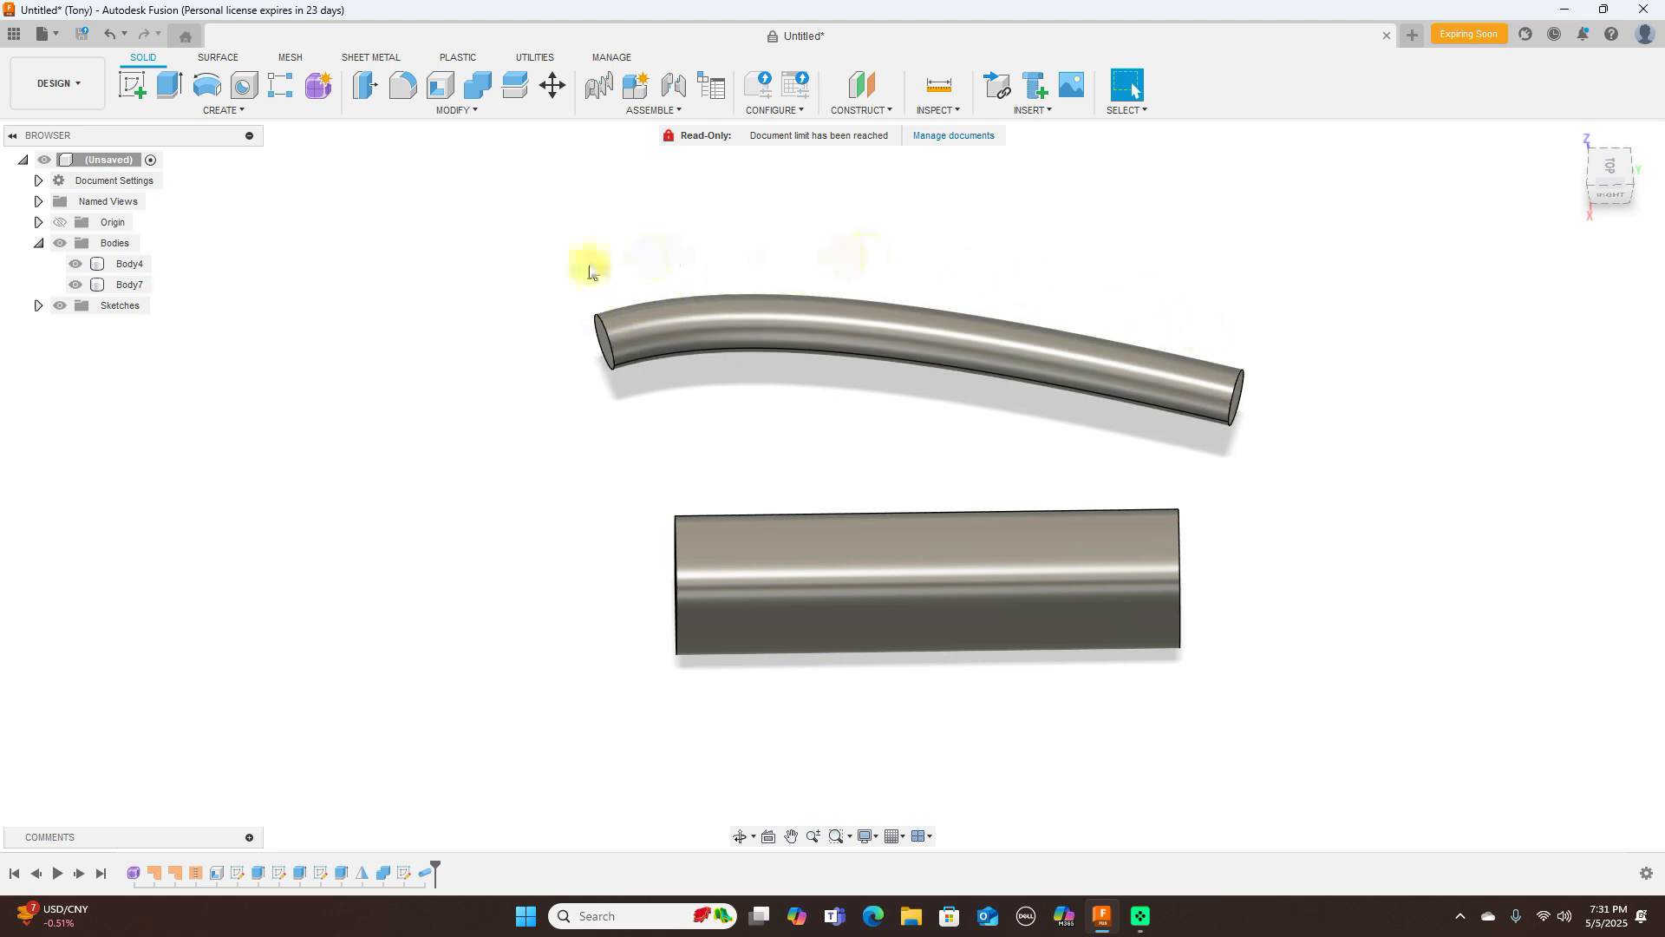
mouse_move(613, 159)
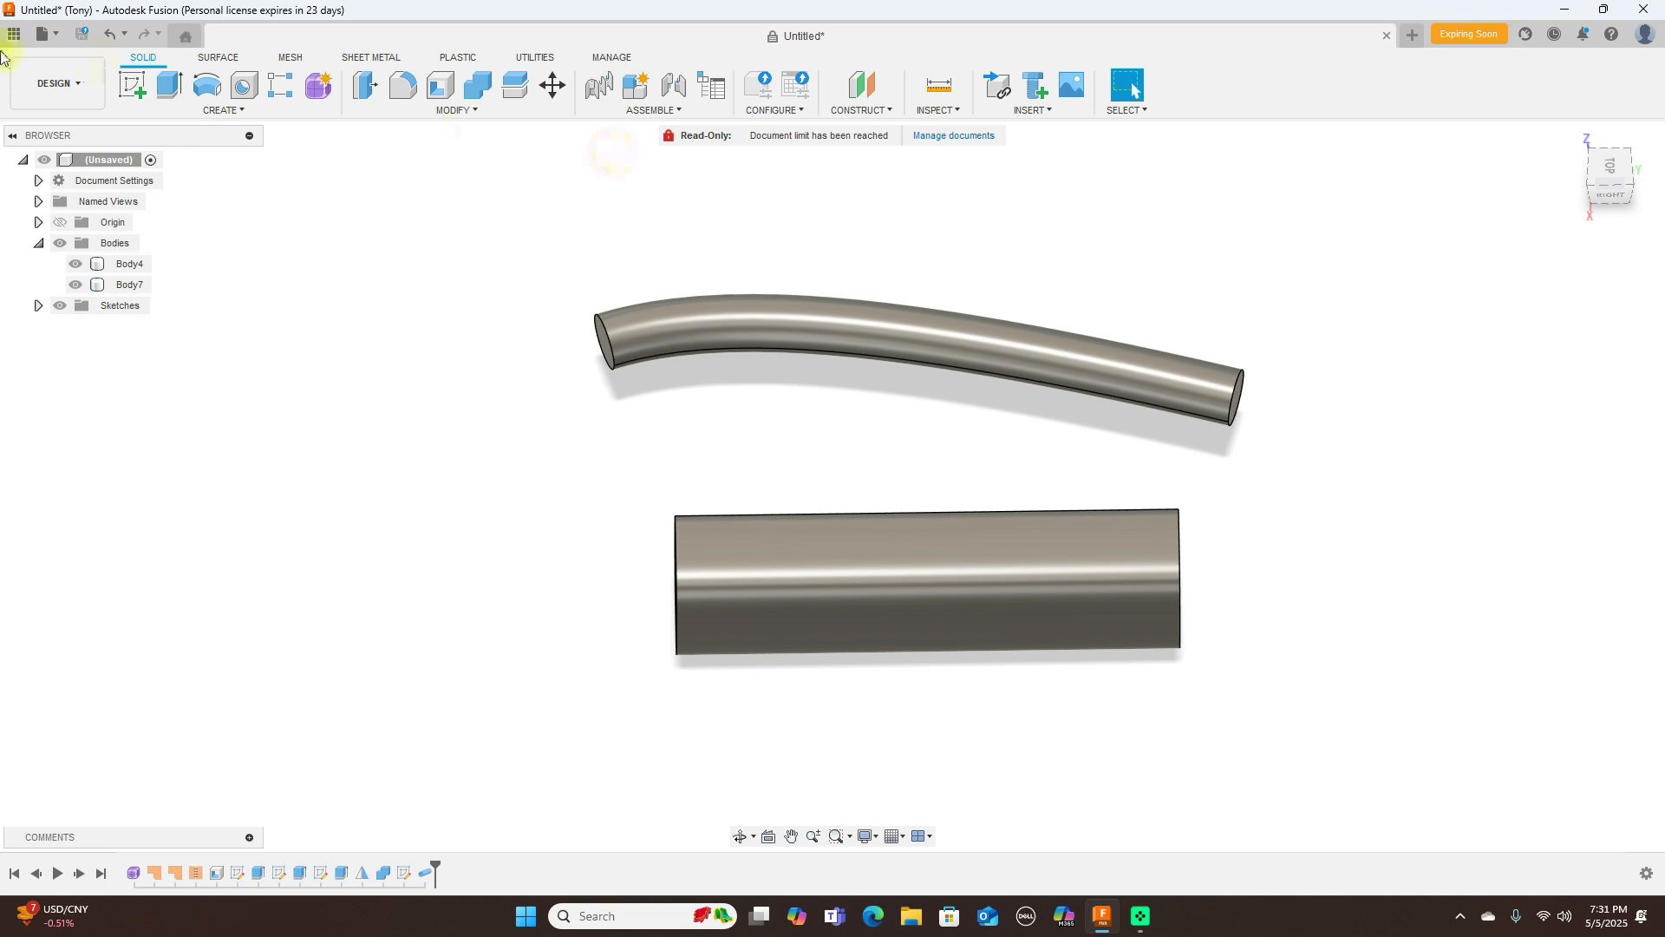
mouse_move(947, 385)
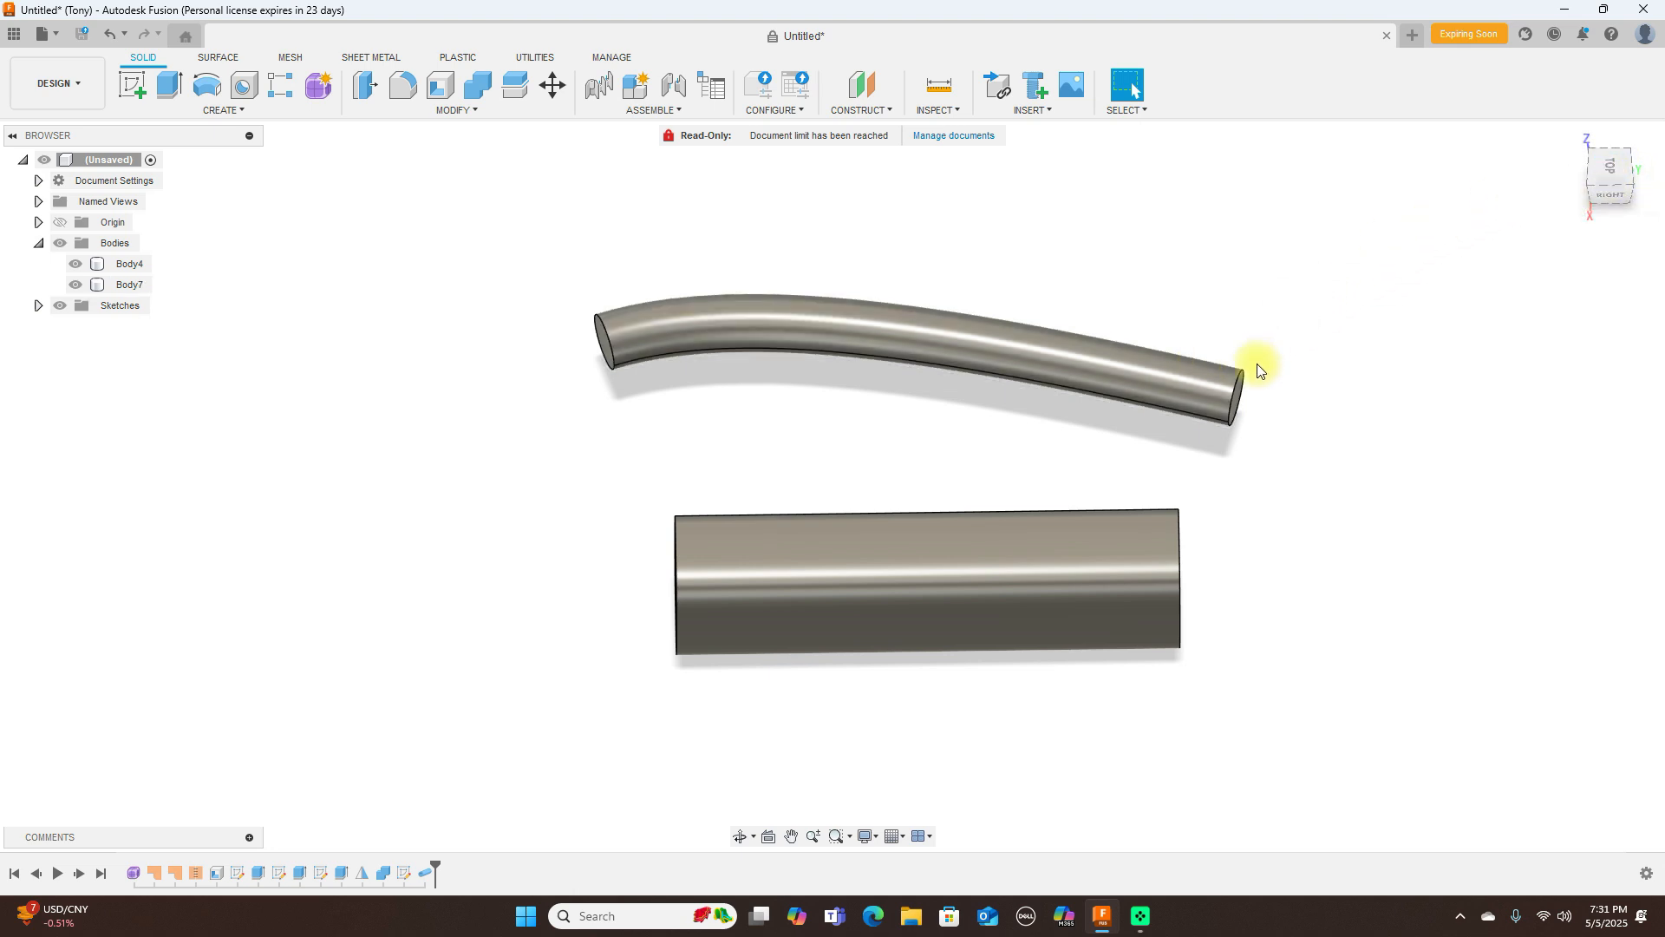
mouse_move(850, 295)
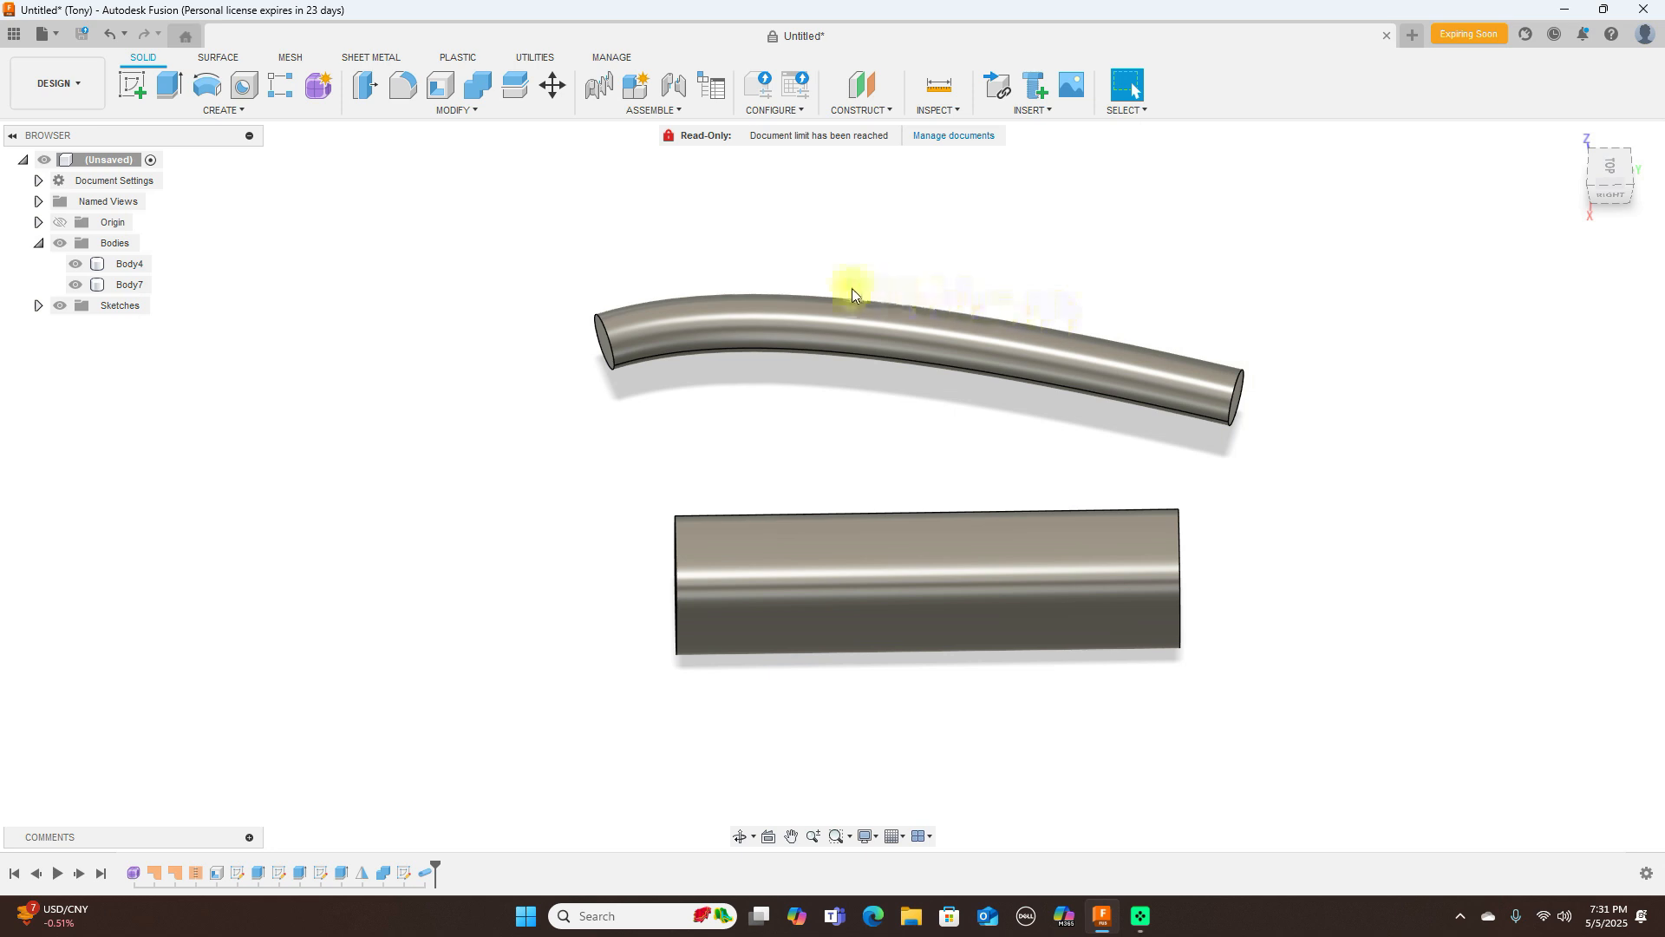
mouse_move(975, 313)
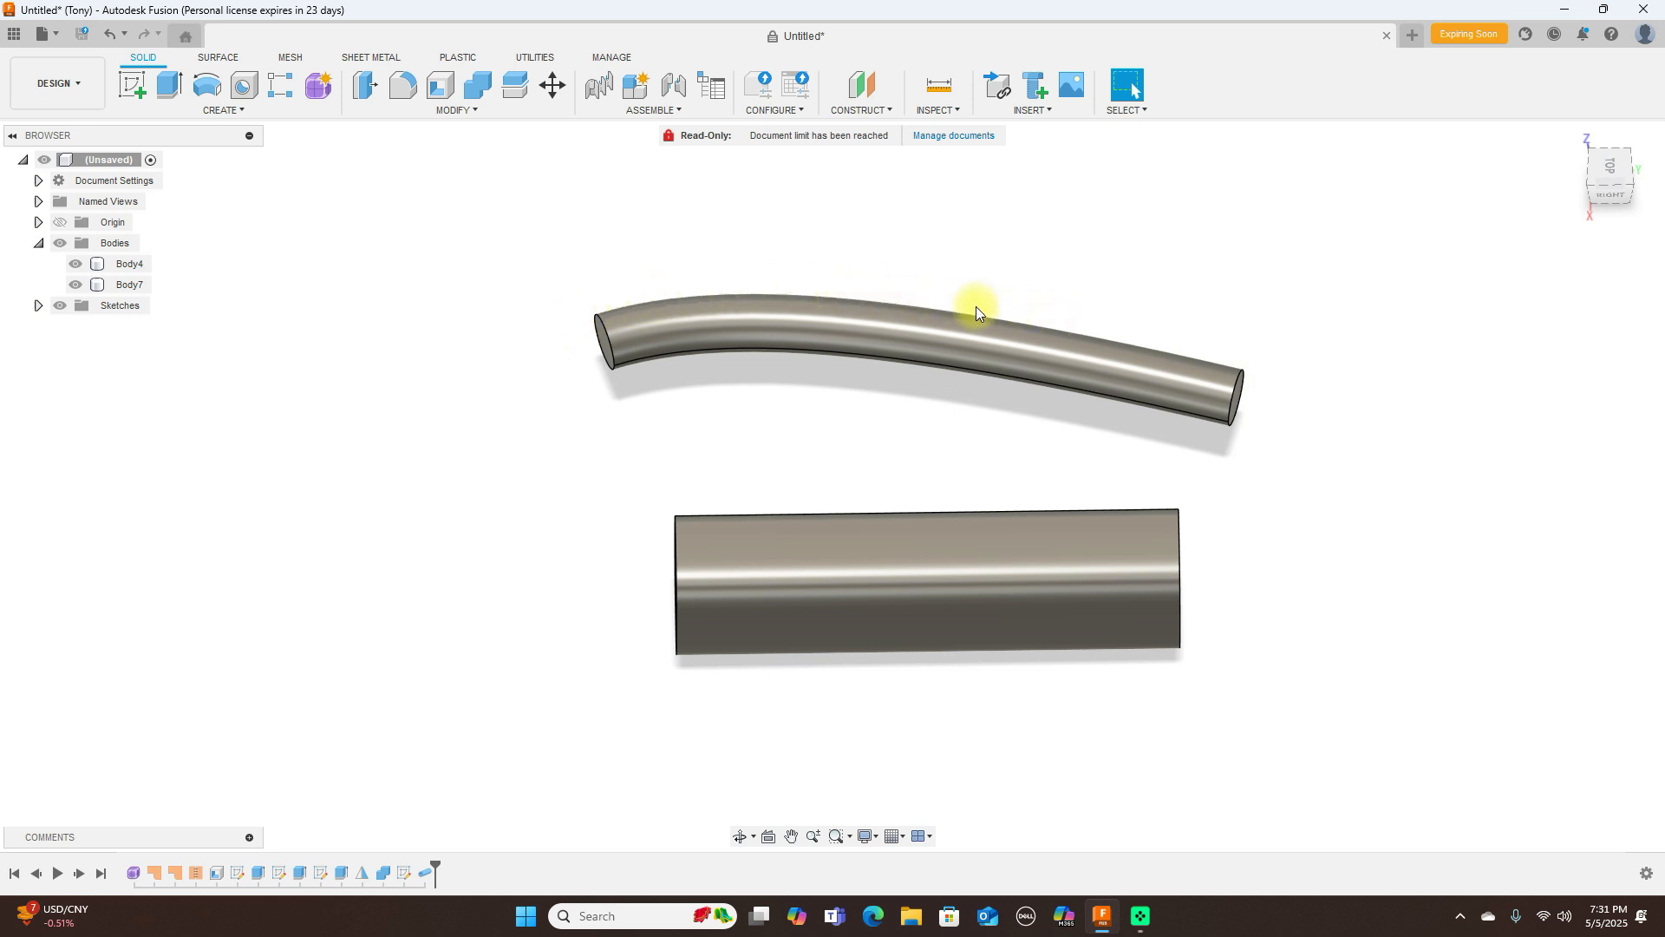
mouse_move(1613, 166)
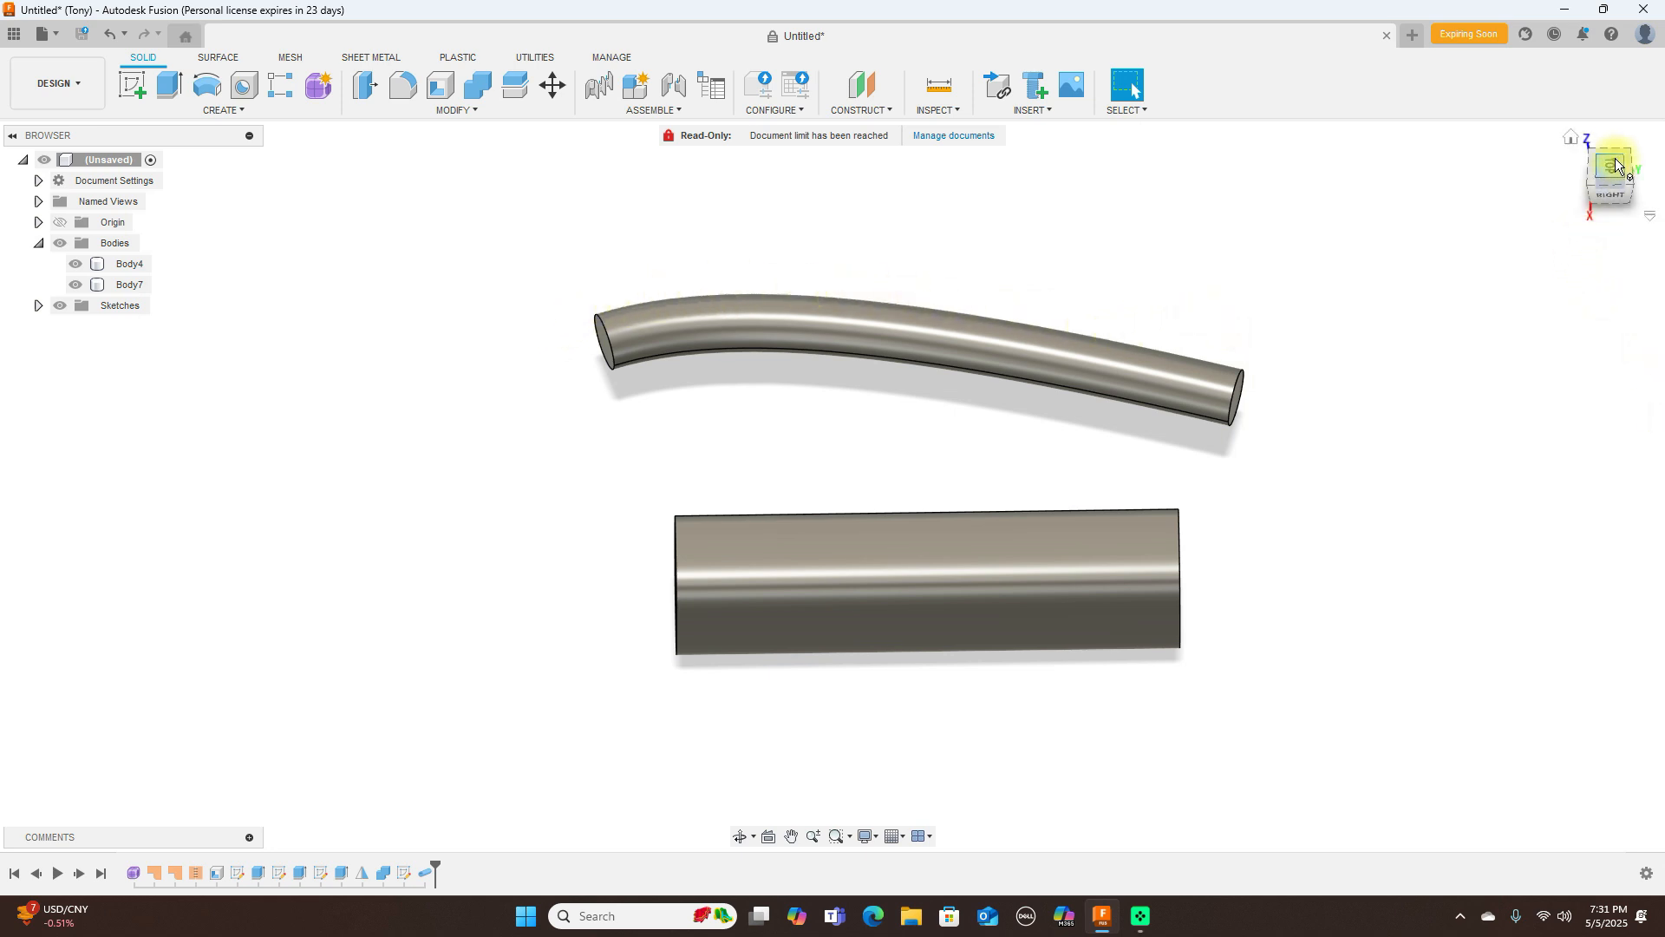
click(1608, 177)
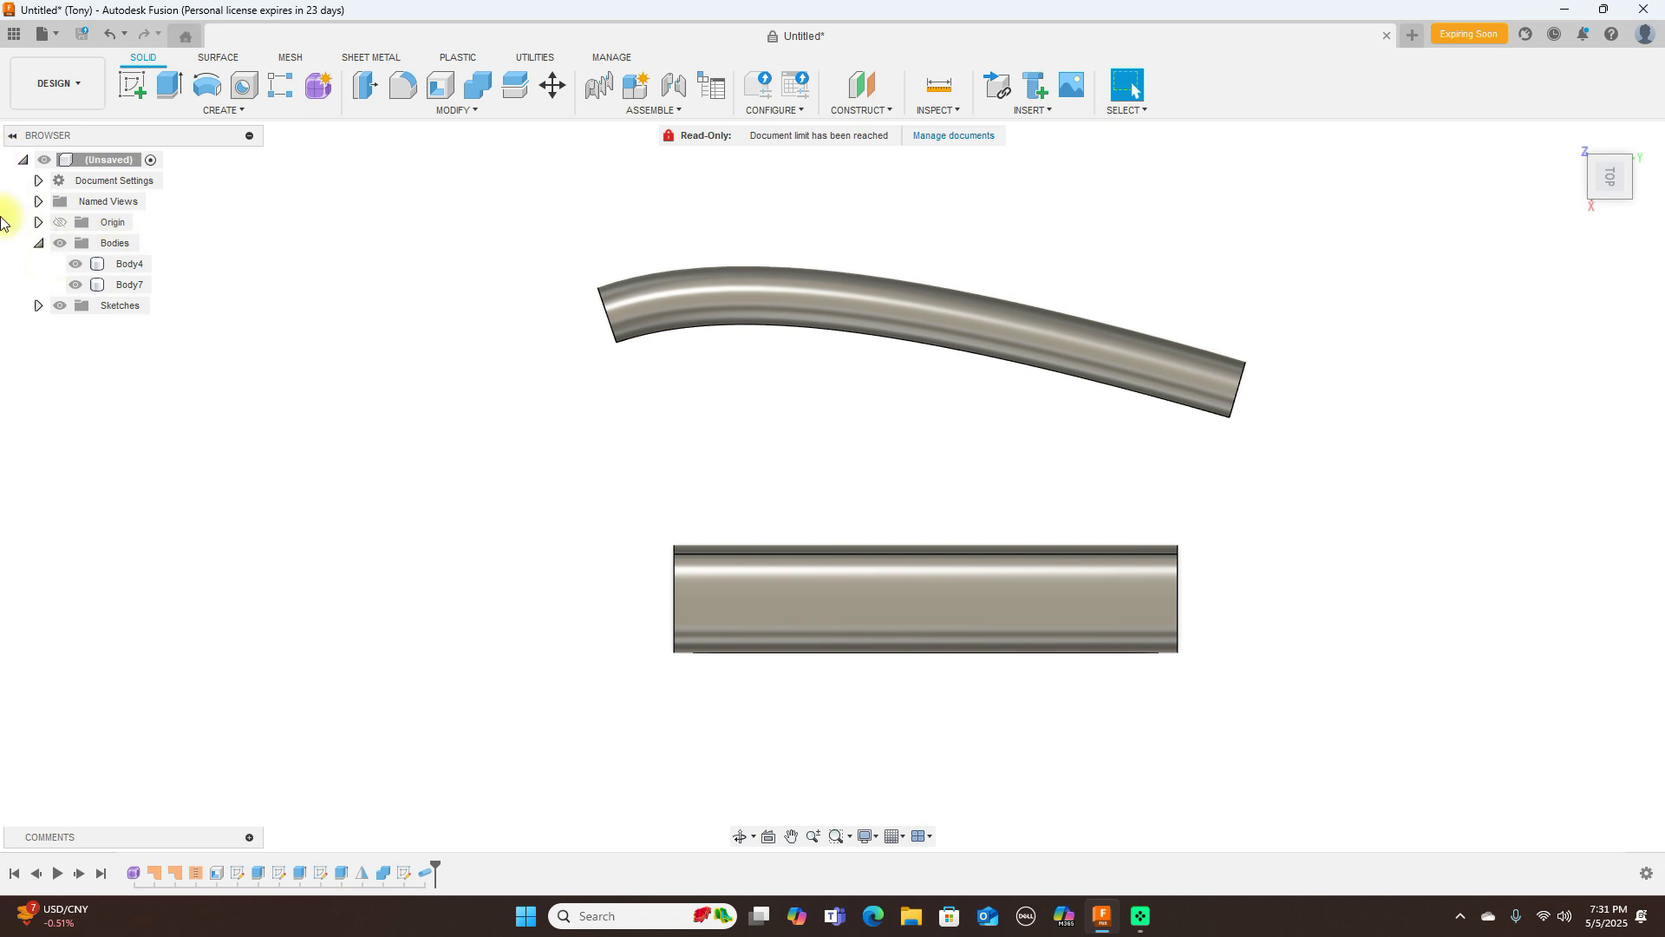
click(39, 305)
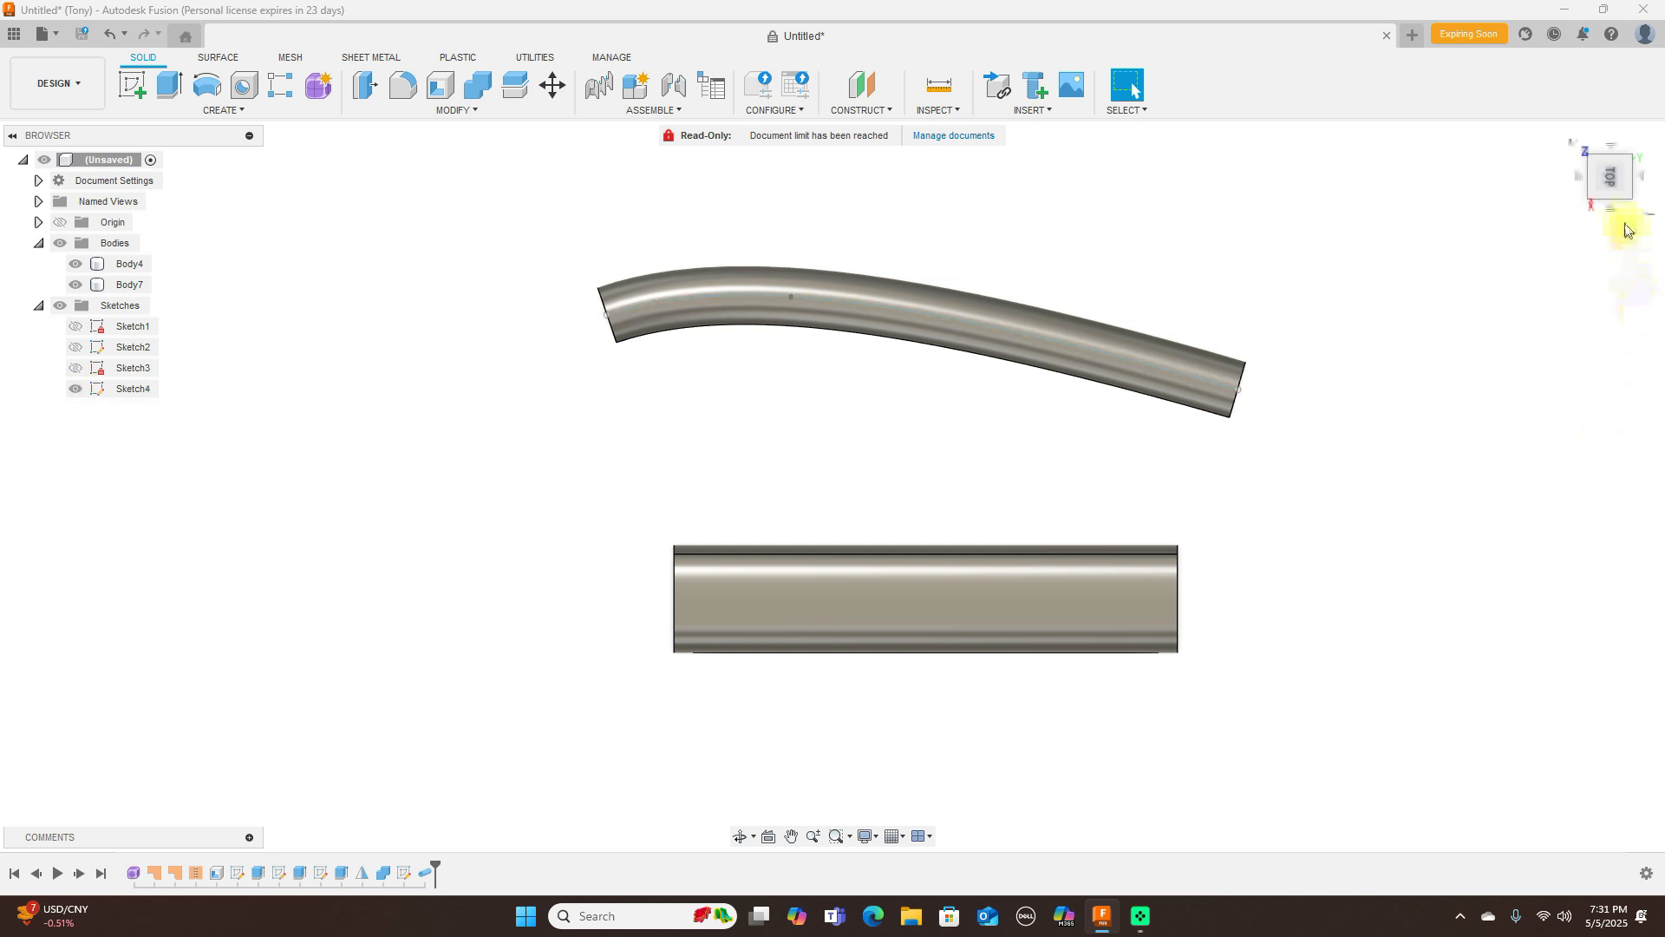
click(1610, 177)
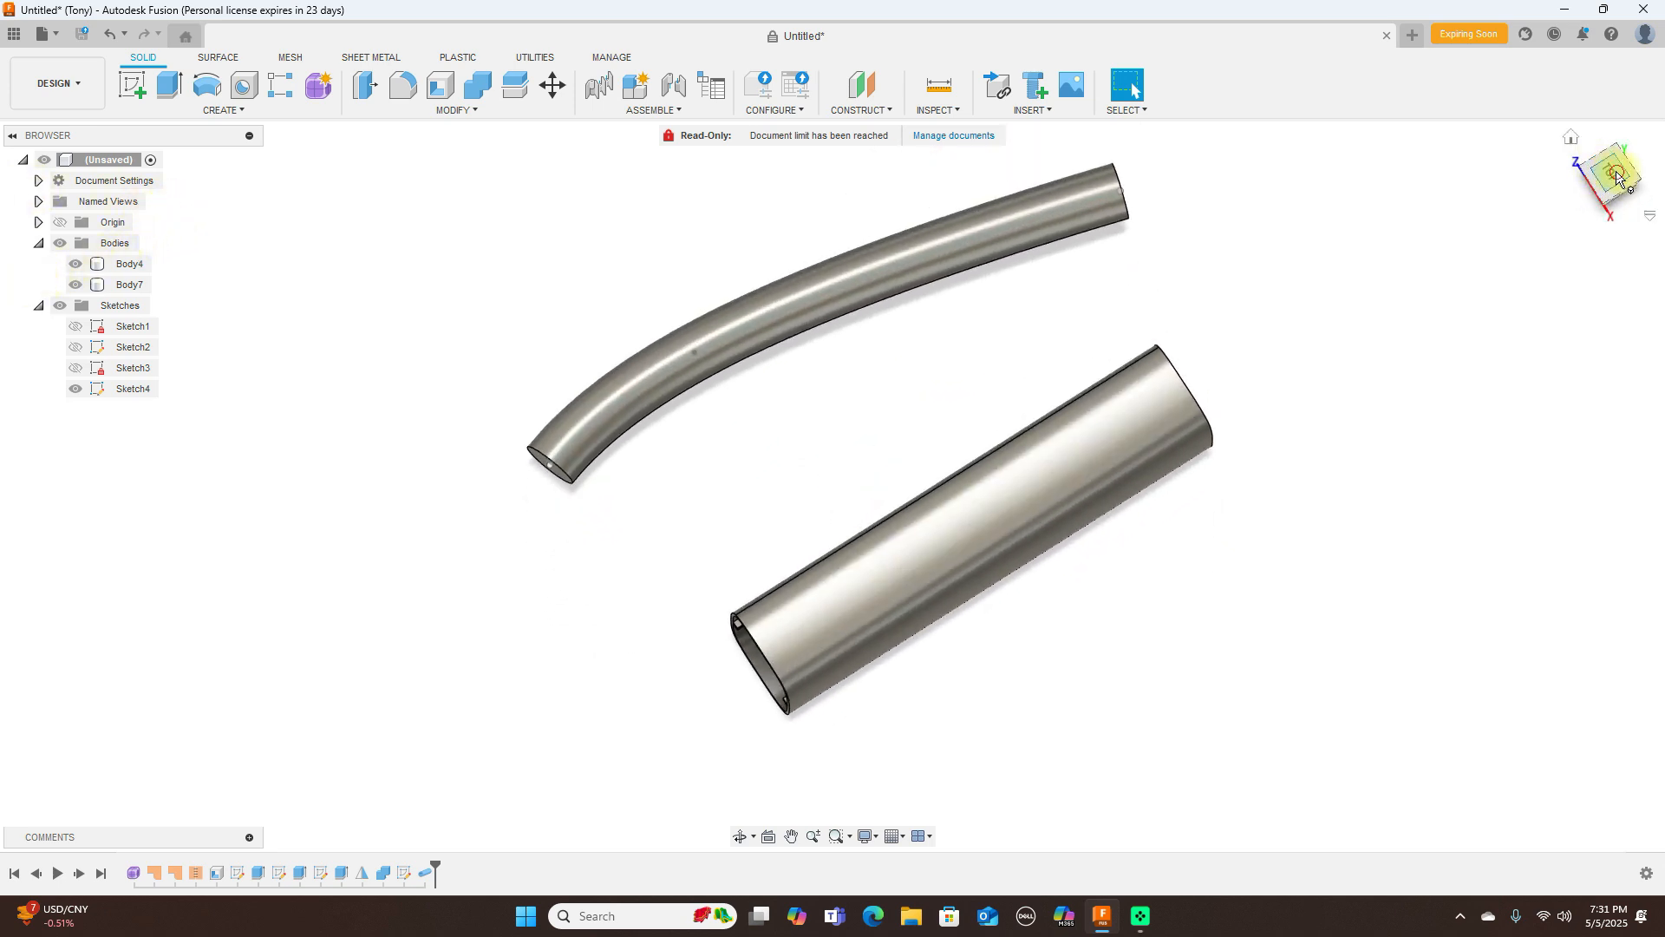
click(1611, 174)
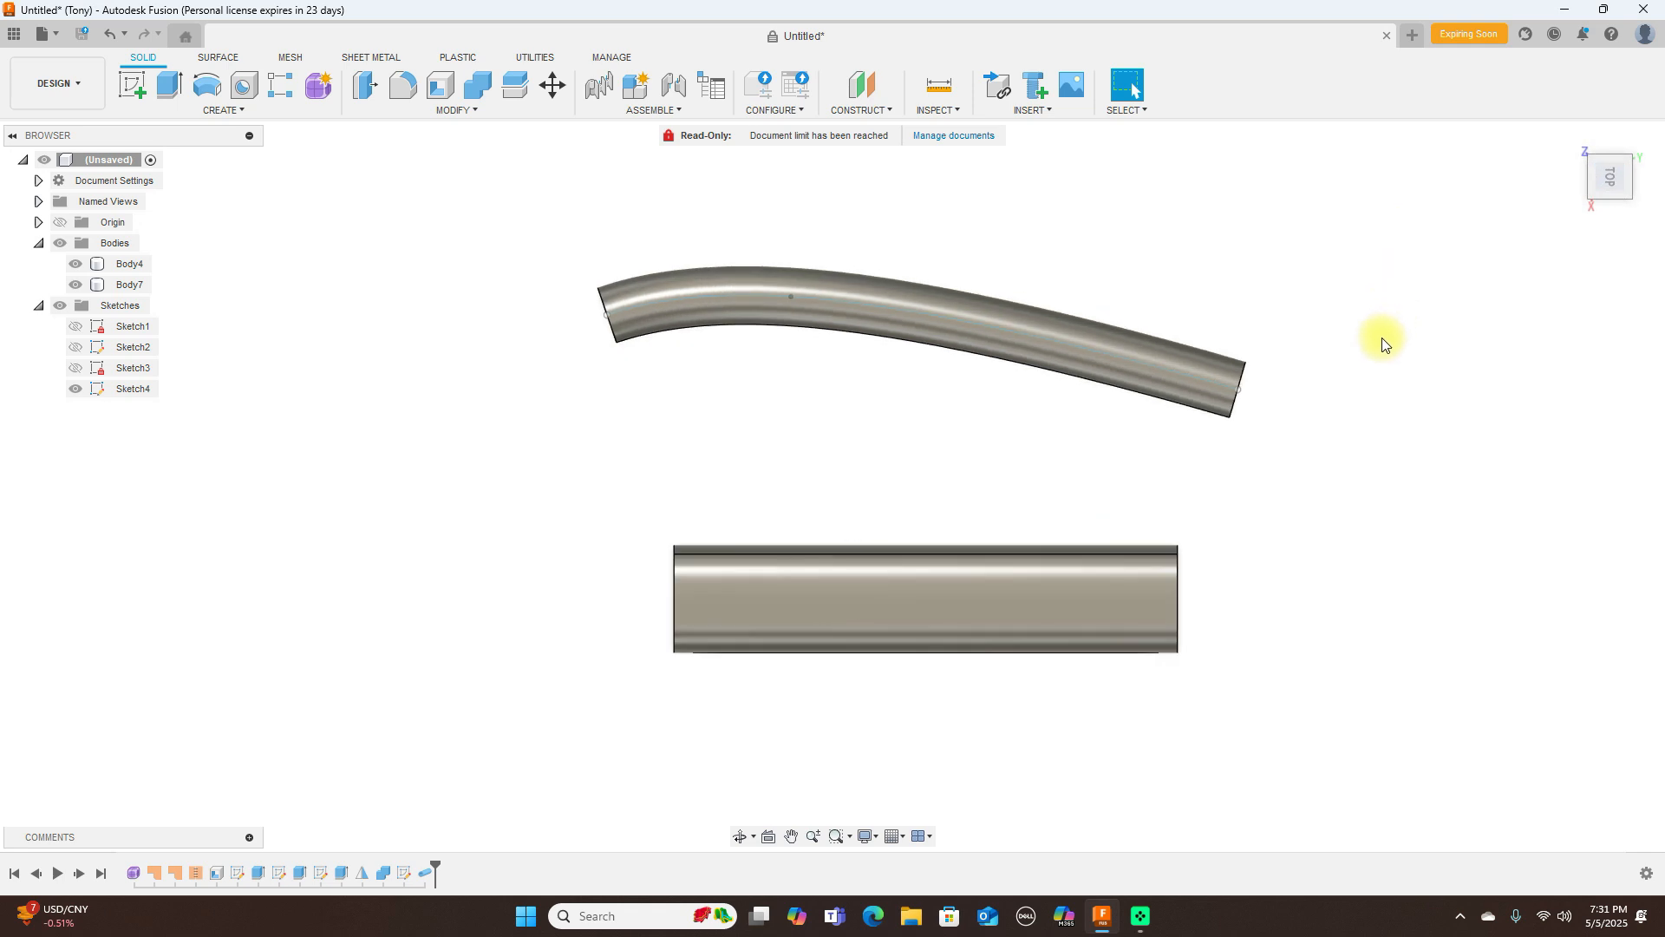
mouse_move(1228, 296)
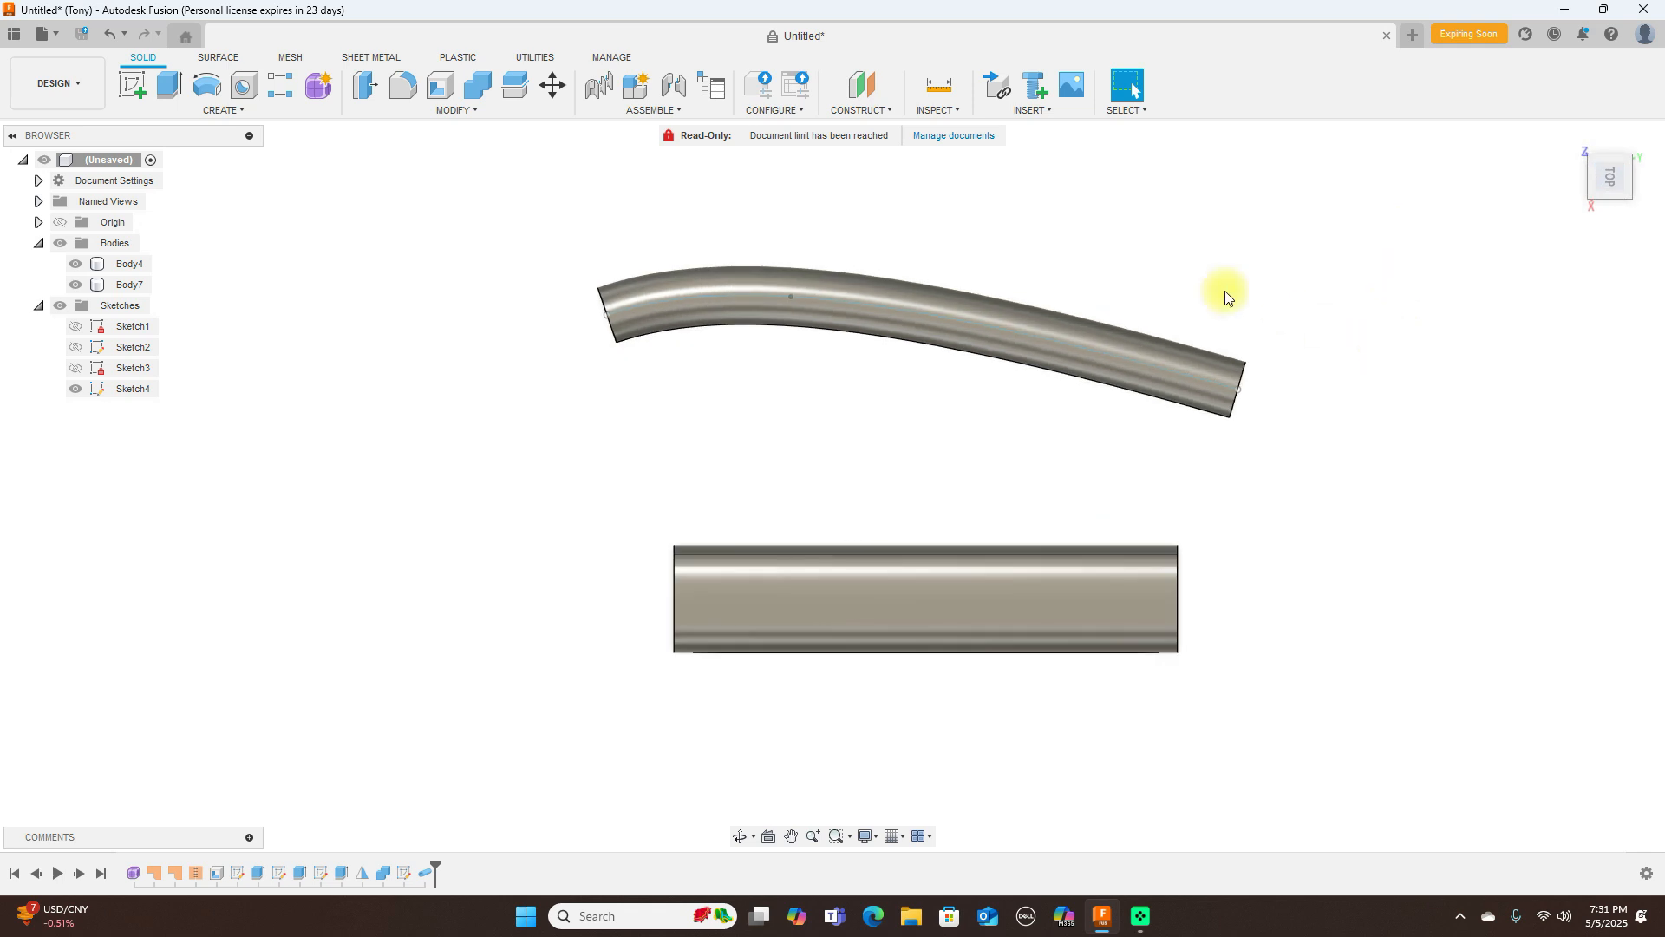
mouse_move(133, 85)
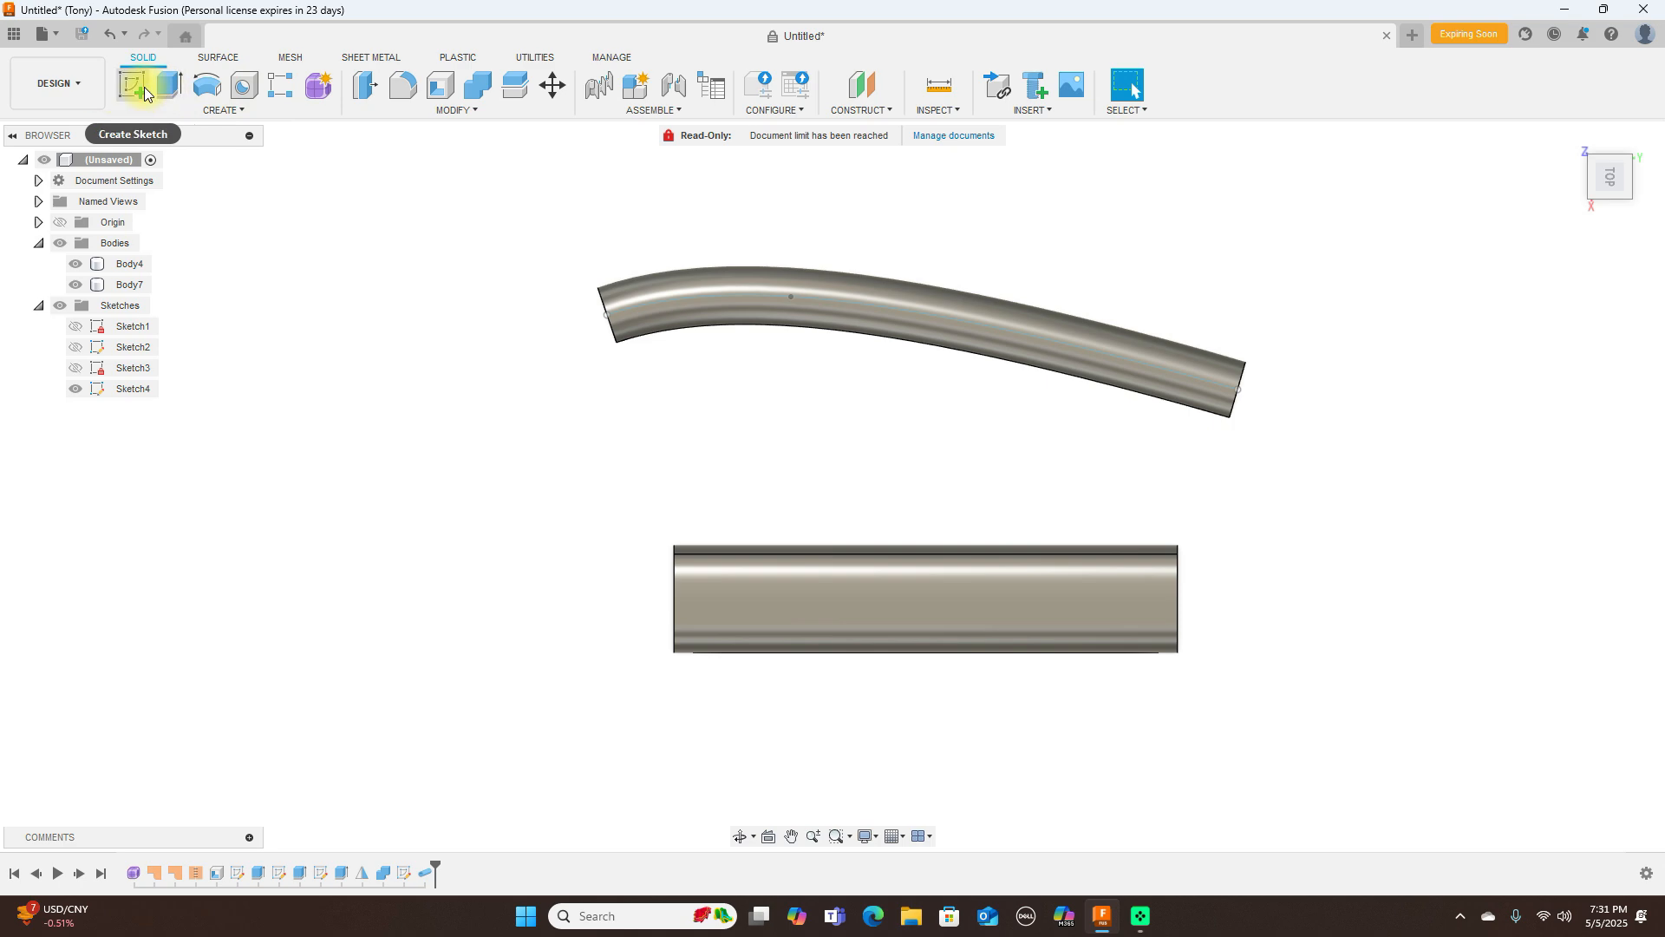
Start a sketch on the top plane, bring in the bent pipe's path spline, and finish it.
click(132, 85)
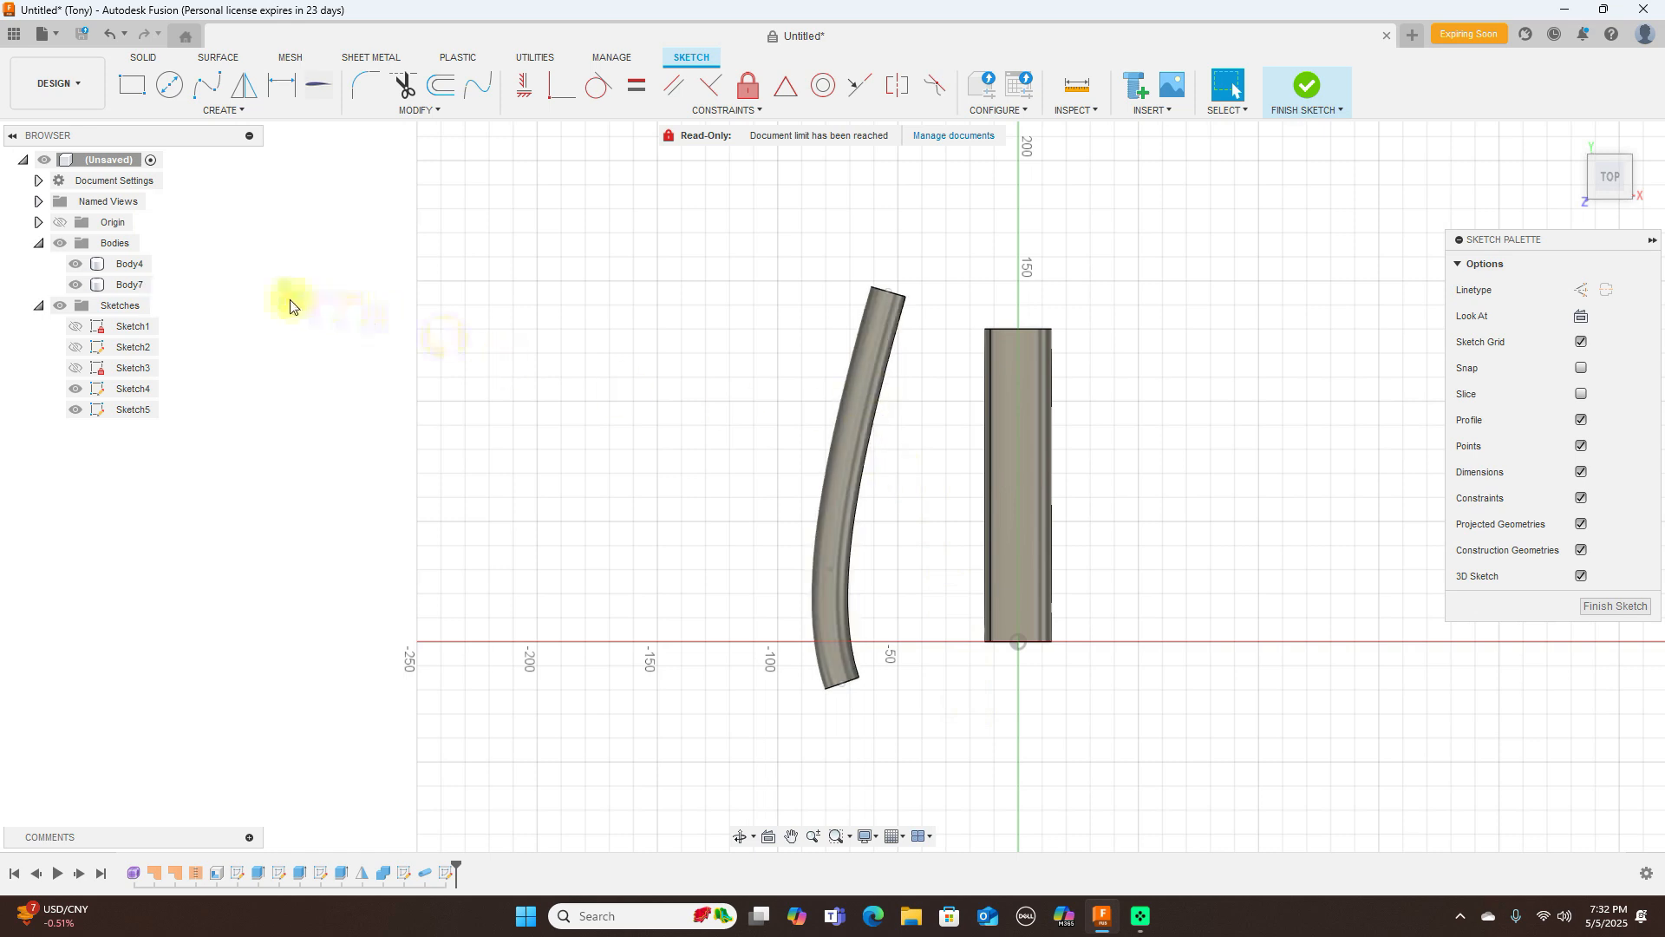
click(75, 284)
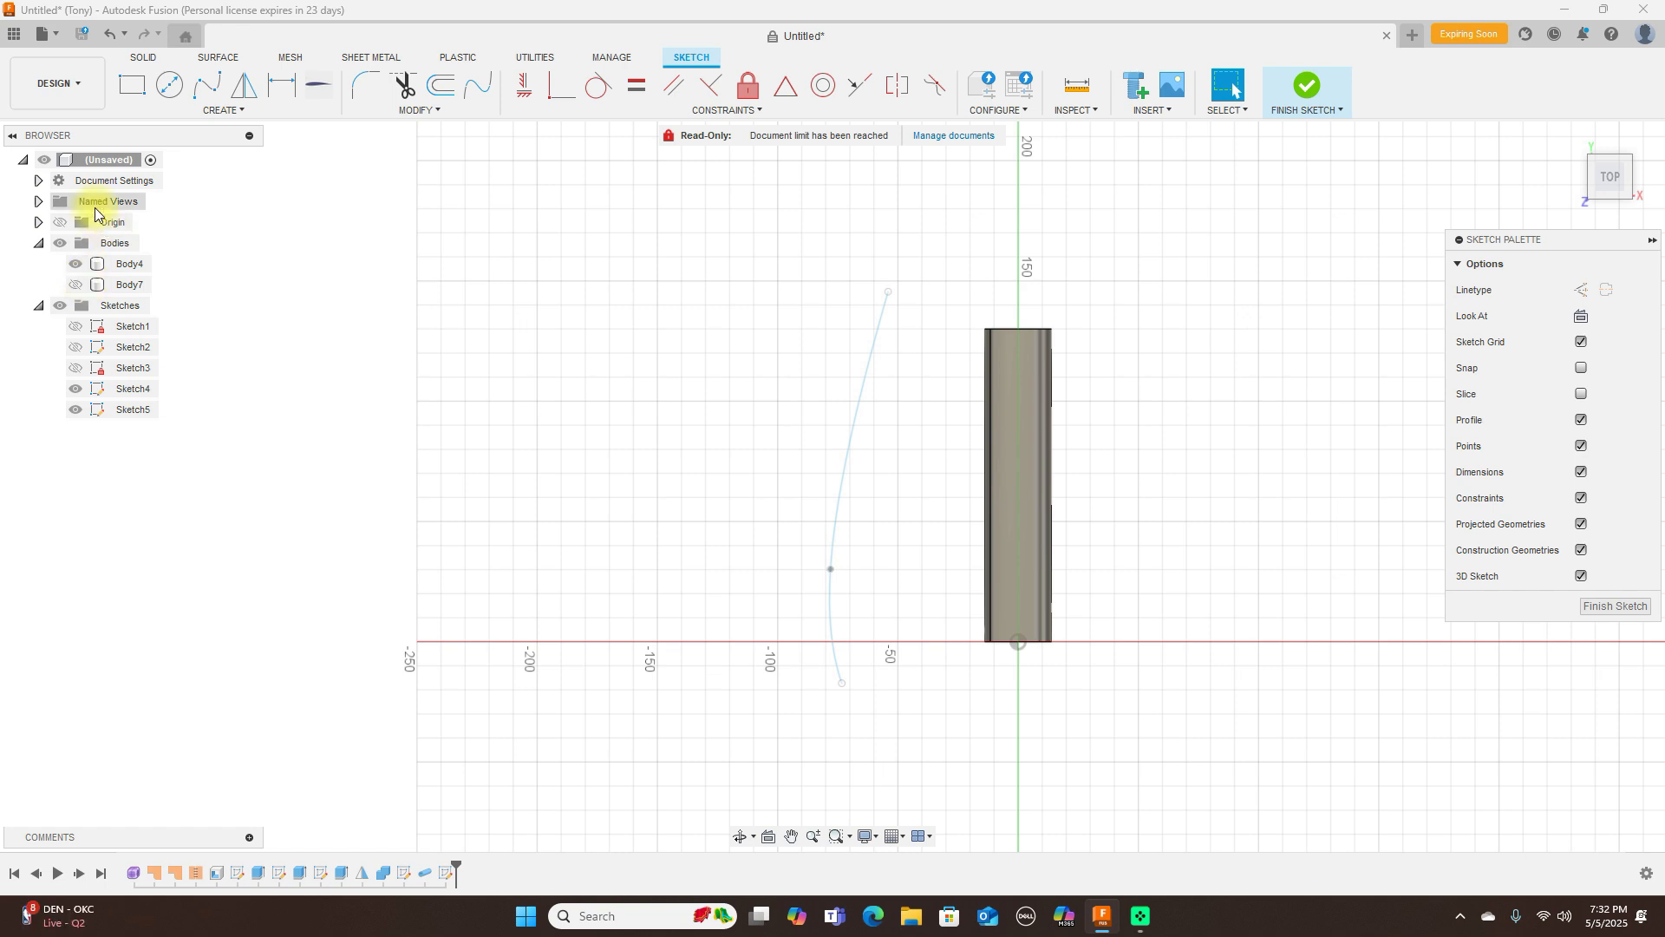
mouse_move(857, 404)
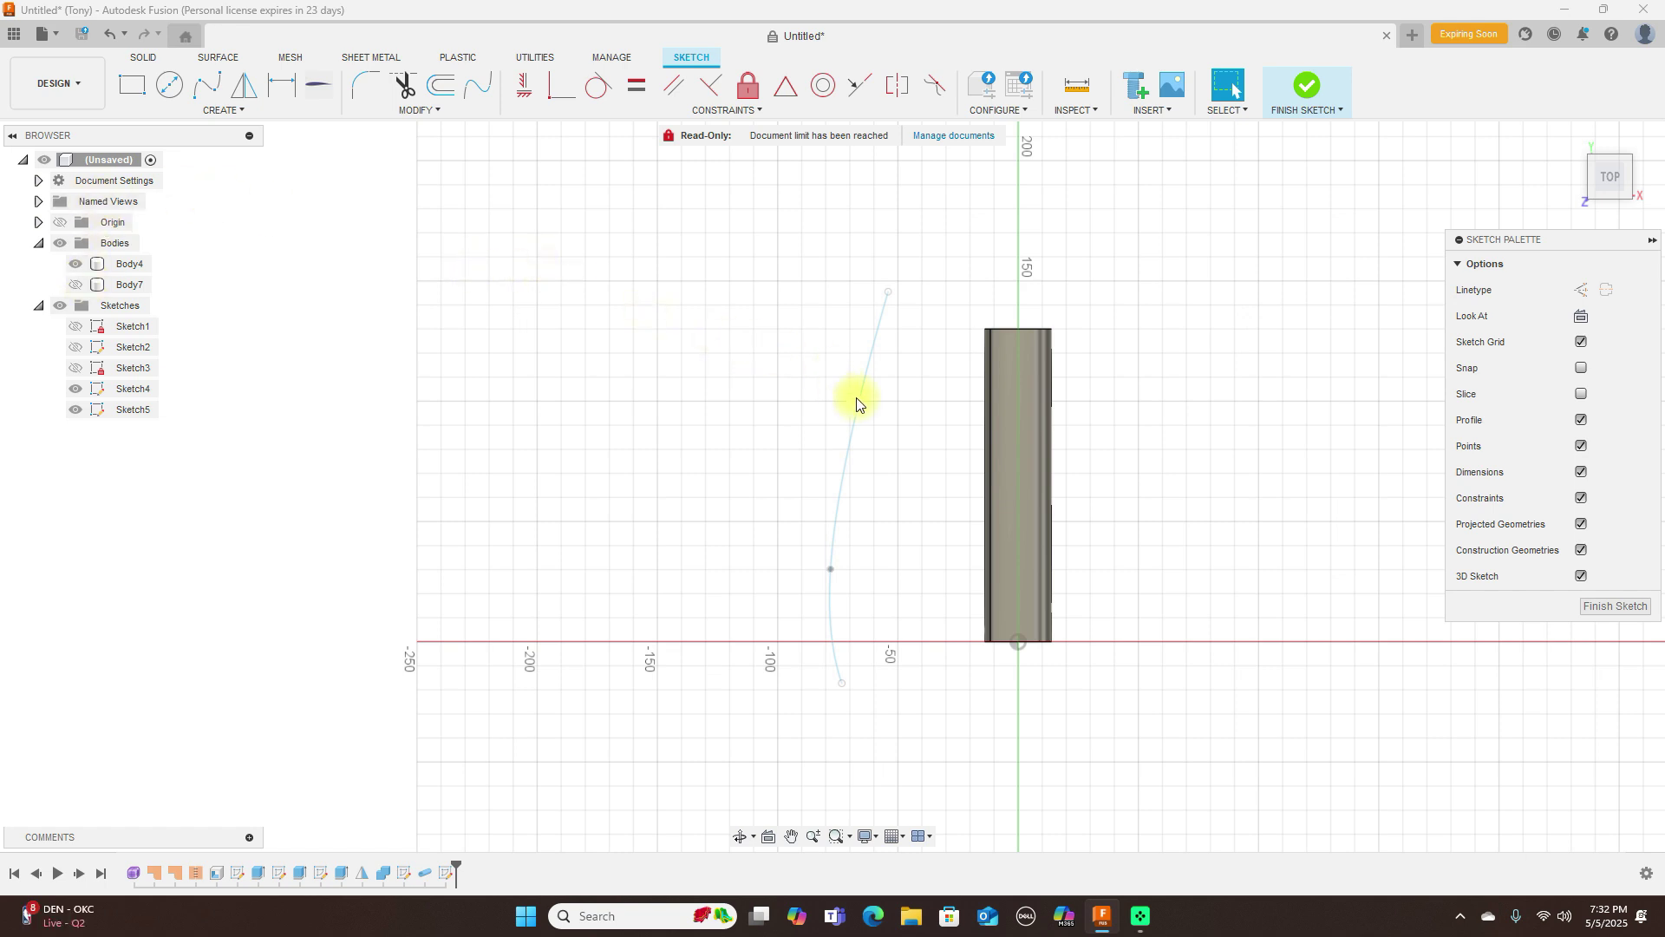
mouse_move(760, 322)
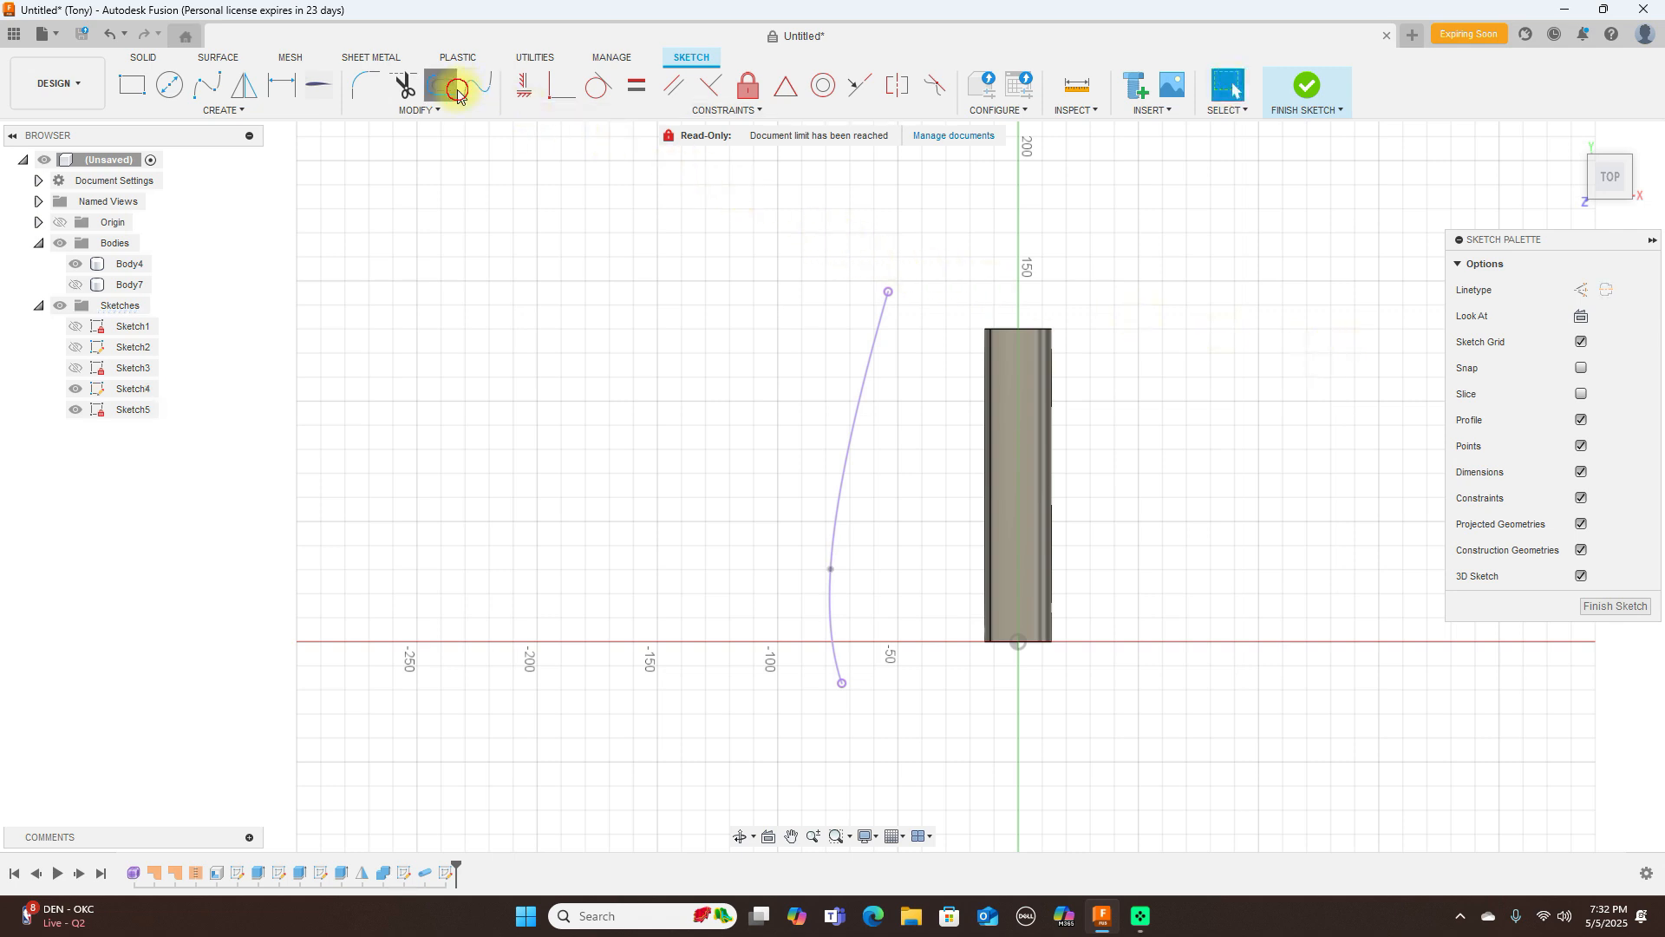
click(458, 88)
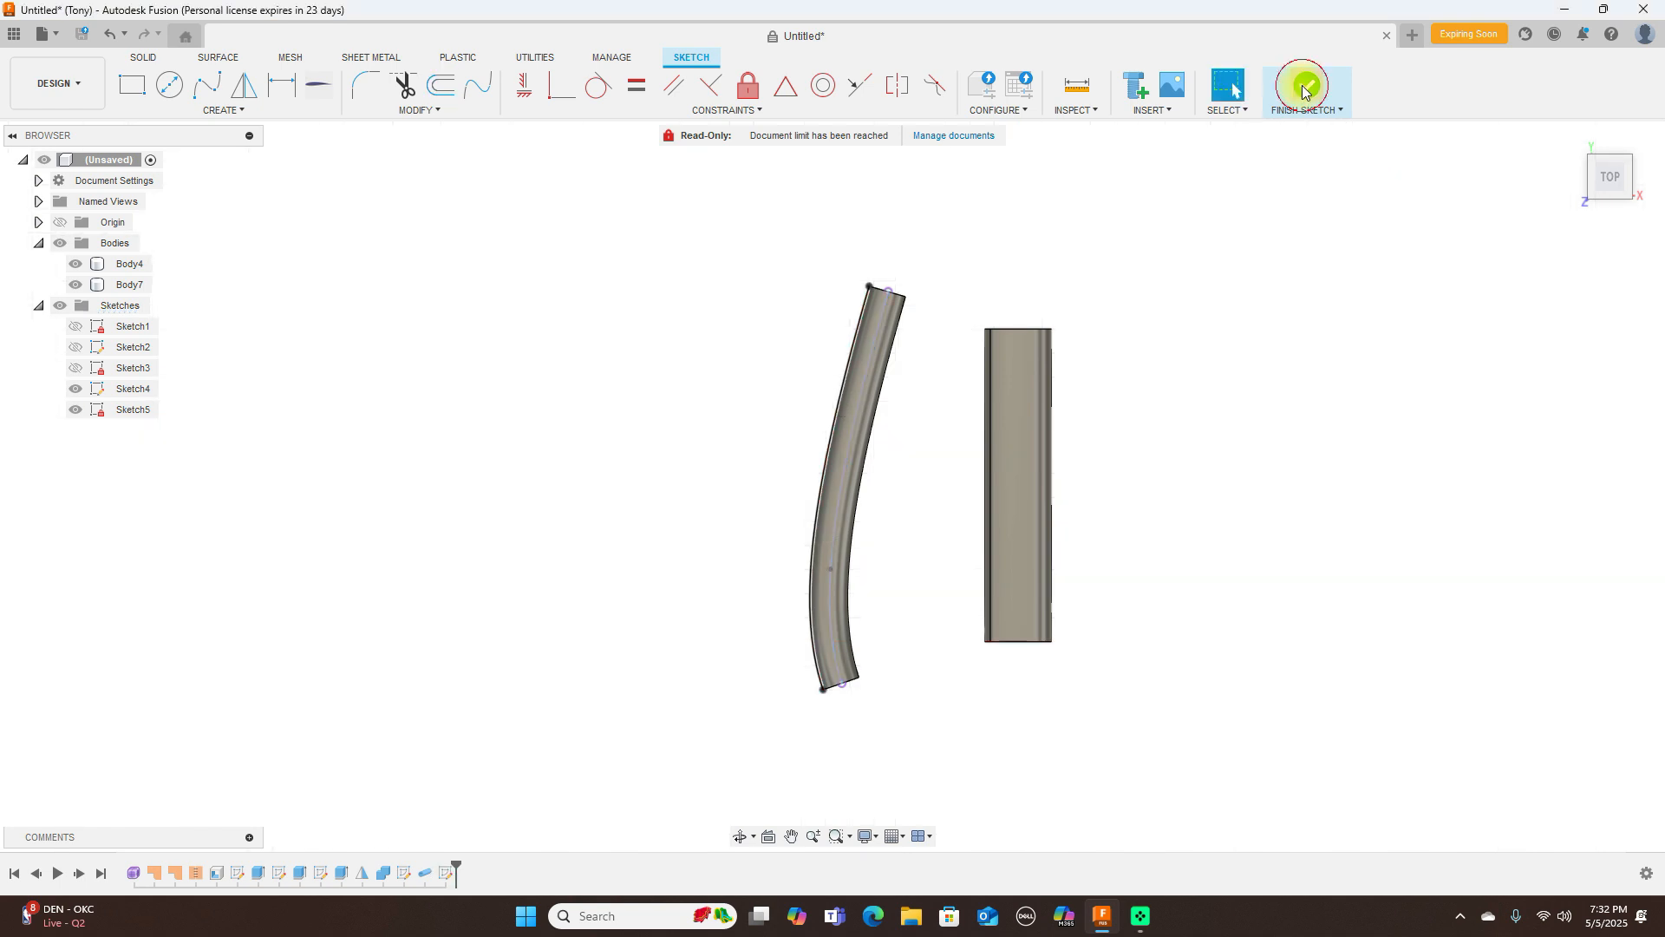
click(1304, 85)
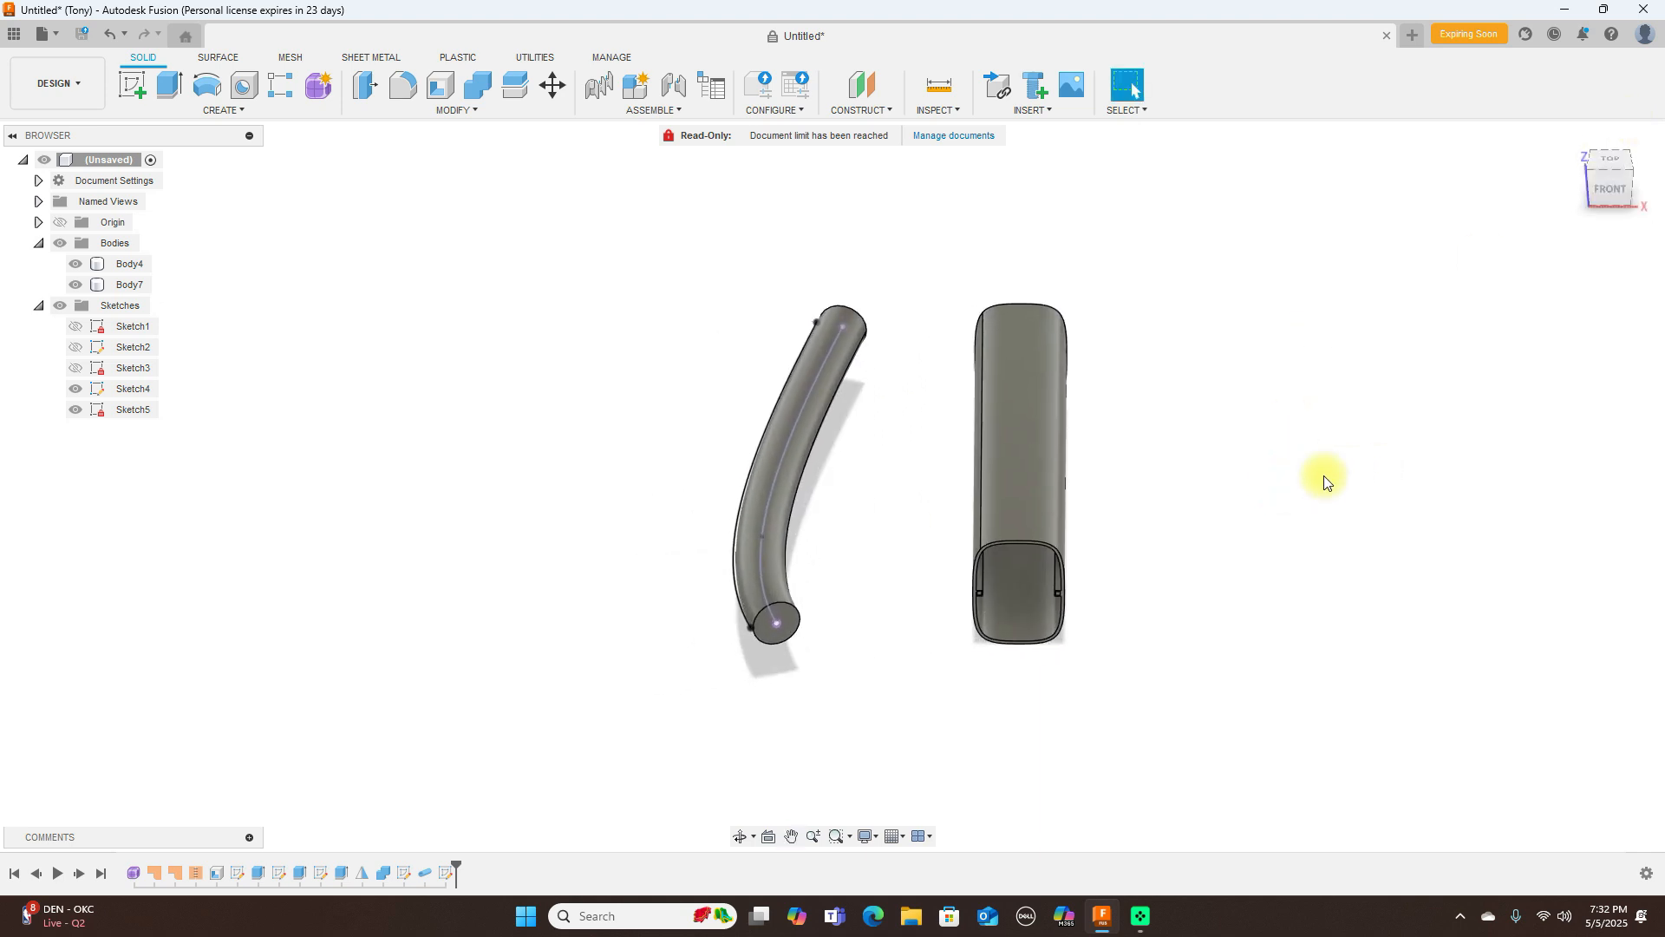
Thin-extrude the spline symmetrically 25 mm with a 1 mm wall as a new body.
click(166, 85)
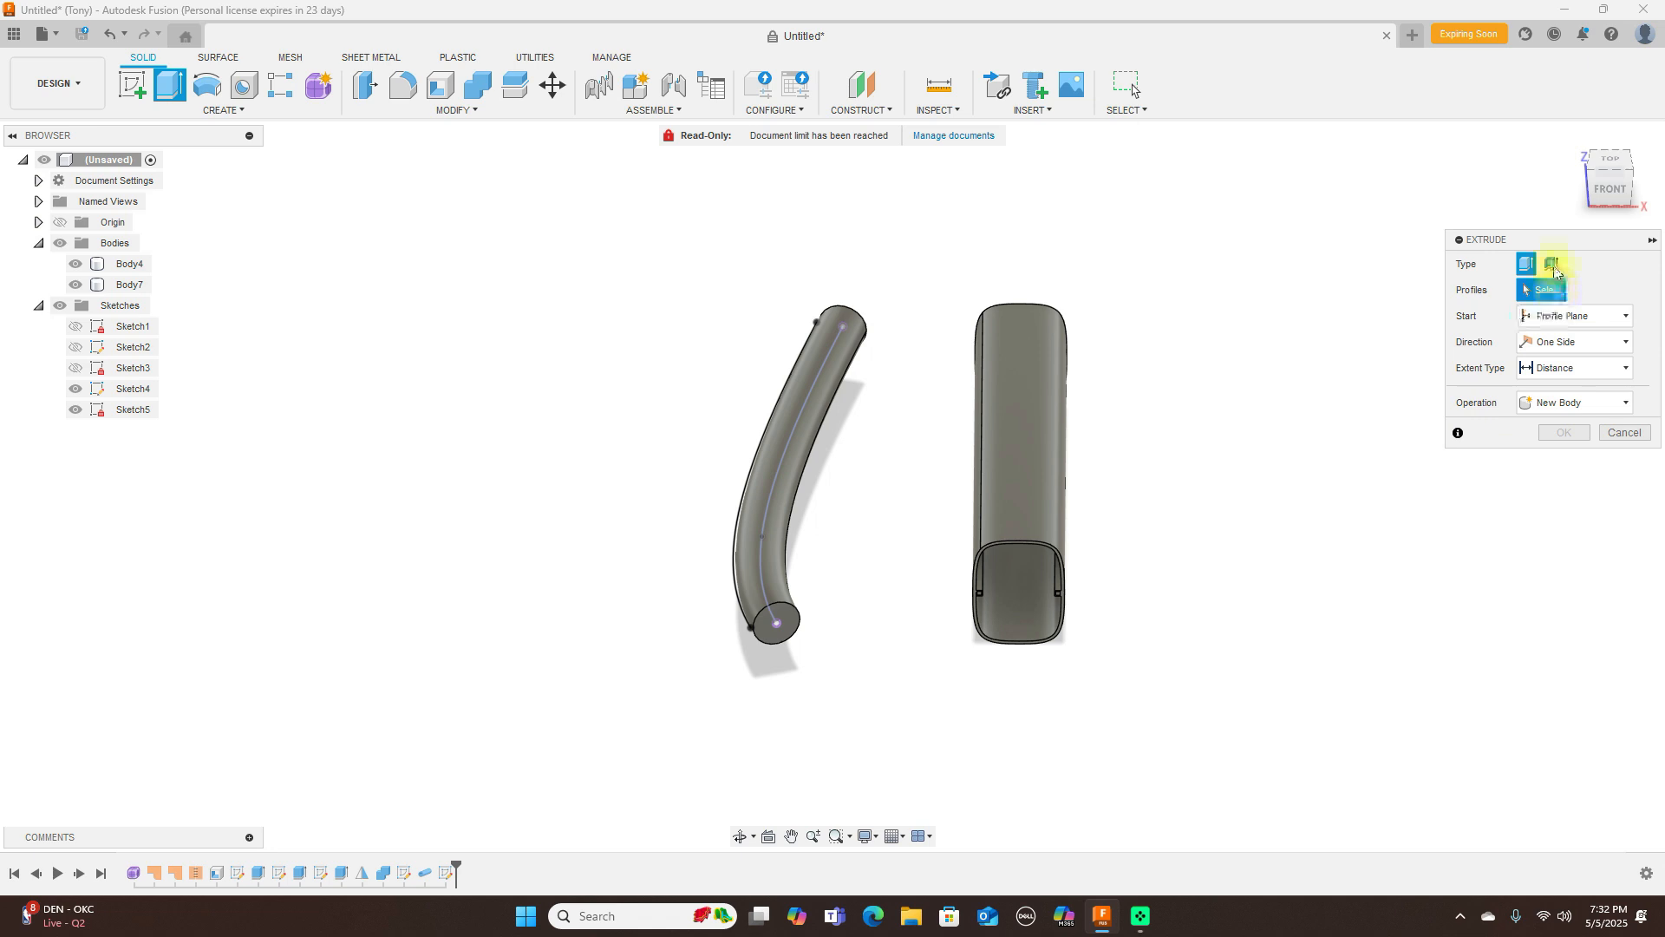
click(1565, 263)
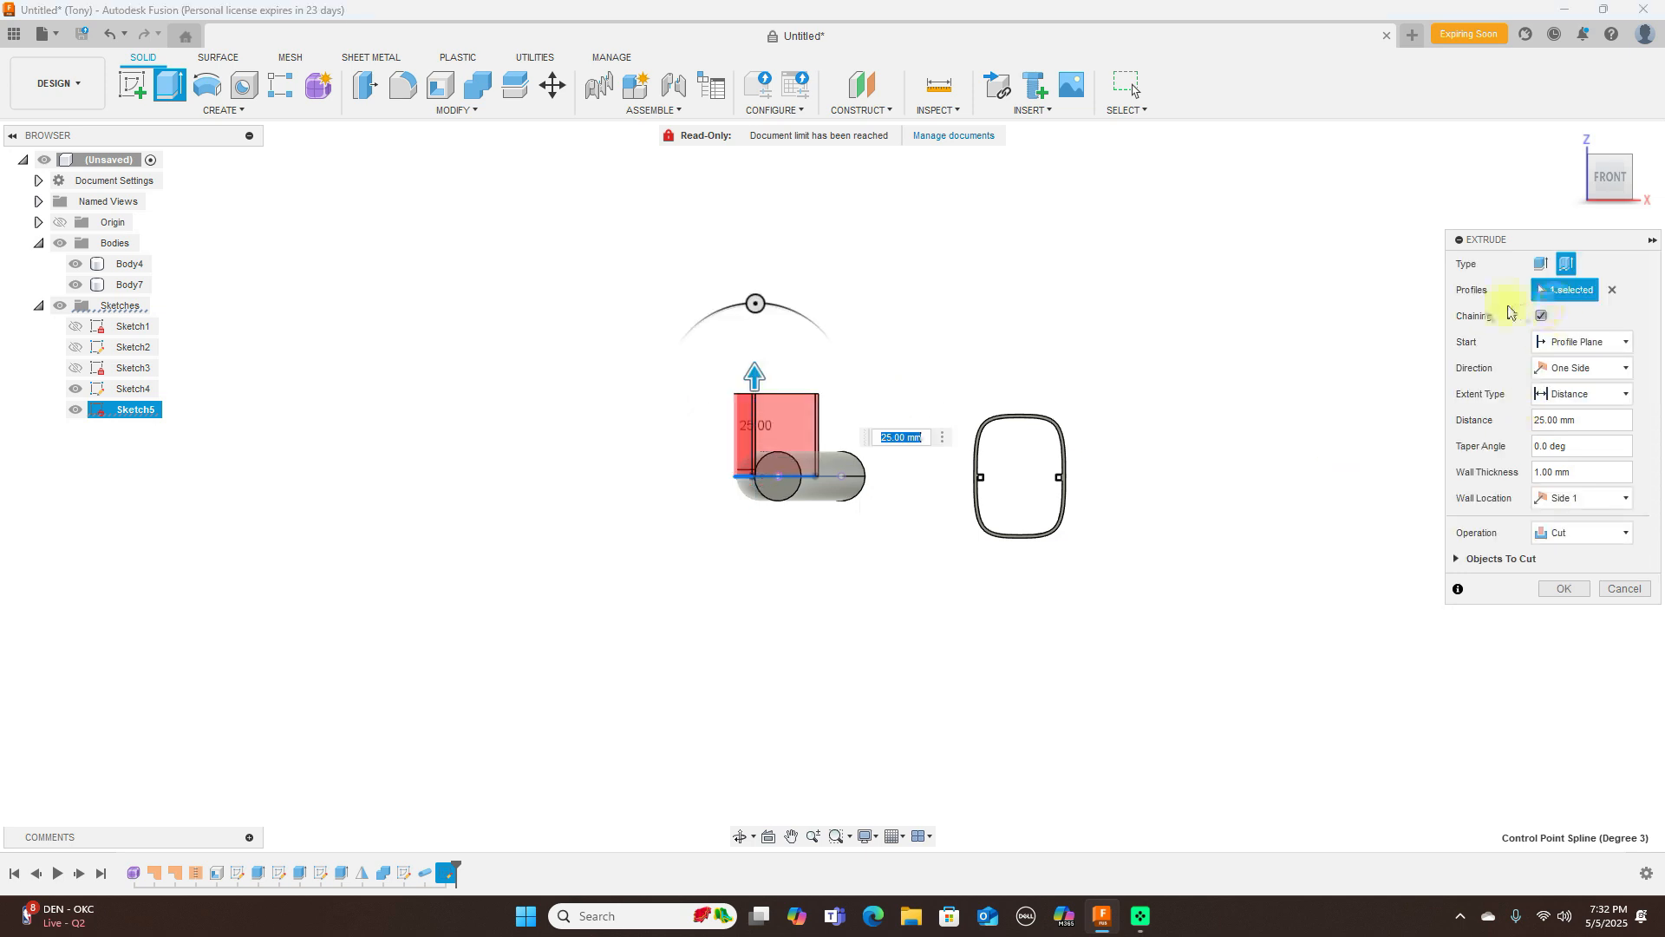
click(1623, 367)
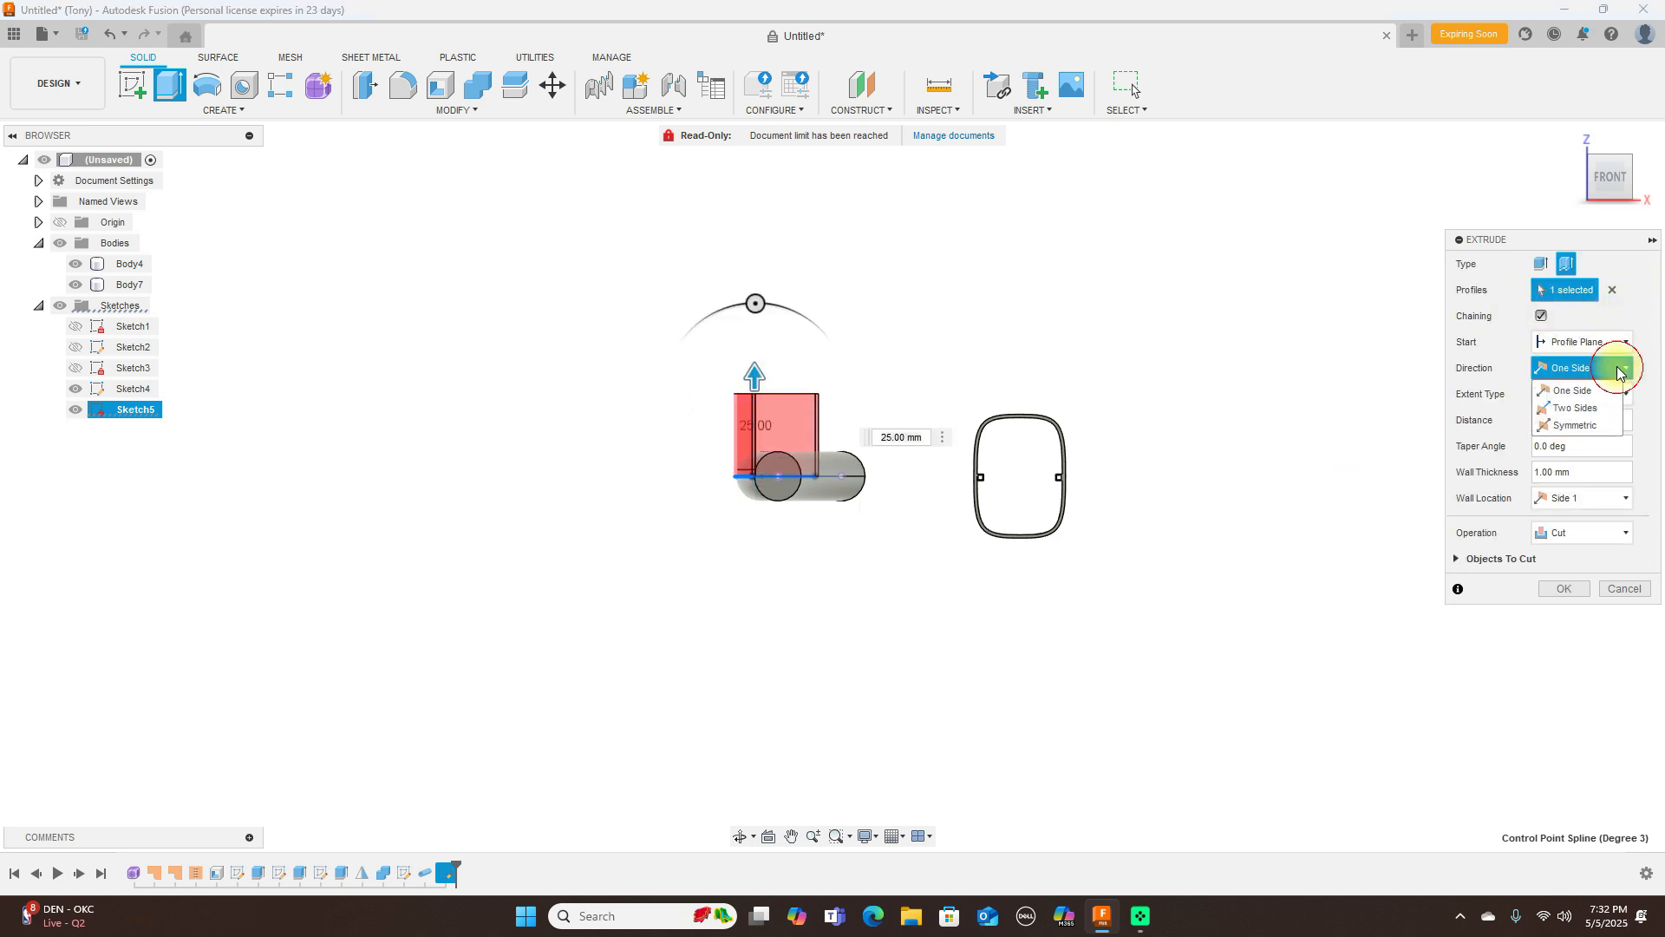
click(1573, 425)
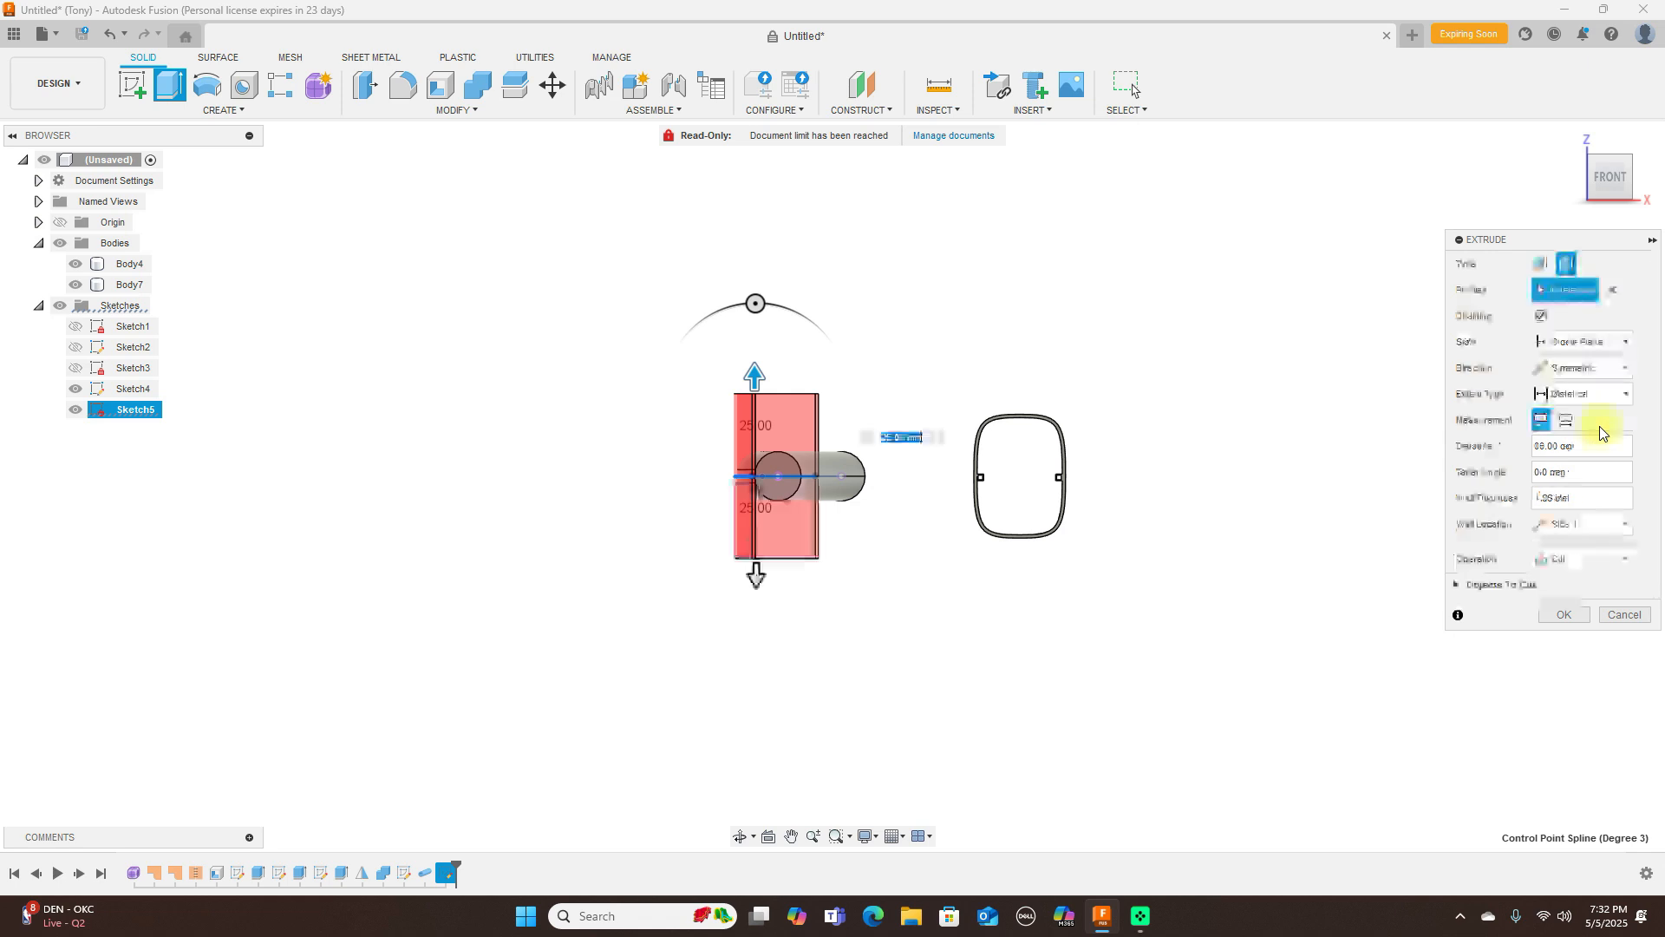
click(1582, 557)
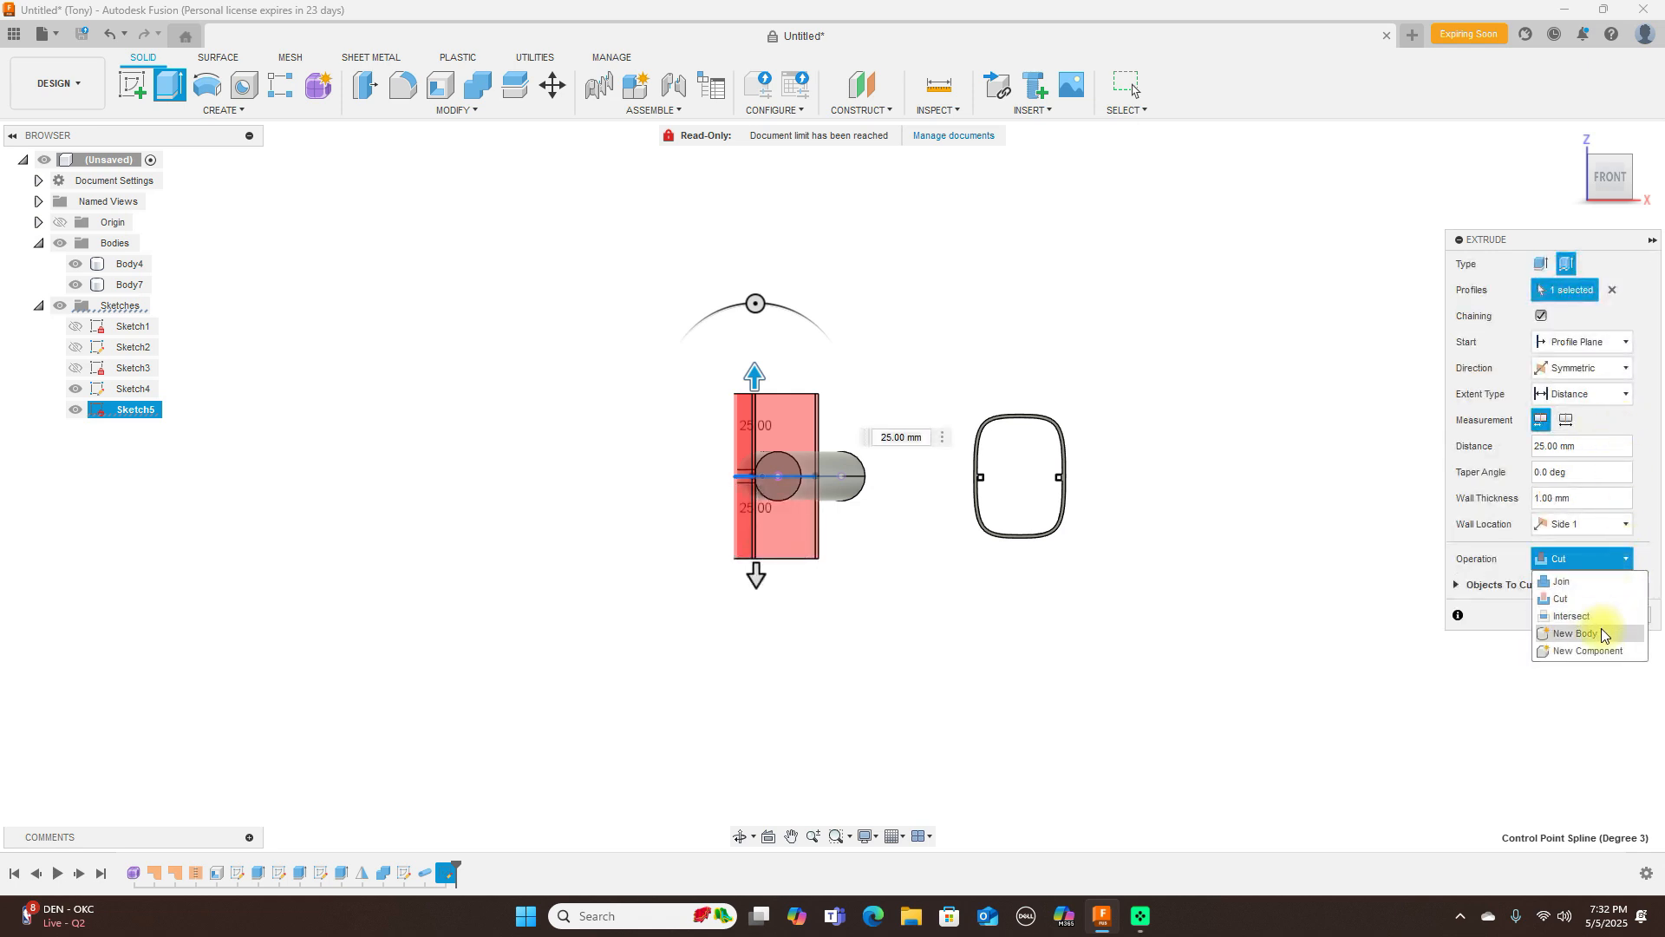
click(1572, 633)
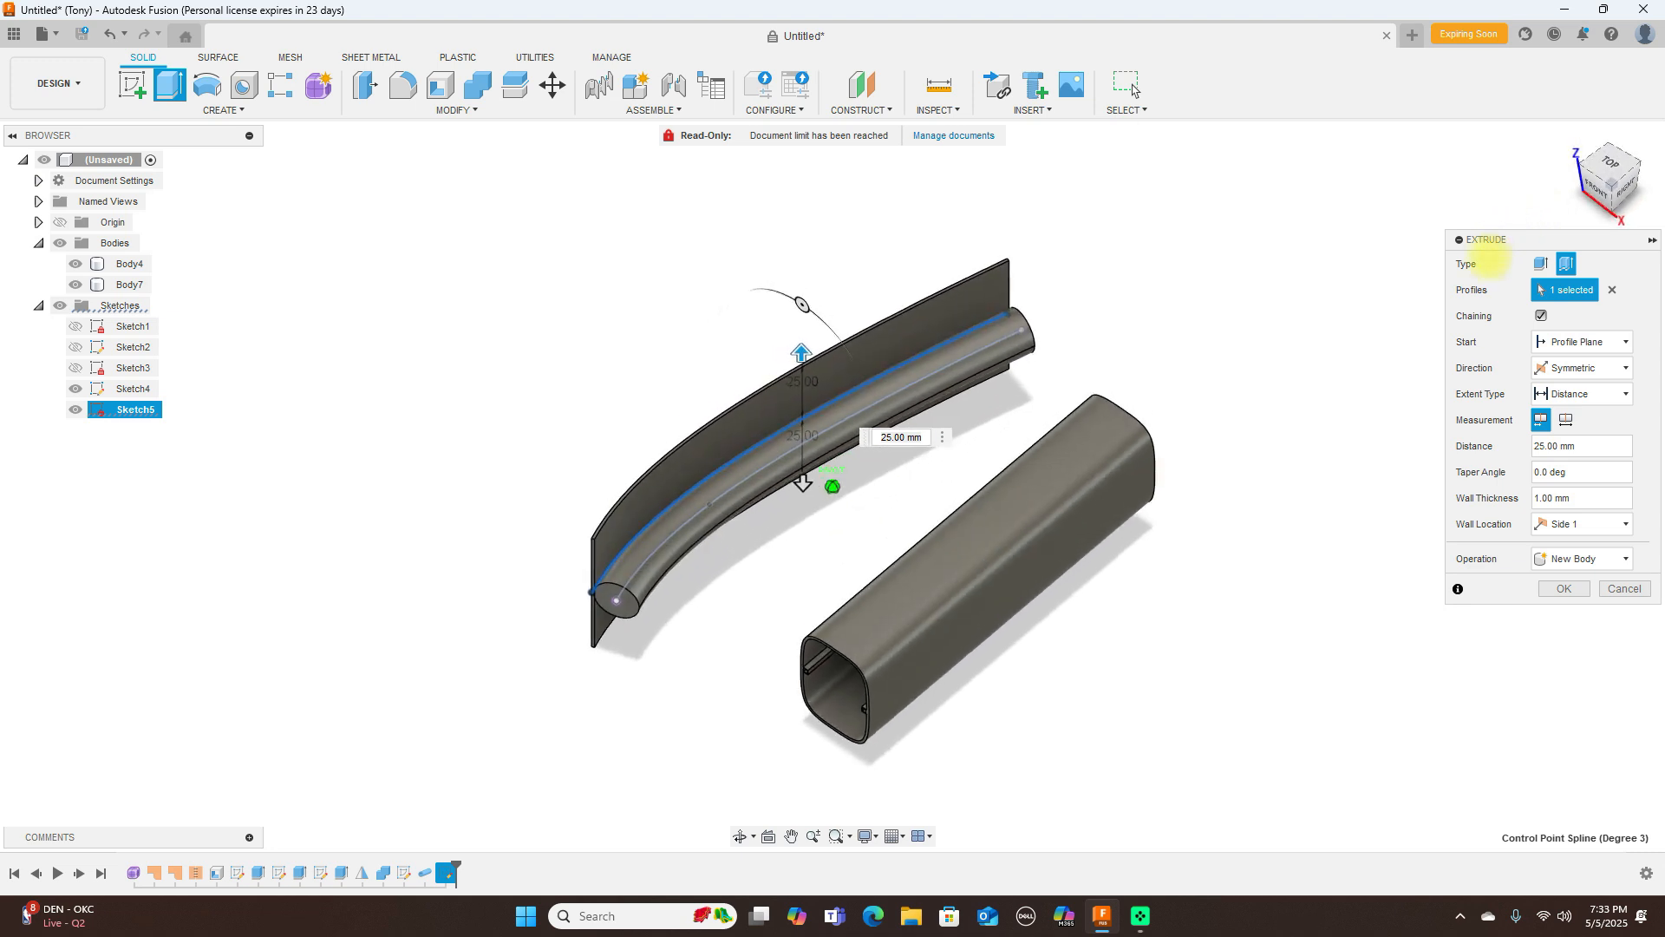
mouse_move(1624, 186)
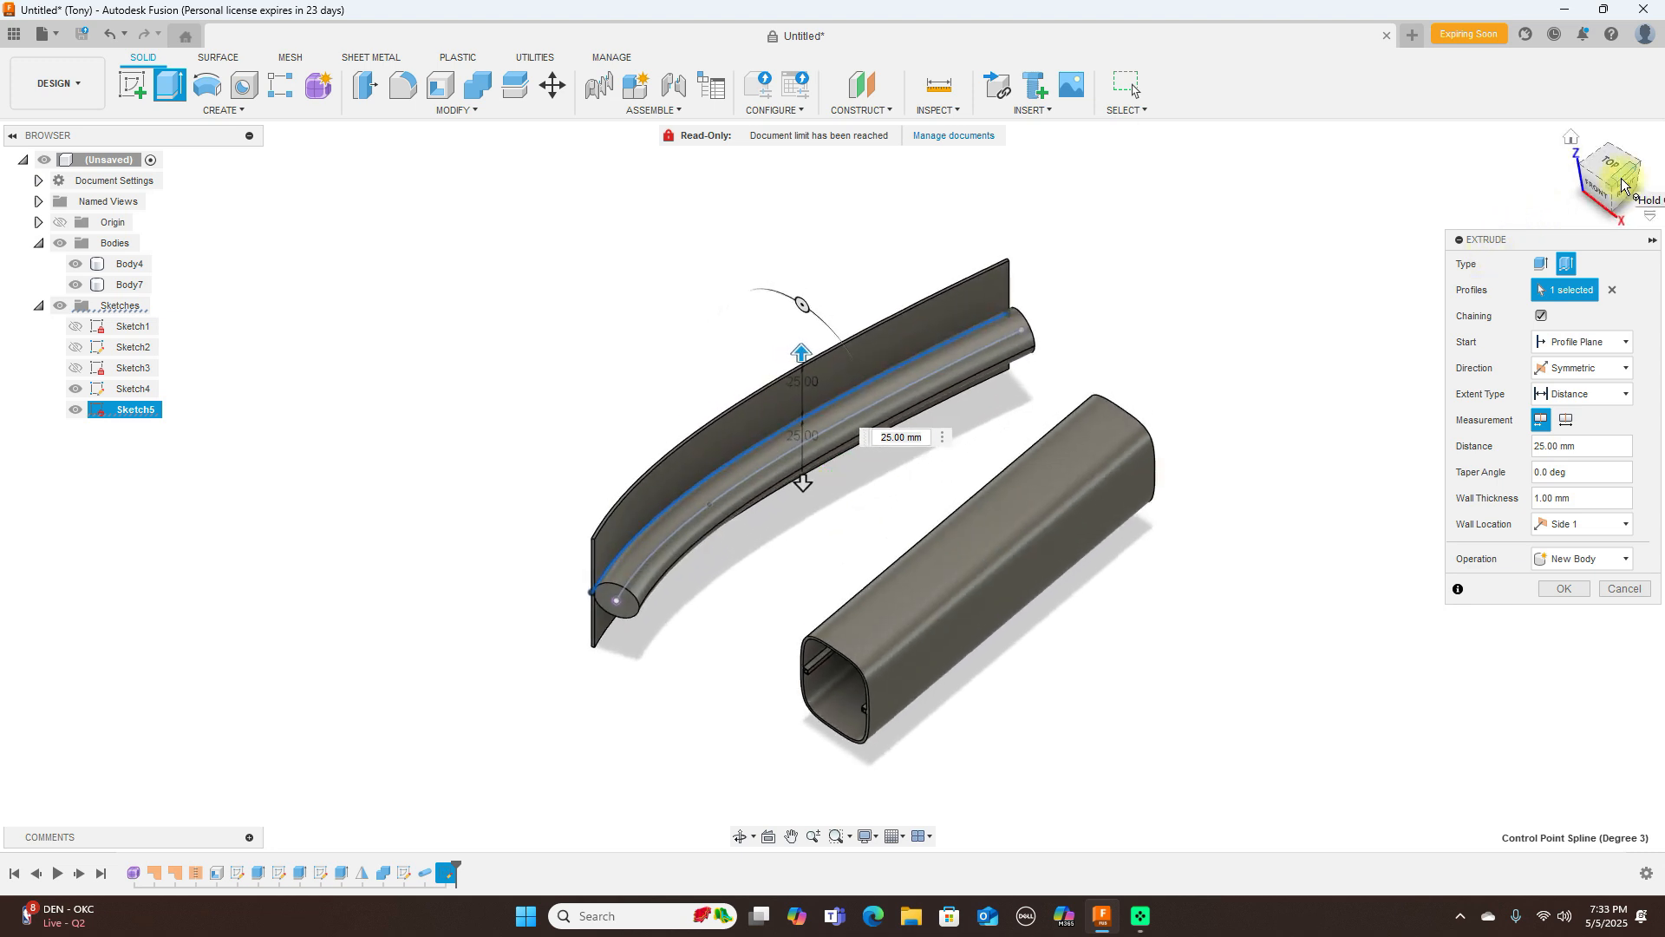
mouse_move(936, 316)
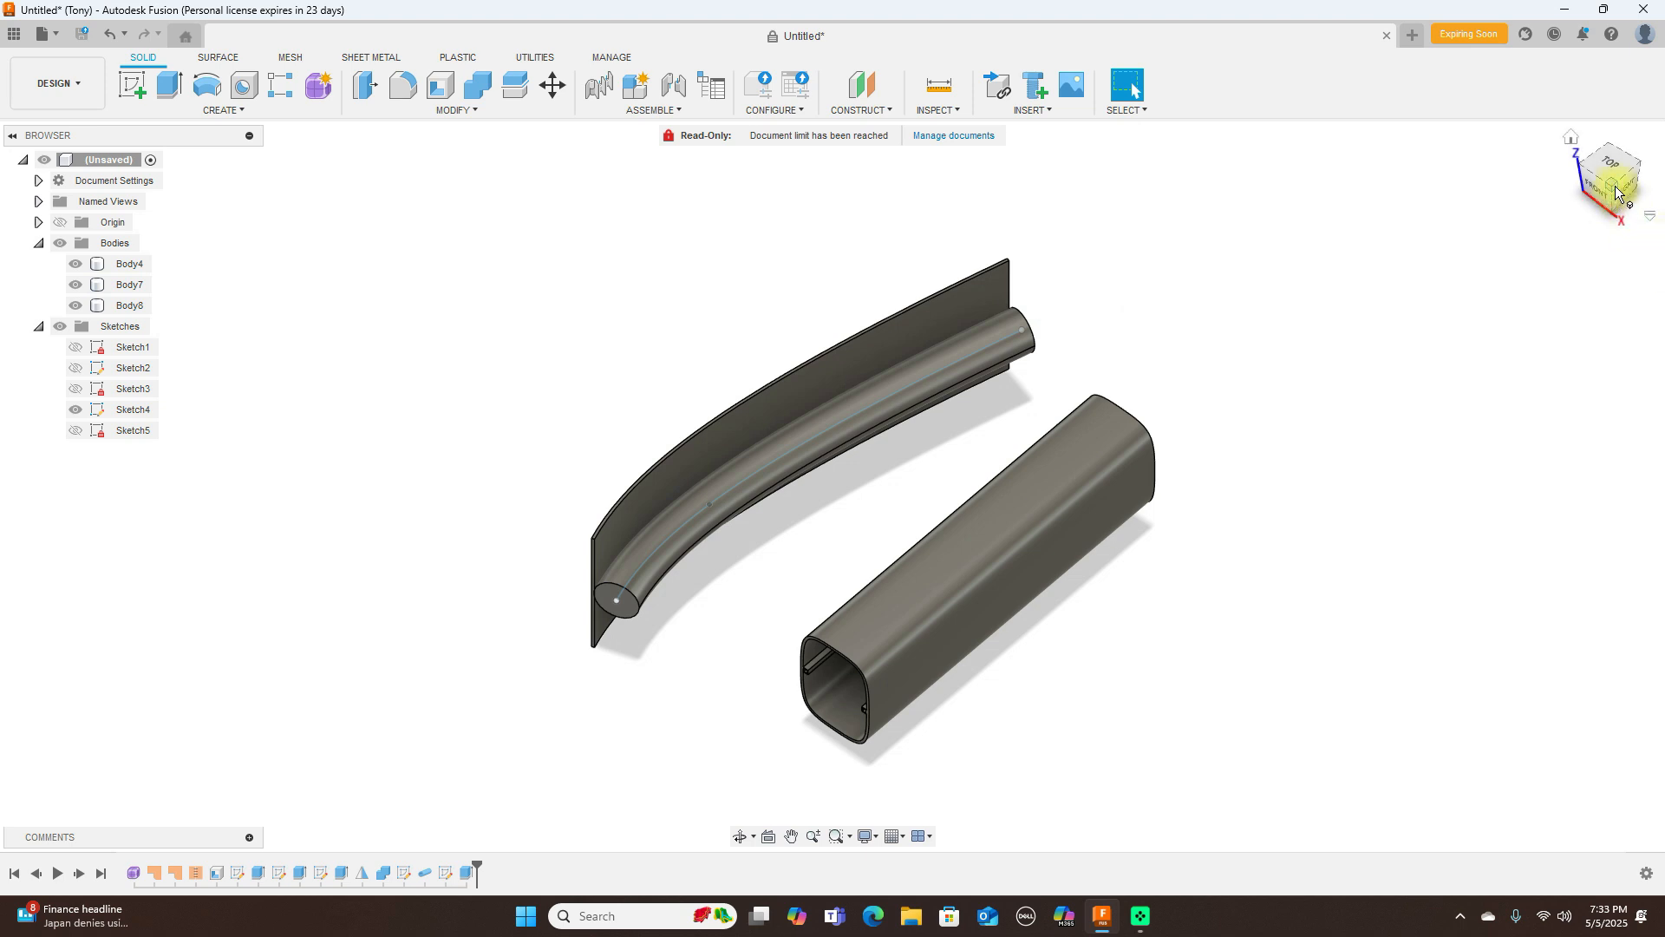
click(1610, 180)
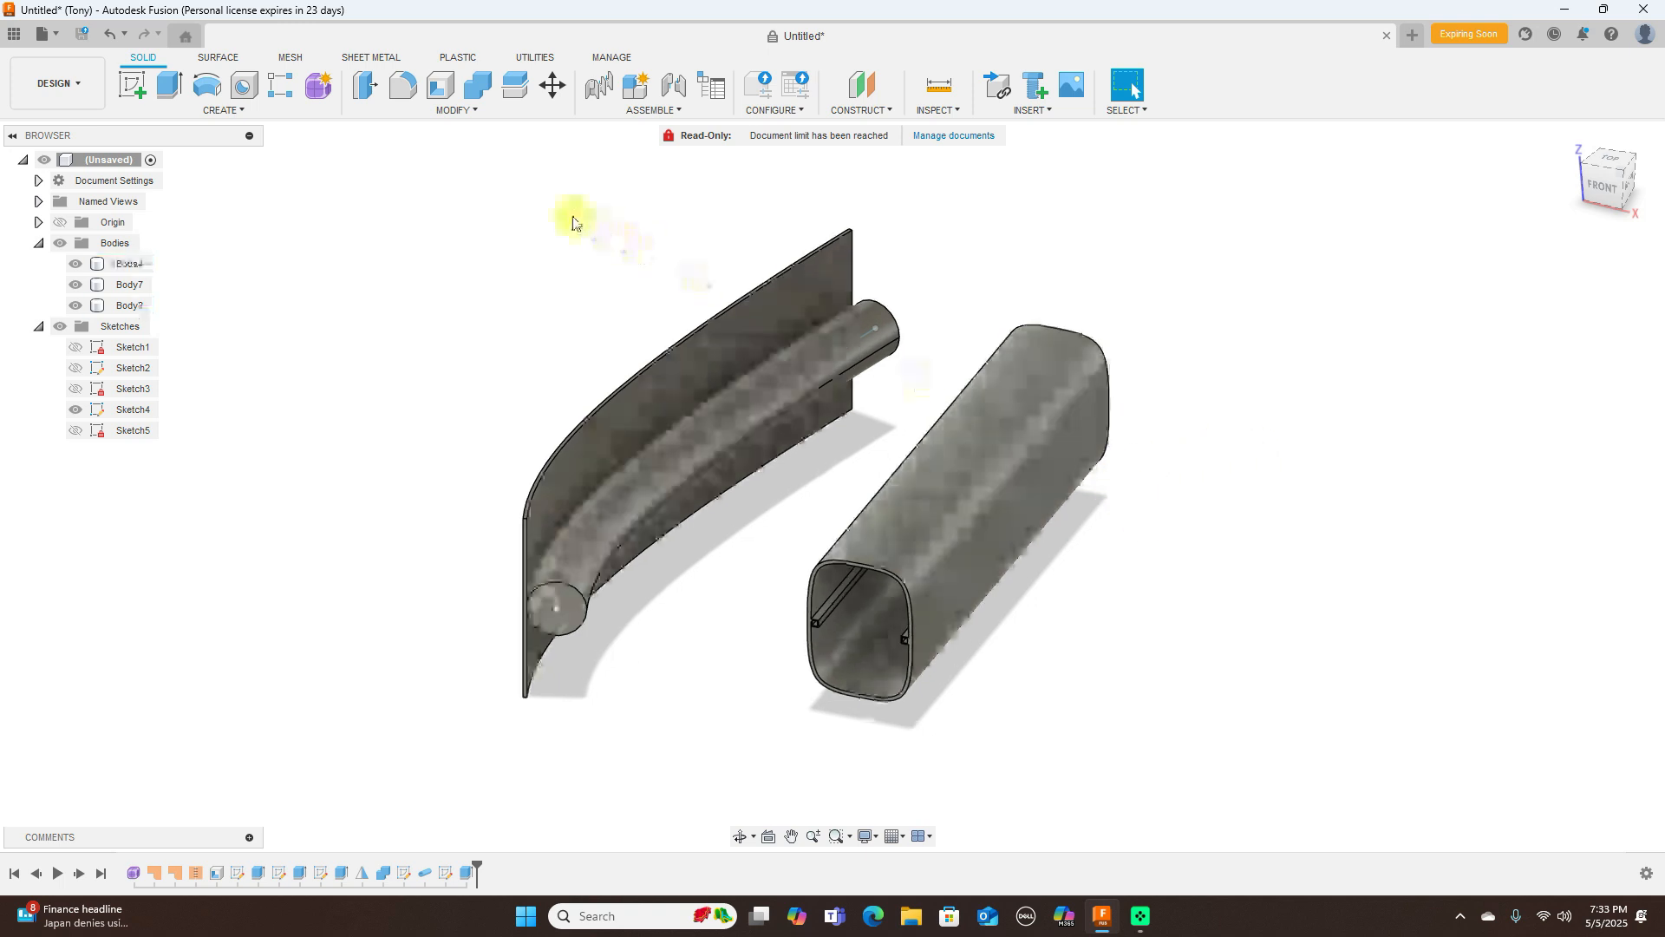
Shell the pipe (Body7) inward with a 1 mm wall, then select its round end face.
click(439, 85)
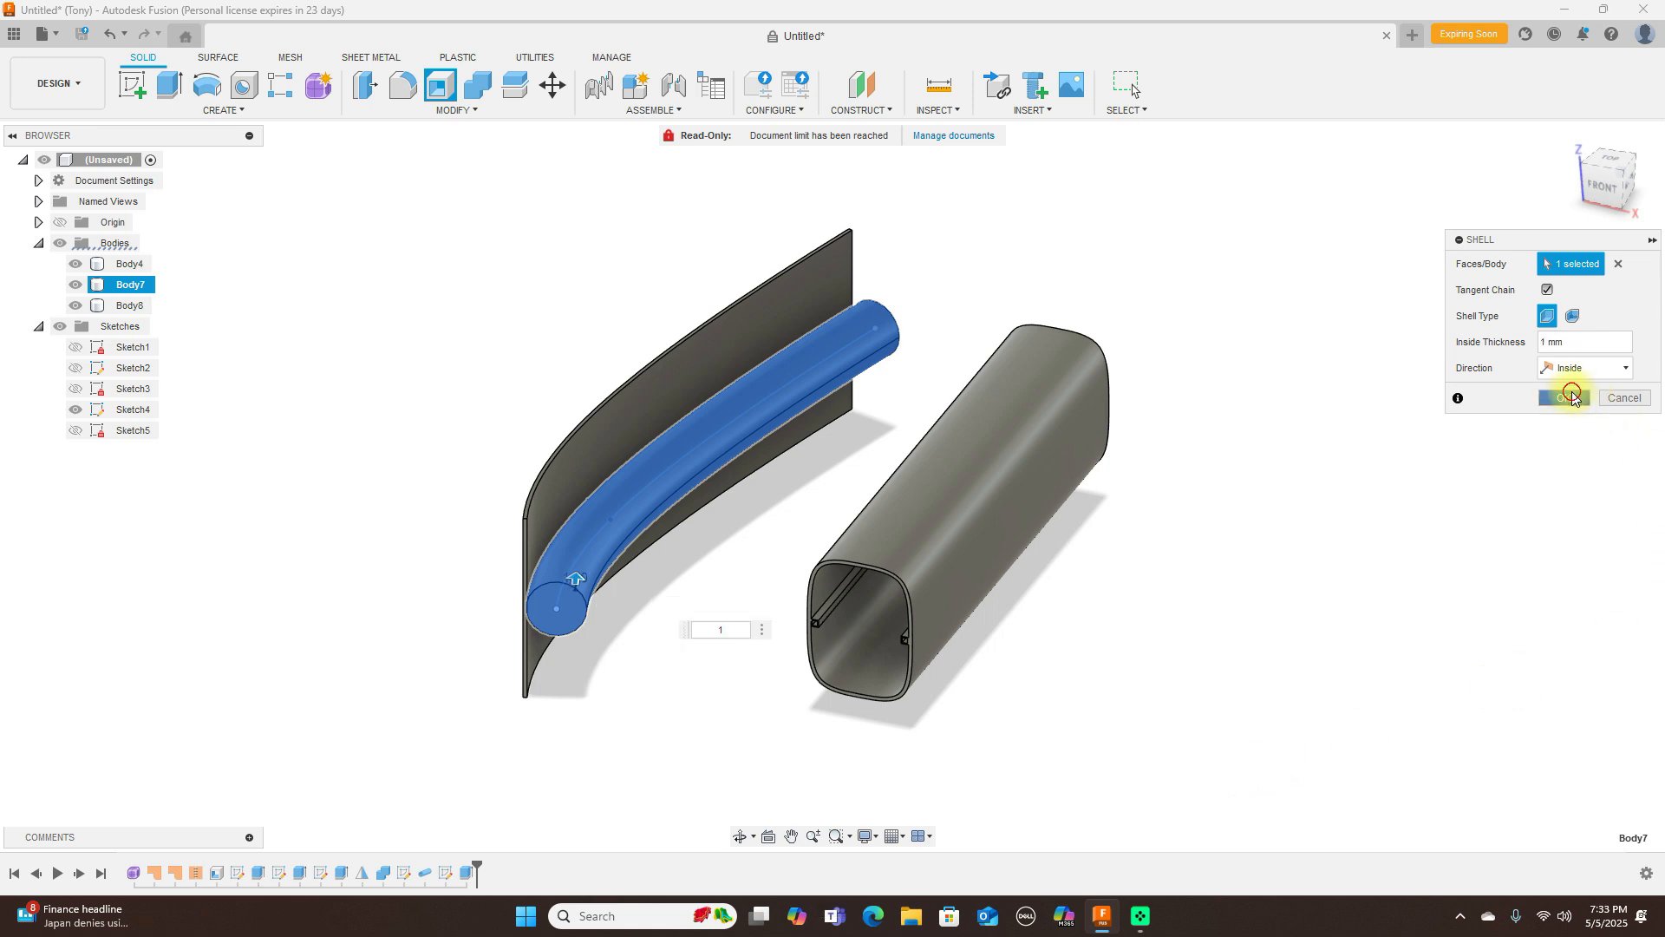
click(1561, 398)
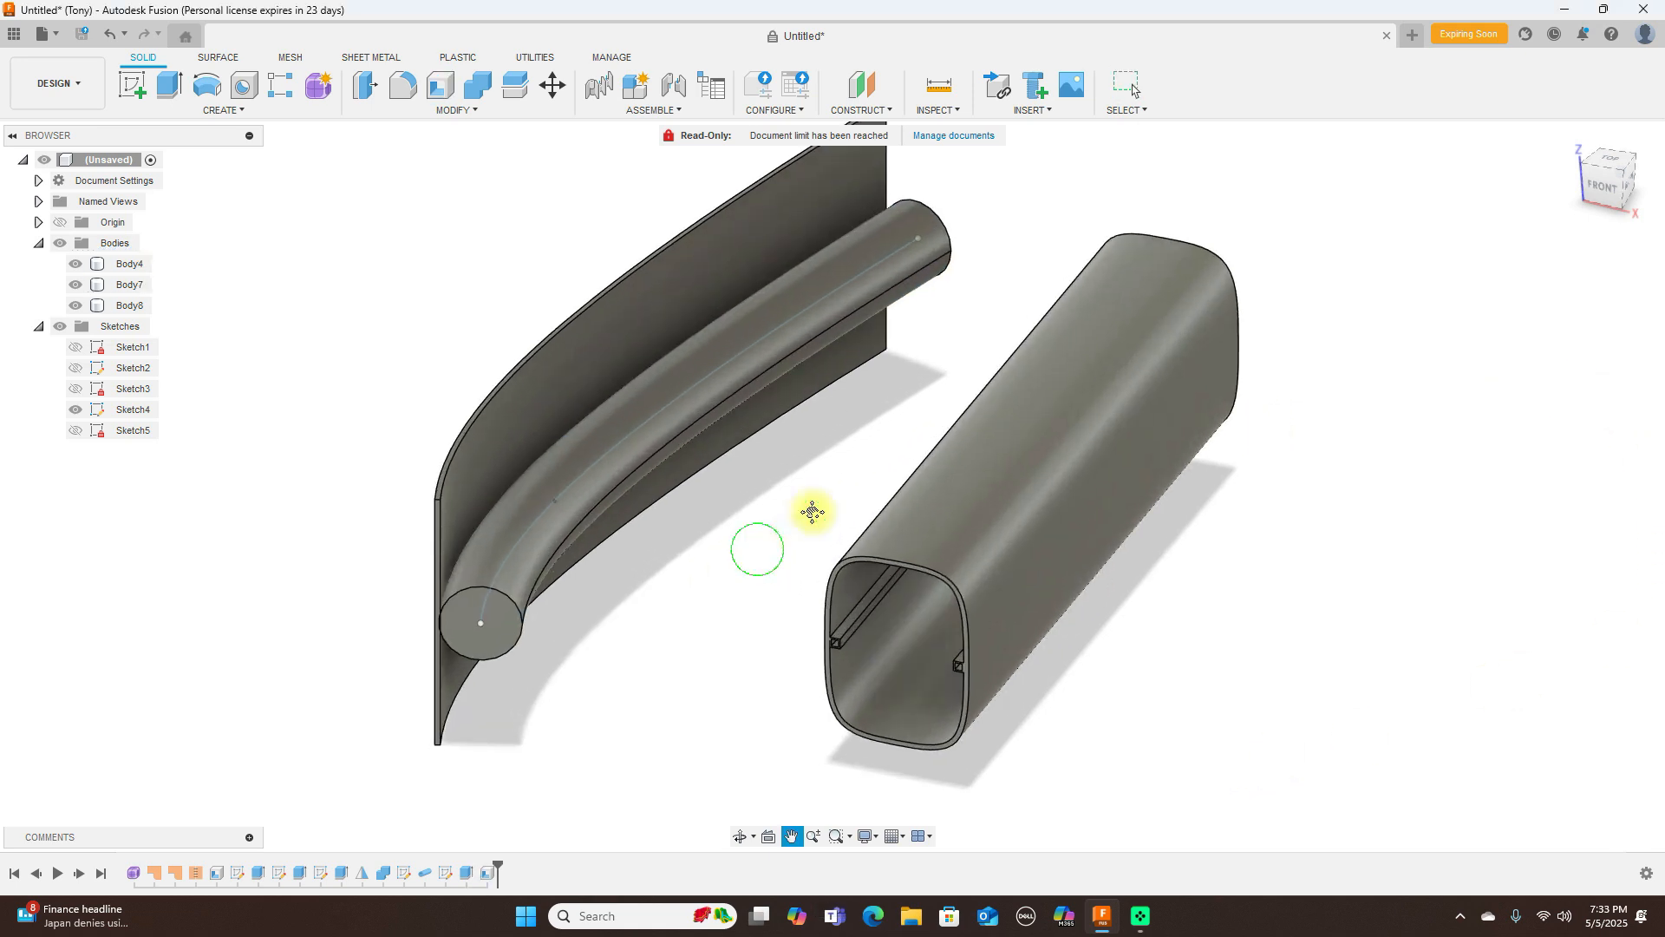
click(645, 536)
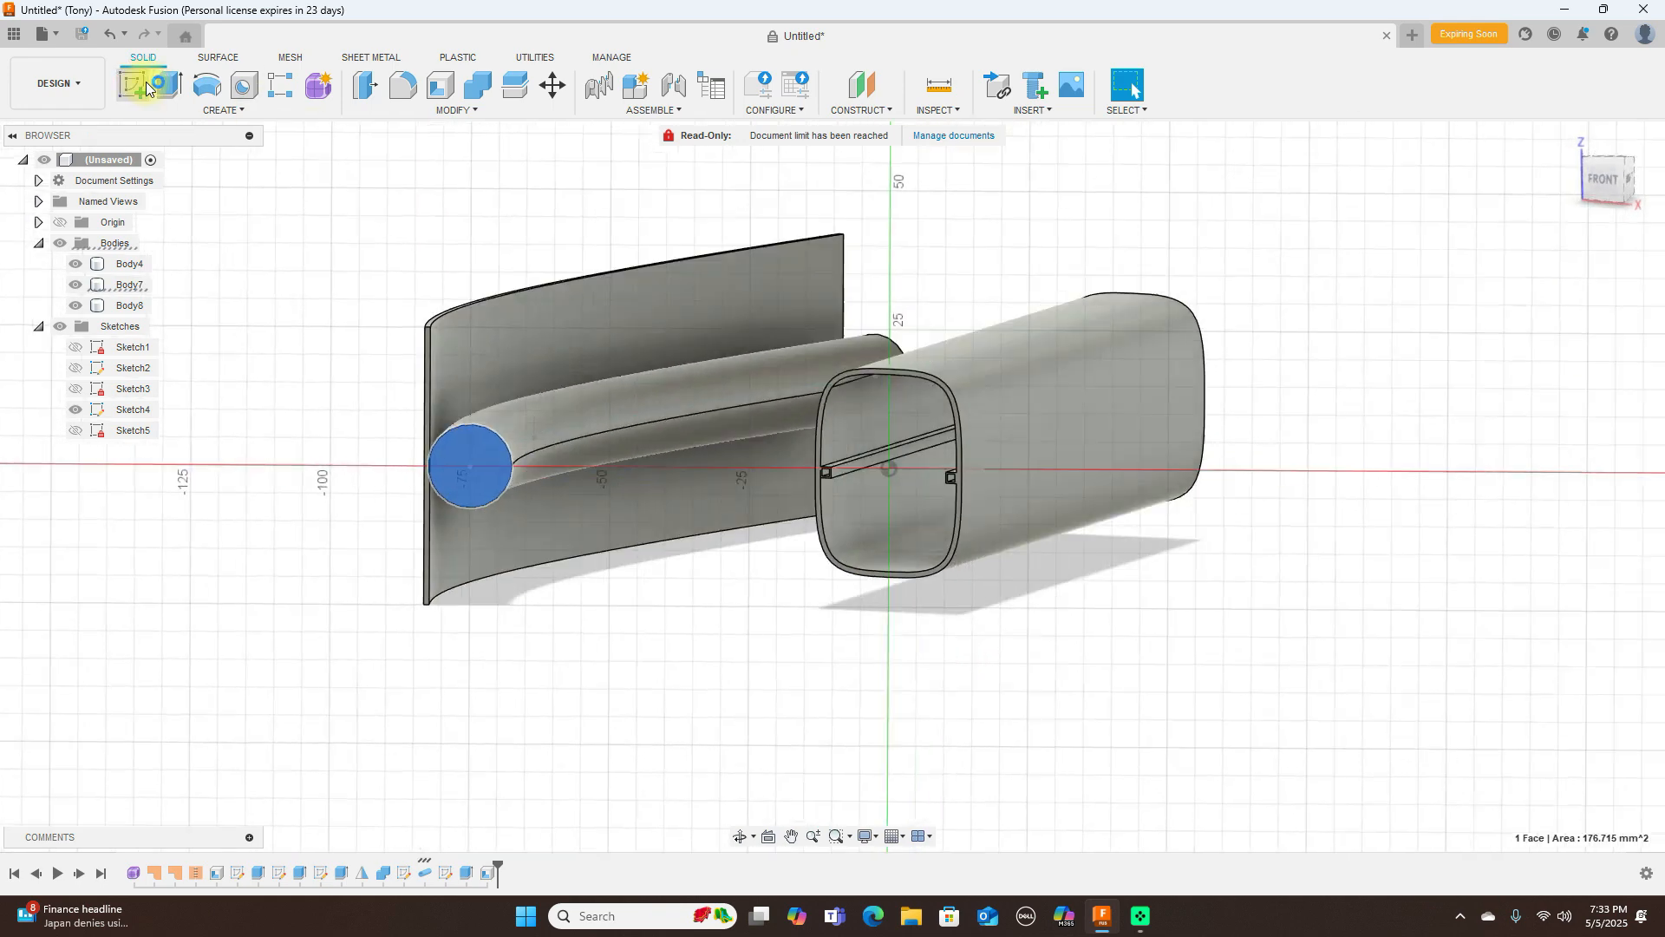
Sketch a -1 mm offset of the pipe's end circle on the first end face and finish it.
click(146, 85)
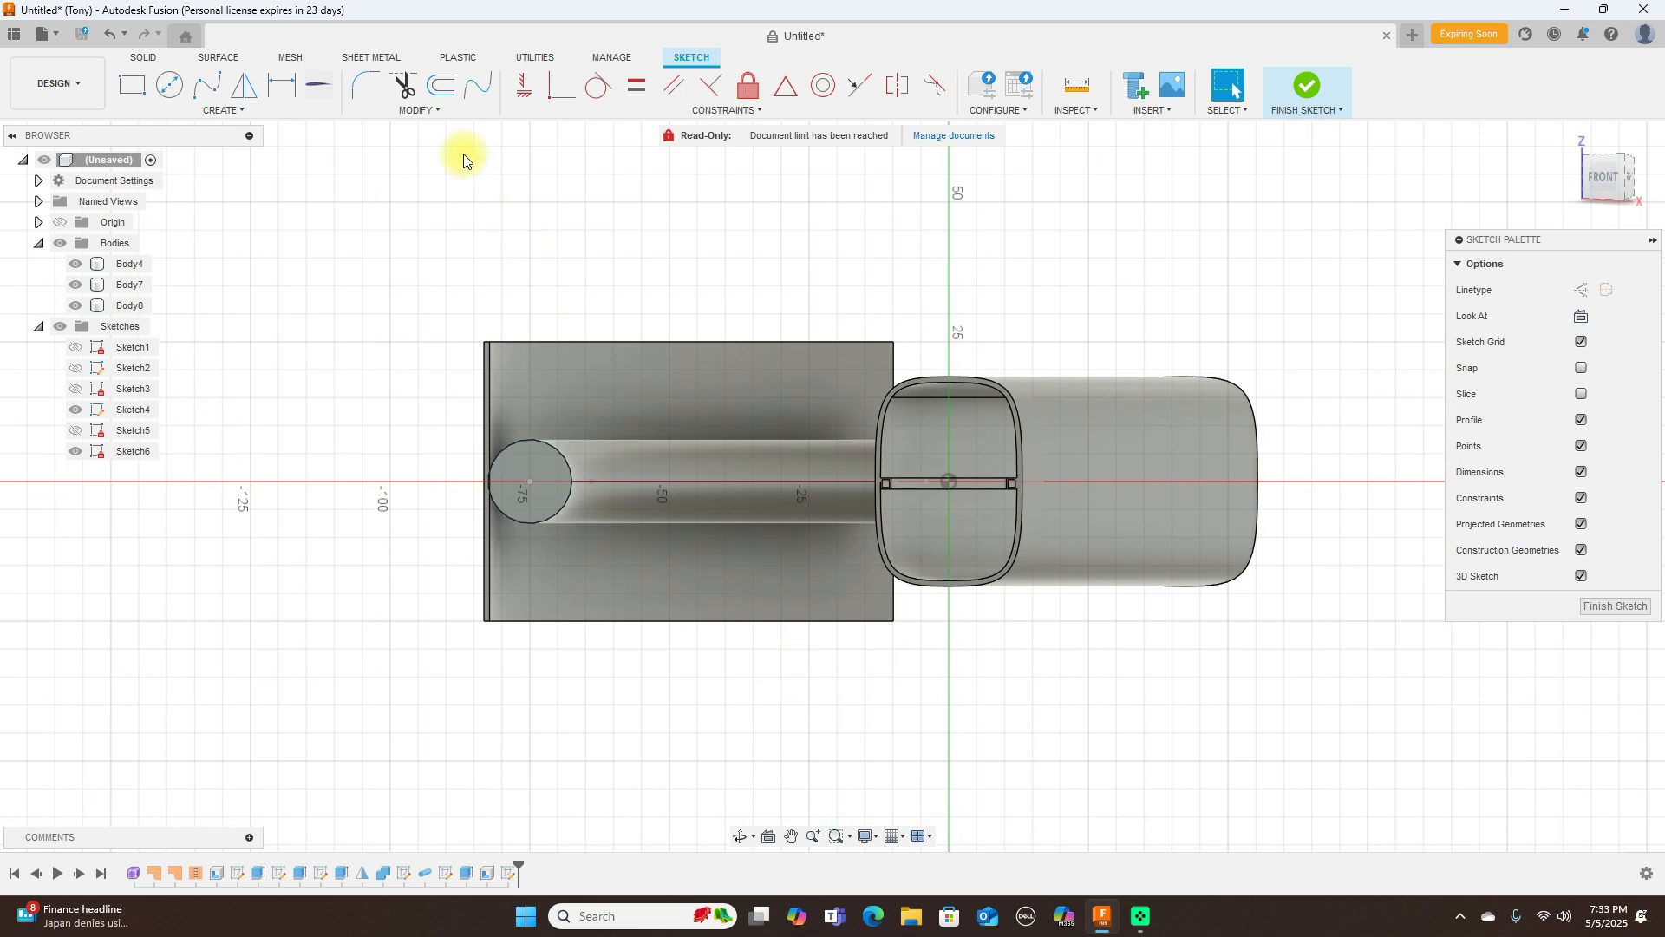
click(439, 85)
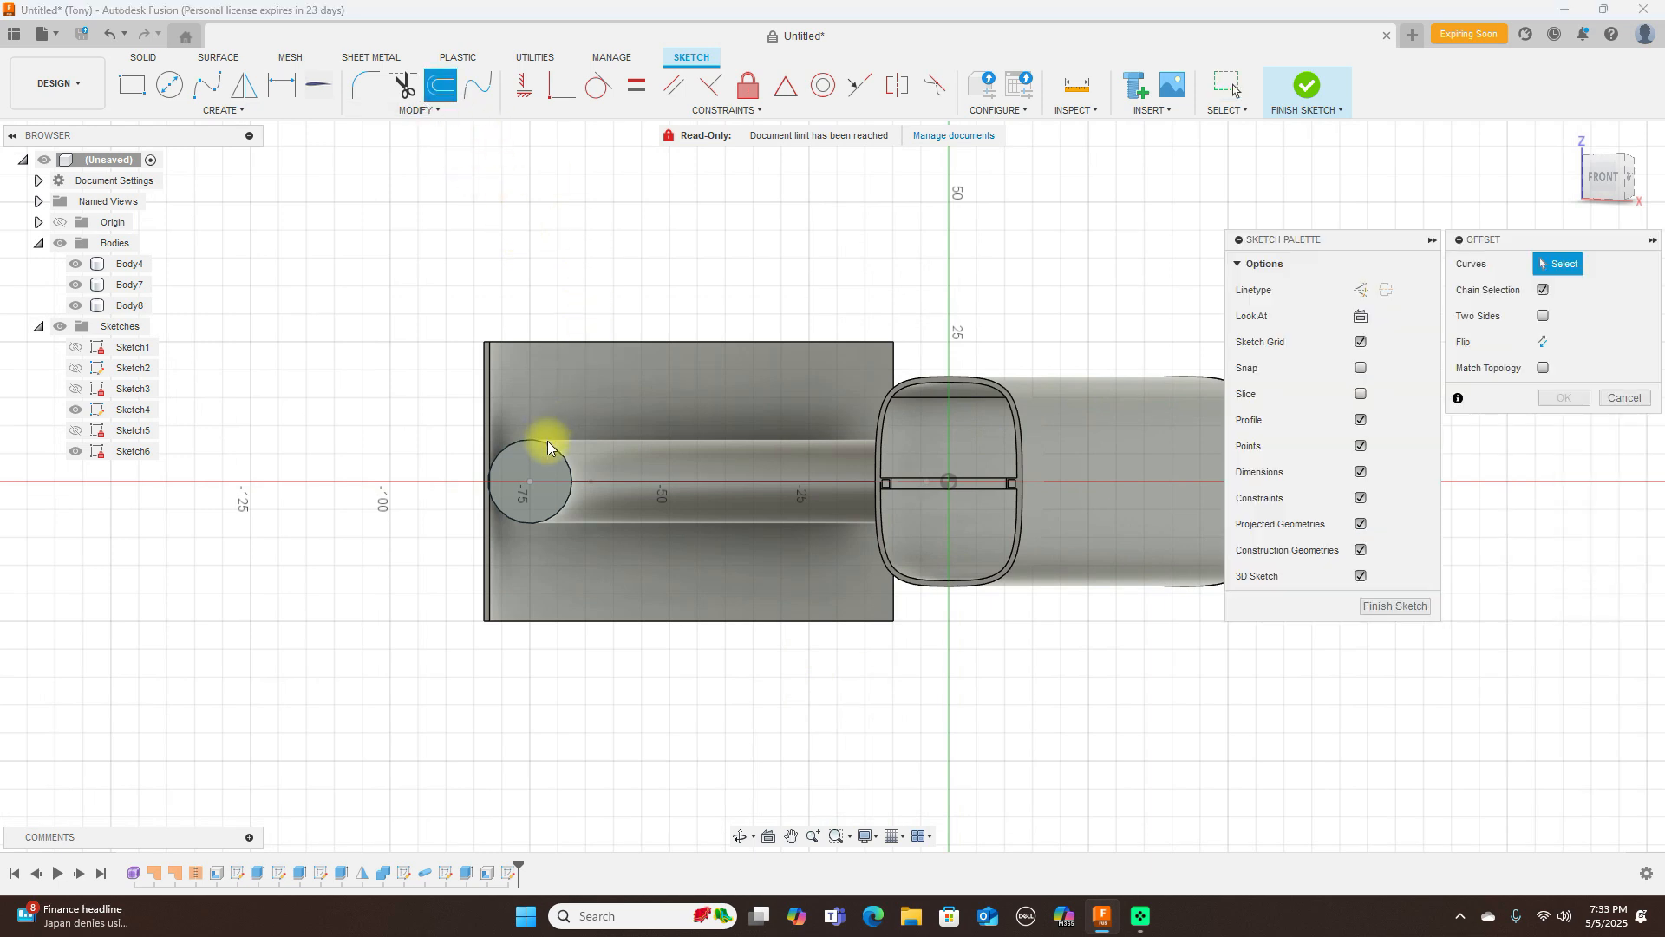
click(531, 484)
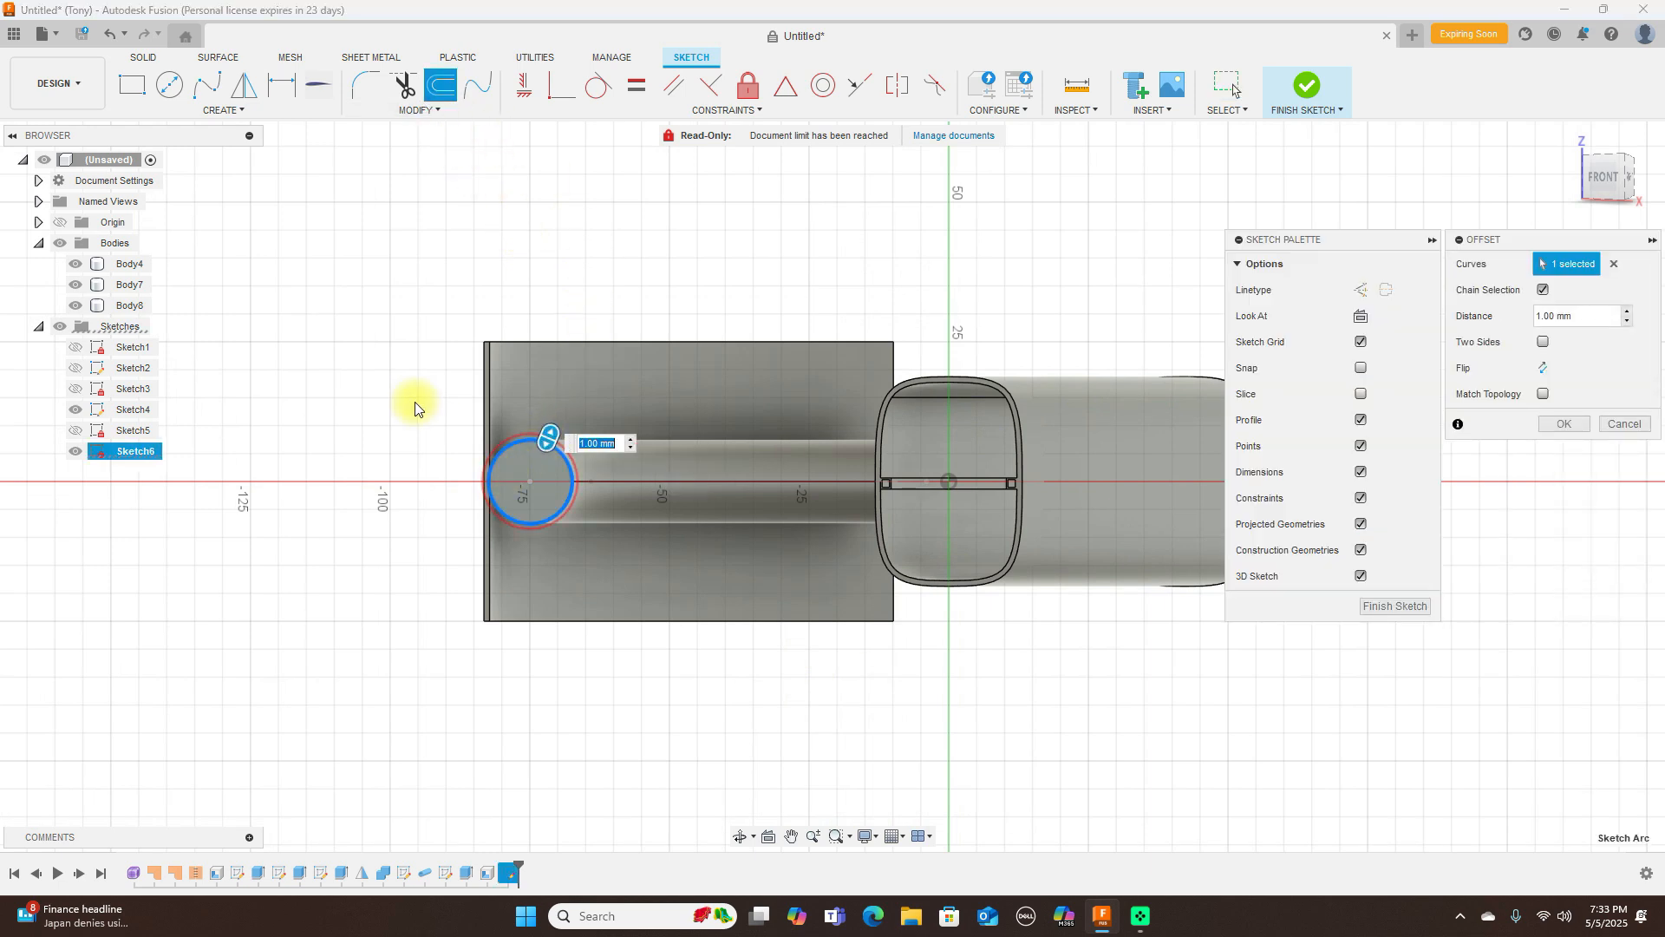
mouse_move(347, 307)
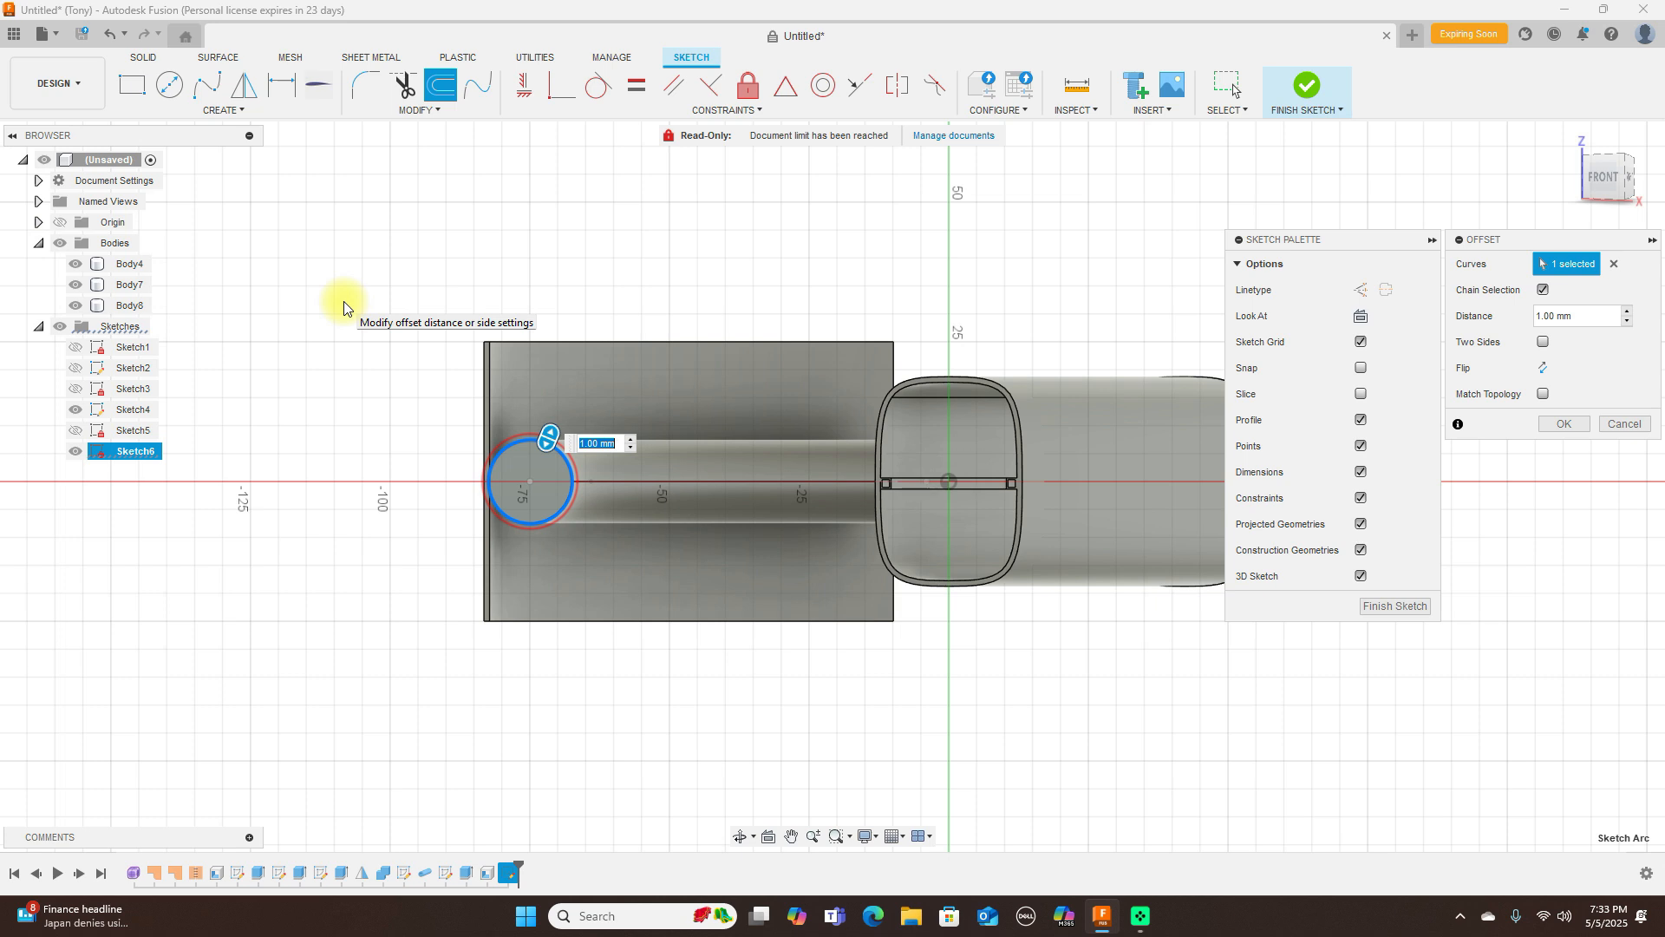
text(-1)
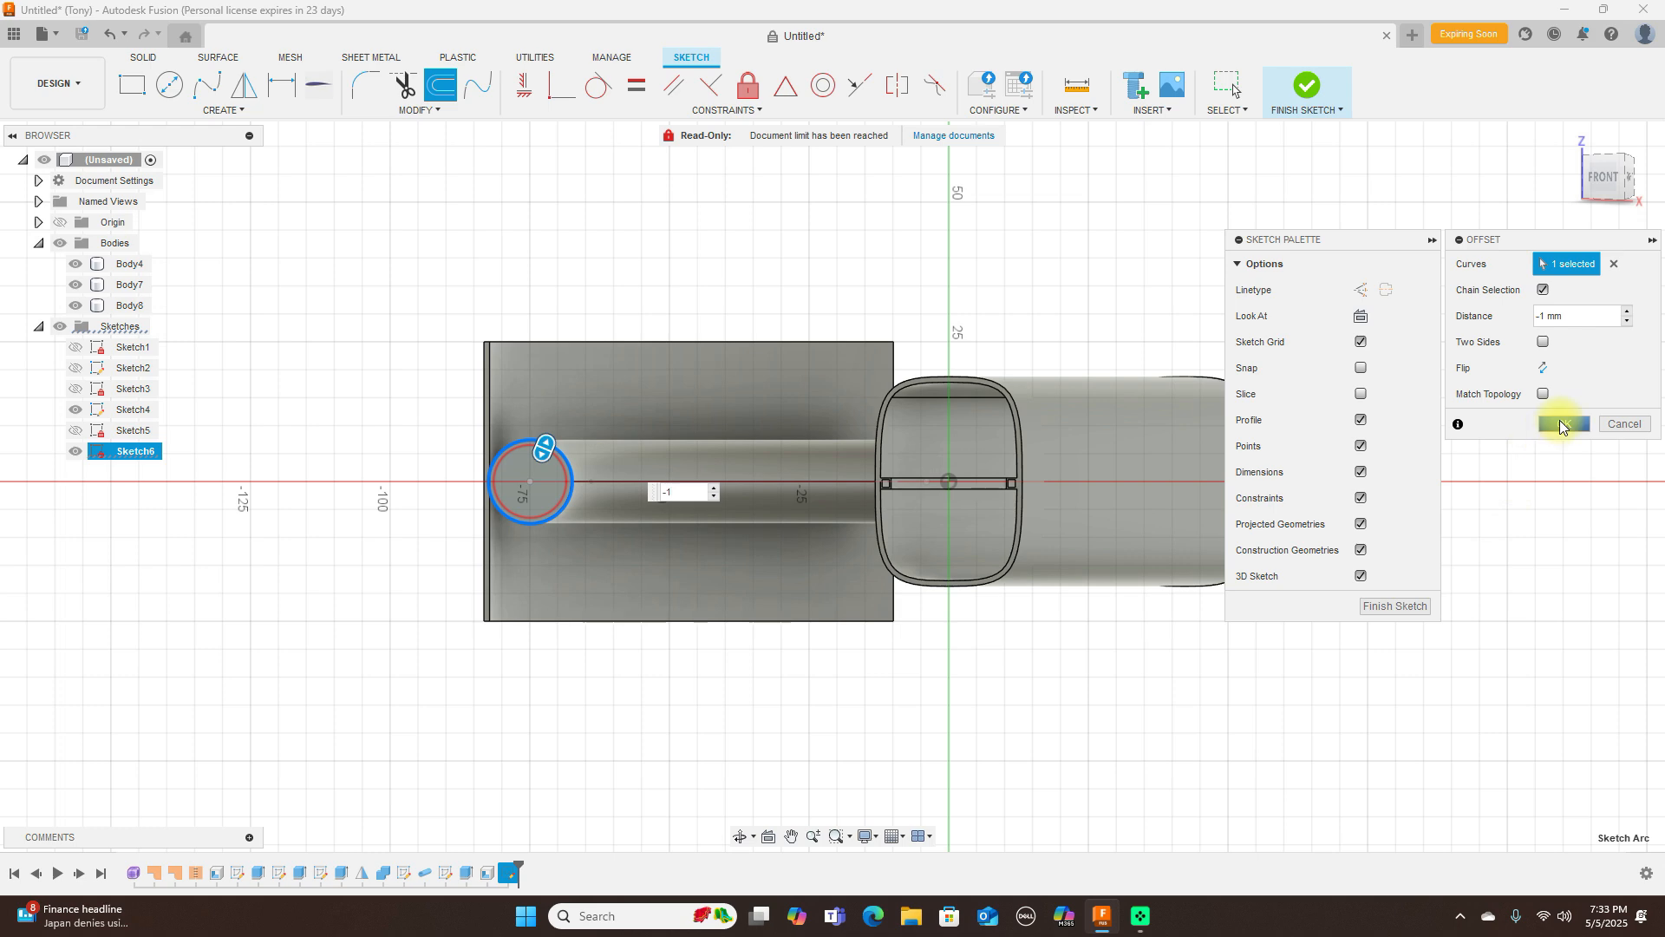
click(1561, 423)
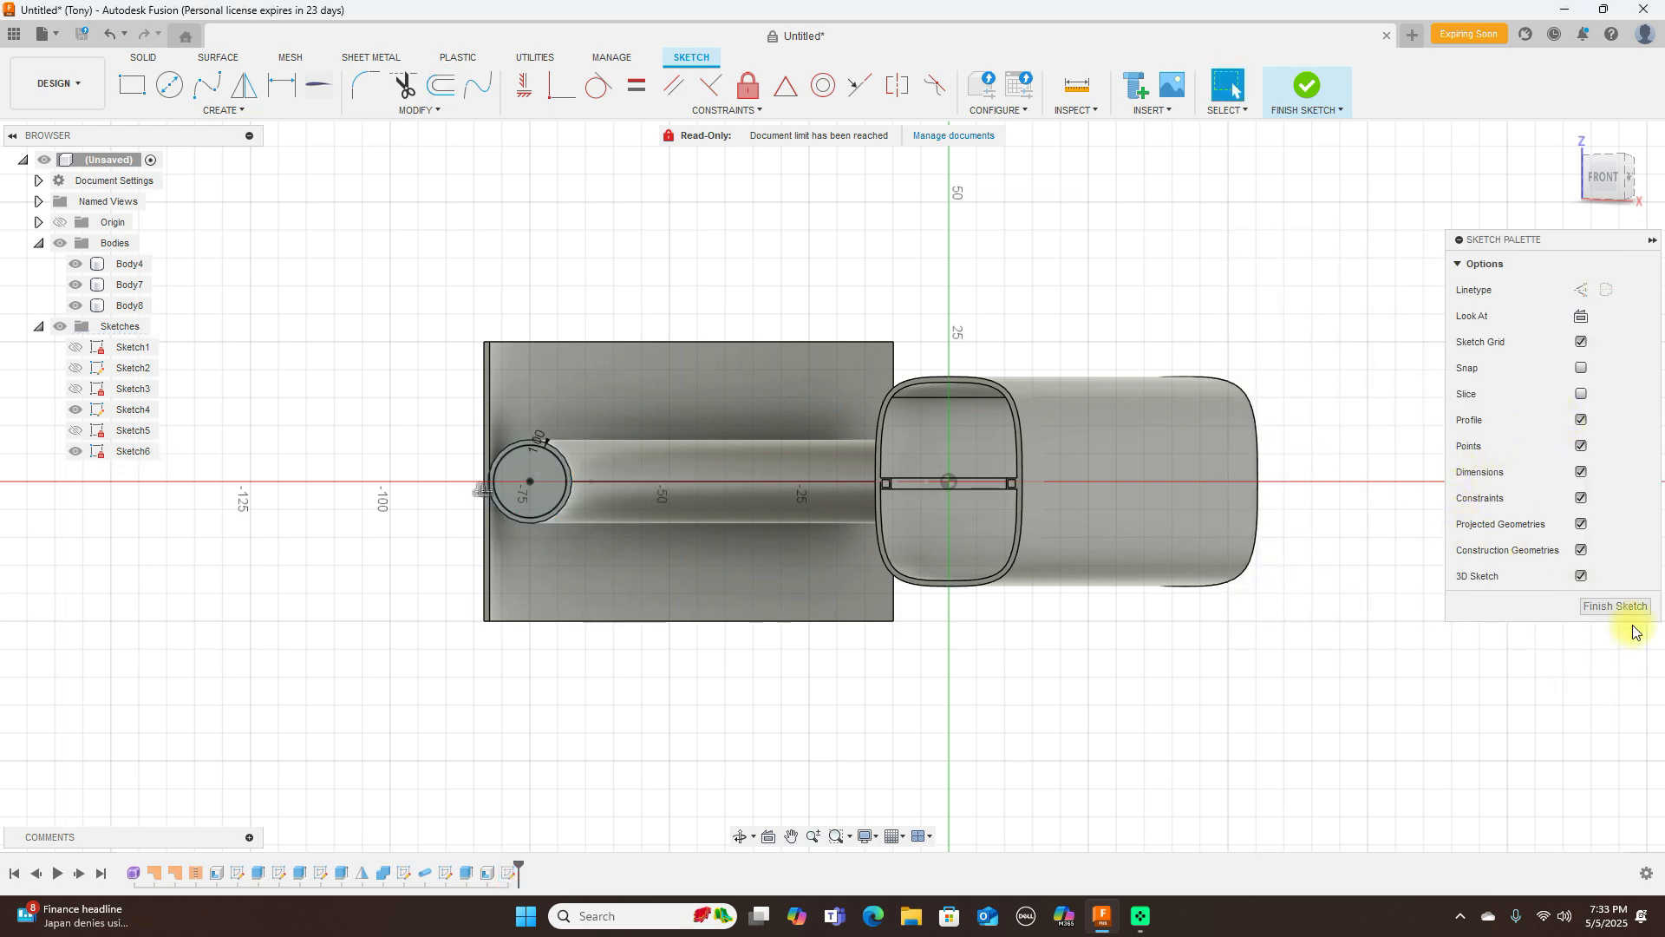
click(1613, 605)
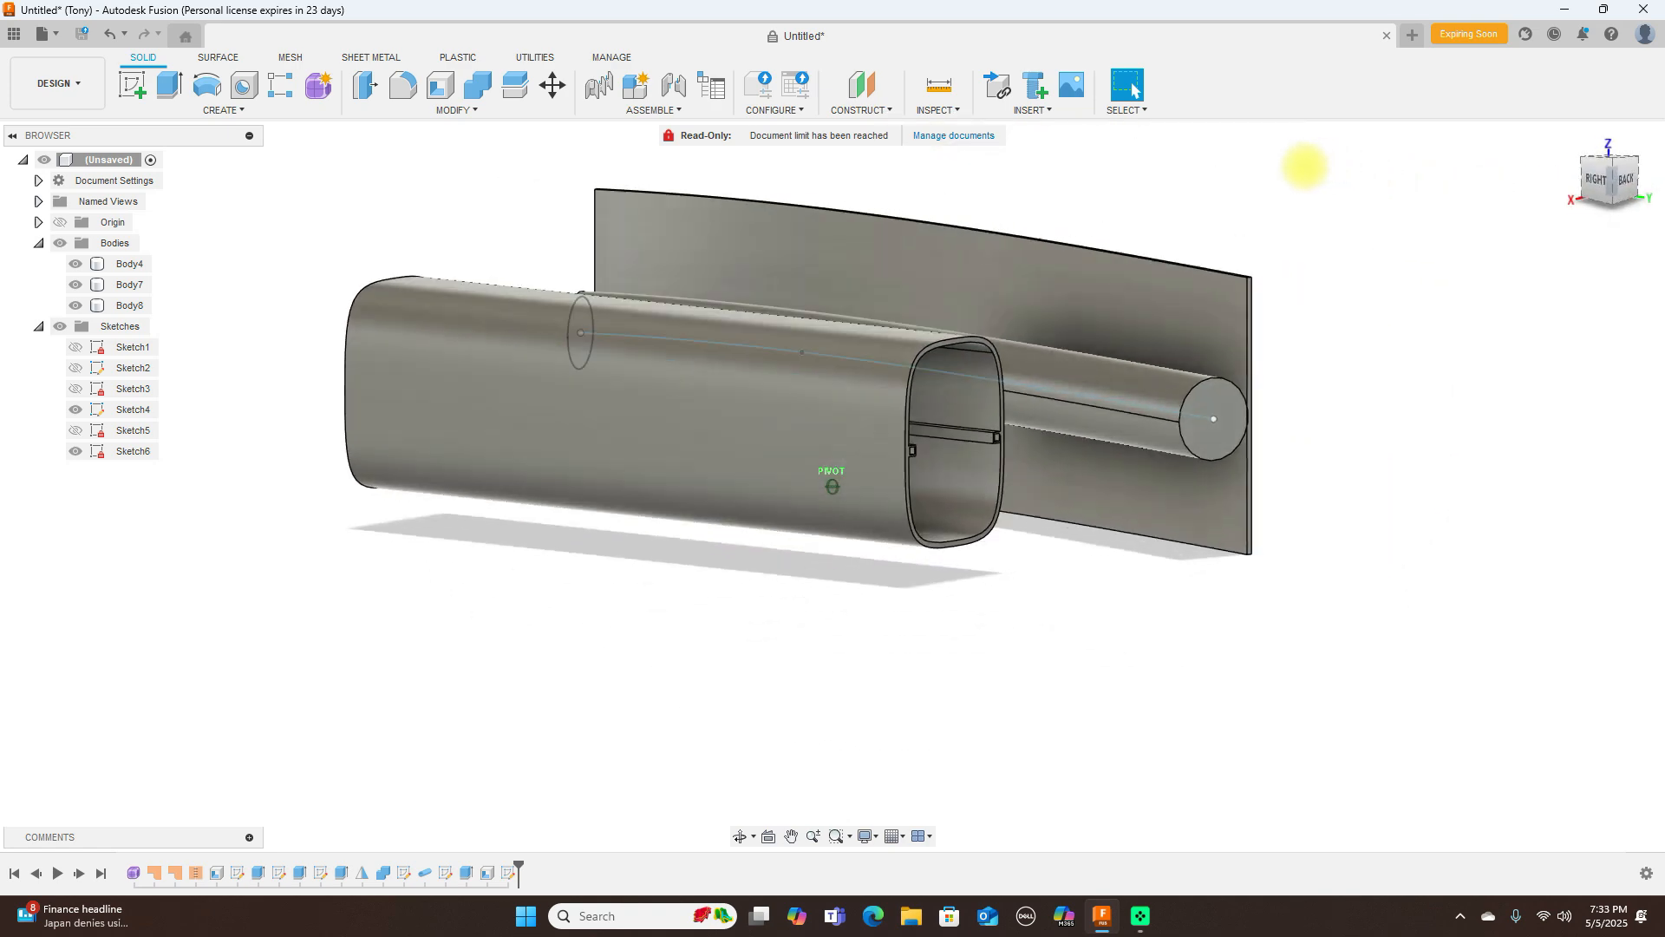
Start a sketch on the other pipe end and offset its end circle the same way.
click(1201, 430)
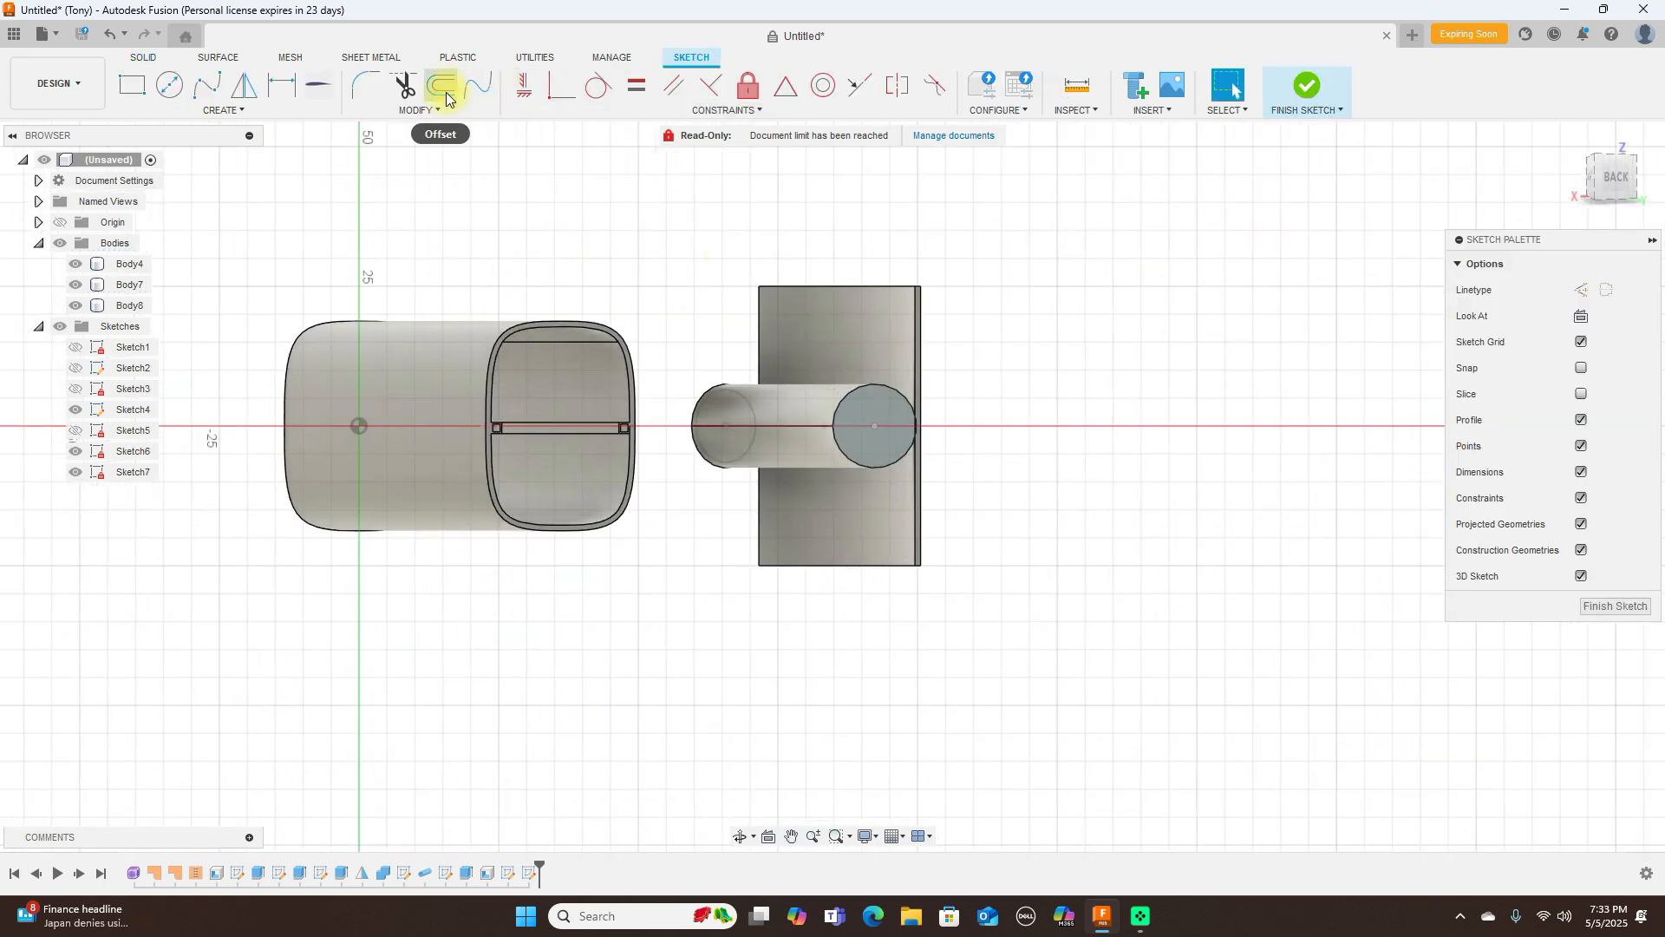
click(439, 85)
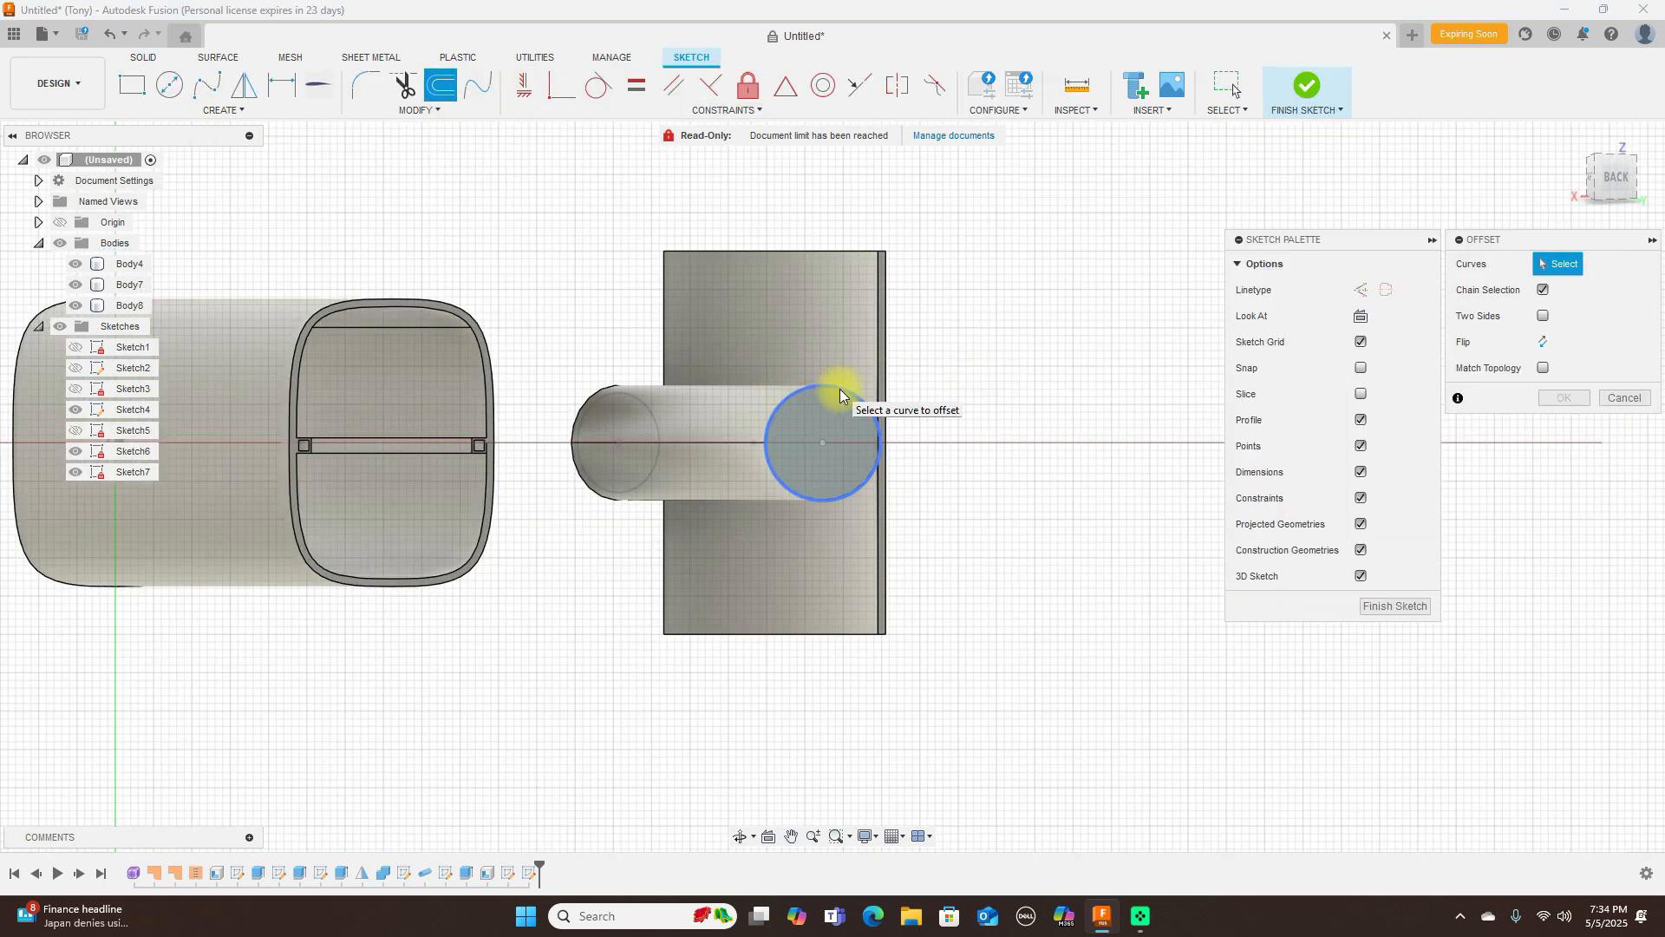
click(822, 443)
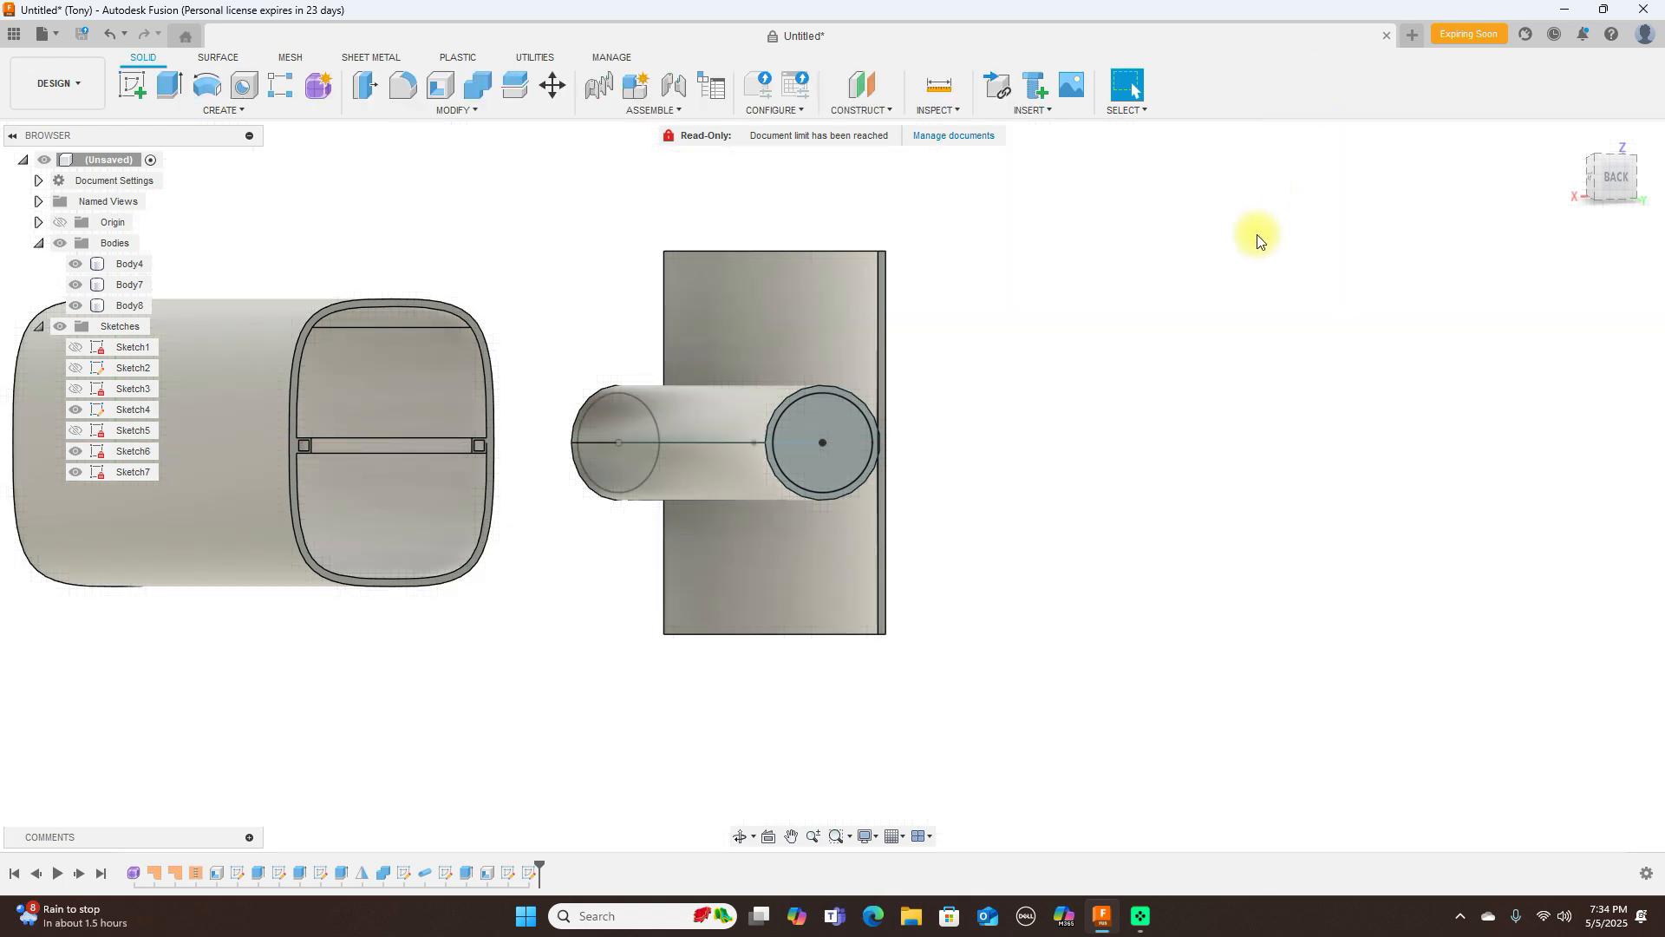
Cut the inner circle into the first pipe end with a negative-distance Cut extrusion.
key(e)
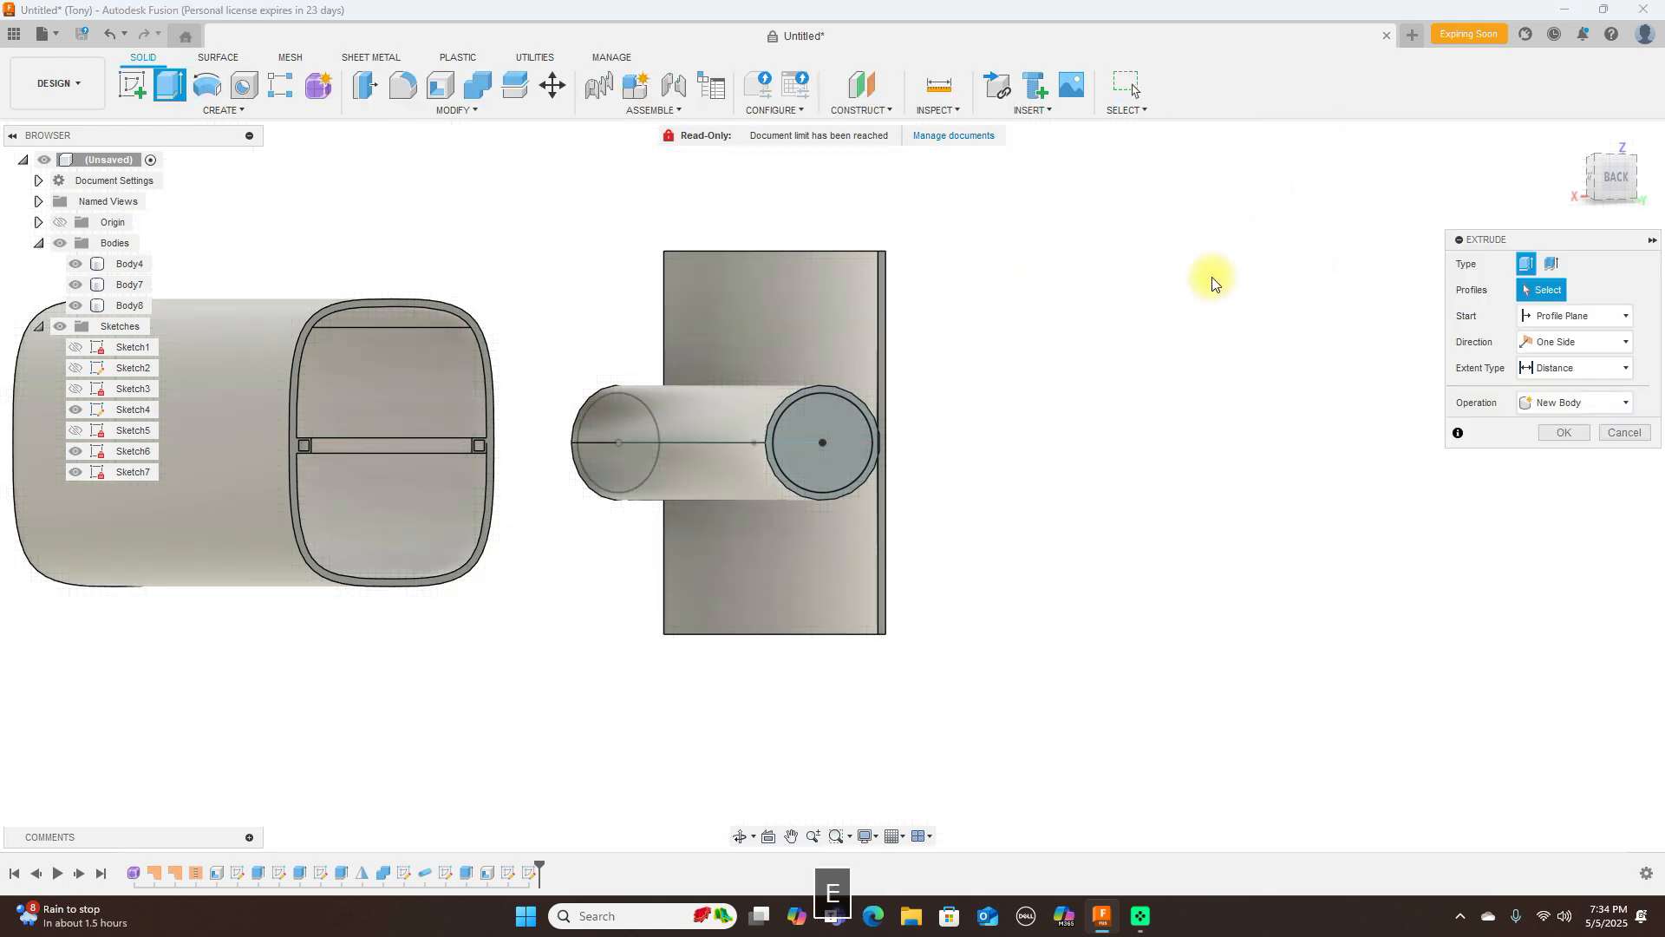
click(822, 442)
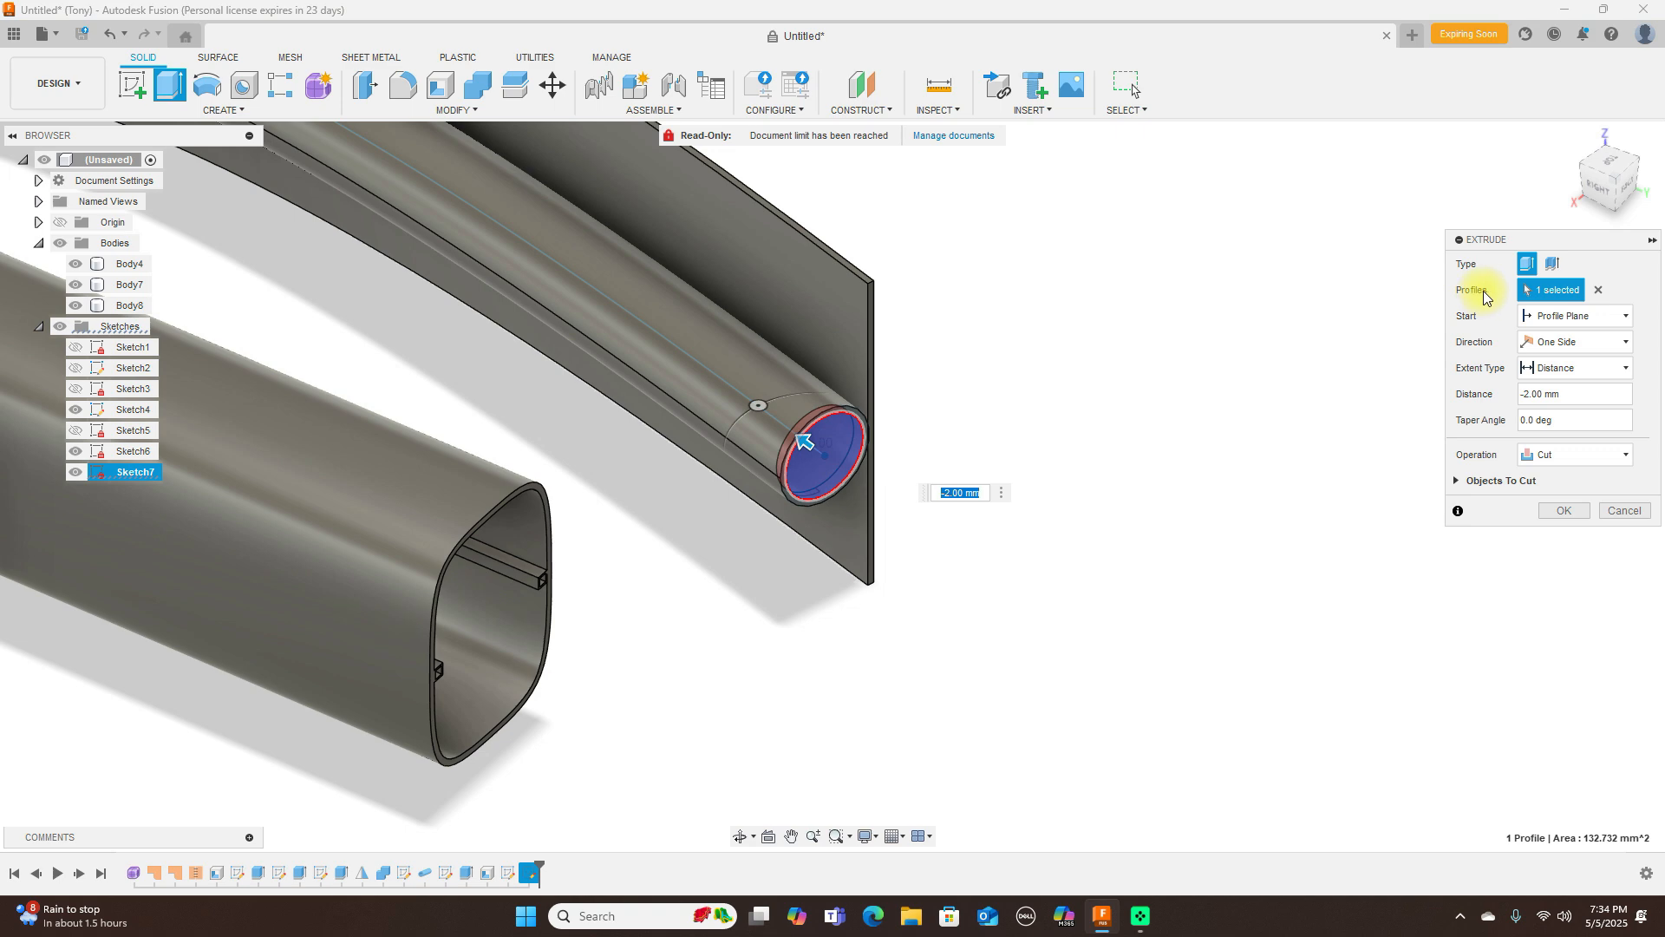
click(1561, 510)
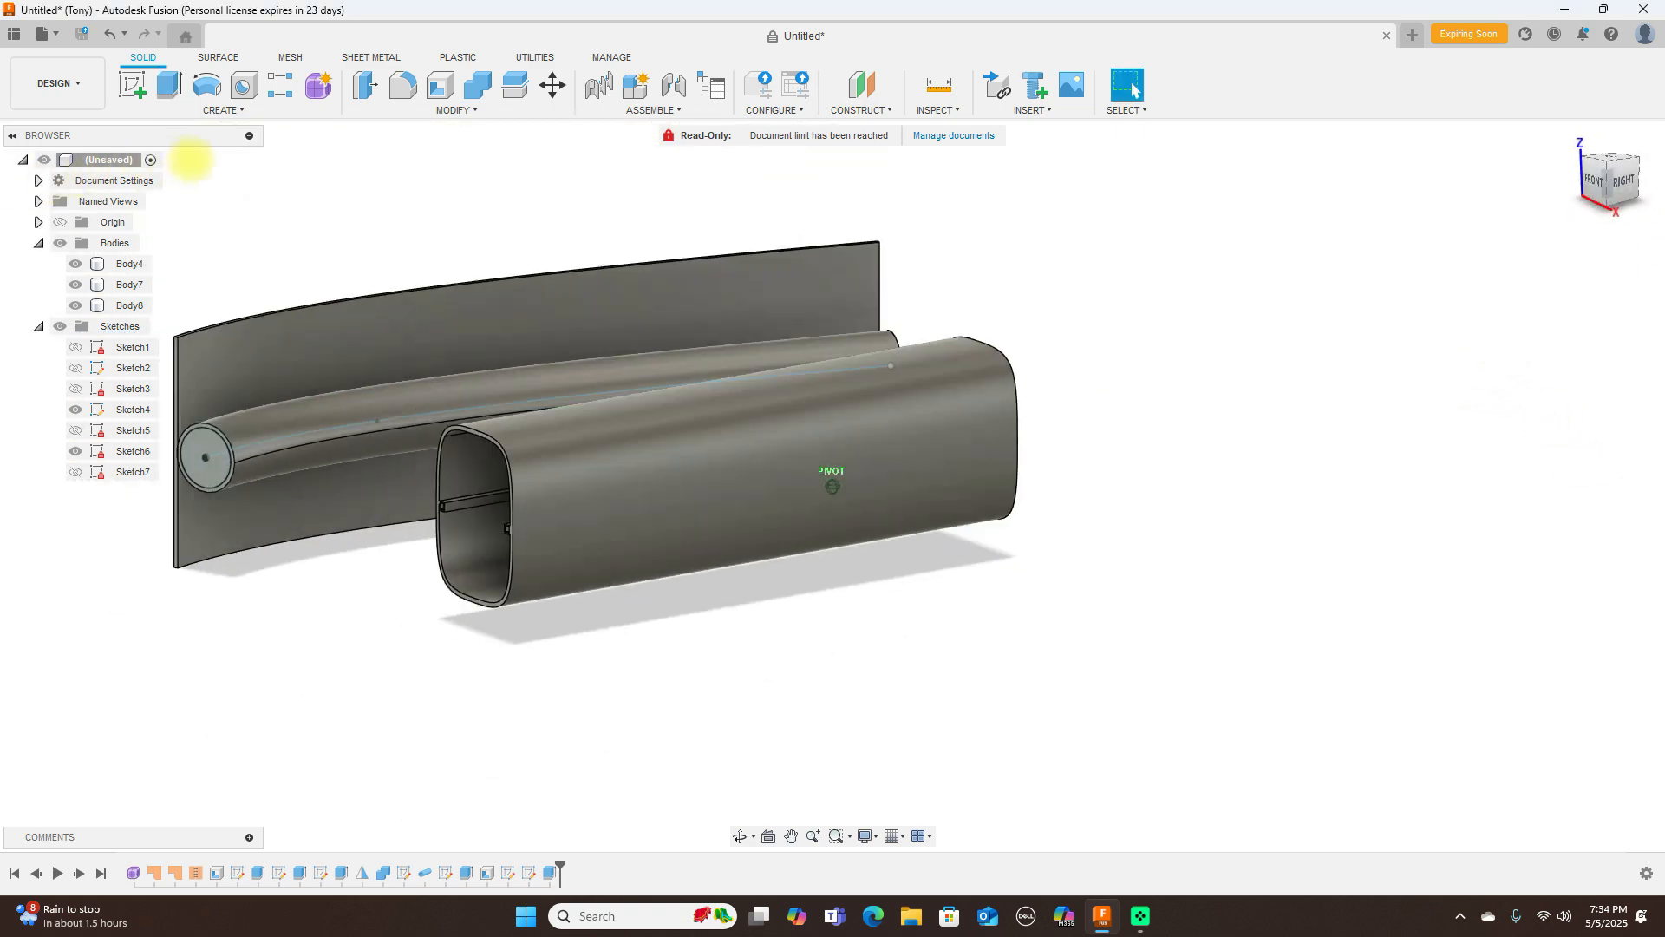
Cut the inner circle -10 mm into the other pipe end, leaving an open-ended tube.
key(e)
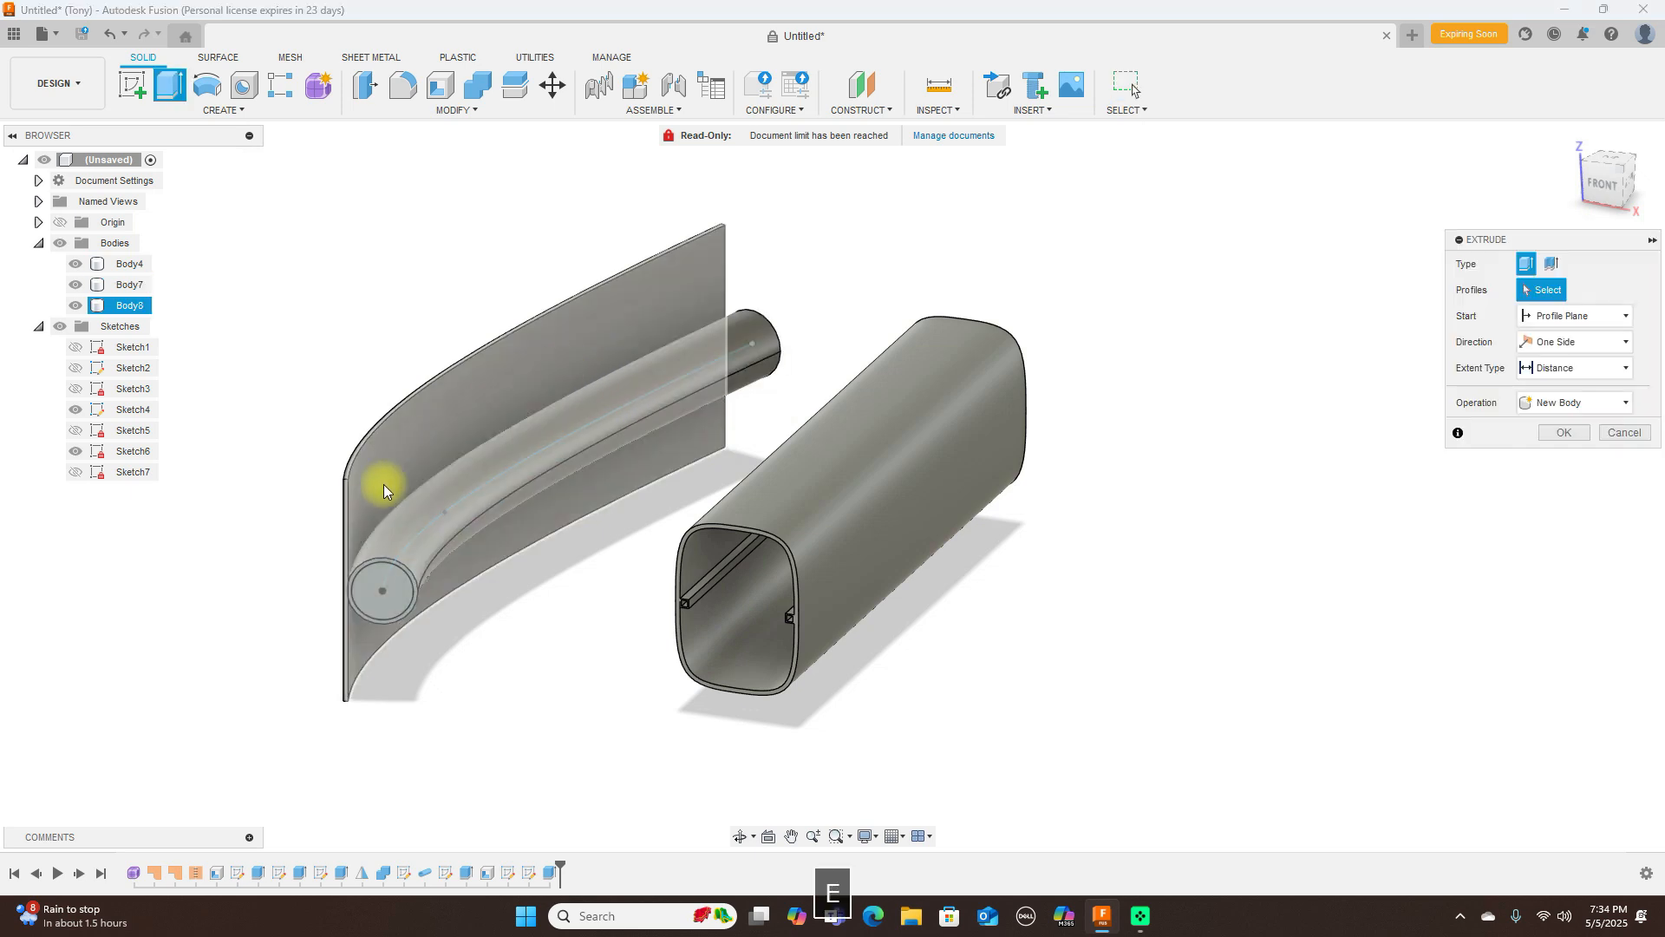
click(380, 588)
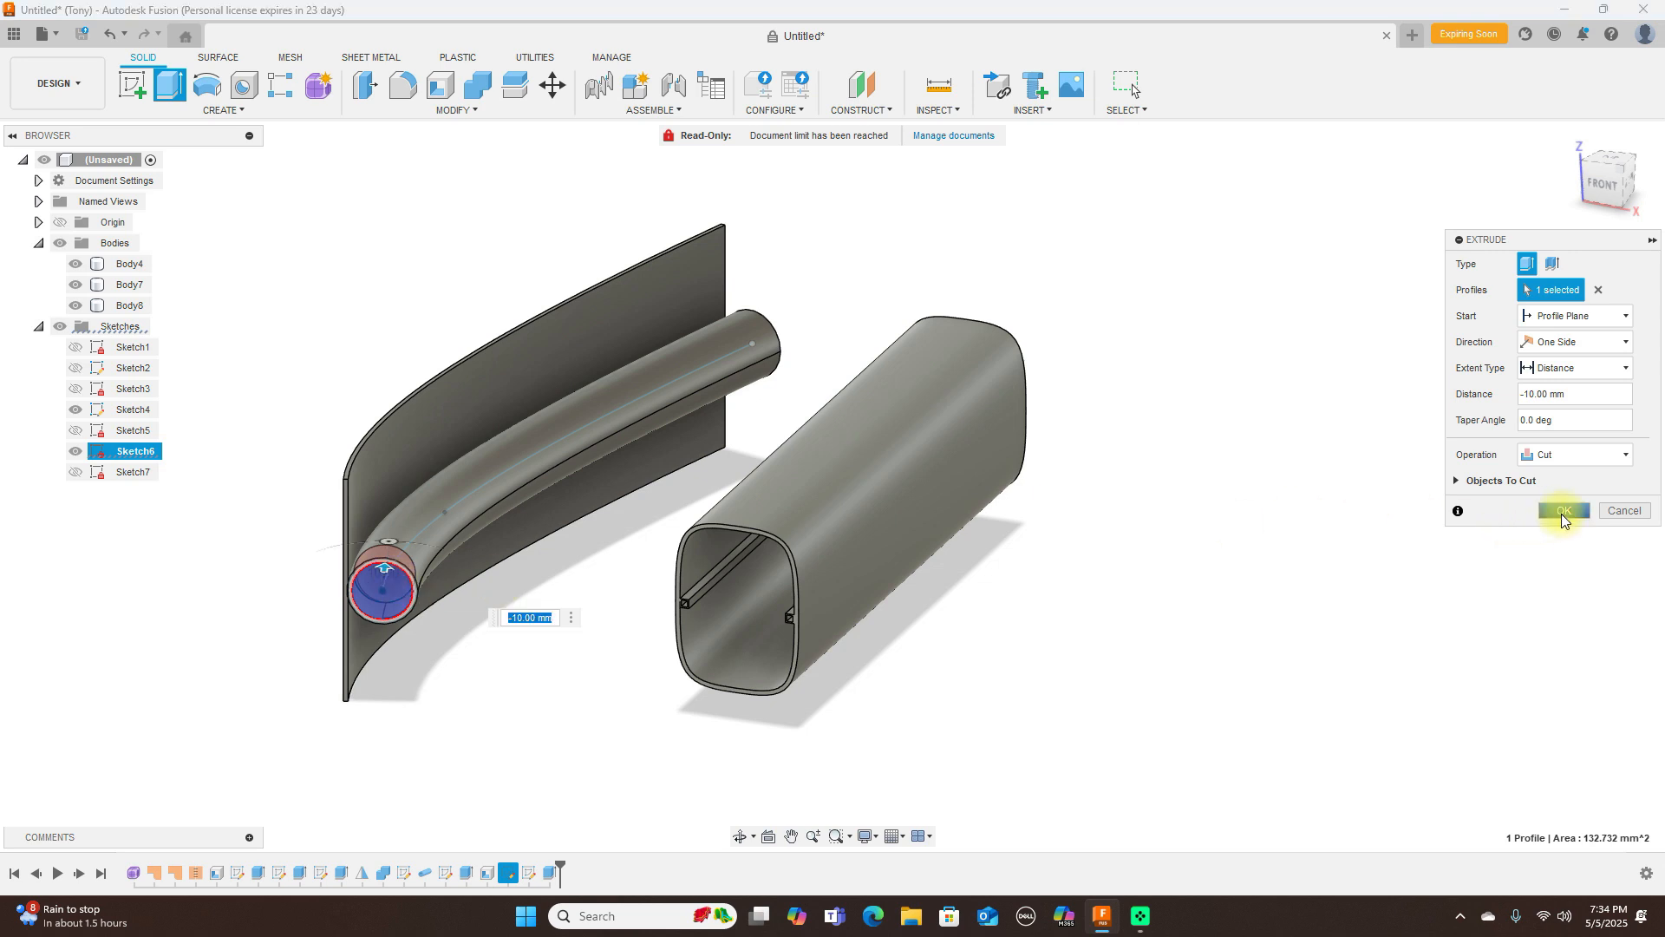
click(1563, 510)
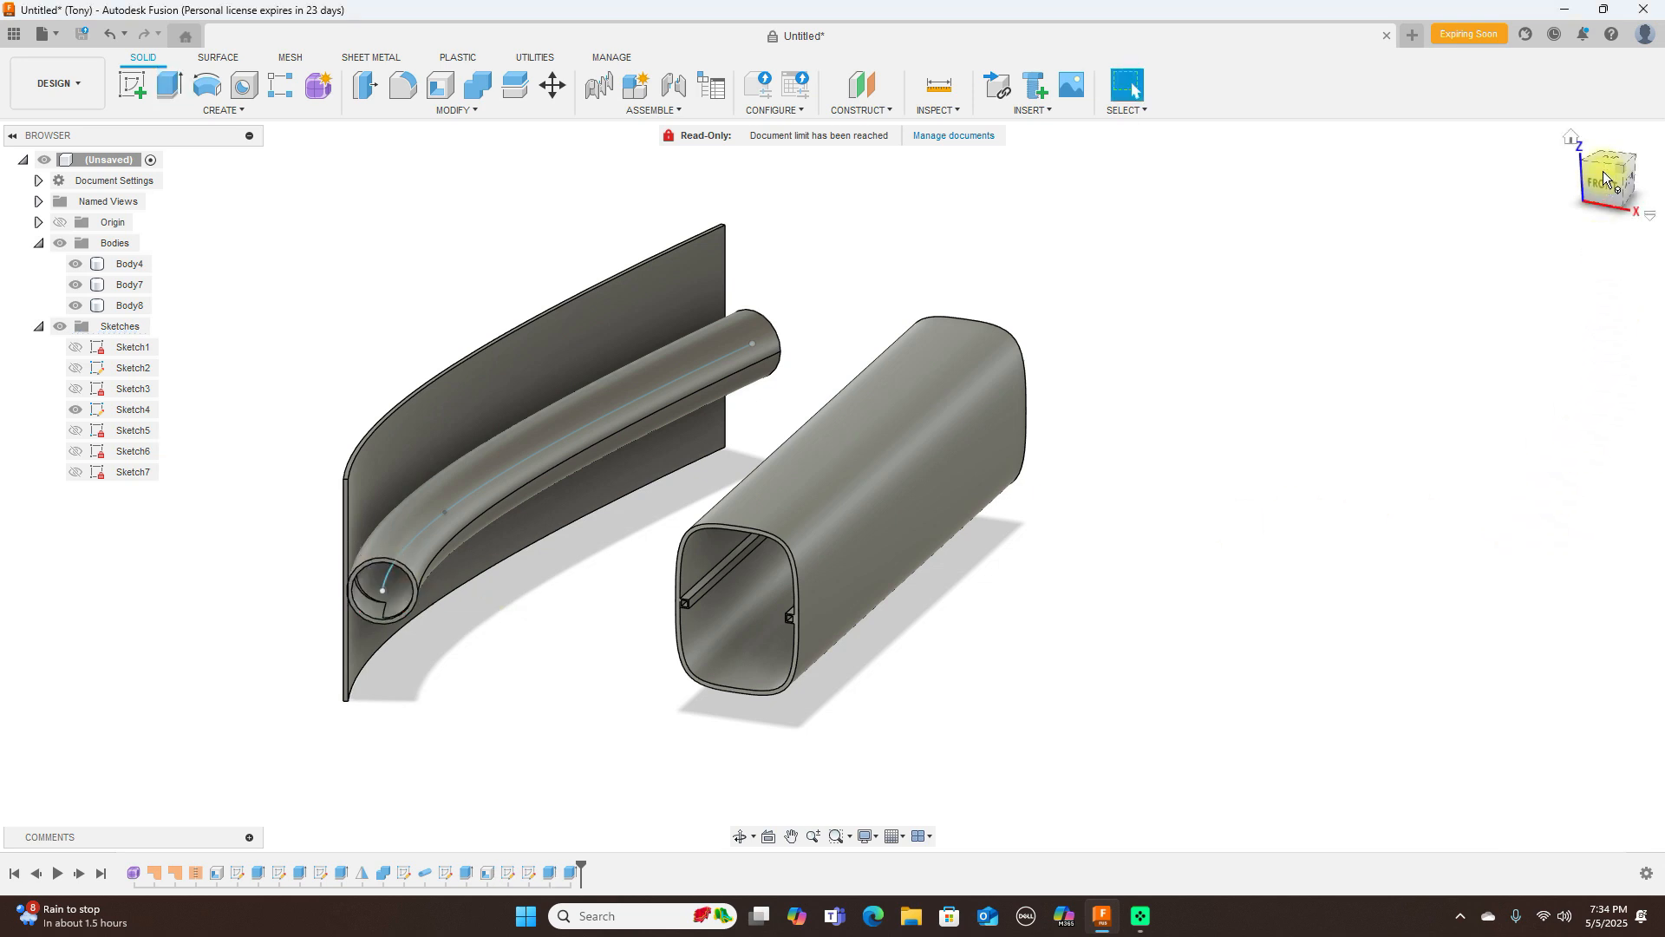
click(1607, 177)
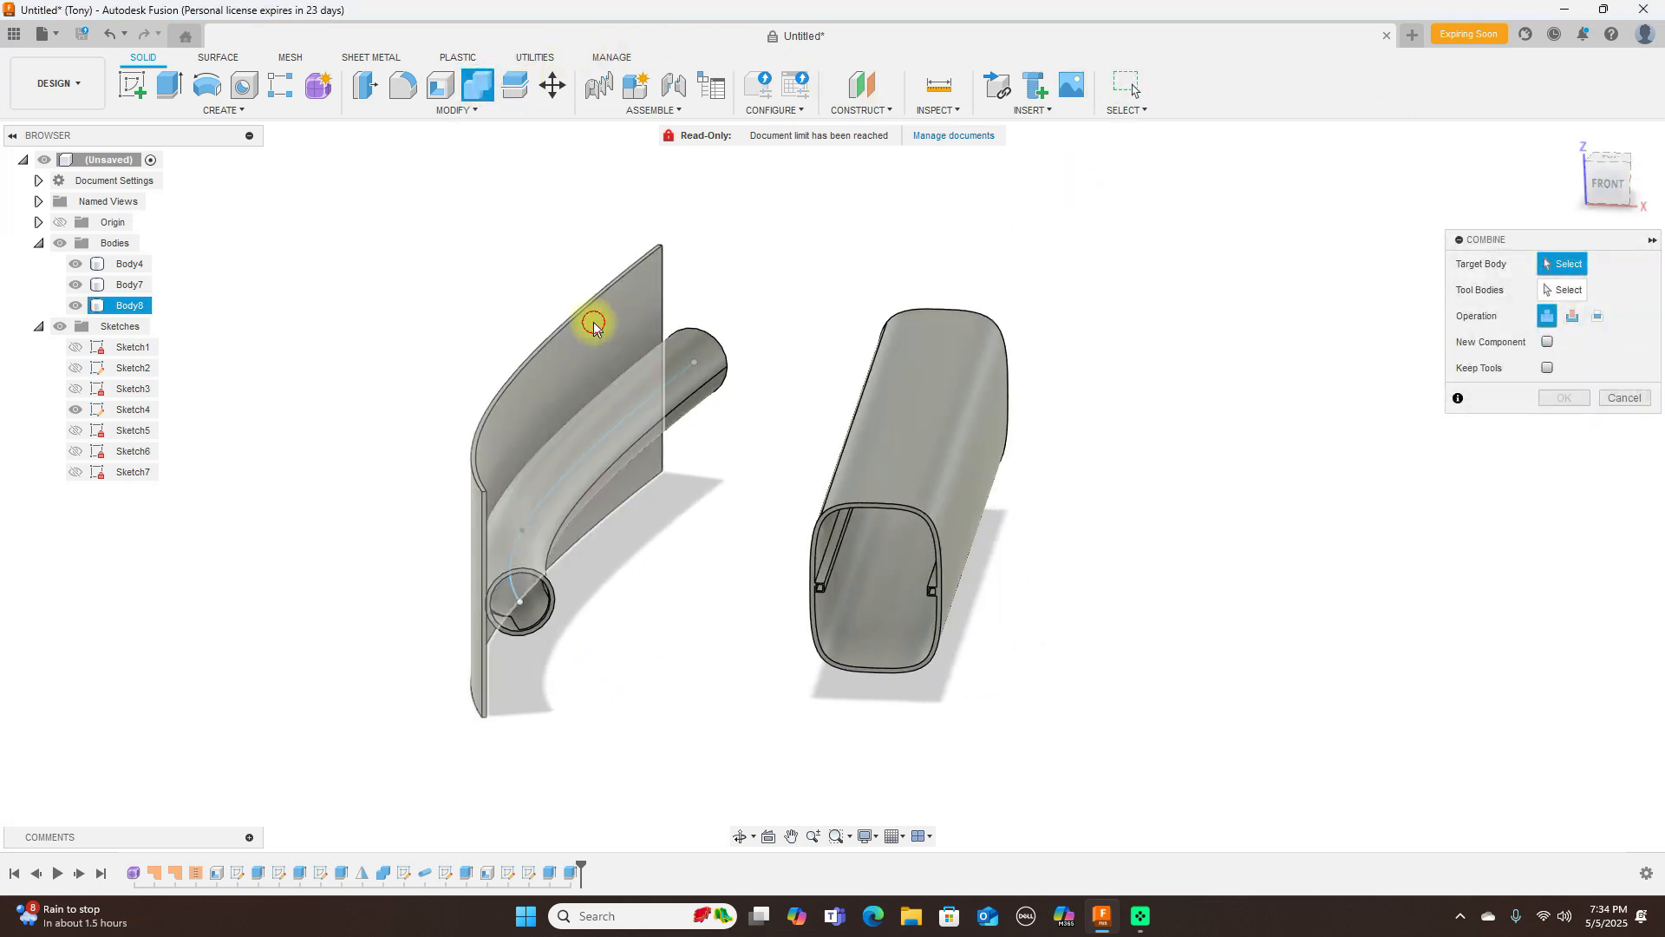
Join the hollow pipe into the skin panel with Combine, target body the panel.
click(594, 325)
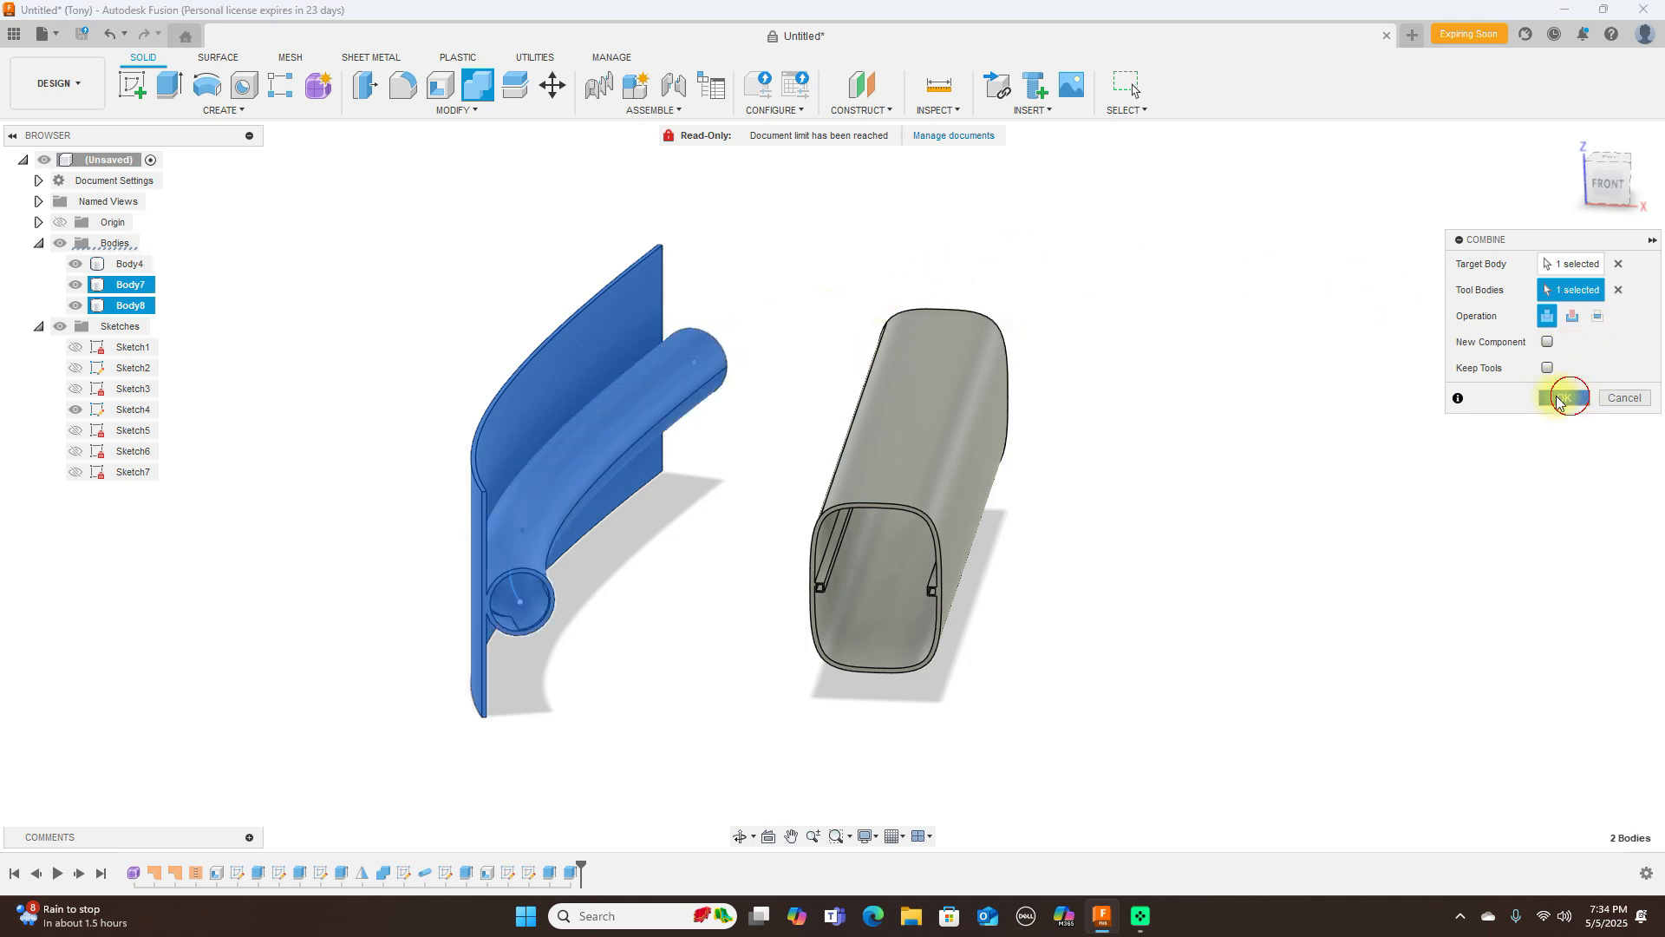
click(1561, 397)
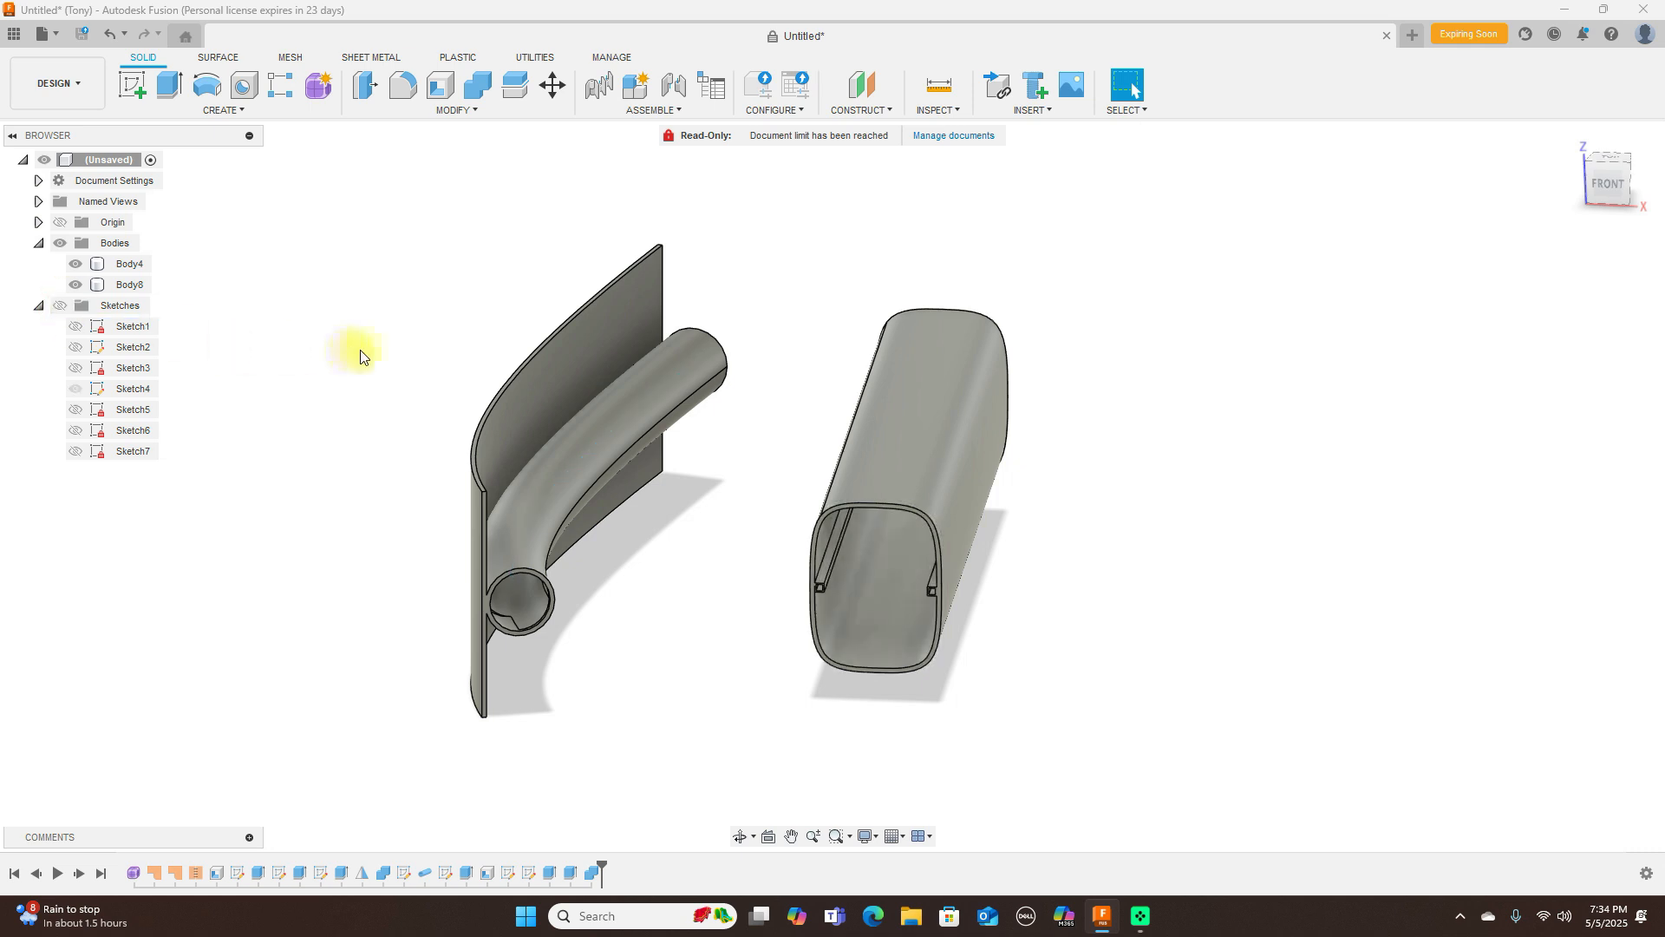
mouse_move(1636, 189)
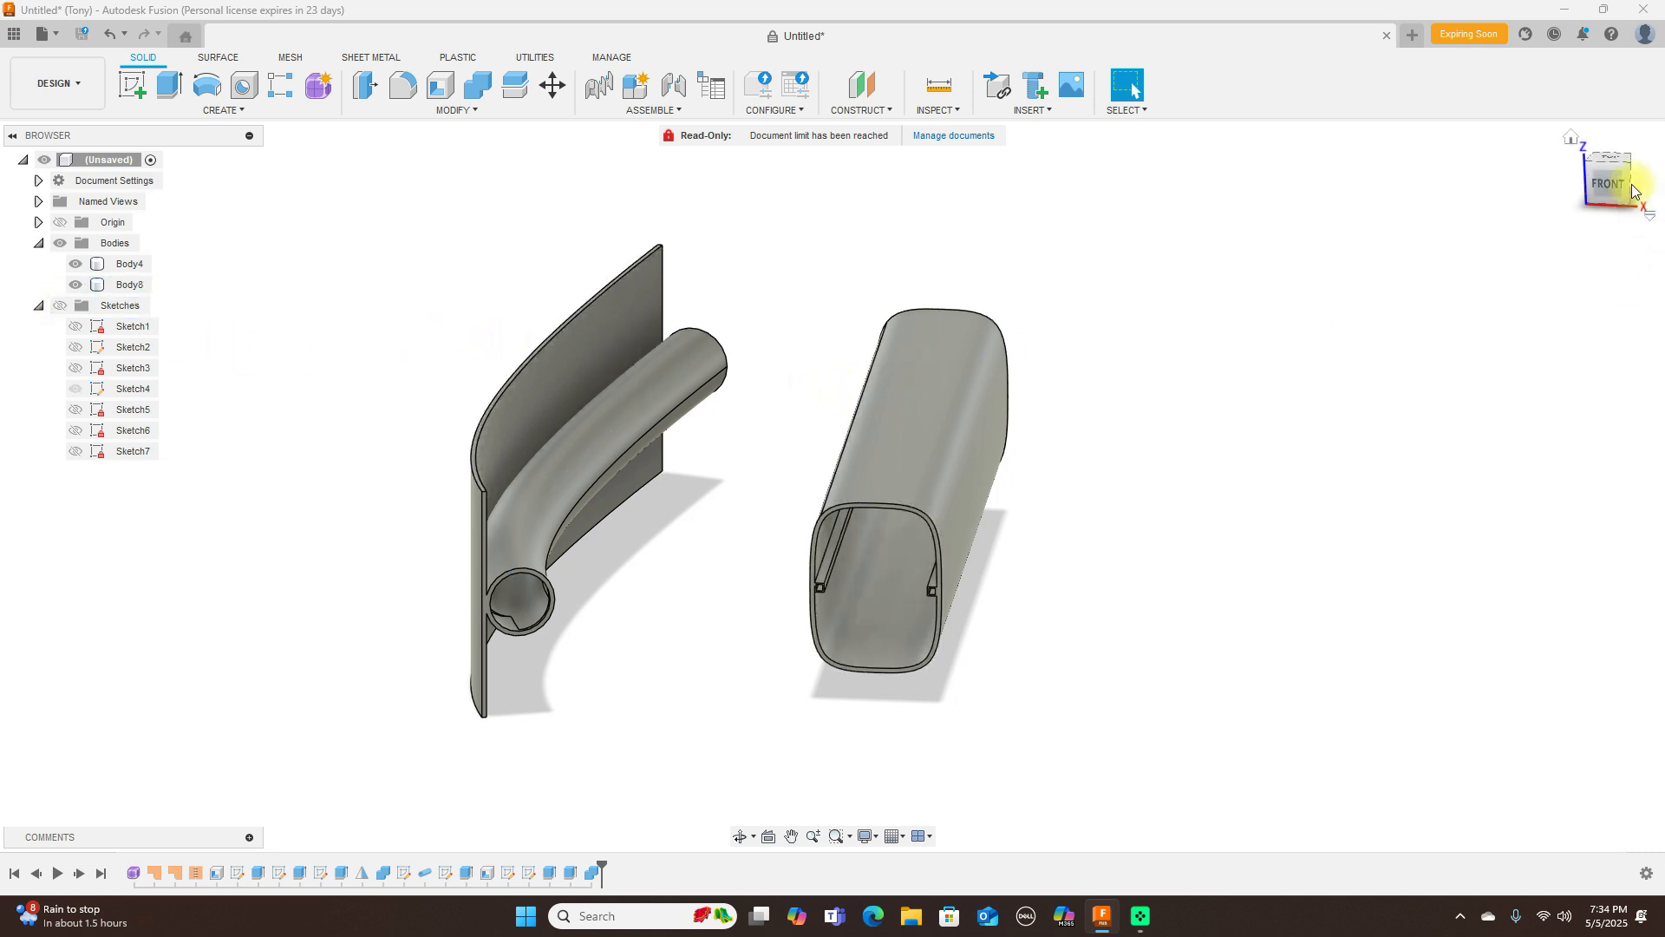
click(1610, 177)
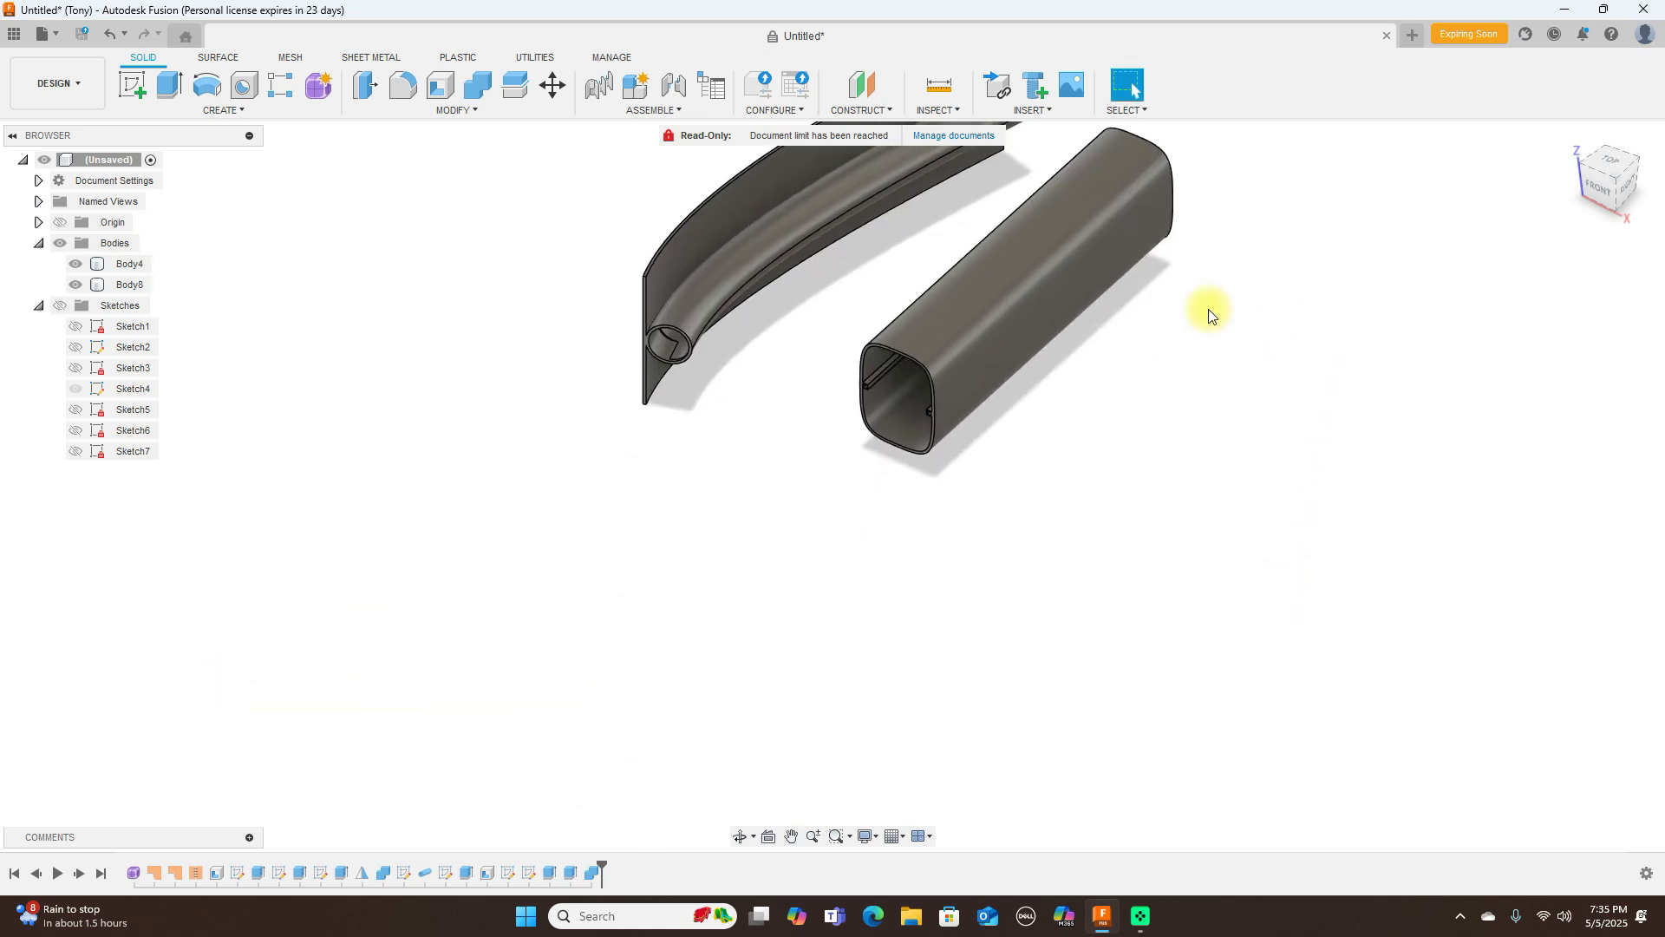
mouse_move(621, 624)
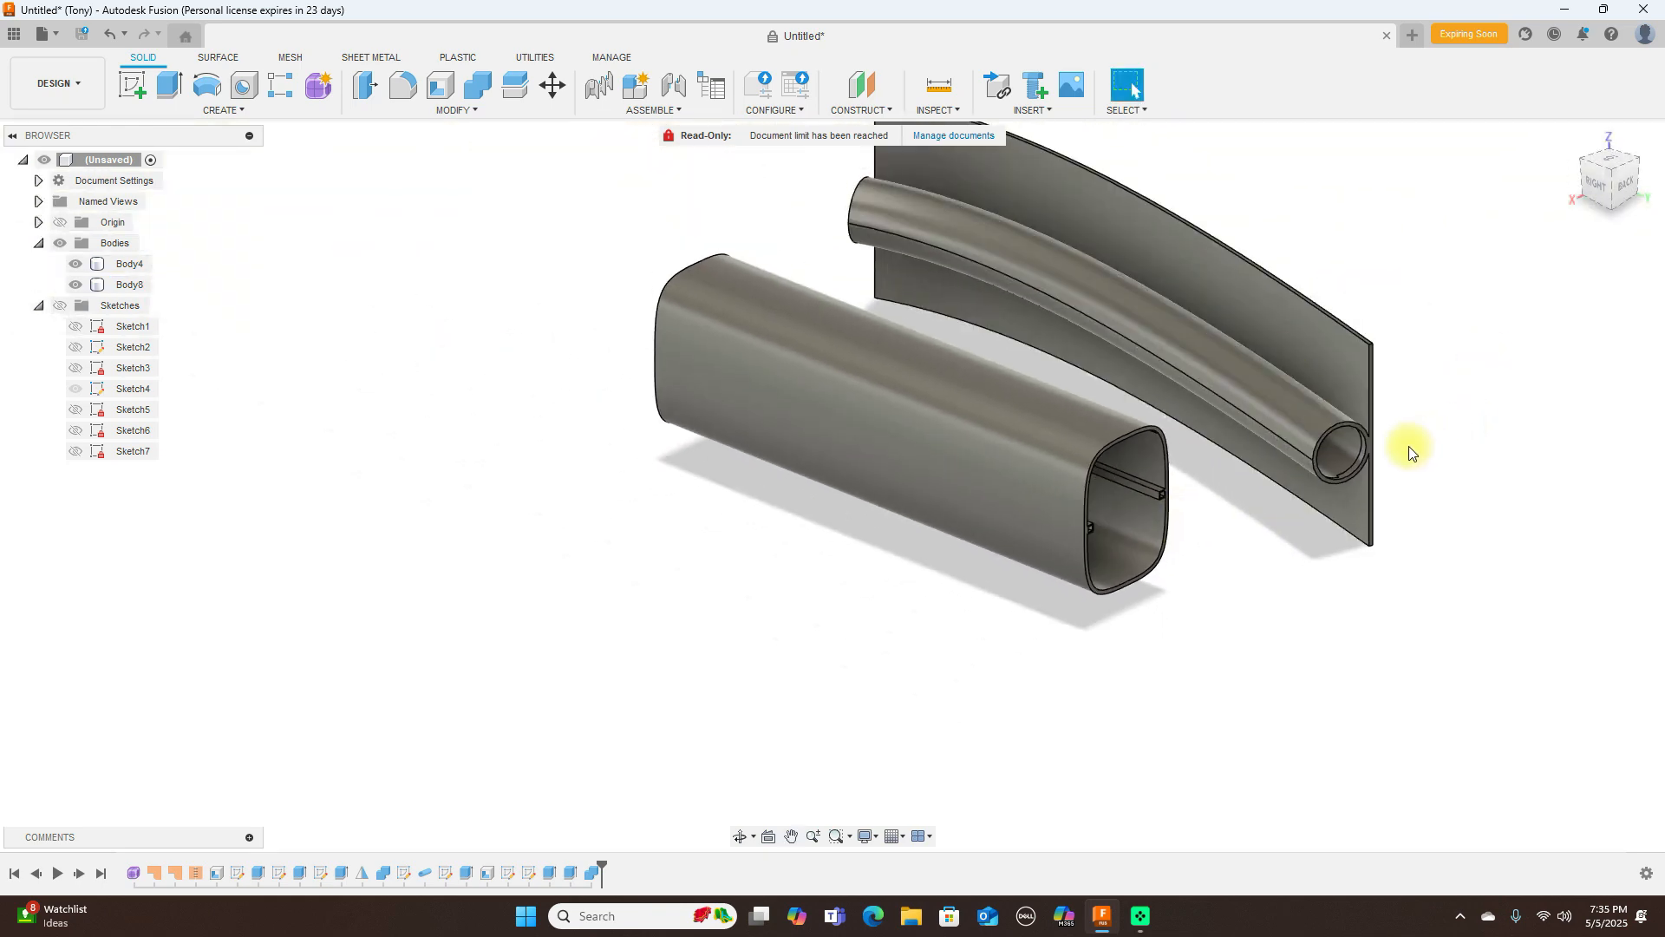
mouse_move(1590, 155)
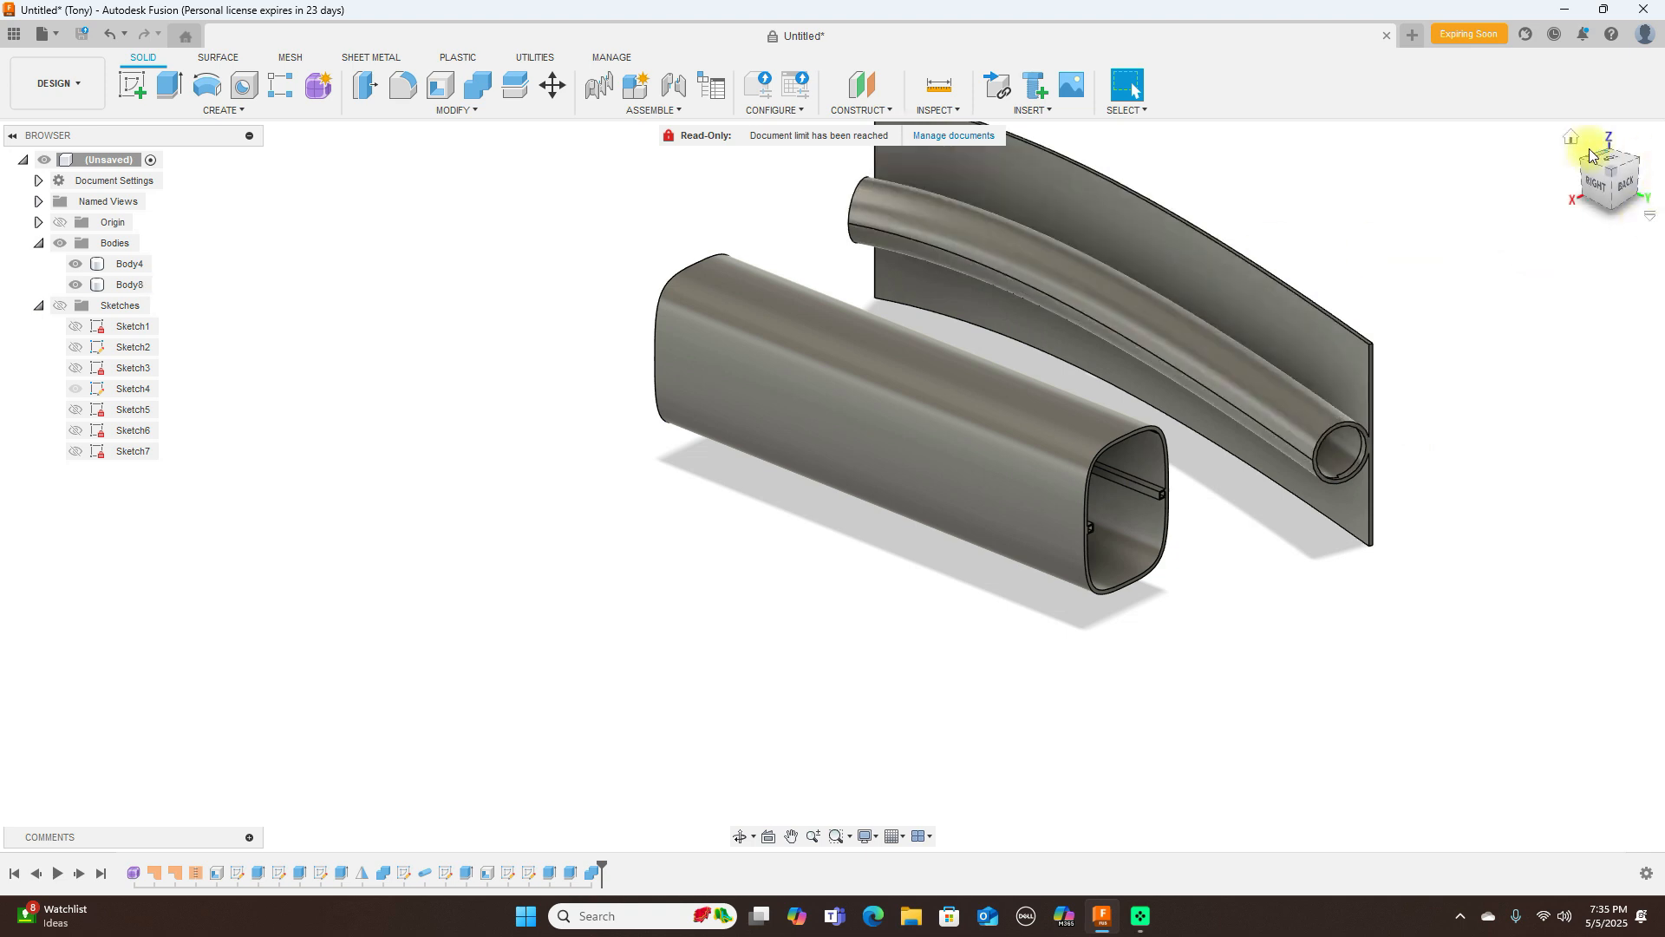
click(1609, 177)
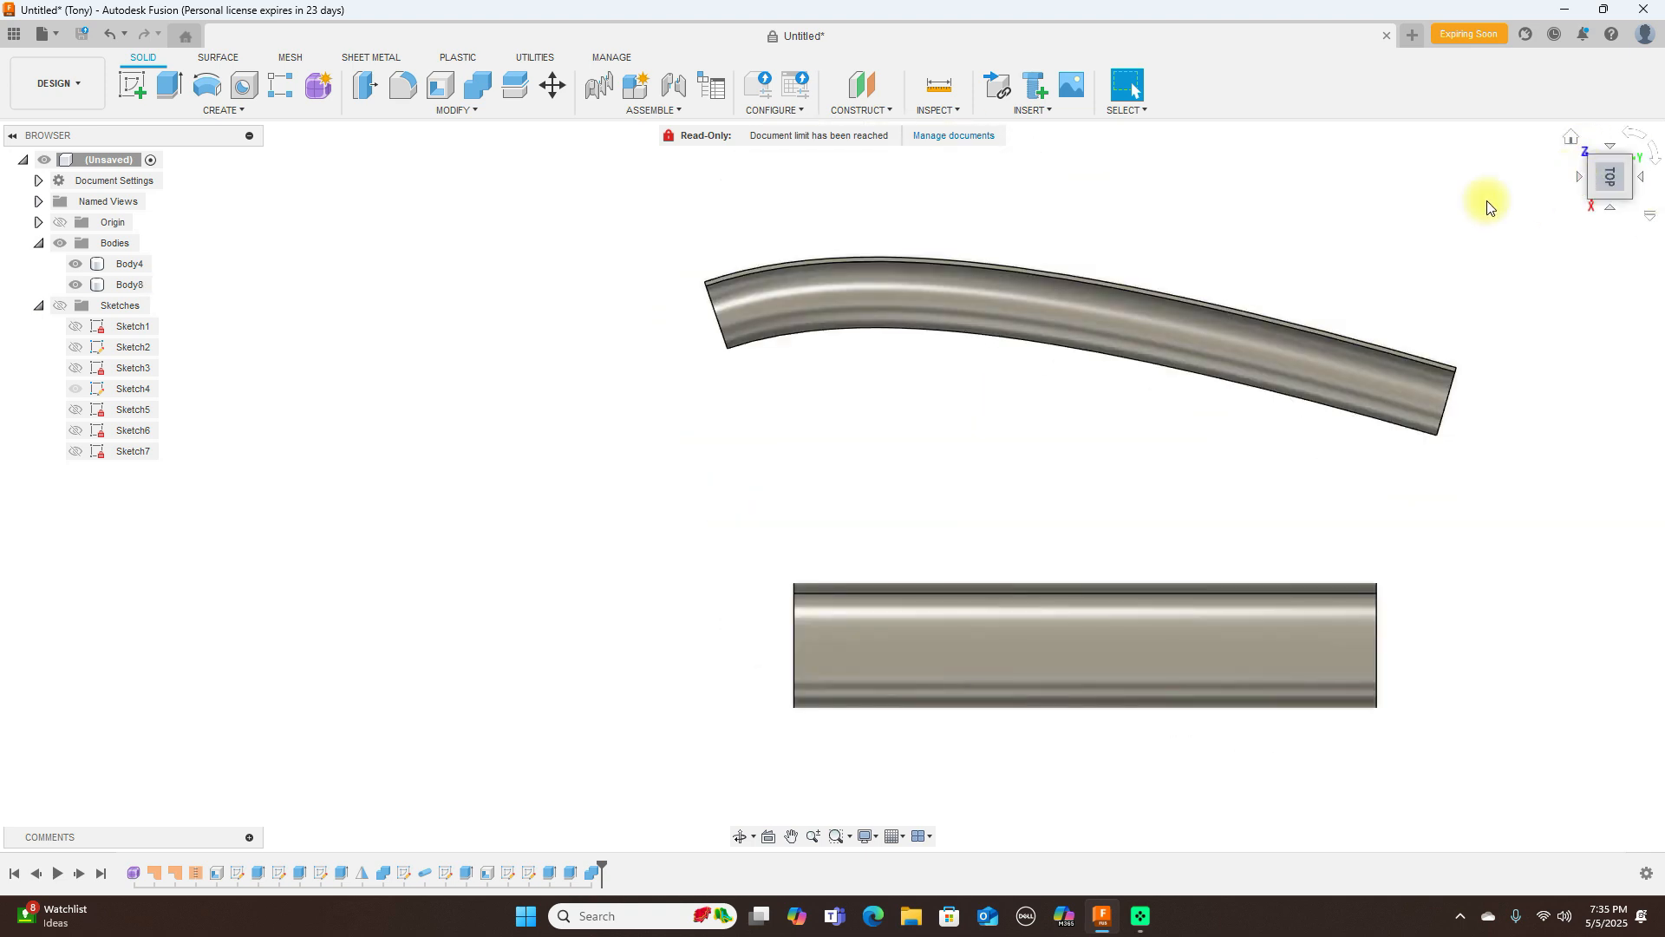
mouse_move(1610, 177)
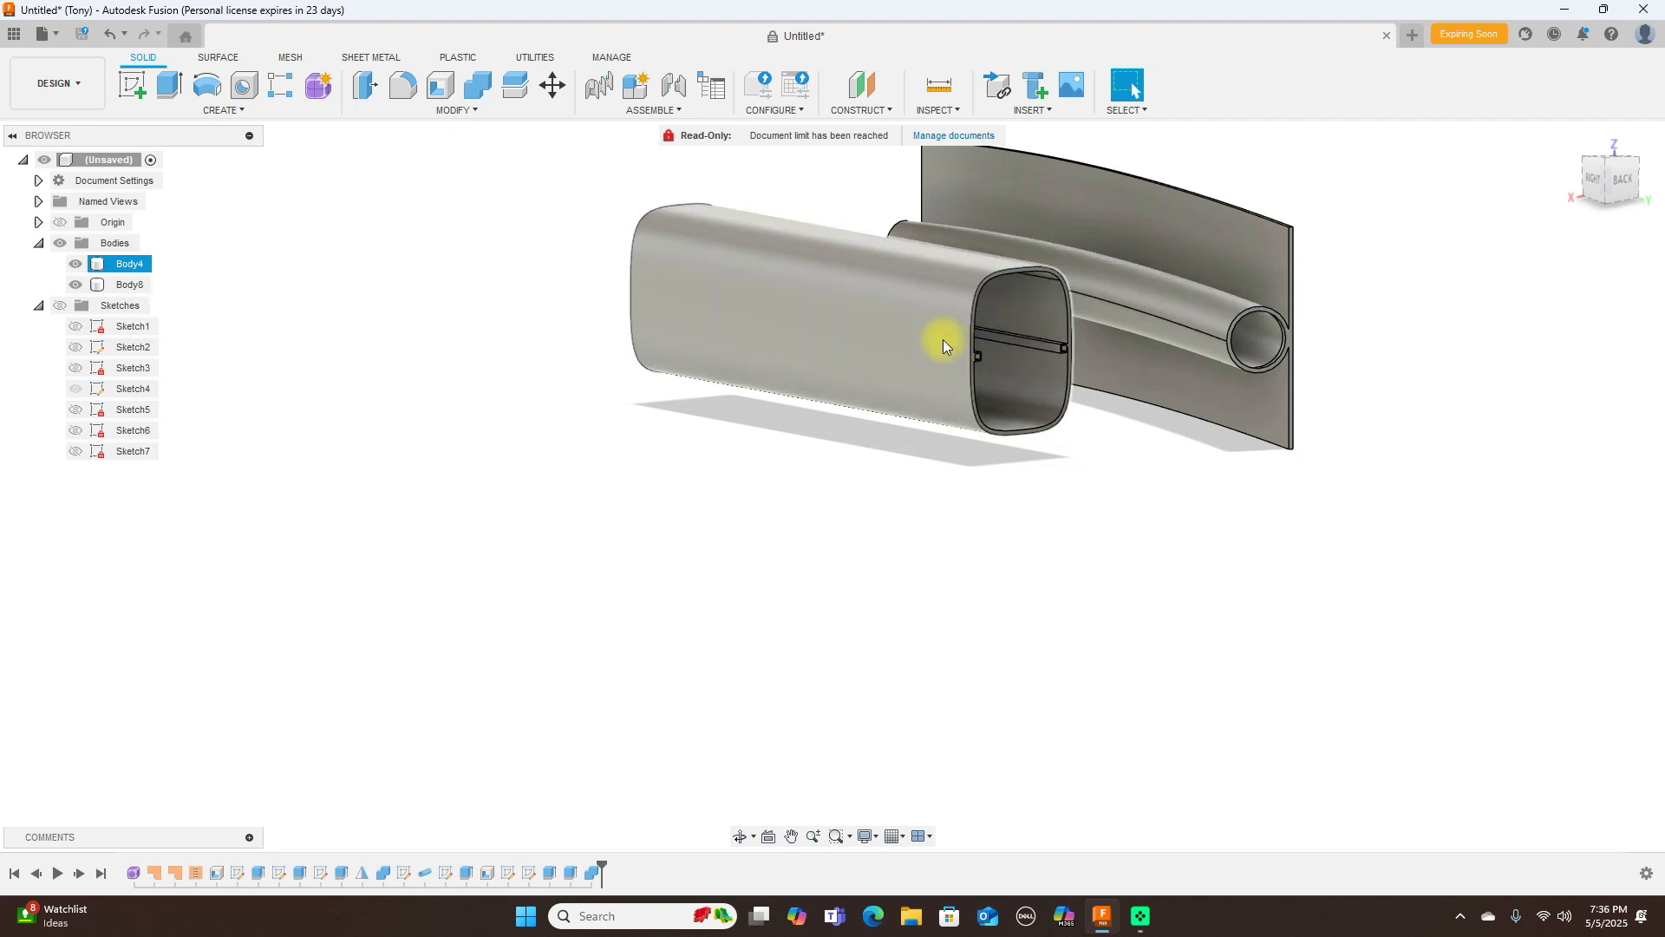
mouse_move(1282, 435)
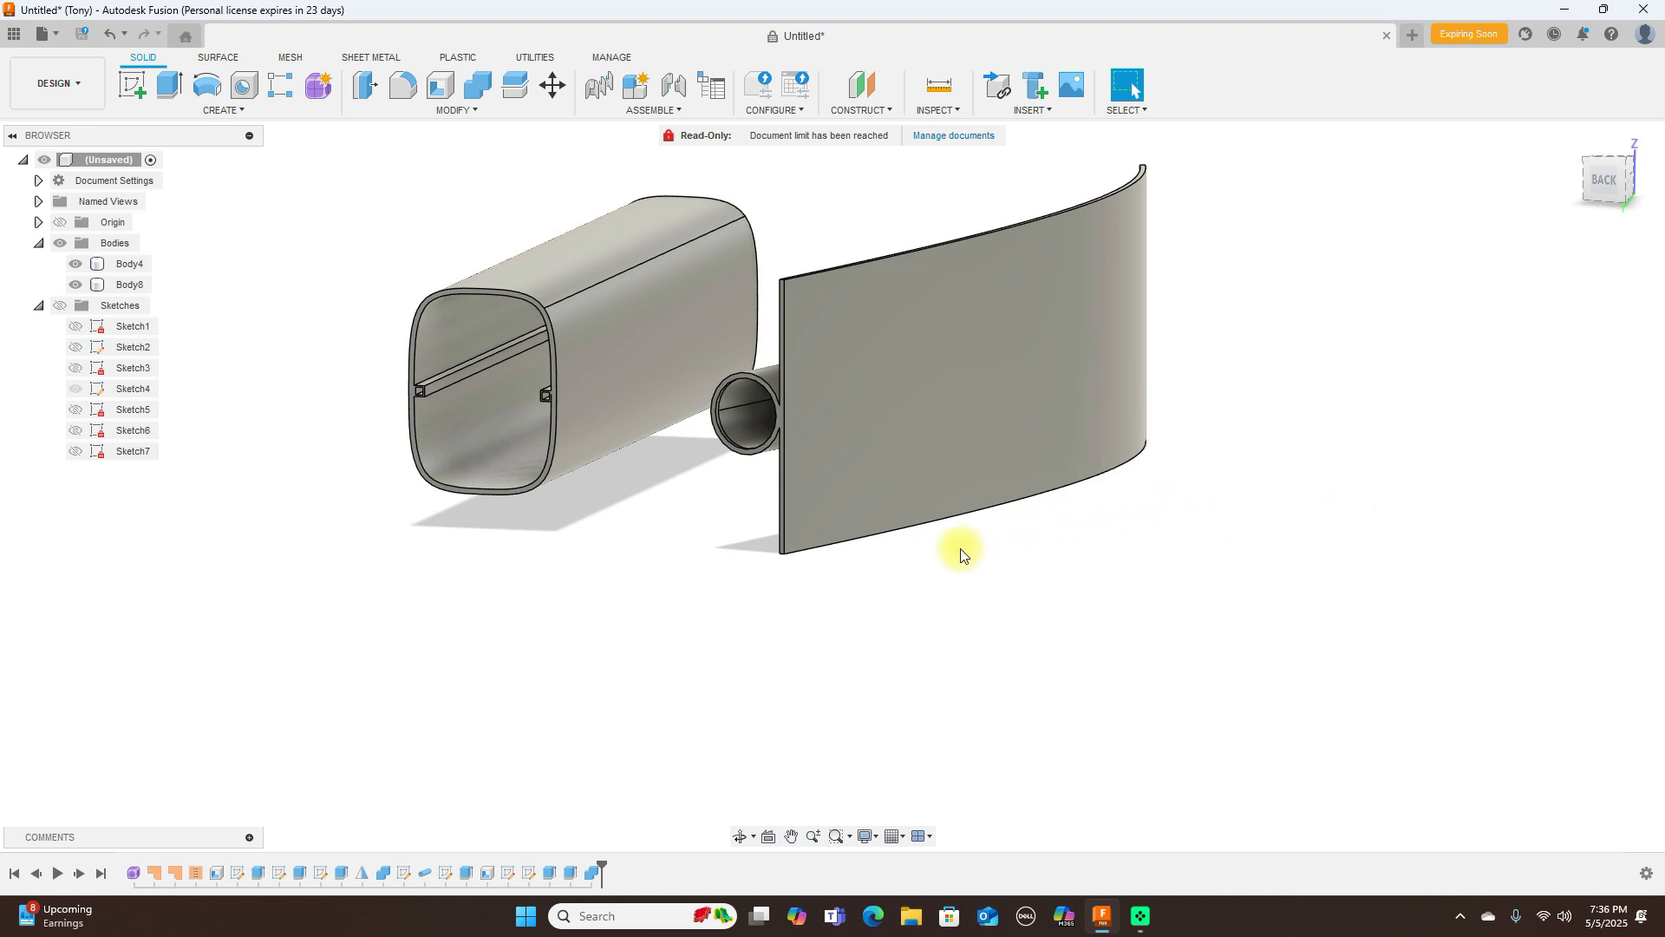
mouse_move(726, 562)
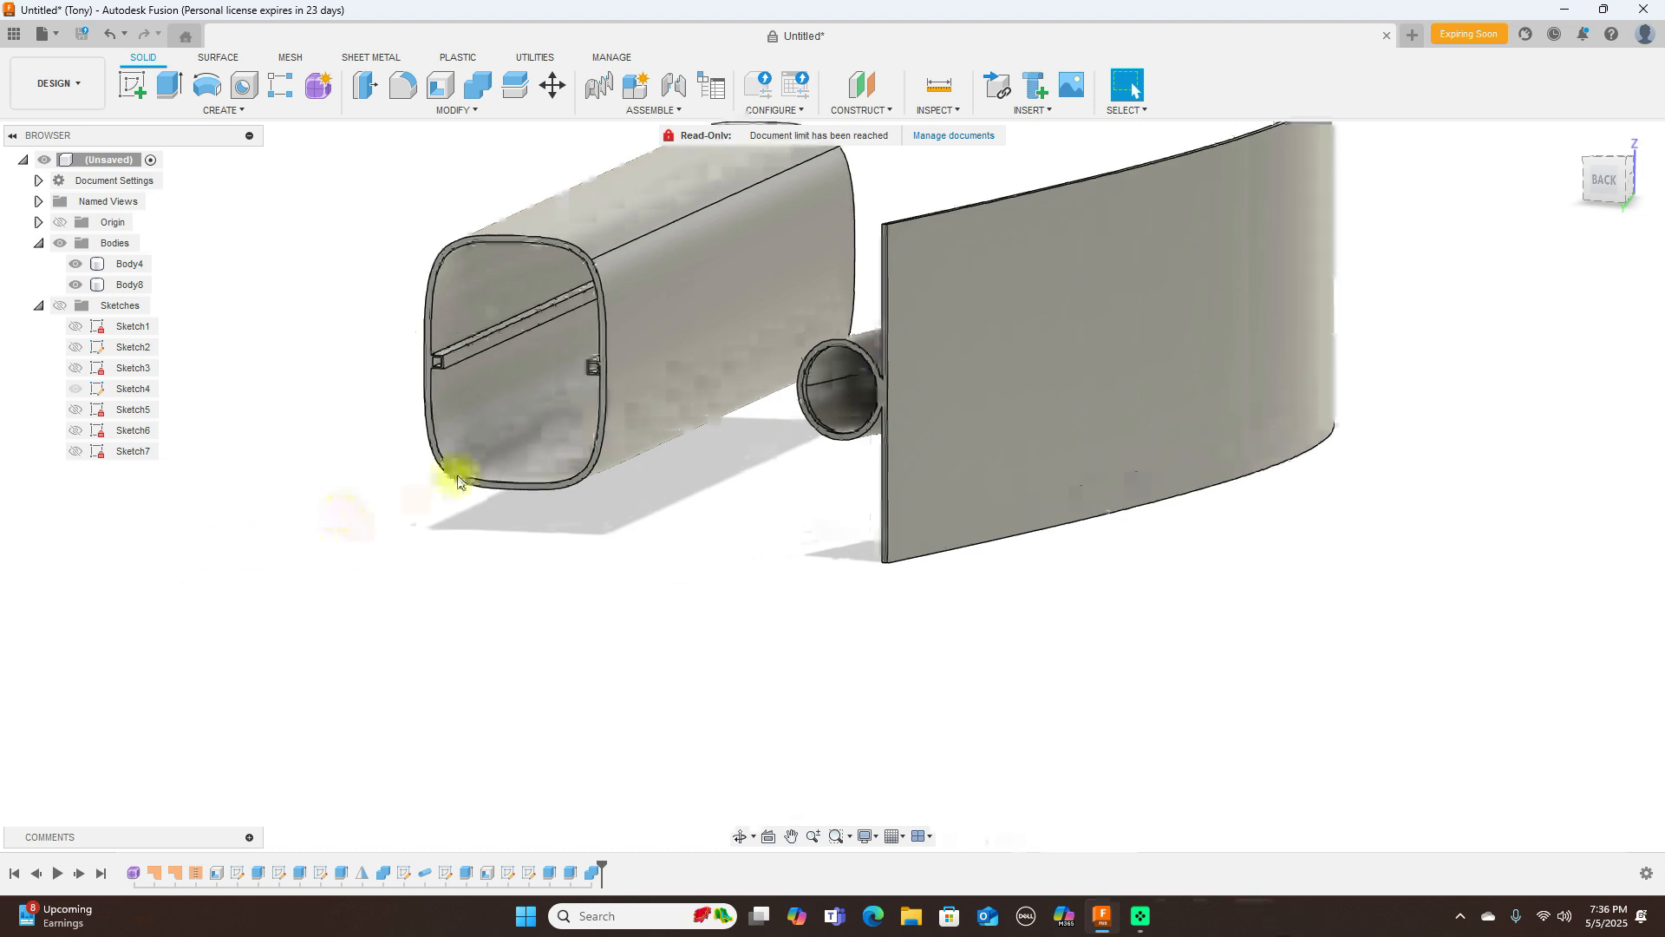
click(855, 380)
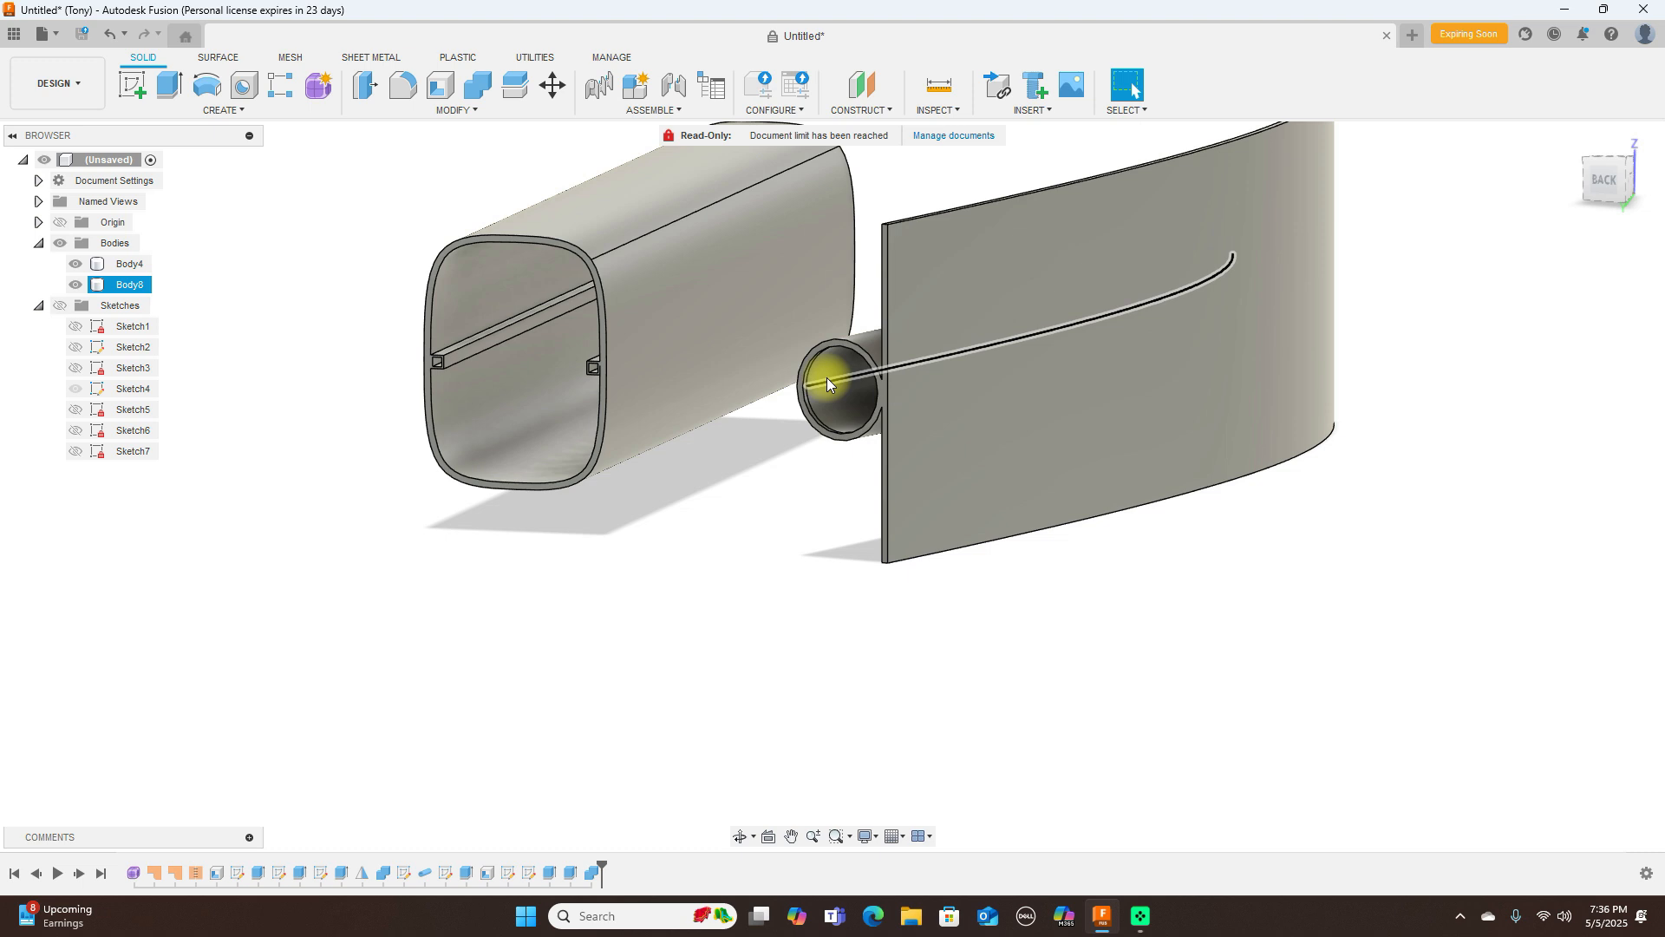
mouse_move(836, 397)
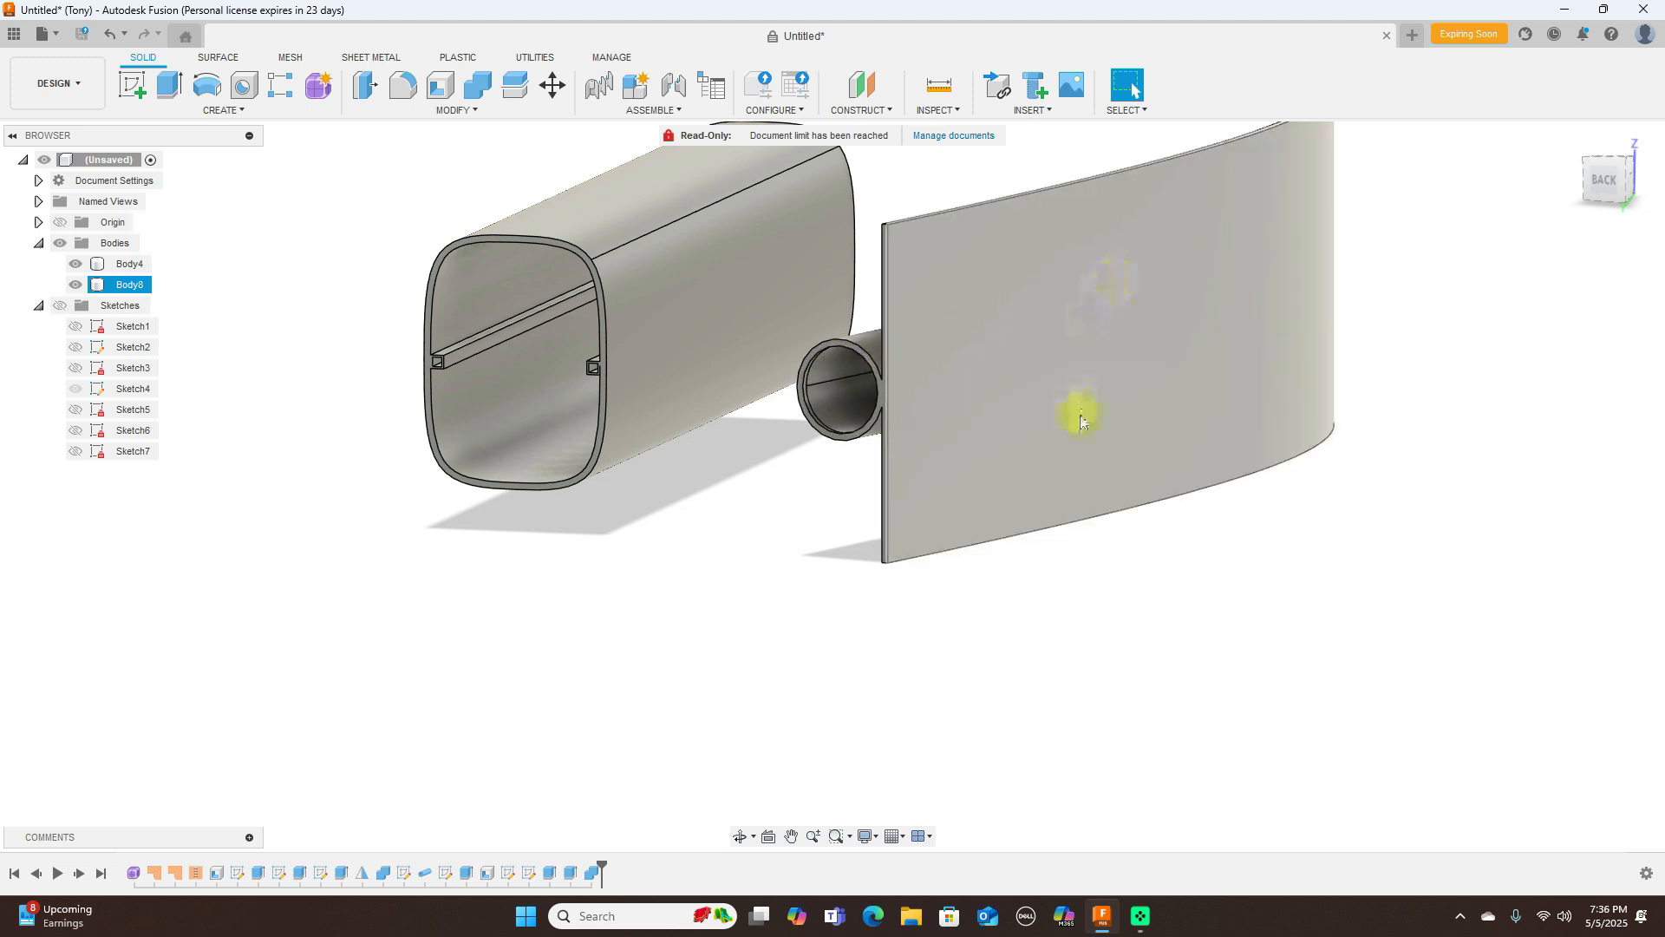
click(1606, 177)
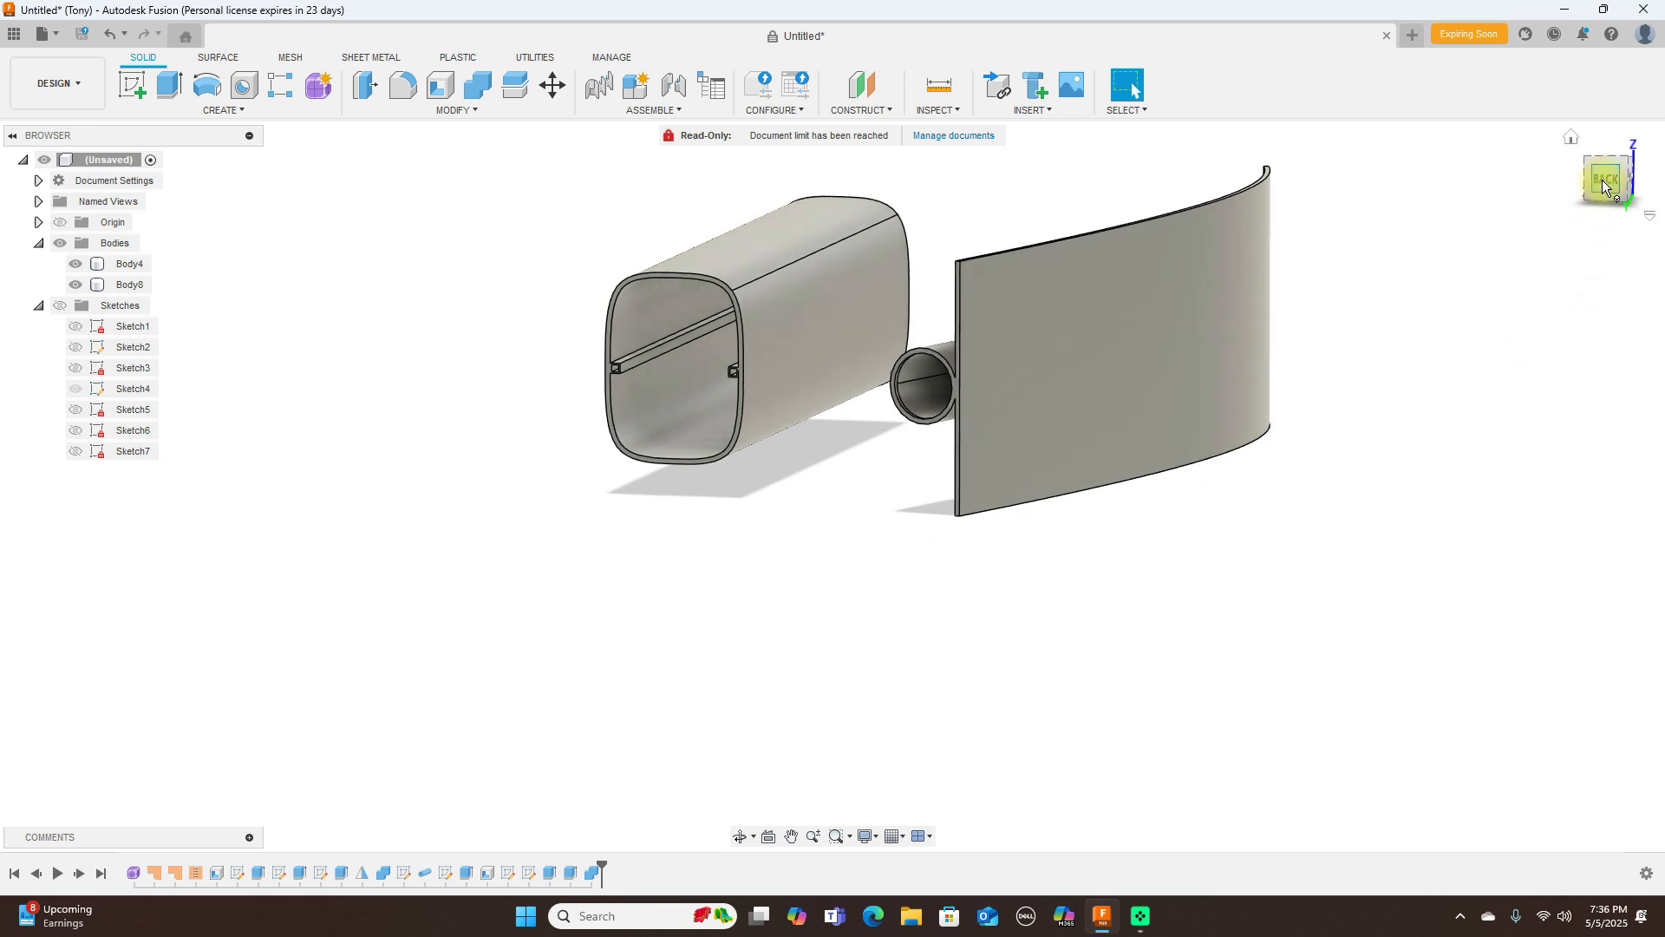
click(1608, 176)
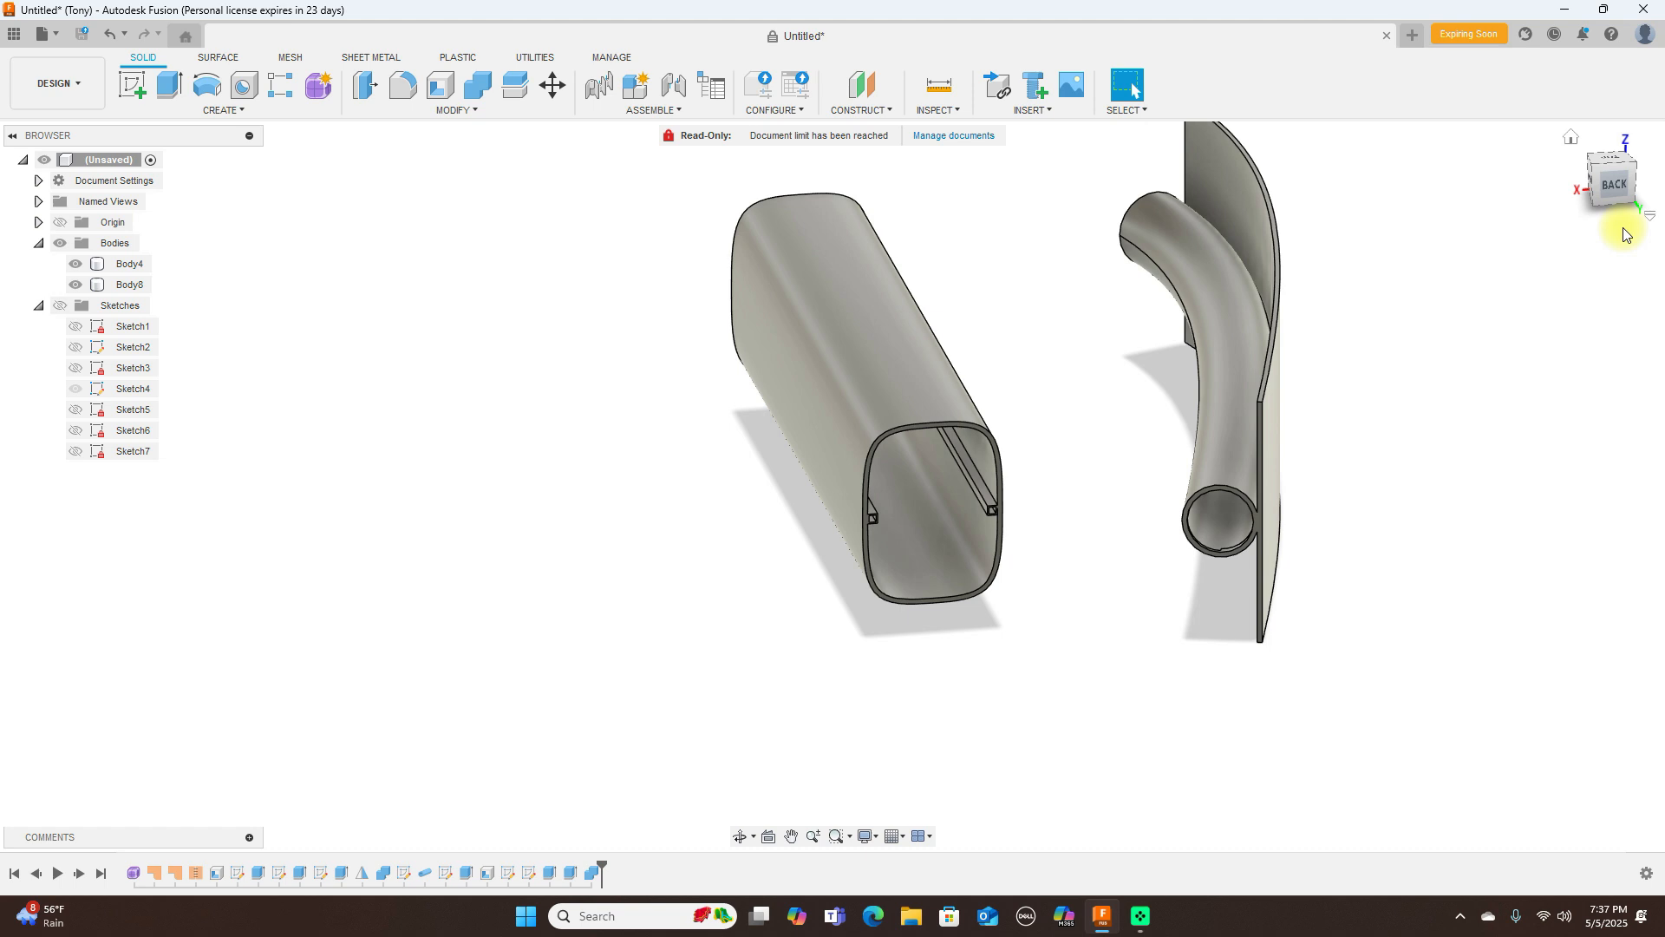
mouse_move(1625, 352)
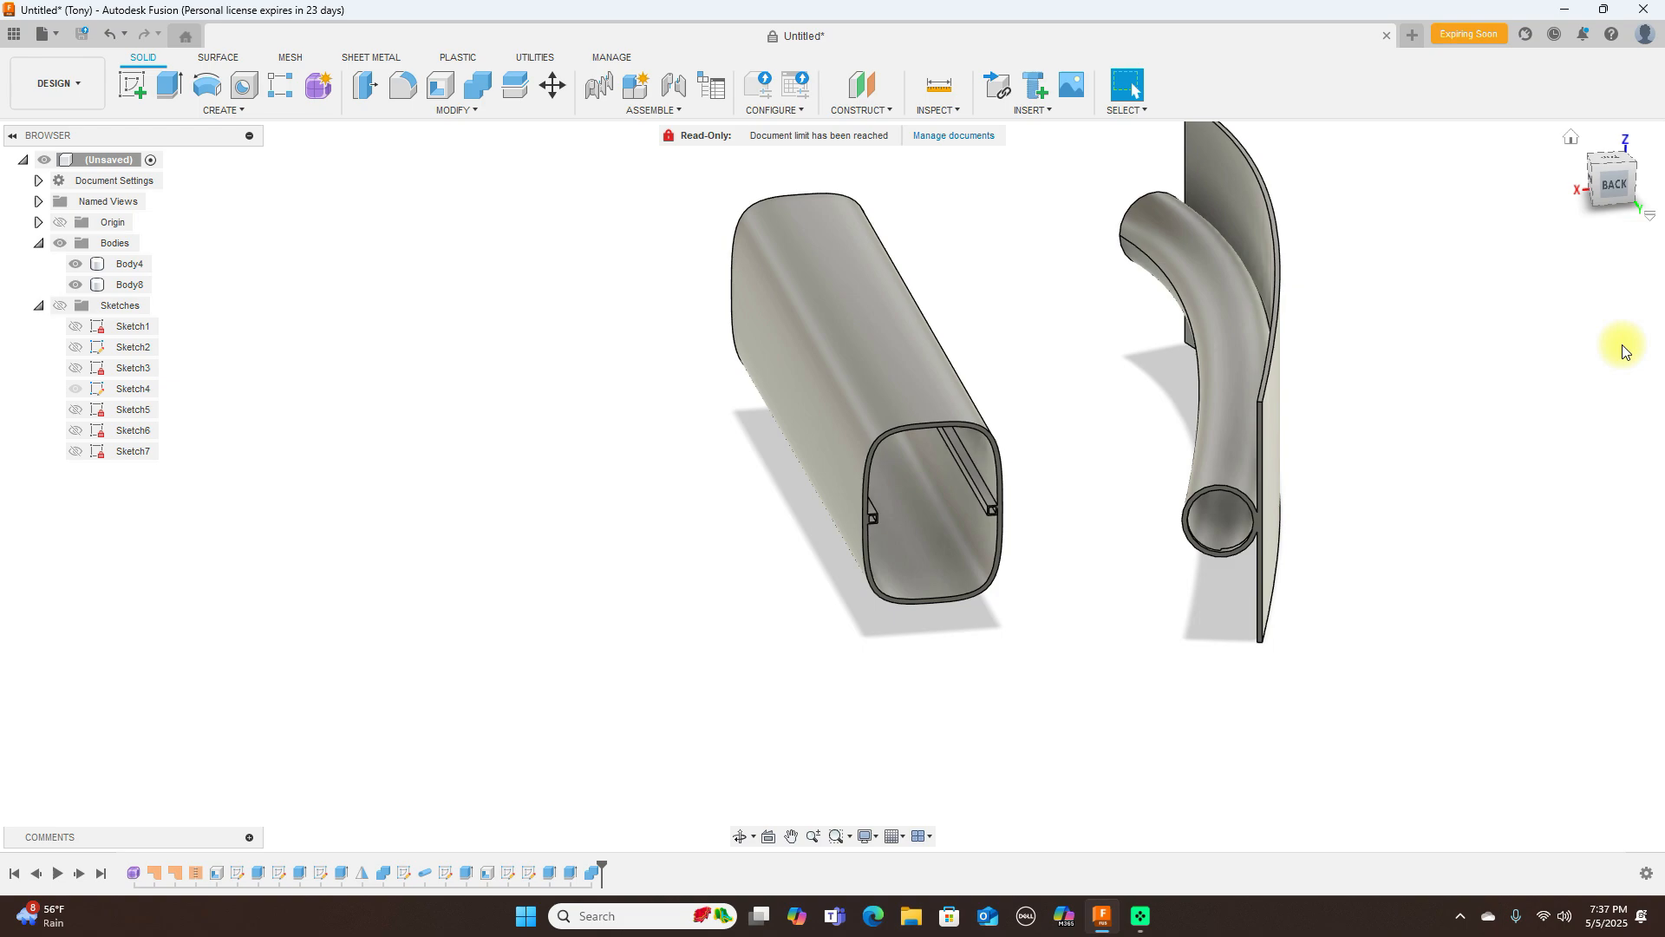
mouse_move(1606, 881)
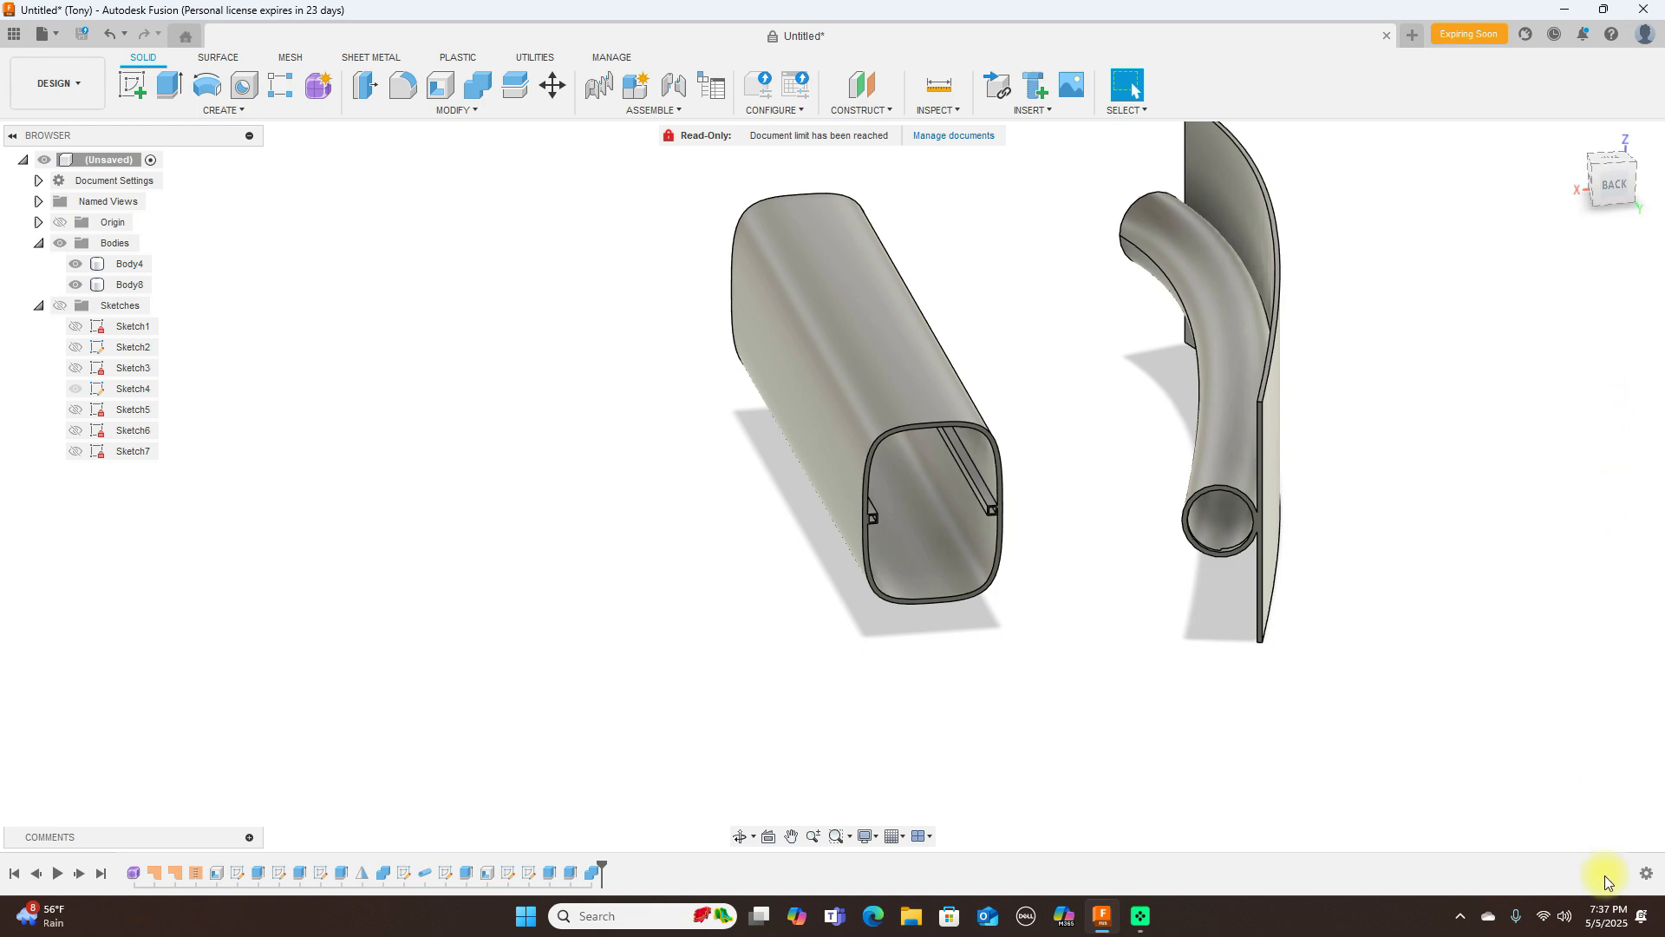